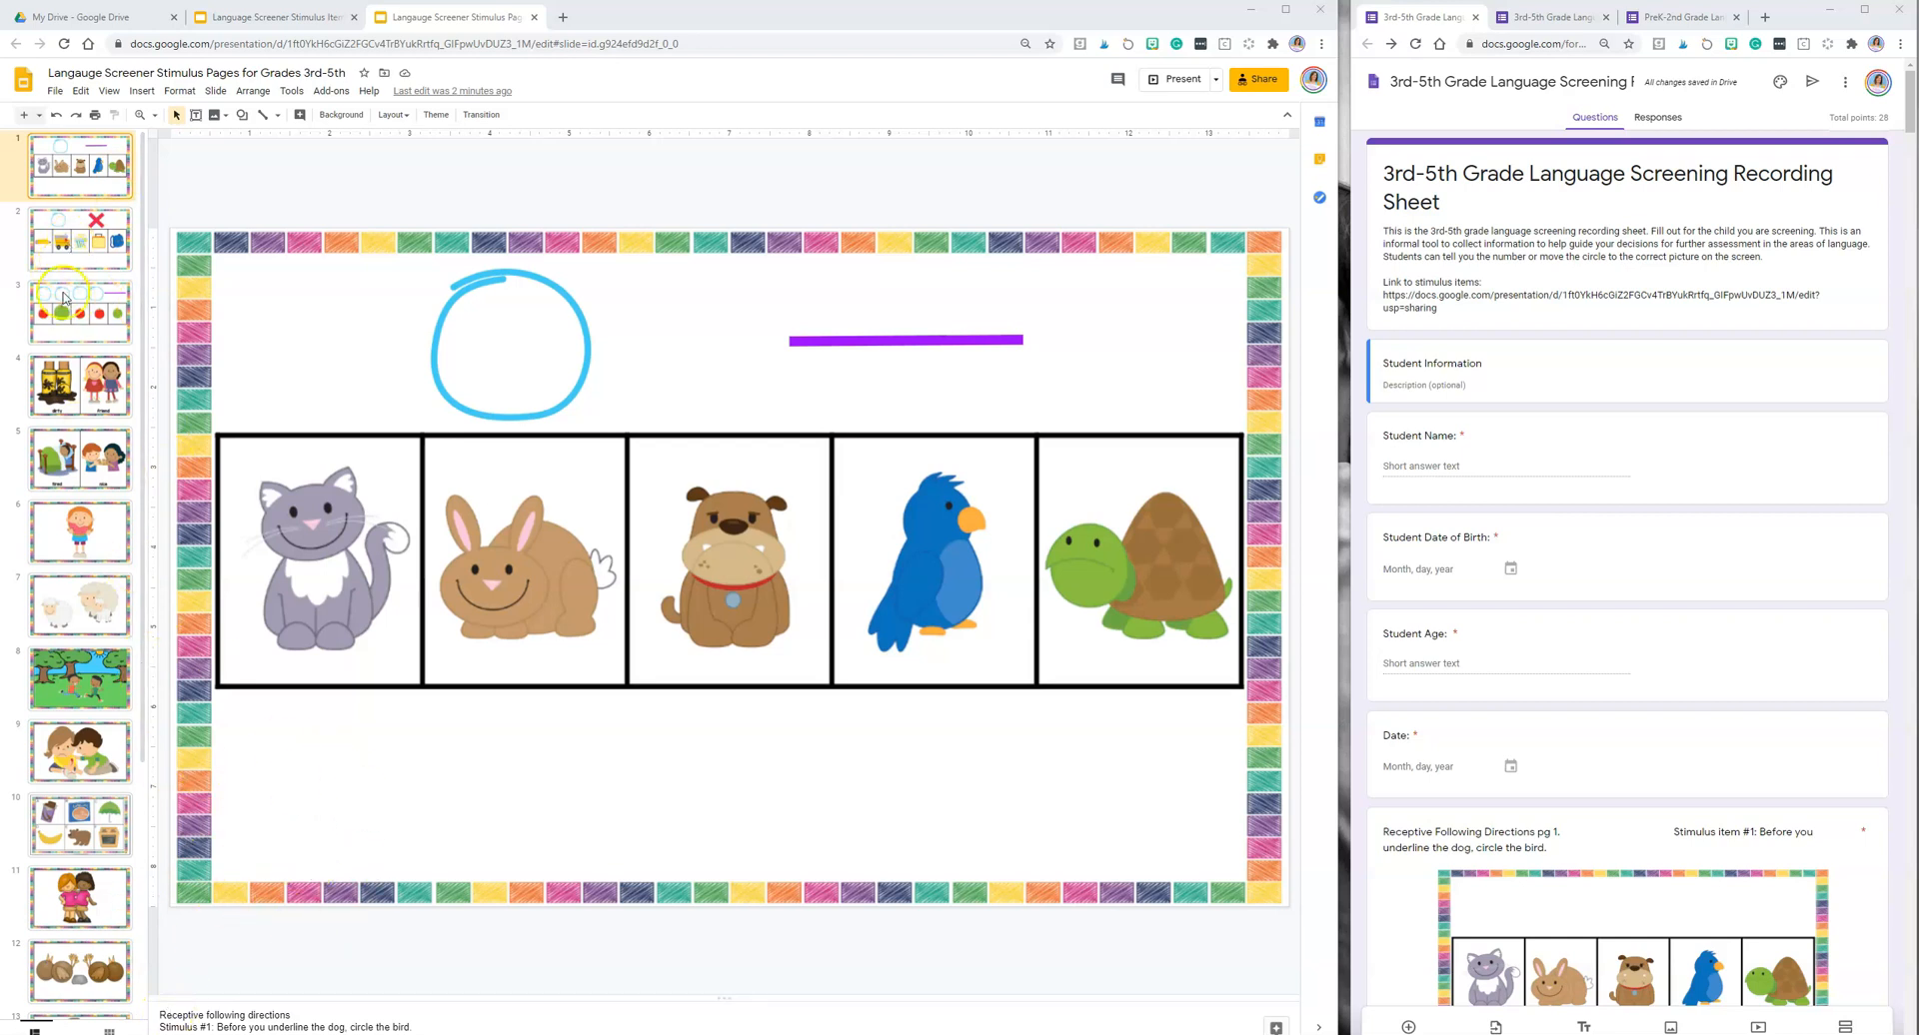
mouse_move(84, 763)
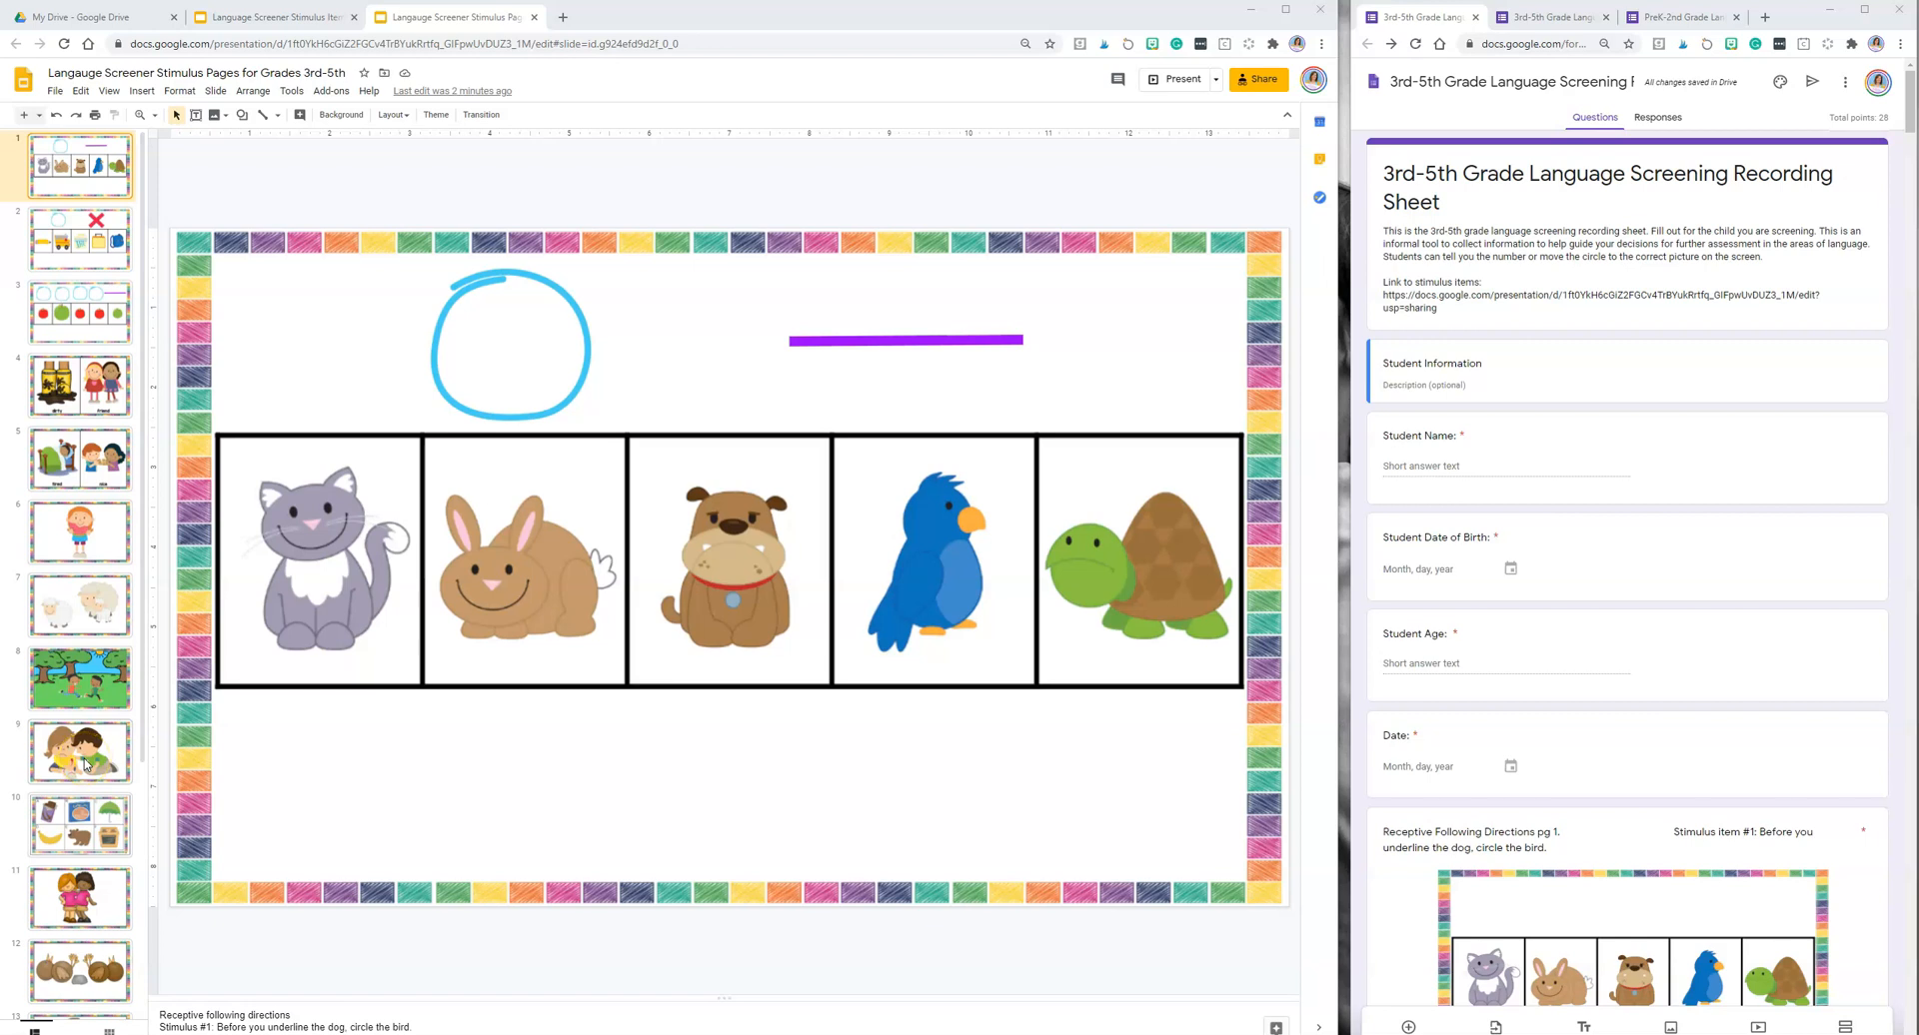
mouse_move(1485, 108)
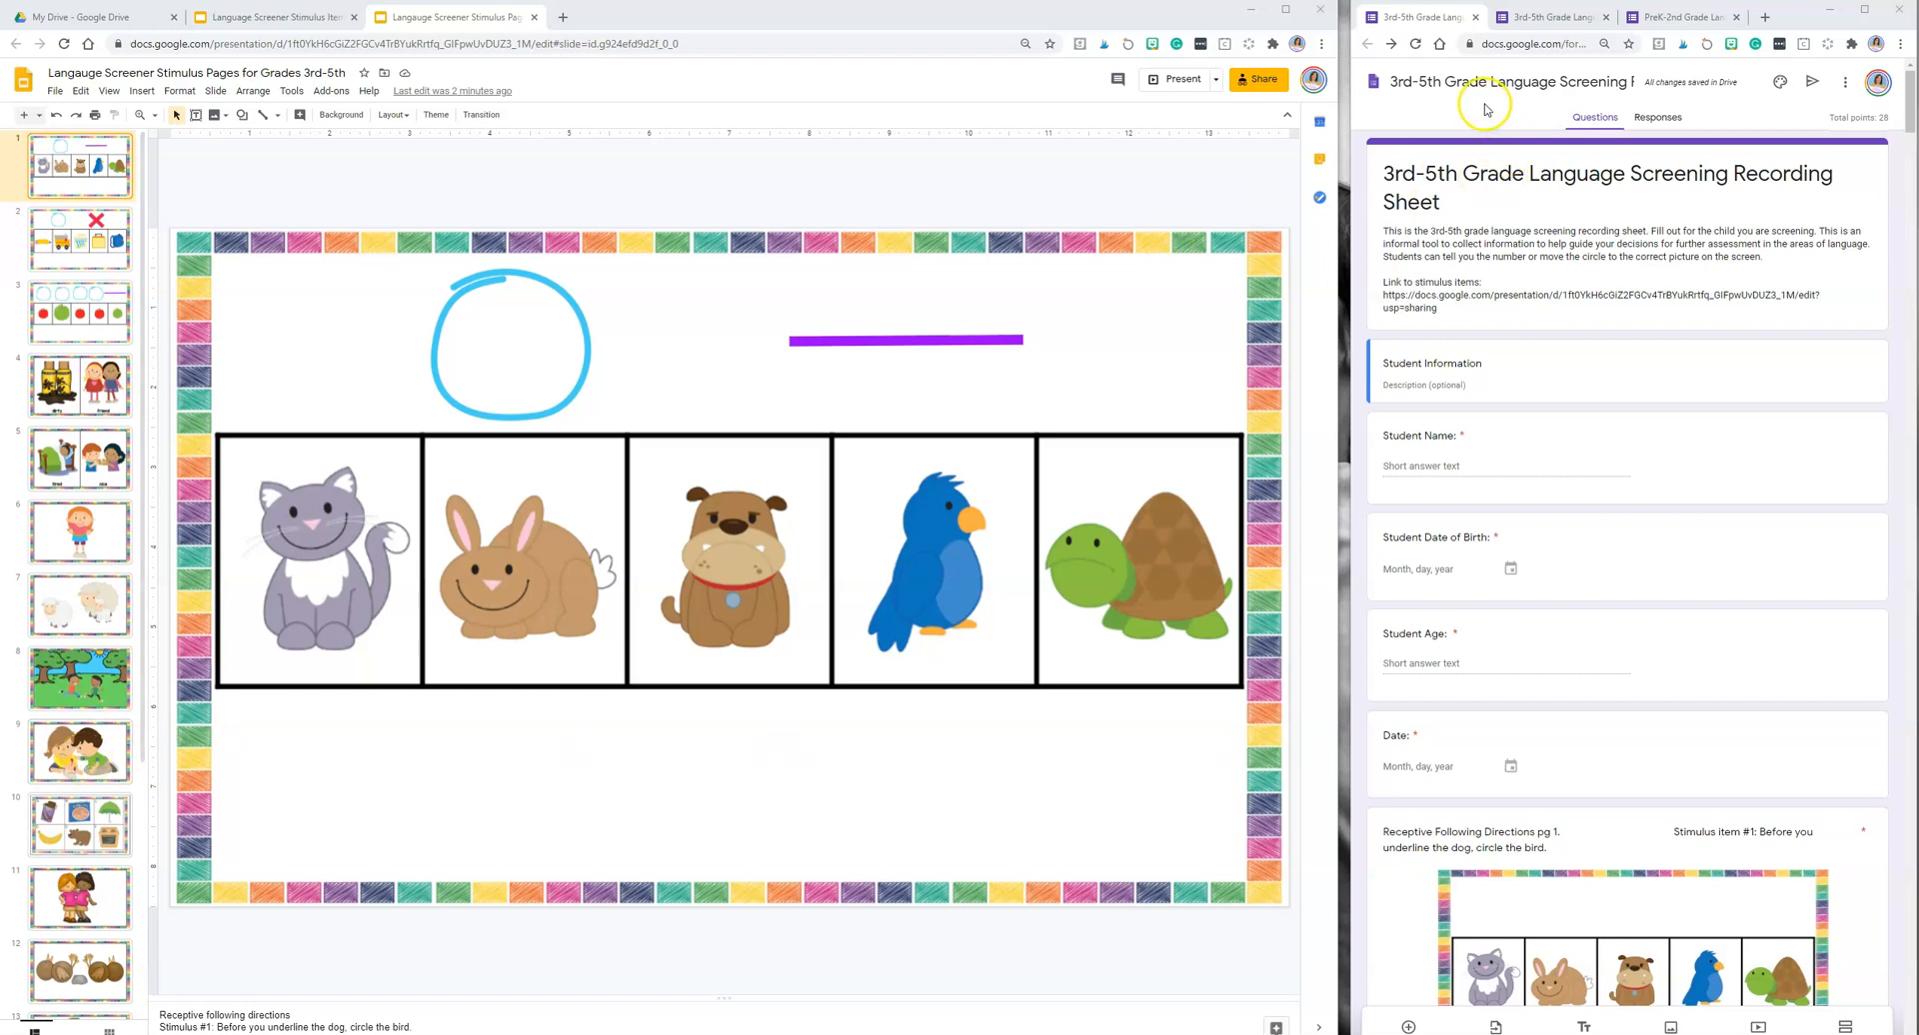
mouse_move(1487, 935)
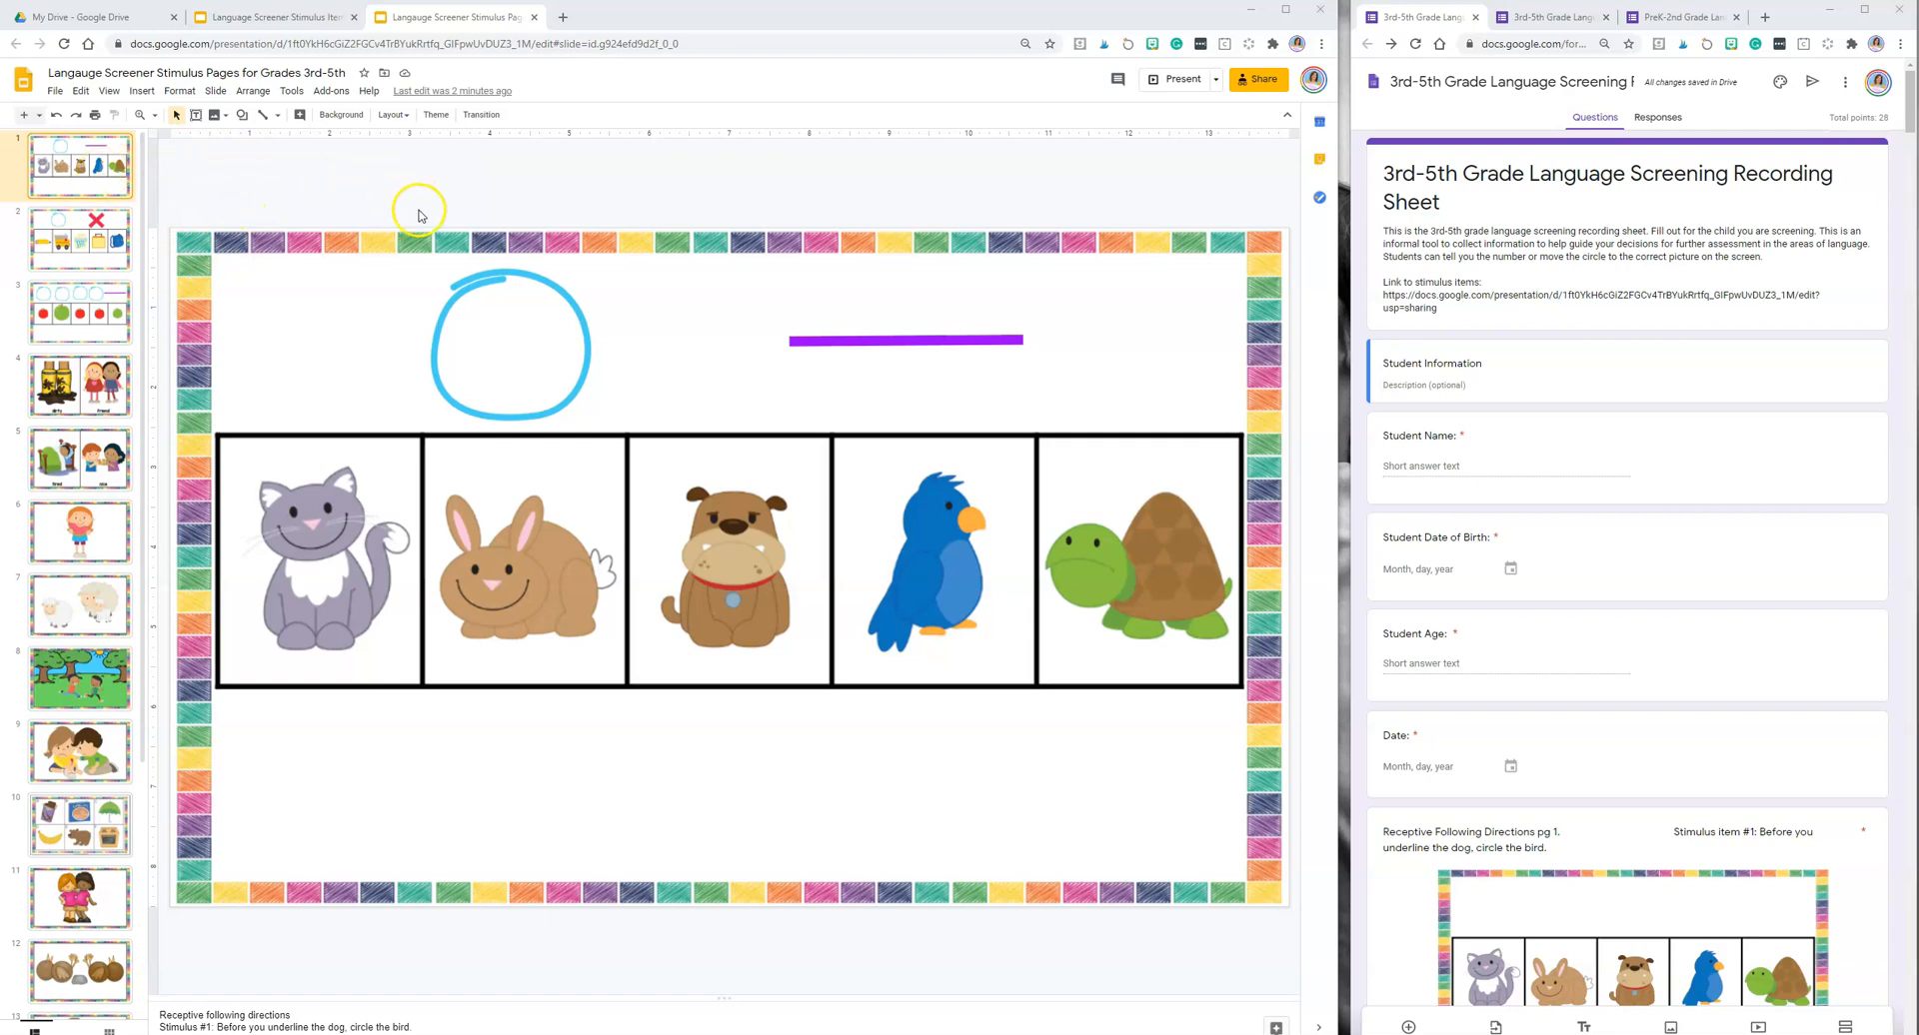
mouse_move(488, 236)
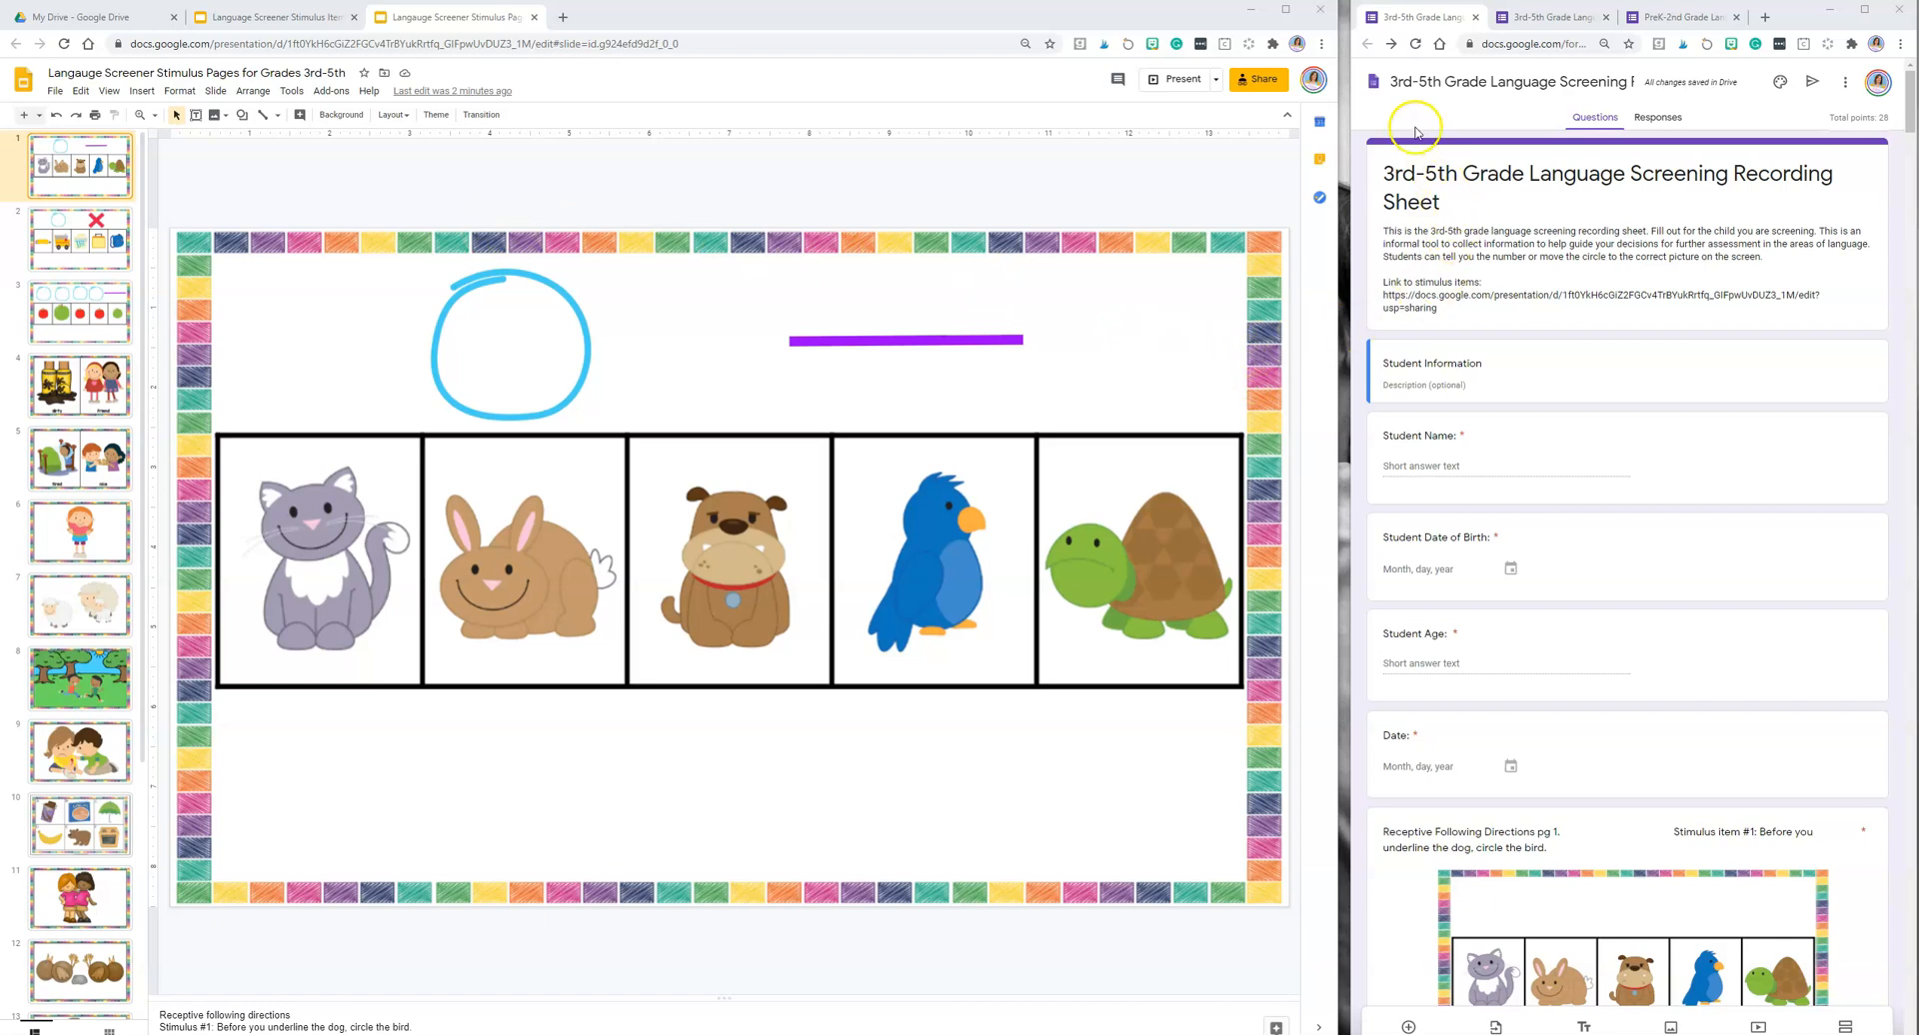
mouse_move(1483, 145)
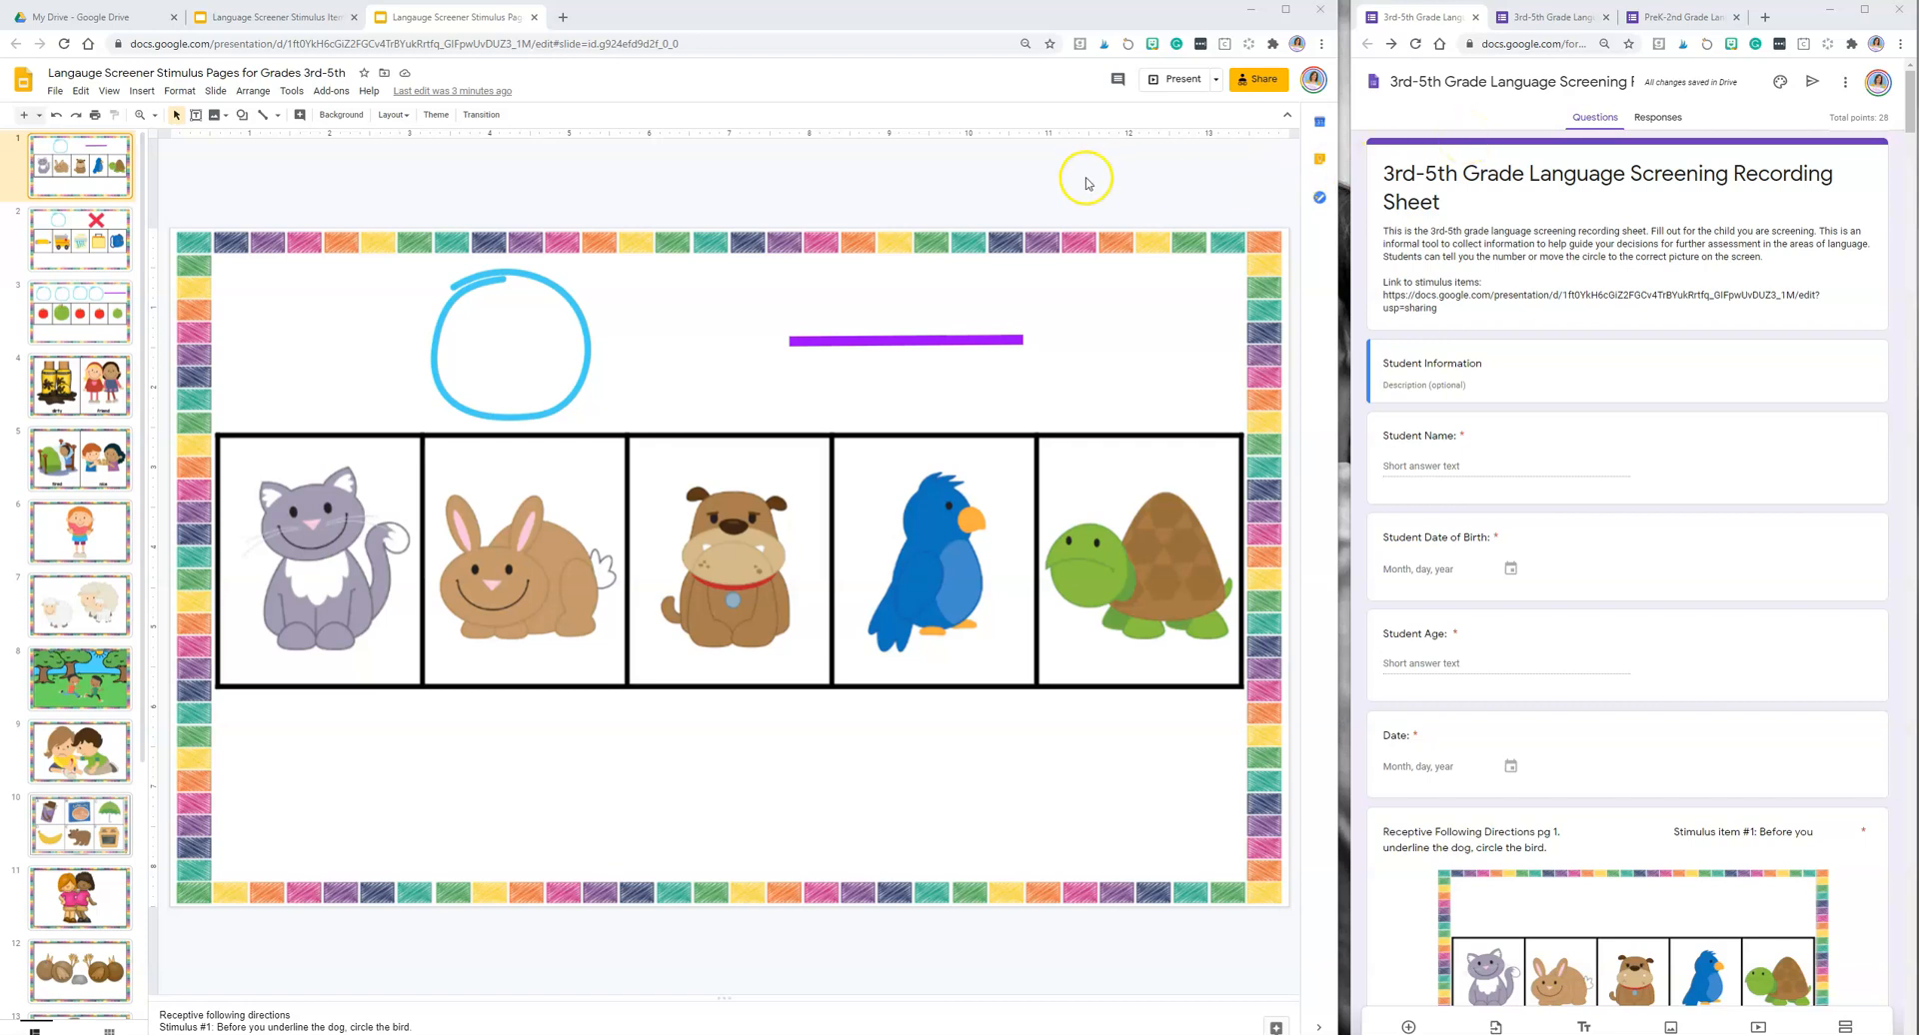
mouse_move(1111, 184)
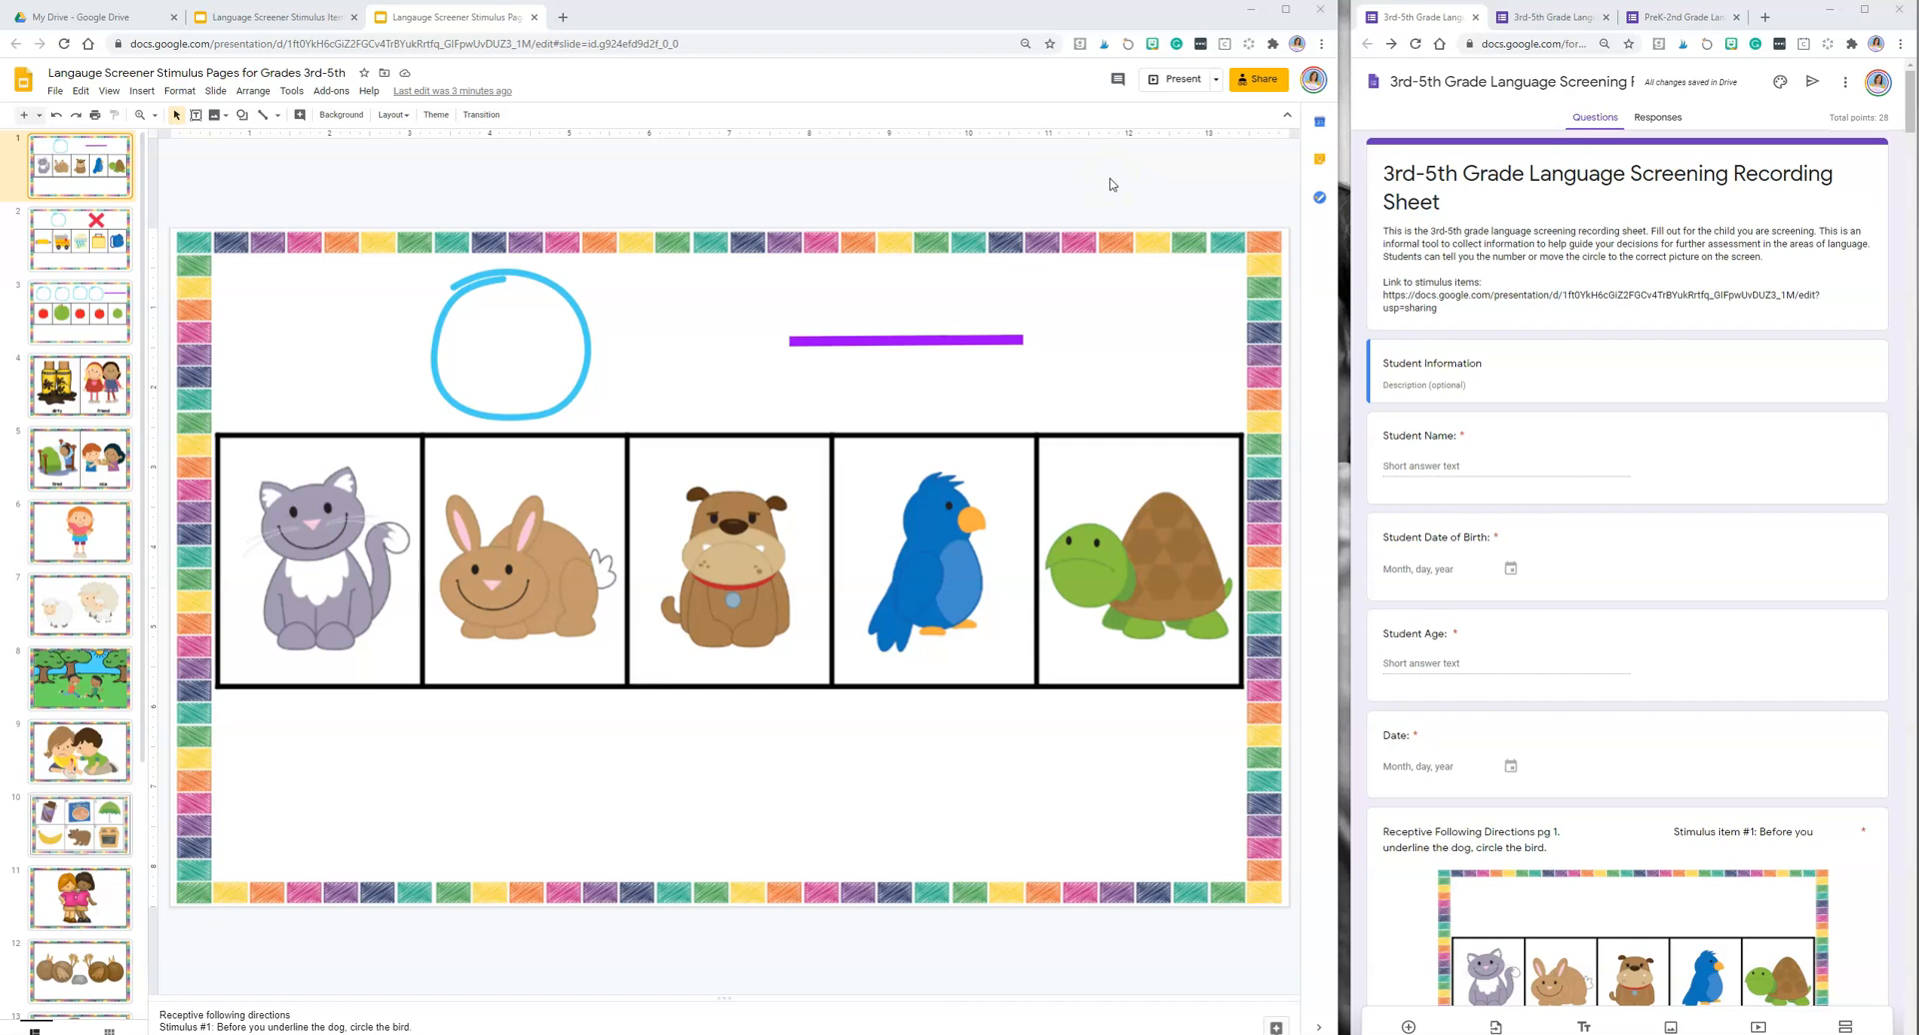
mouse_move(1105, 187)
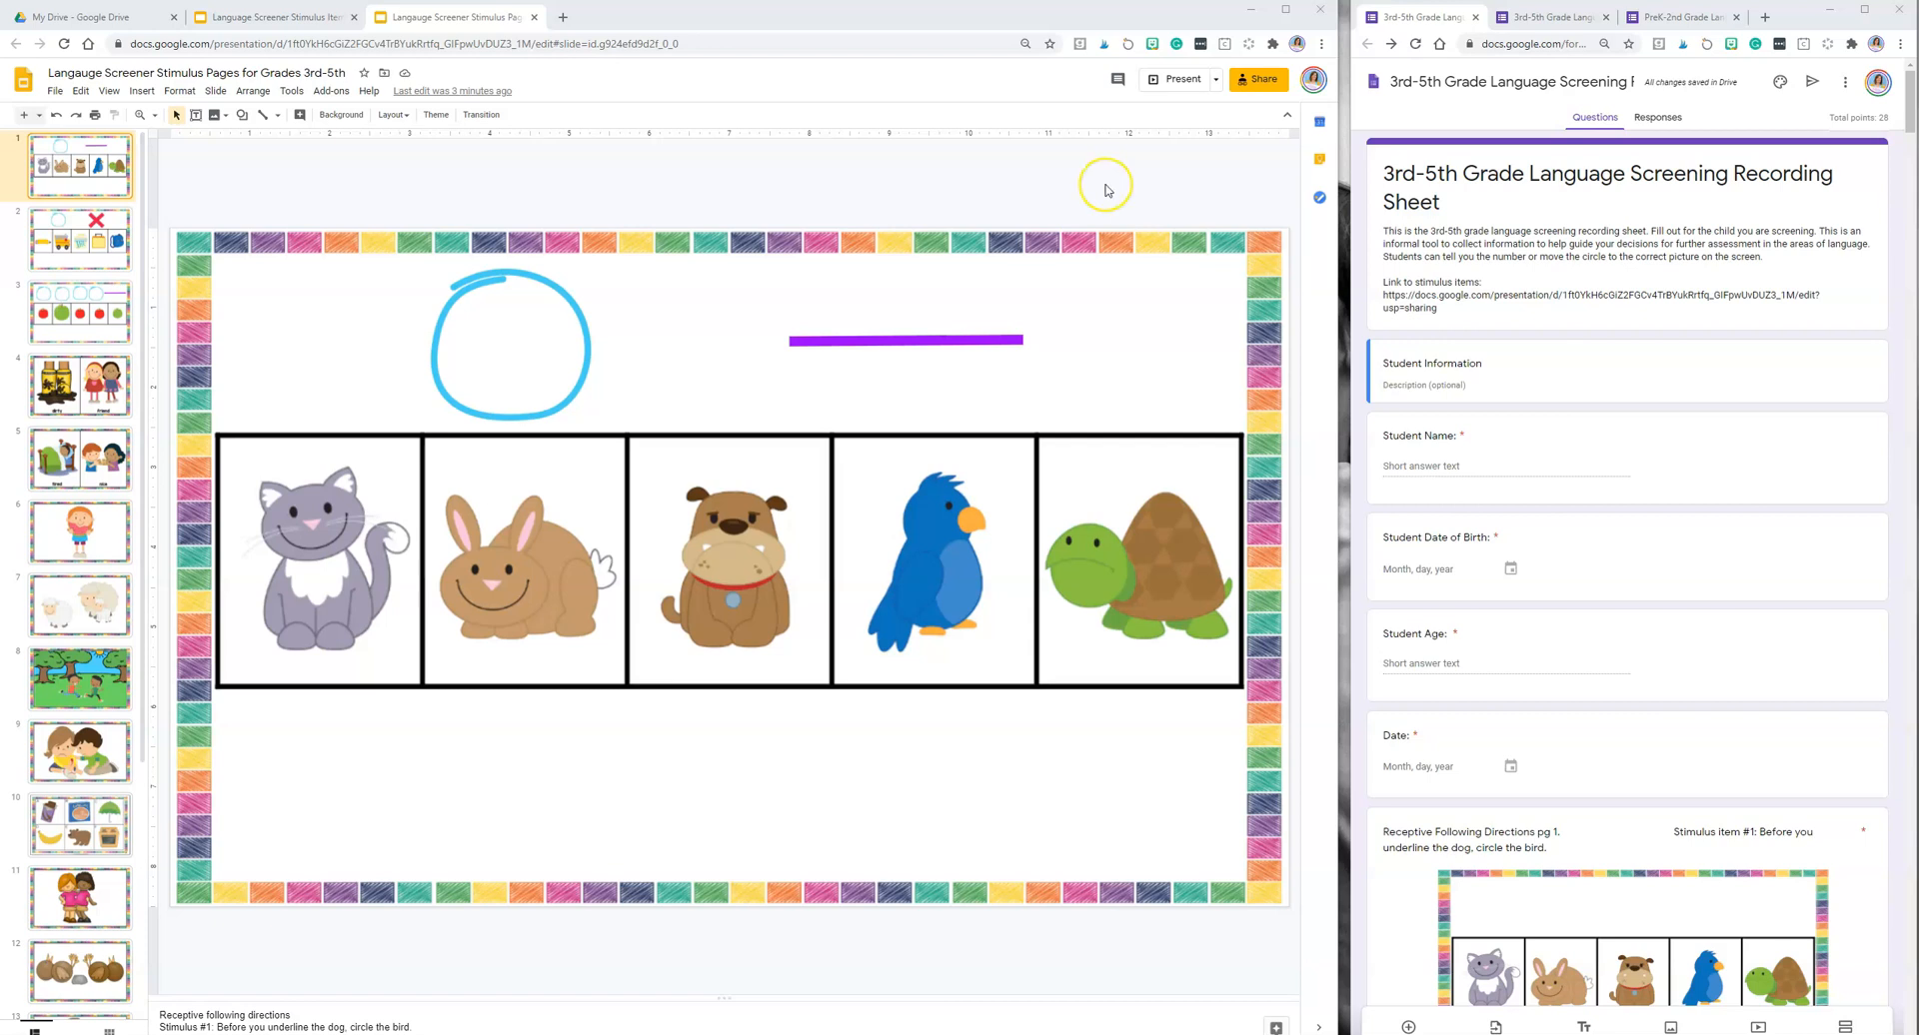
mouse_move(1105, 190)
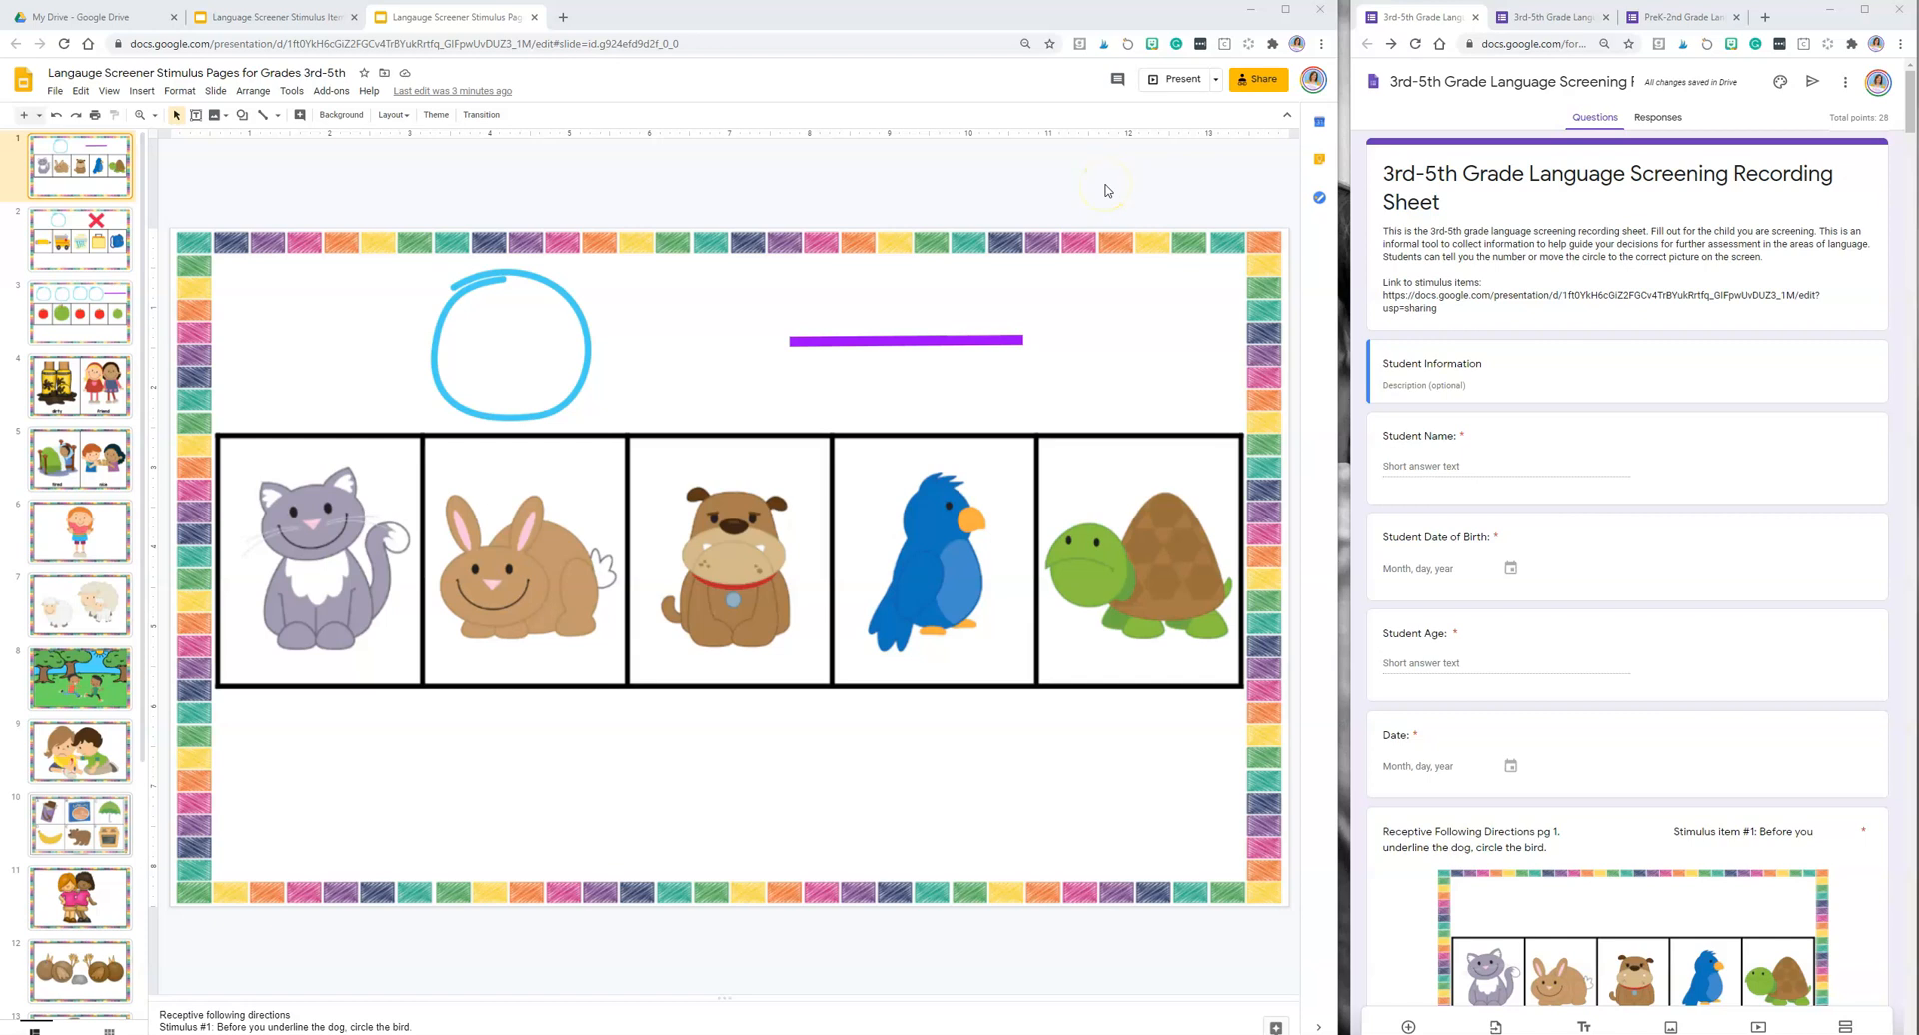
mouse_move(1087, 160)
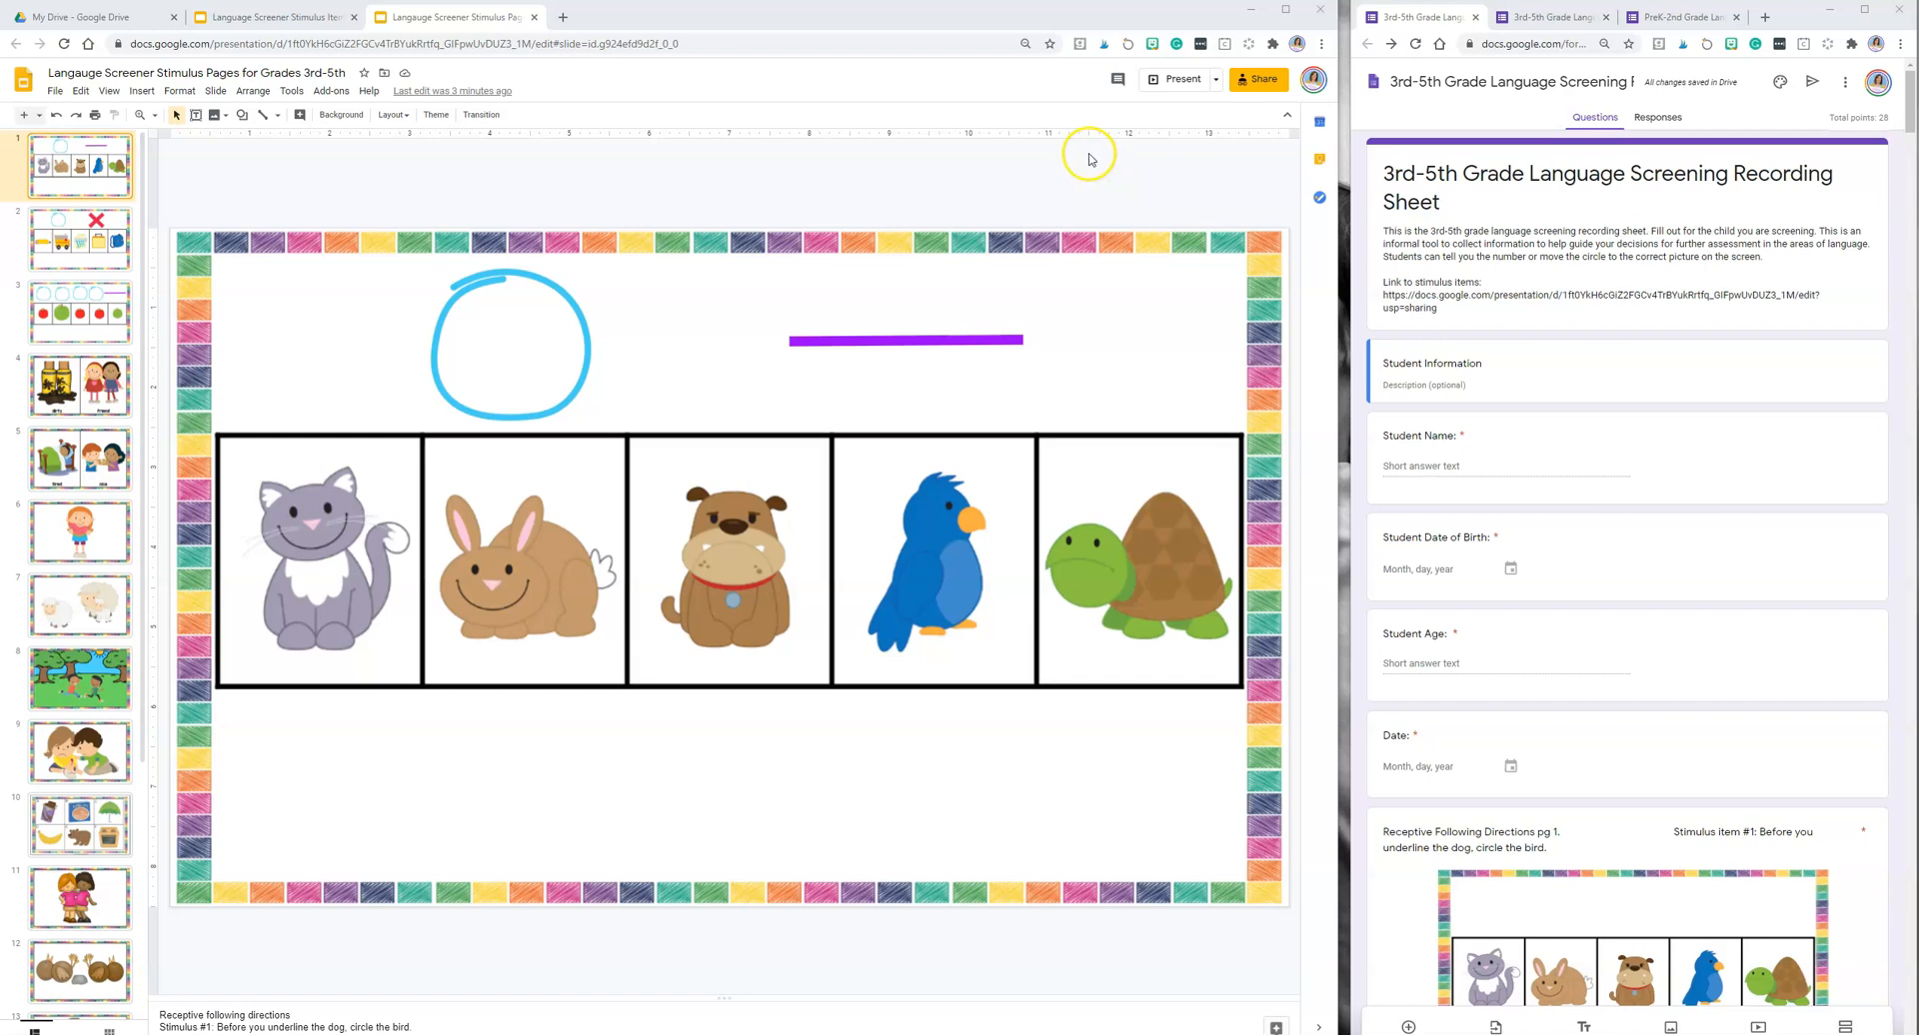
mouse_move(783, 188)
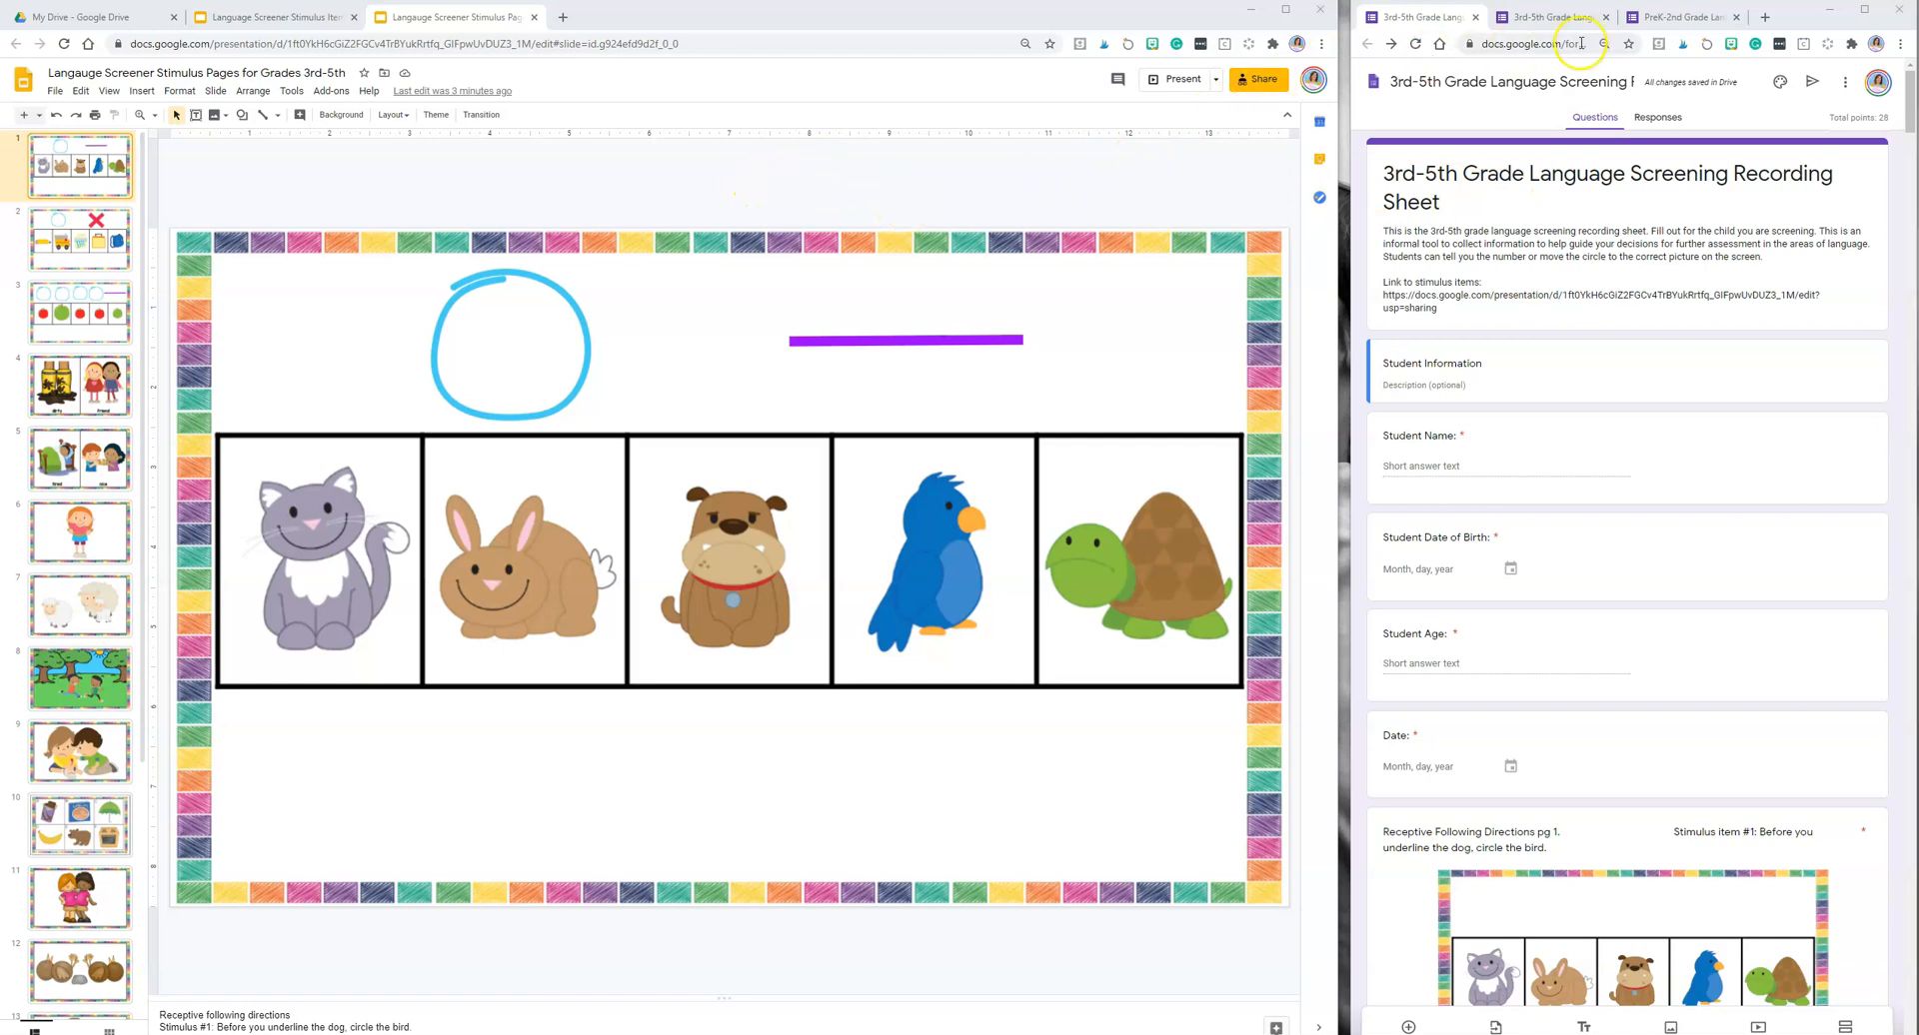
mouse_move(1419, 16)
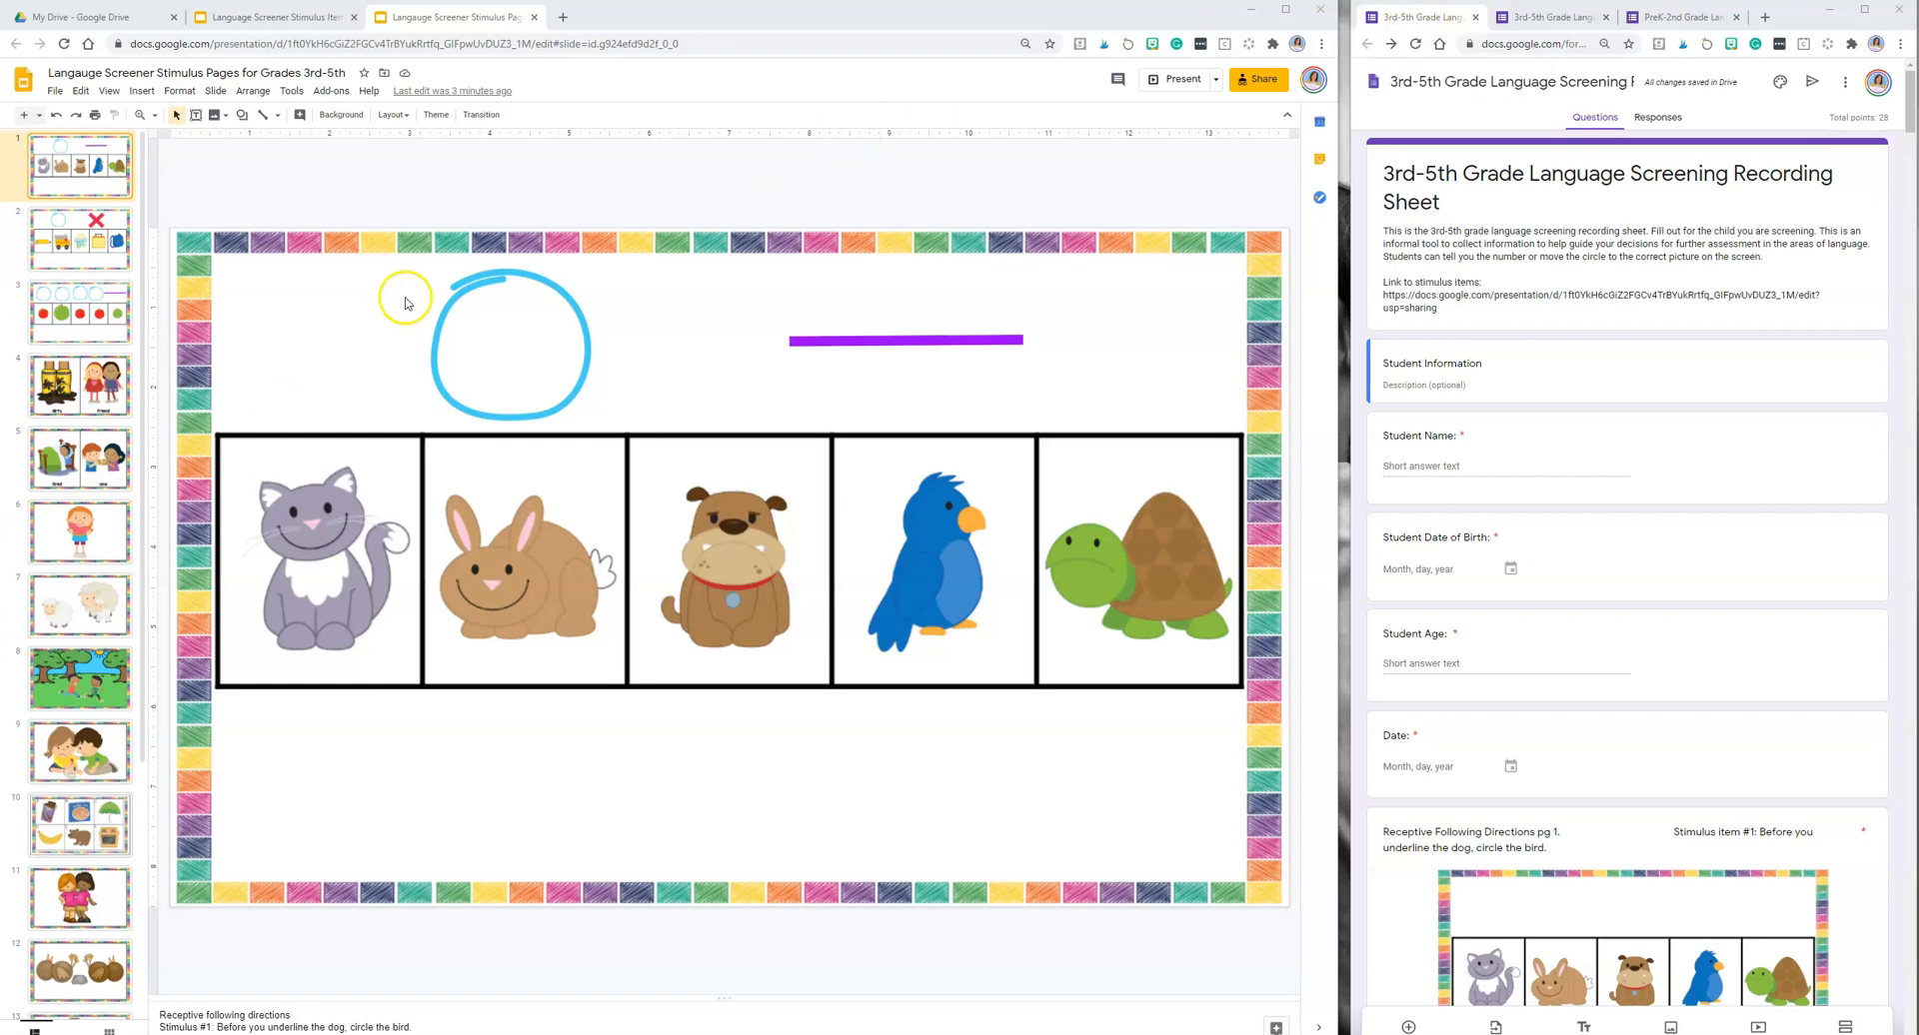
Step: Close the duplicate Forms tab and restore the Forms window beside the slide deck
click(754, 16)
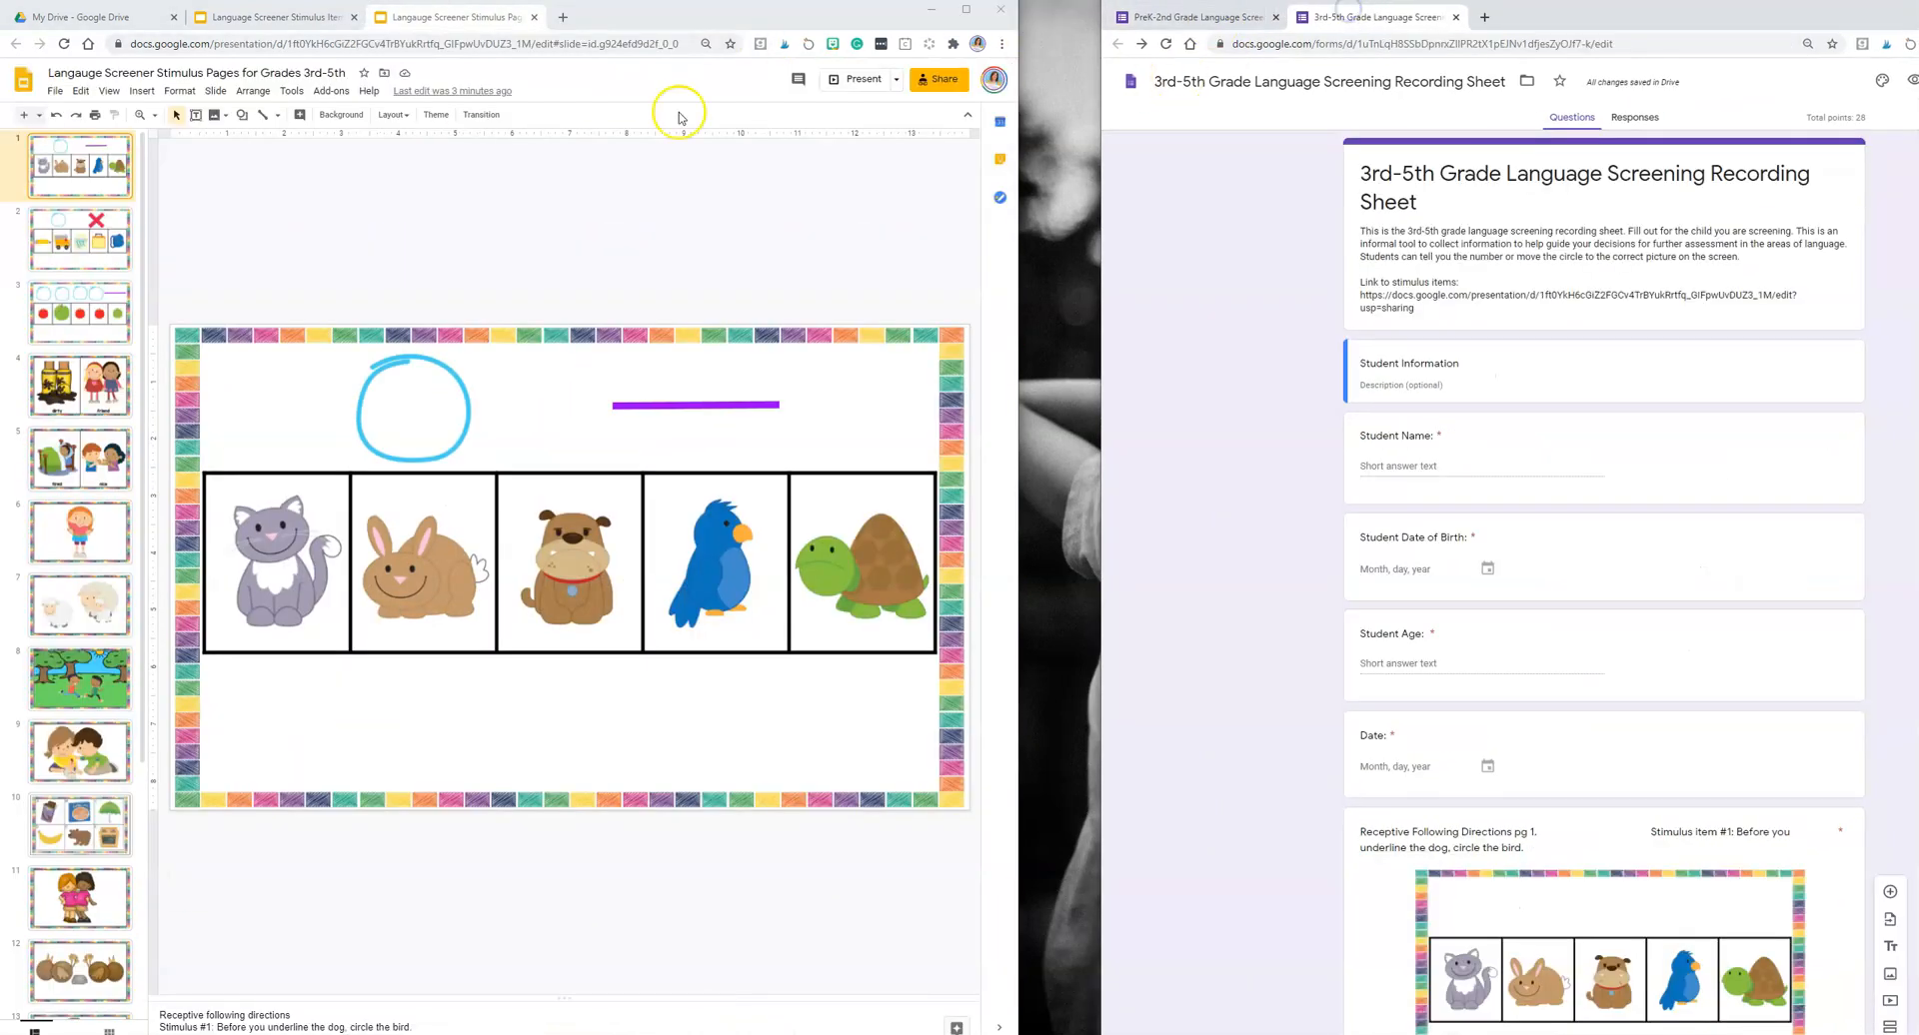
mouse_move(1097, 584)
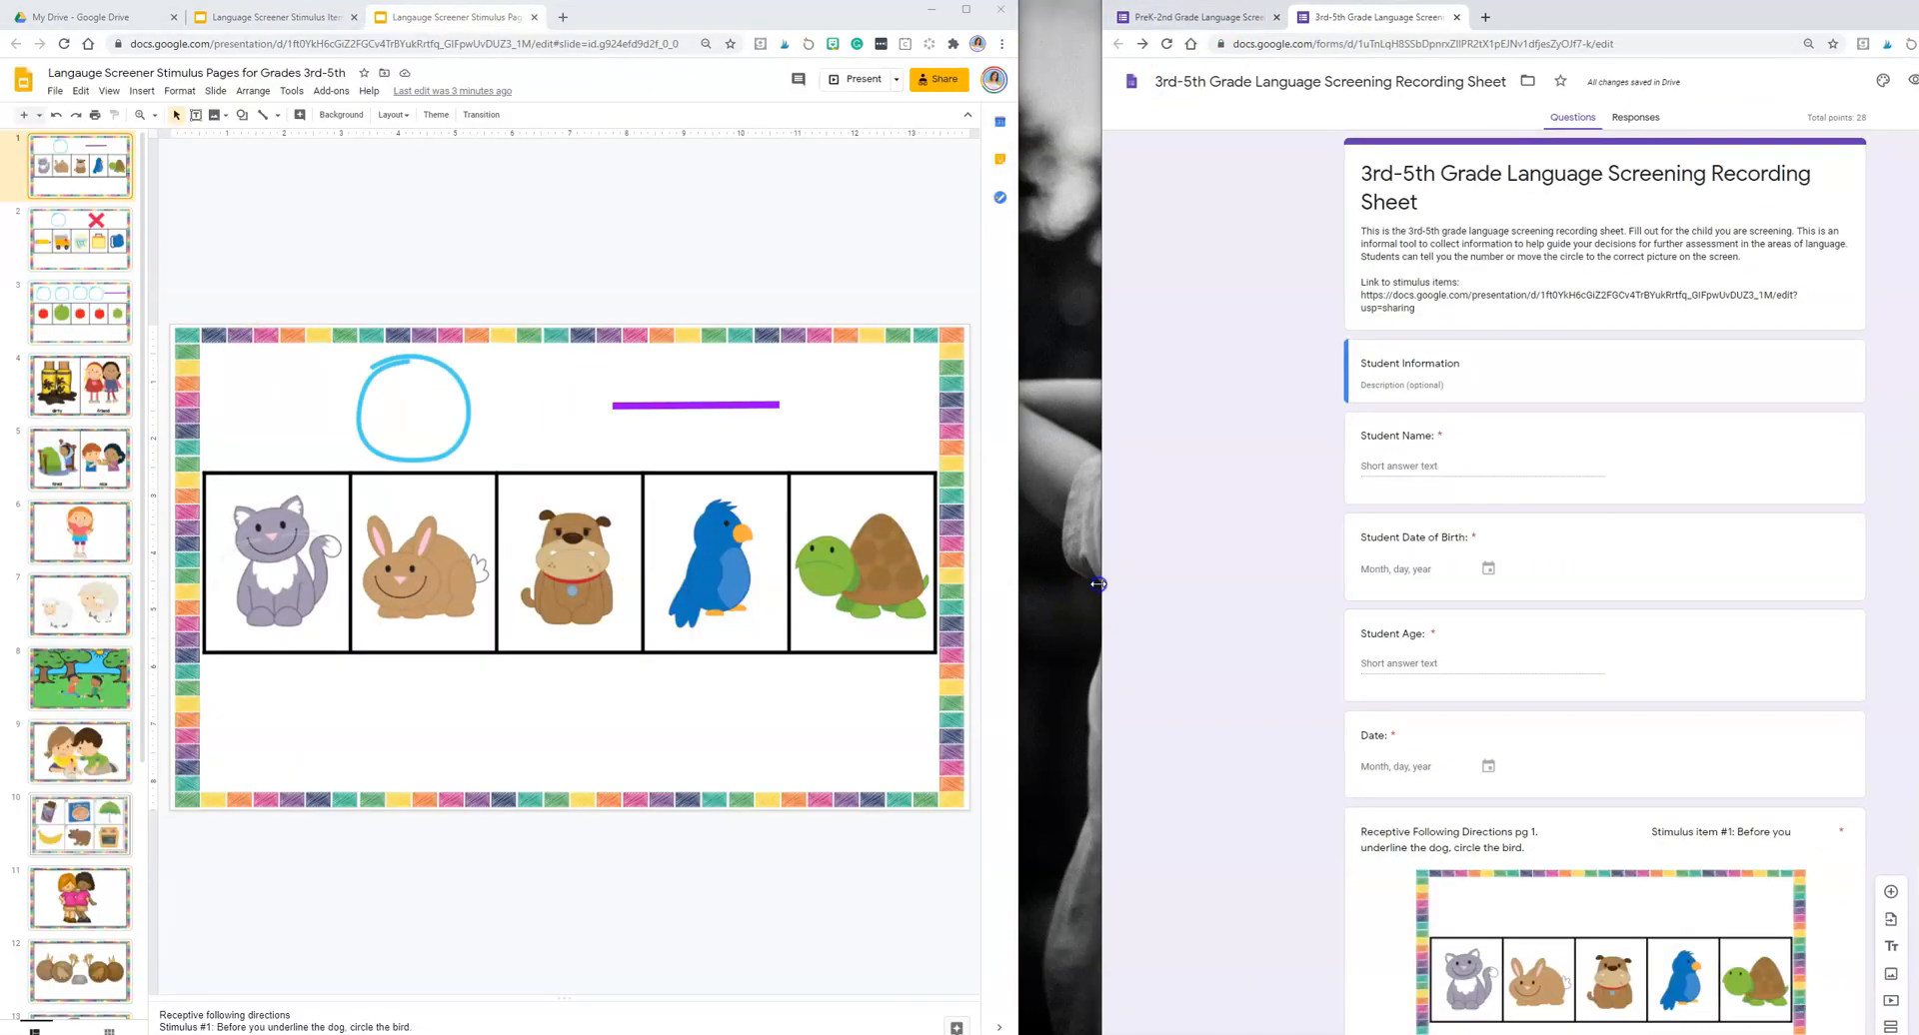
drag(1097, 583, 1067, 587)
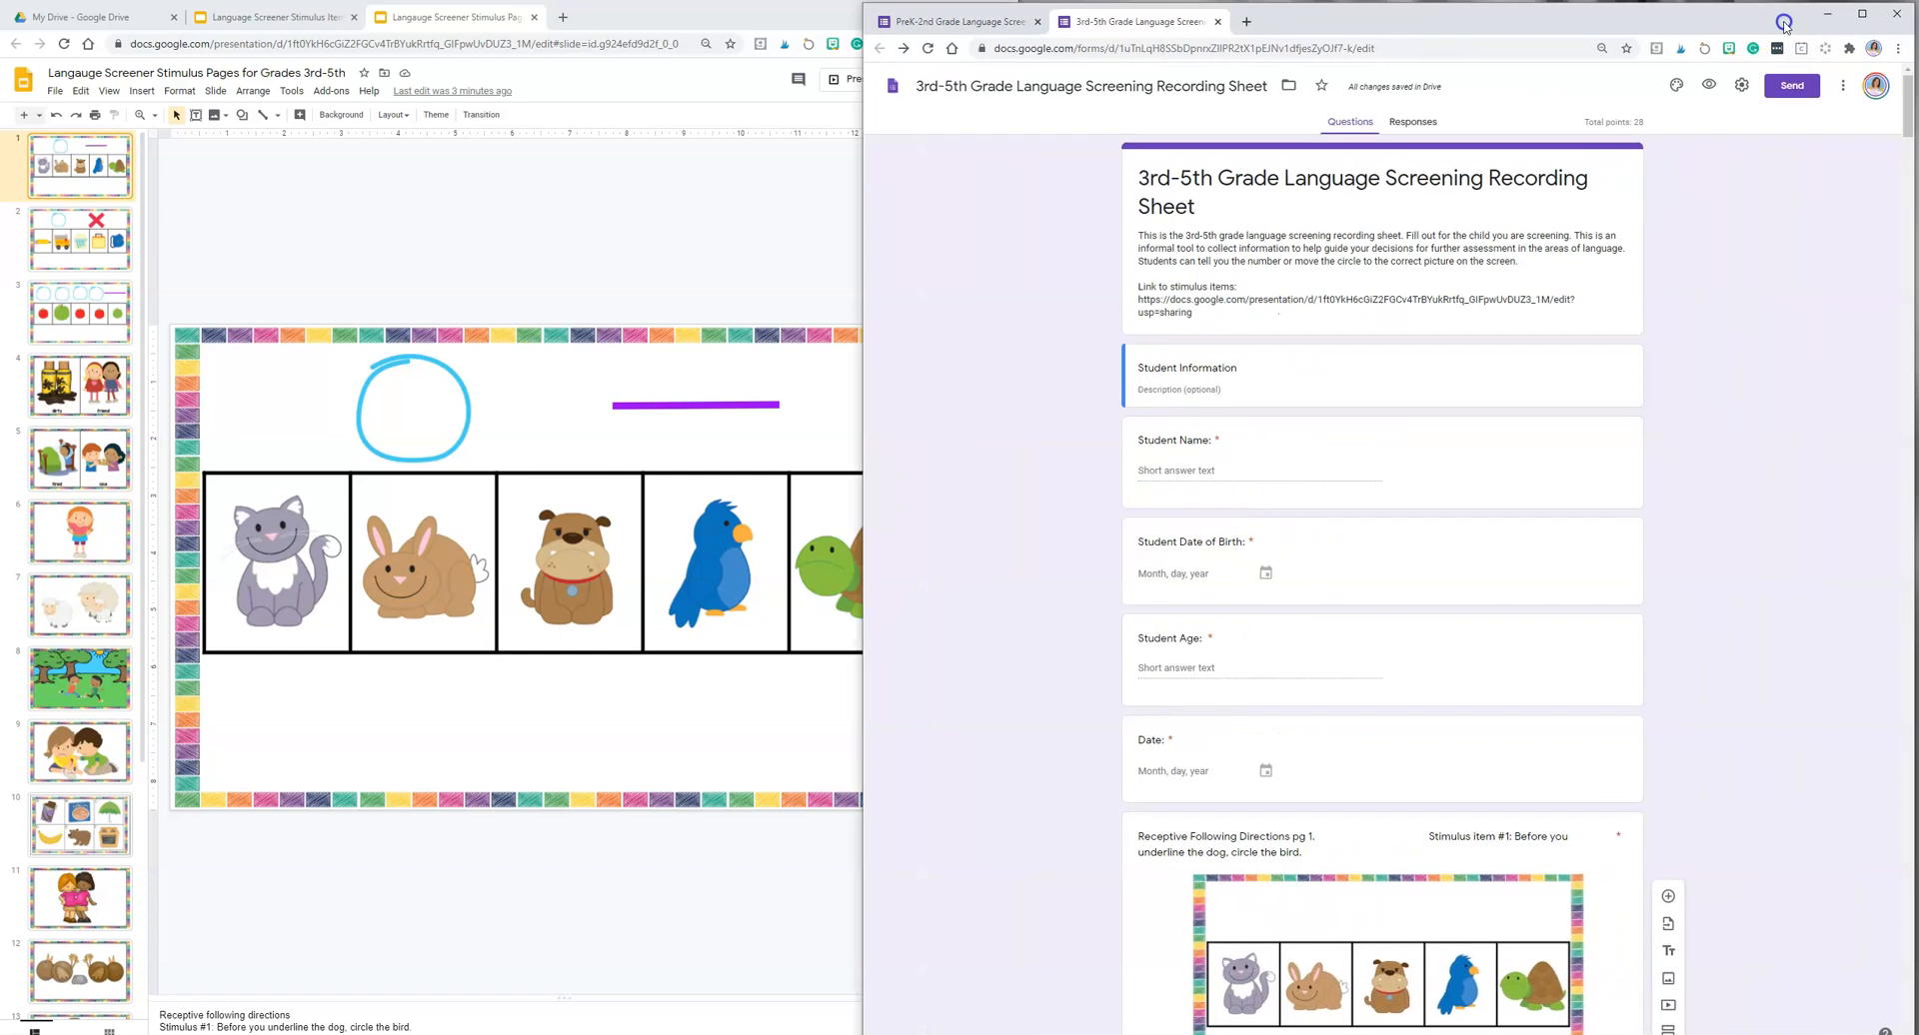
click(1824, 48)
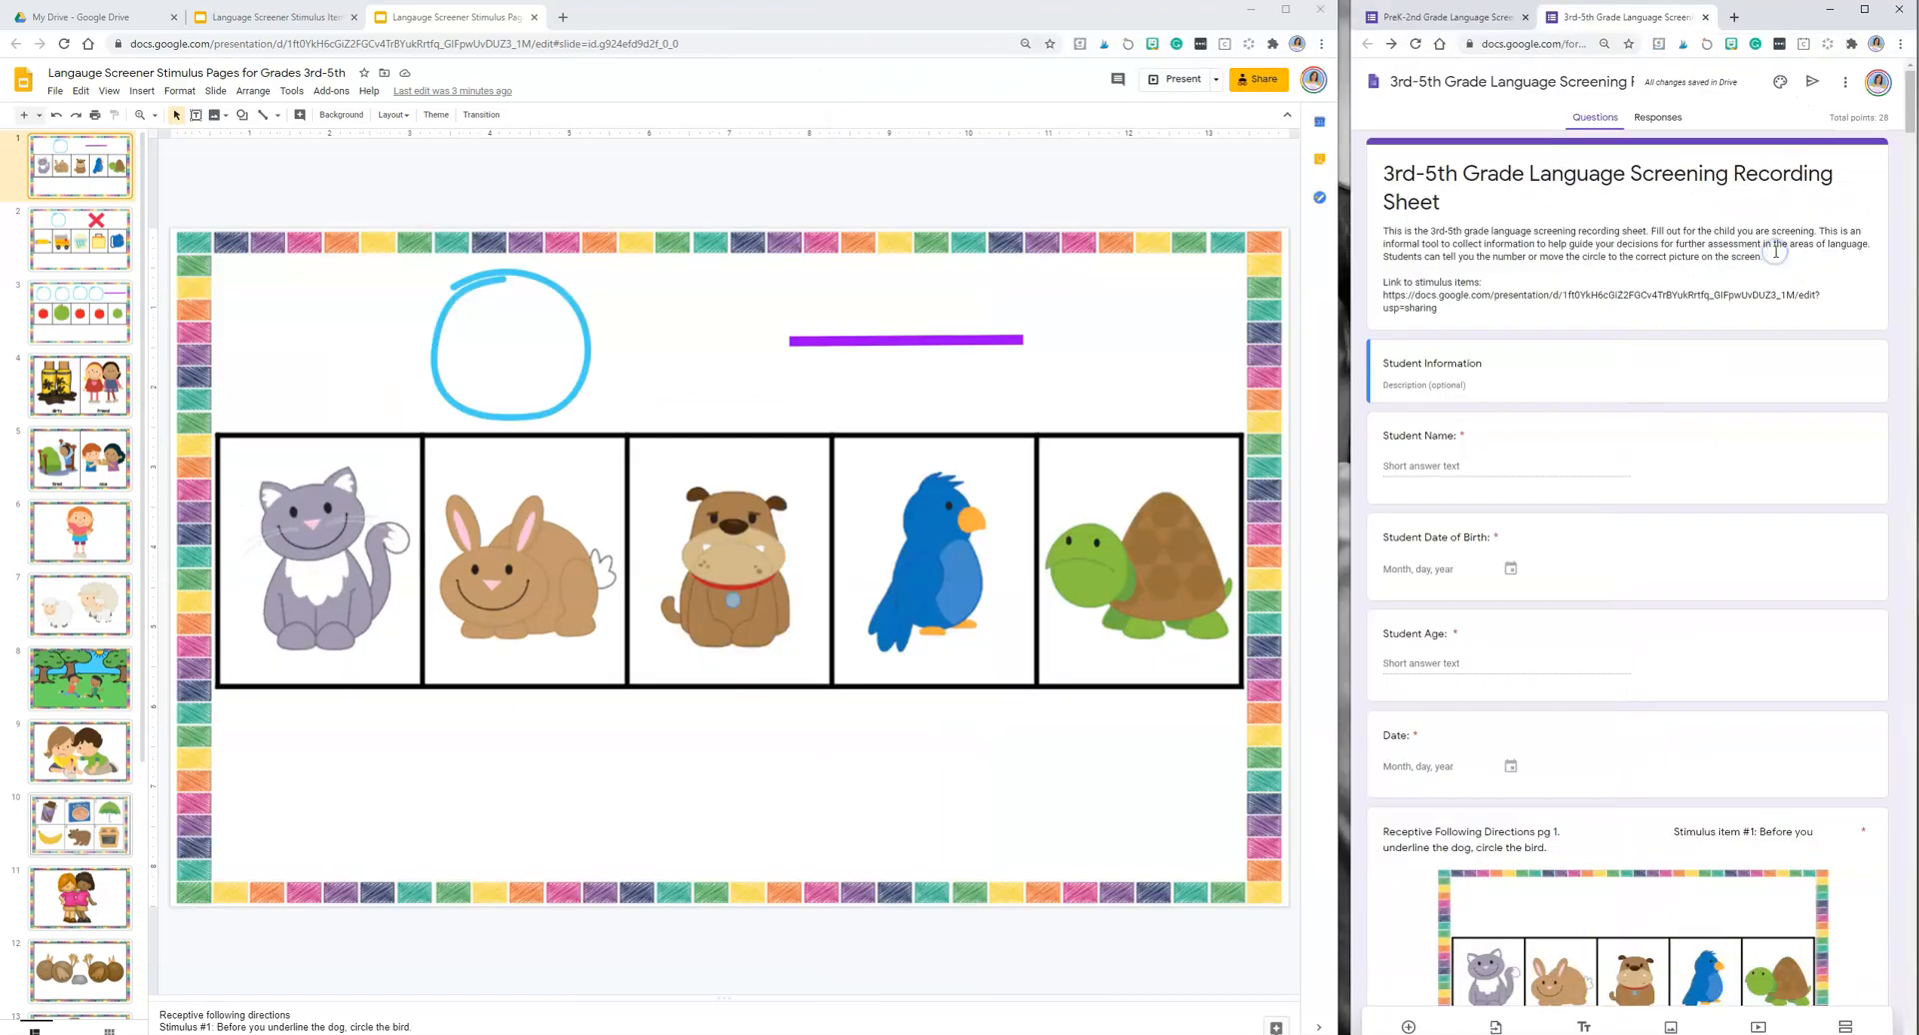
mouse_move(1753, 270)
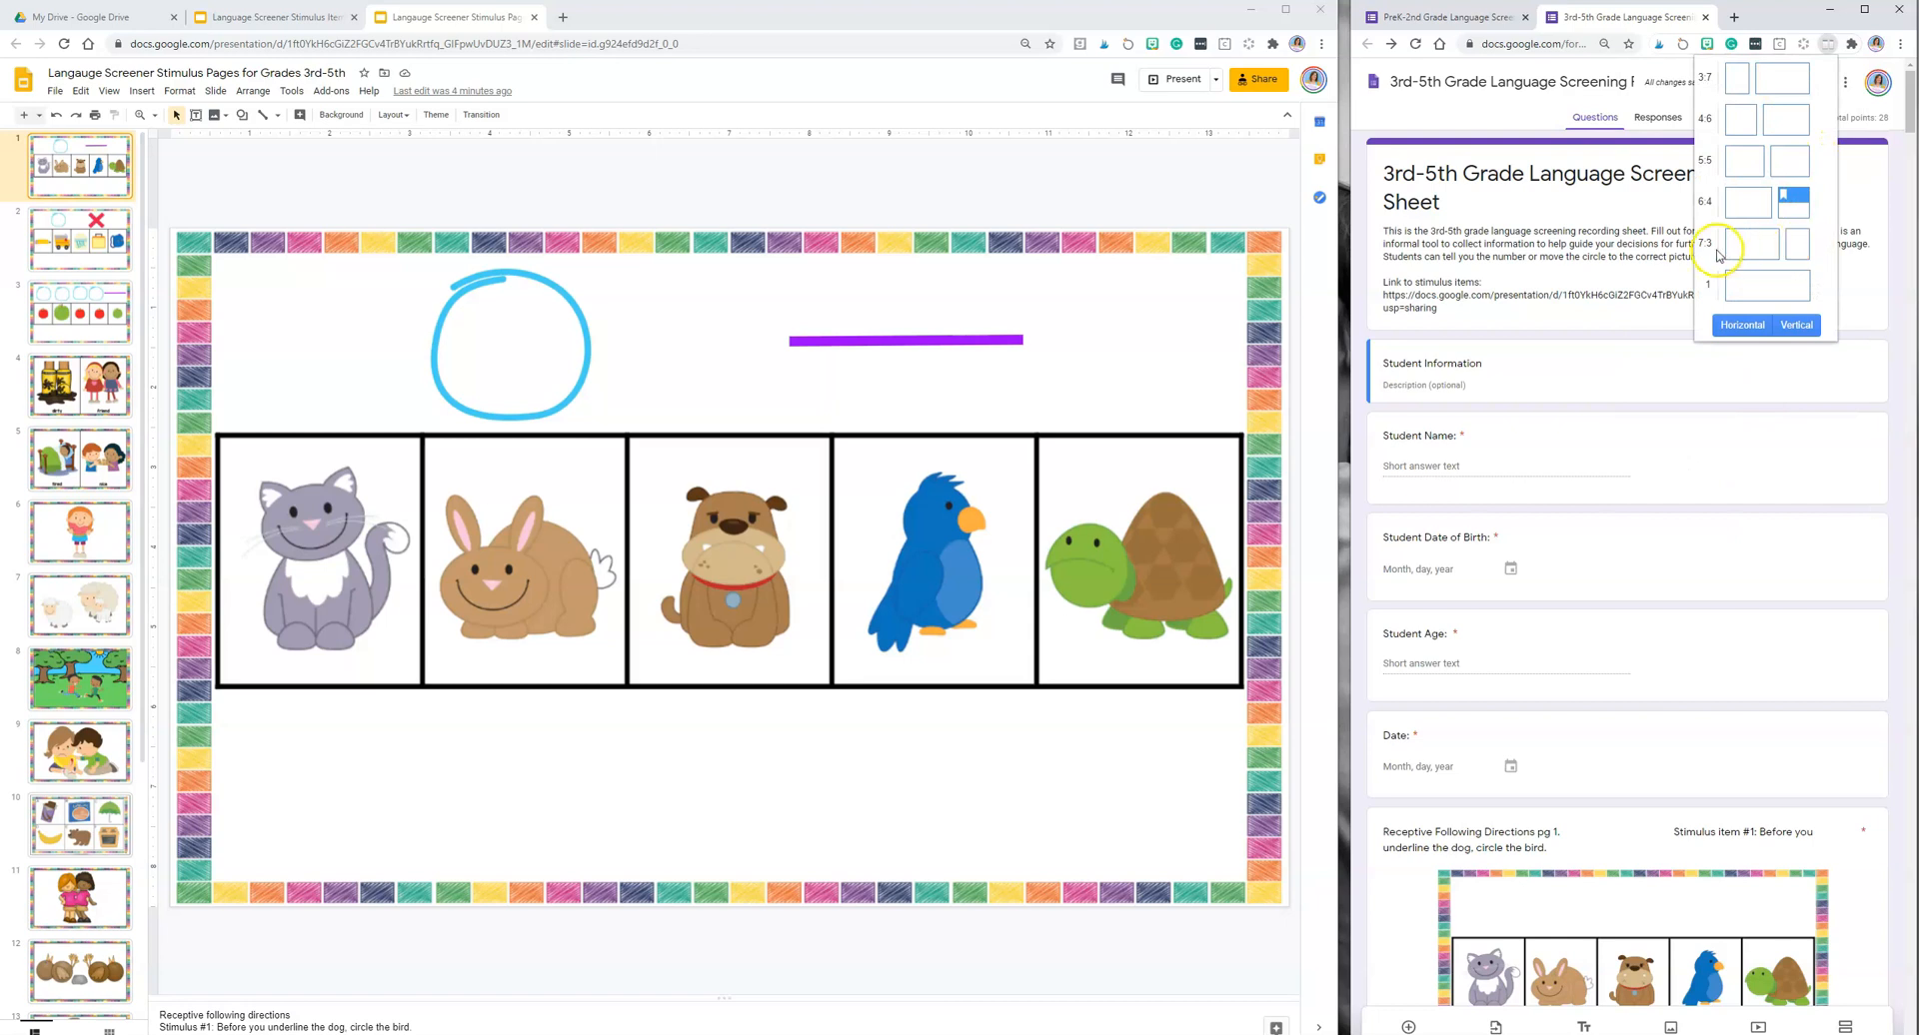
click(1751, 244)
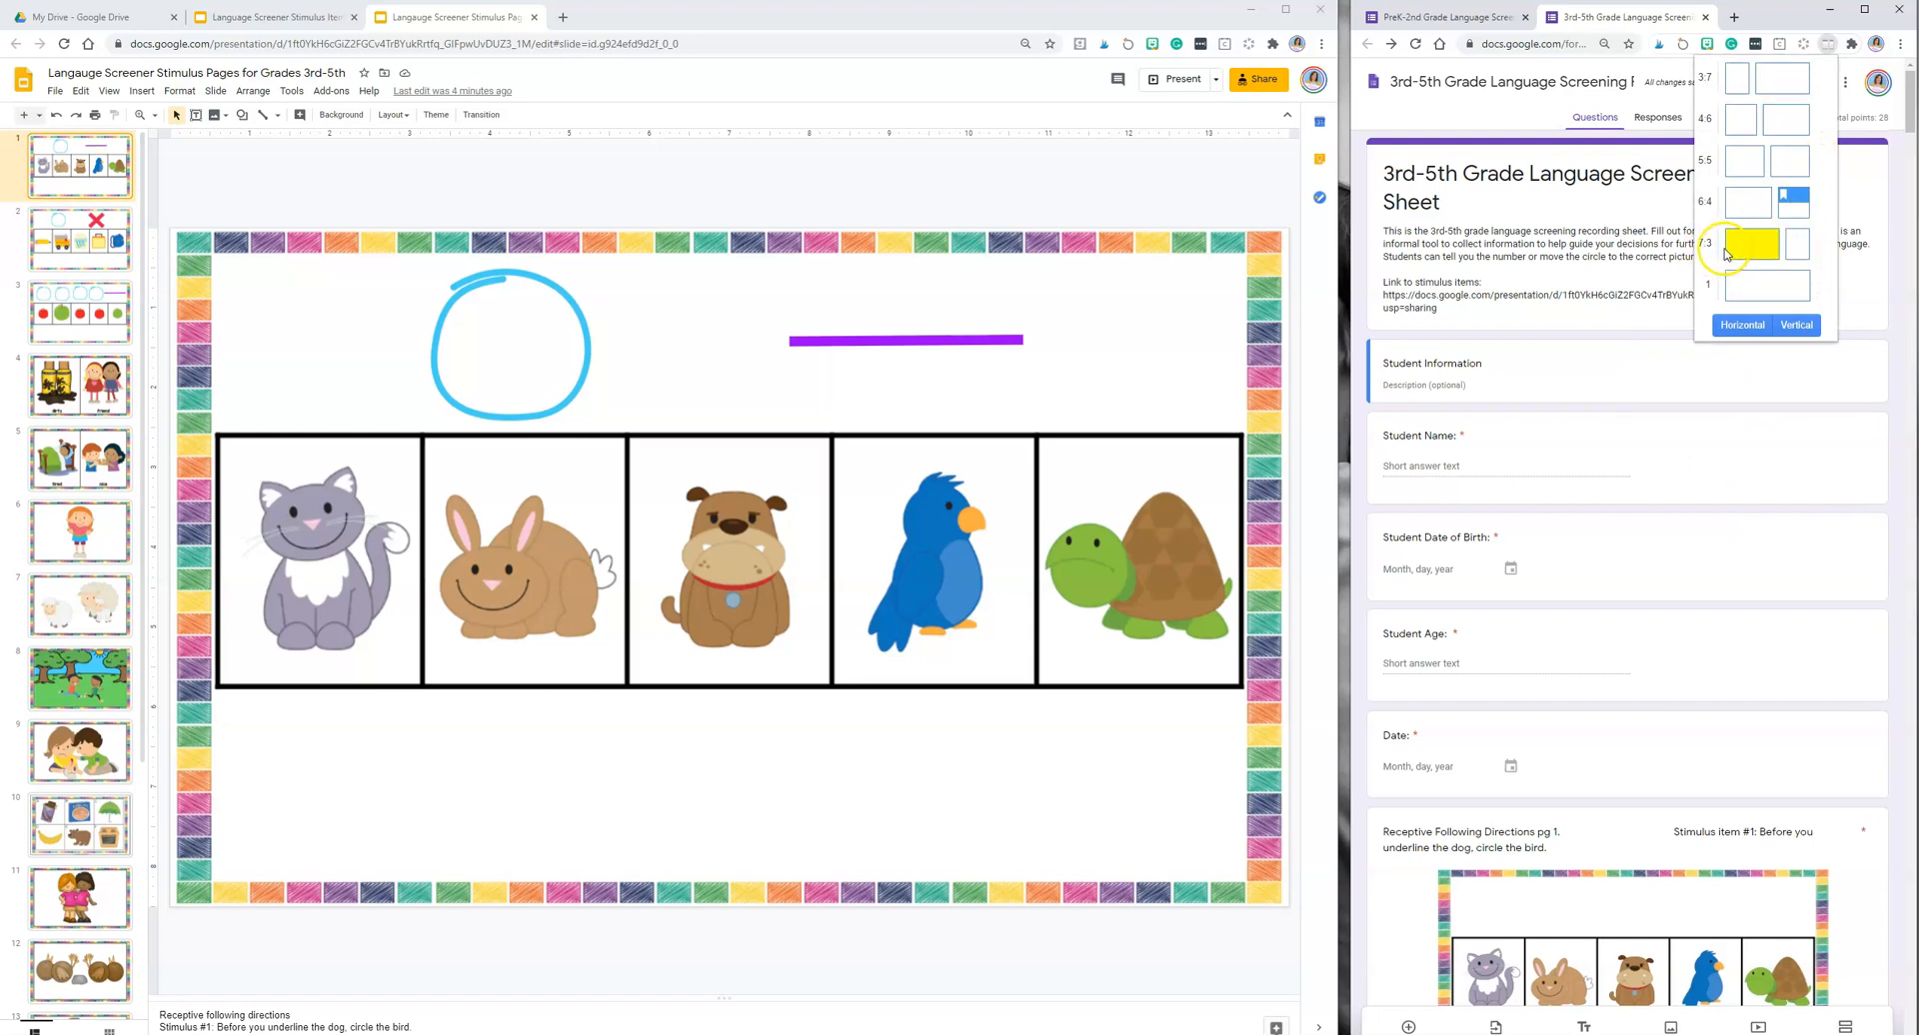
click(1799, 244)
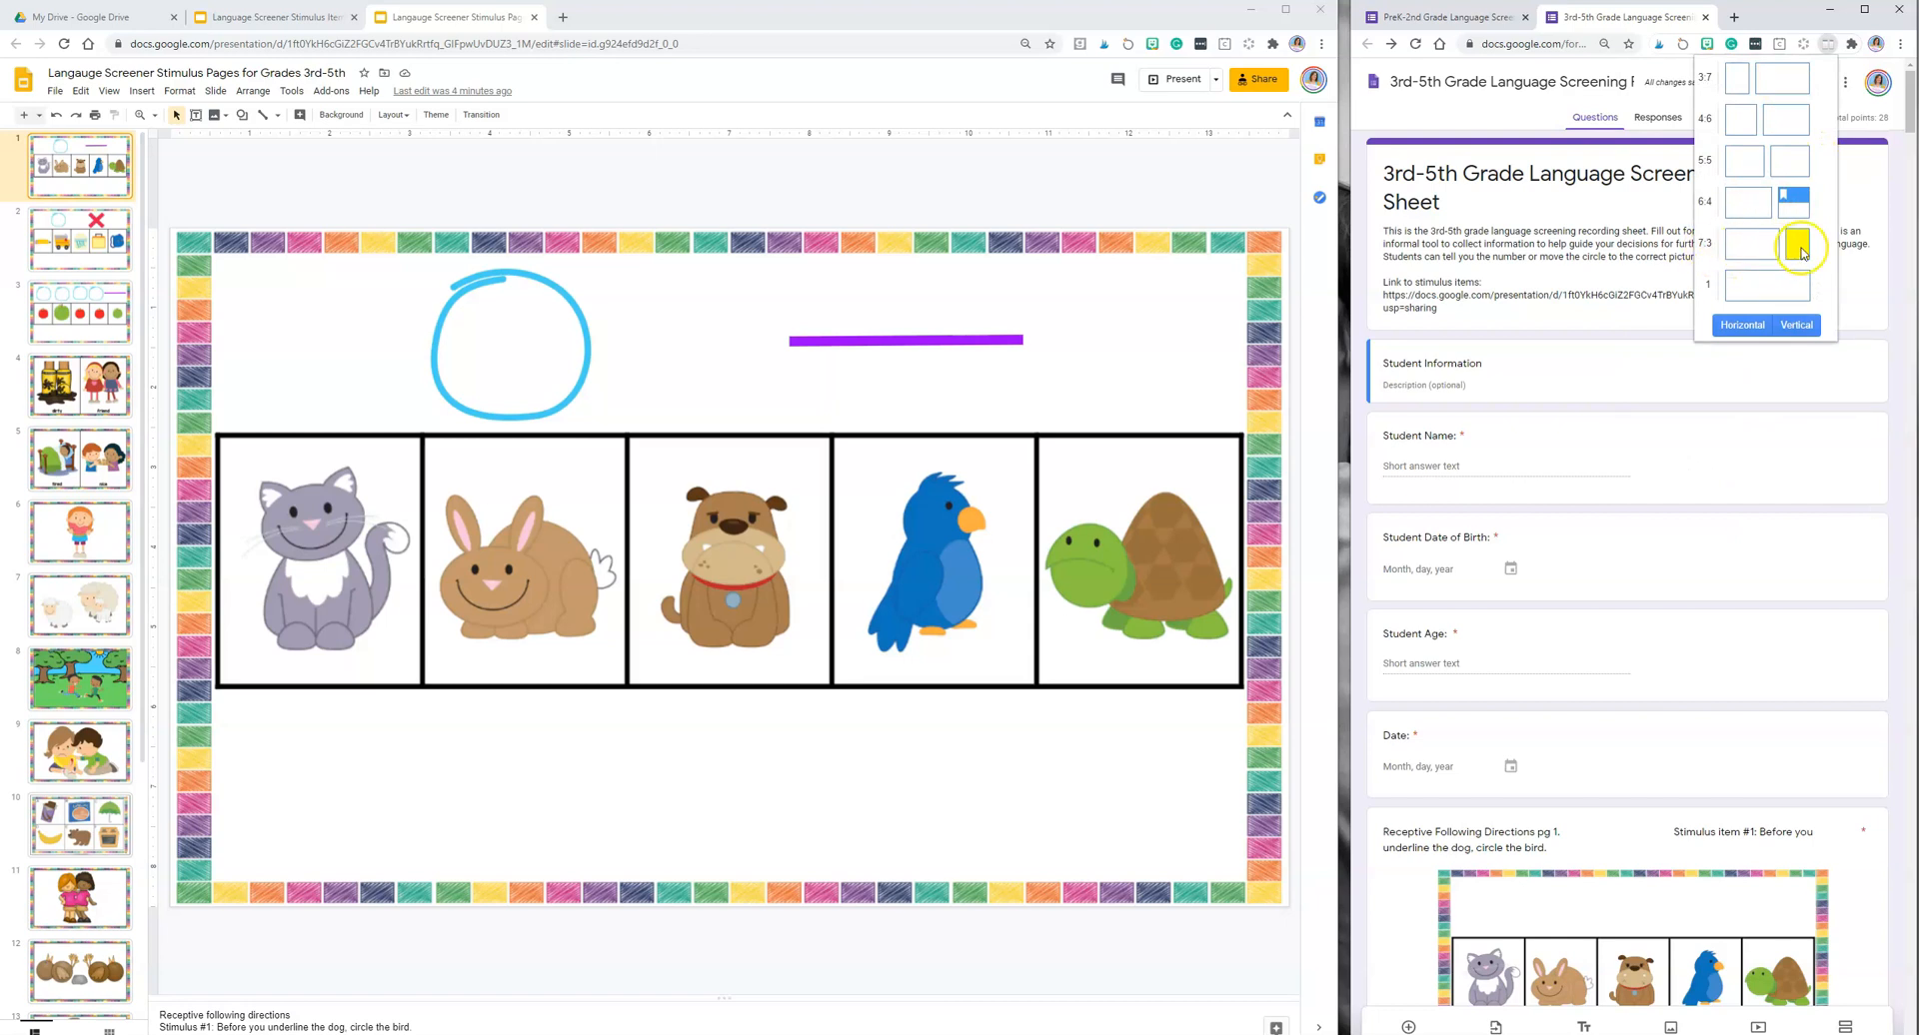
mouse_move(1800, 244)
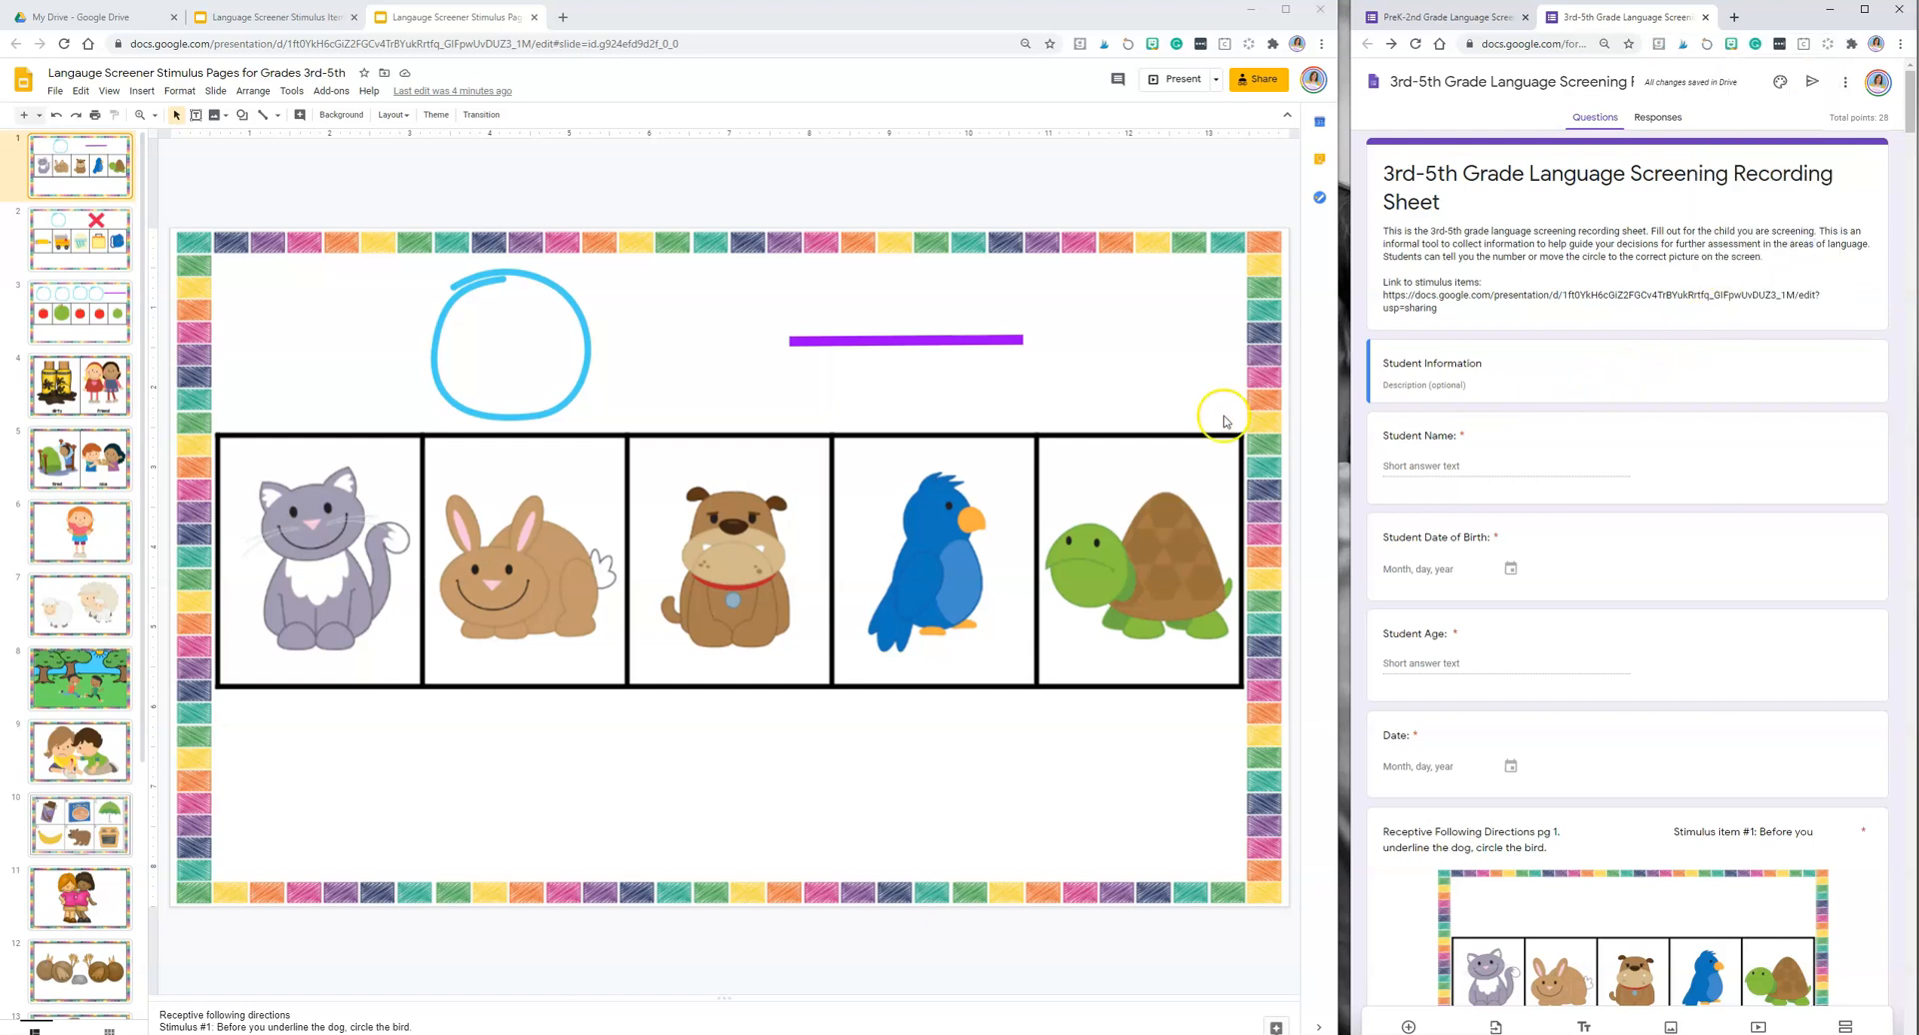
mouse_move(787, 841)
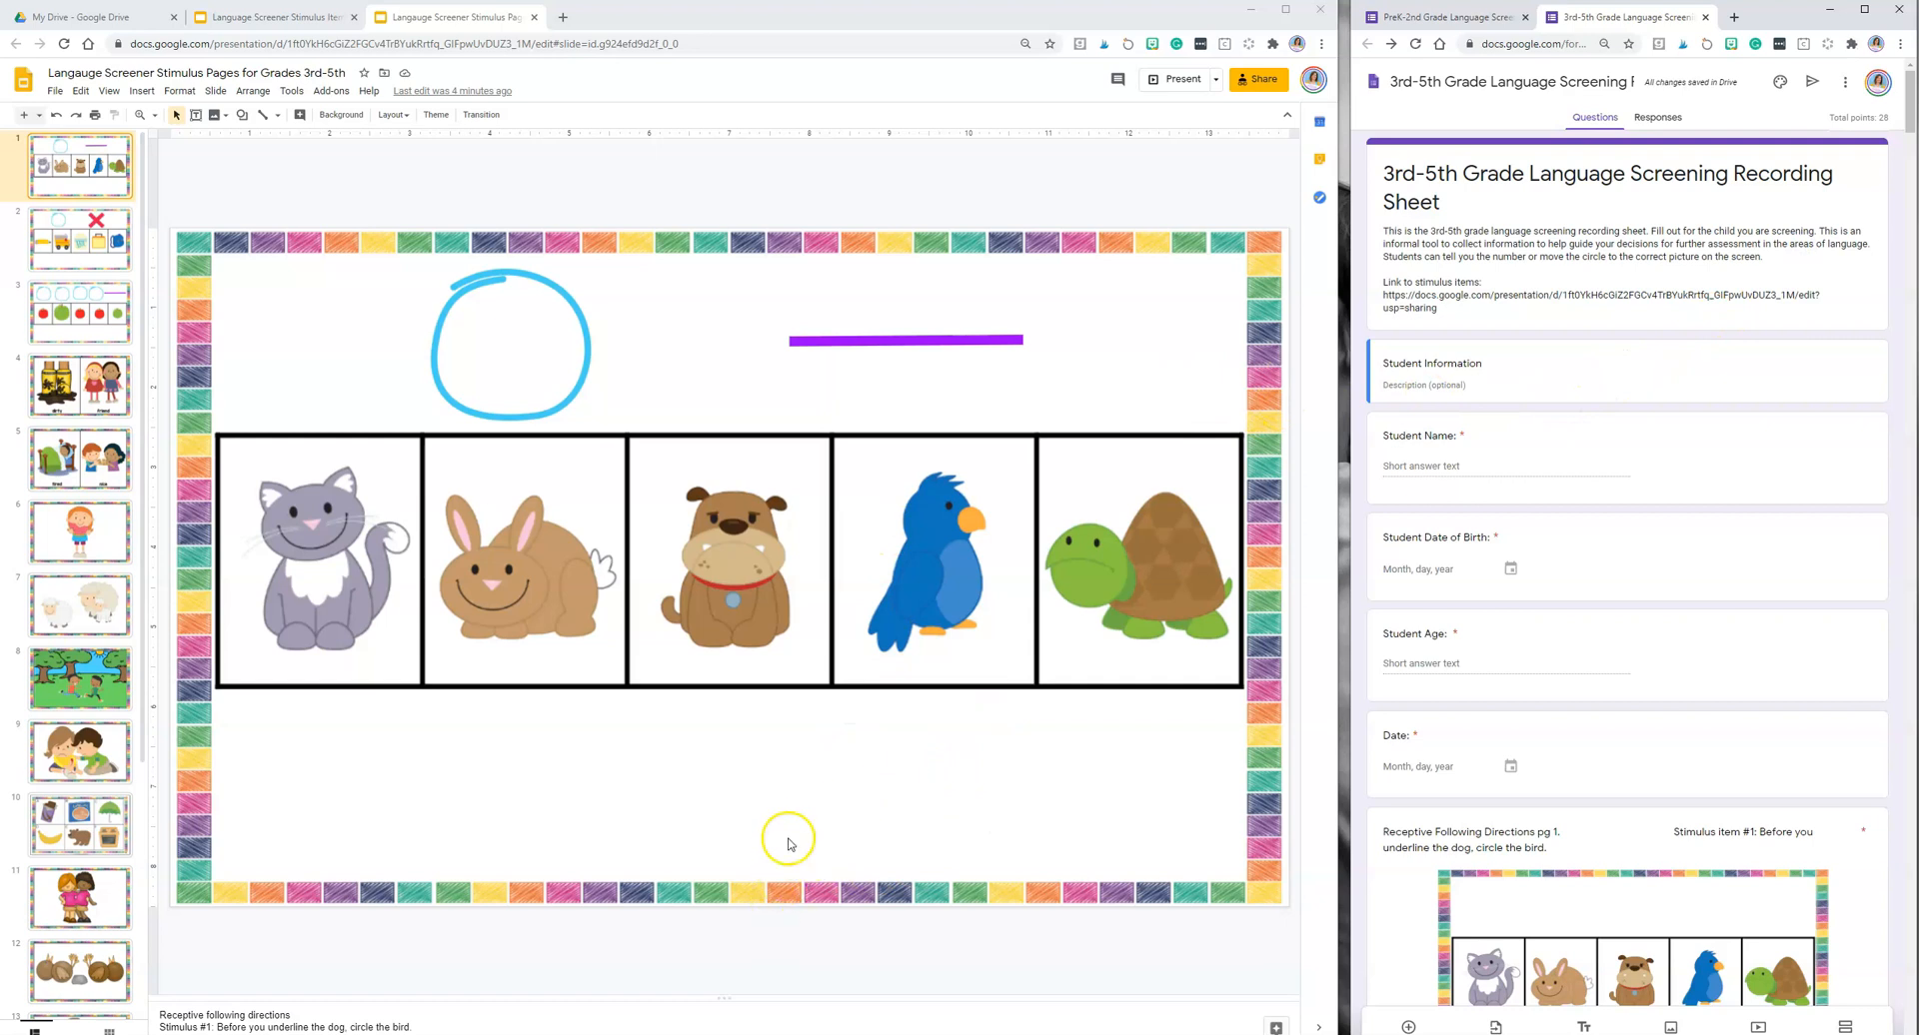
mouse_move(1547, 667)
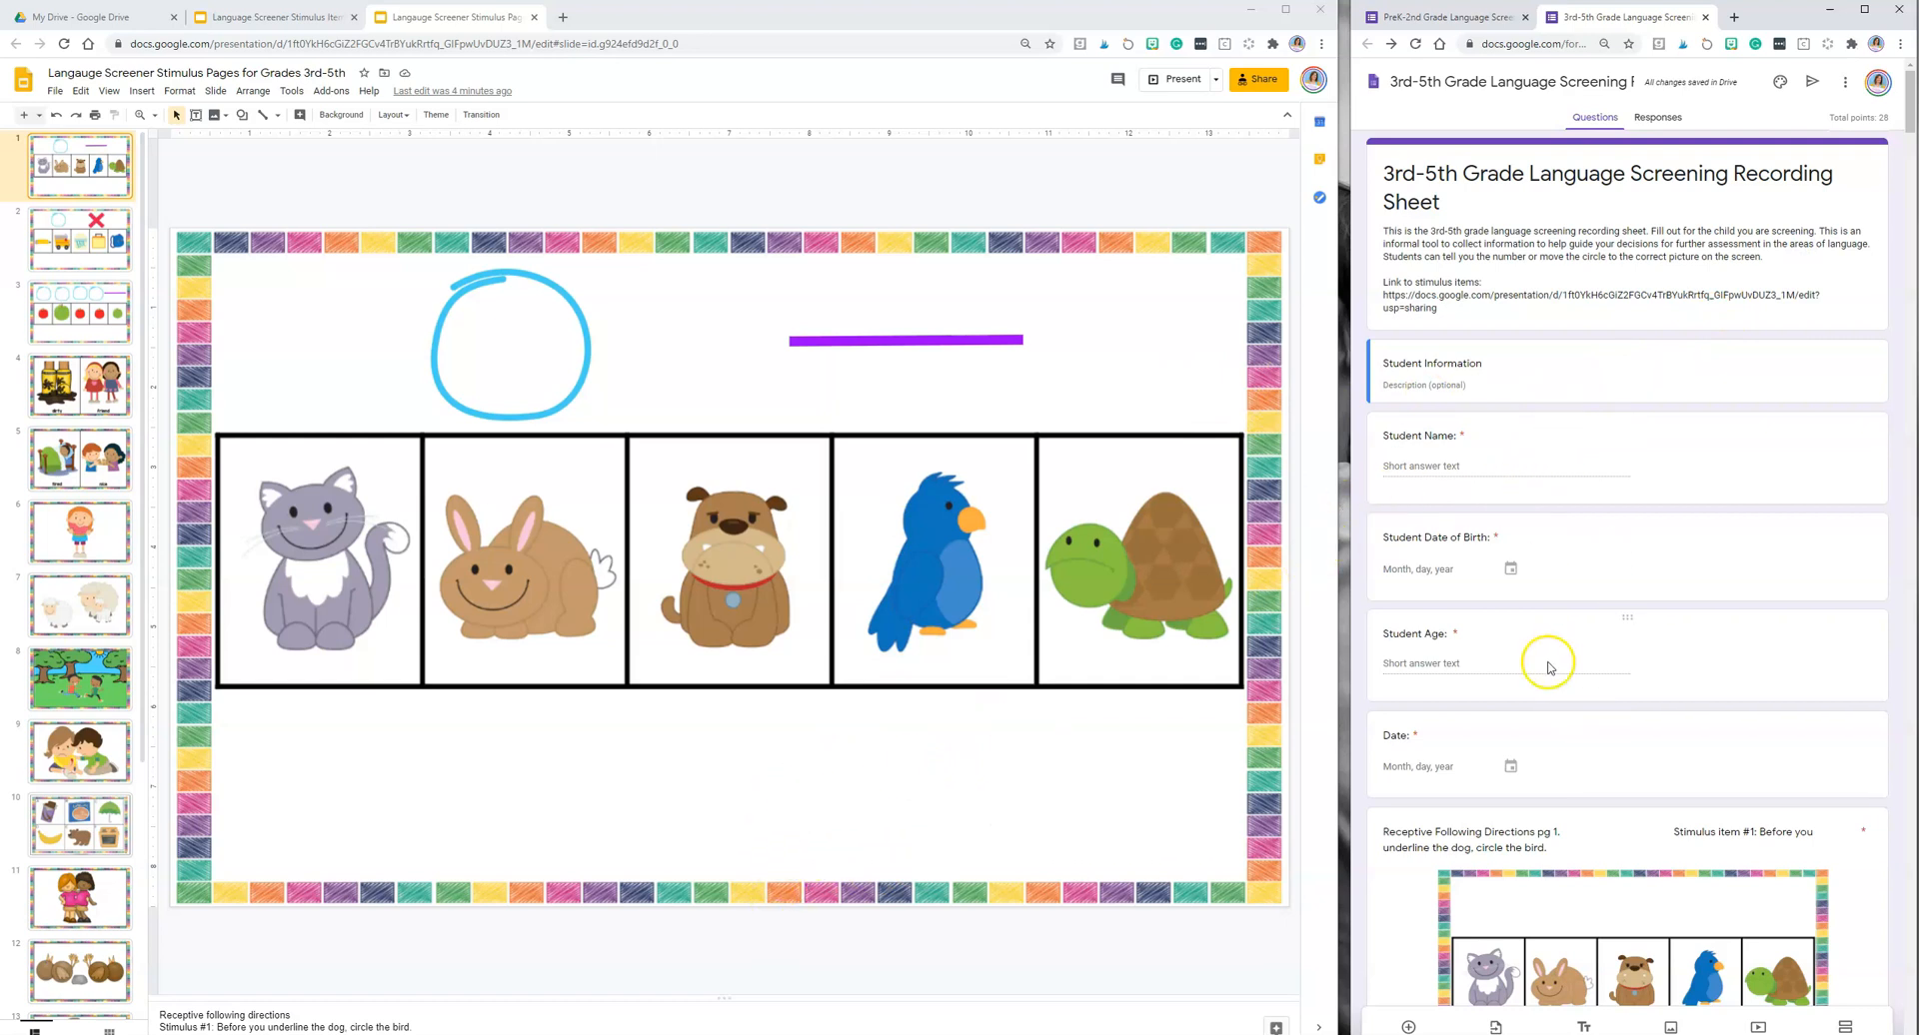
mouse_move(677, 190)
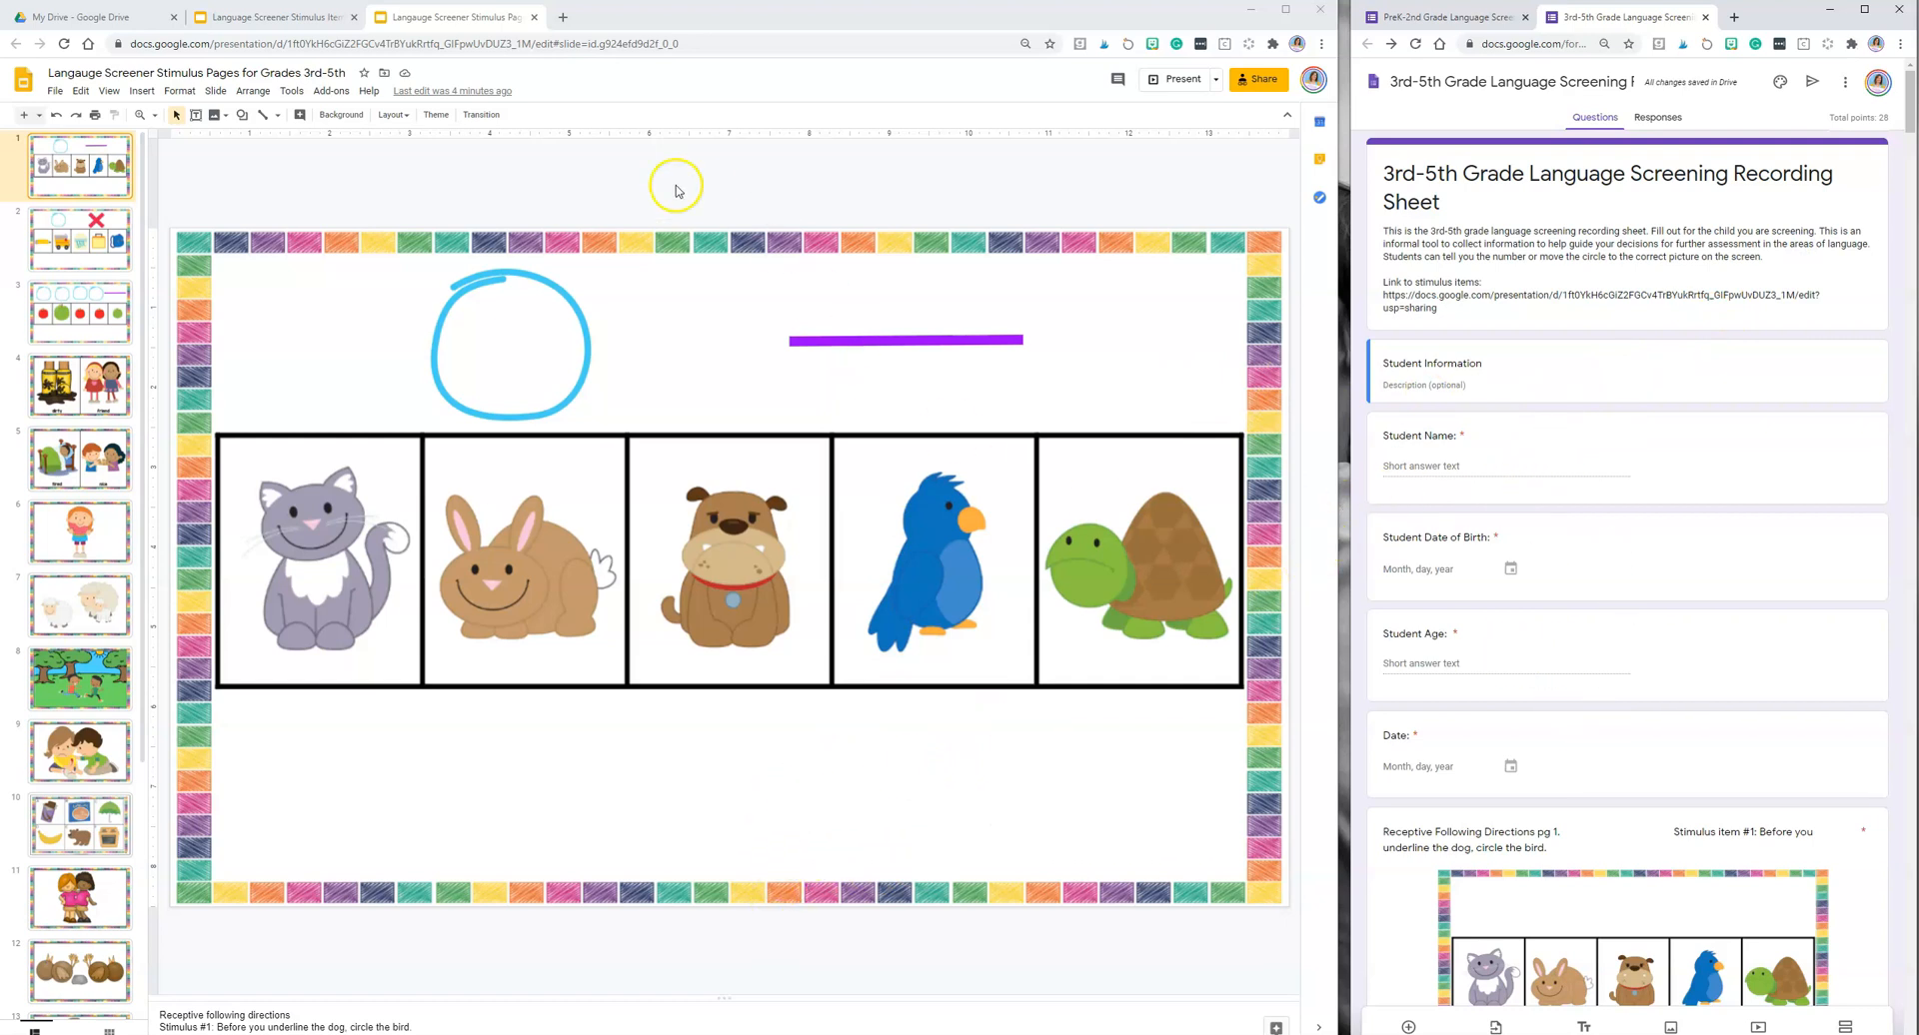
mouse_move(328, 312)
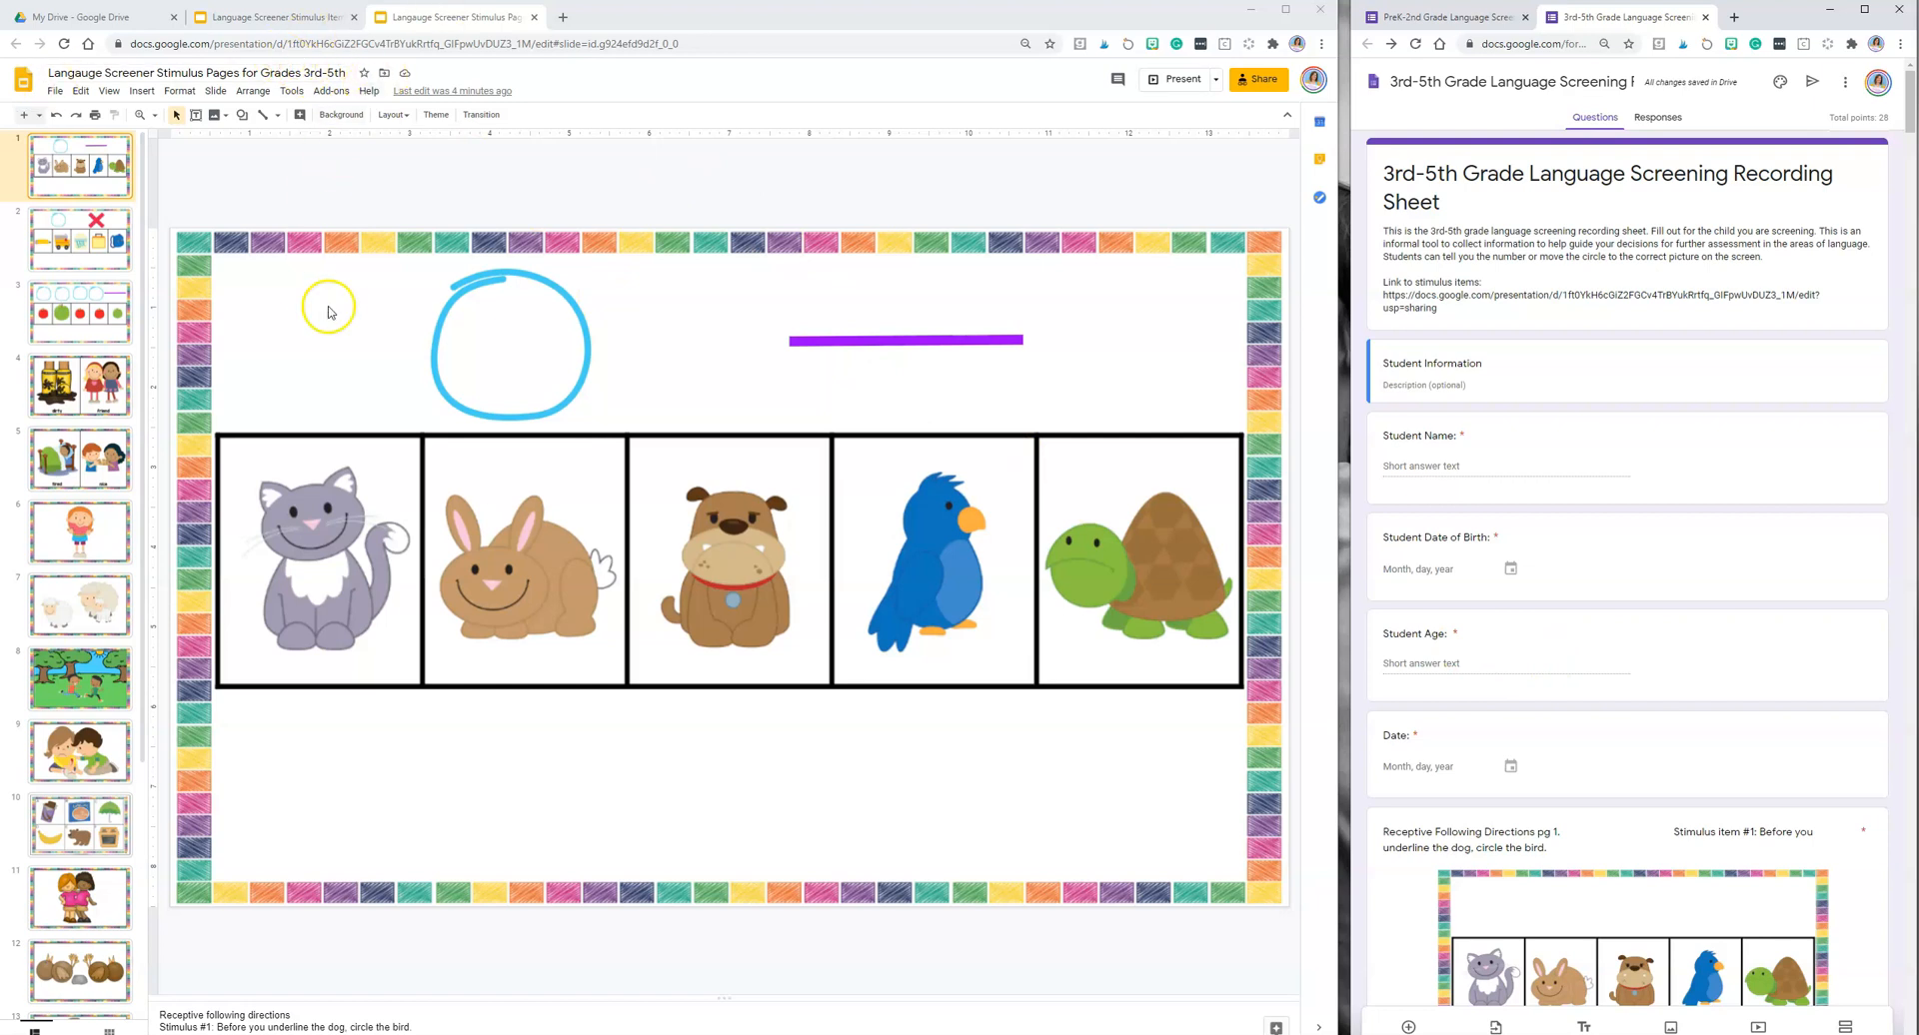
mouse_move(1525, 162)
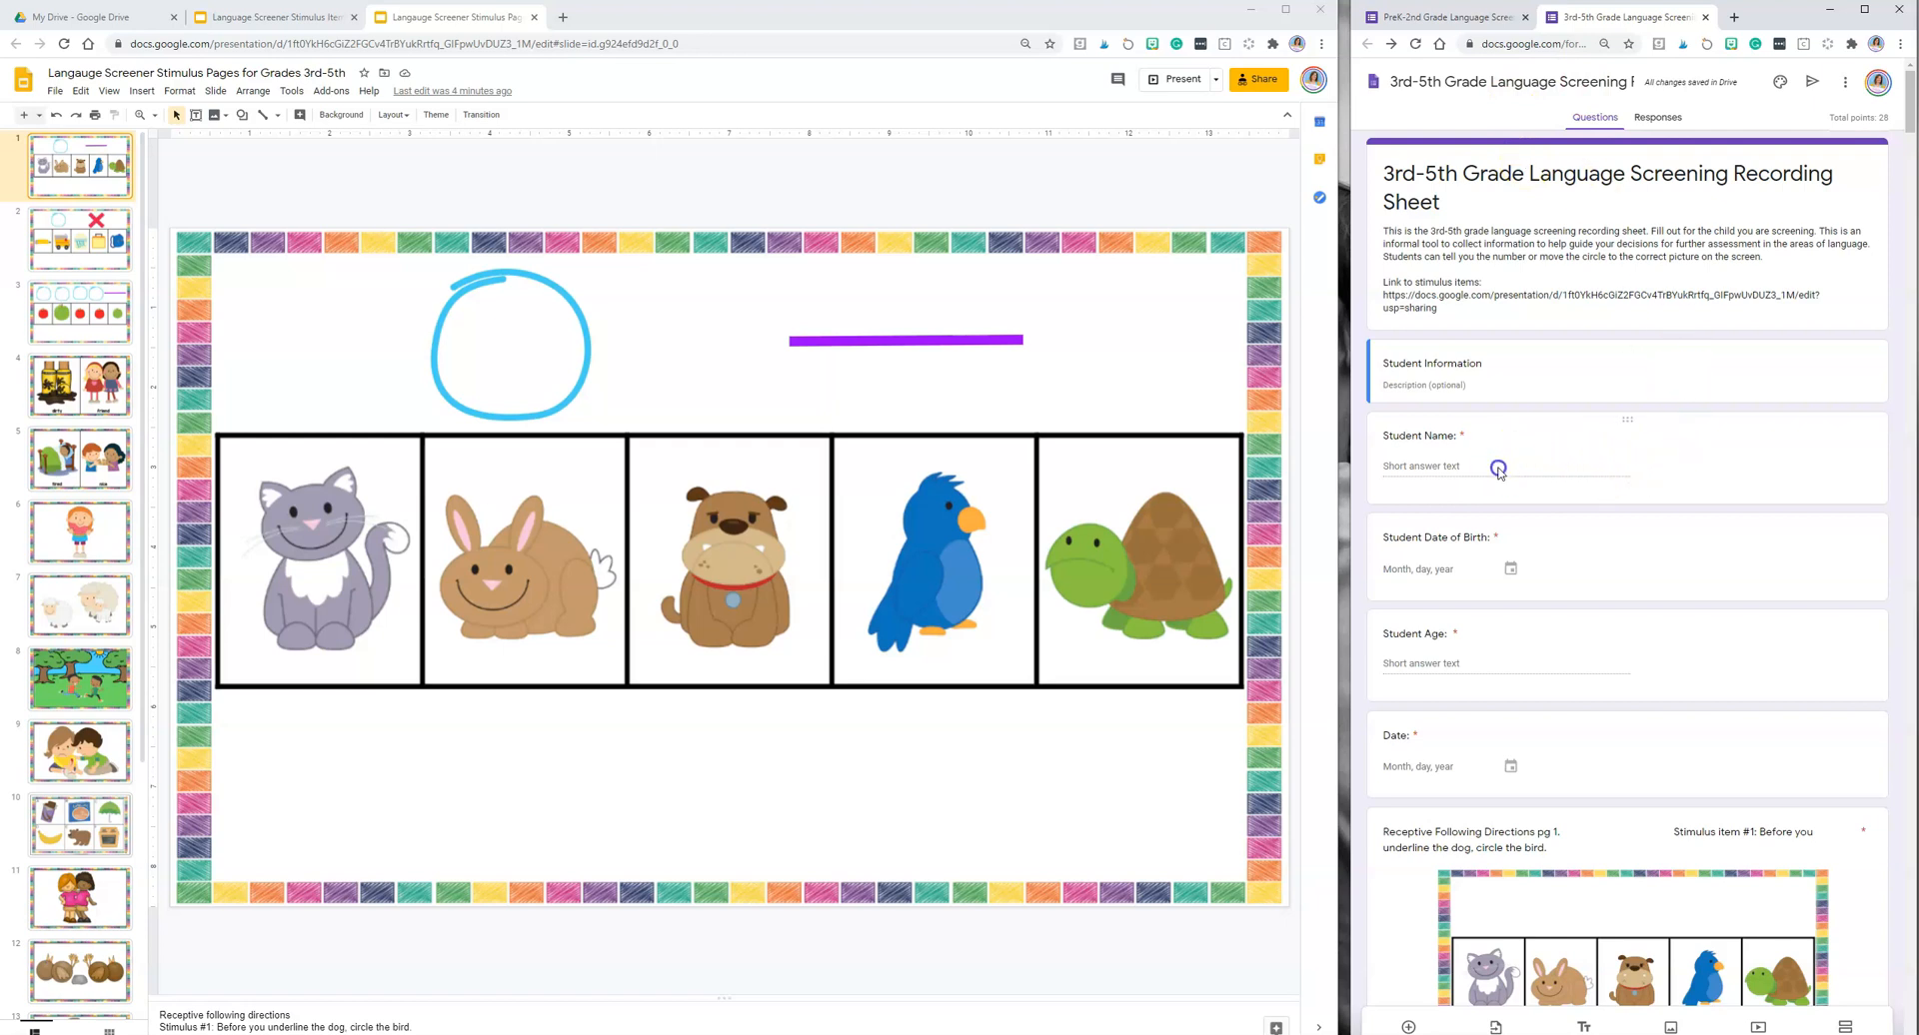
click(1845, 82)
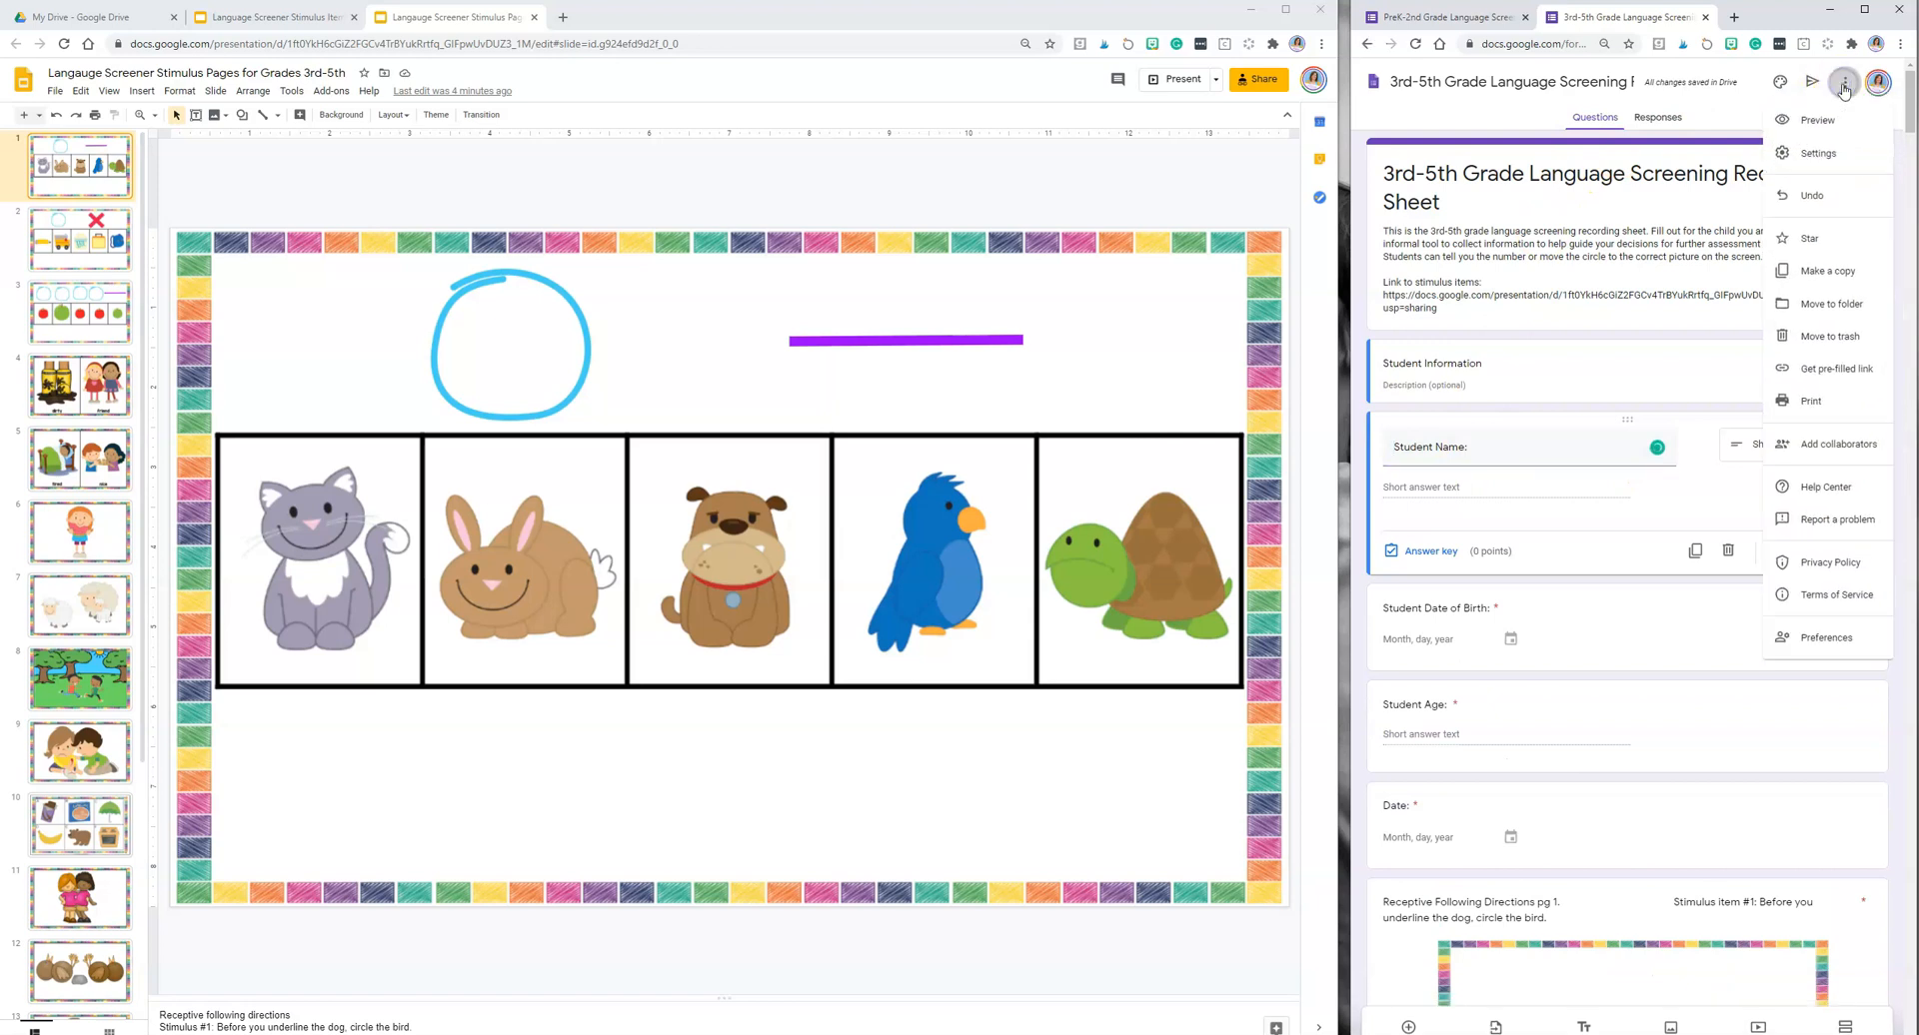
click(1817, 120)
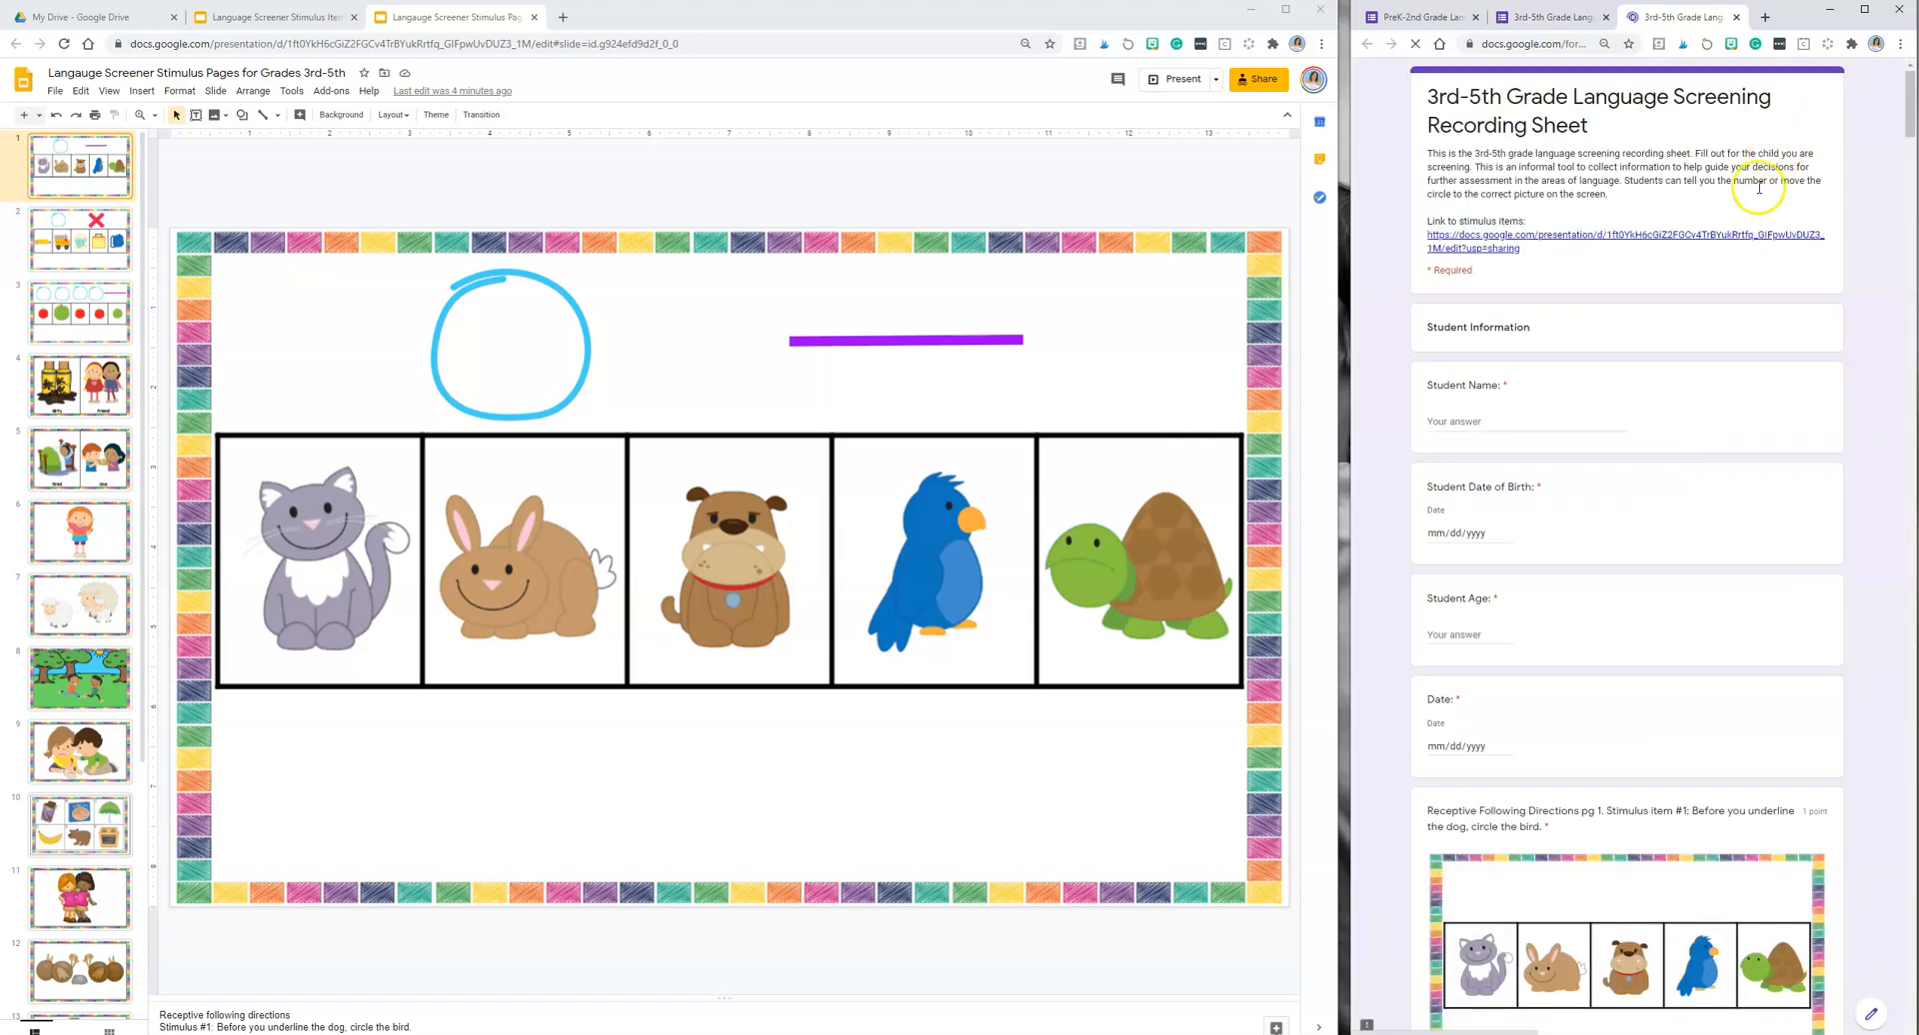
scroll(down, 3)
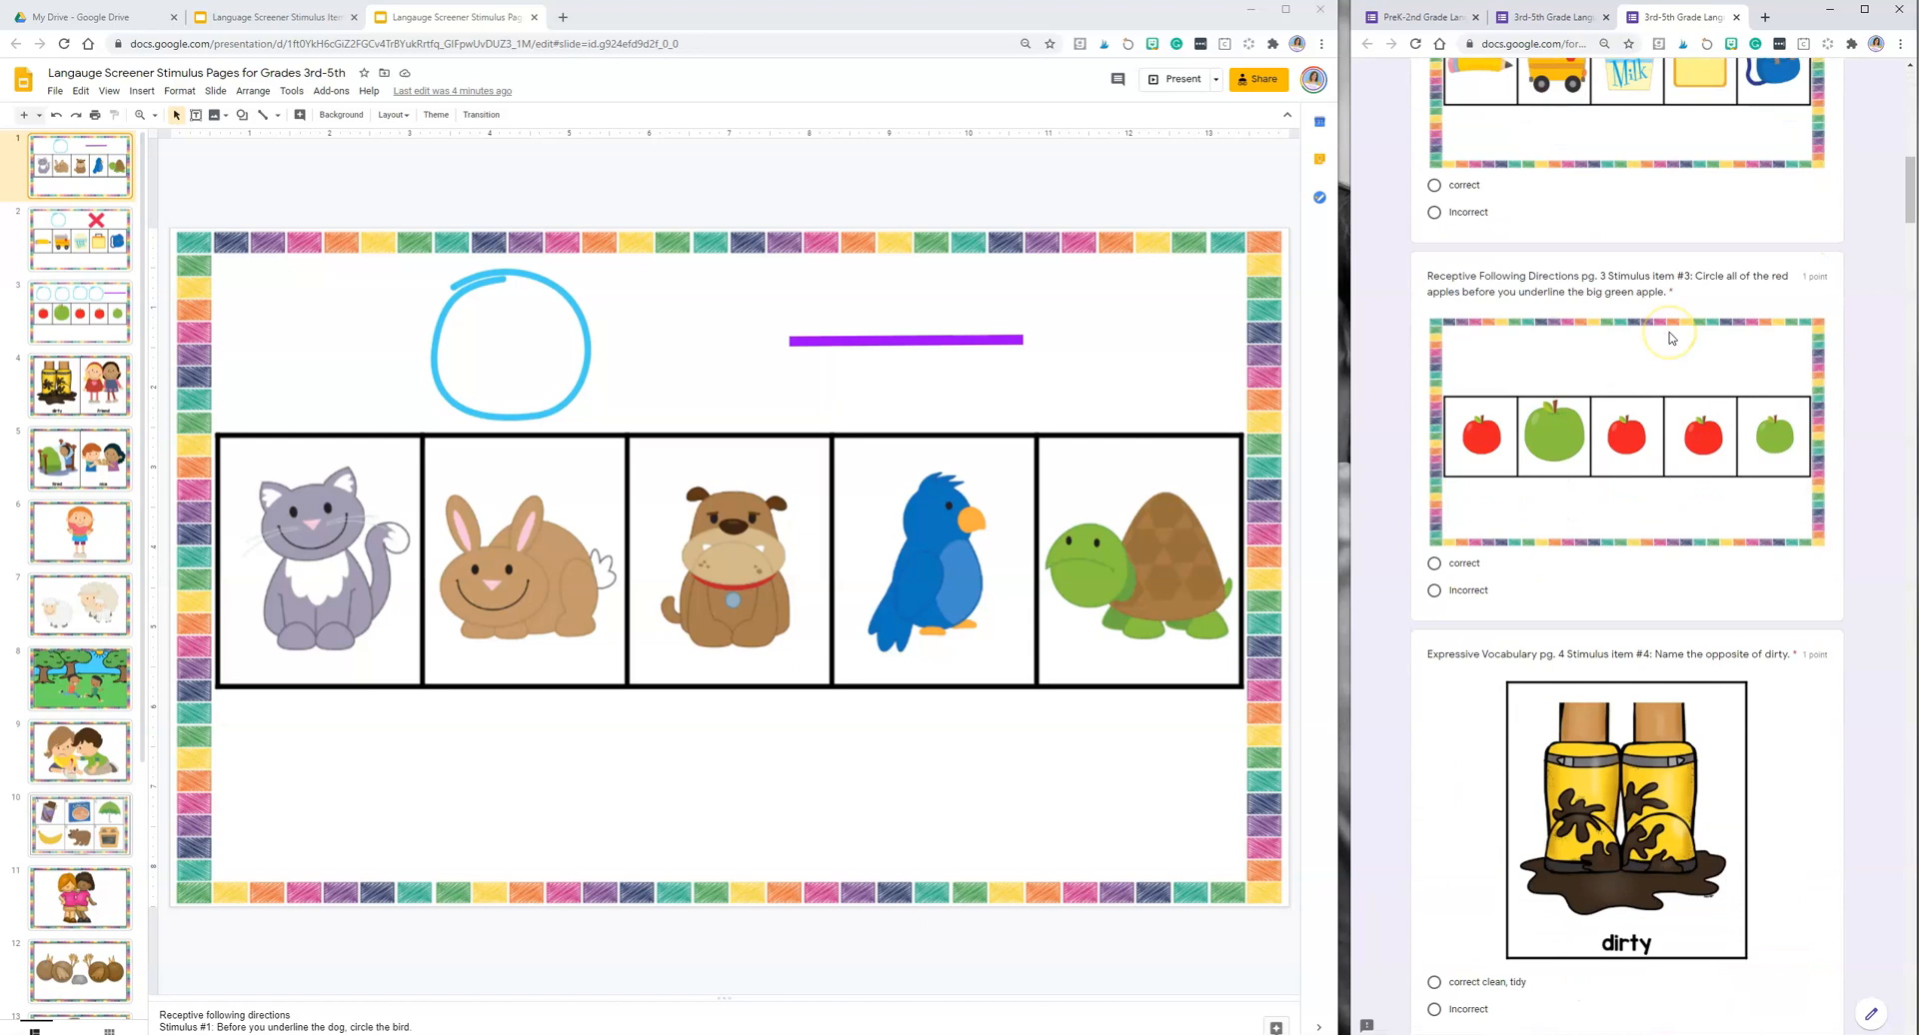
scroll(down, 3)
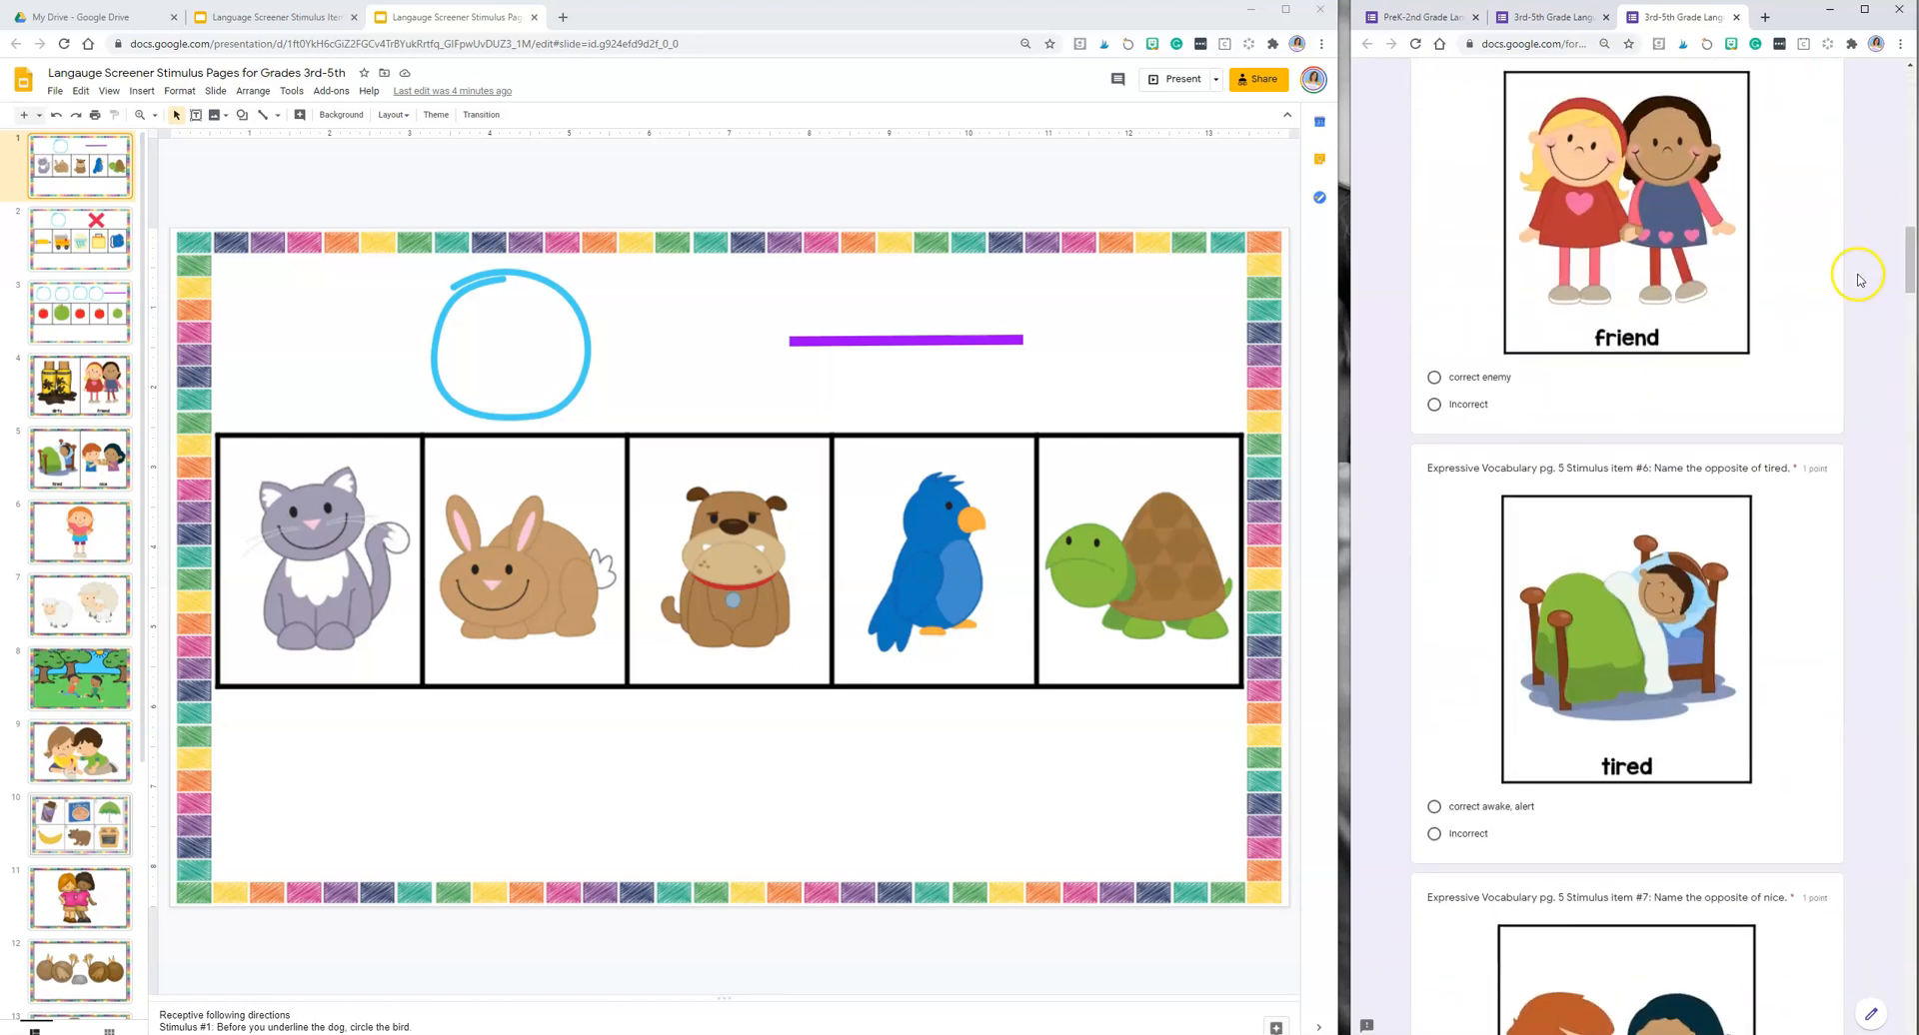
scroll(up, 3)
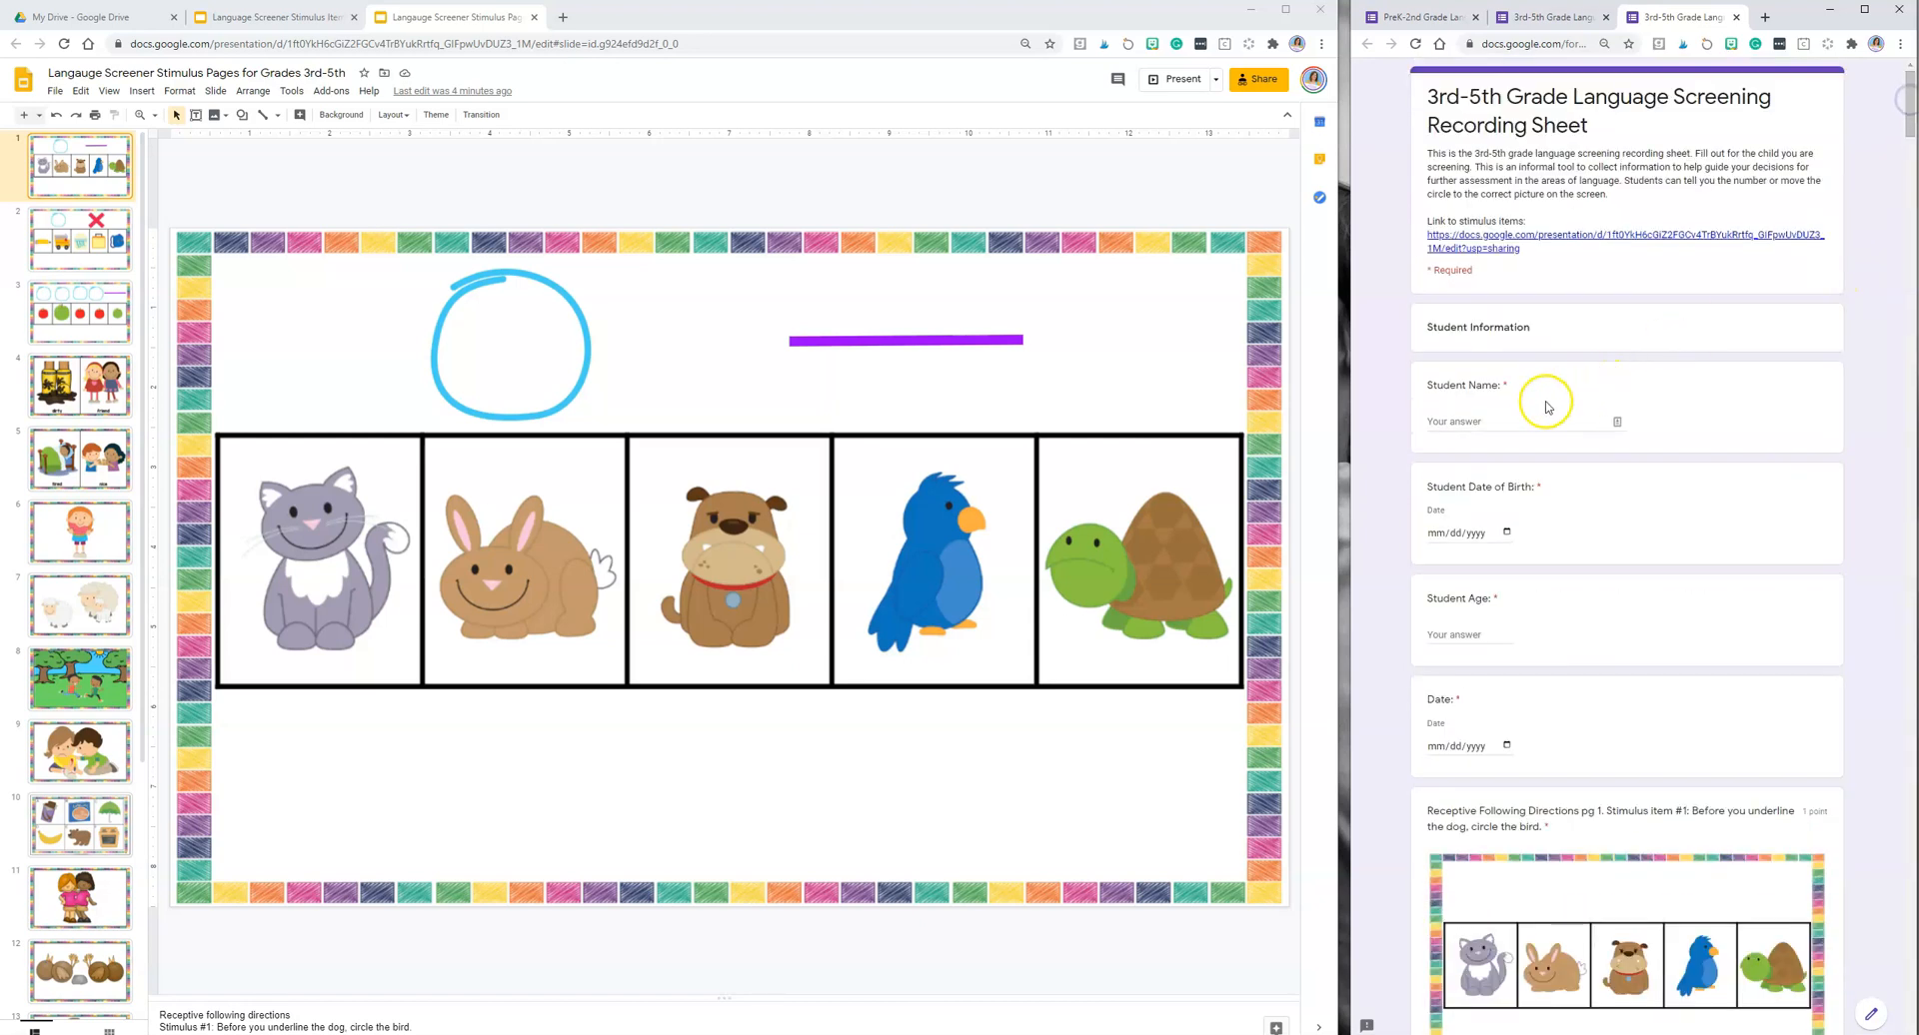
mouse_move(1477, 655)
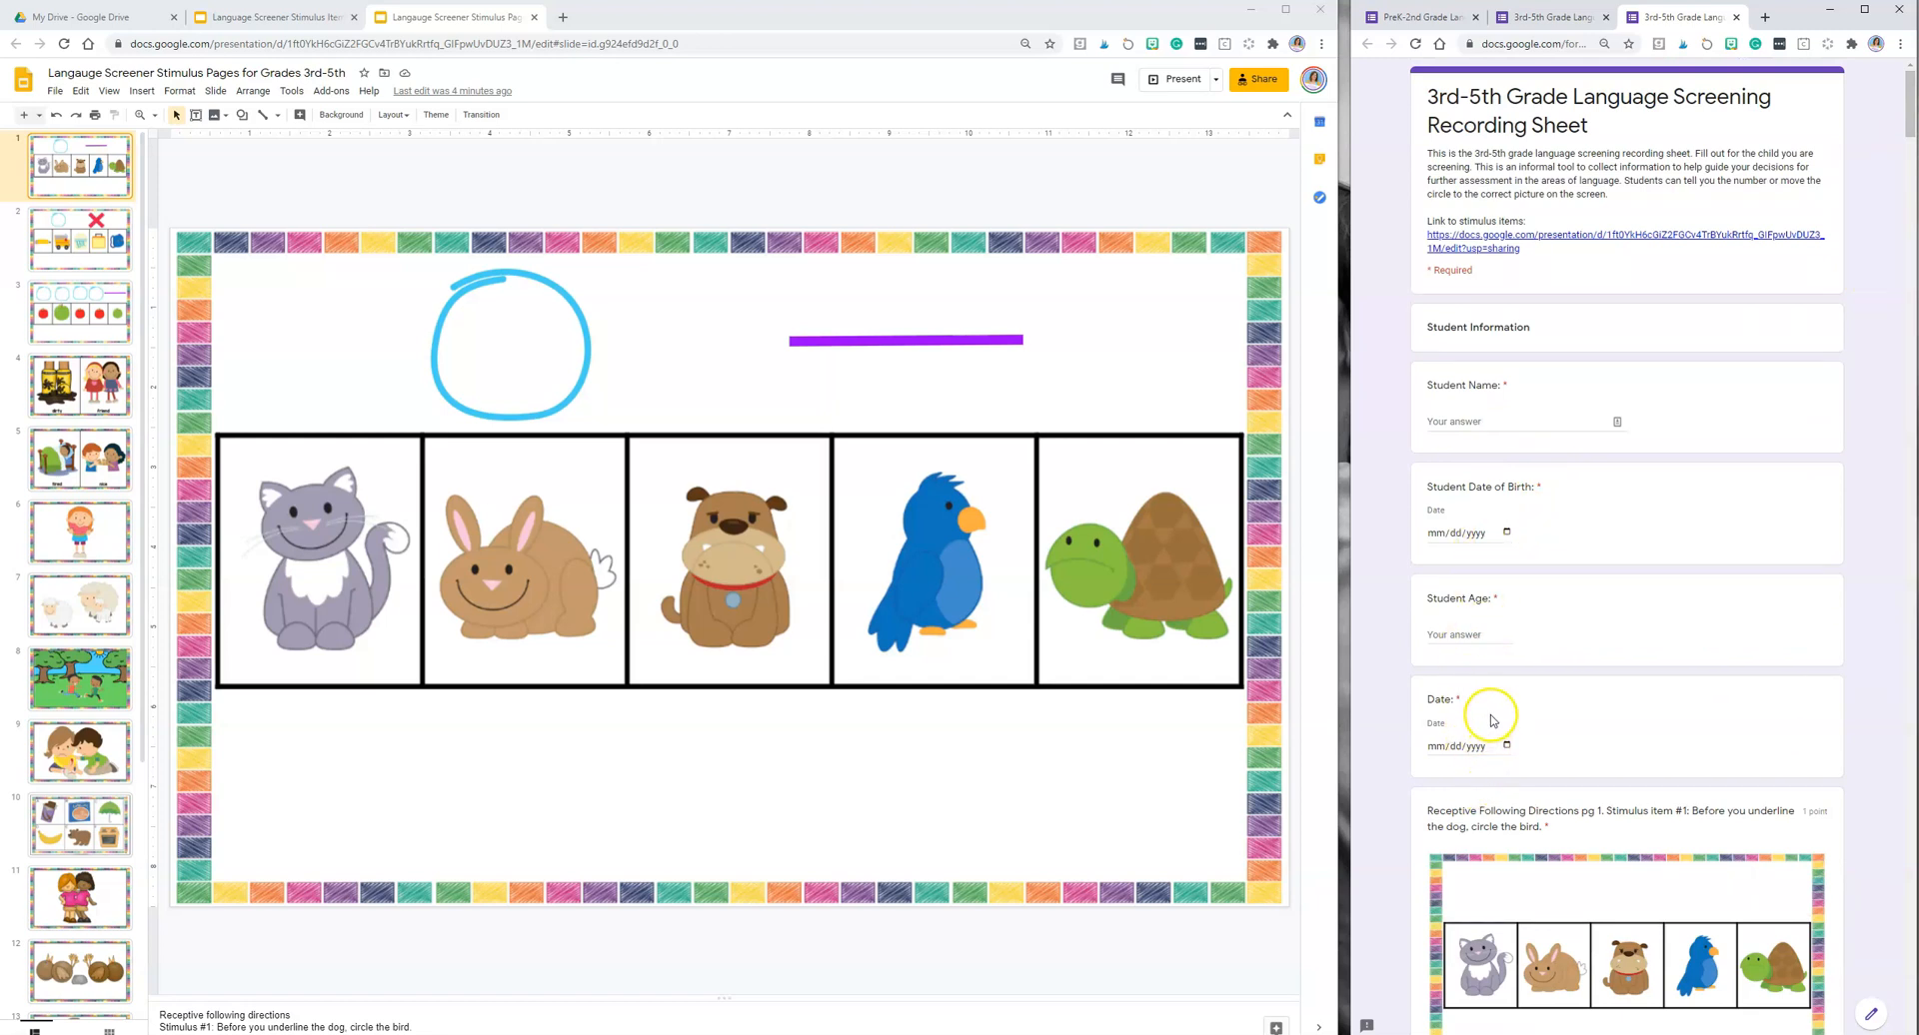
scroll(down, 3)
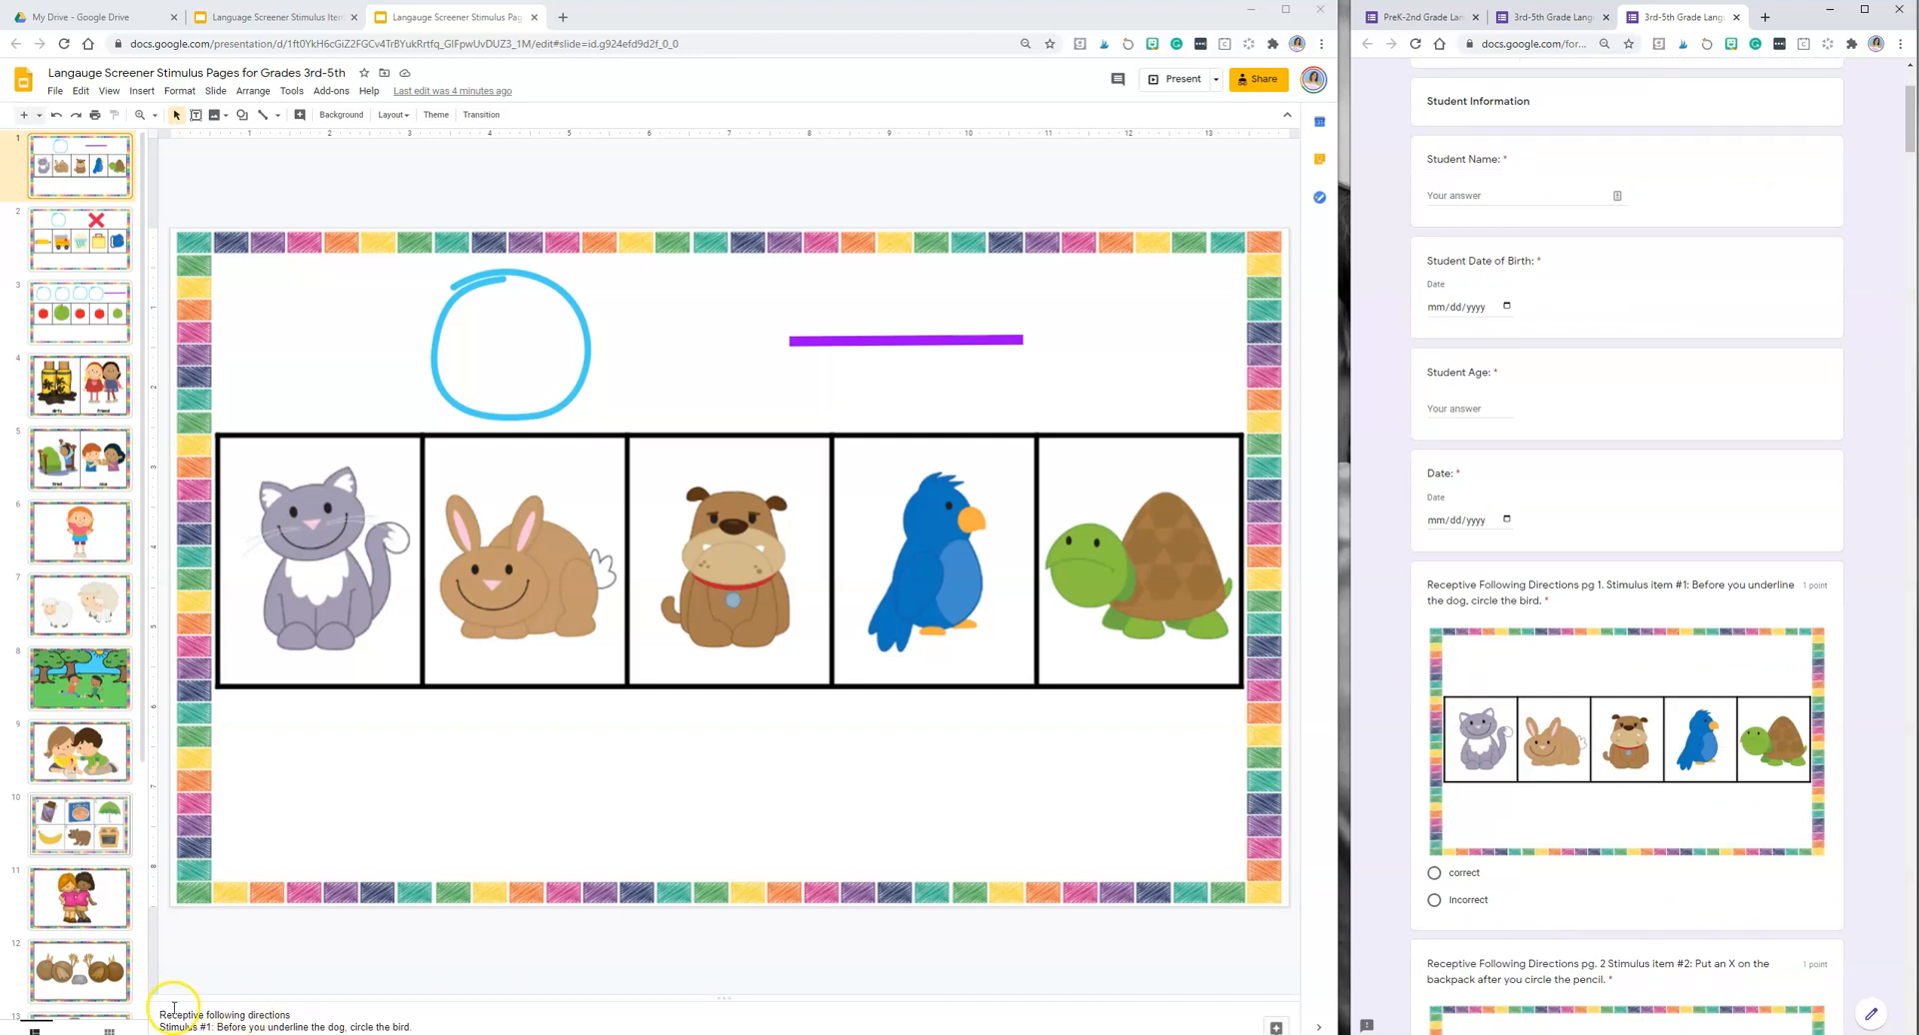
mouse_move(547, 1013)
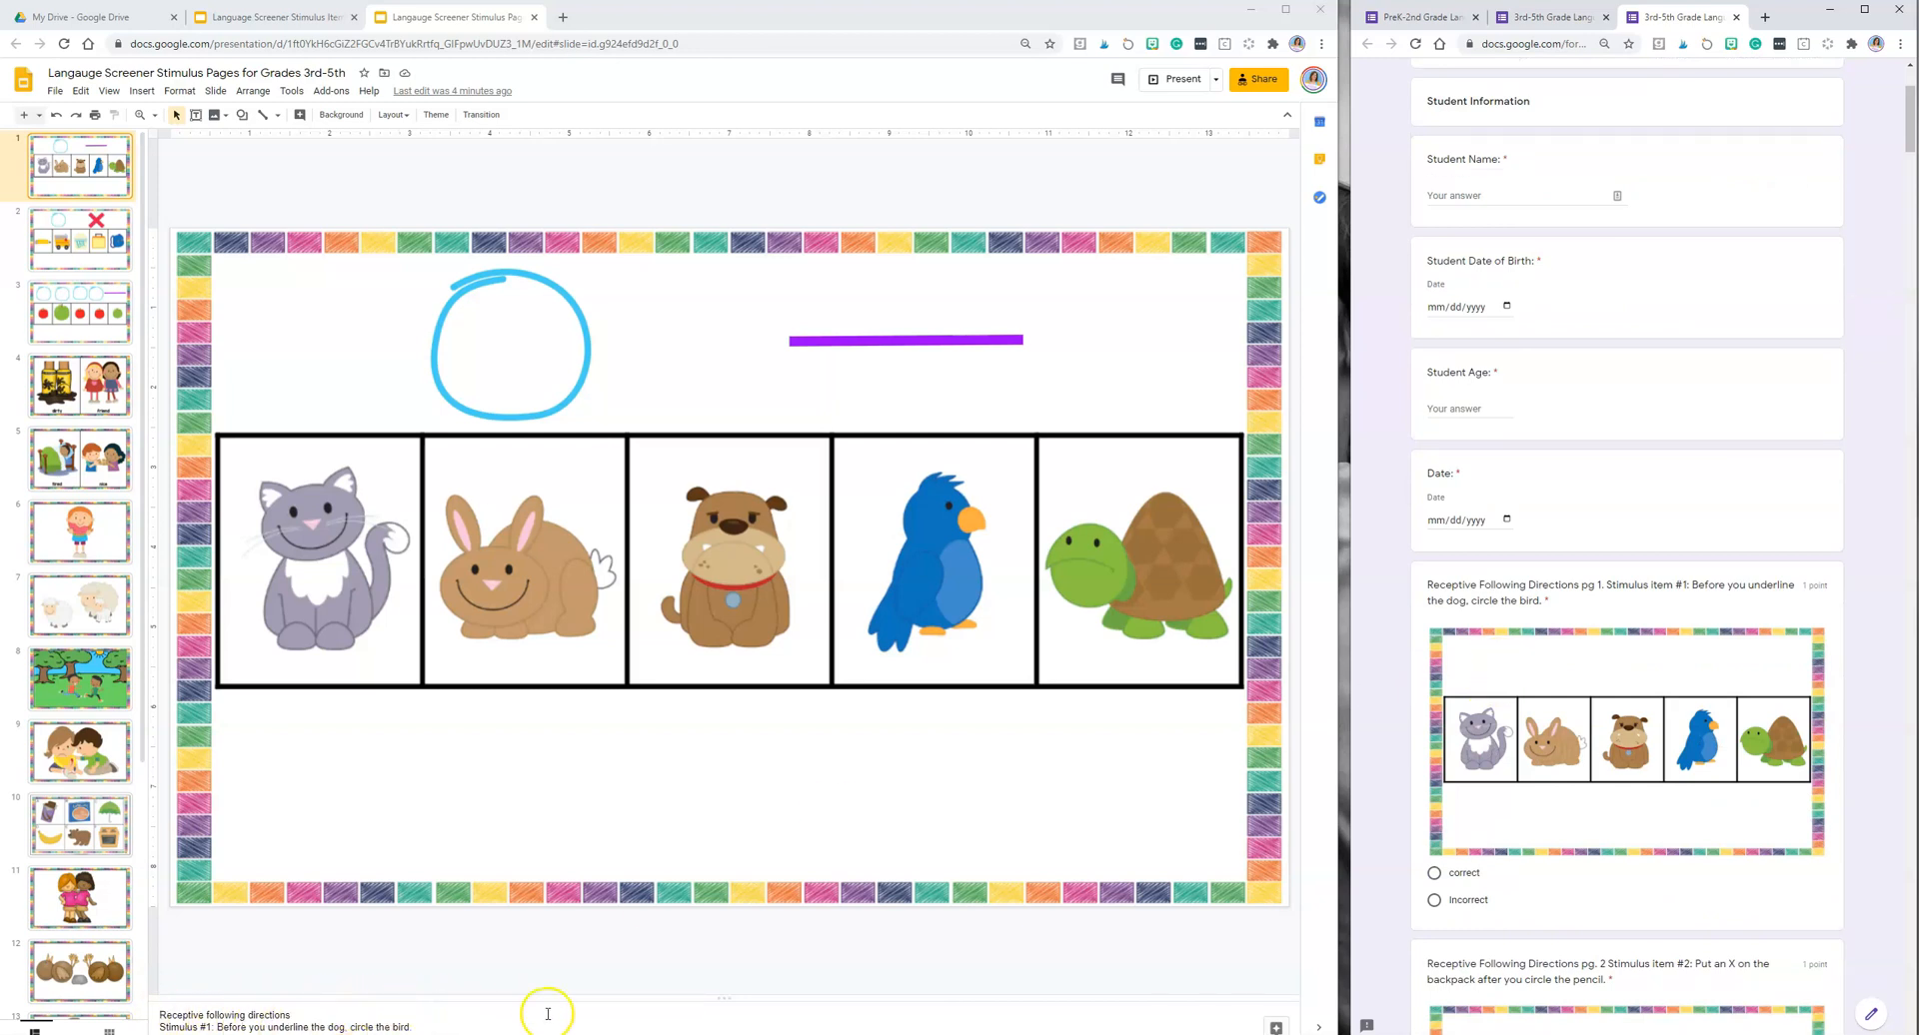
mouse_move(1545, 652)
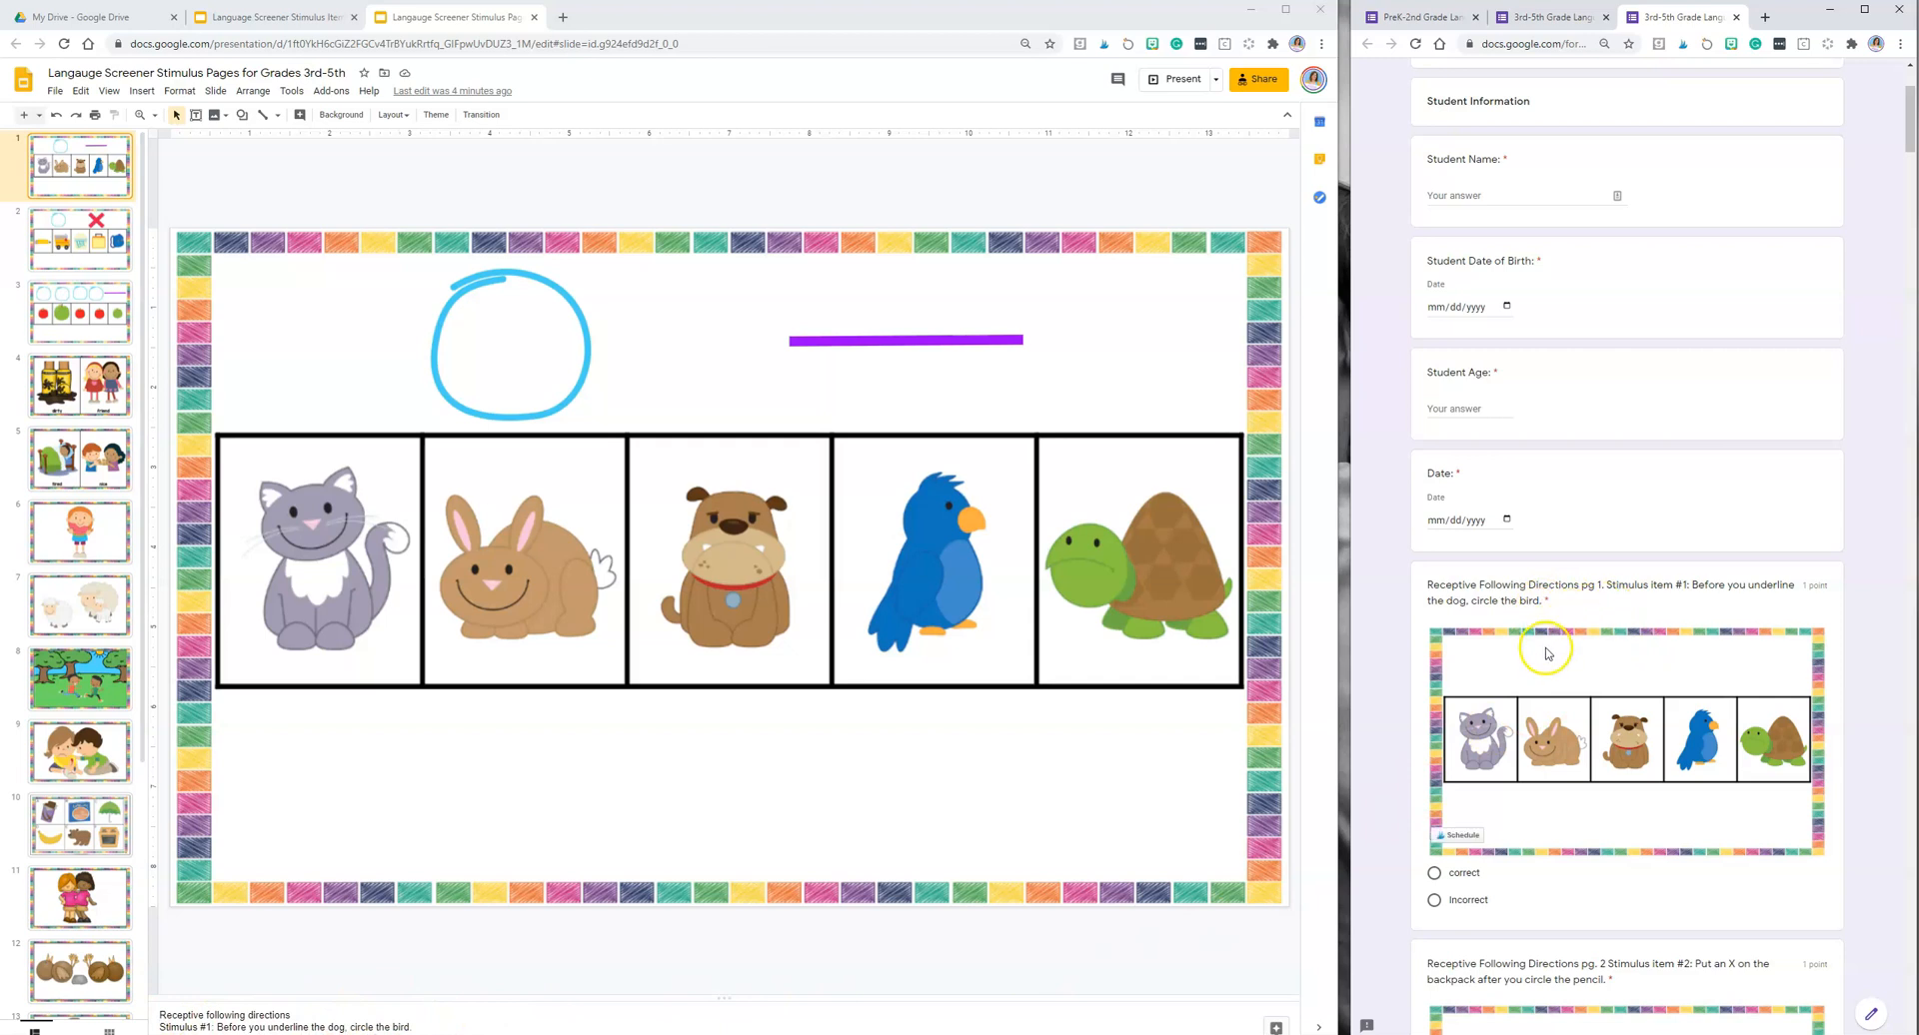
mouse_move(1533, 574)
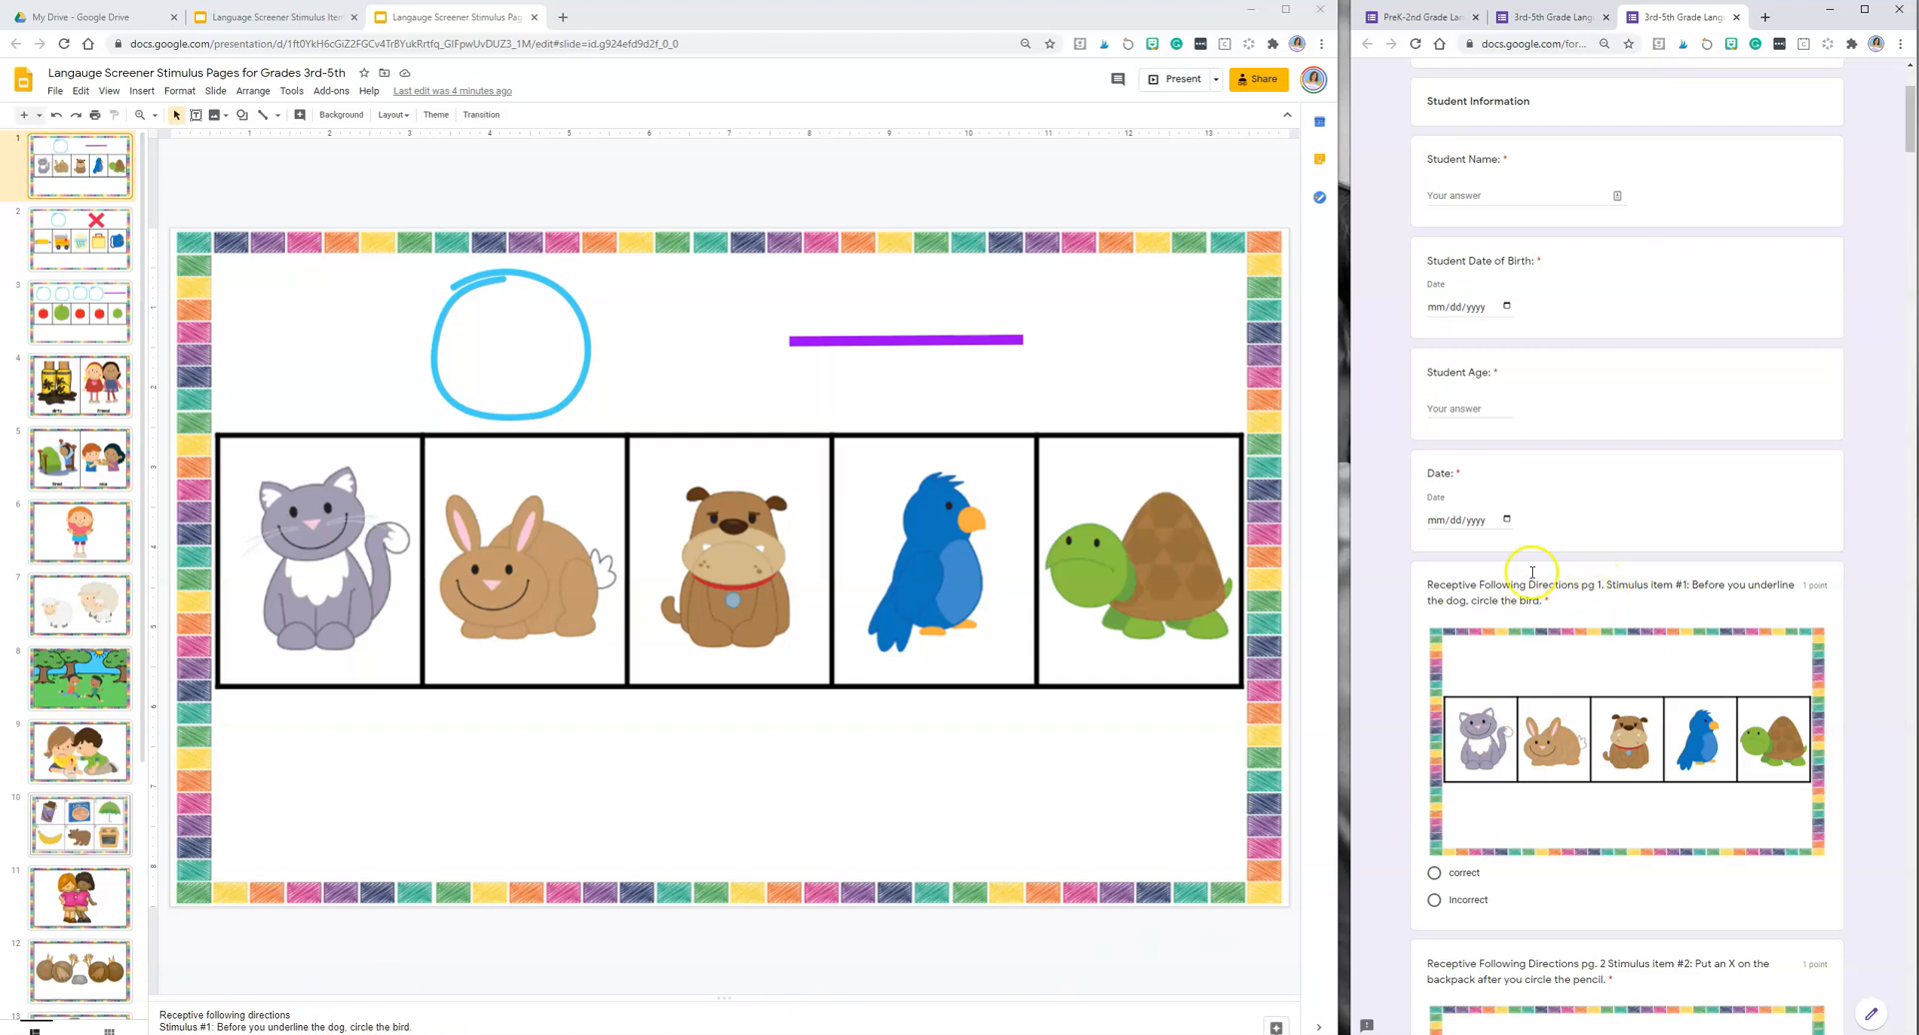
mouse_move(1638, 588)
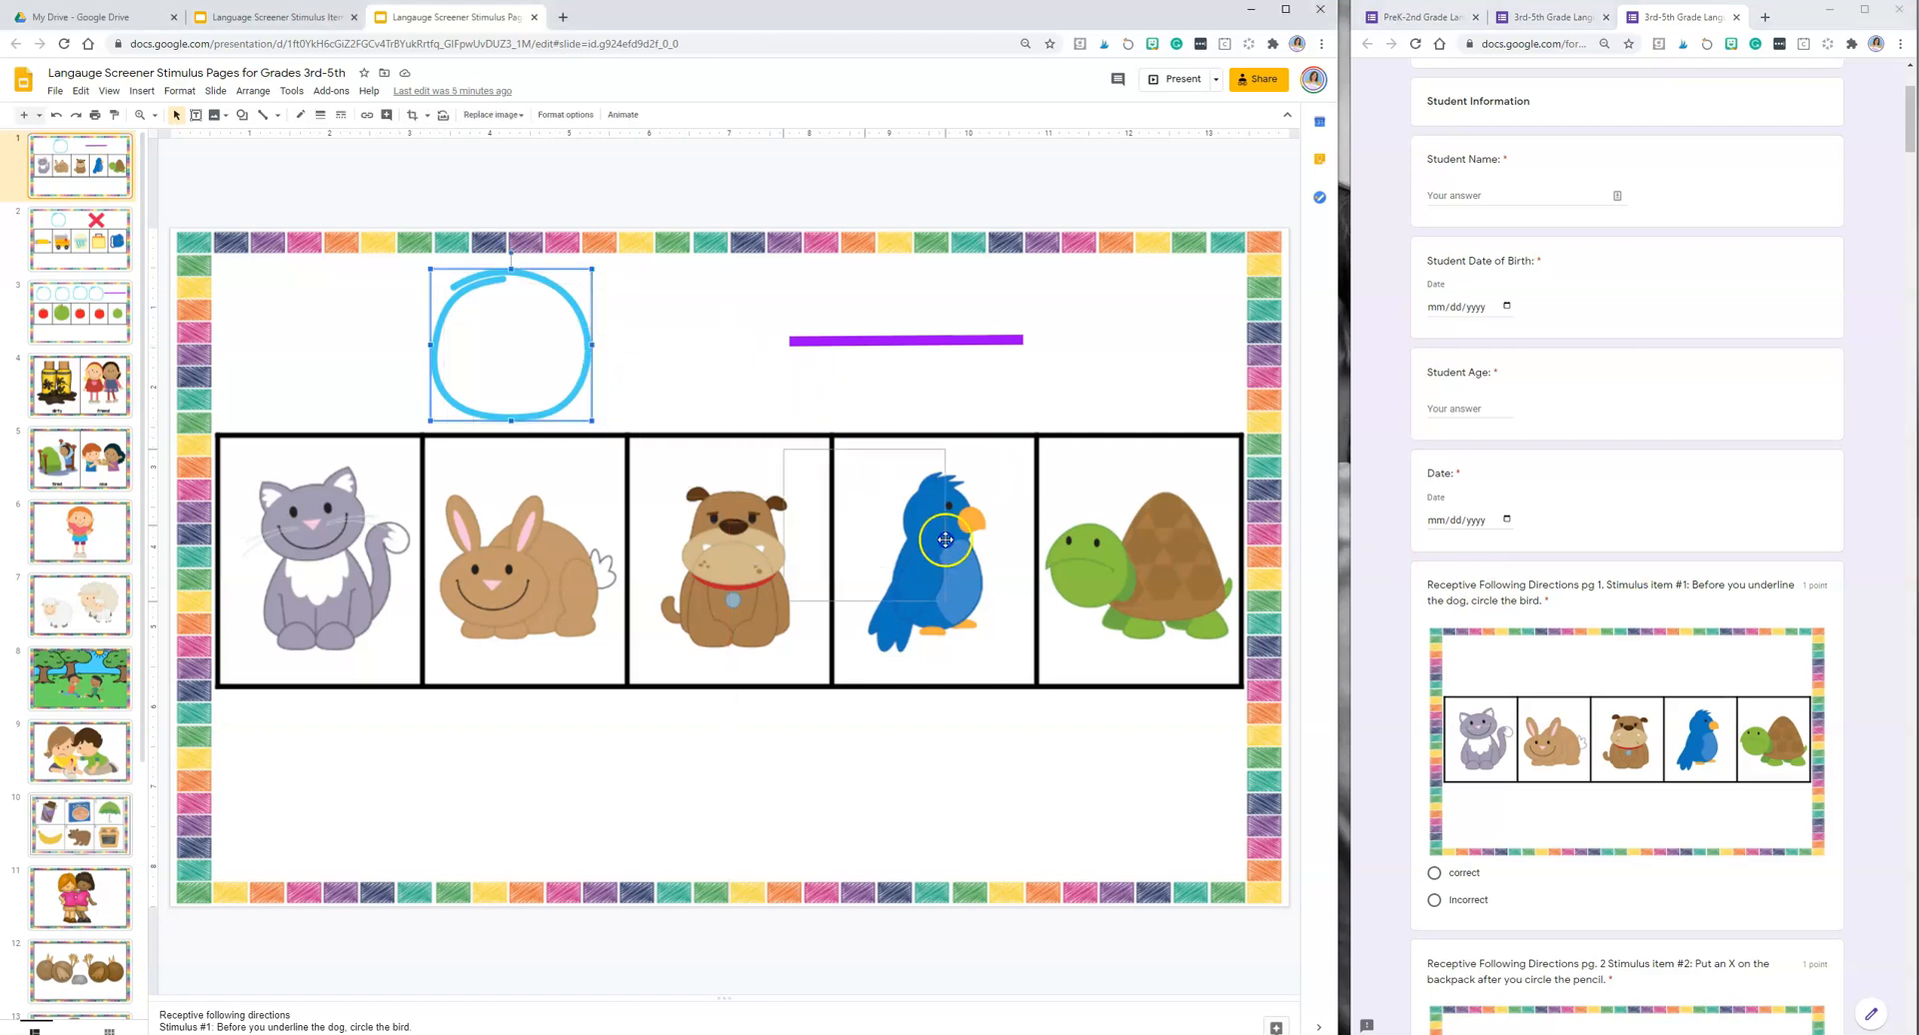
Step: Place the blue circle around the bird, present the slide full screen, then exit
drag(510, 342, 943, 560)
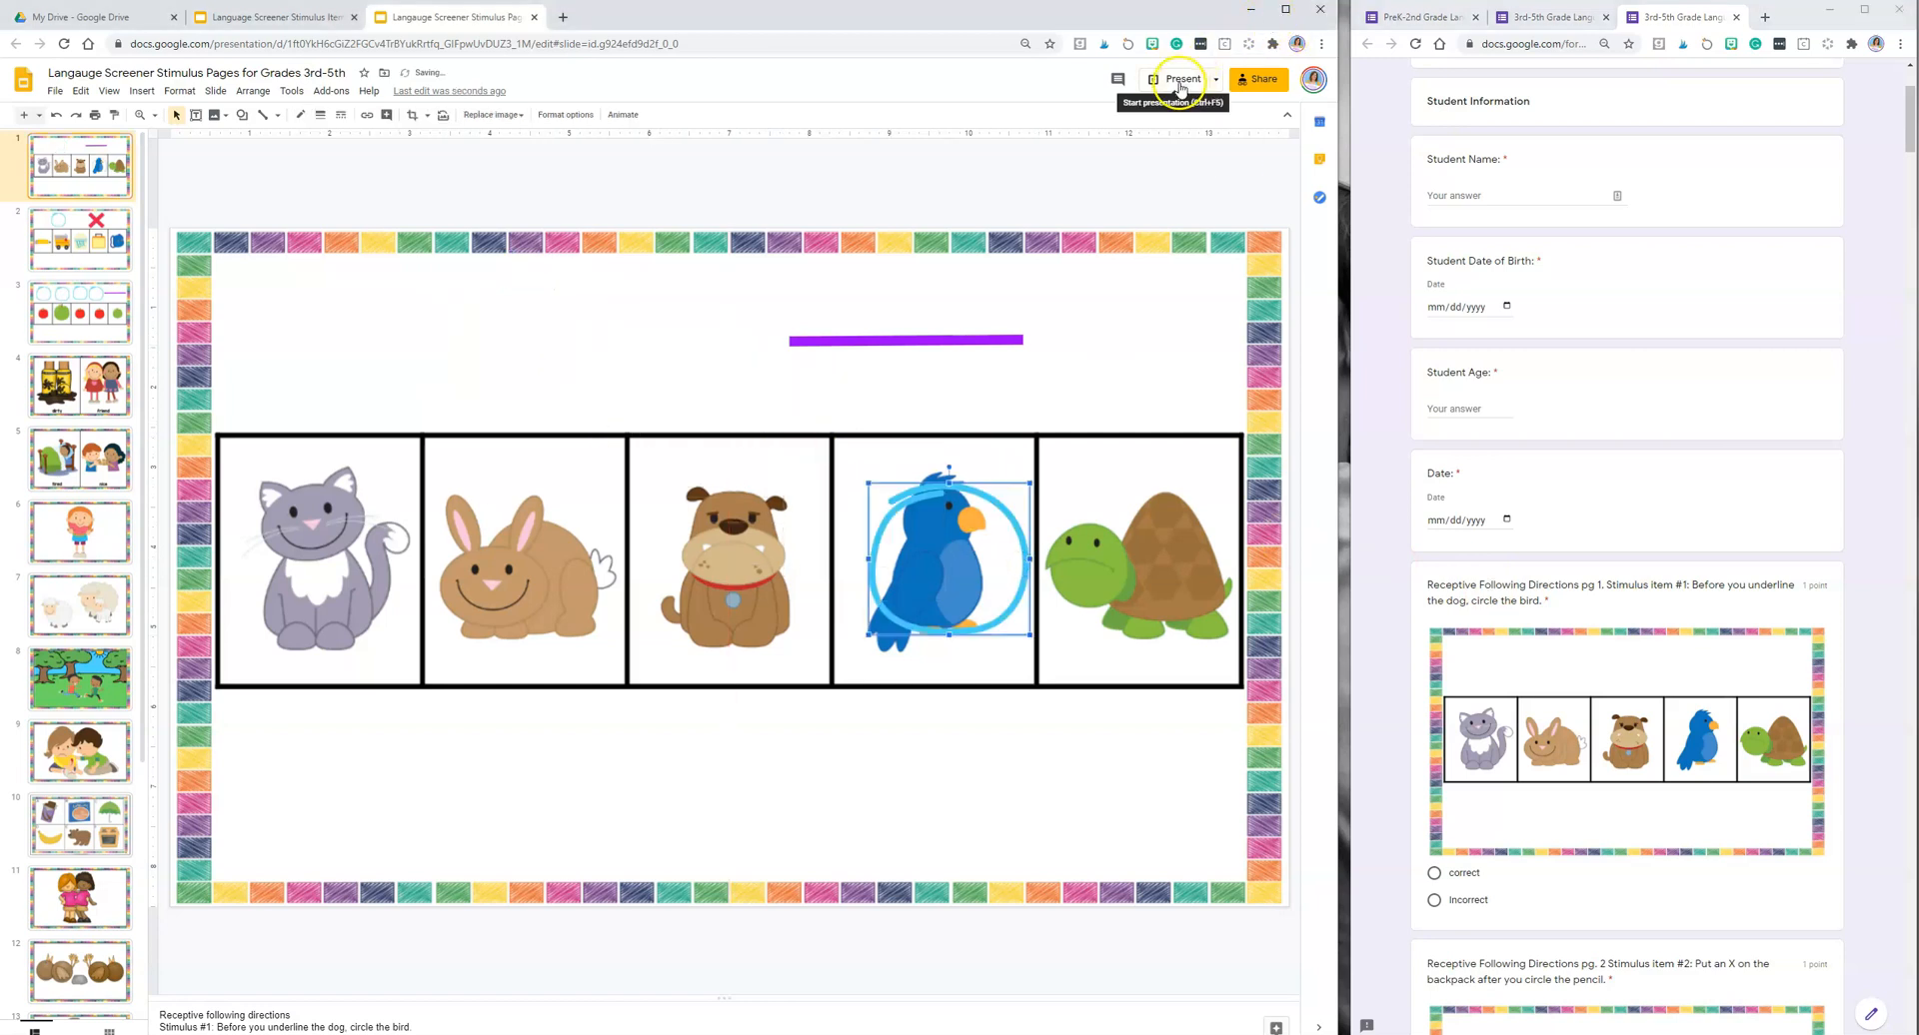
click(1181, 78)
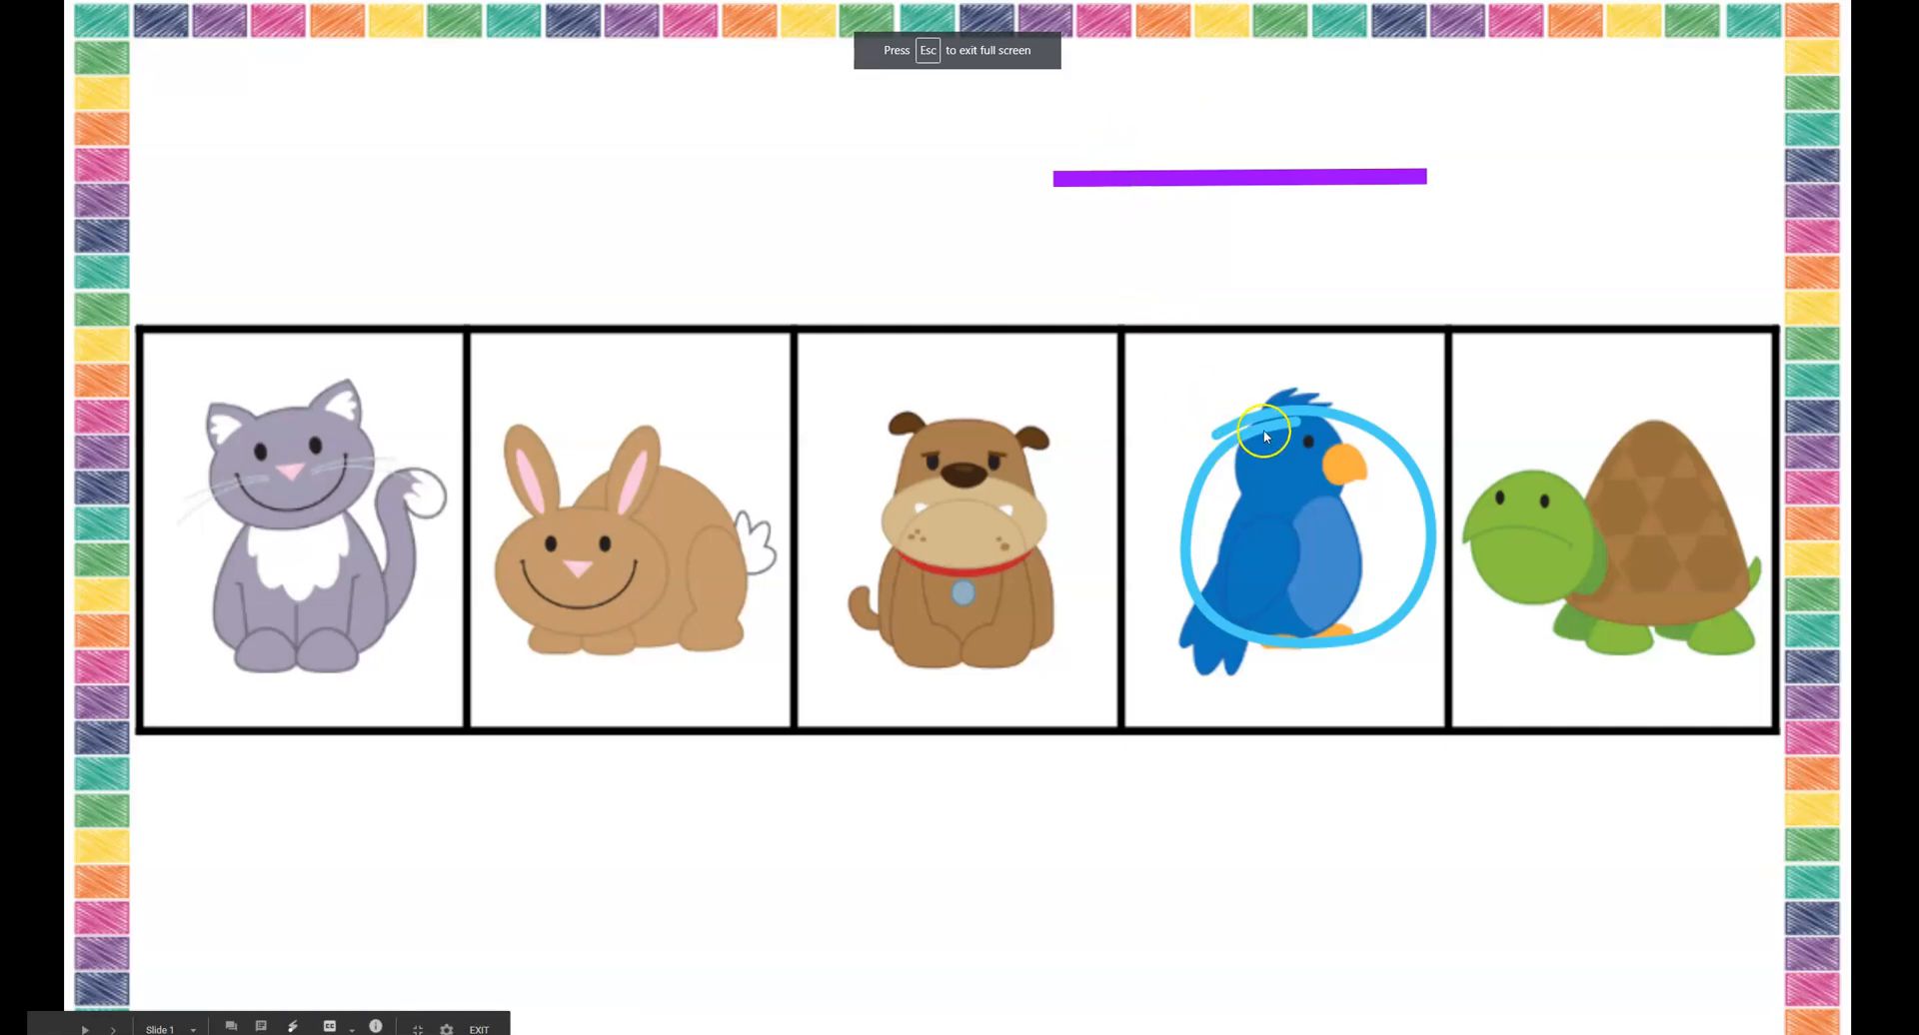
key(Escape)
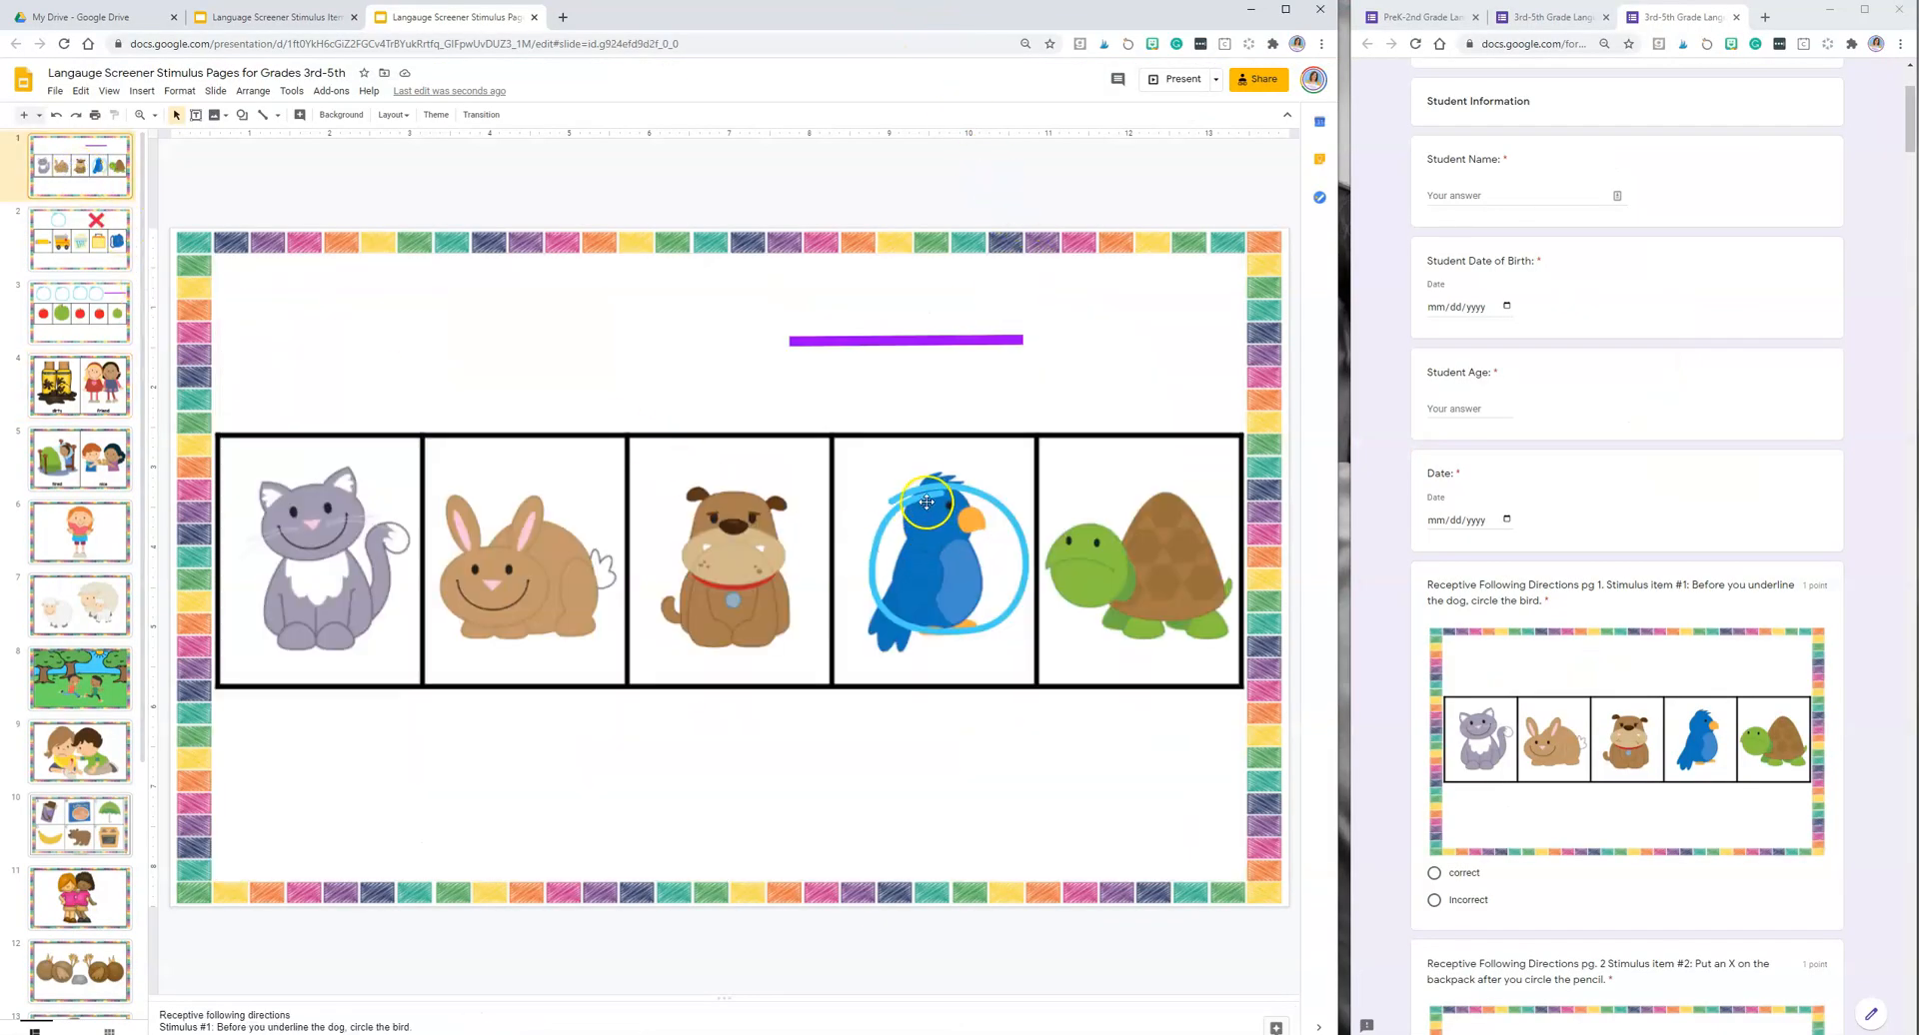
Step: Demonstrate moving the blue circle and purple line on the slide, then scroll the form to items #1 and #2
drag(941, 563, 559, 342)
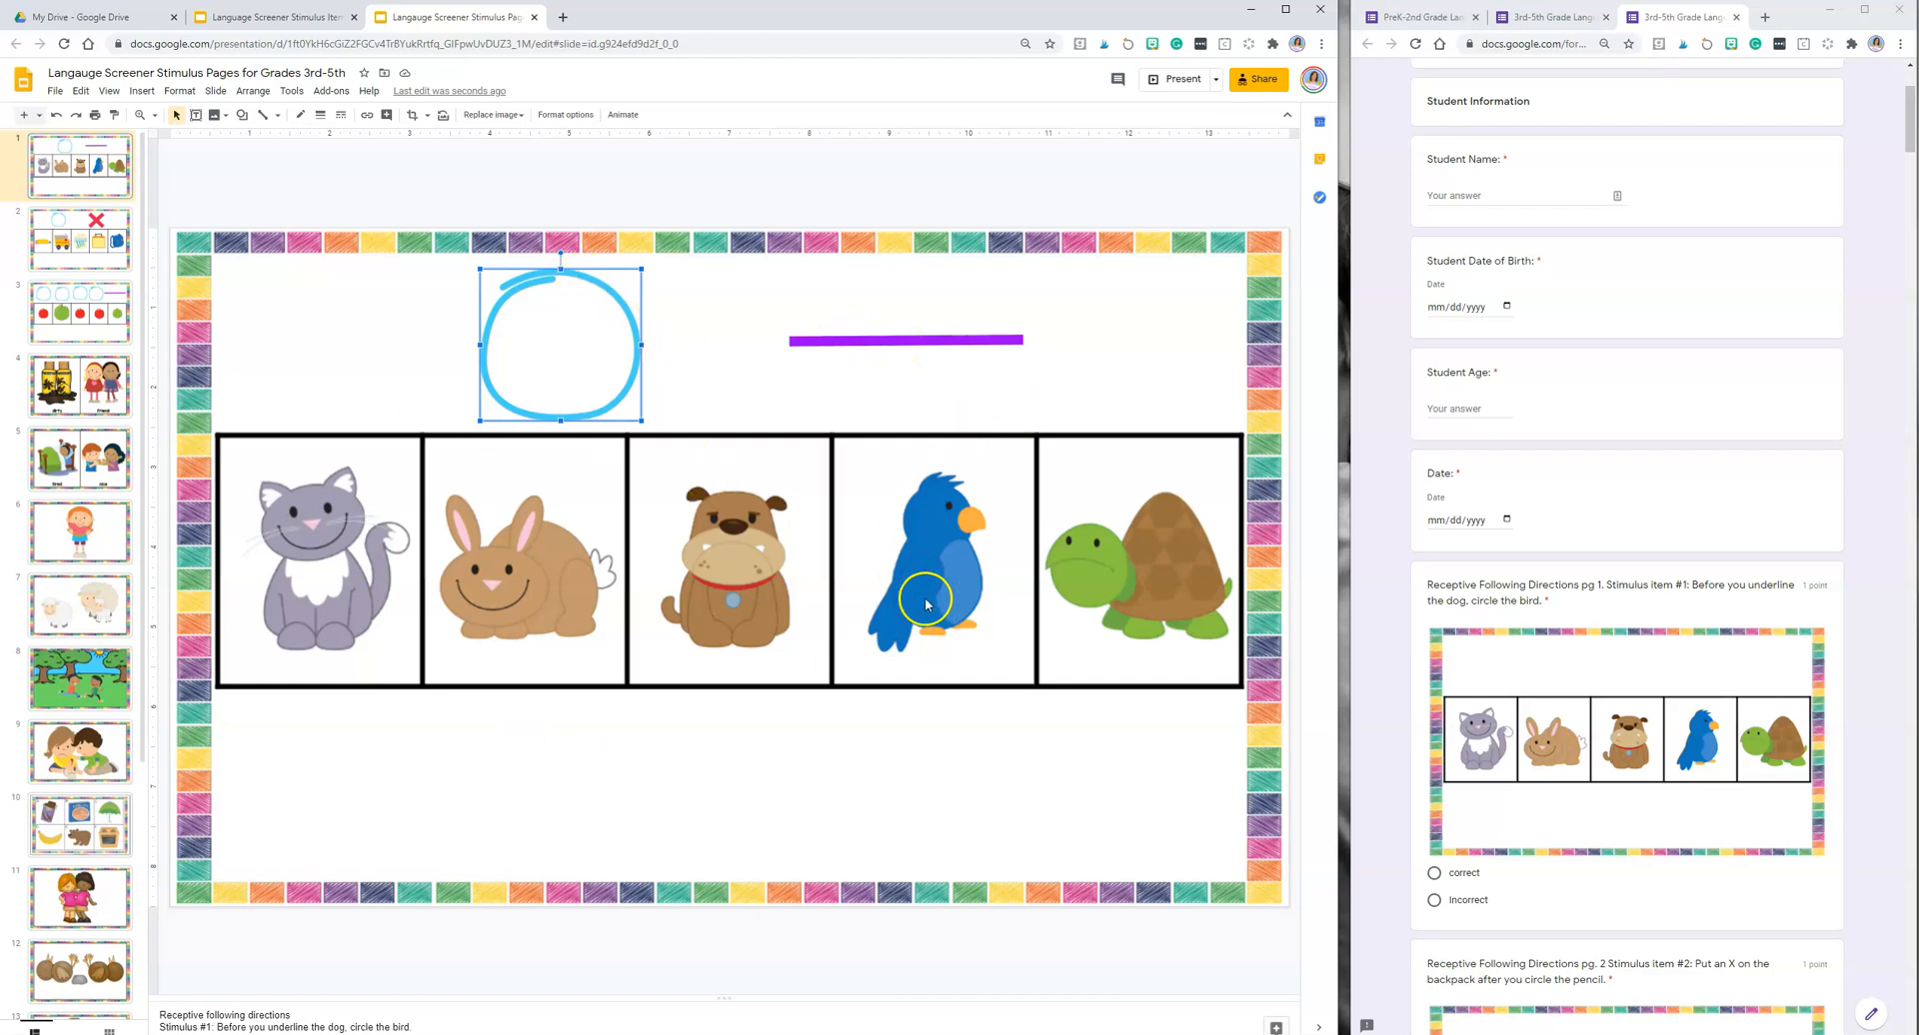
mouse_move(624, 330)
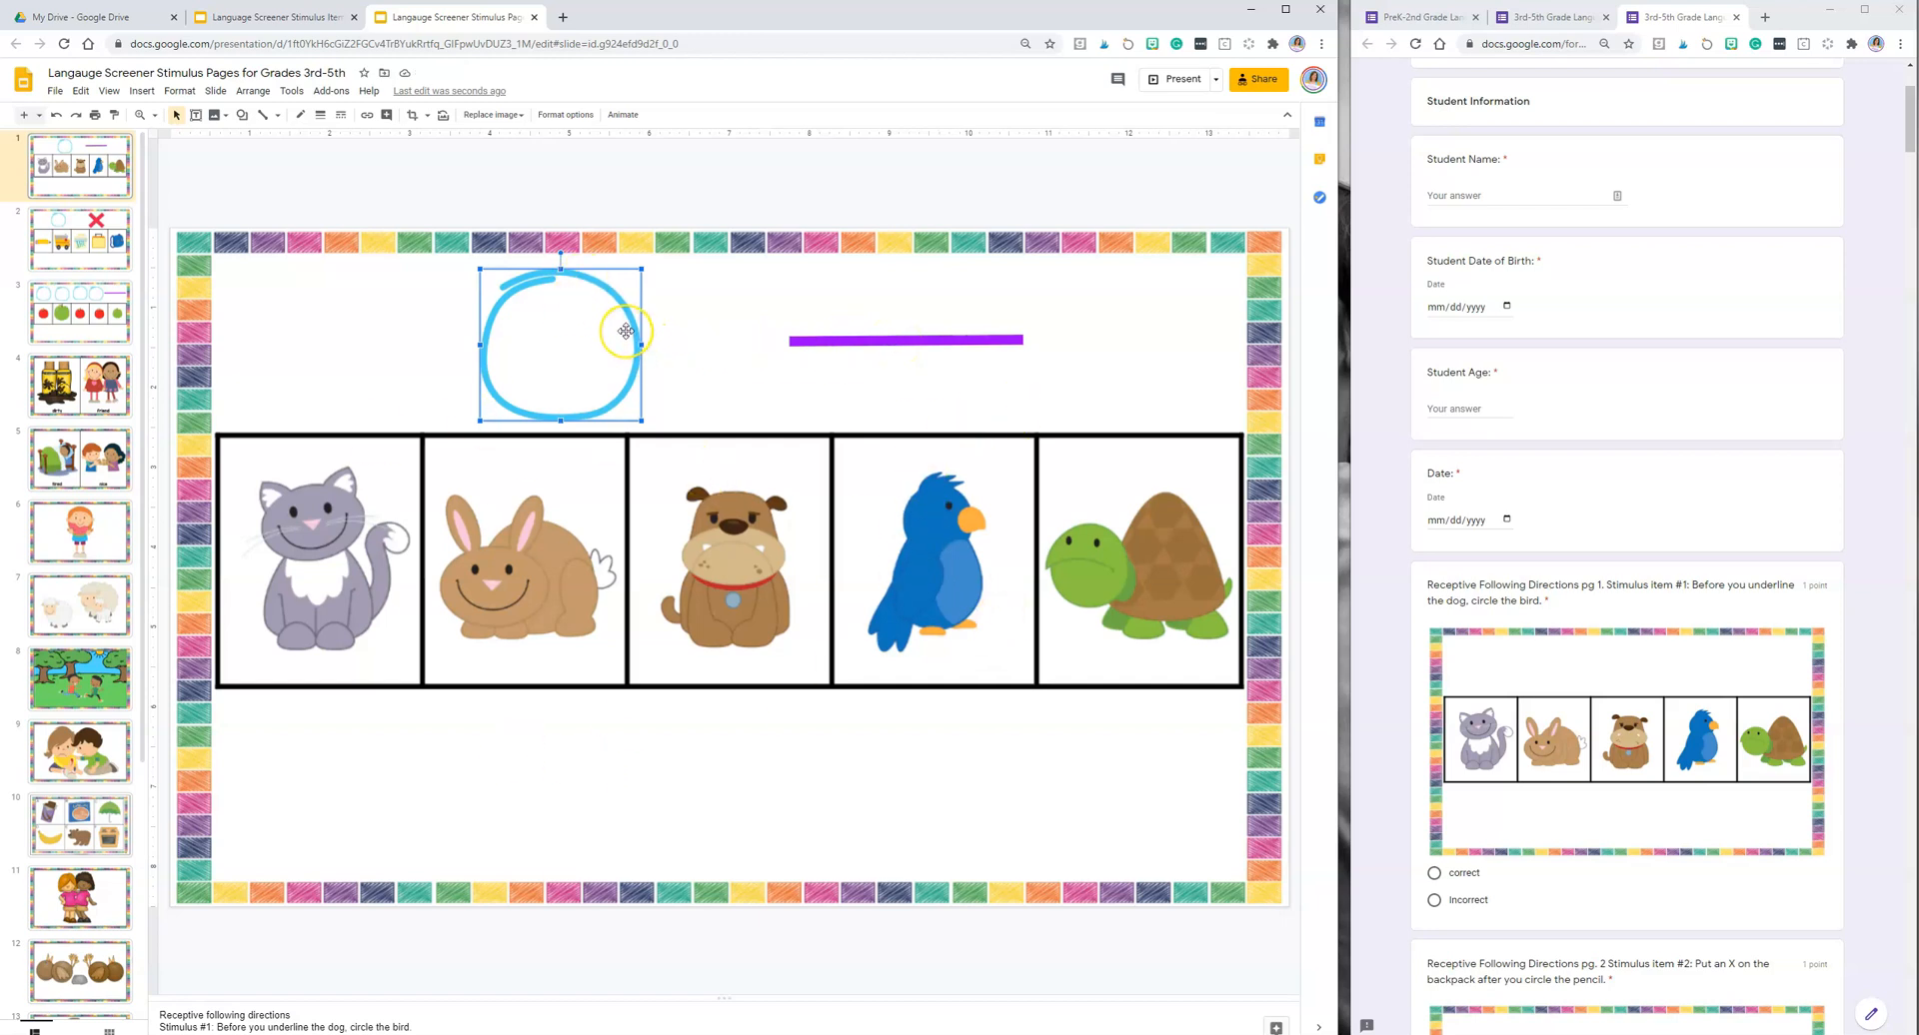
drag(560, 340, 917, 557)
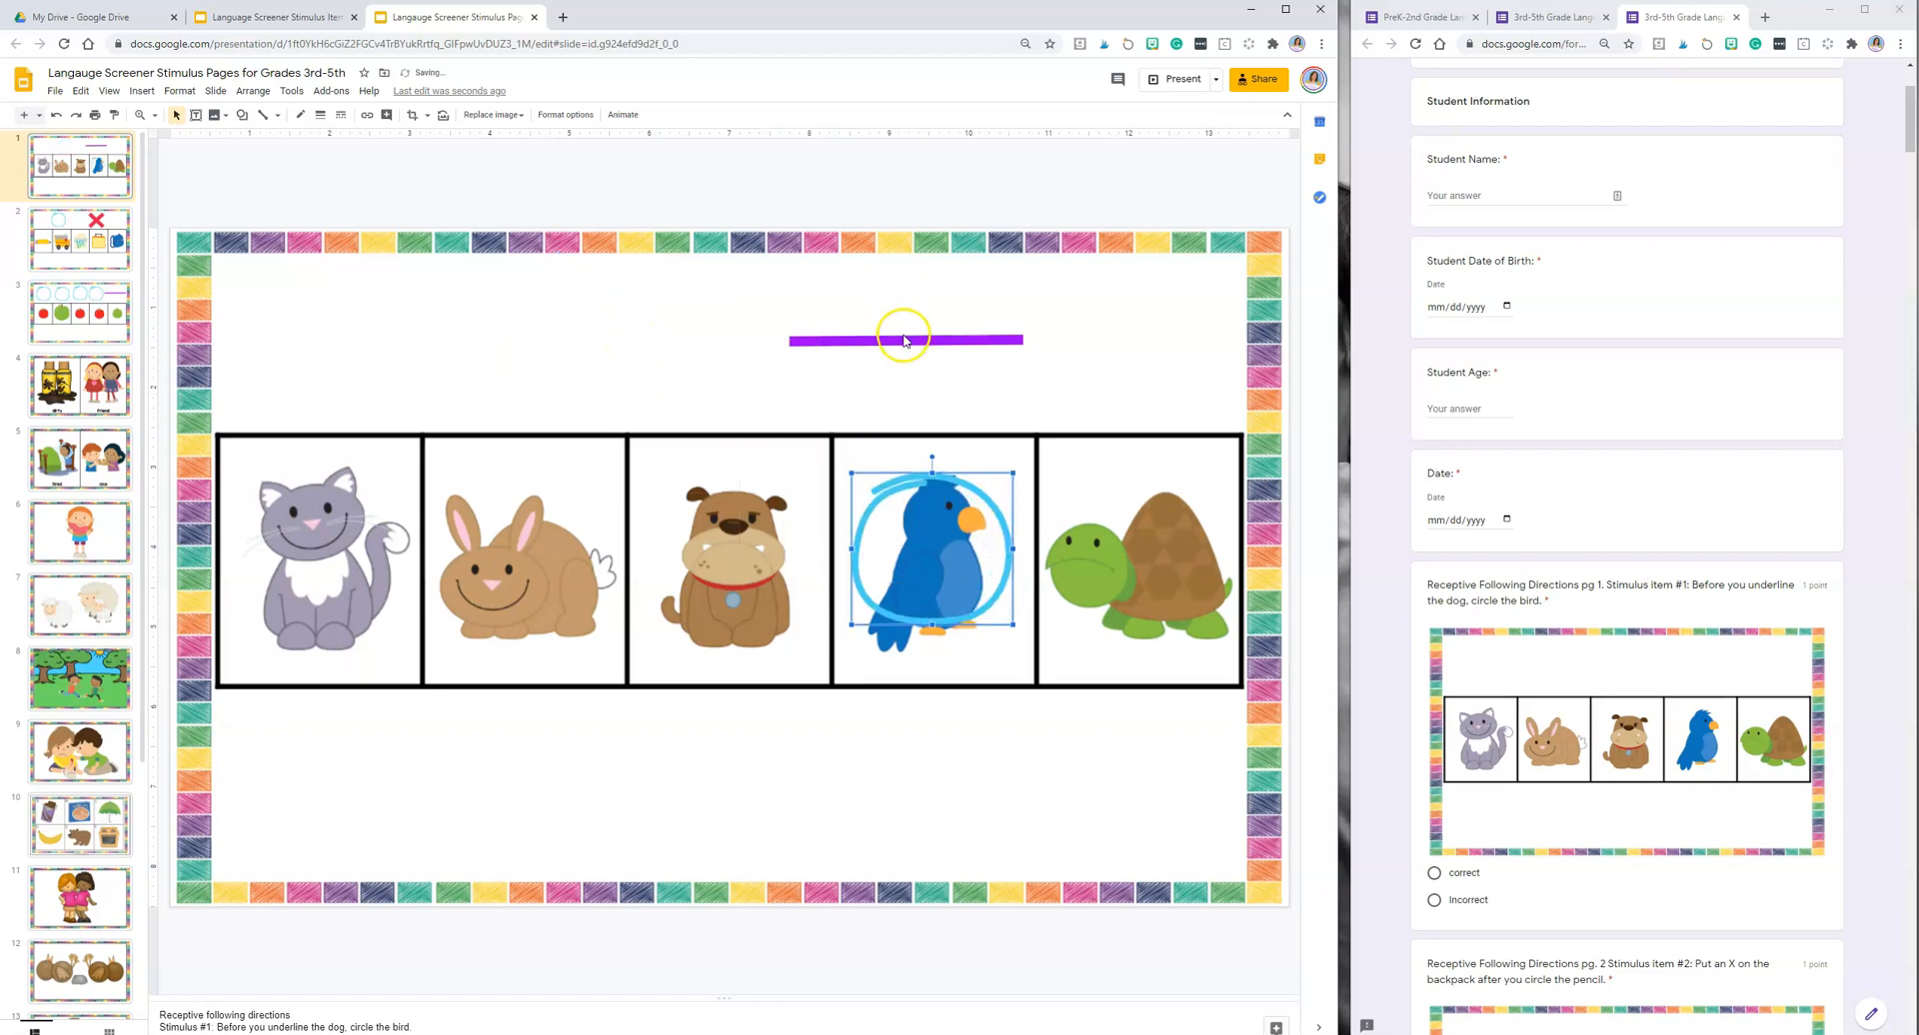
click(905, 340)
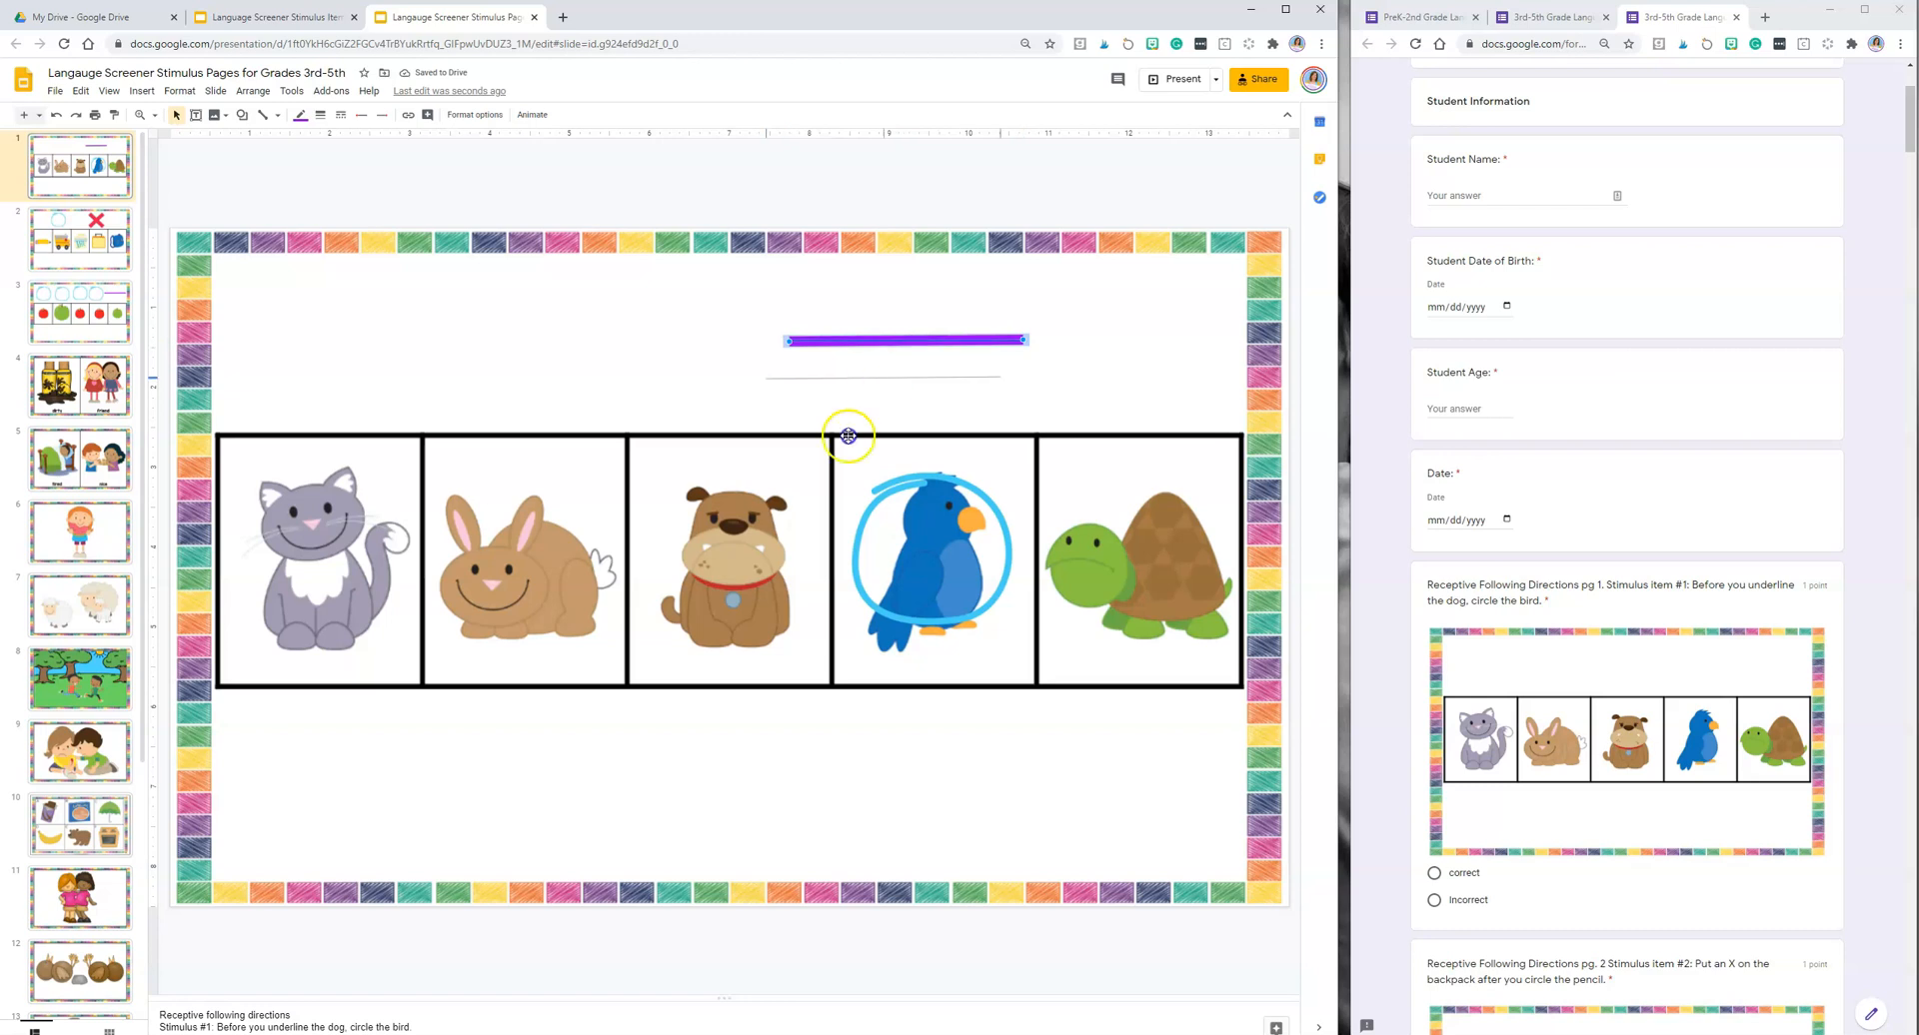
drag(905, 339, 716, 663)
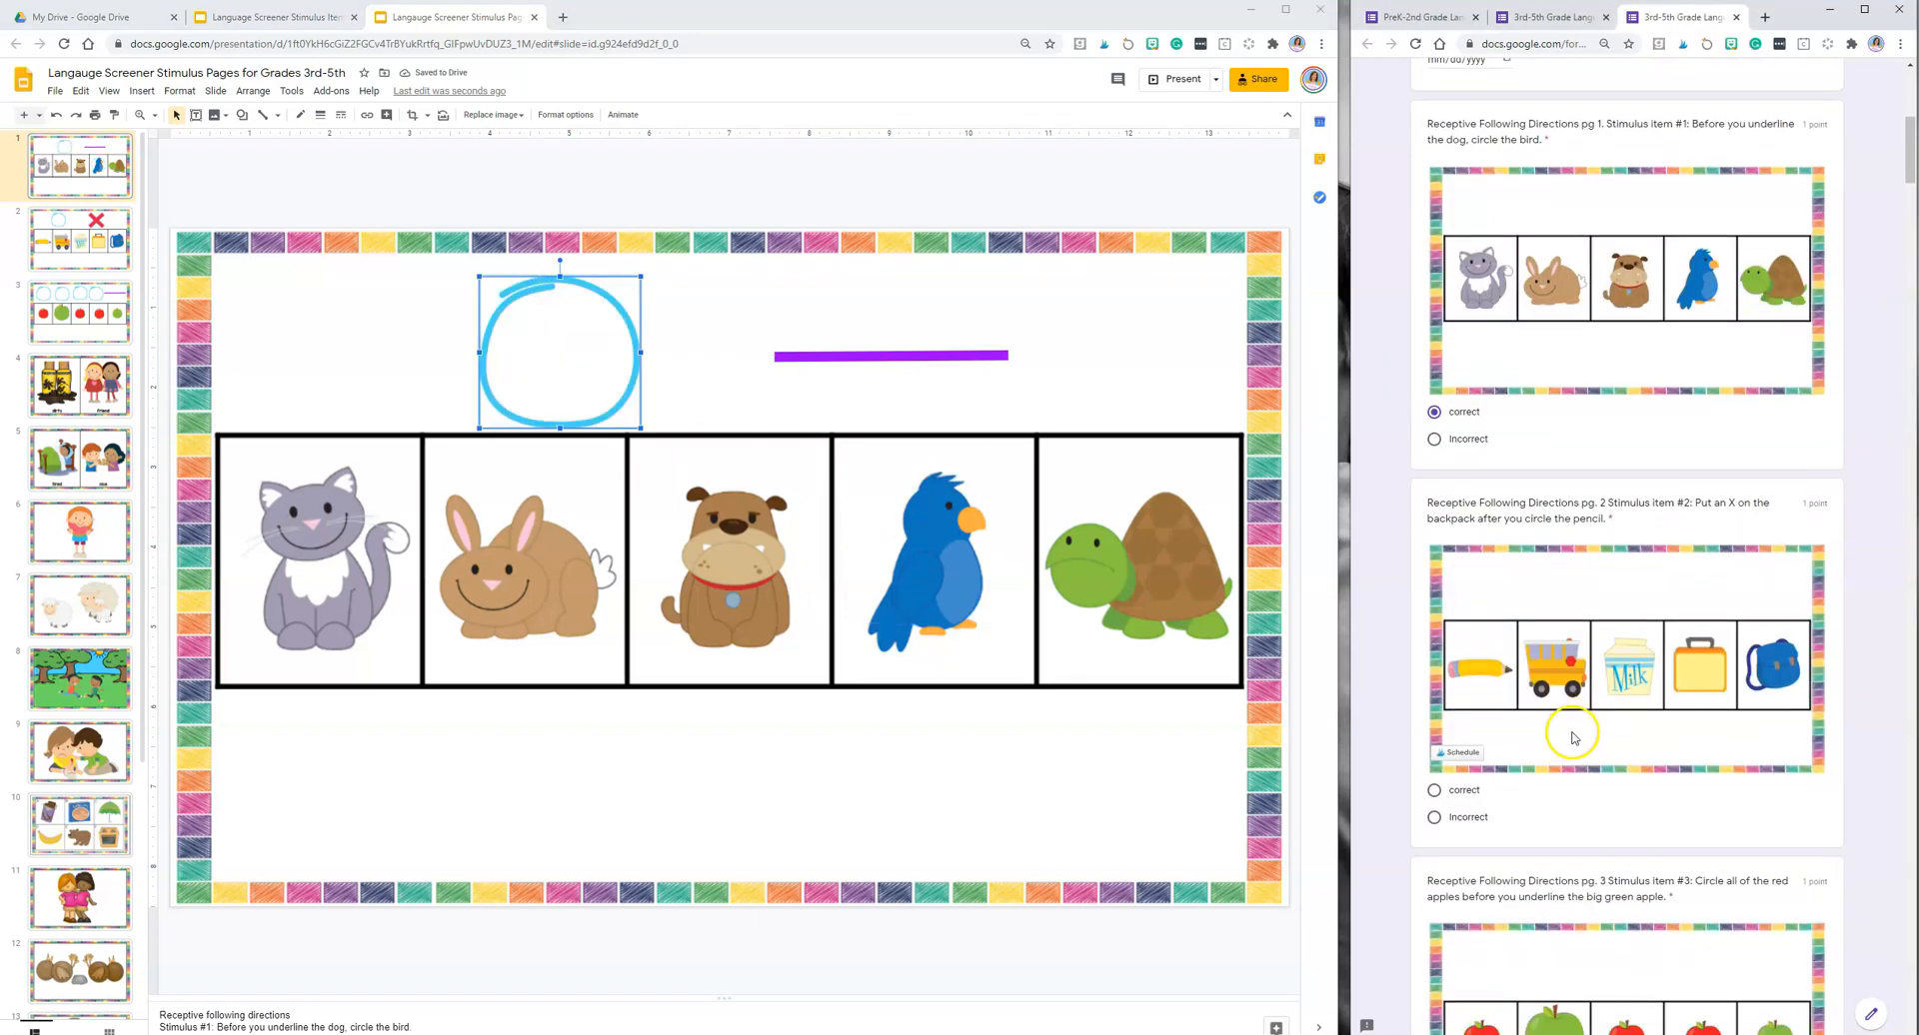
scroll(down, 3)
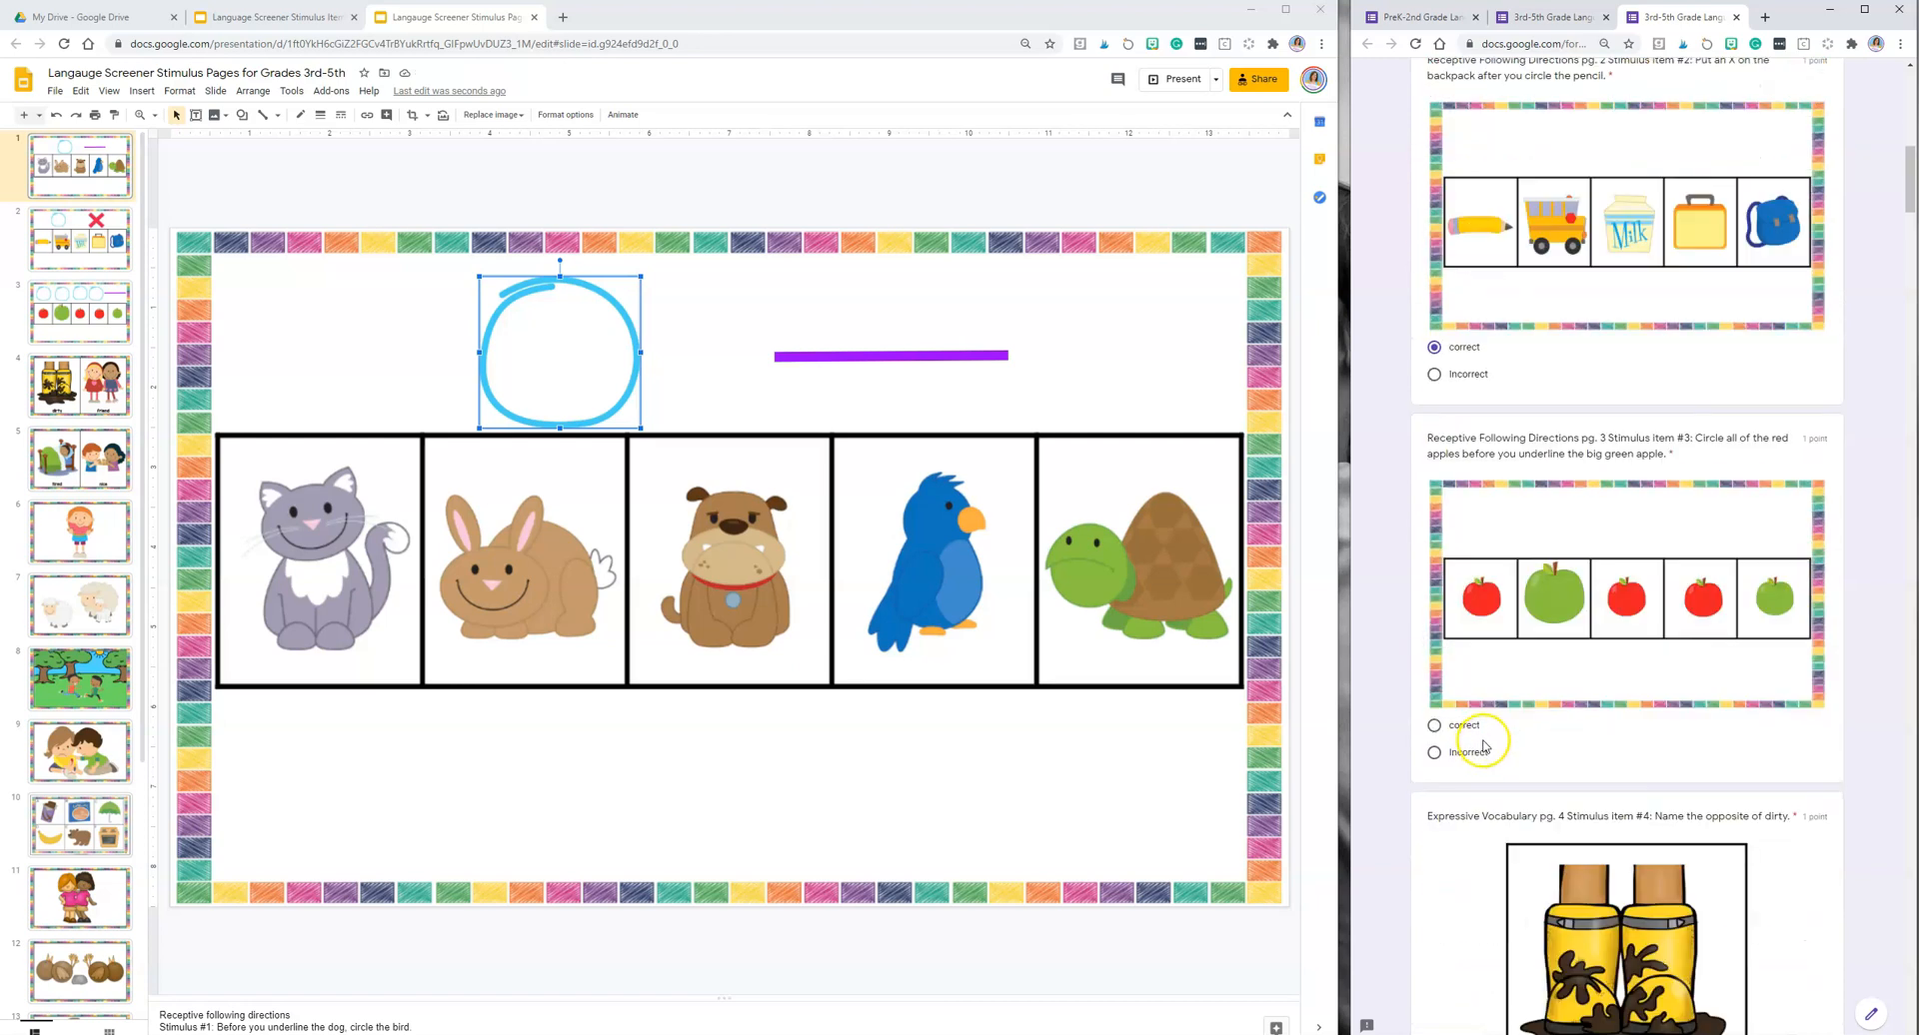
Step: Show the dirty/friend and watermelon slides while scoring items, marking item #8 incorrect
scroll(down, 3)
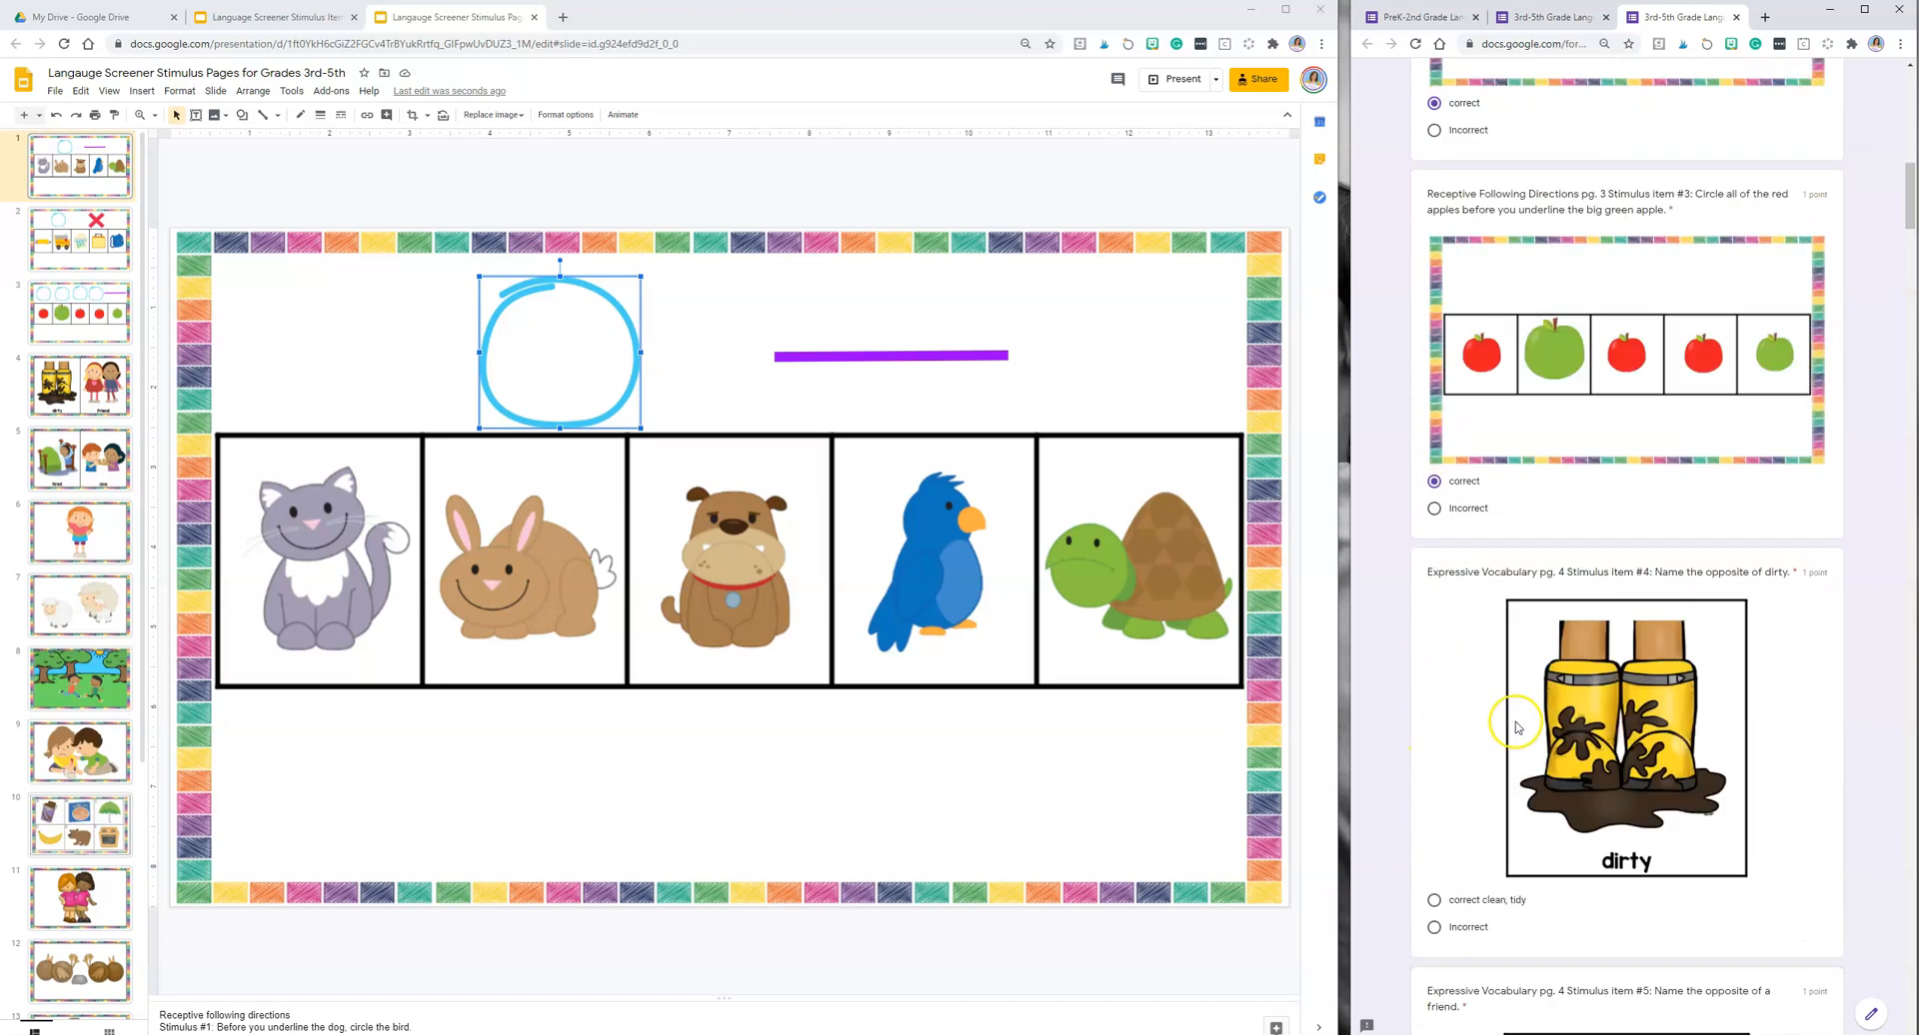
click(80, 385)
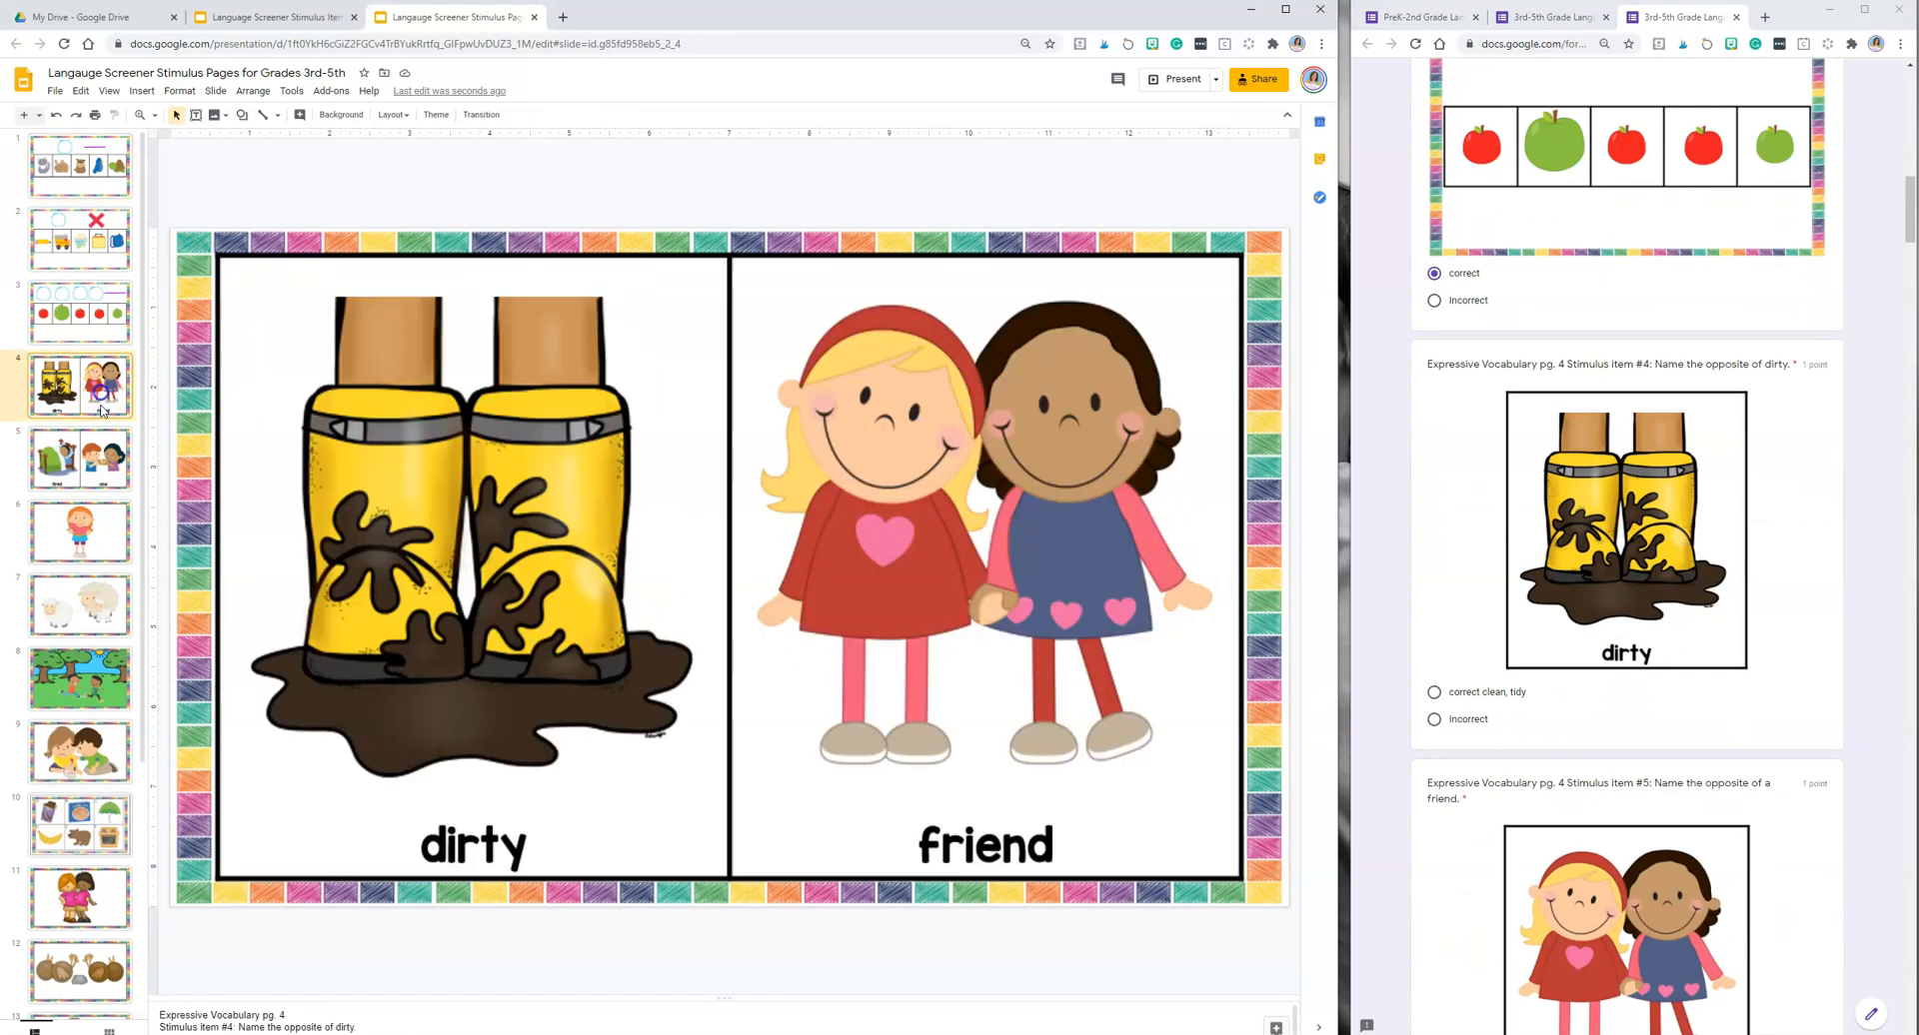
mouse_move(1637, 640)
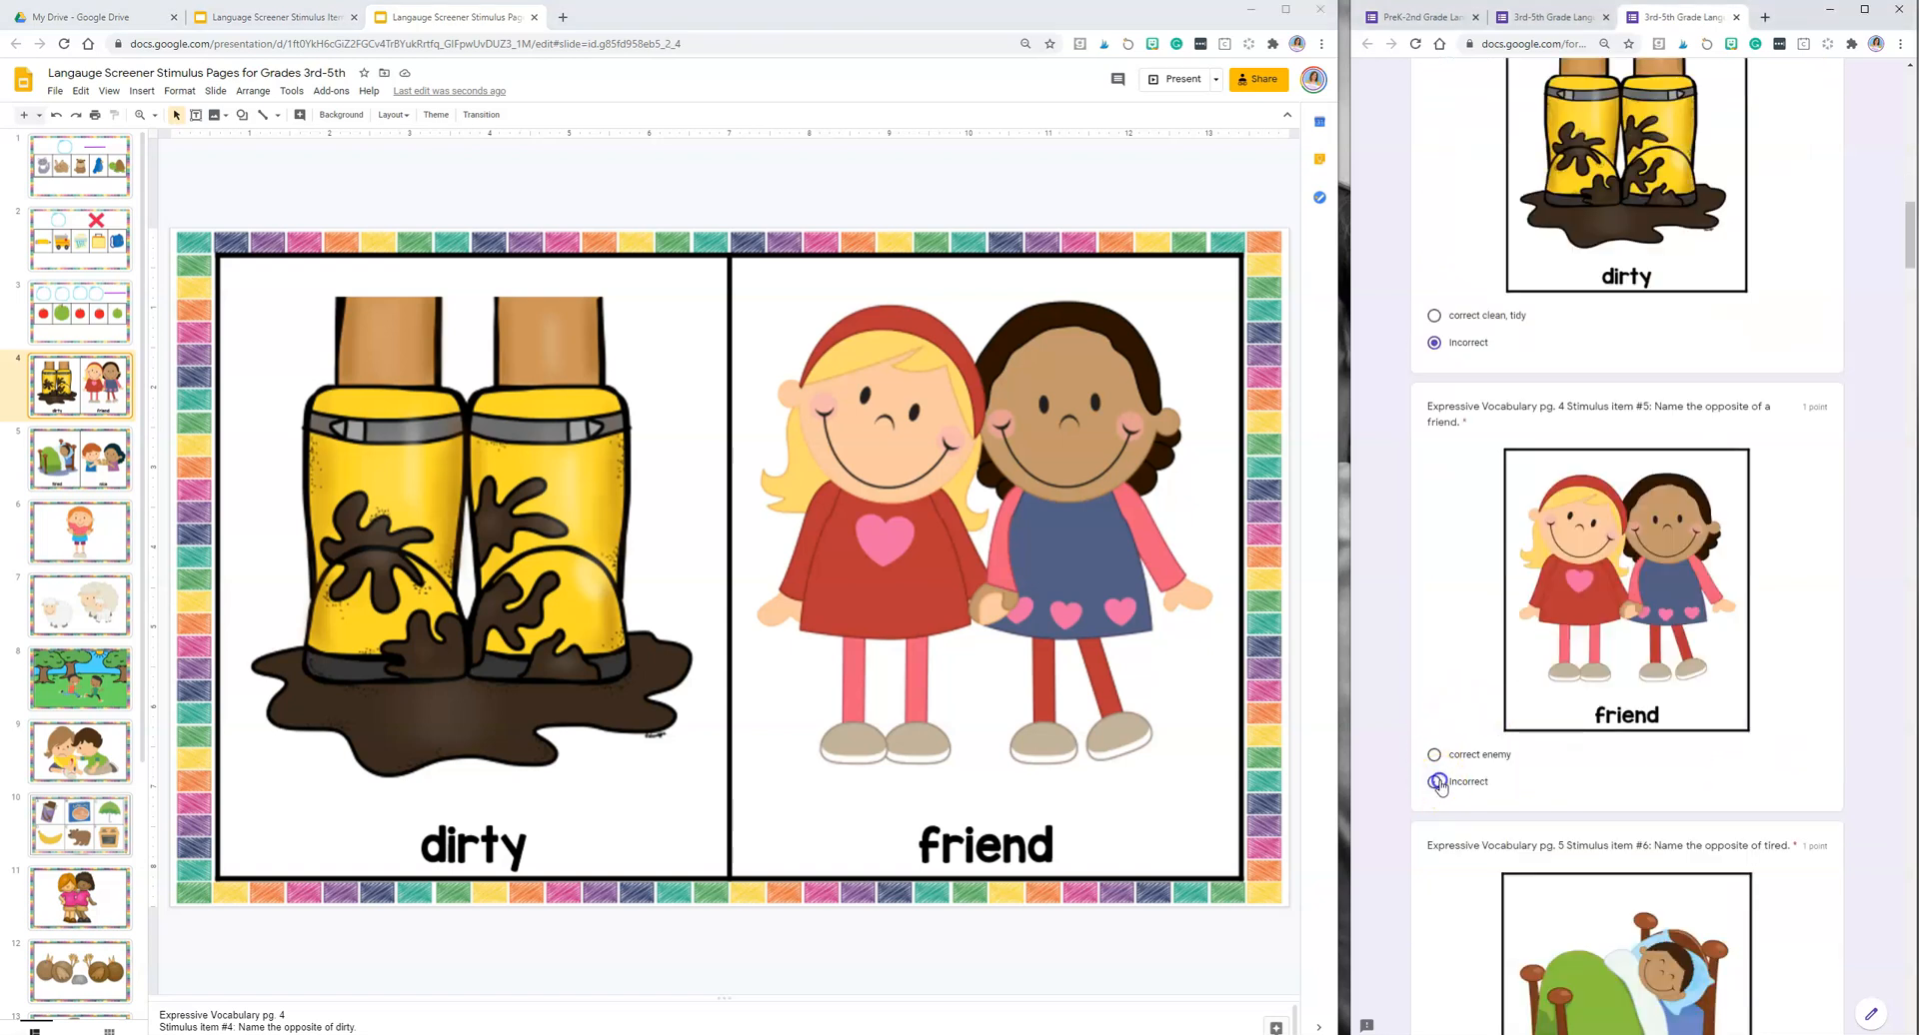
scroll(down, 3)
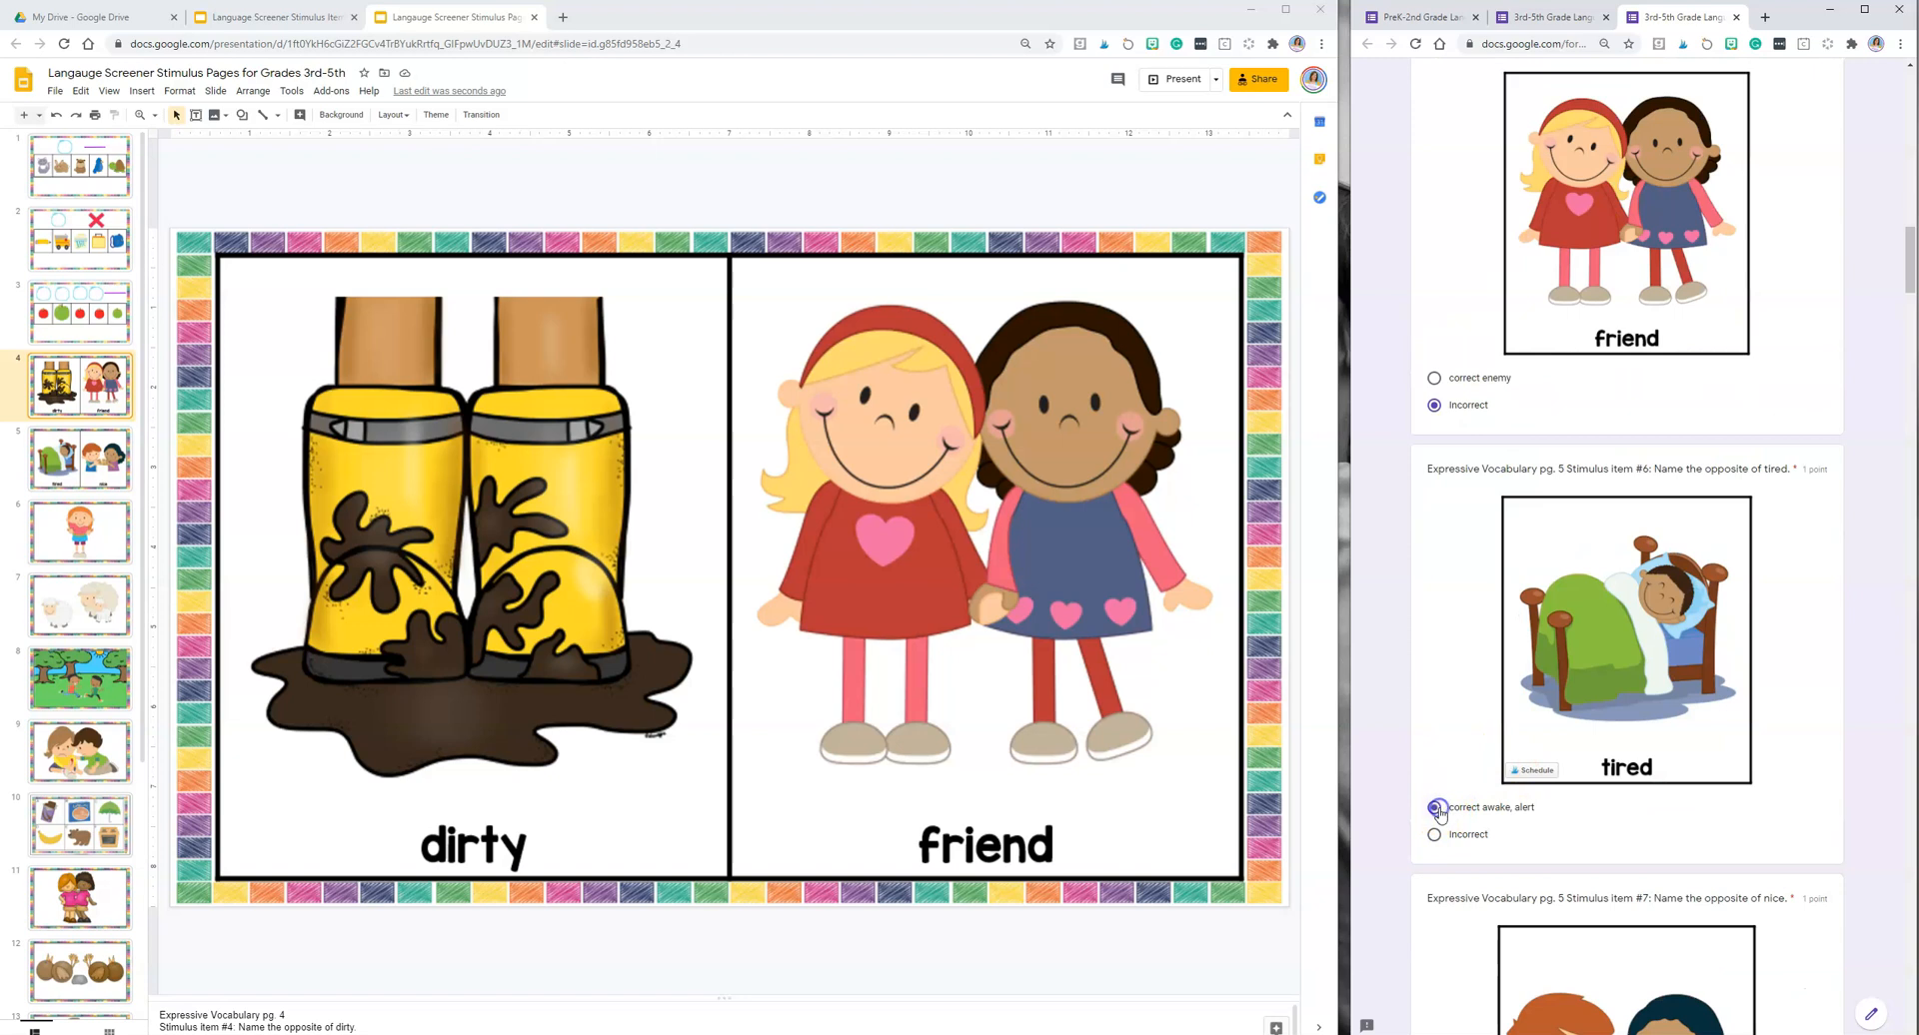
scroll(down, 3)
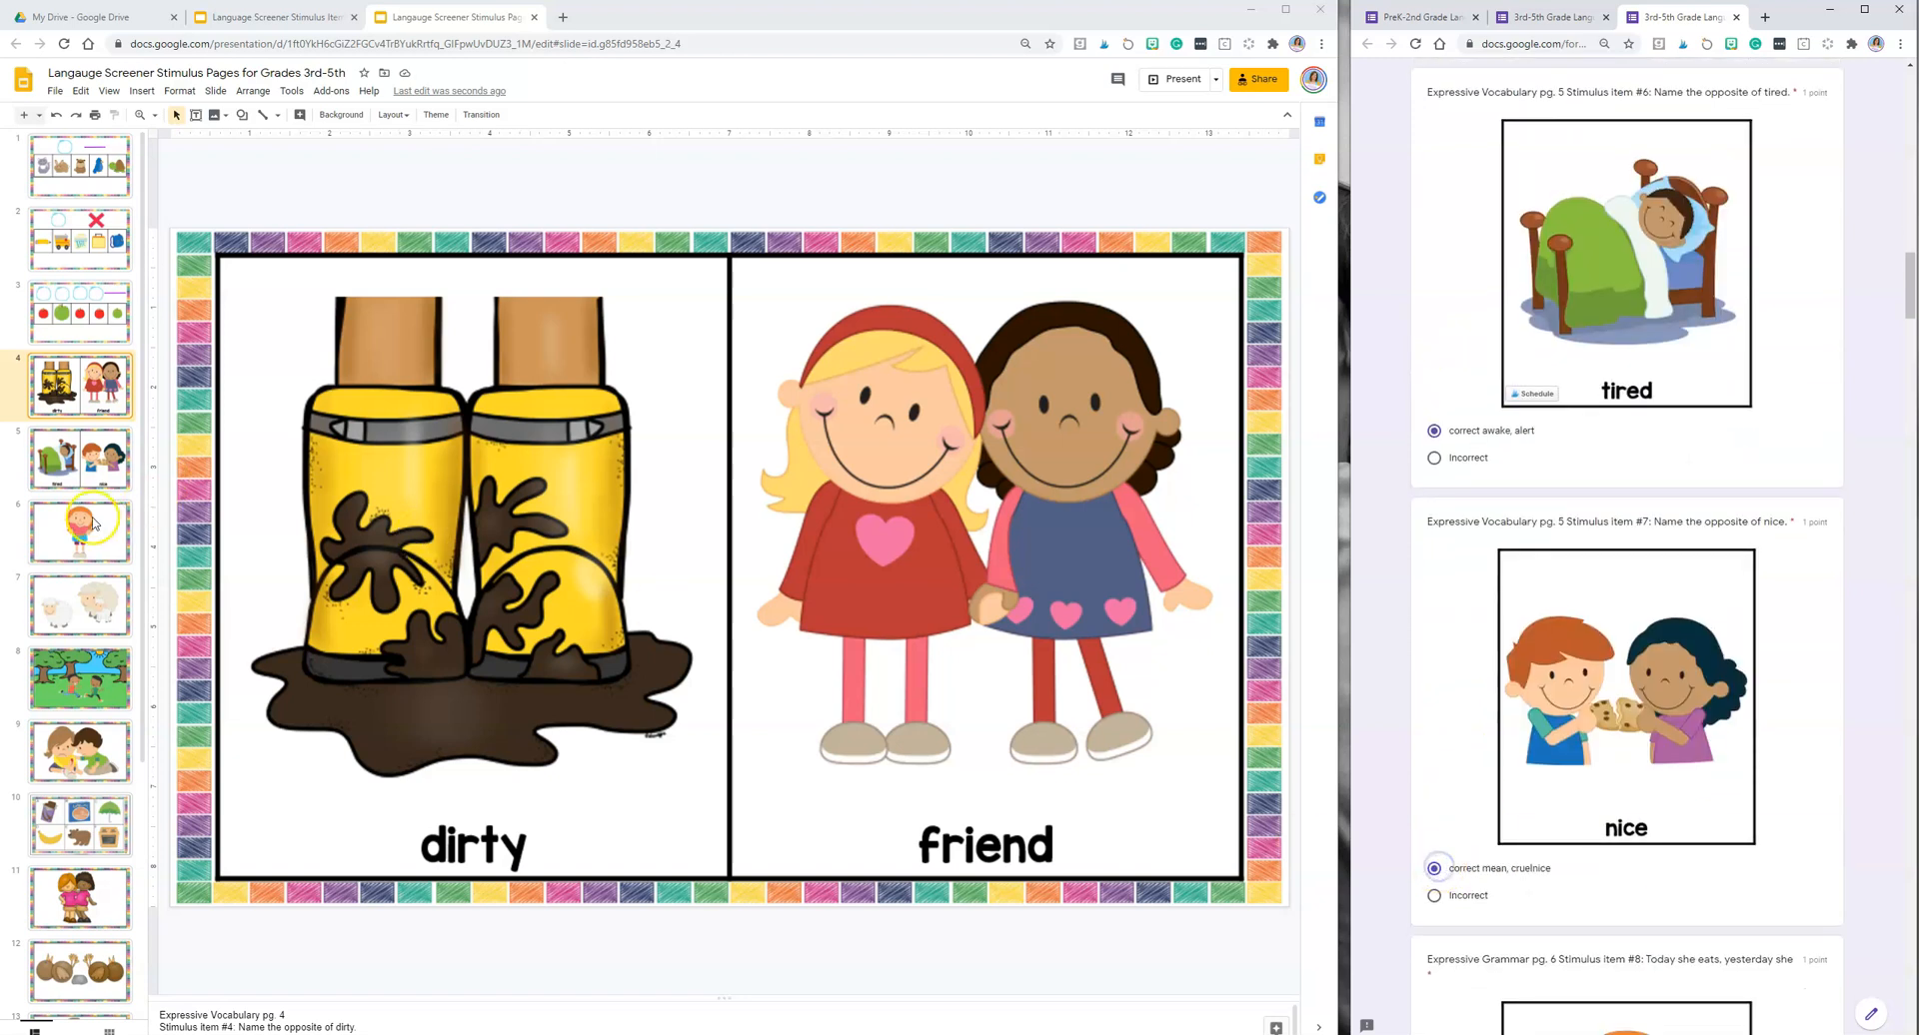
click(80, 530)
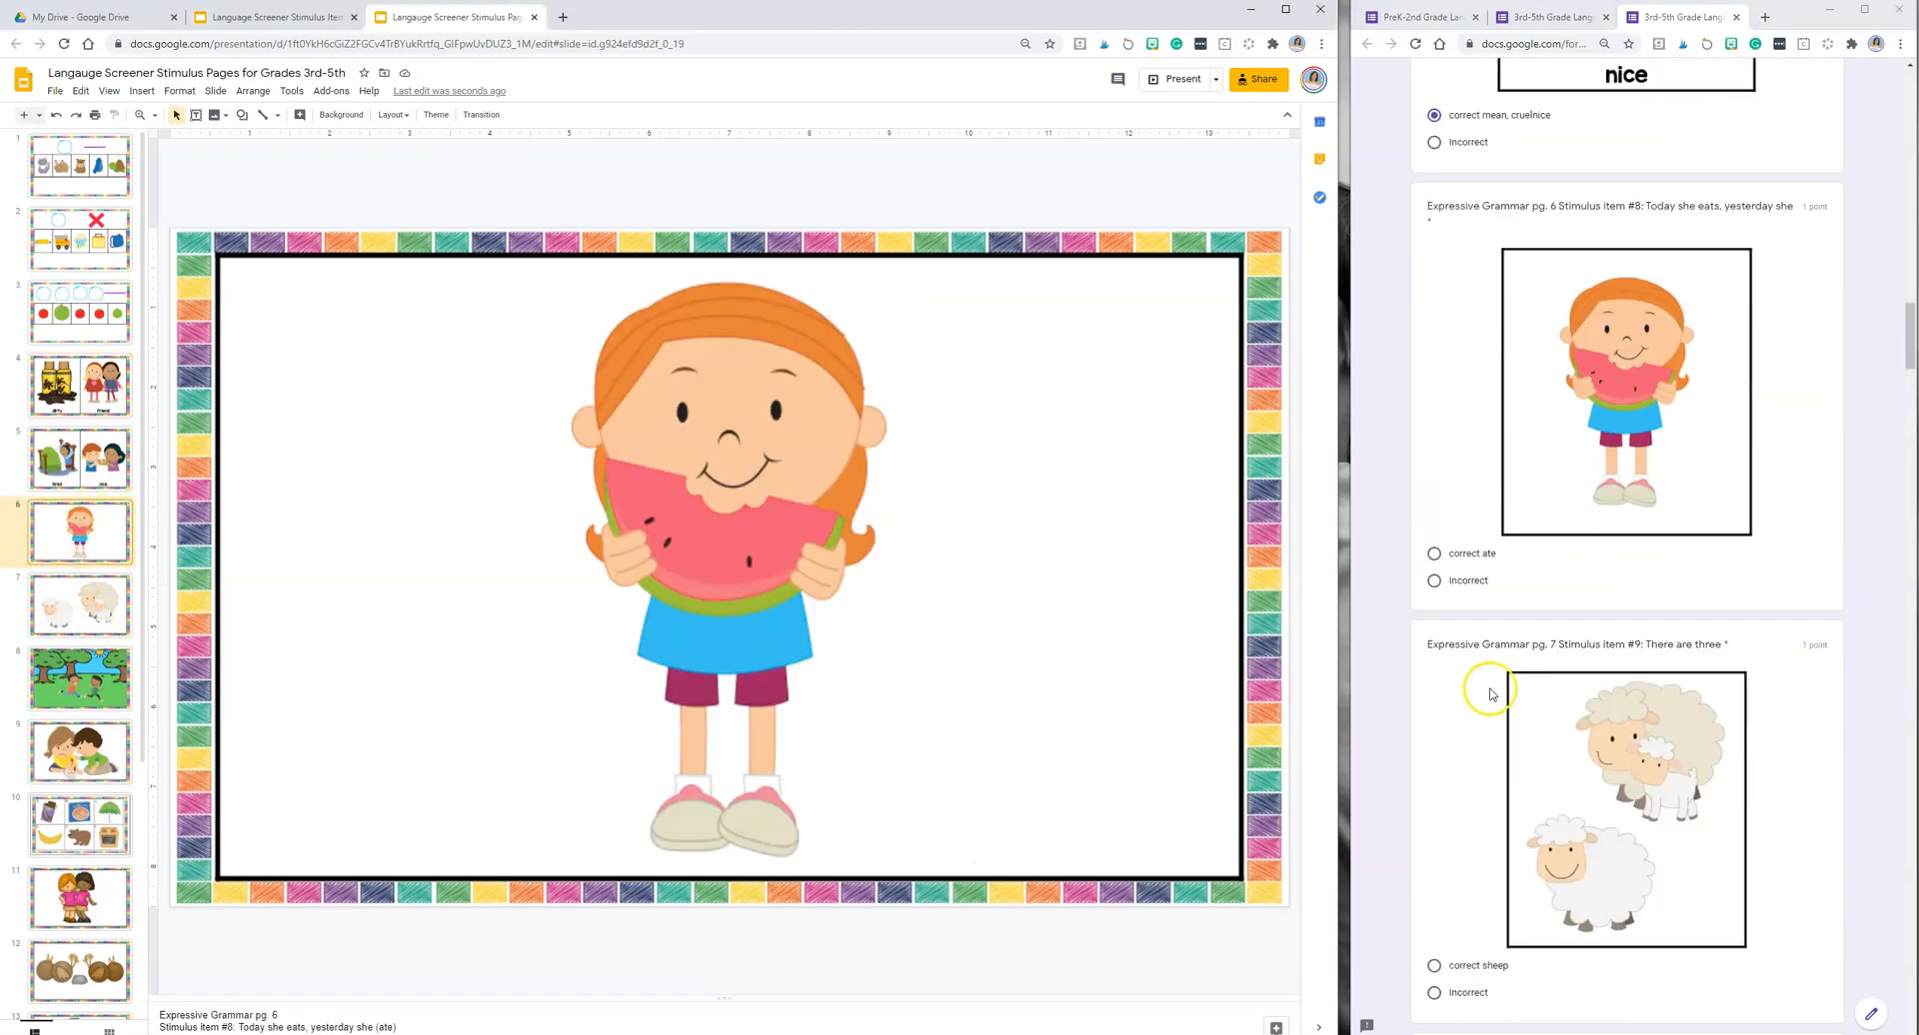
click(1435, 580)
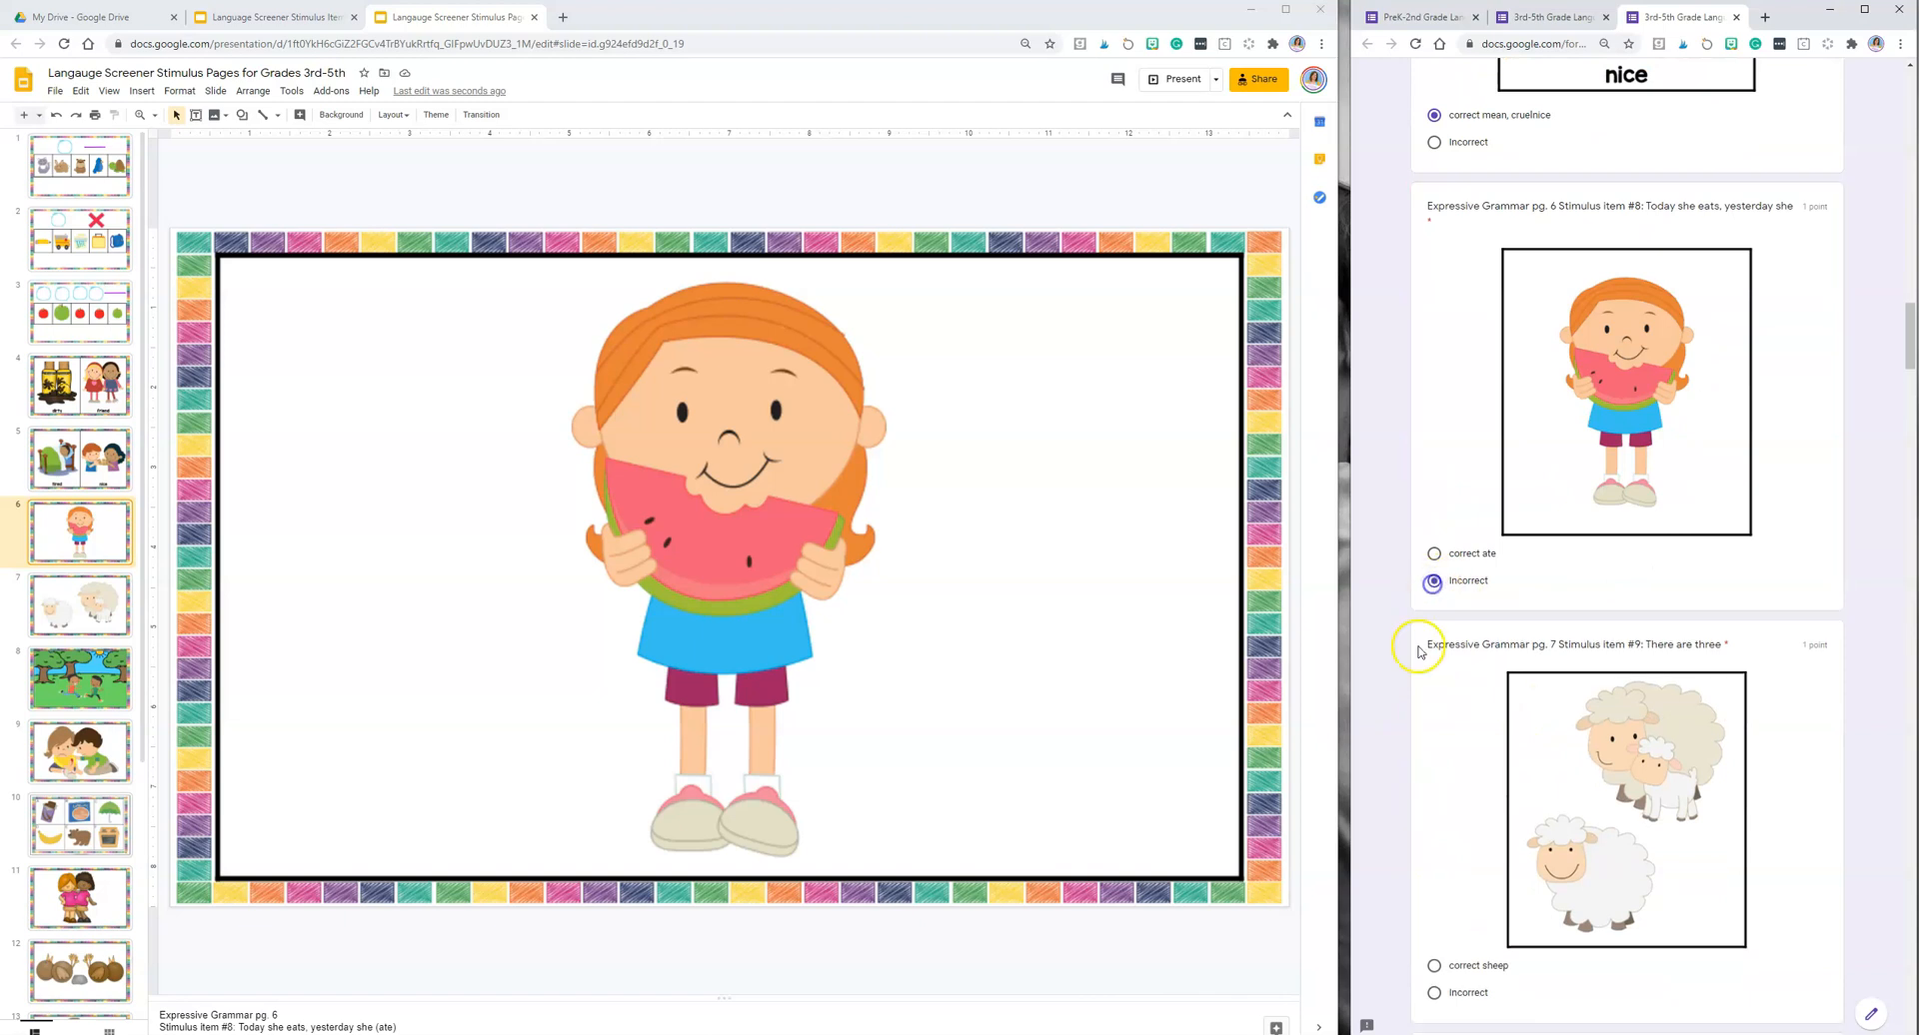
Step: Scroll through items #9–#12 and show the matching six-picture slide
scroll(down, 3)
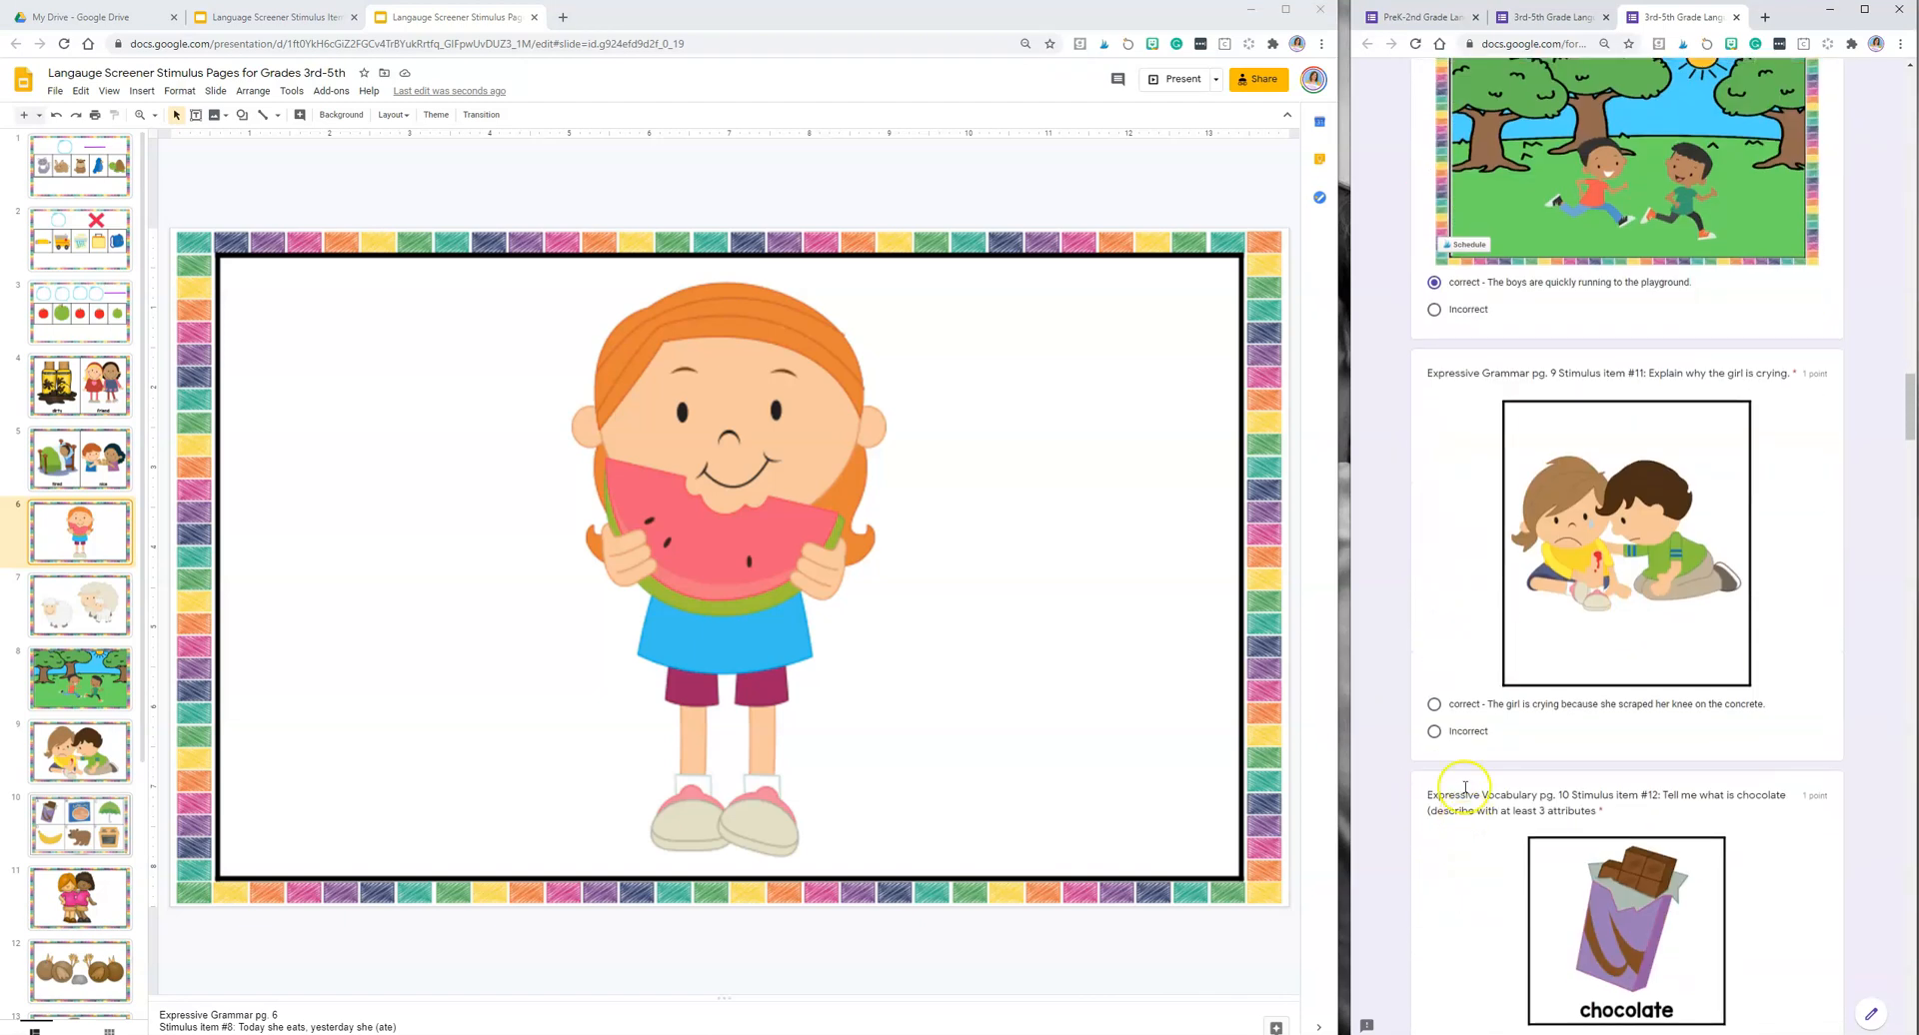
scroll(down, 3)
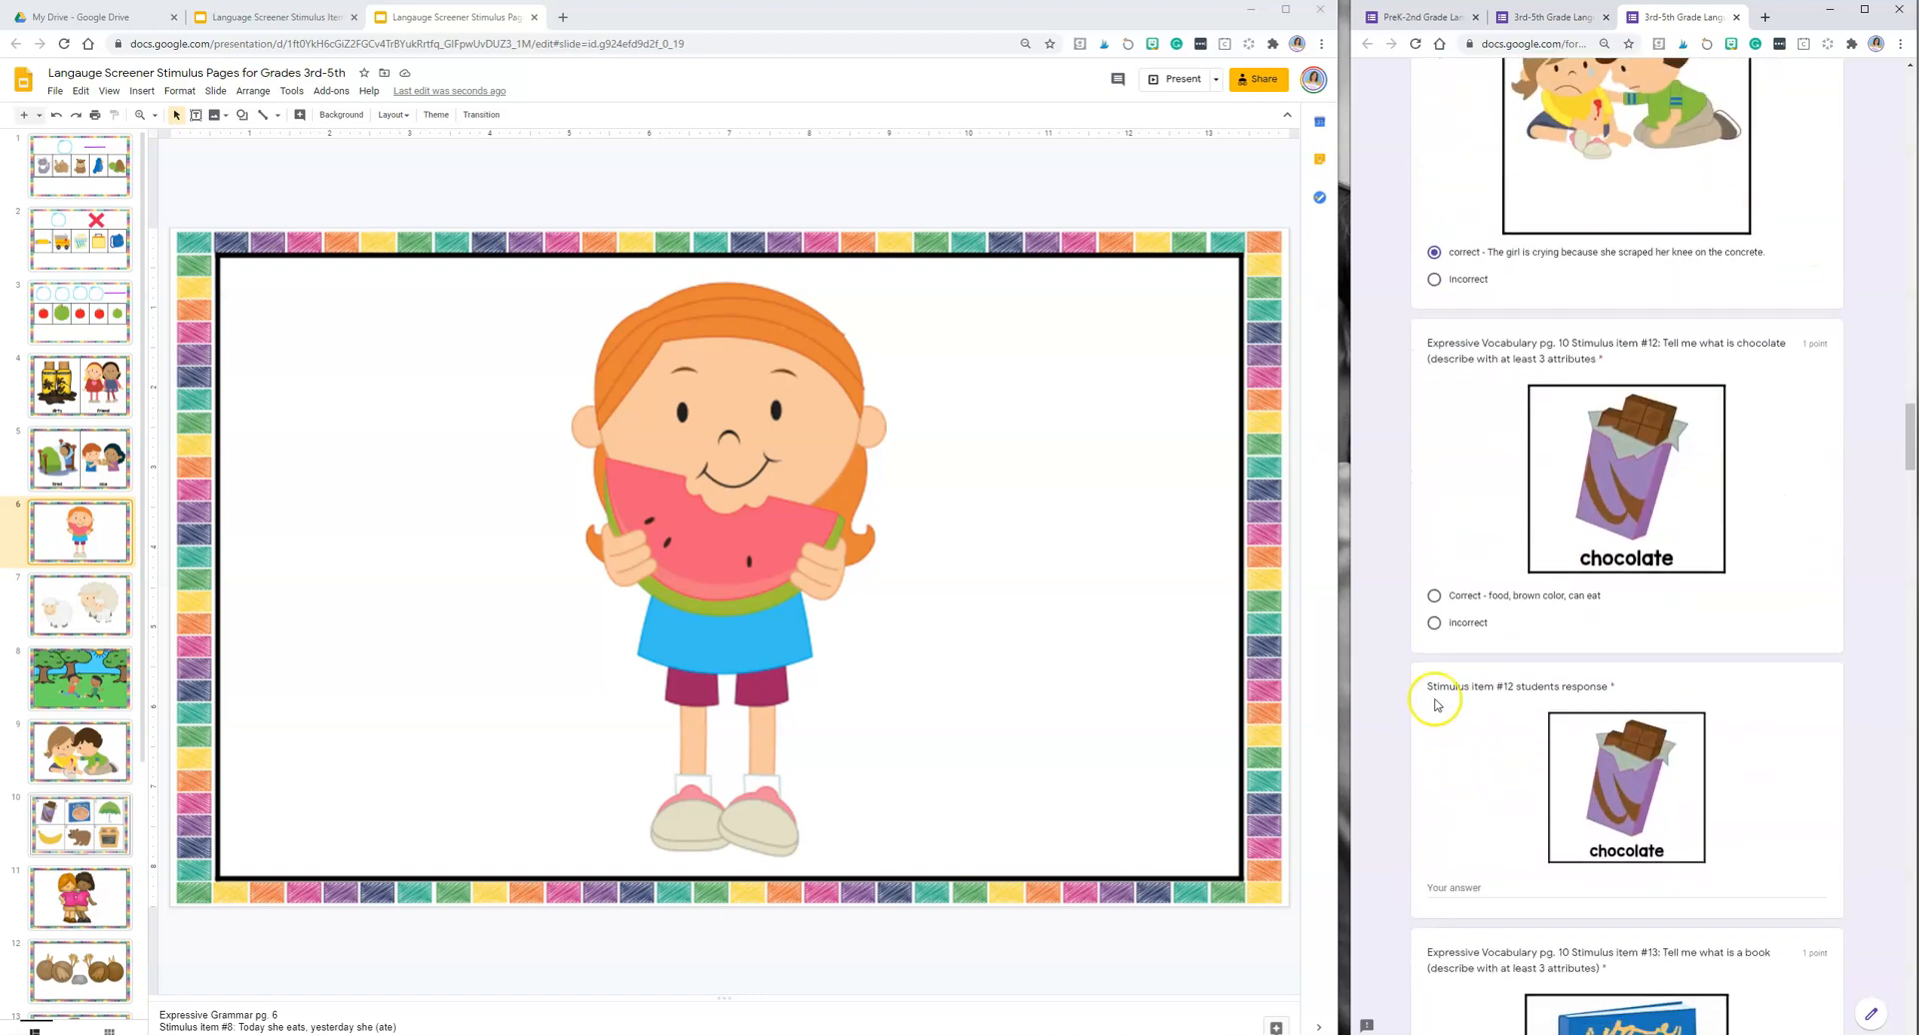
scroll(down, 3)
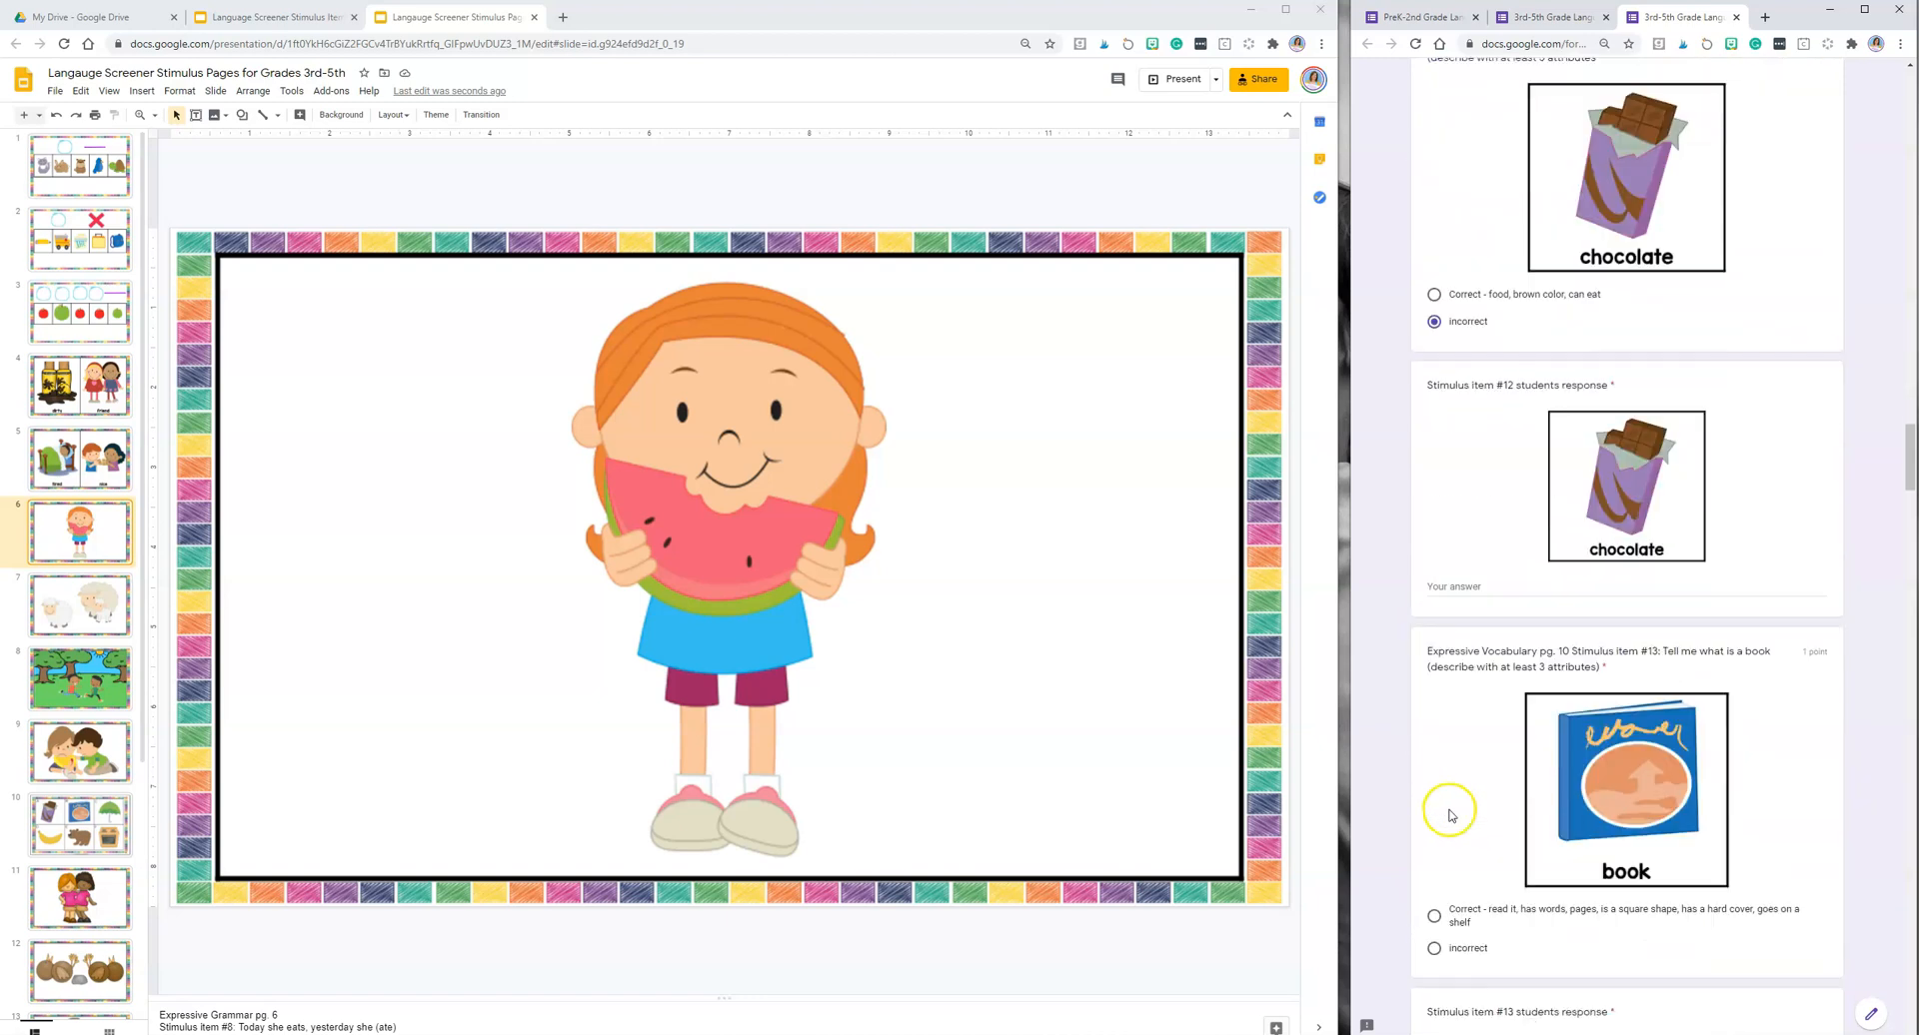
scroll(up, 3)
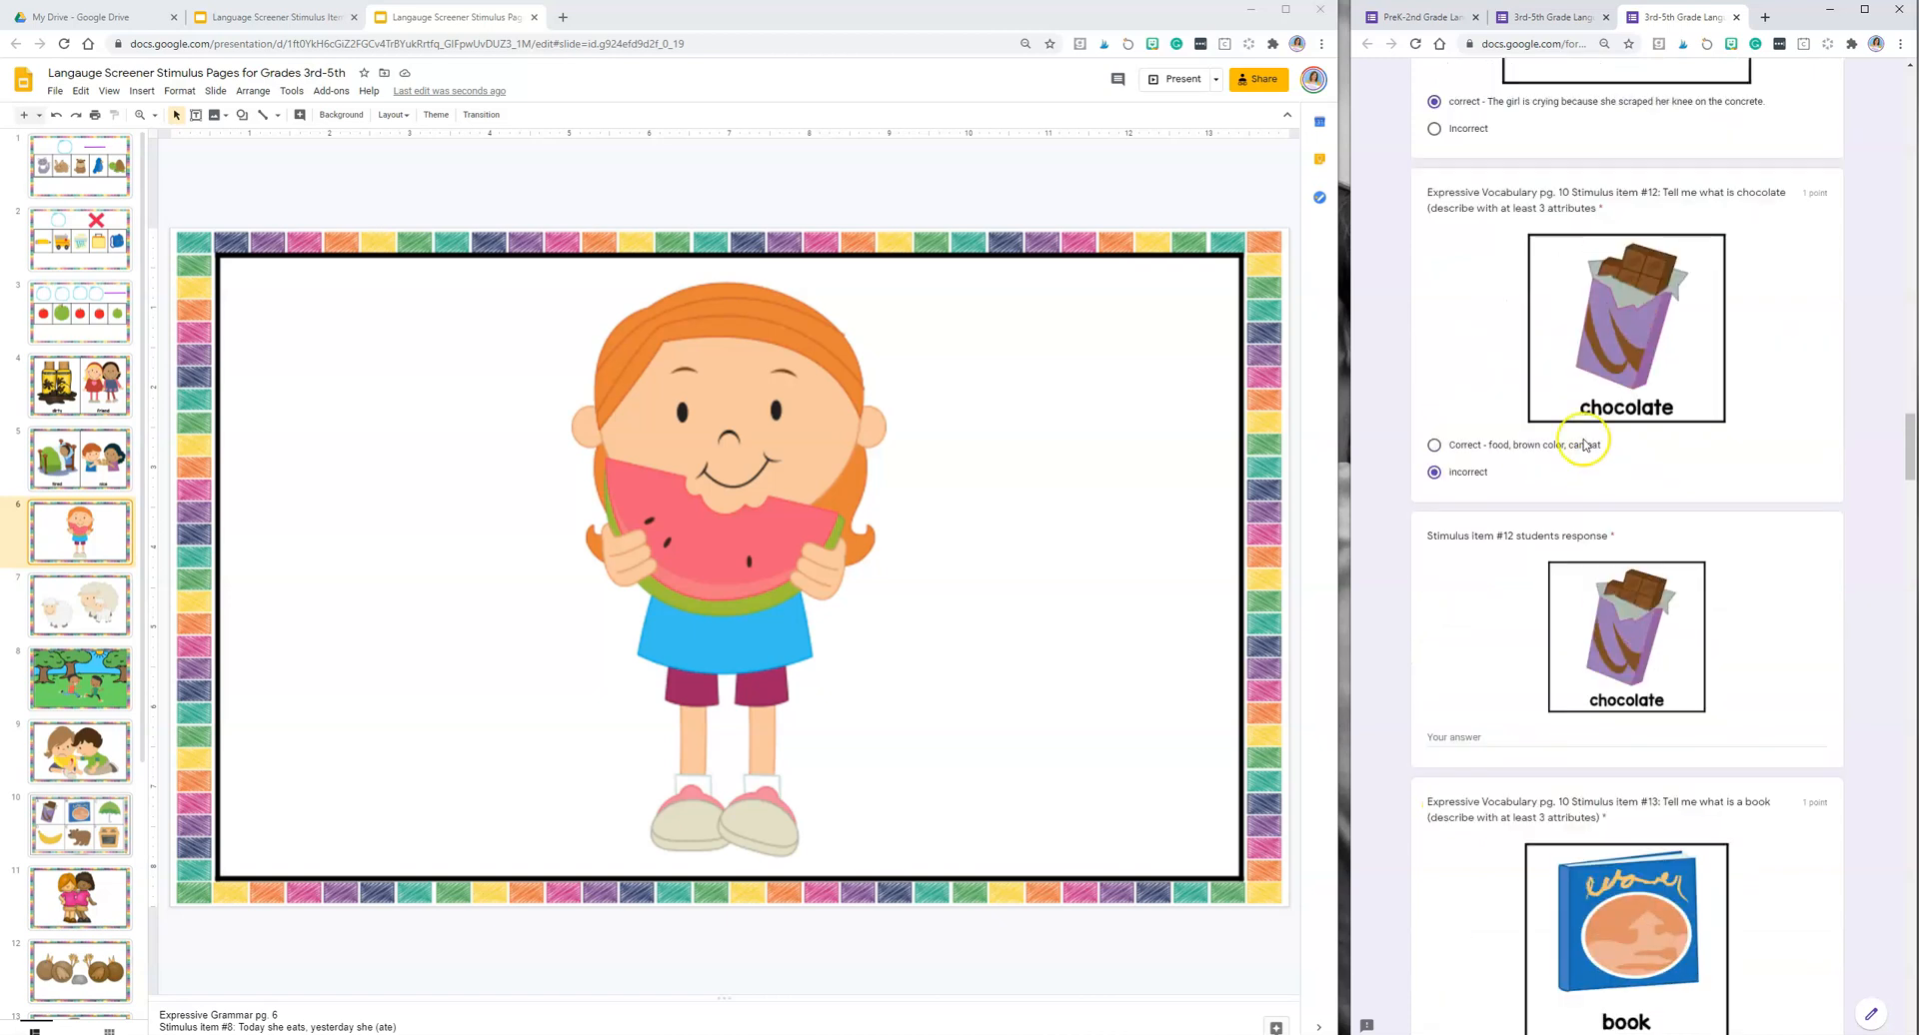
click(80, 825)
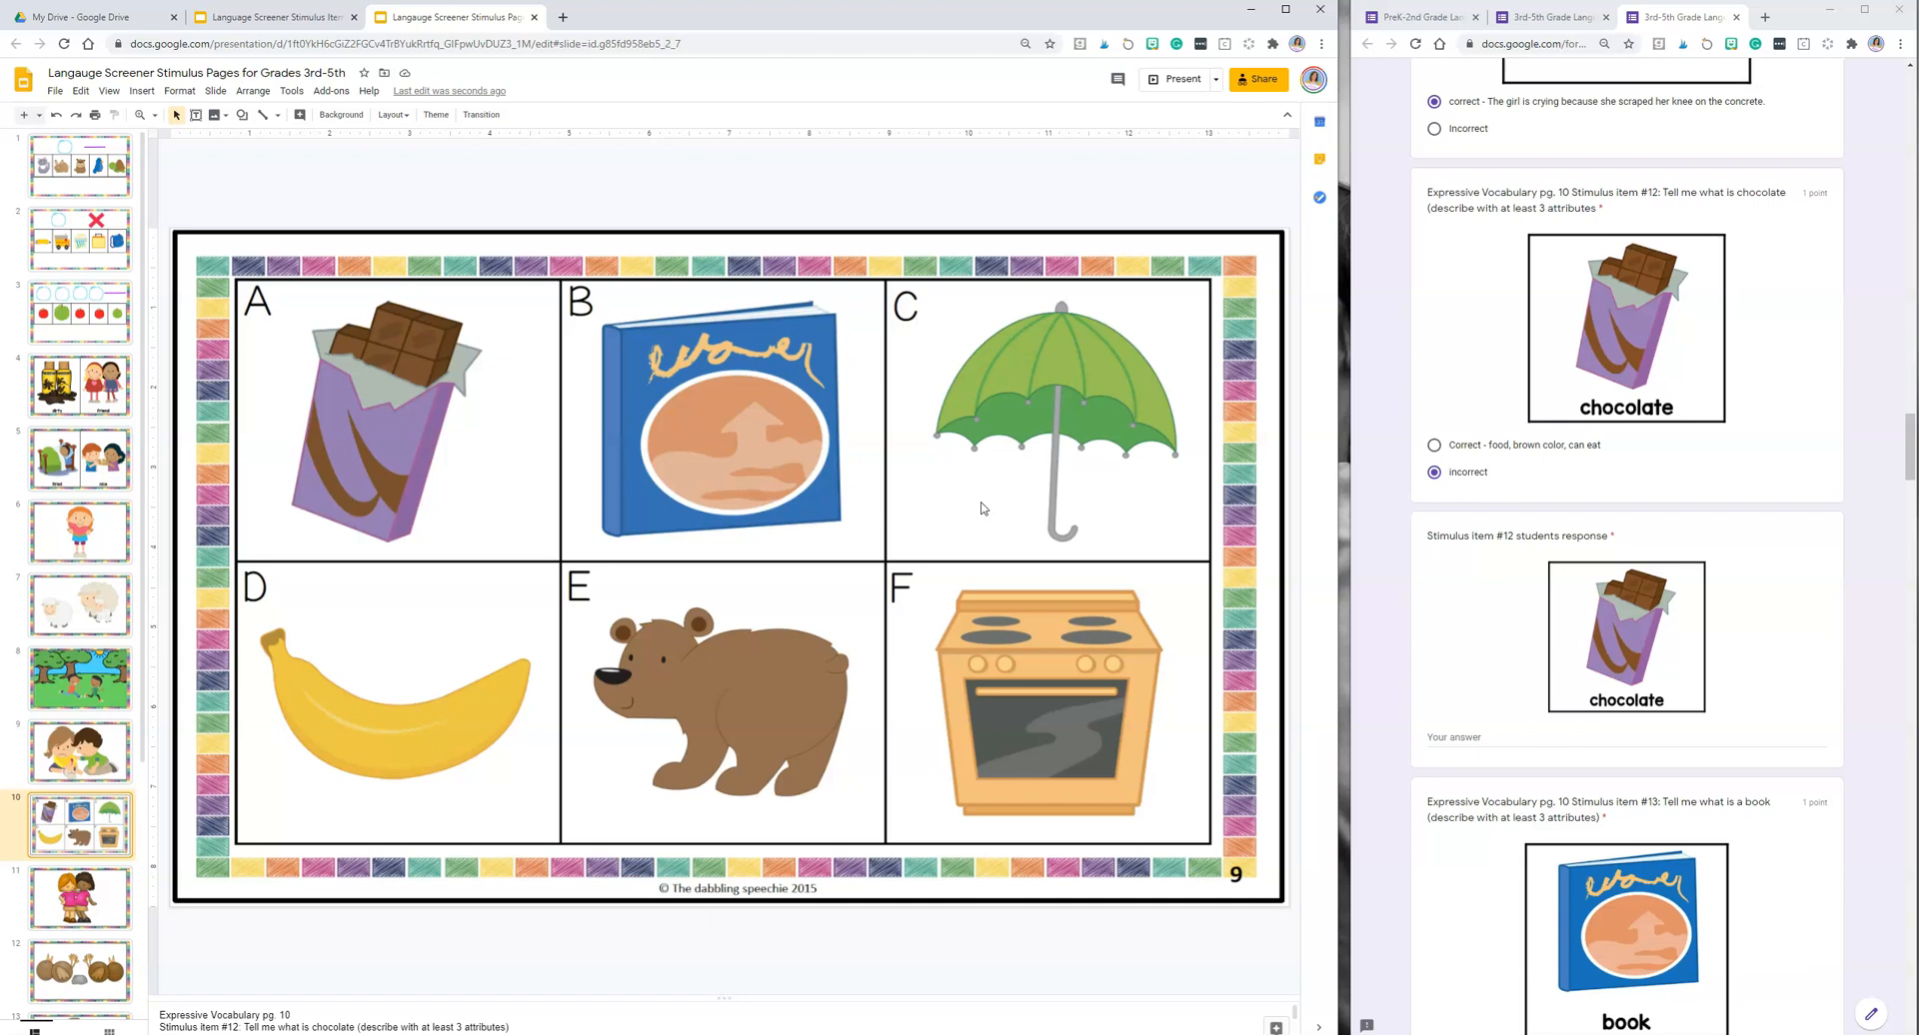
mouse_move(1571, 475)
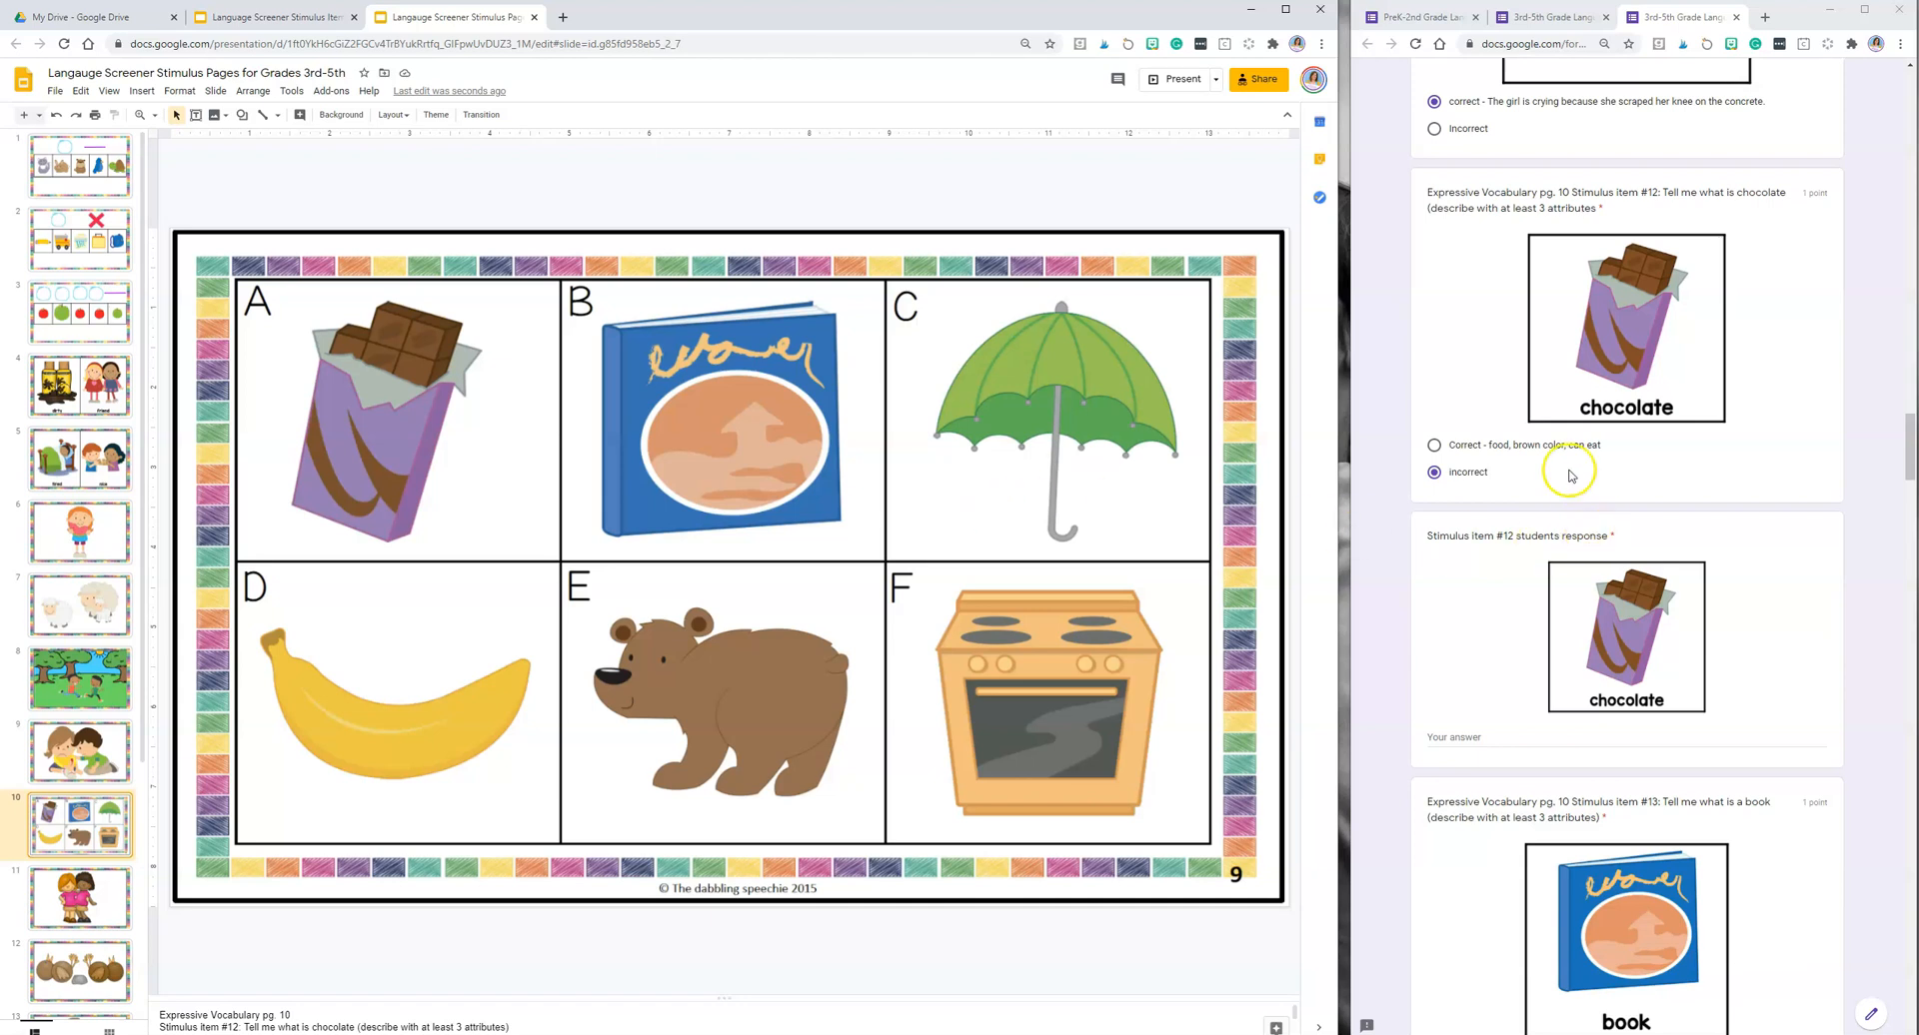
mouse_move(1507, 448)
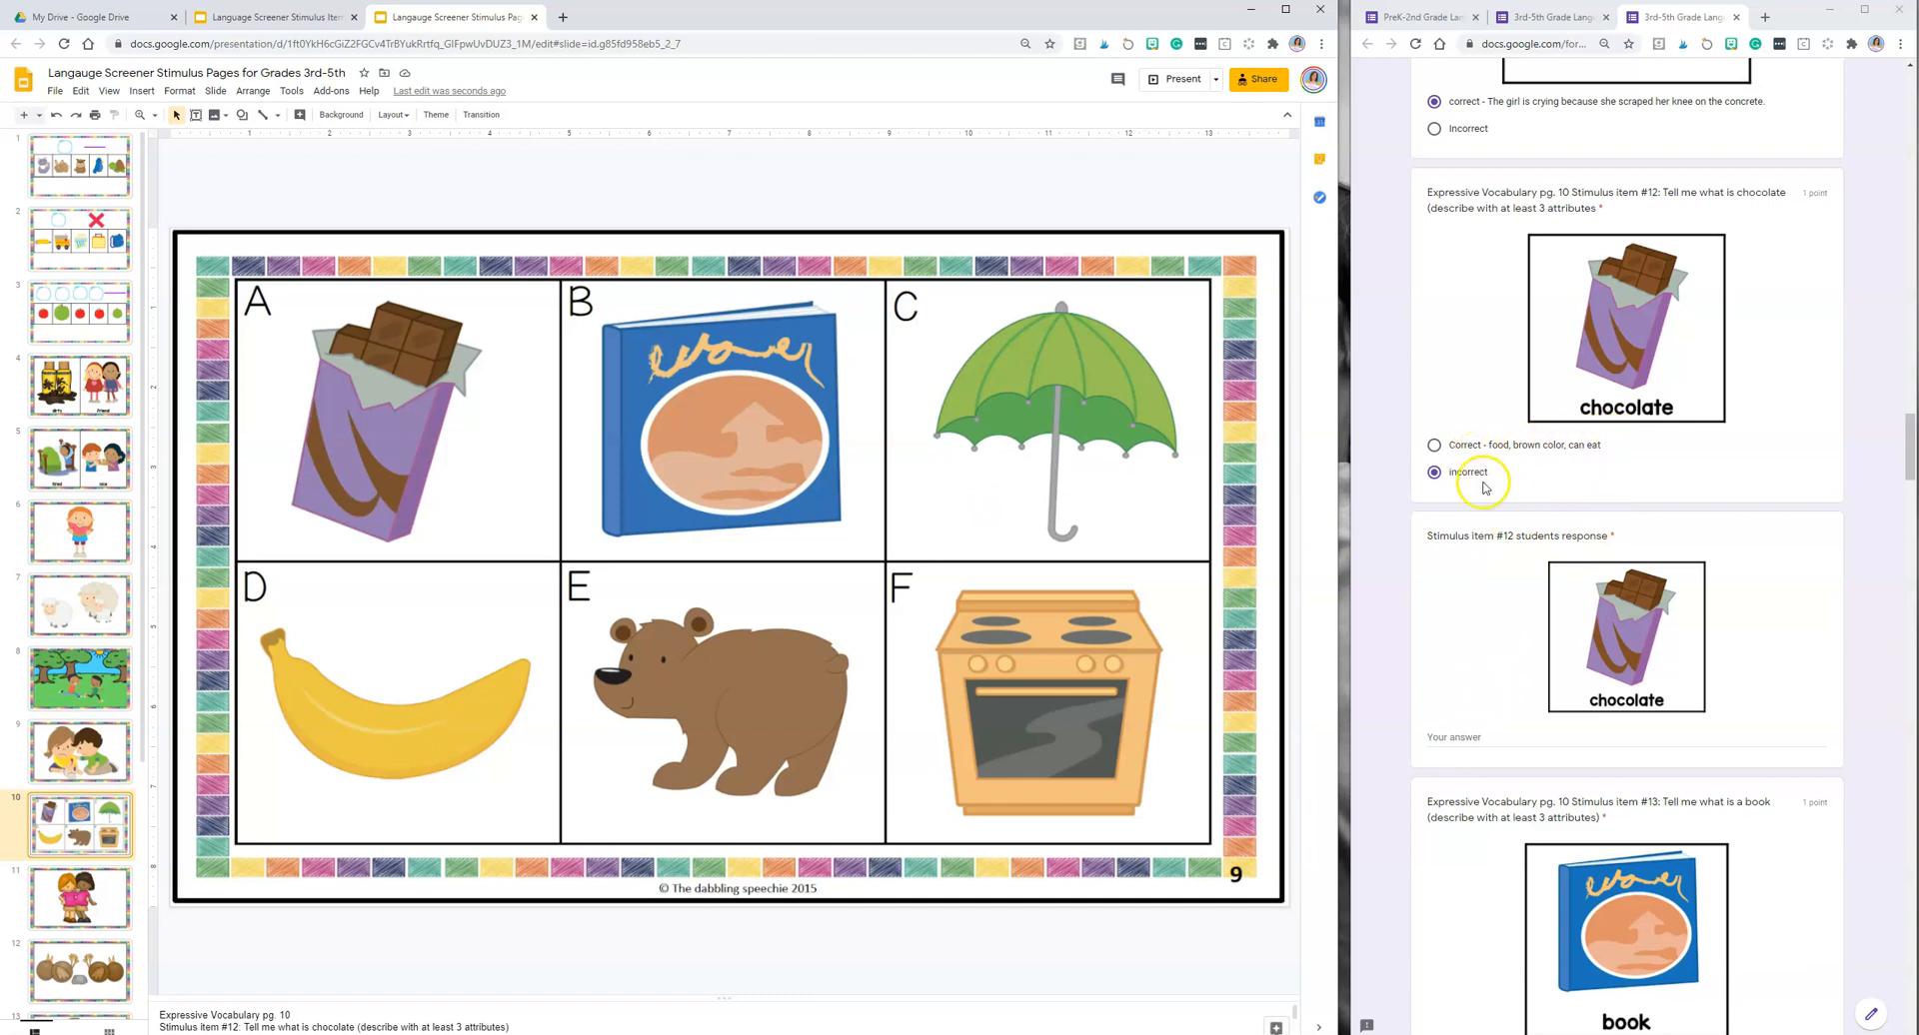
Step: Enter the student's response for item #12 and scroll through the following stimulus items
click(1529, 738)
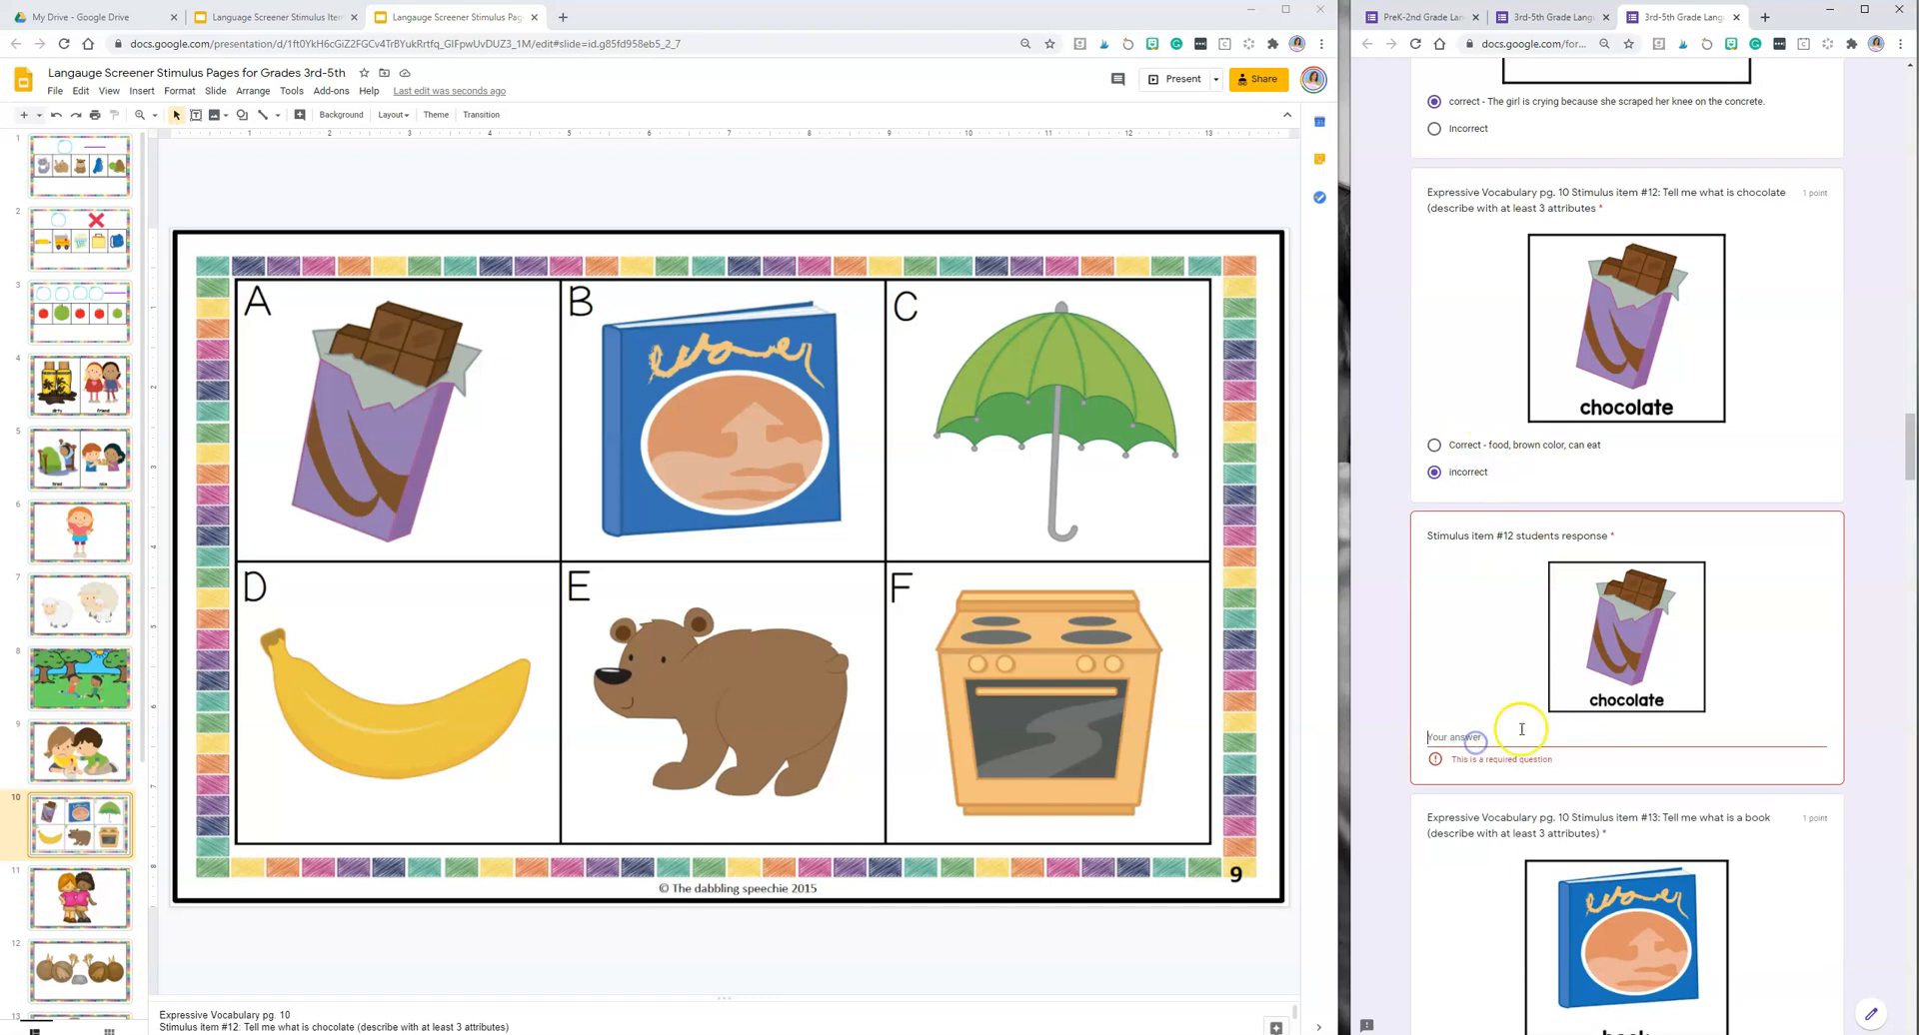
mouse_move(1549, 753)
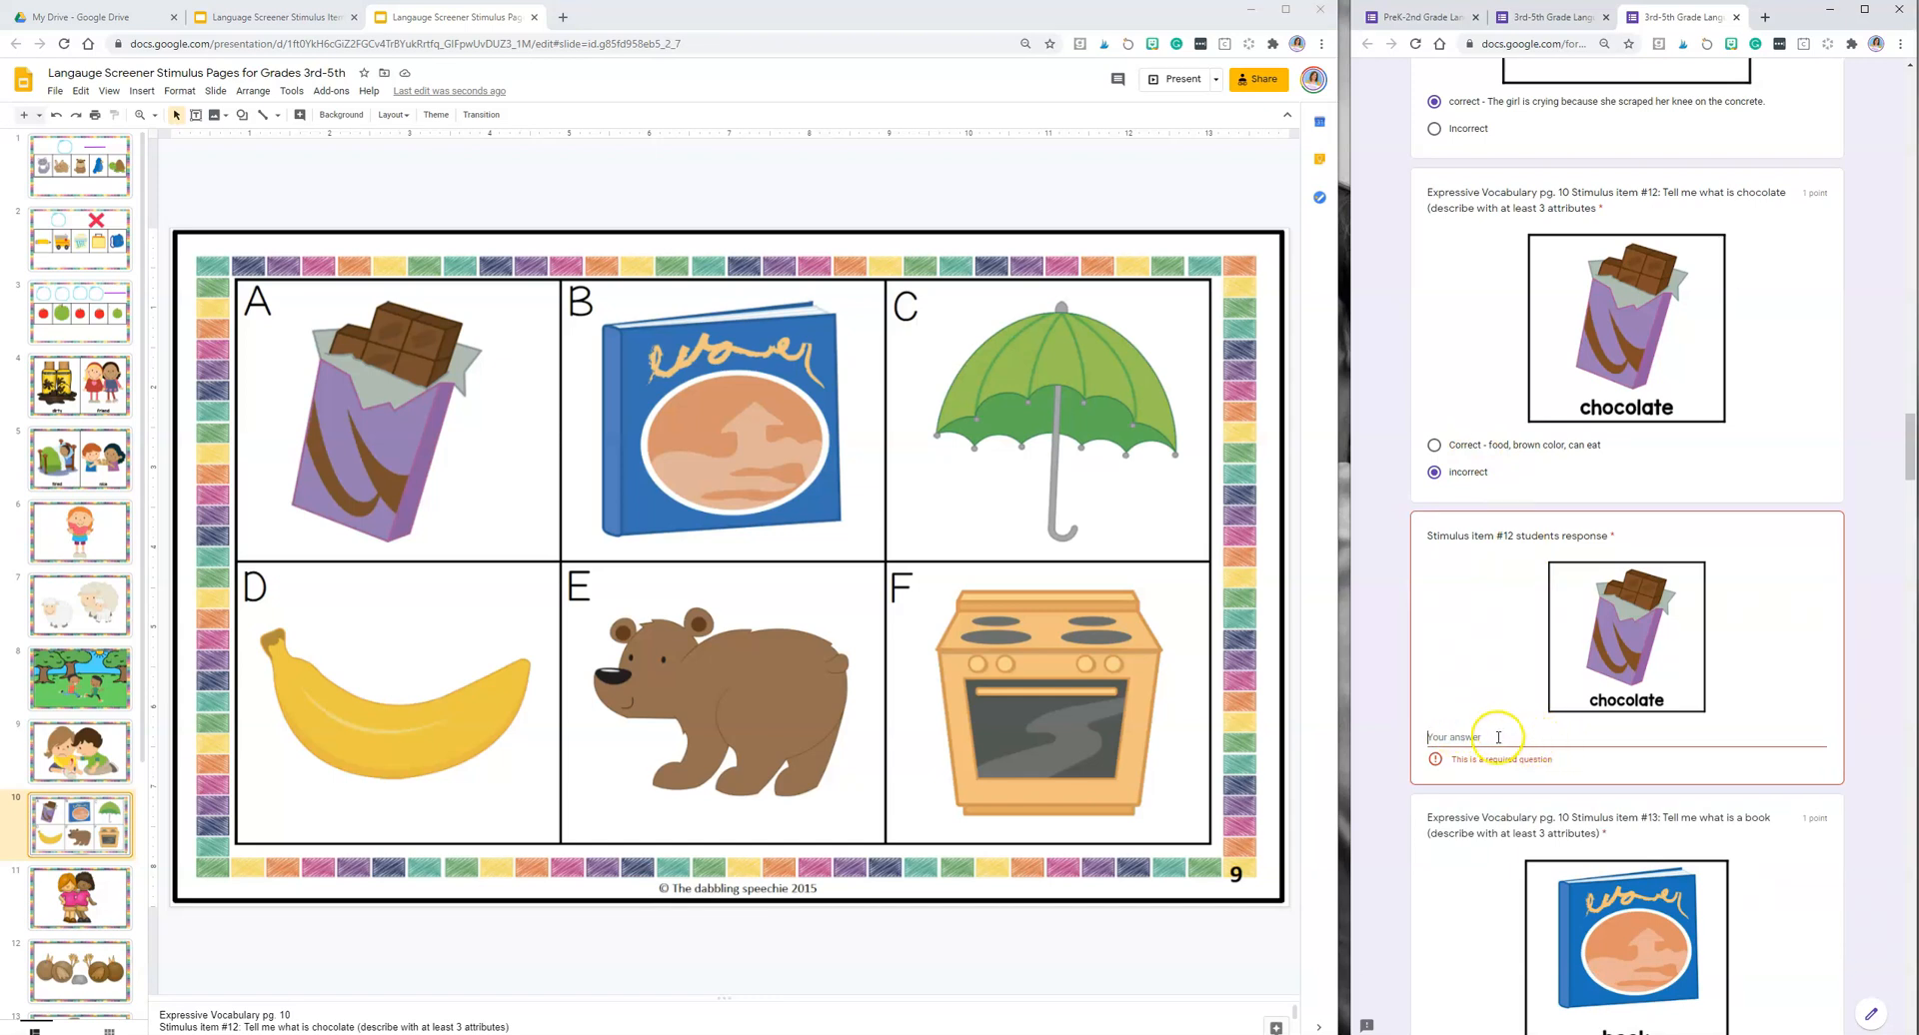
mouse_move(1511, 738)
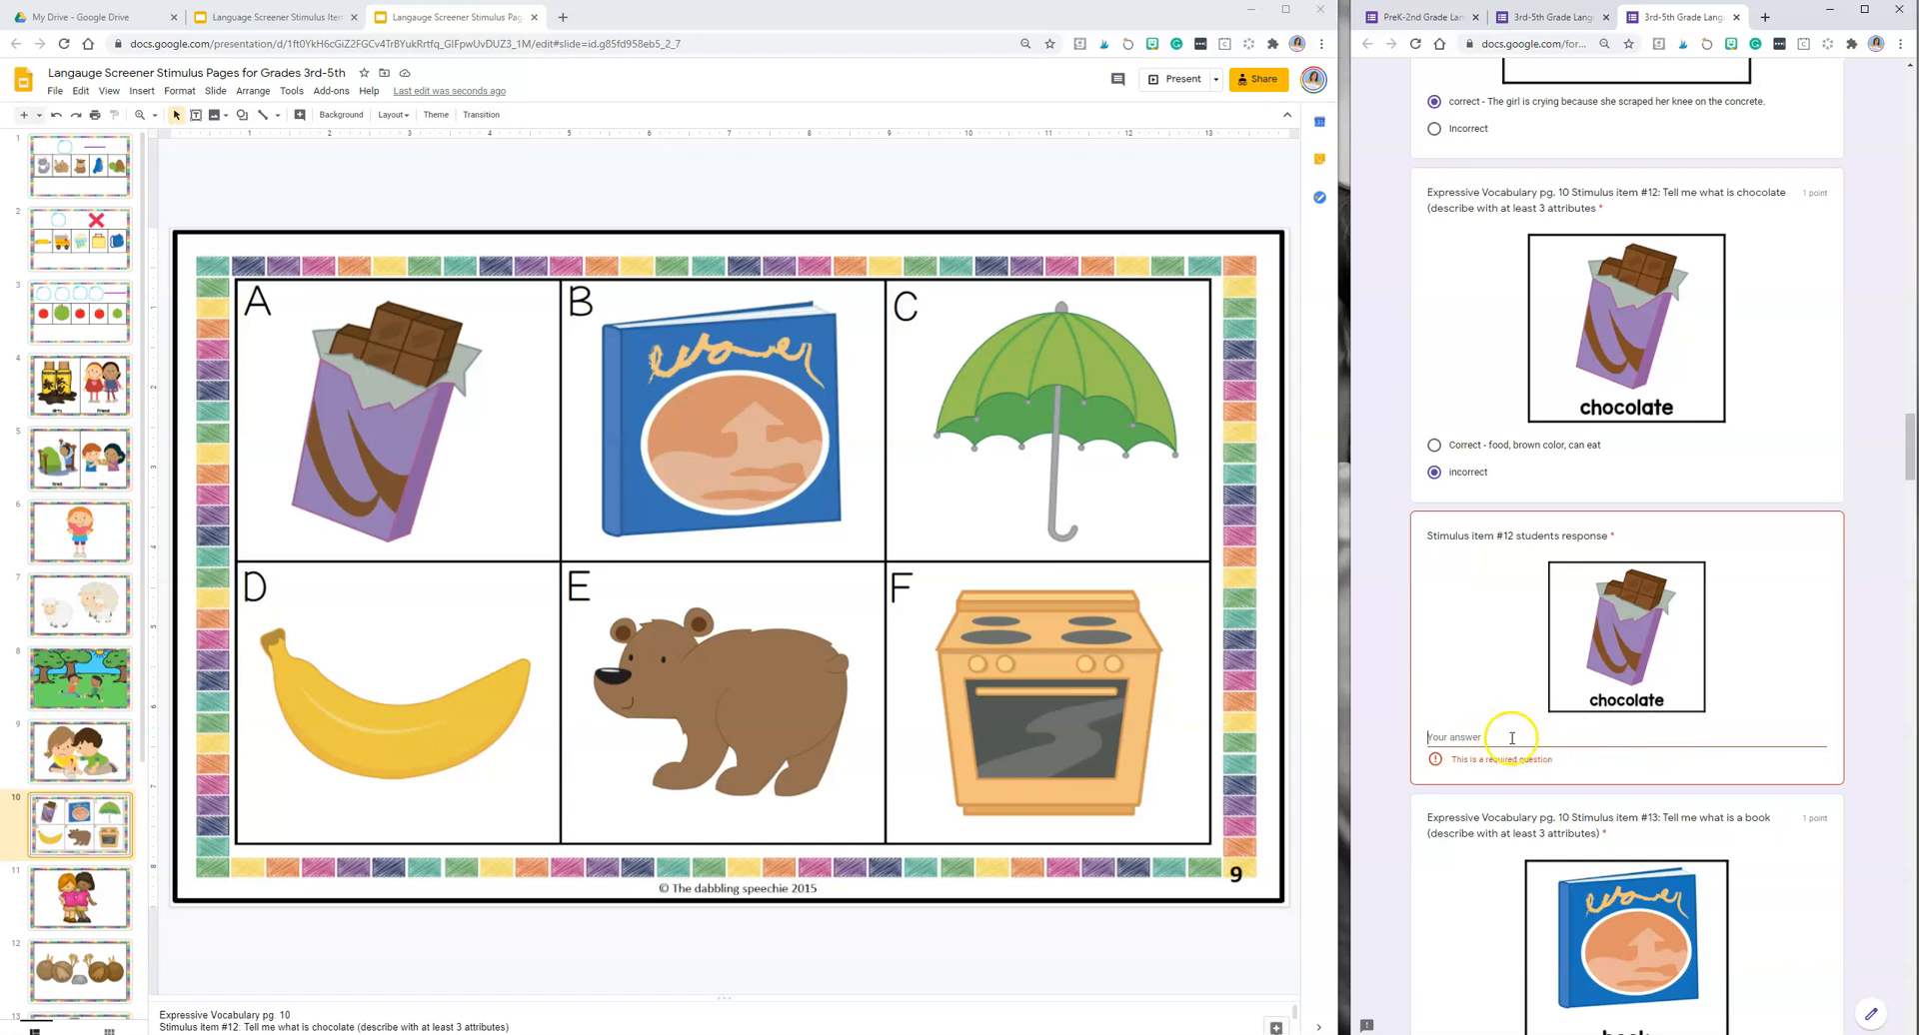
scroll(down, 3)
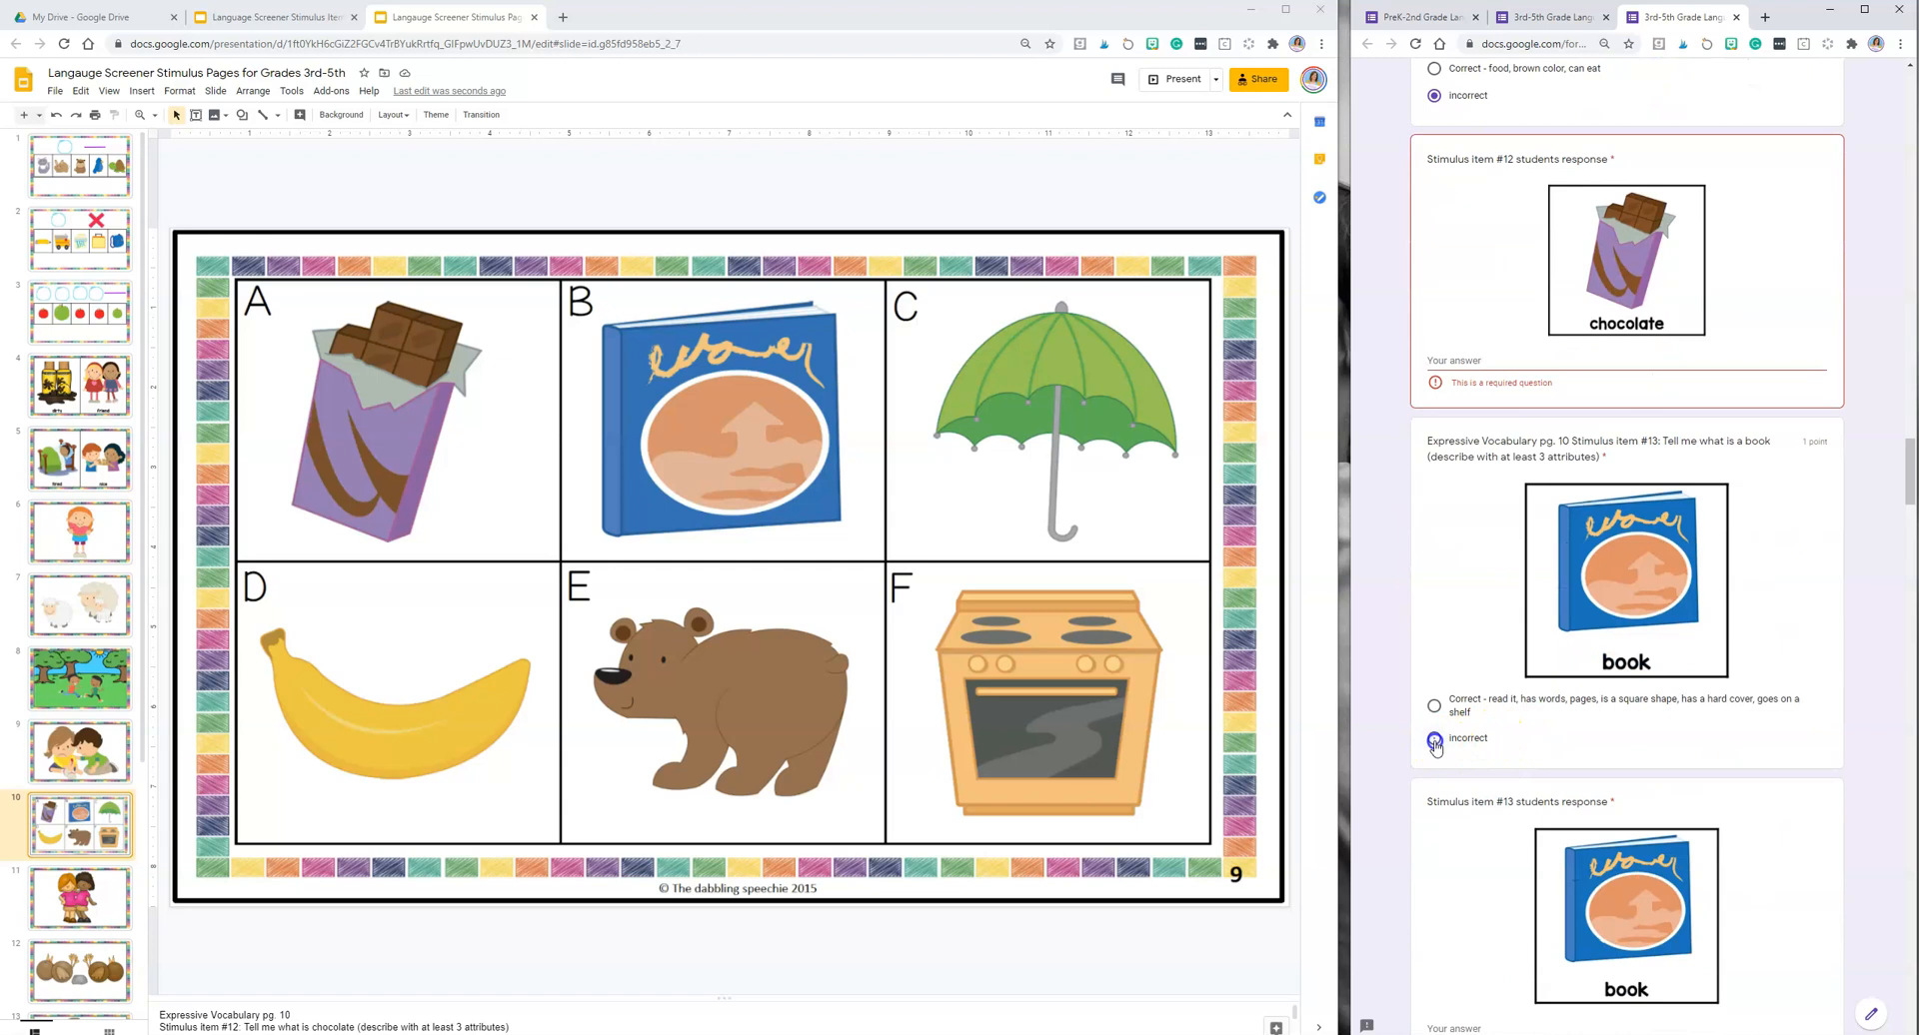
scroll(down, 3)
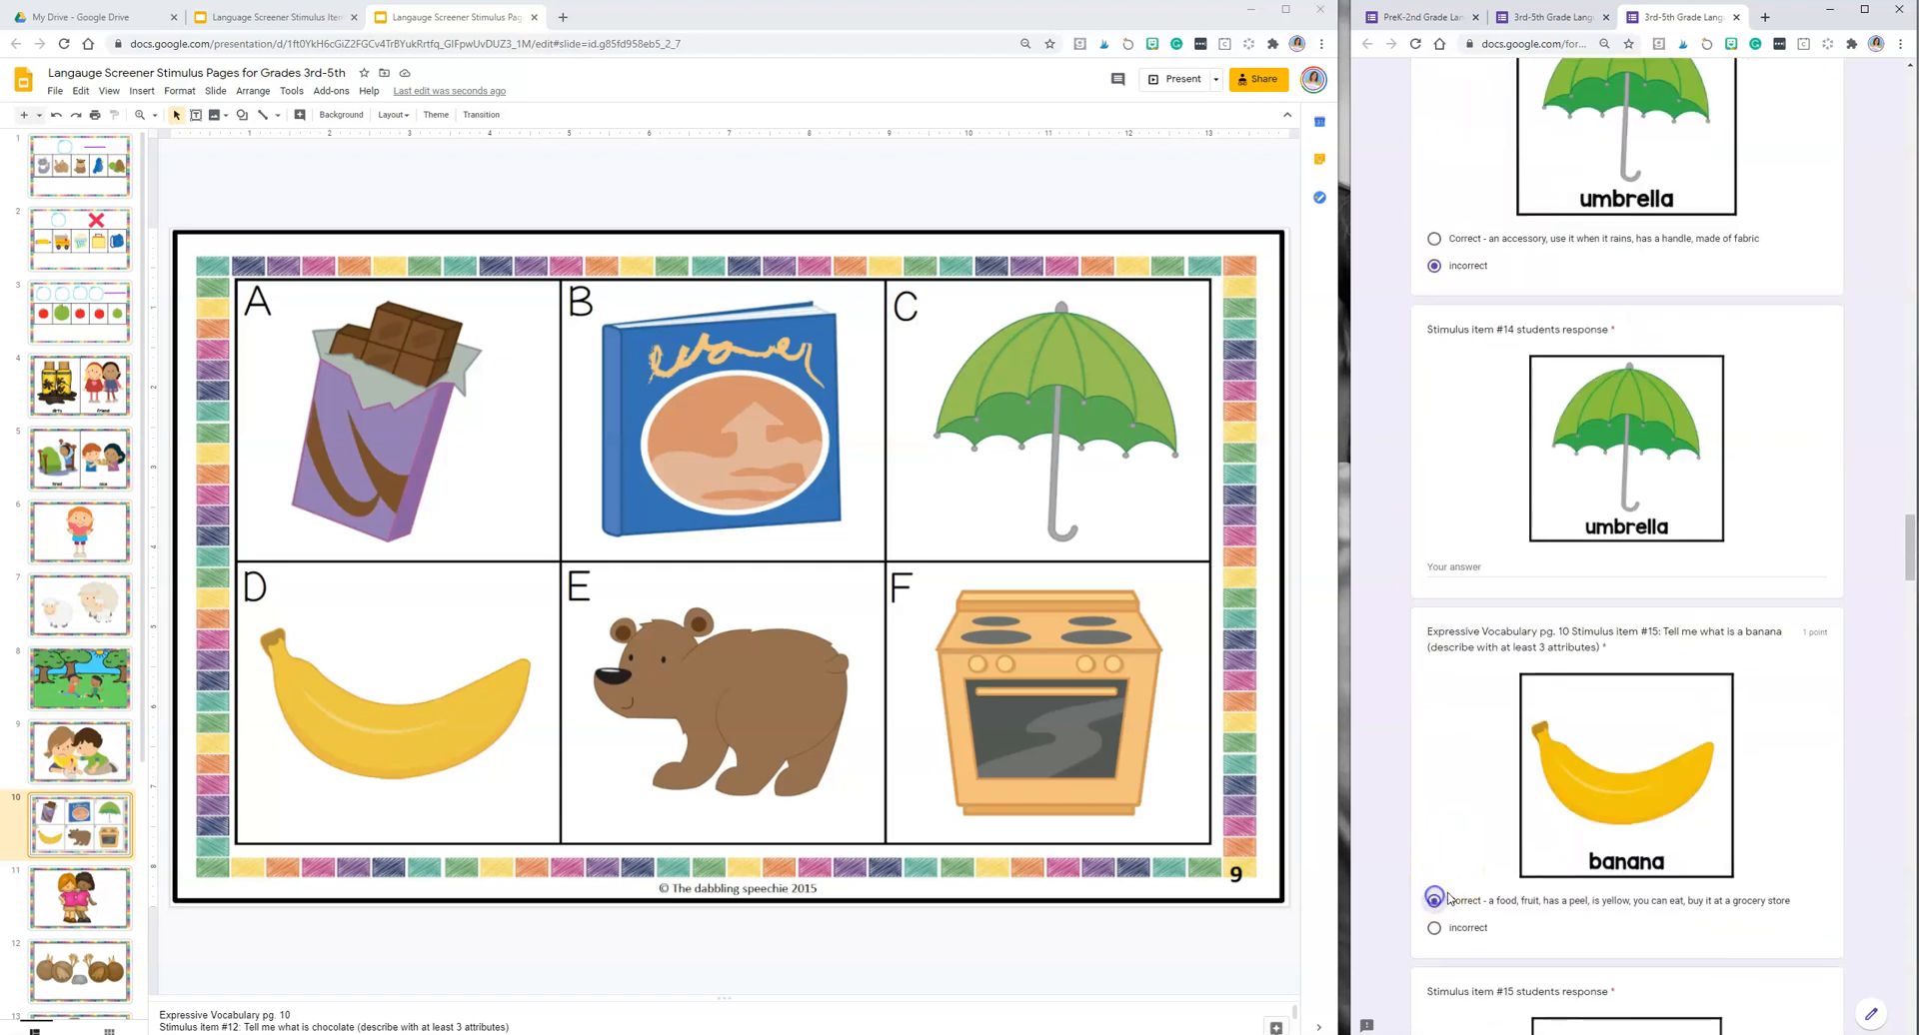
scroll(down, 3)
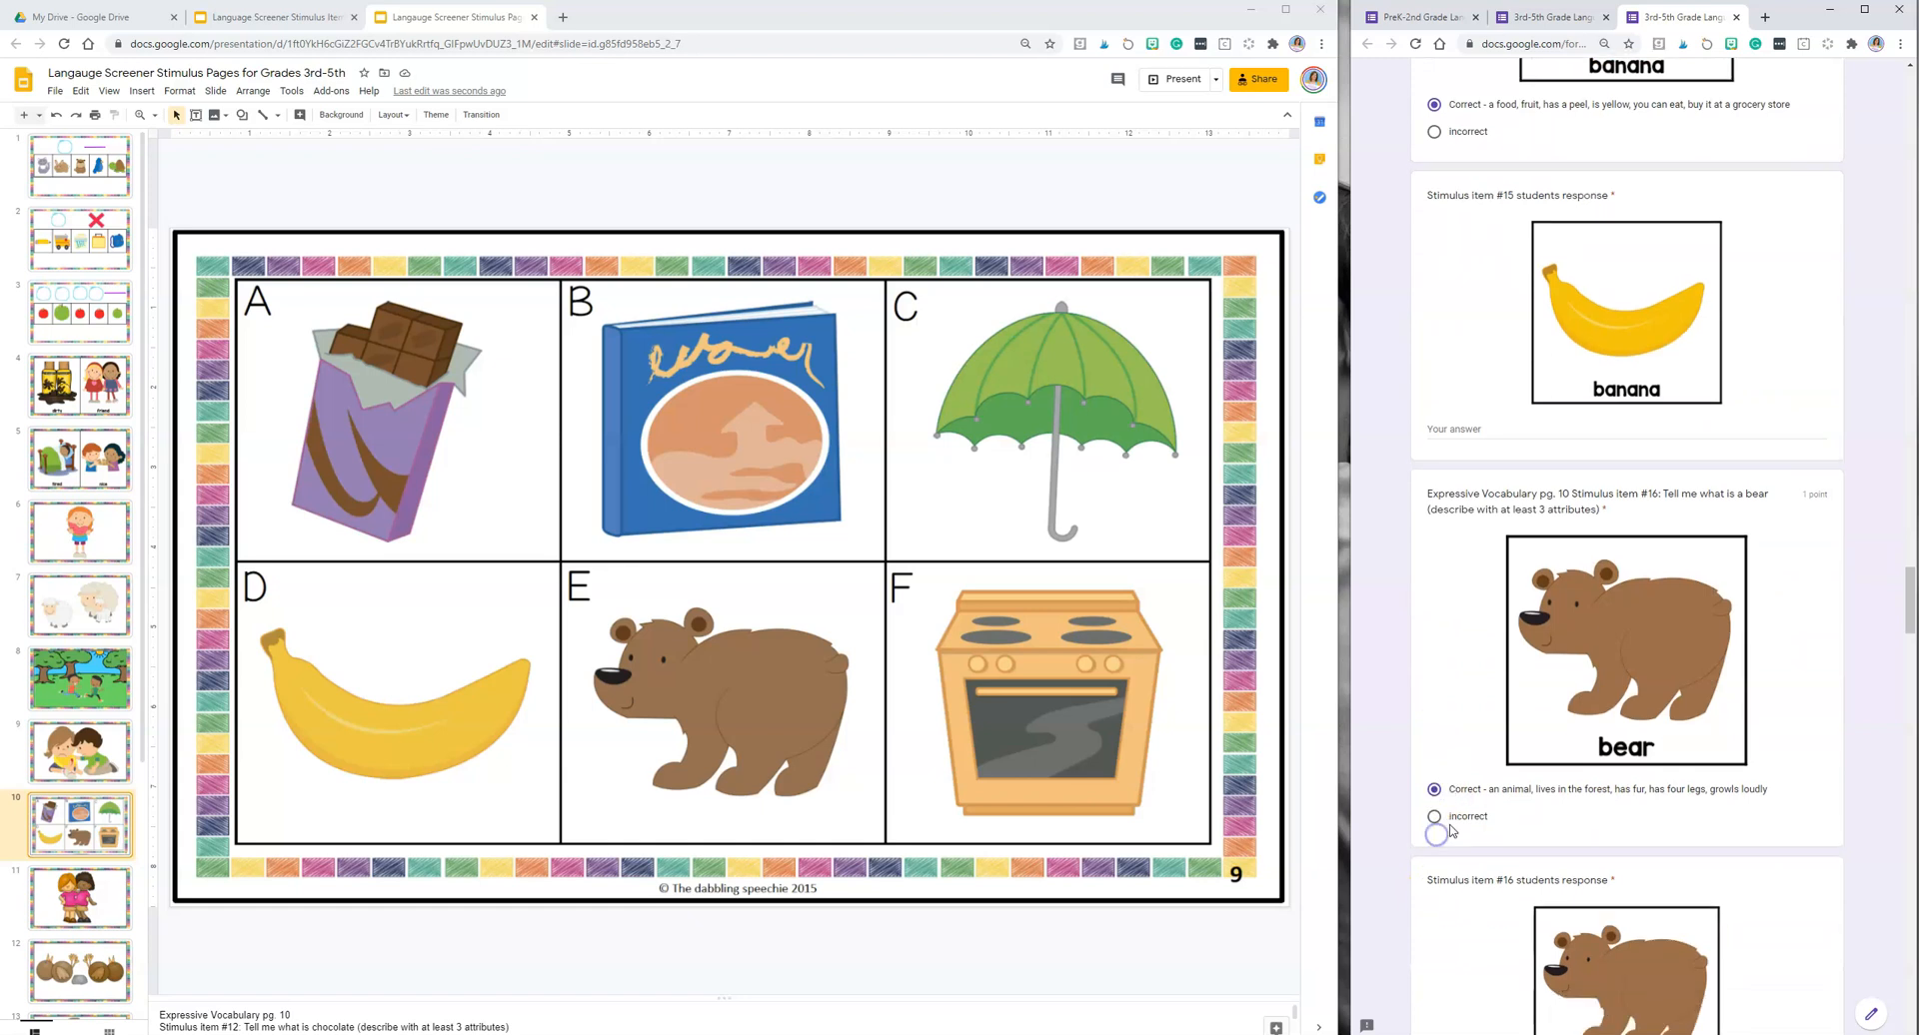
scroll(down, 3)
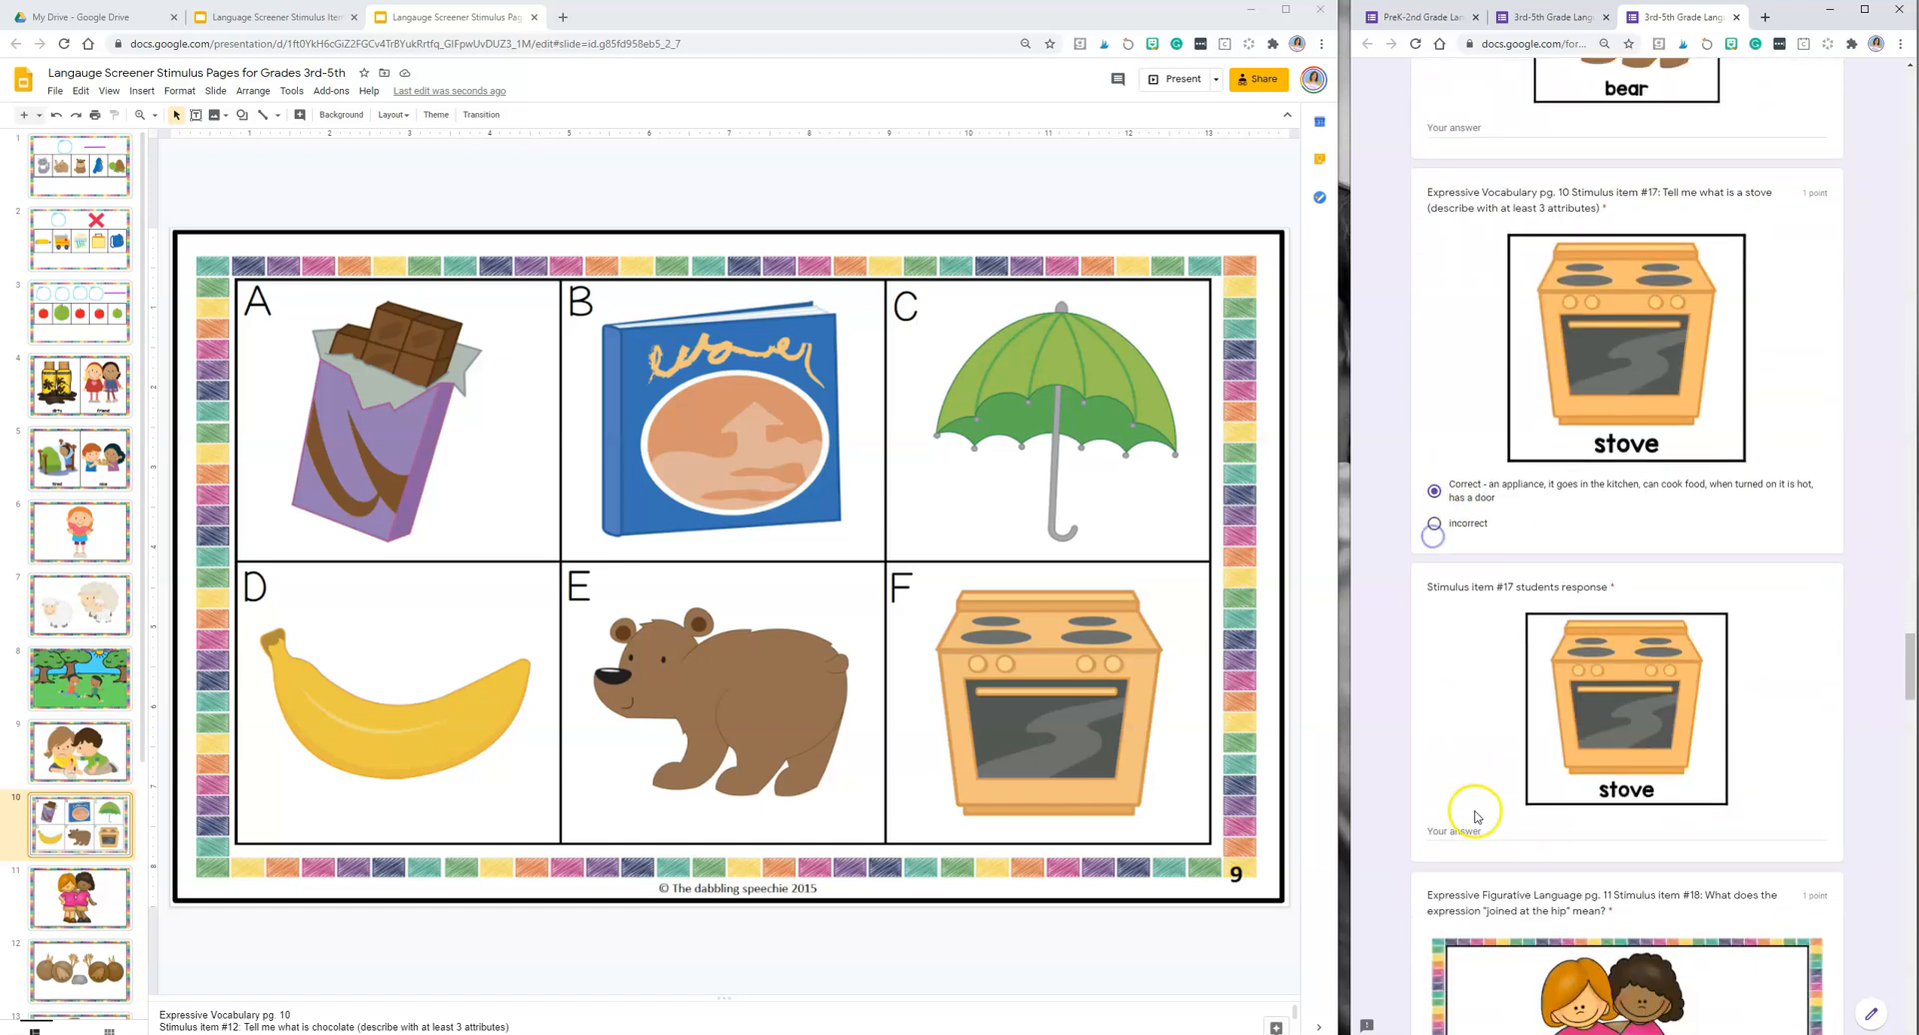
scroll(down, 3)
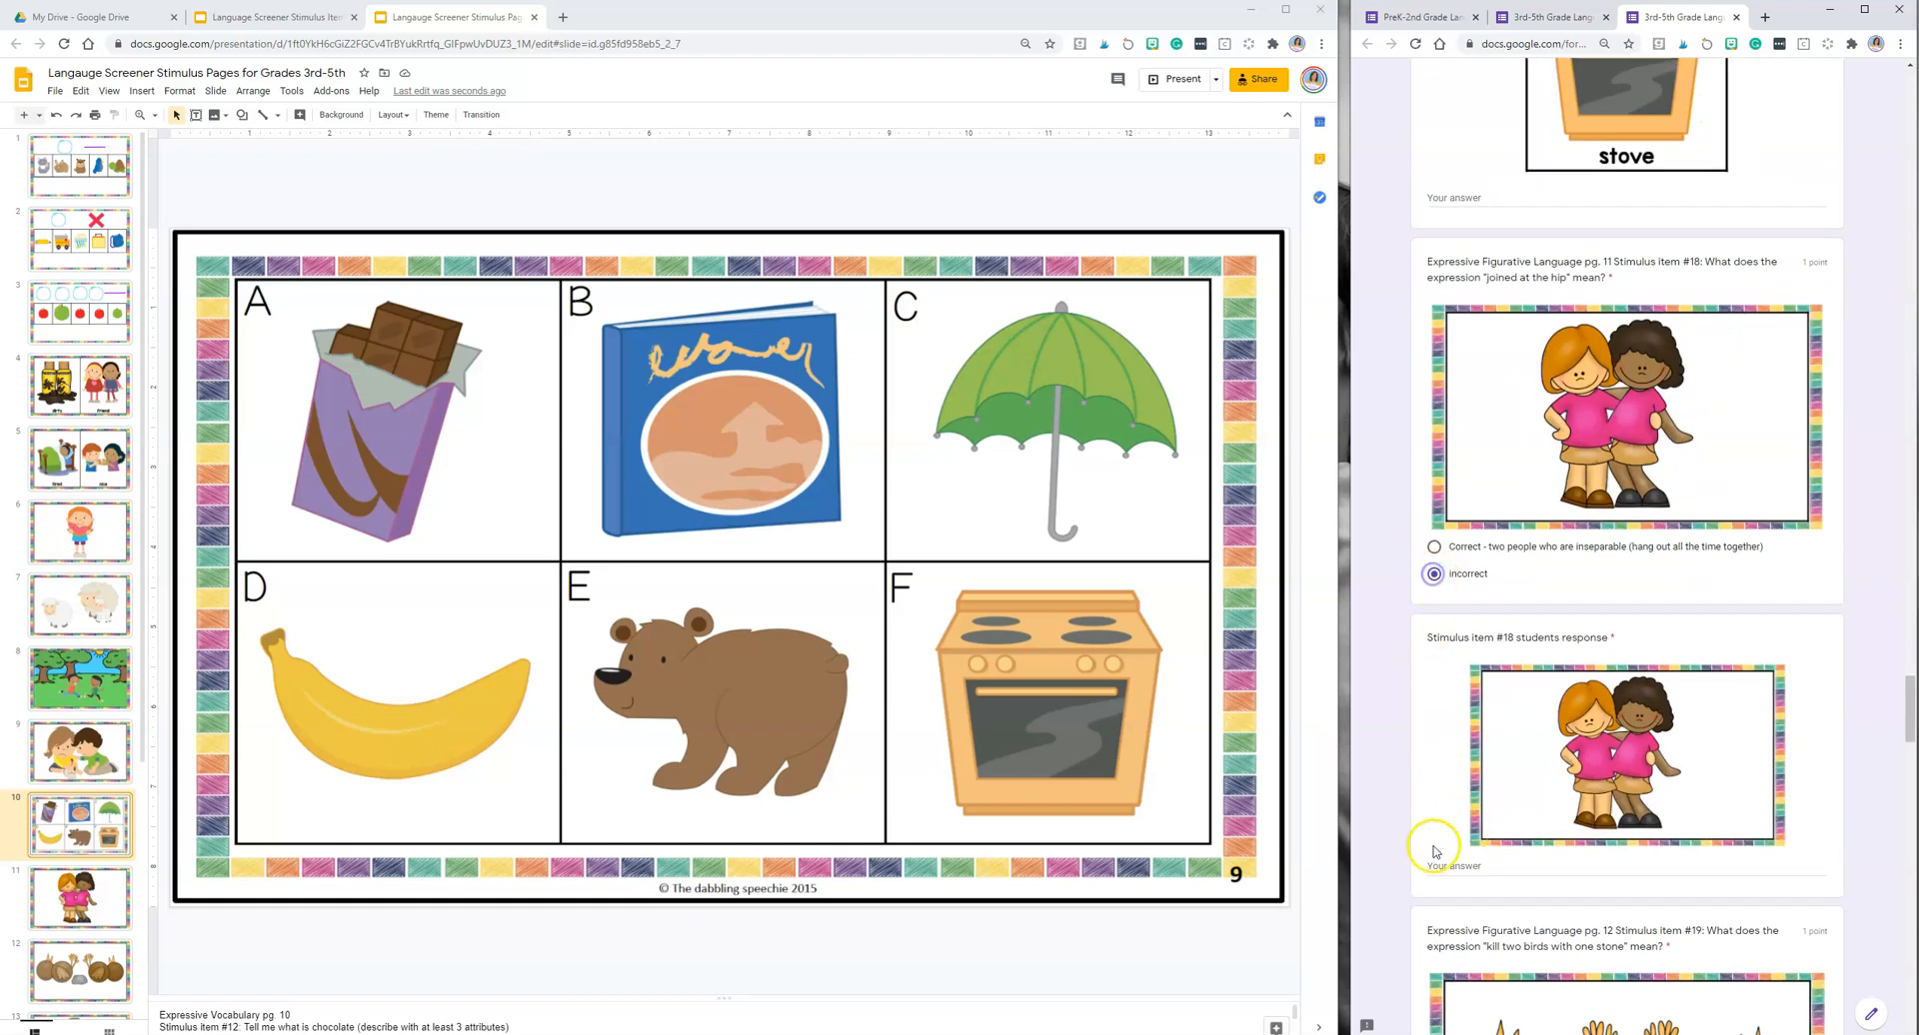
scroll(down, 3)
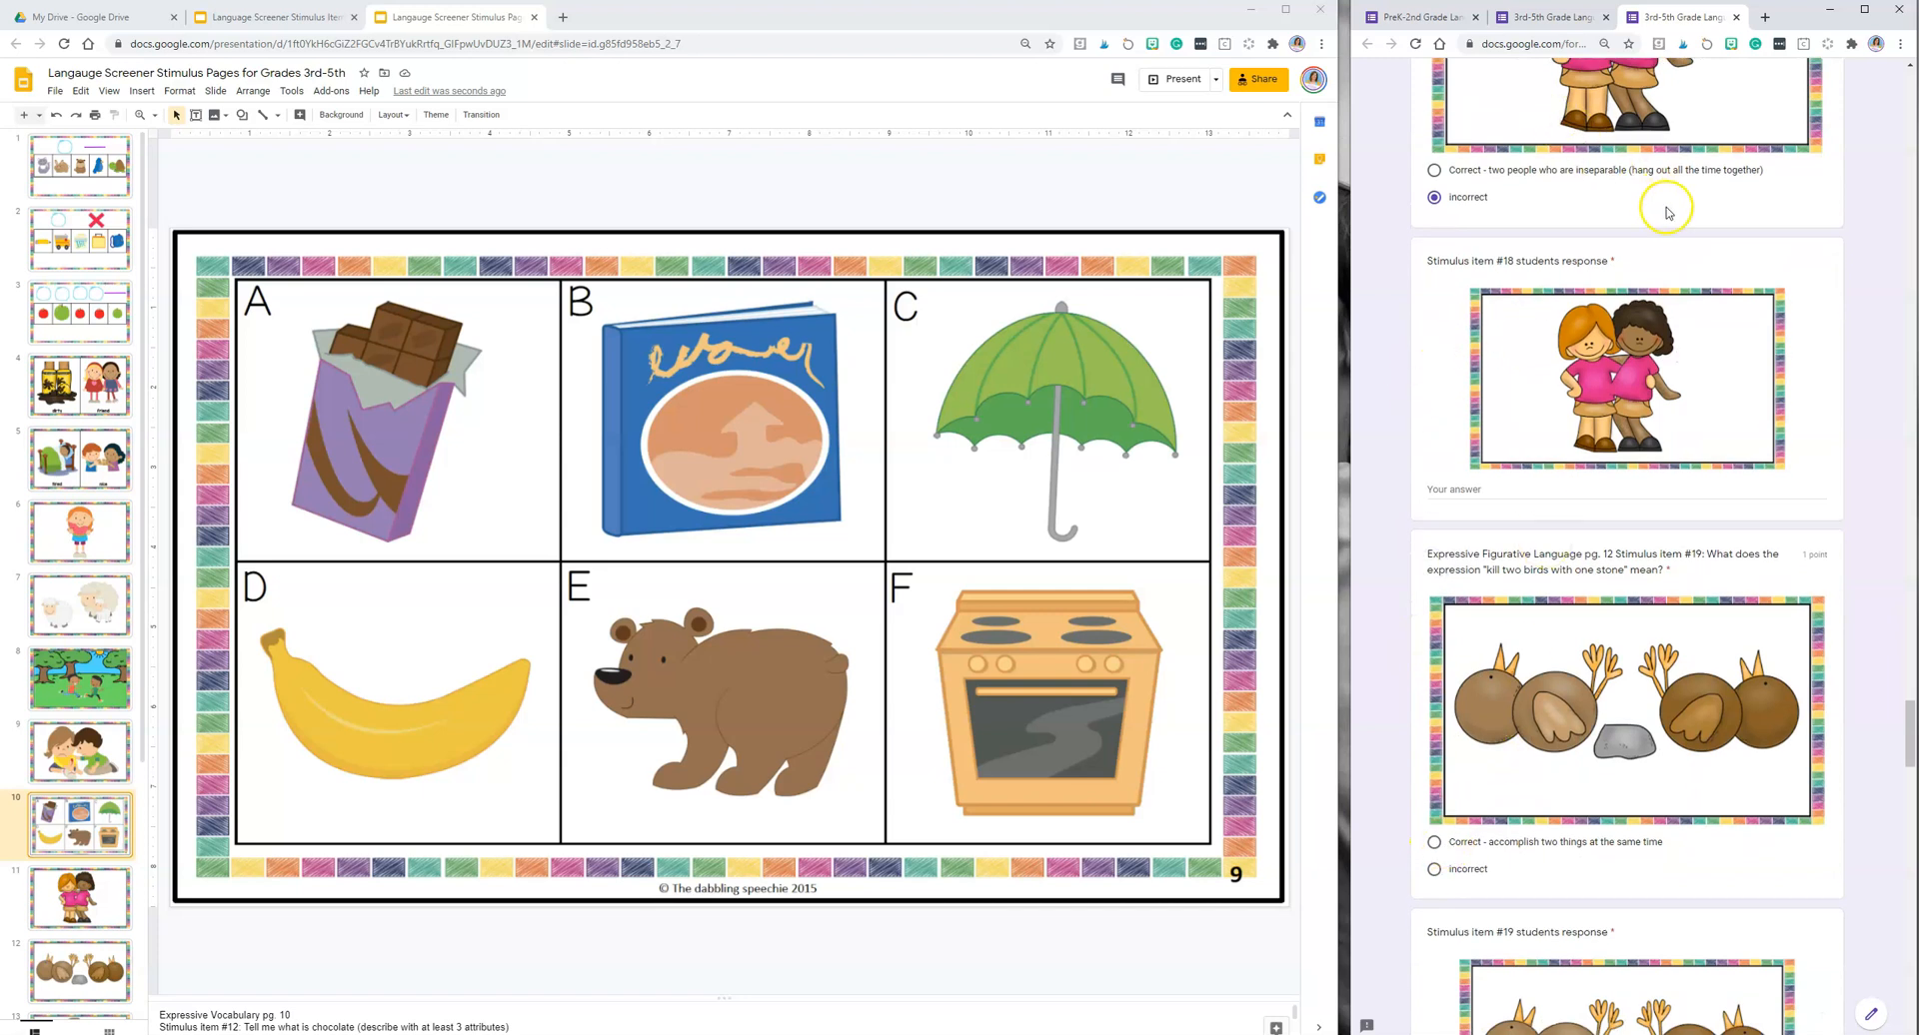
mouse_move(1535, 478)
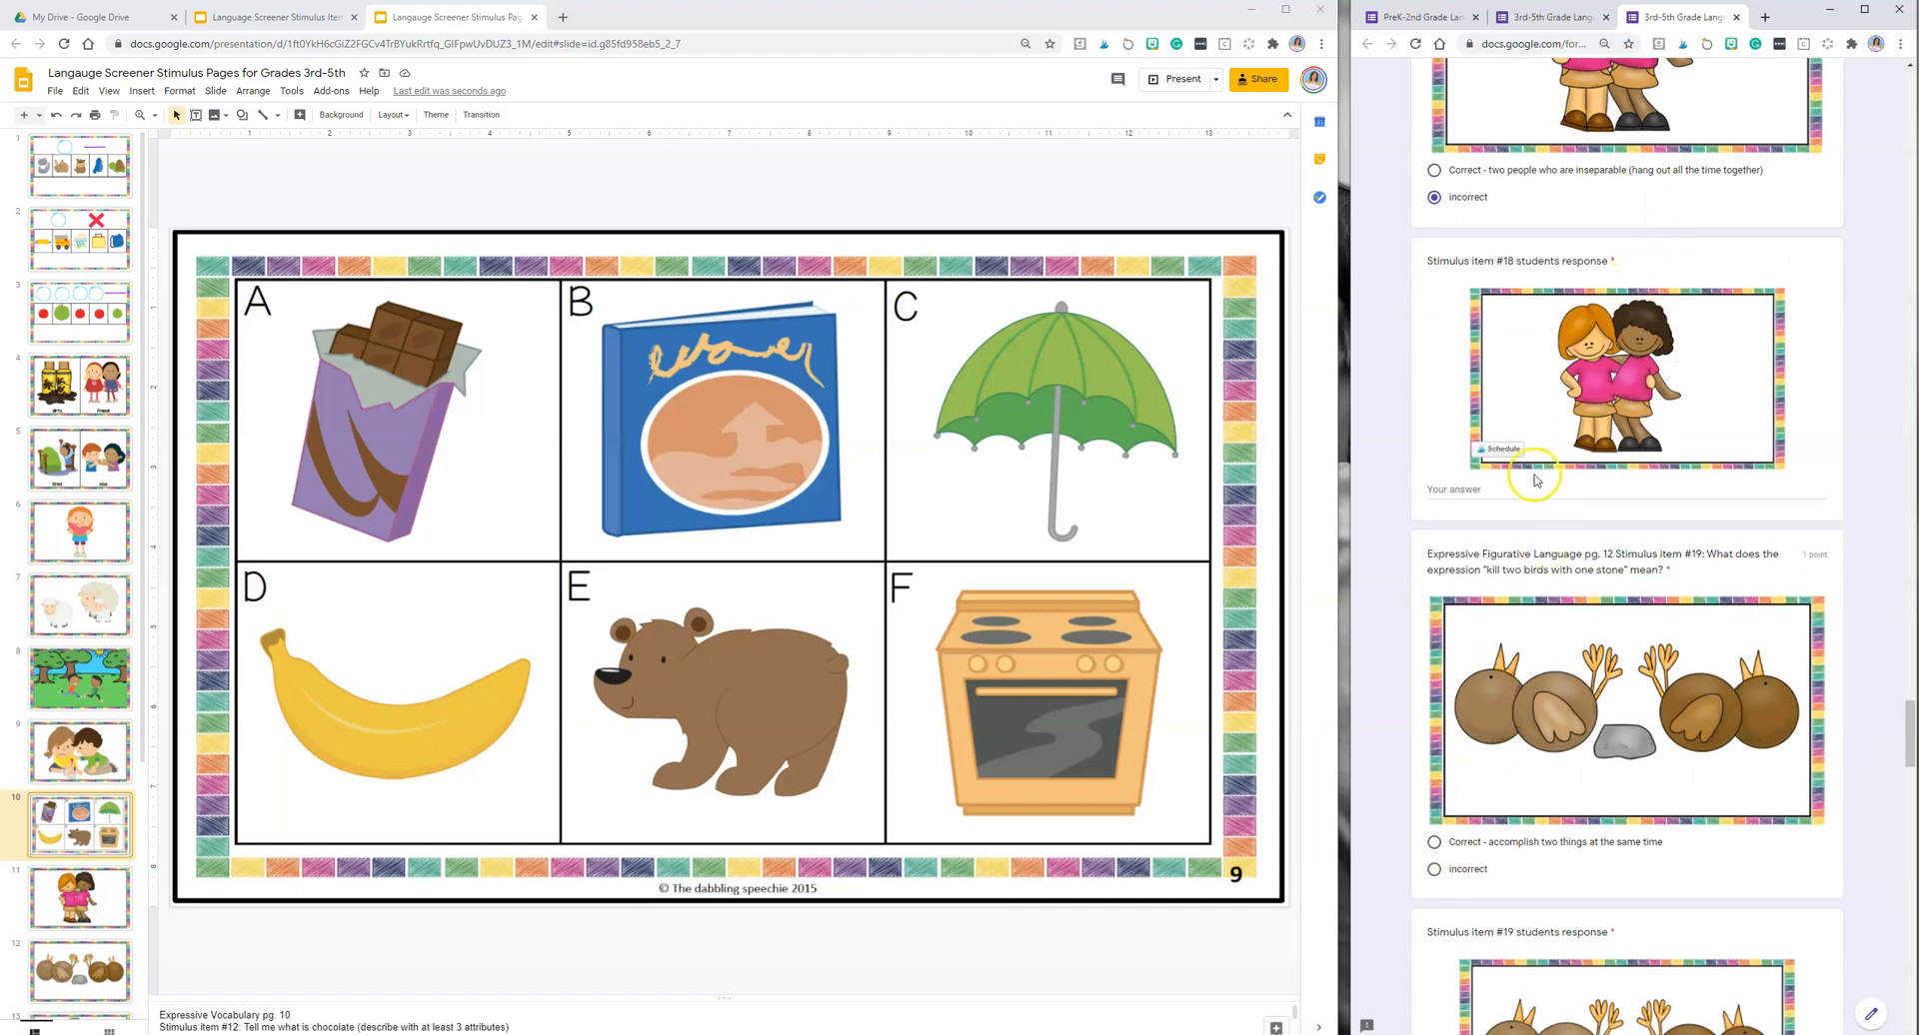
mouse_move(1485, 486)
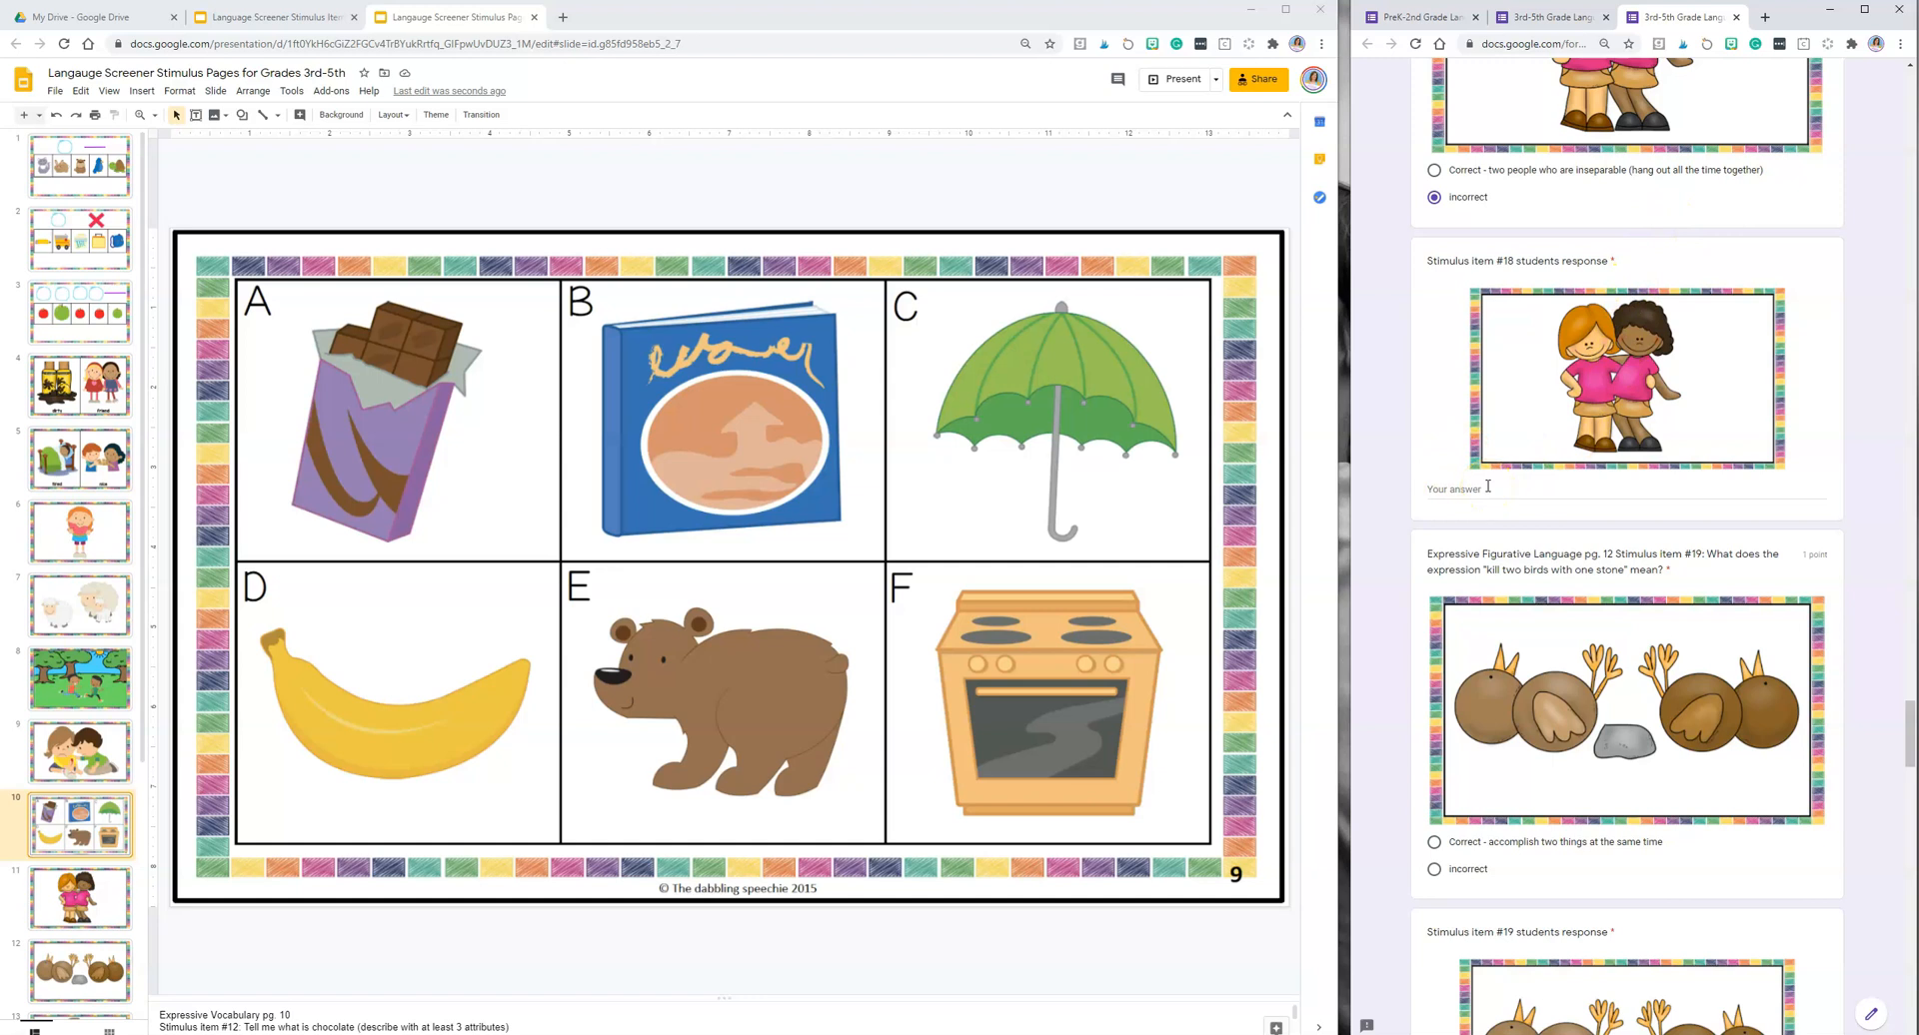
Step: Scroll the form down through the figurative-language items to item #23
scroll(down, 3)
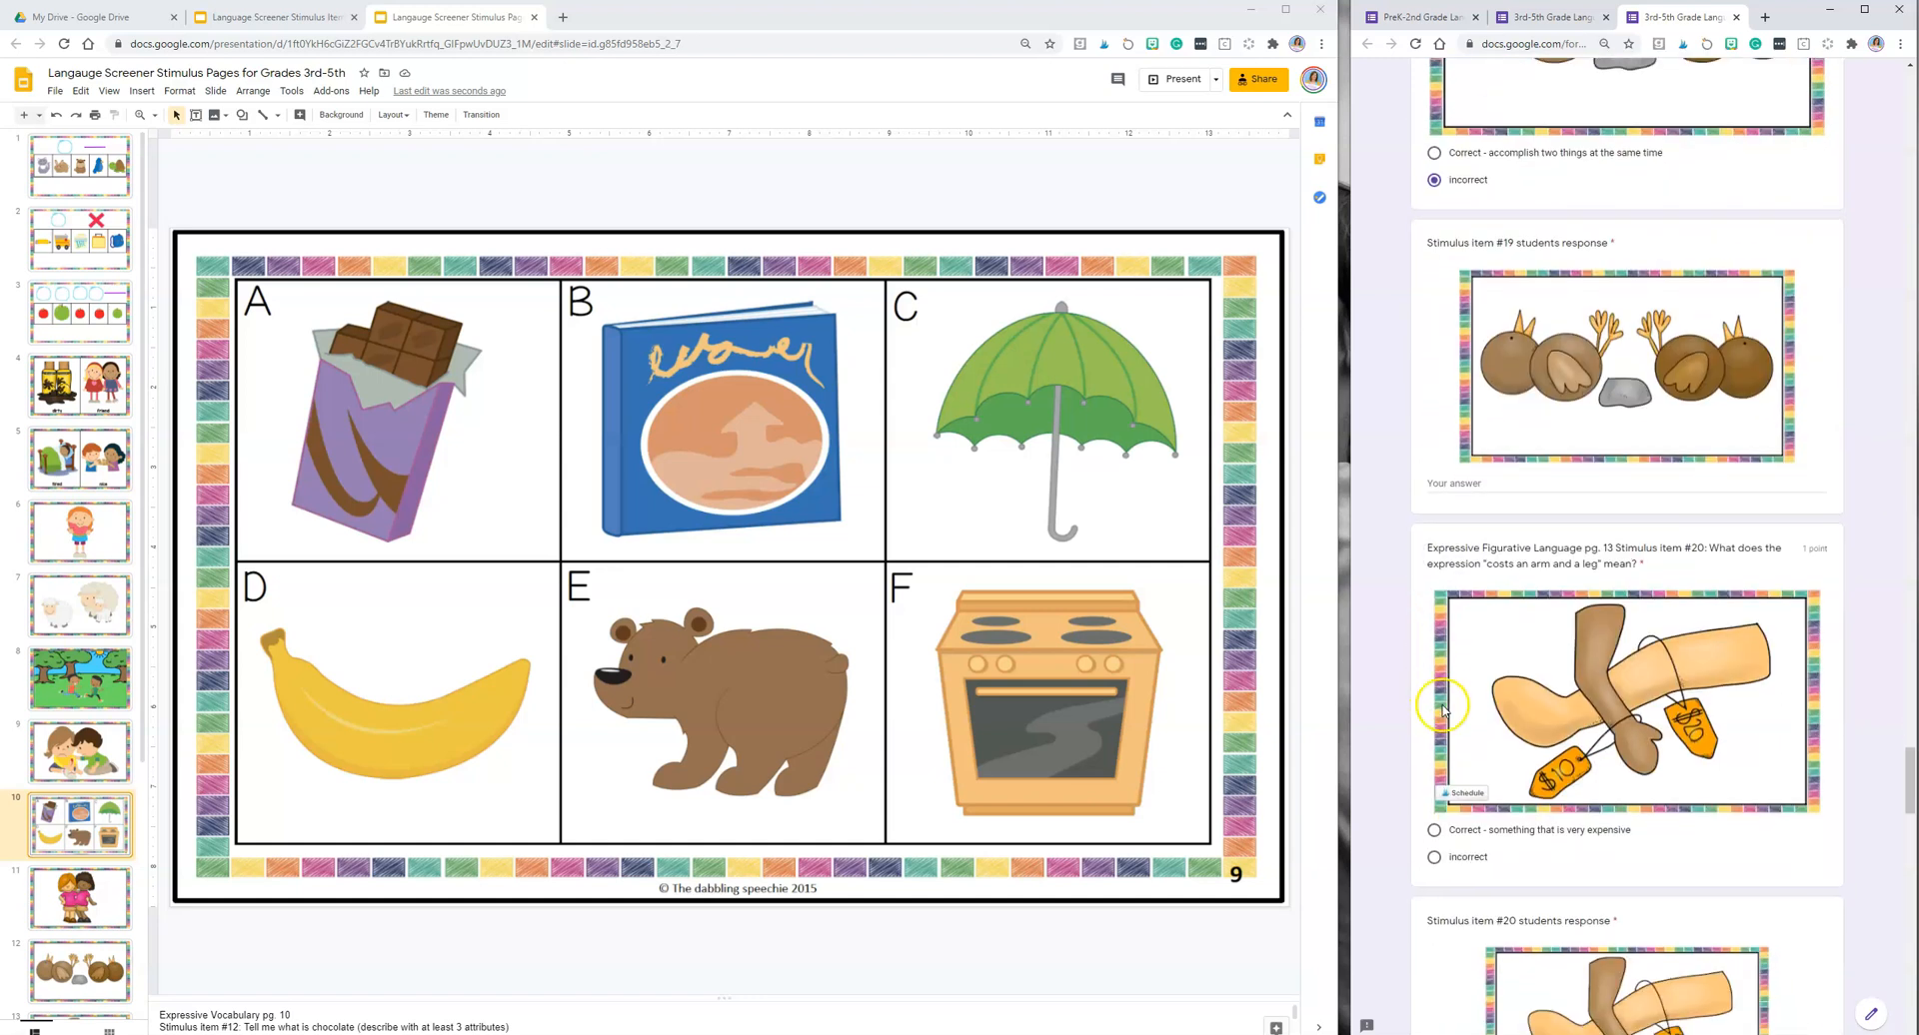
scroll(down, 3)
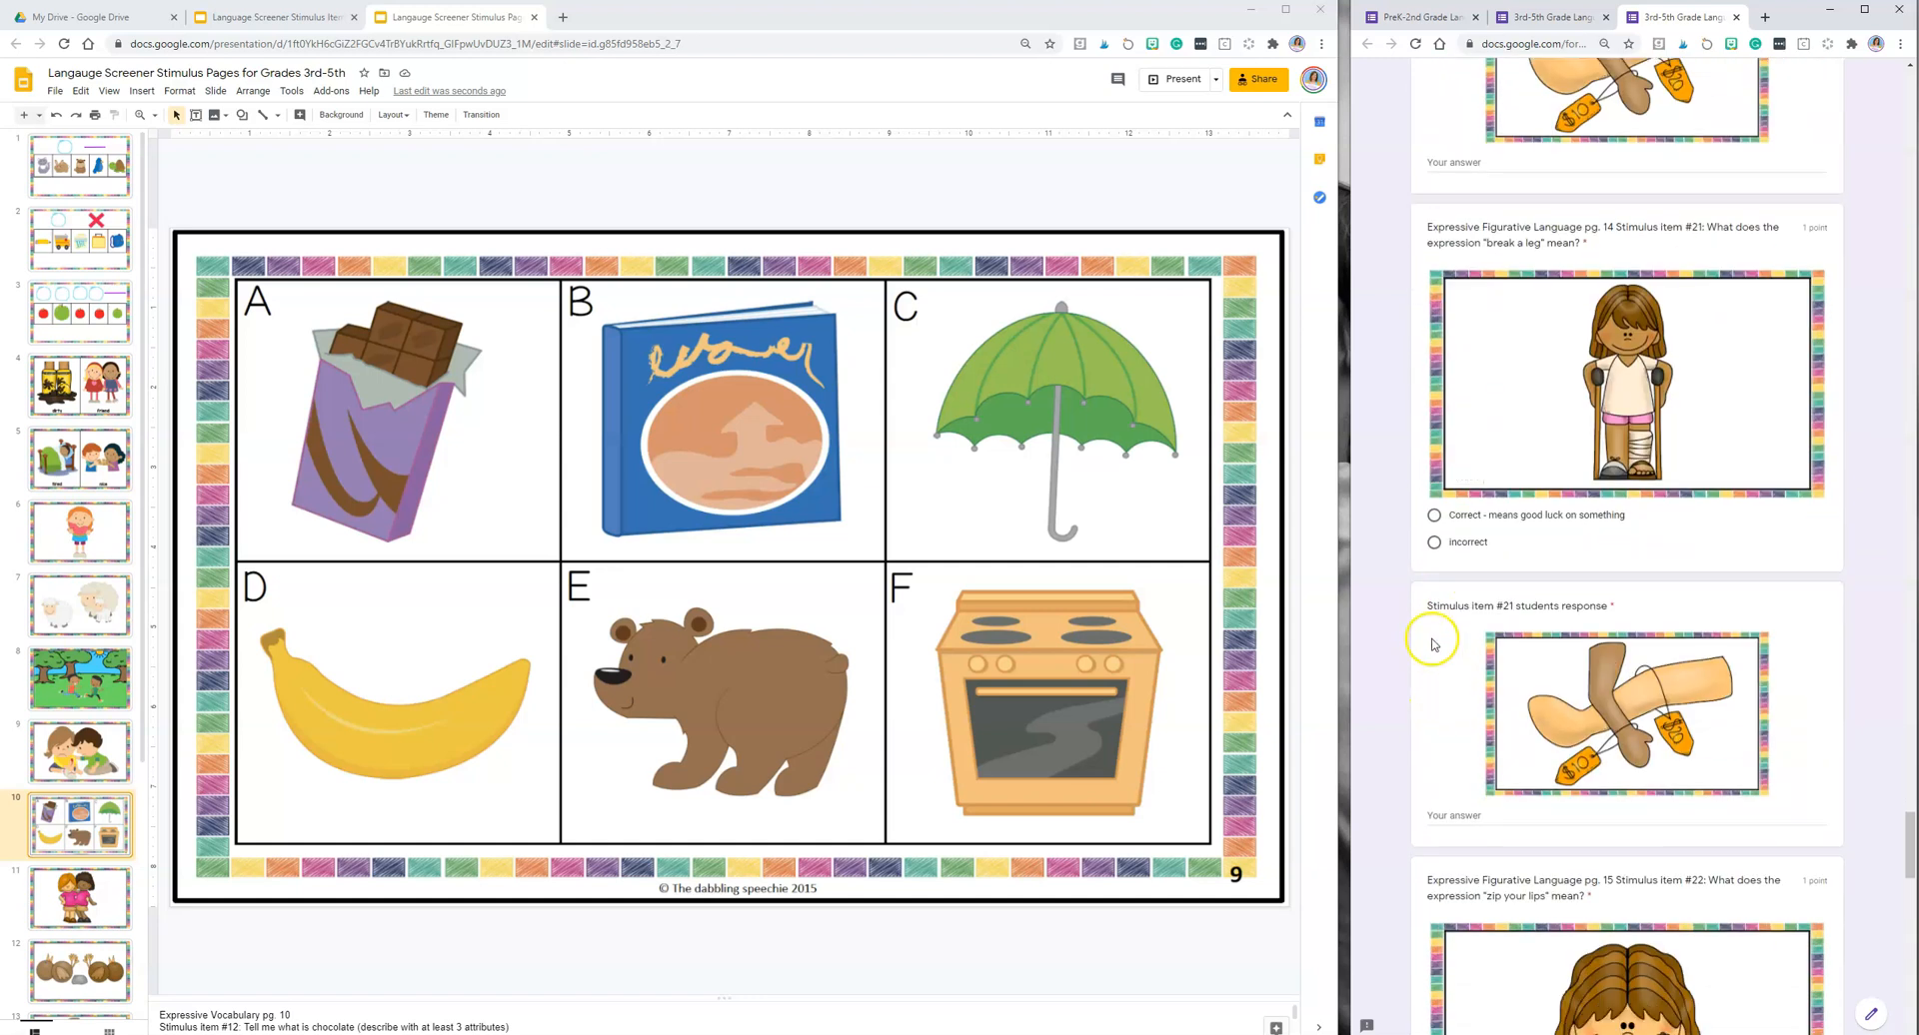
scroll(down, 3)
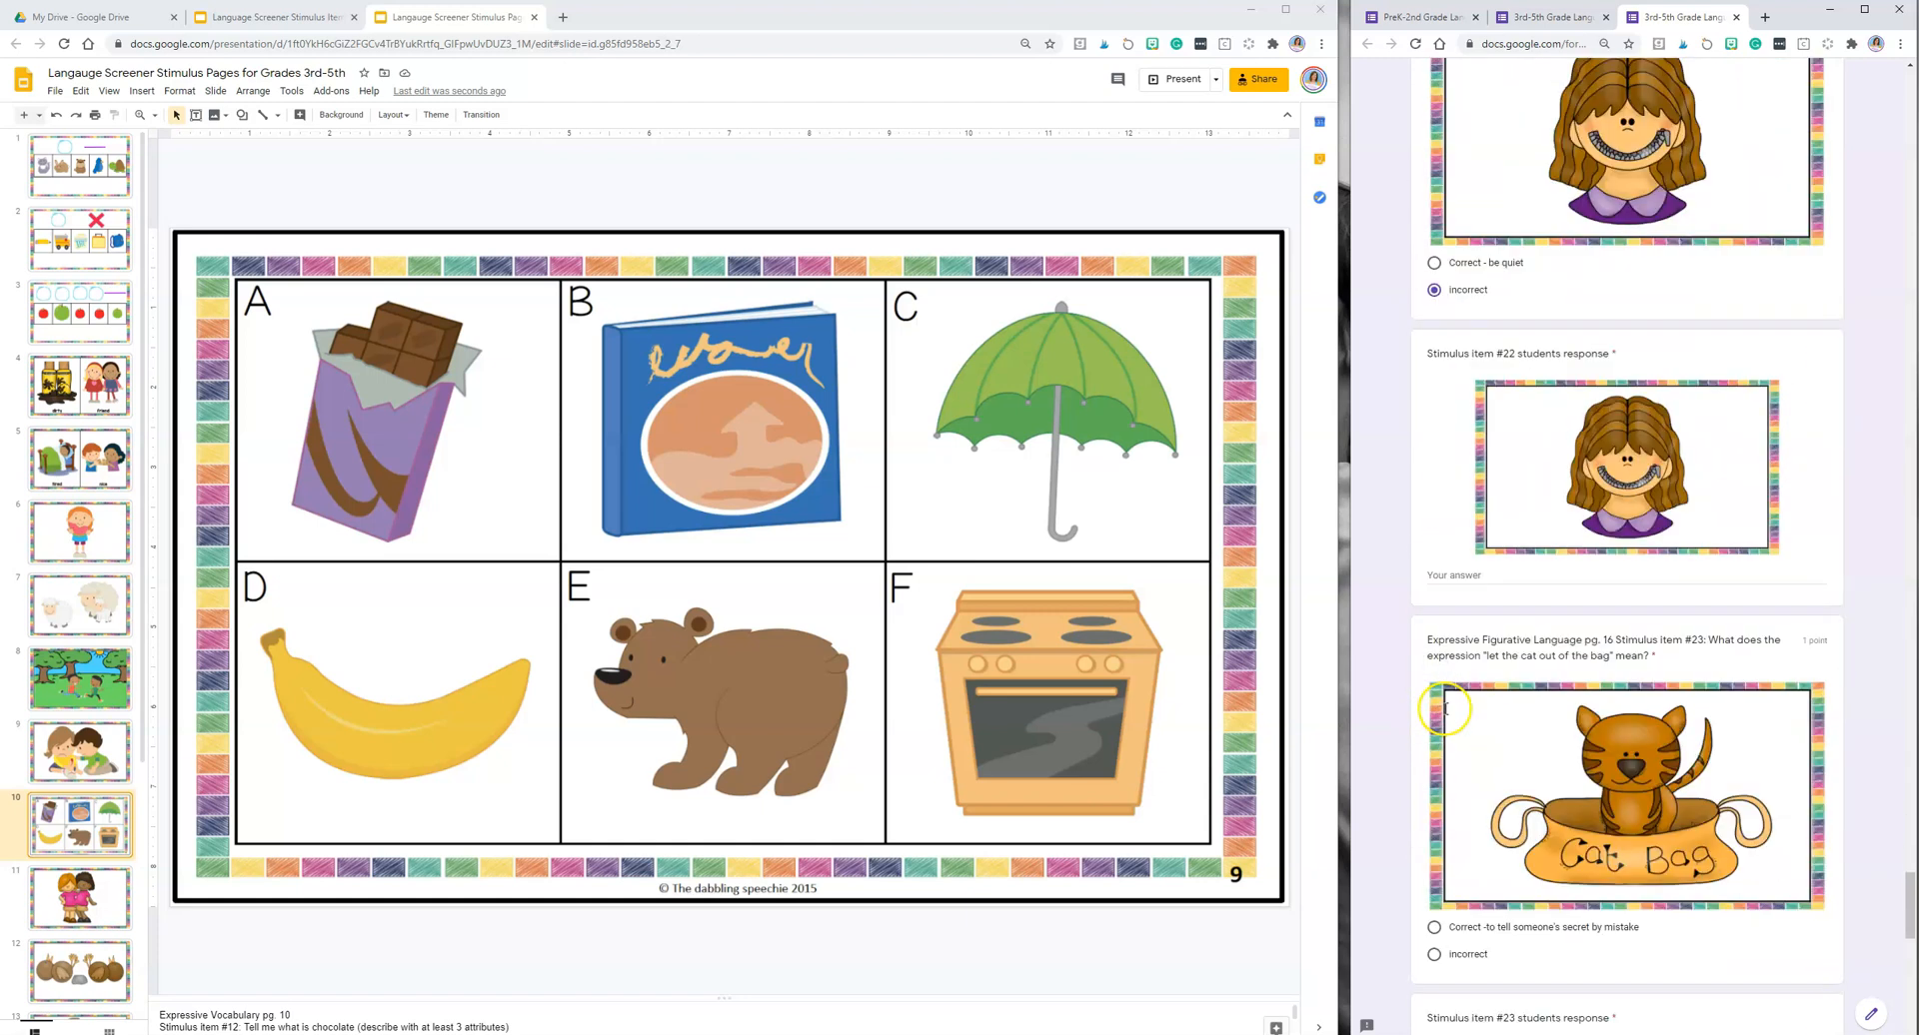
scroll(down, 3)
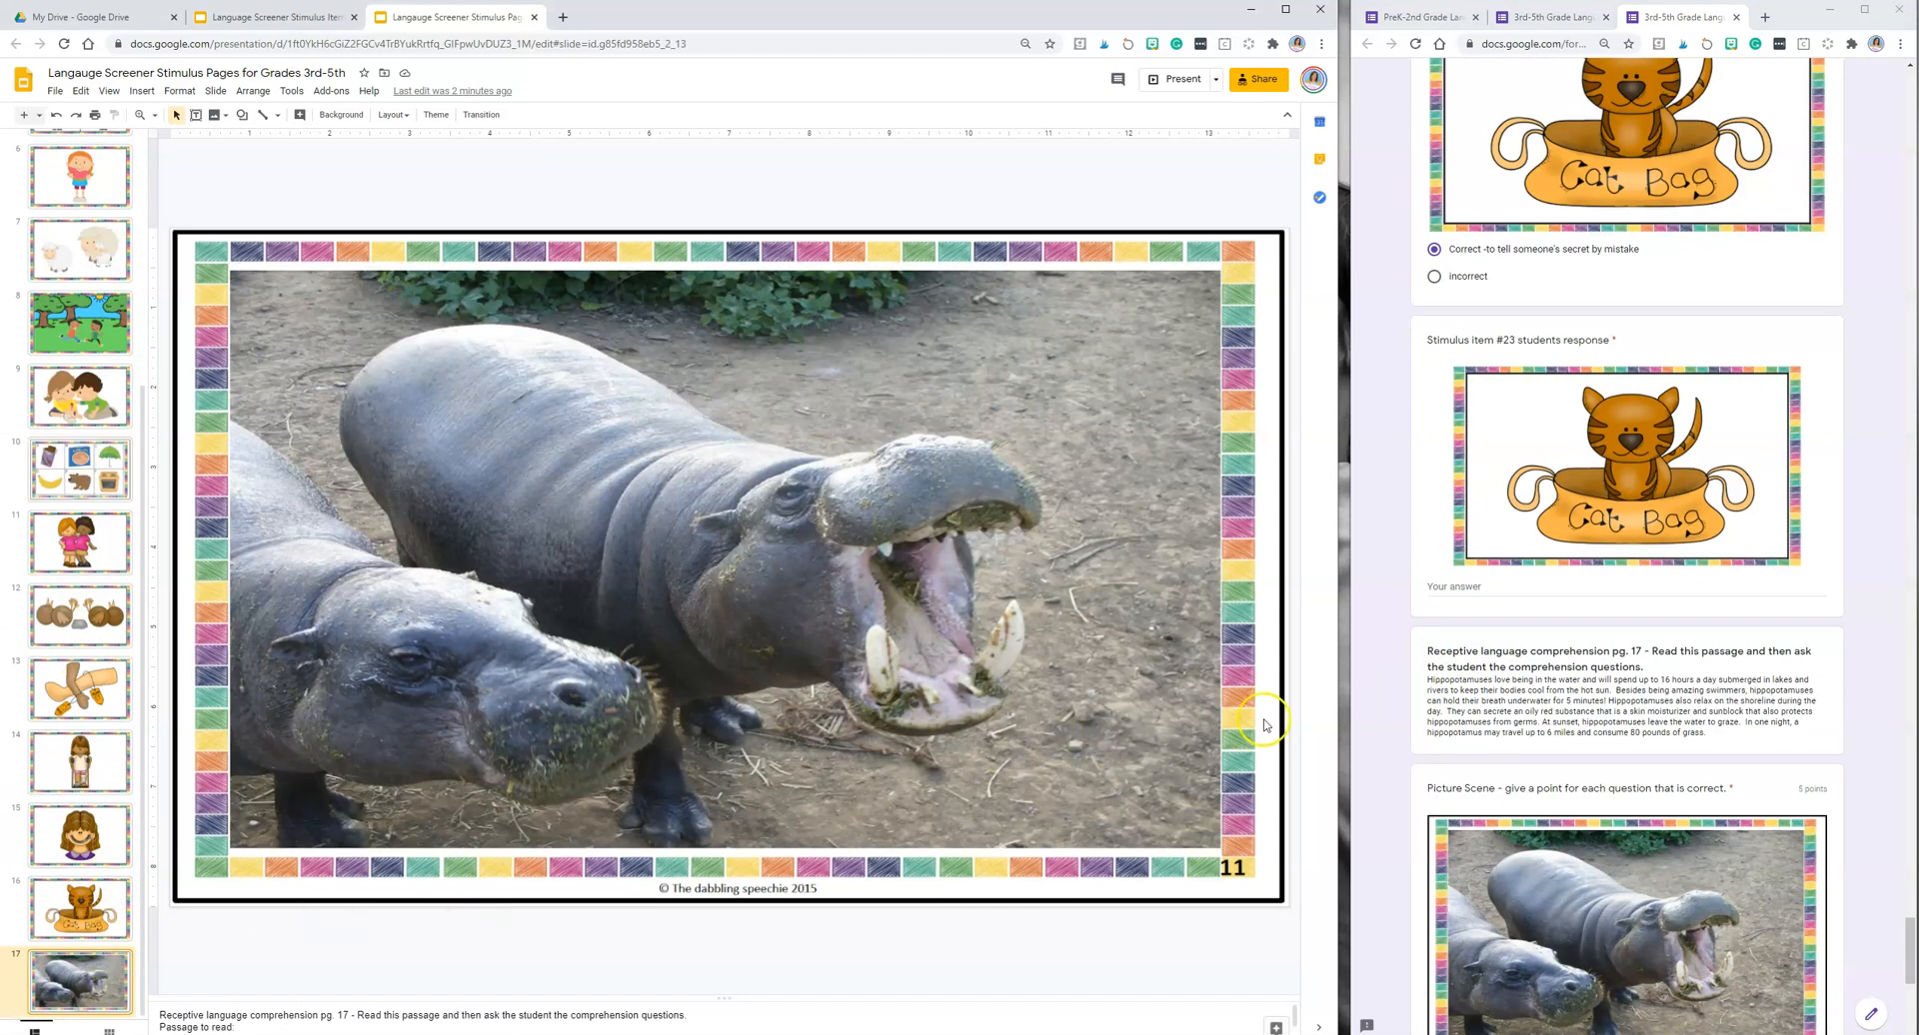
mouse_move(1743, 738)
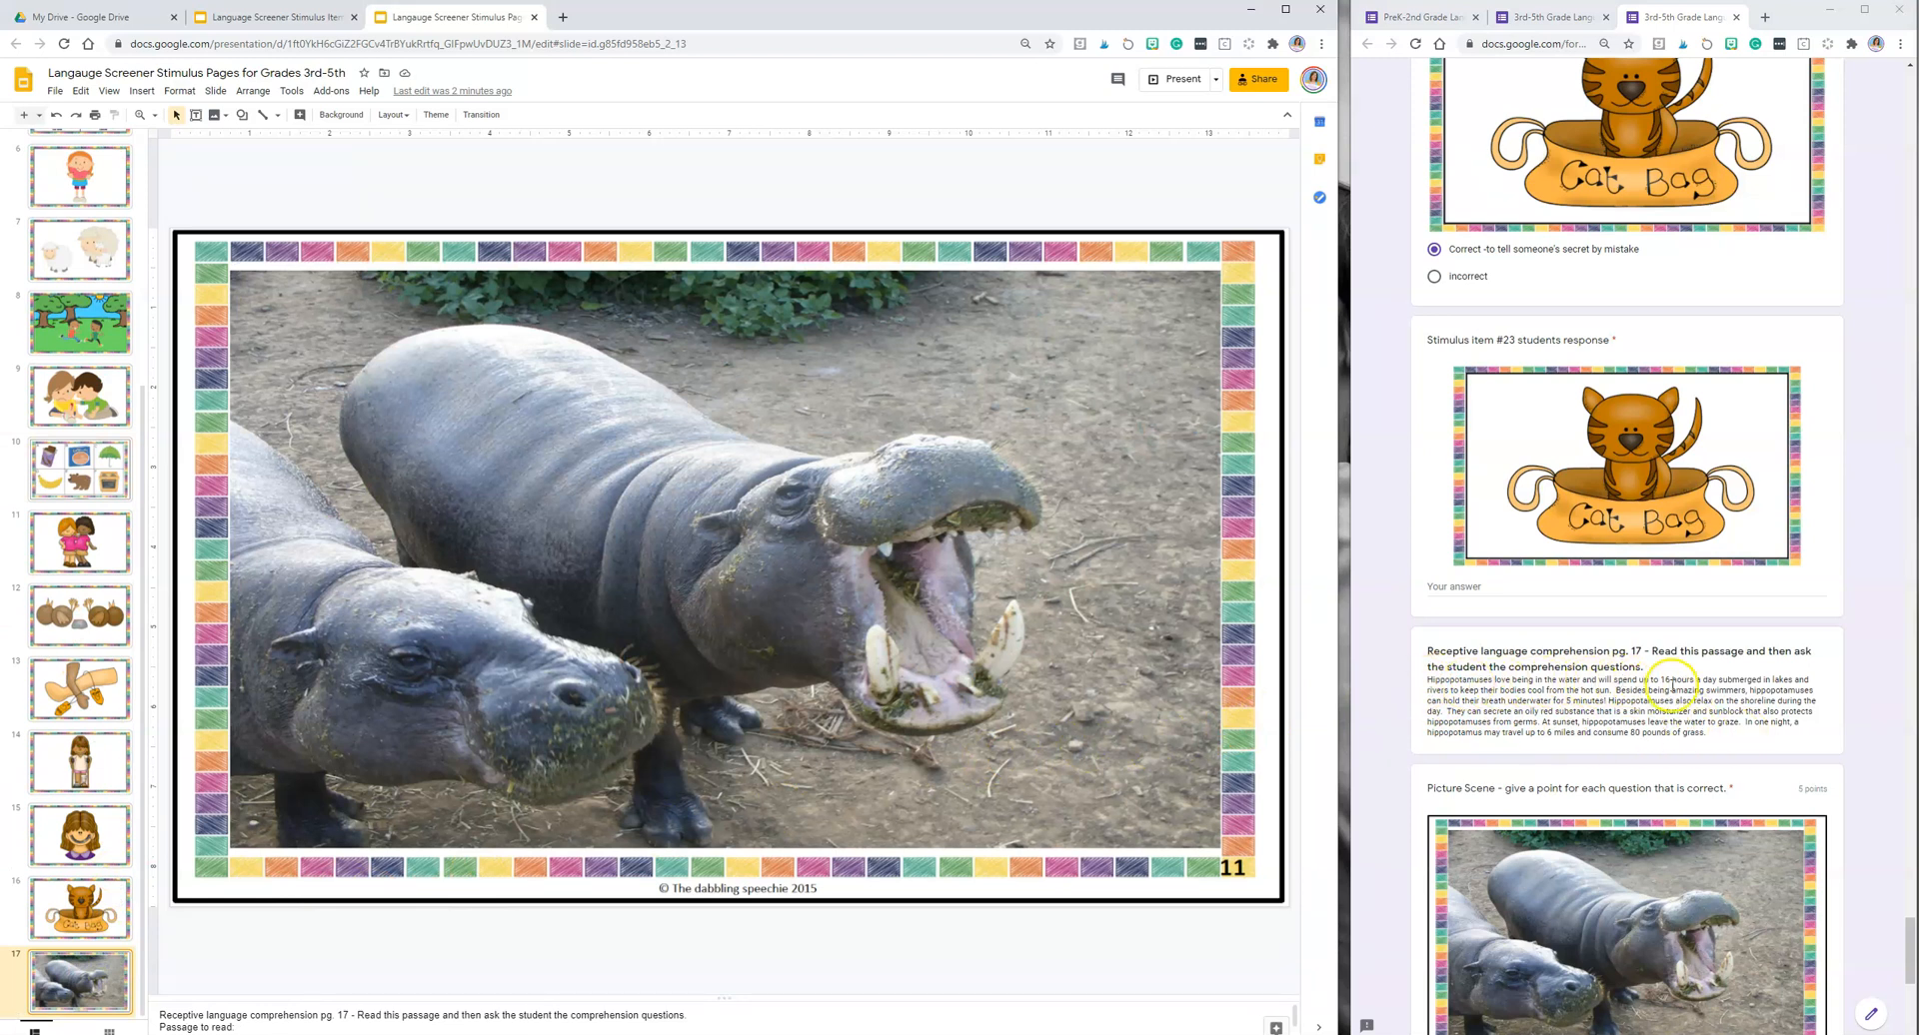
Step: Credit the main idea and breathing-underwater hippopotamus comprehension questions
scroll(down, 3)
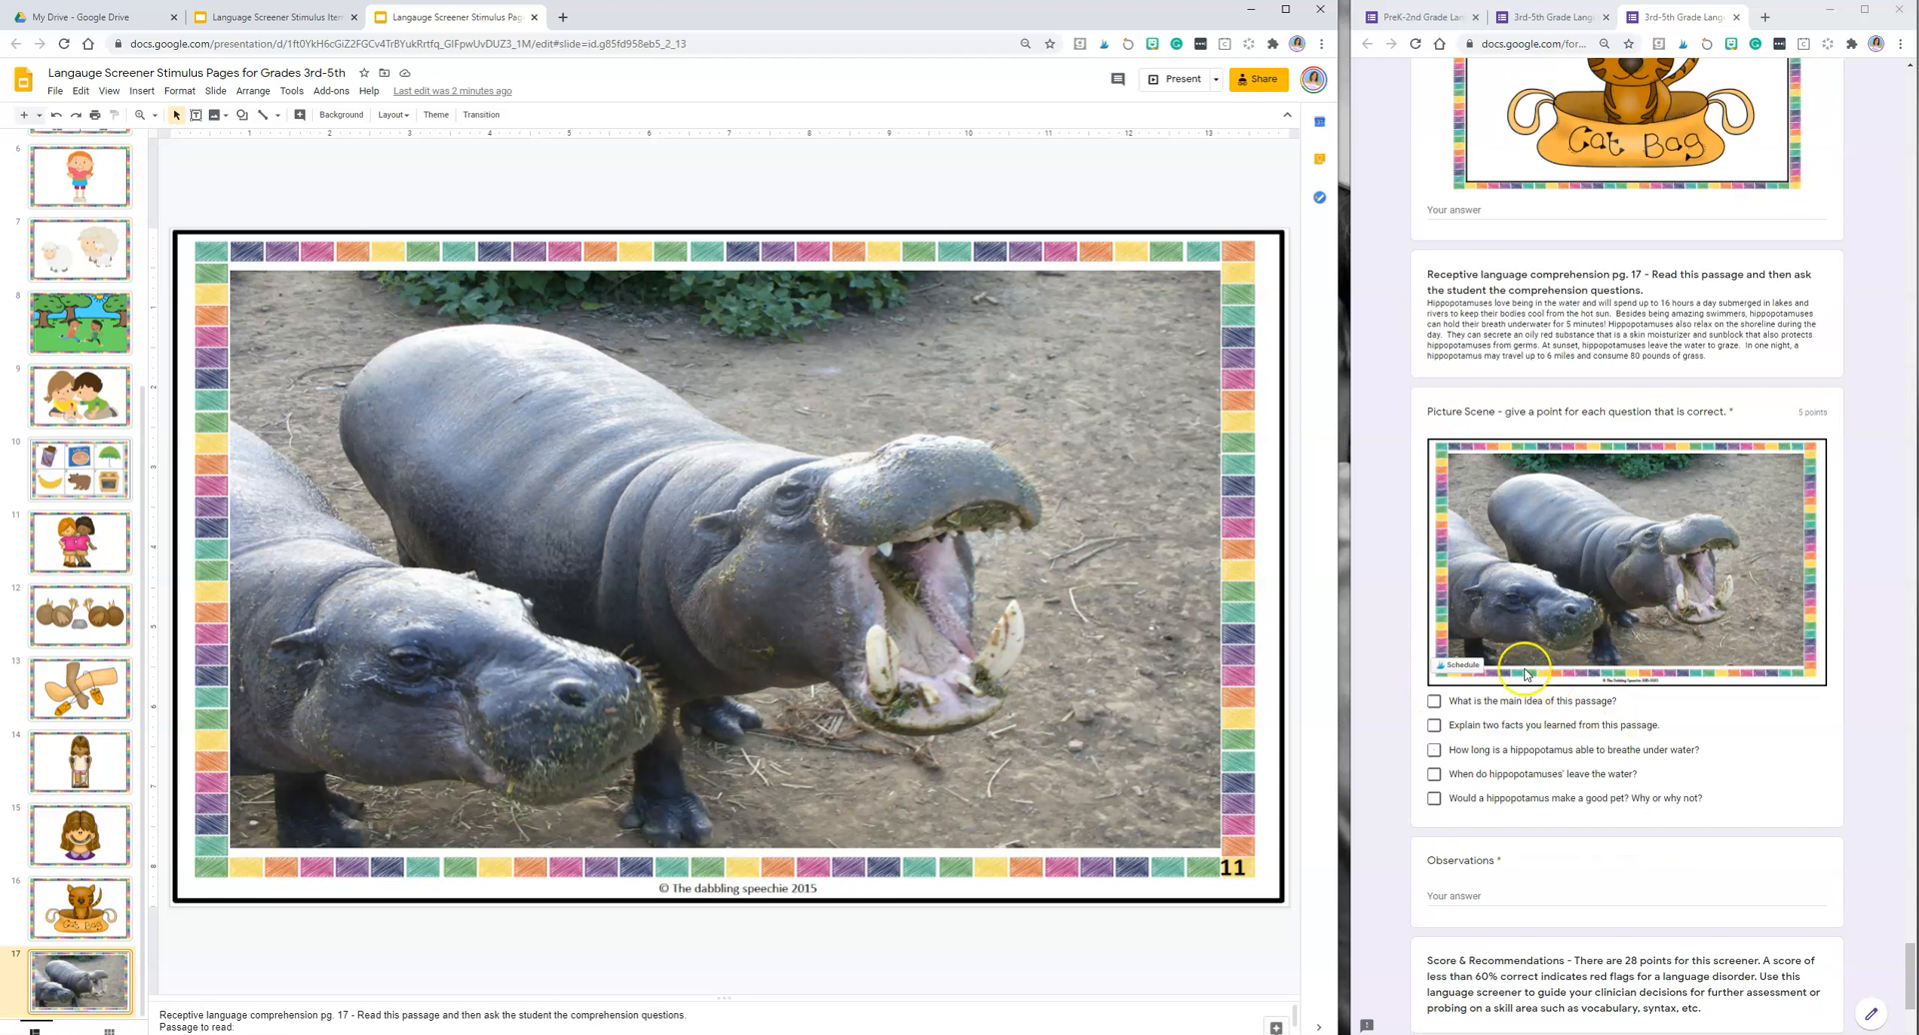
mouse_move(1435, 707)
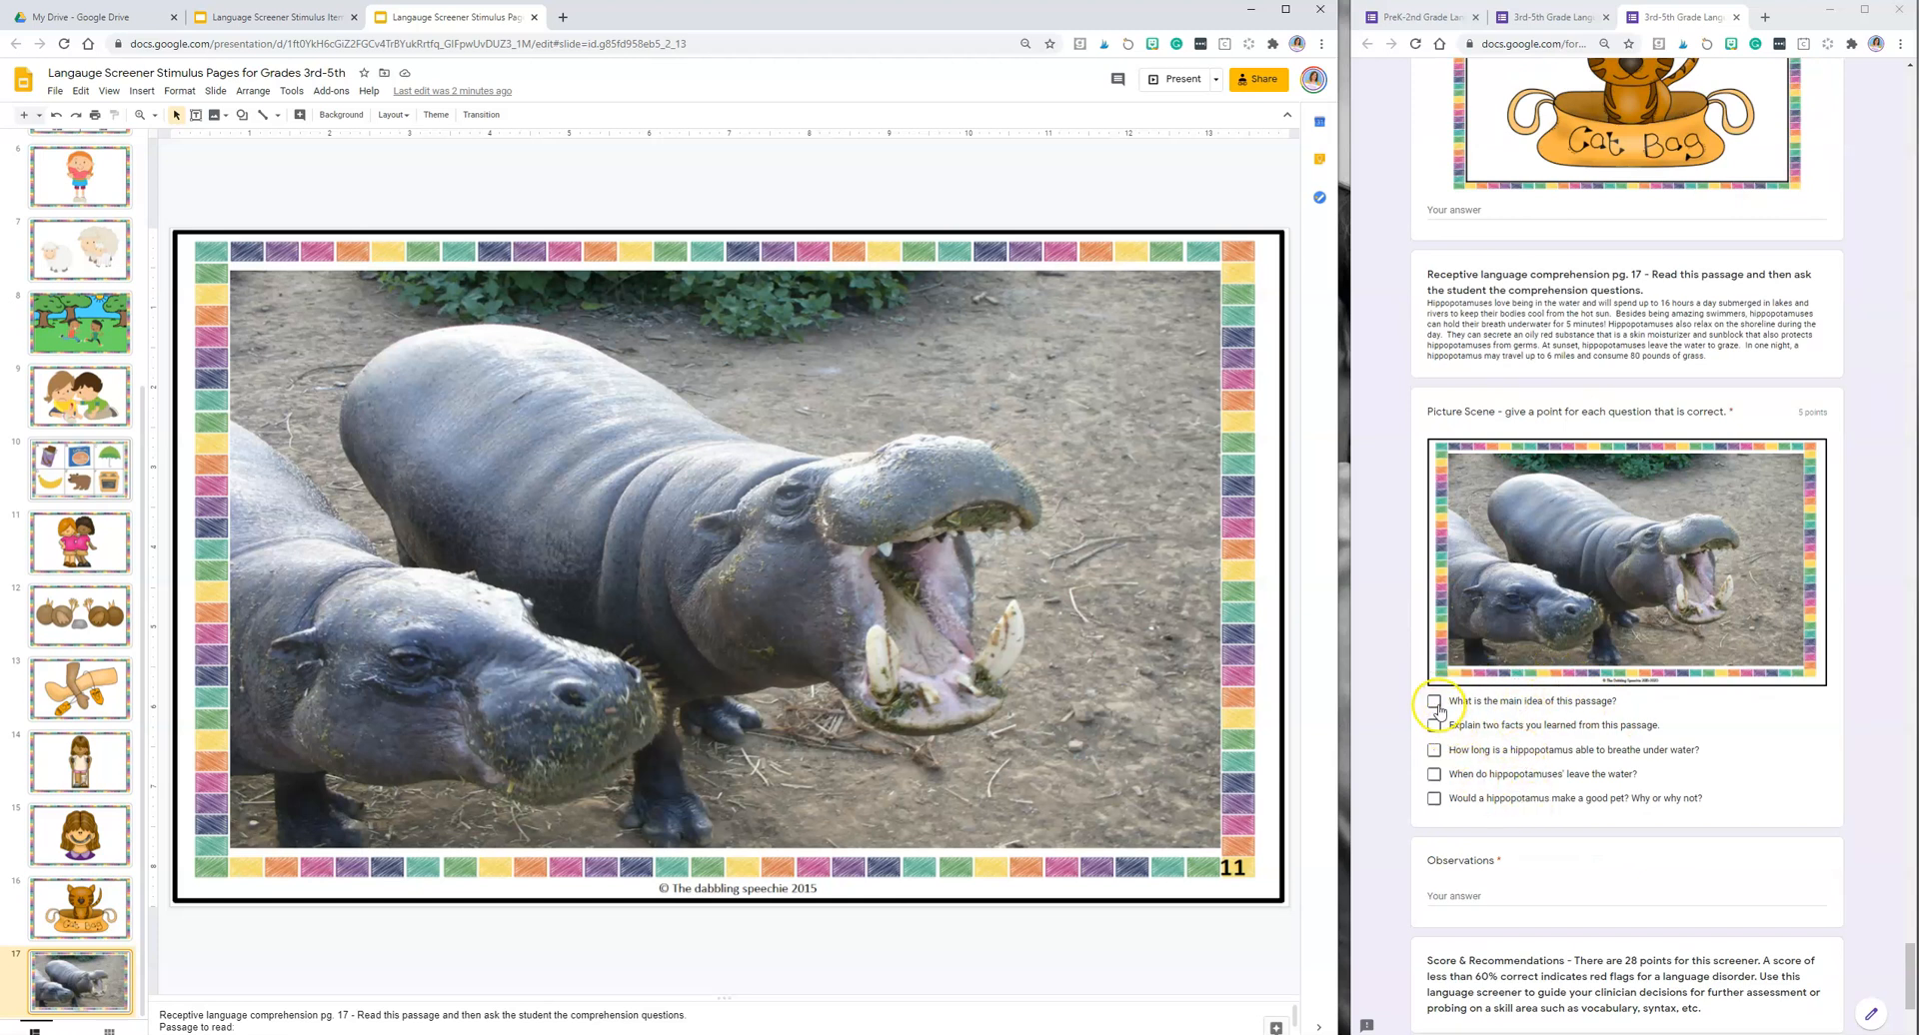
click(1435, 702)
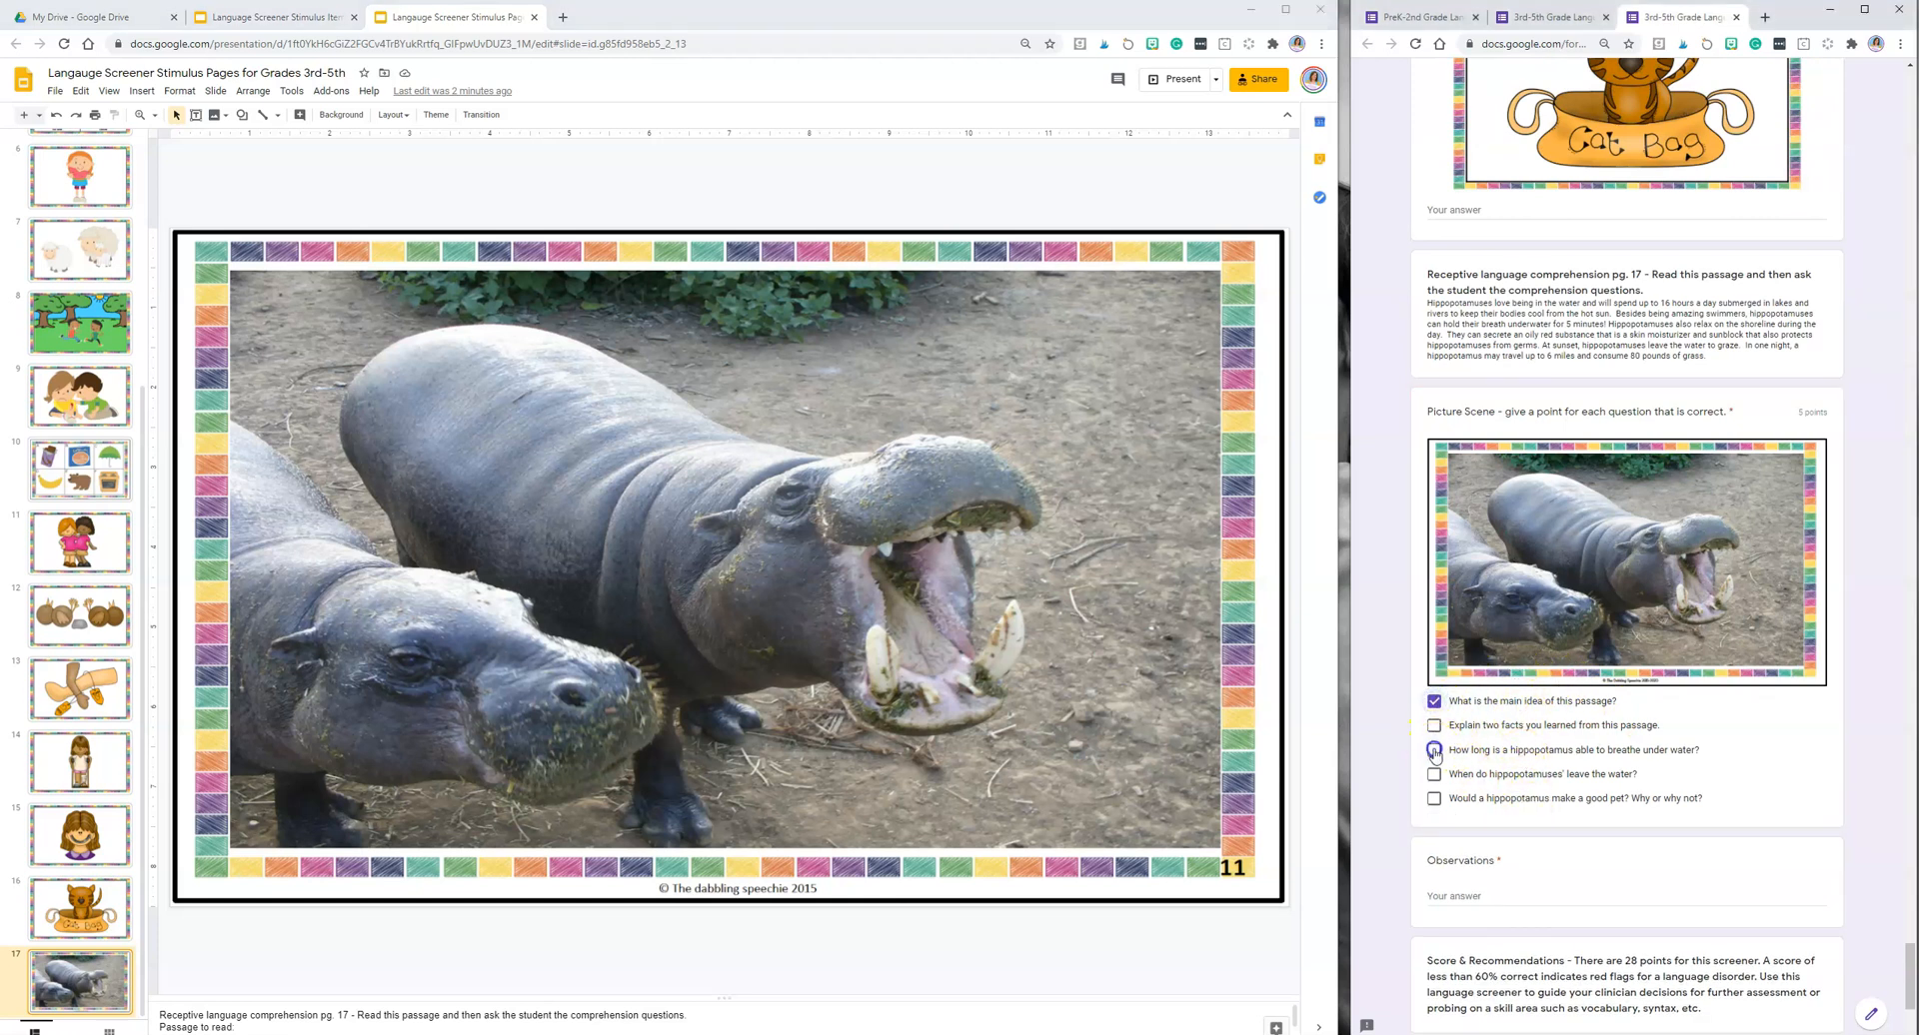
click(1435, 797)
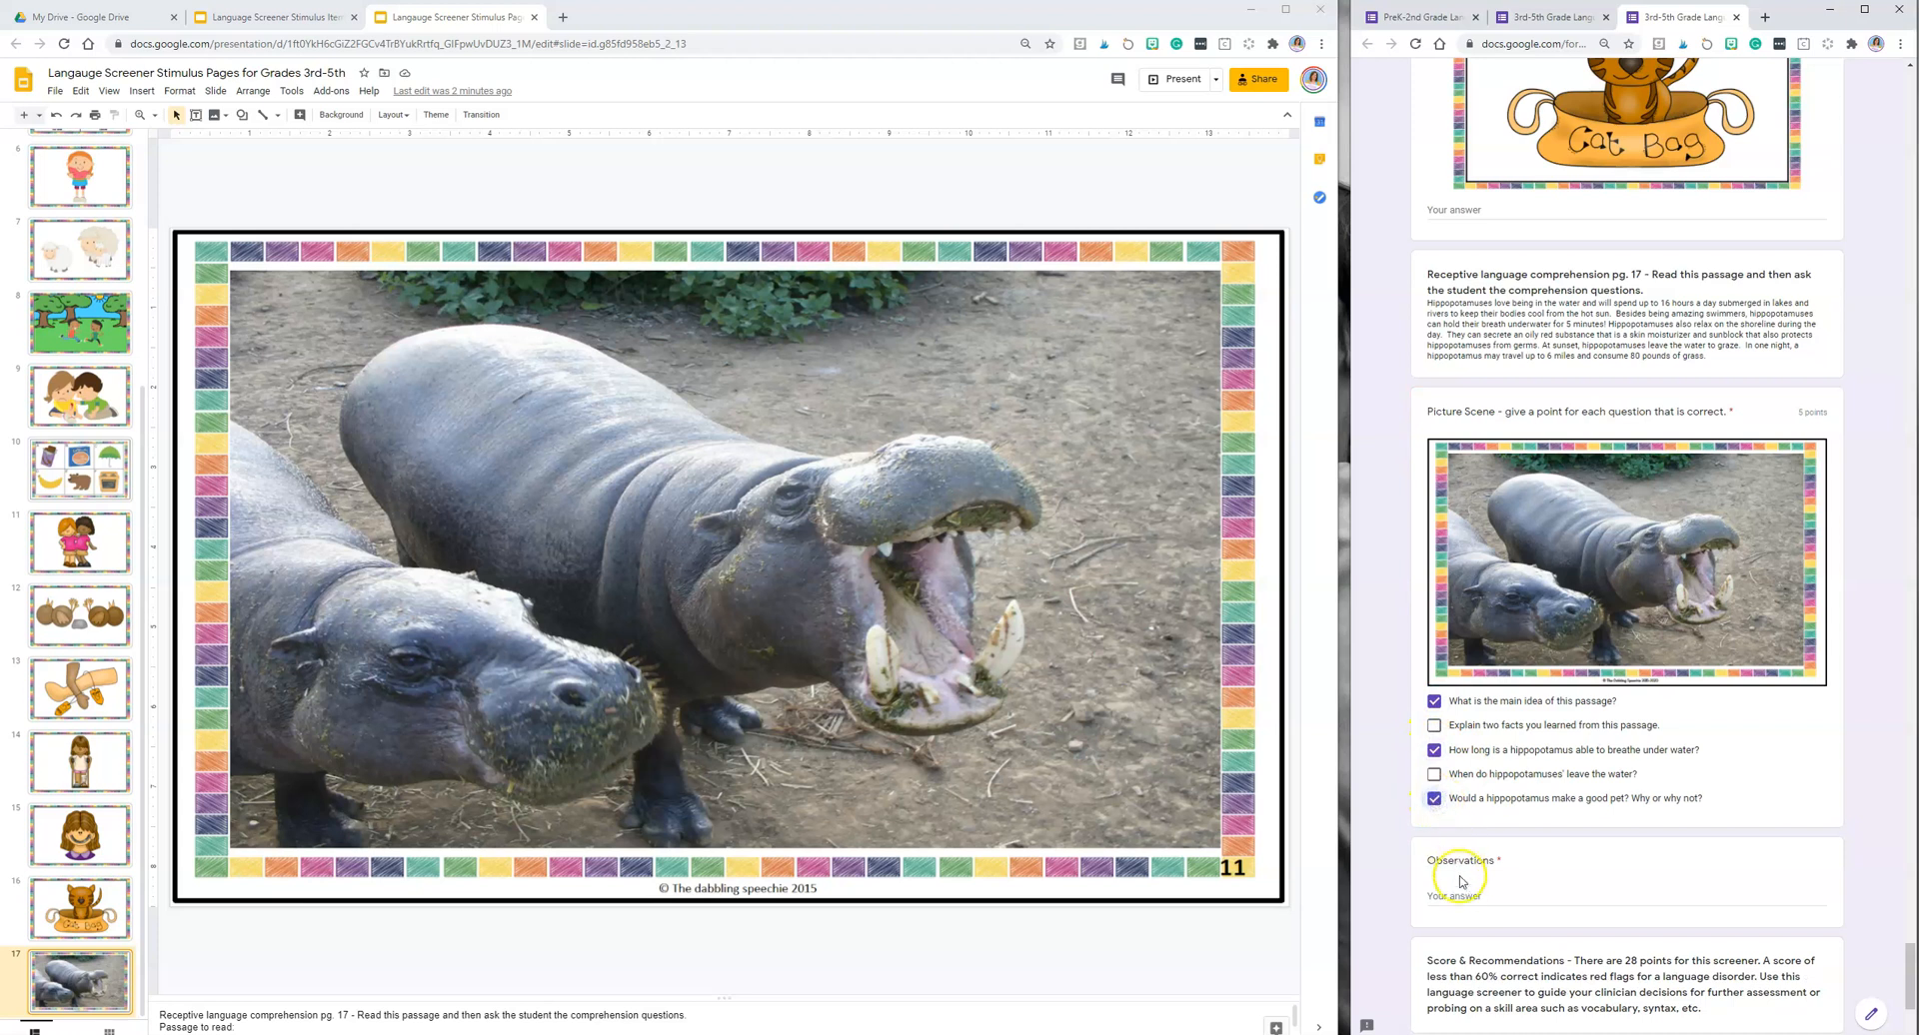
scroll(down, 3)
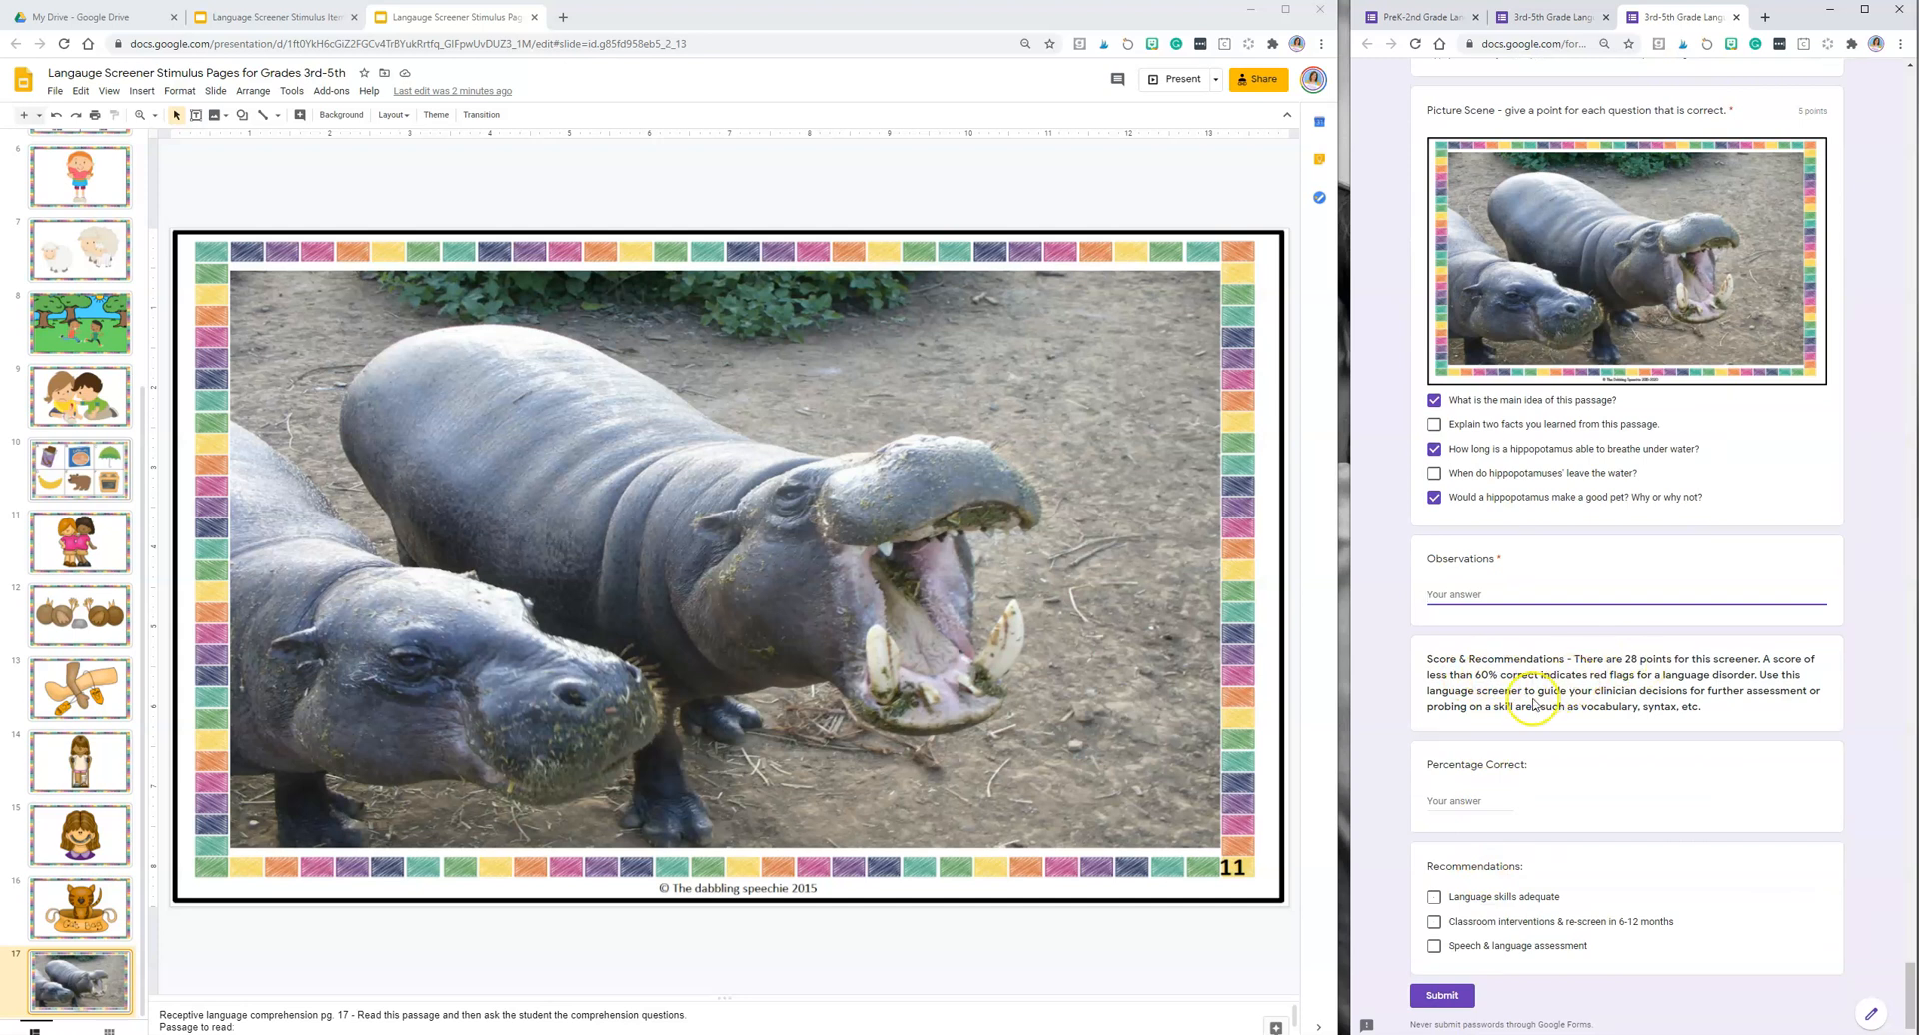
mouse_move(1529, 707)
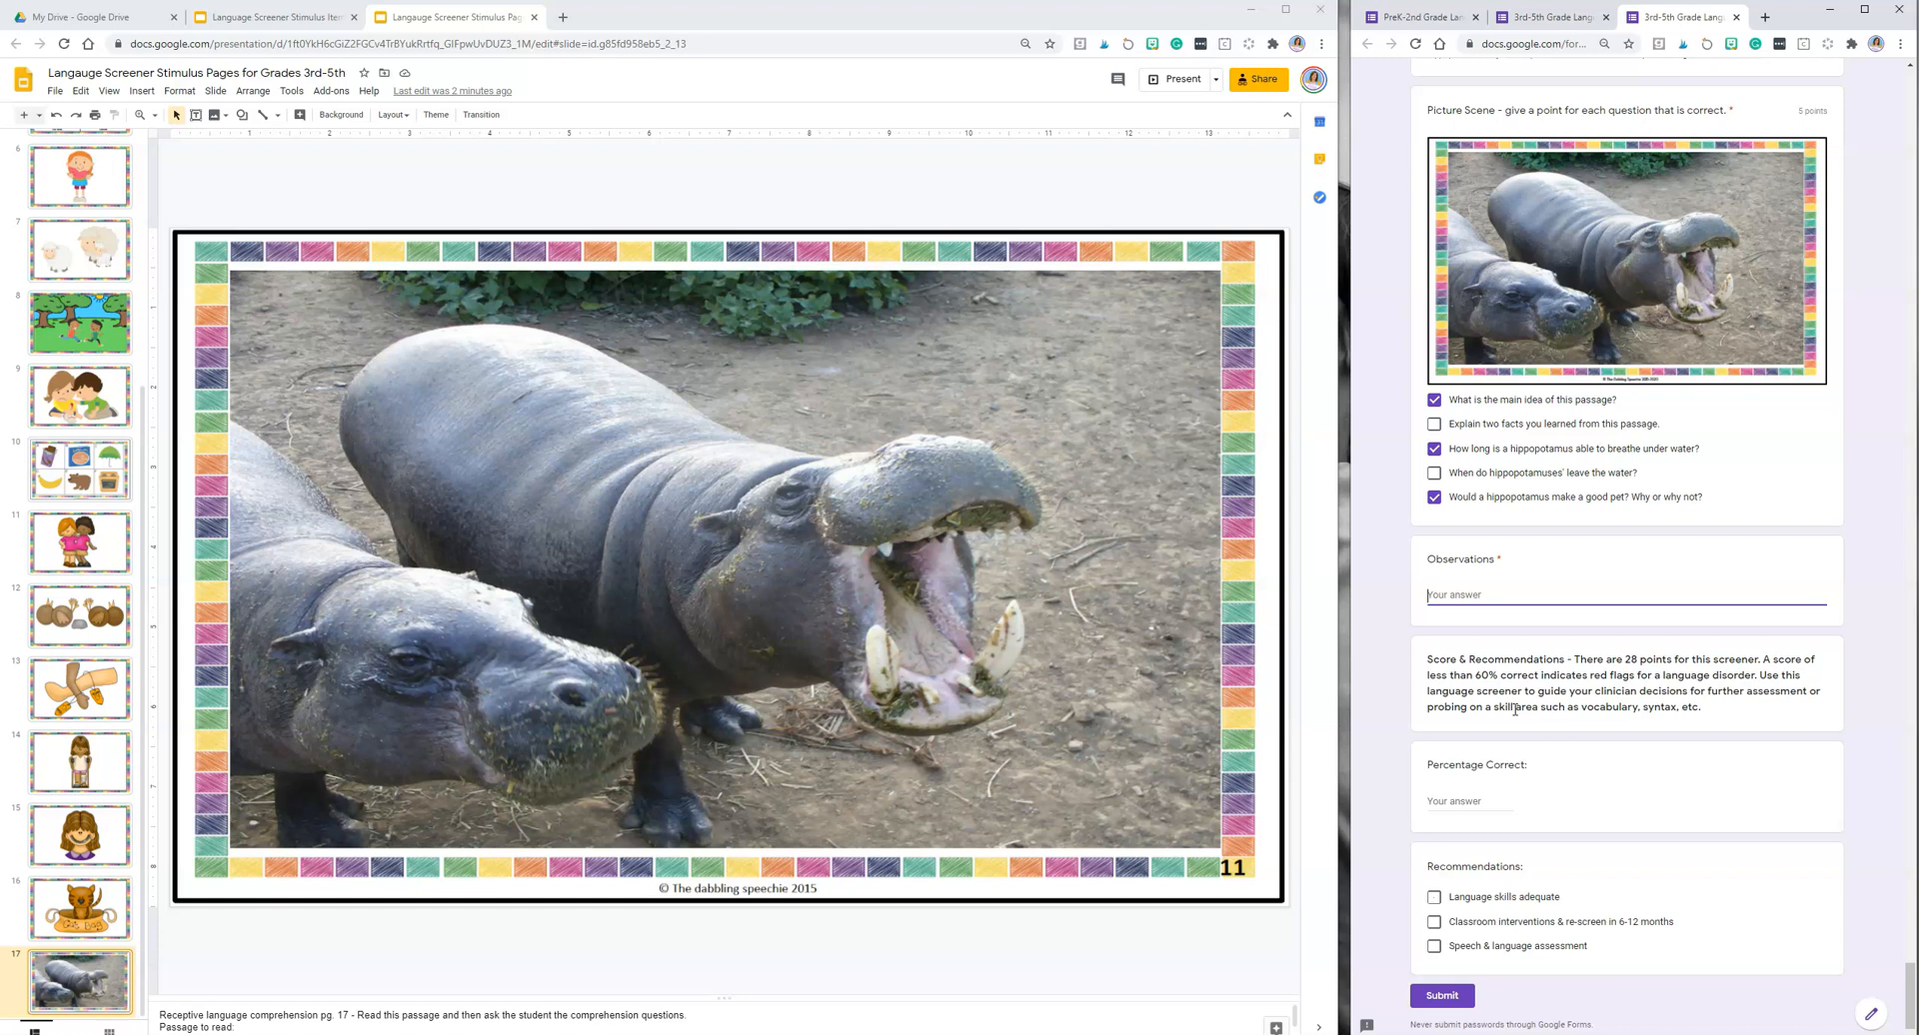
mouse_move(1421, 630)
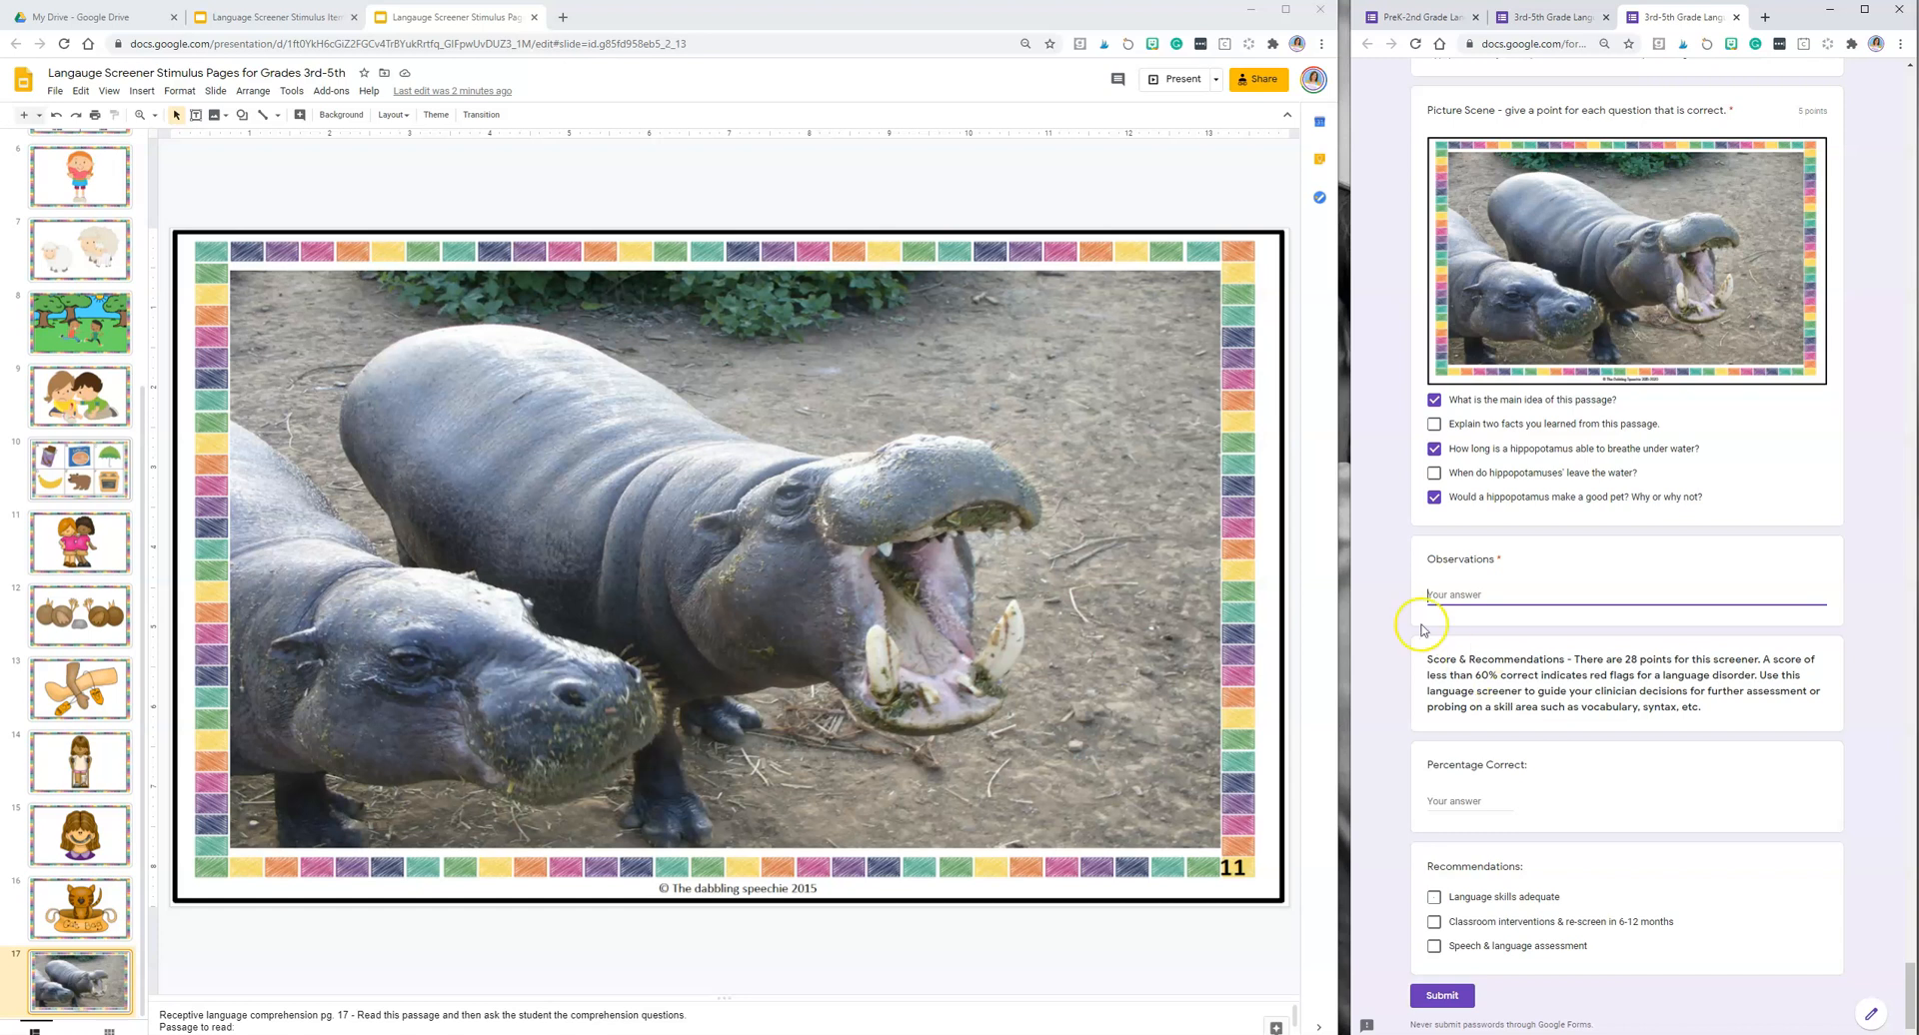
mouse_move(1373, 633)
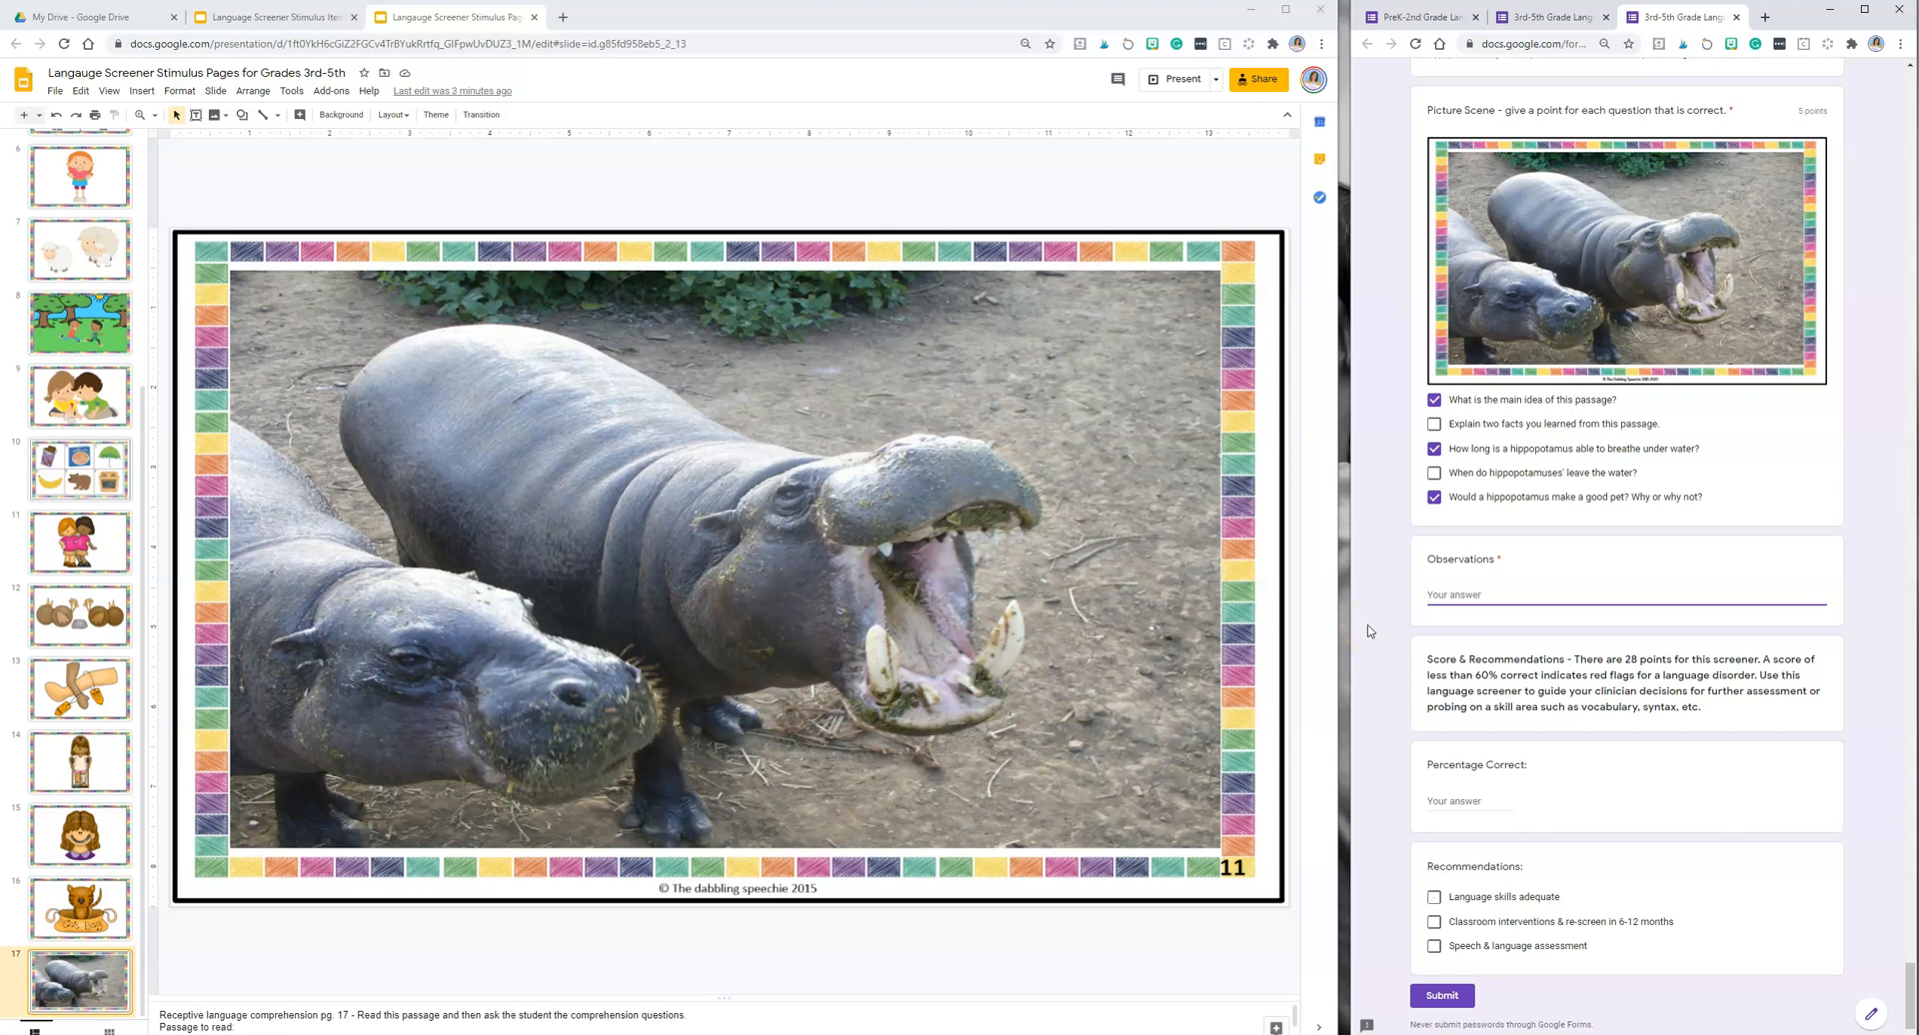
mouse_move(1561, 847)
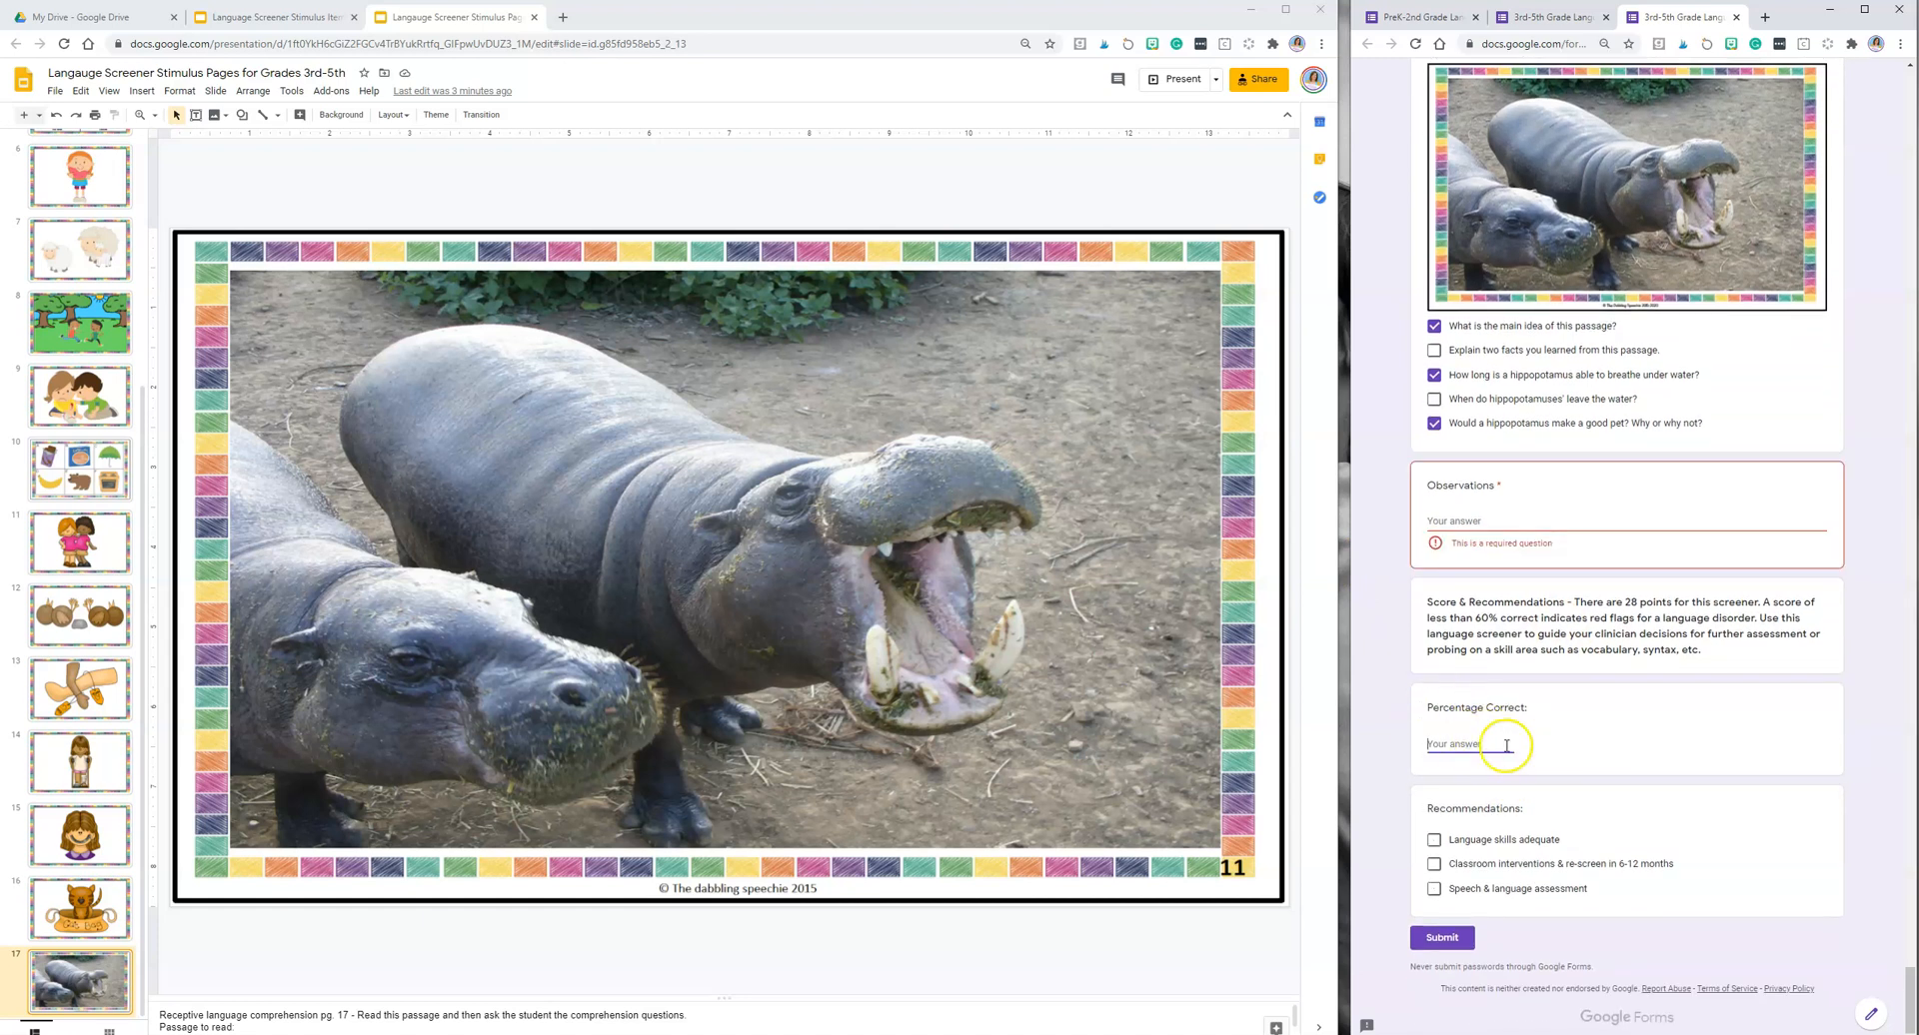
mouse_move(1425, 734)
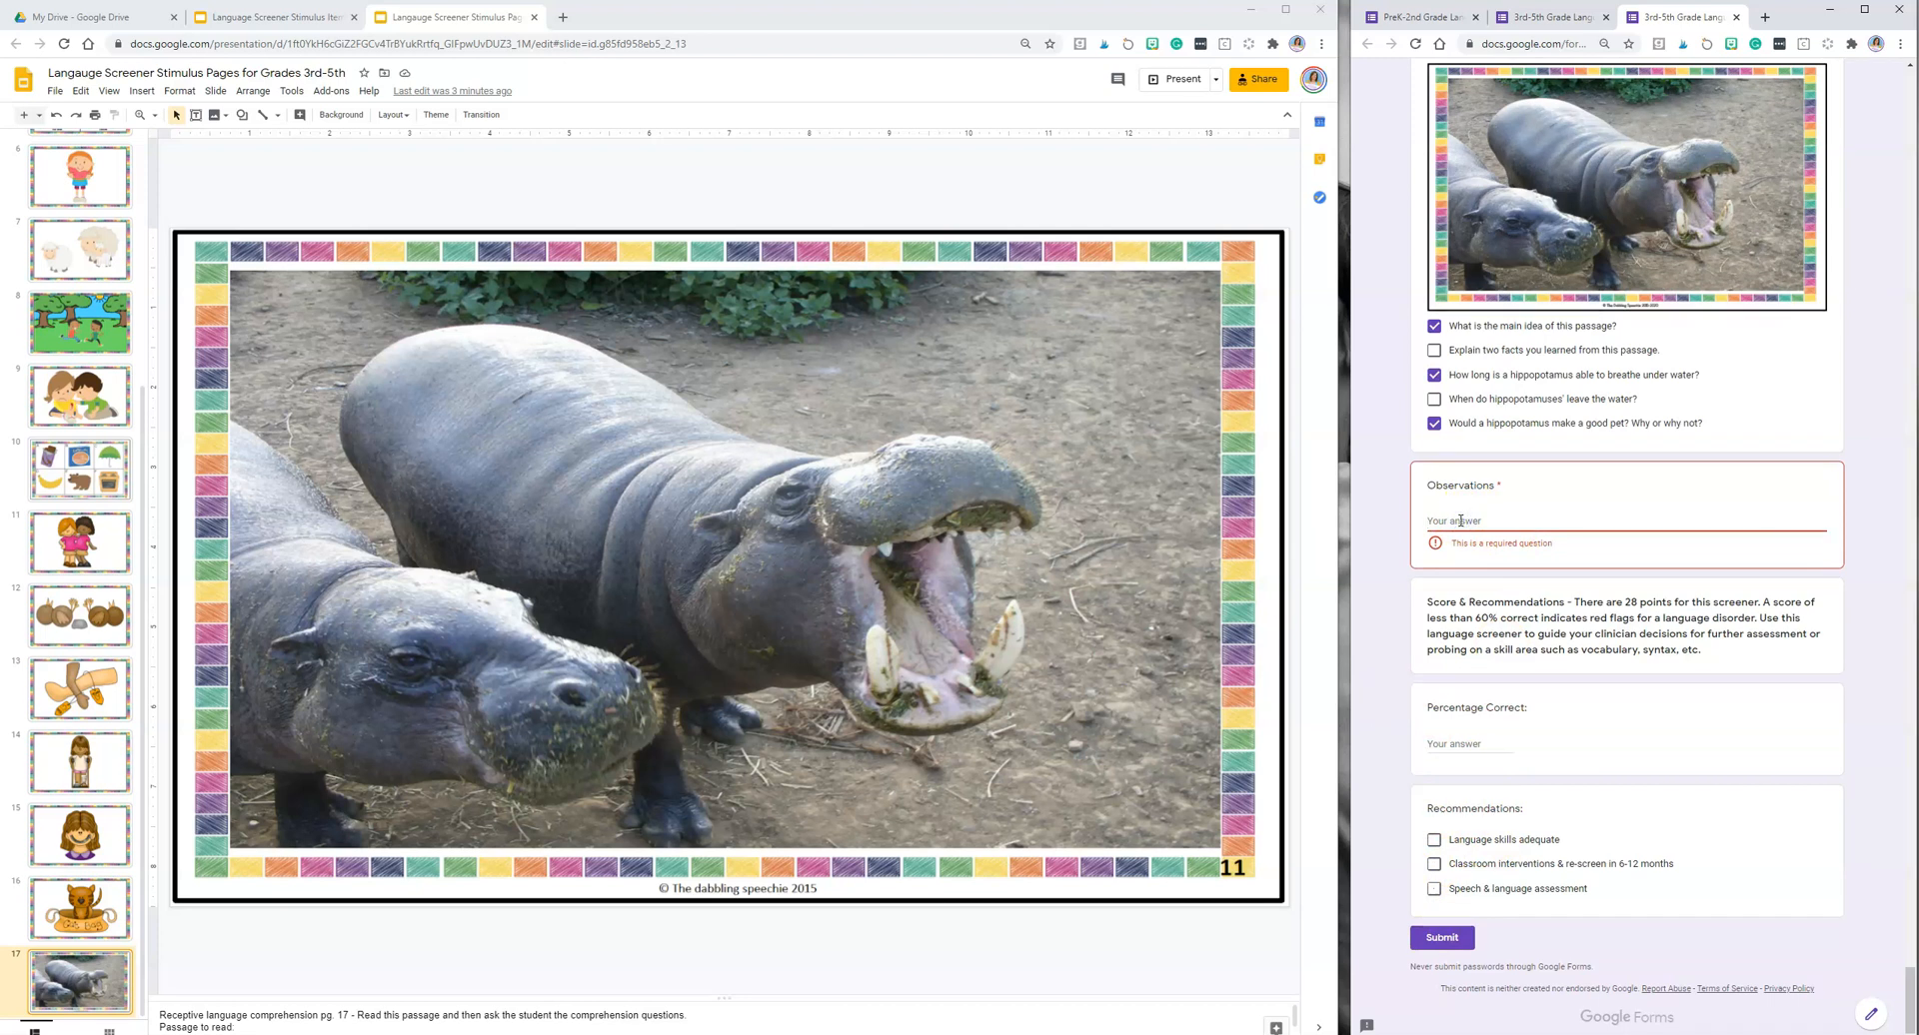
Step: Enter 'The student did a marvelous job' in the Observations field
text(The stude)
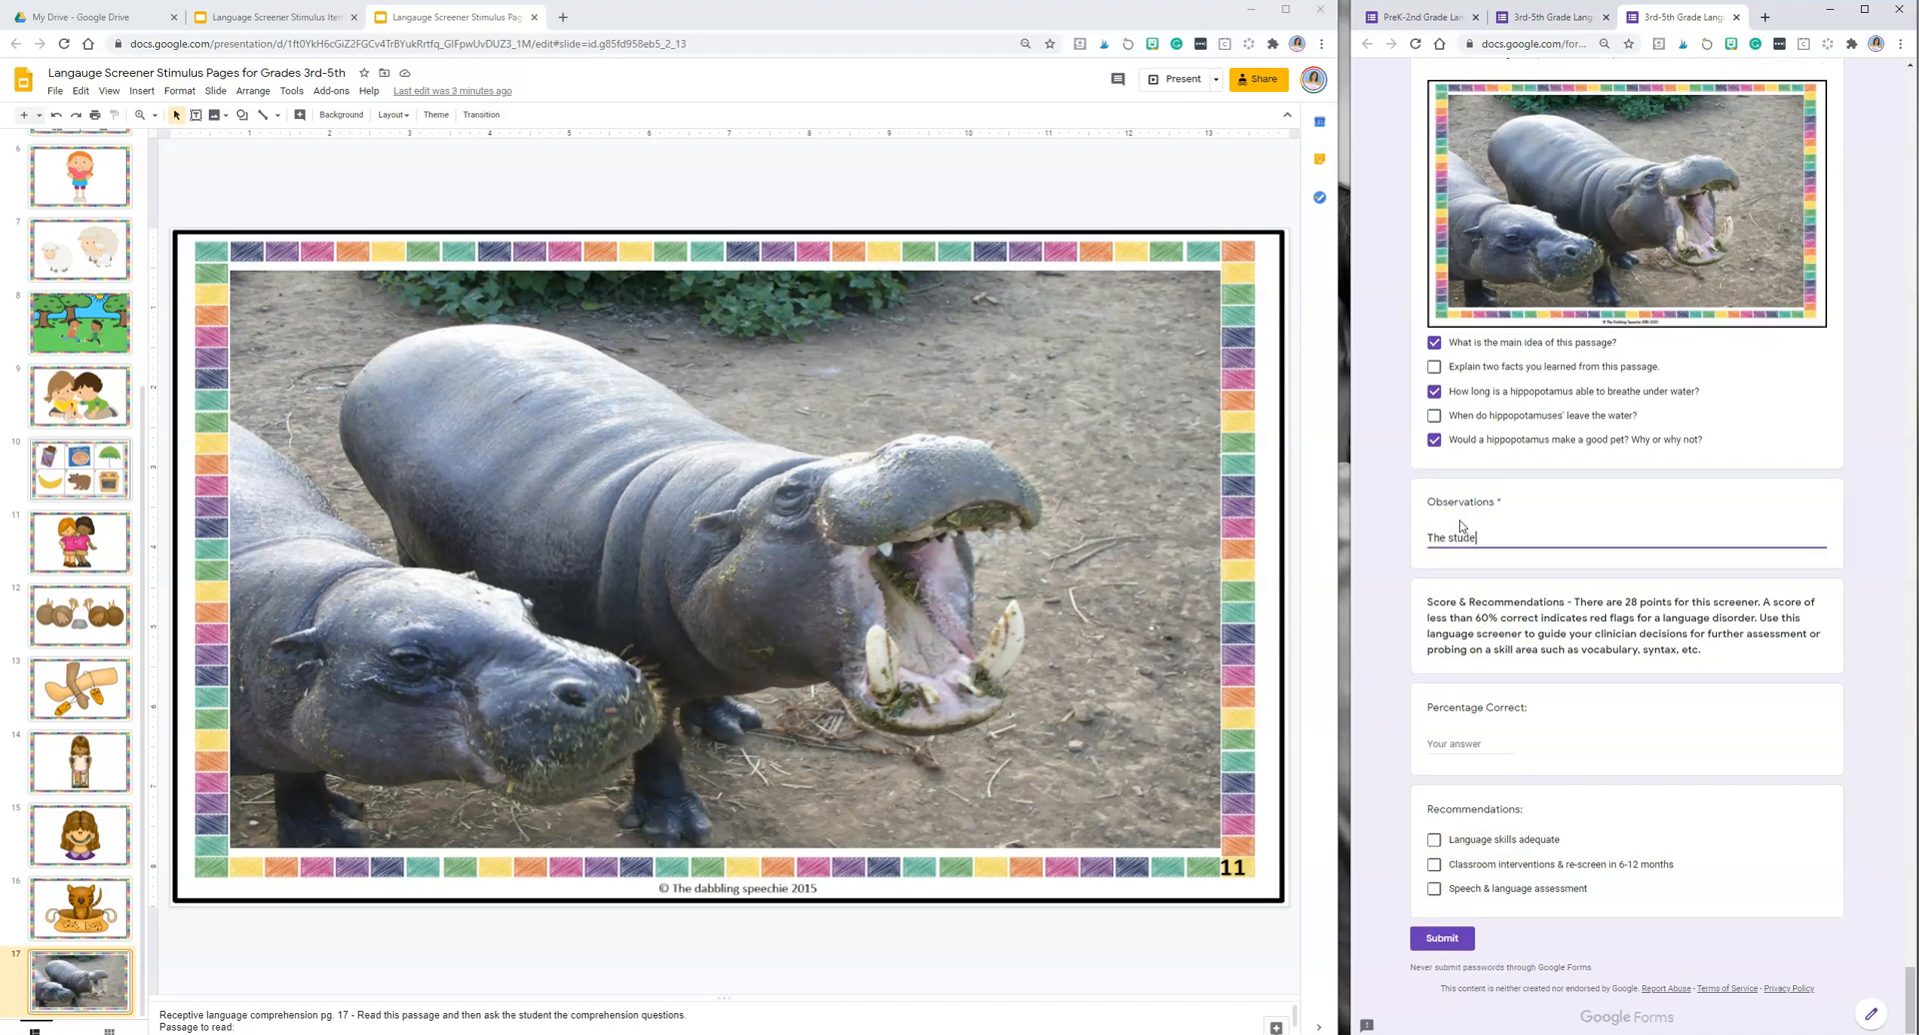
text(nt did a)
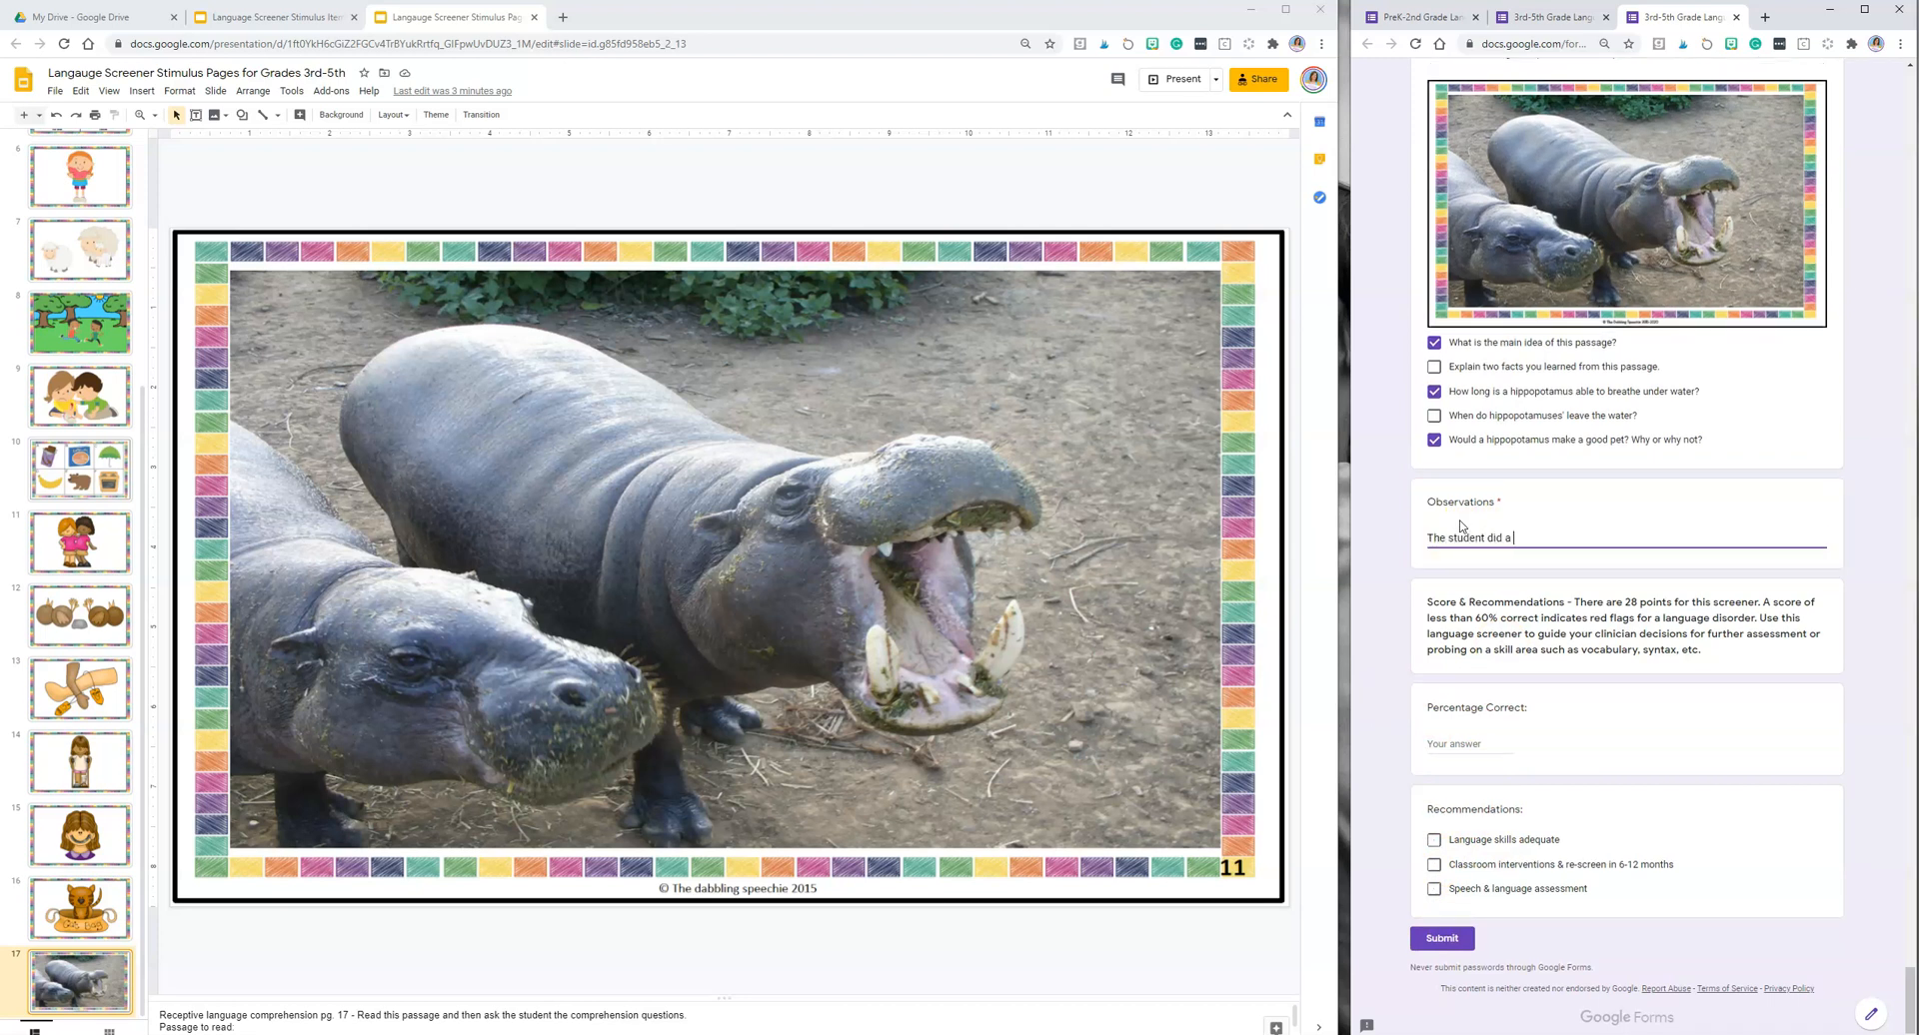
text(marvelous job.)
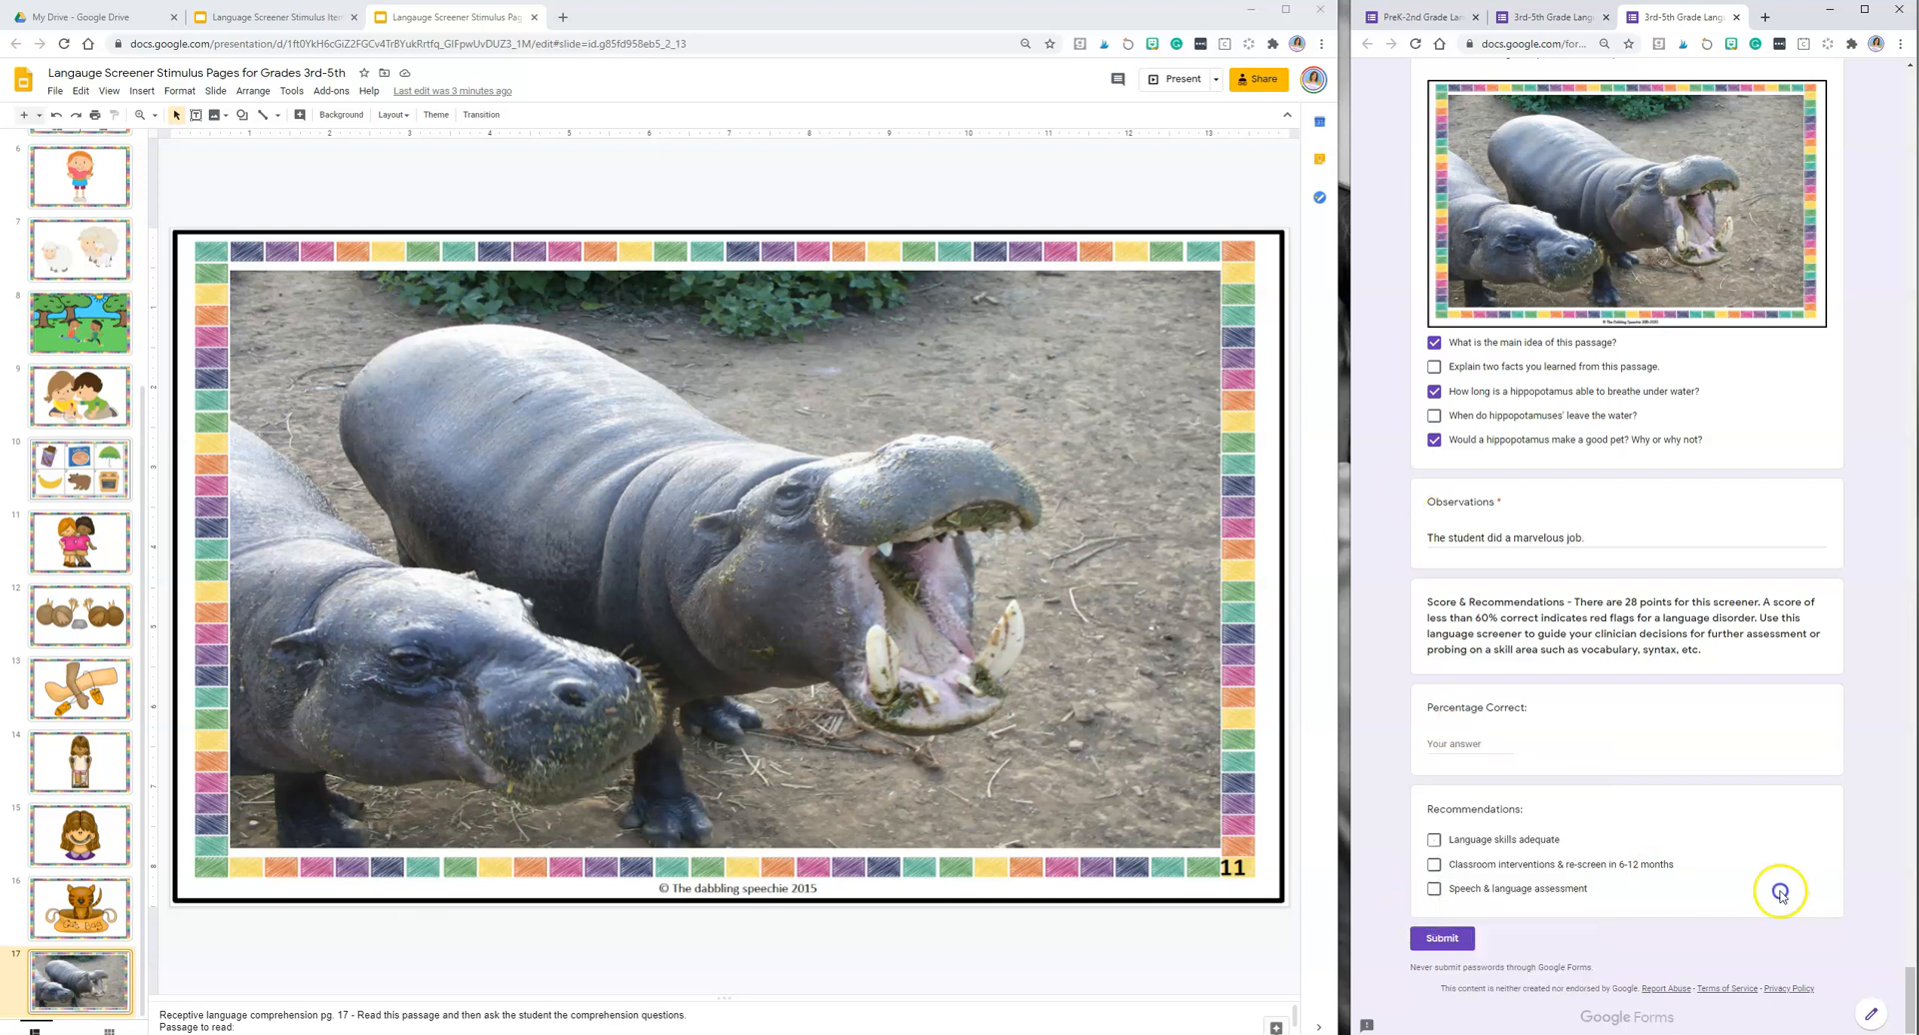
mouse_move(1423, 811)
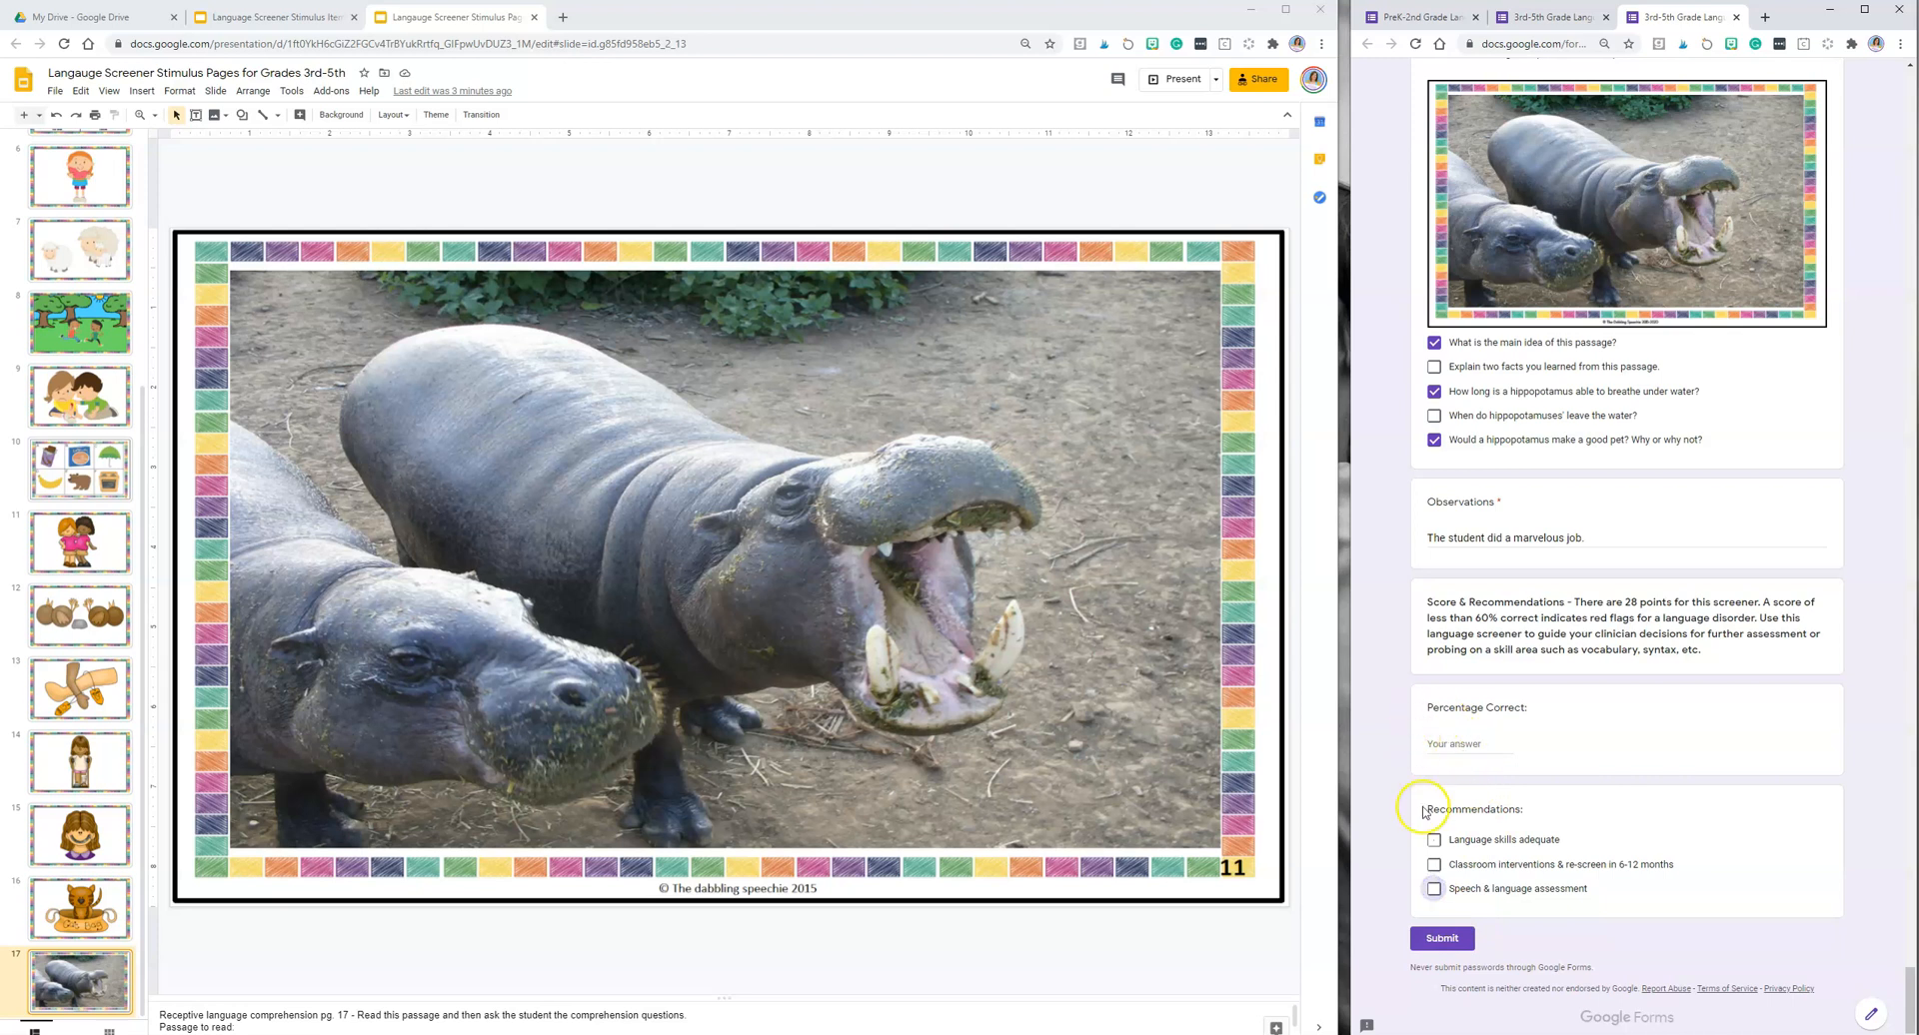
mouse_move(1441, 940)
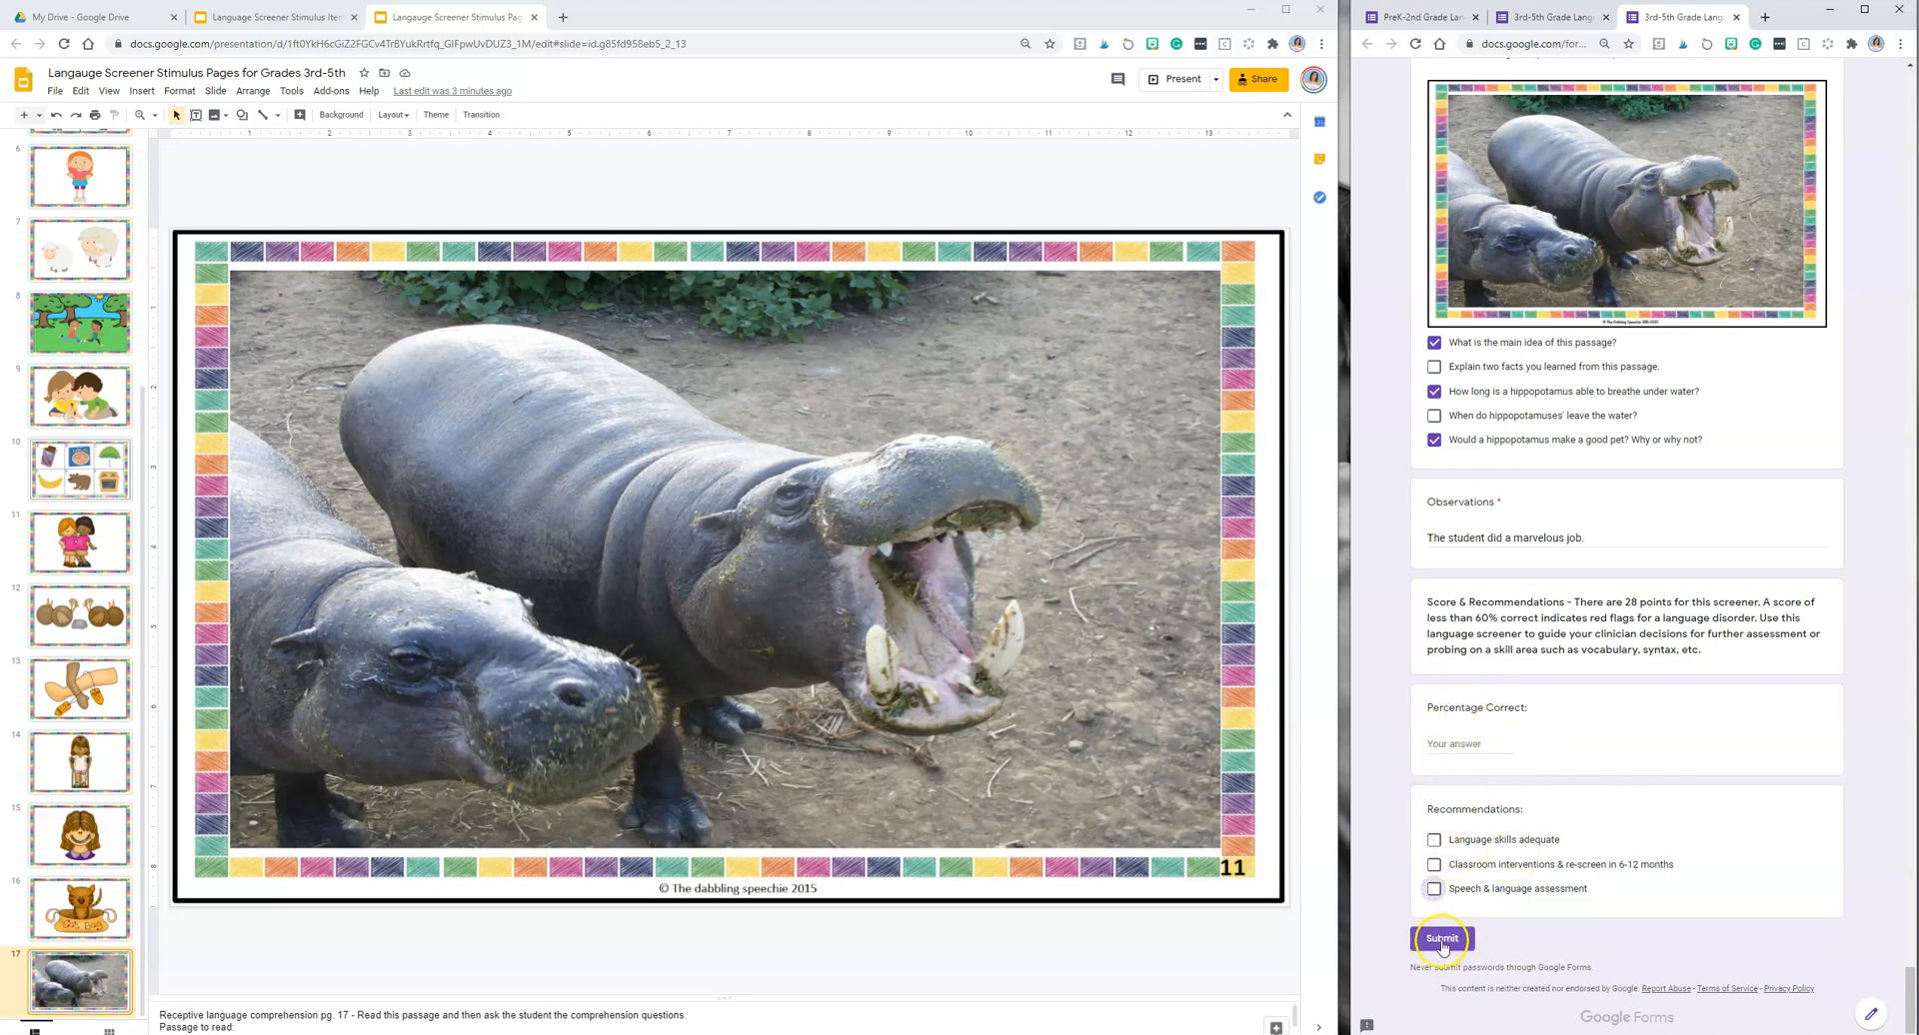
click(1441, 939)
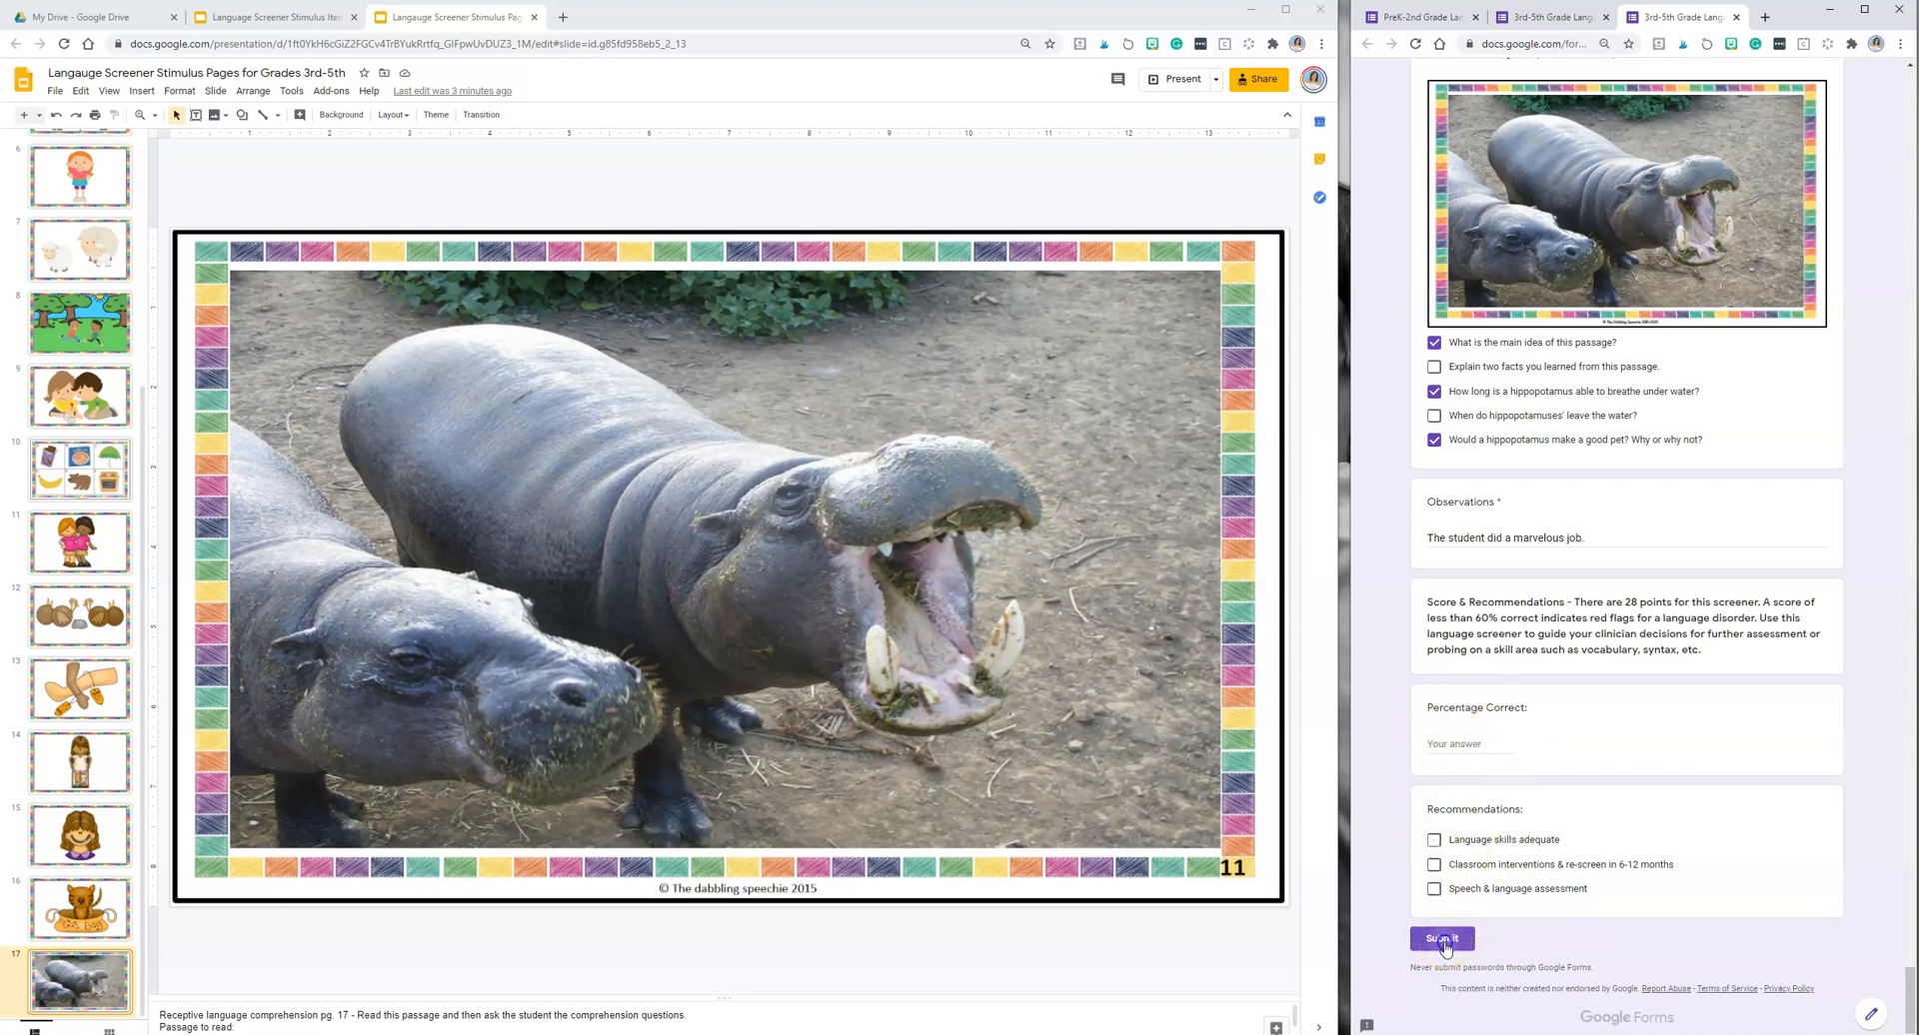
Step: Submit the screening response and view its score of 13 of 28 points
click(1441, 939)
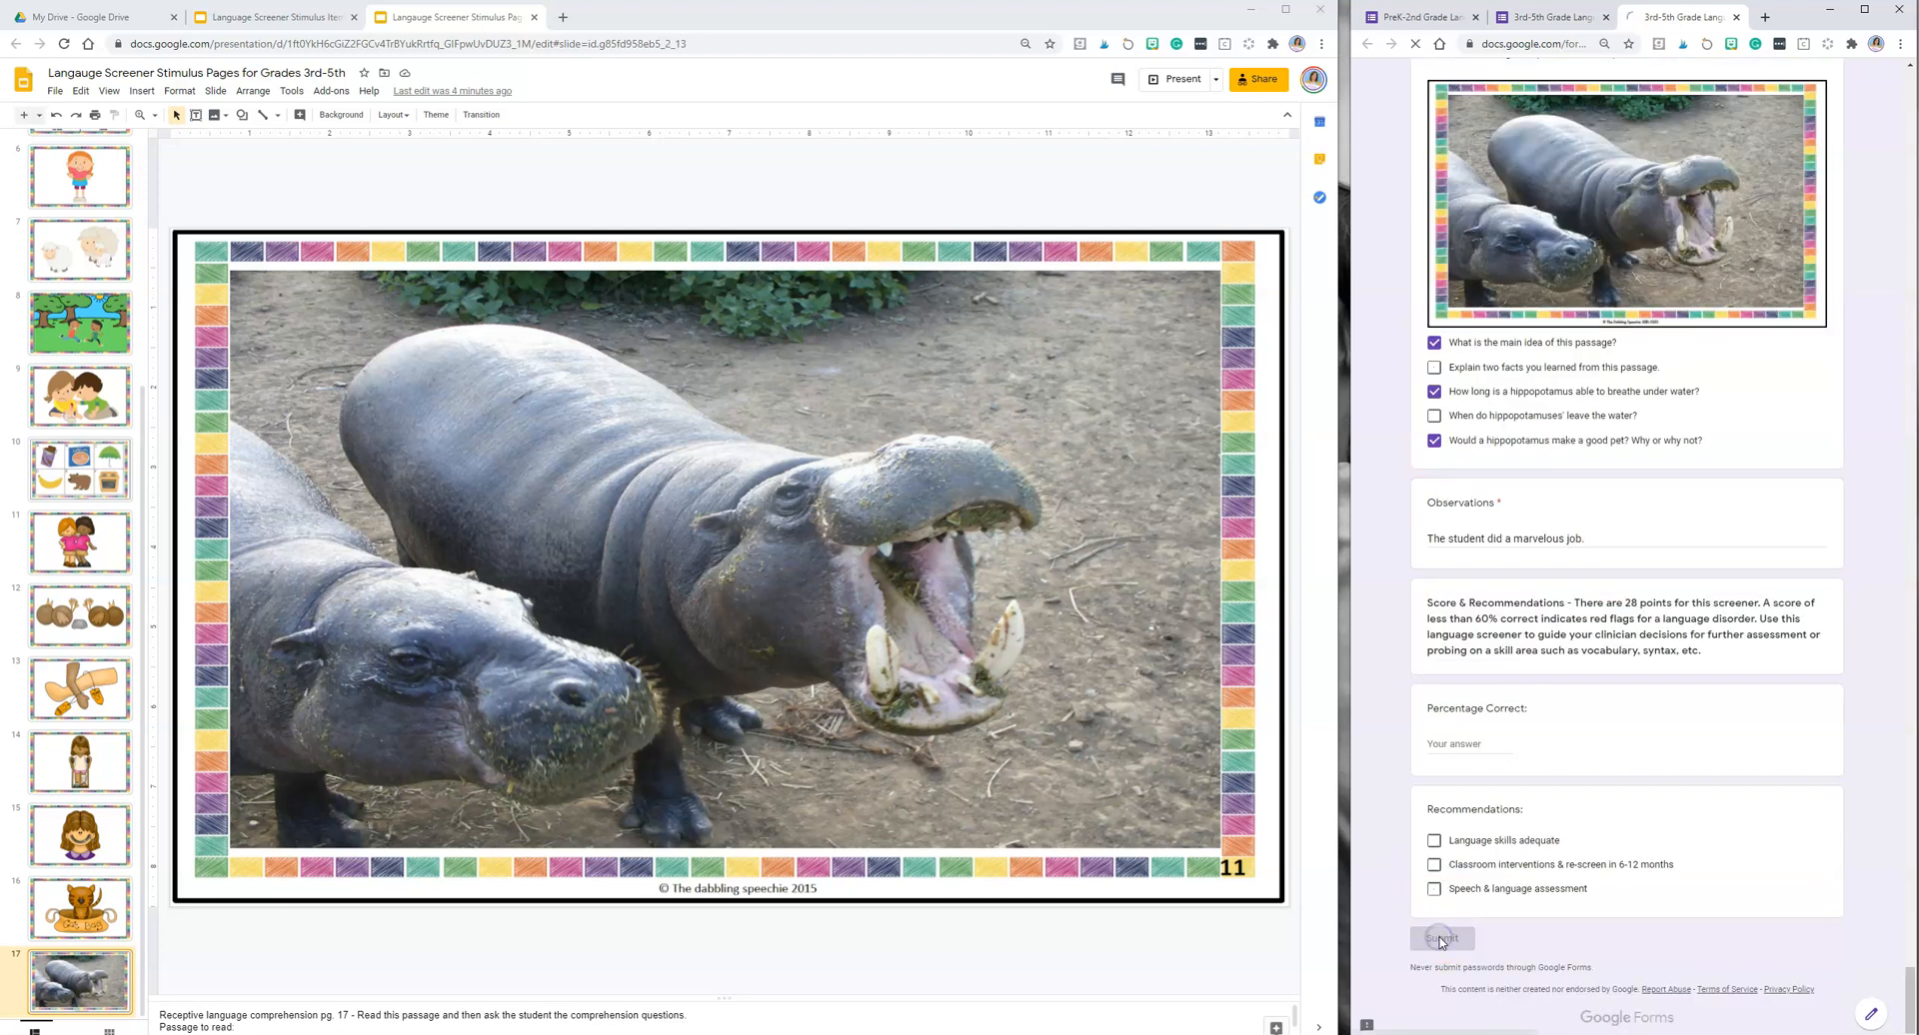
click(1441, 939)
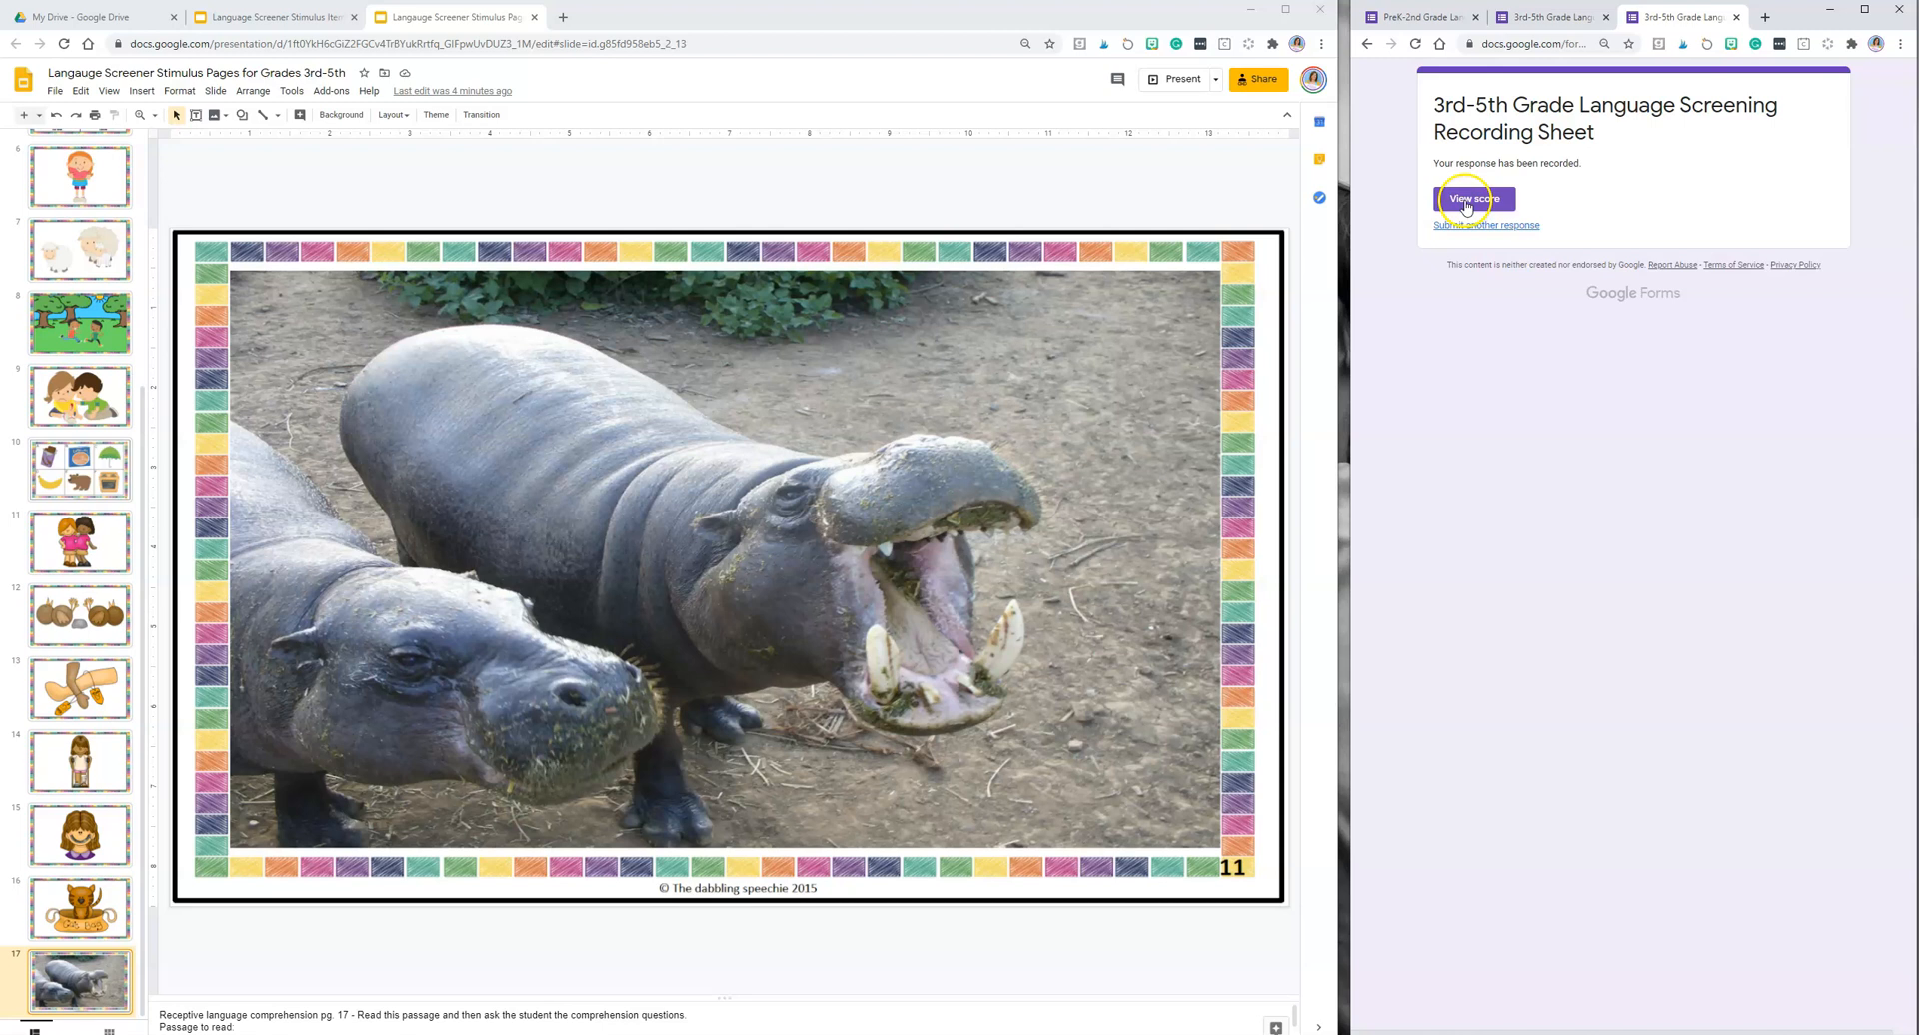
click(1473, 198)
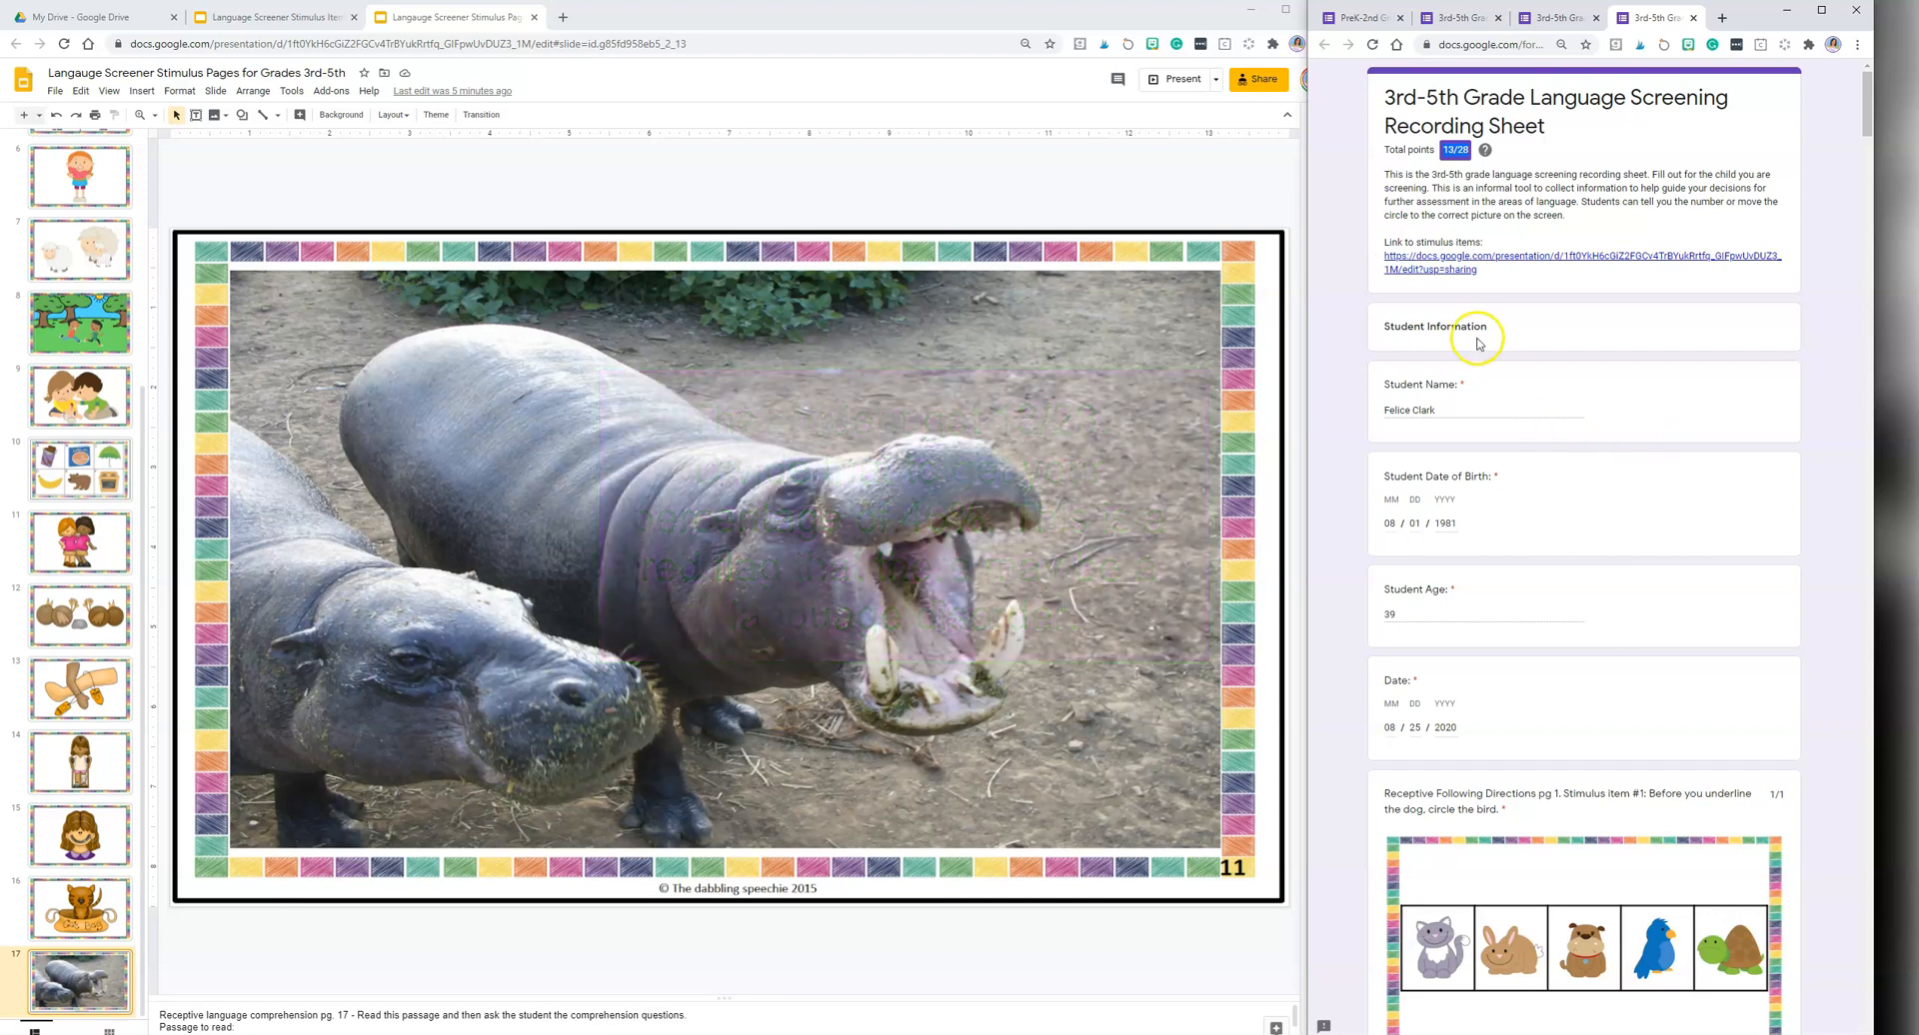
scroll(down, 3)
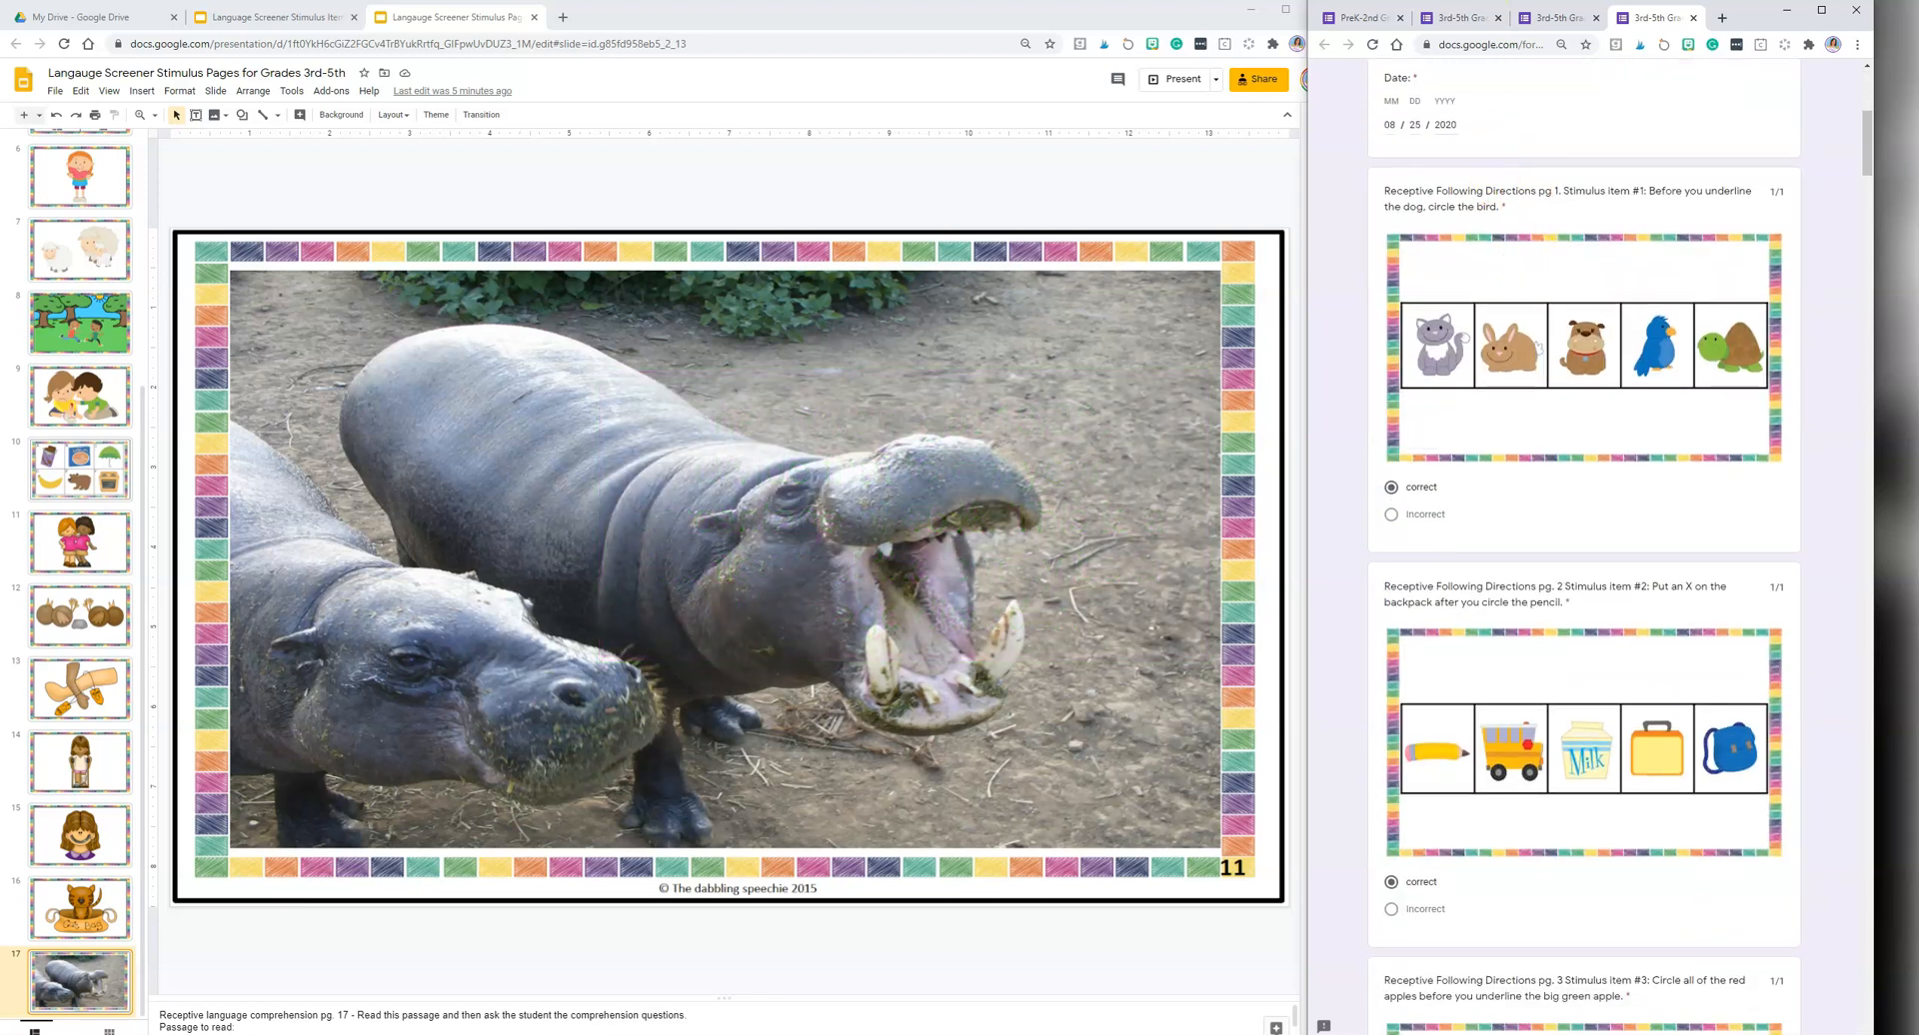
scroll(up, 3)
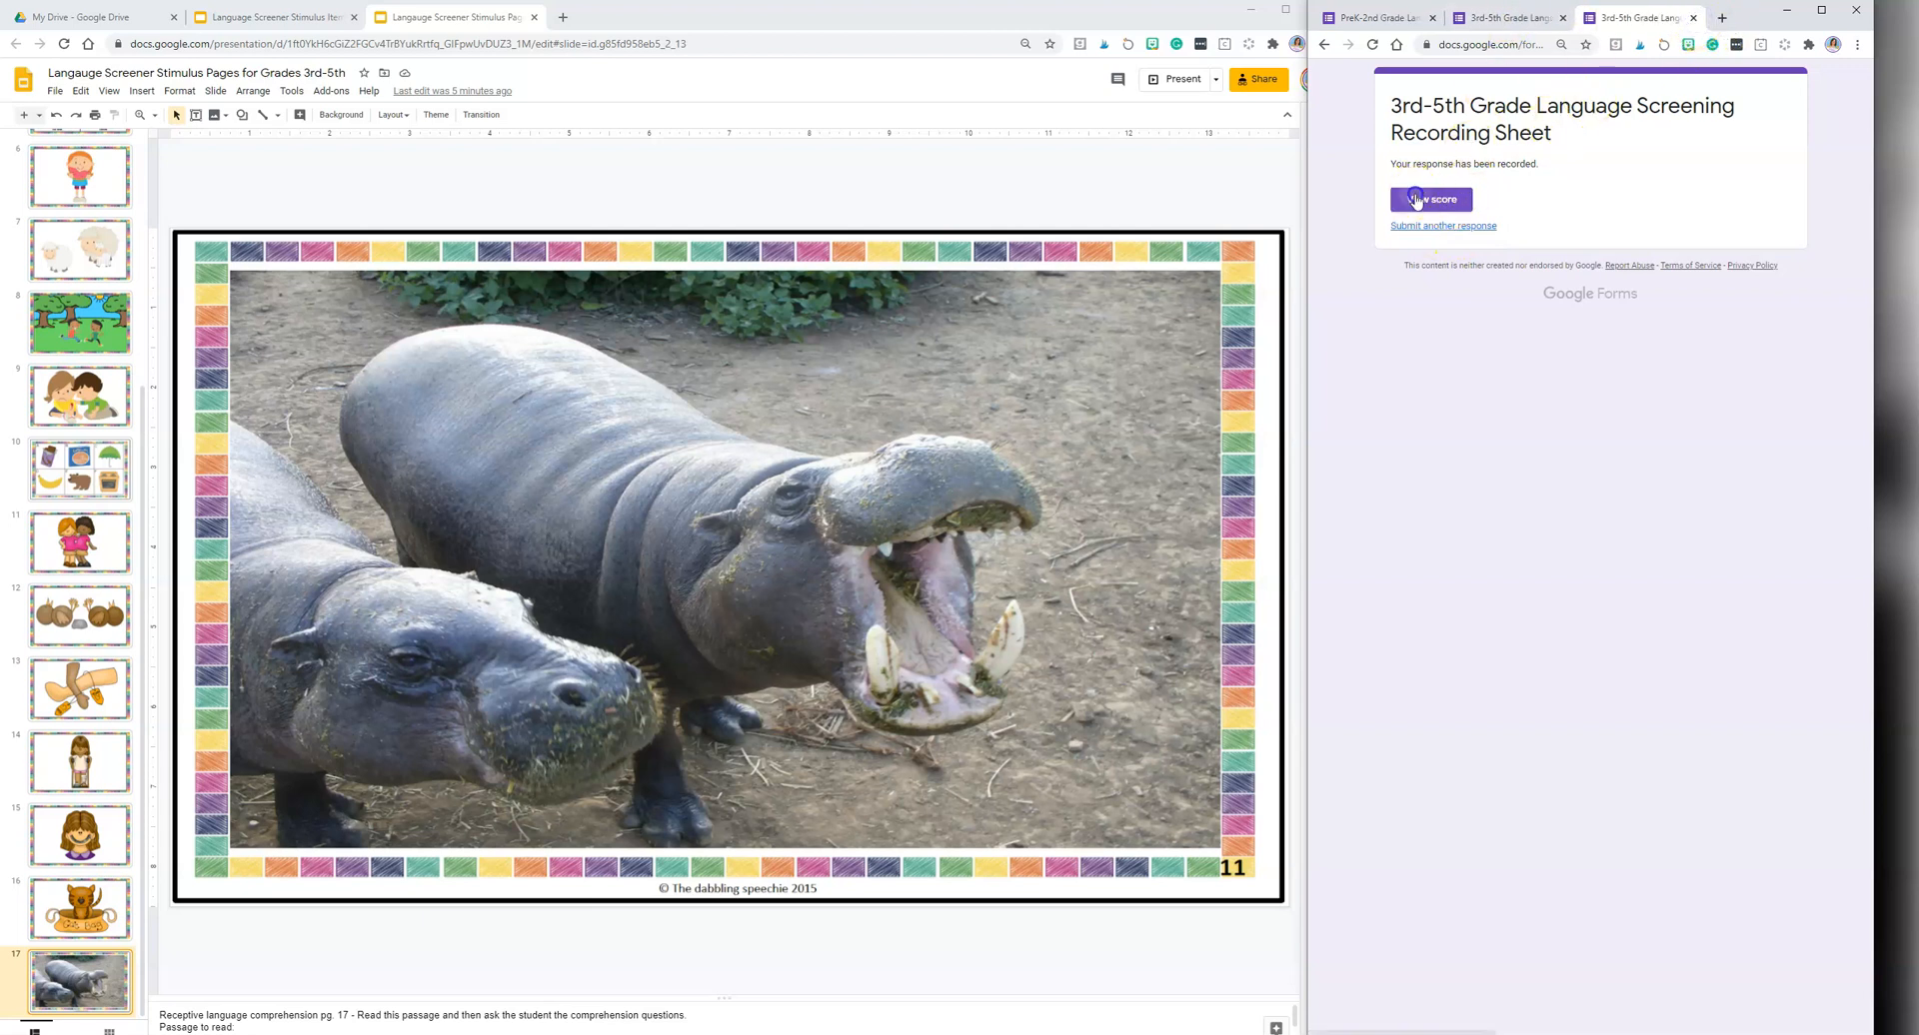
click(1429, 200)
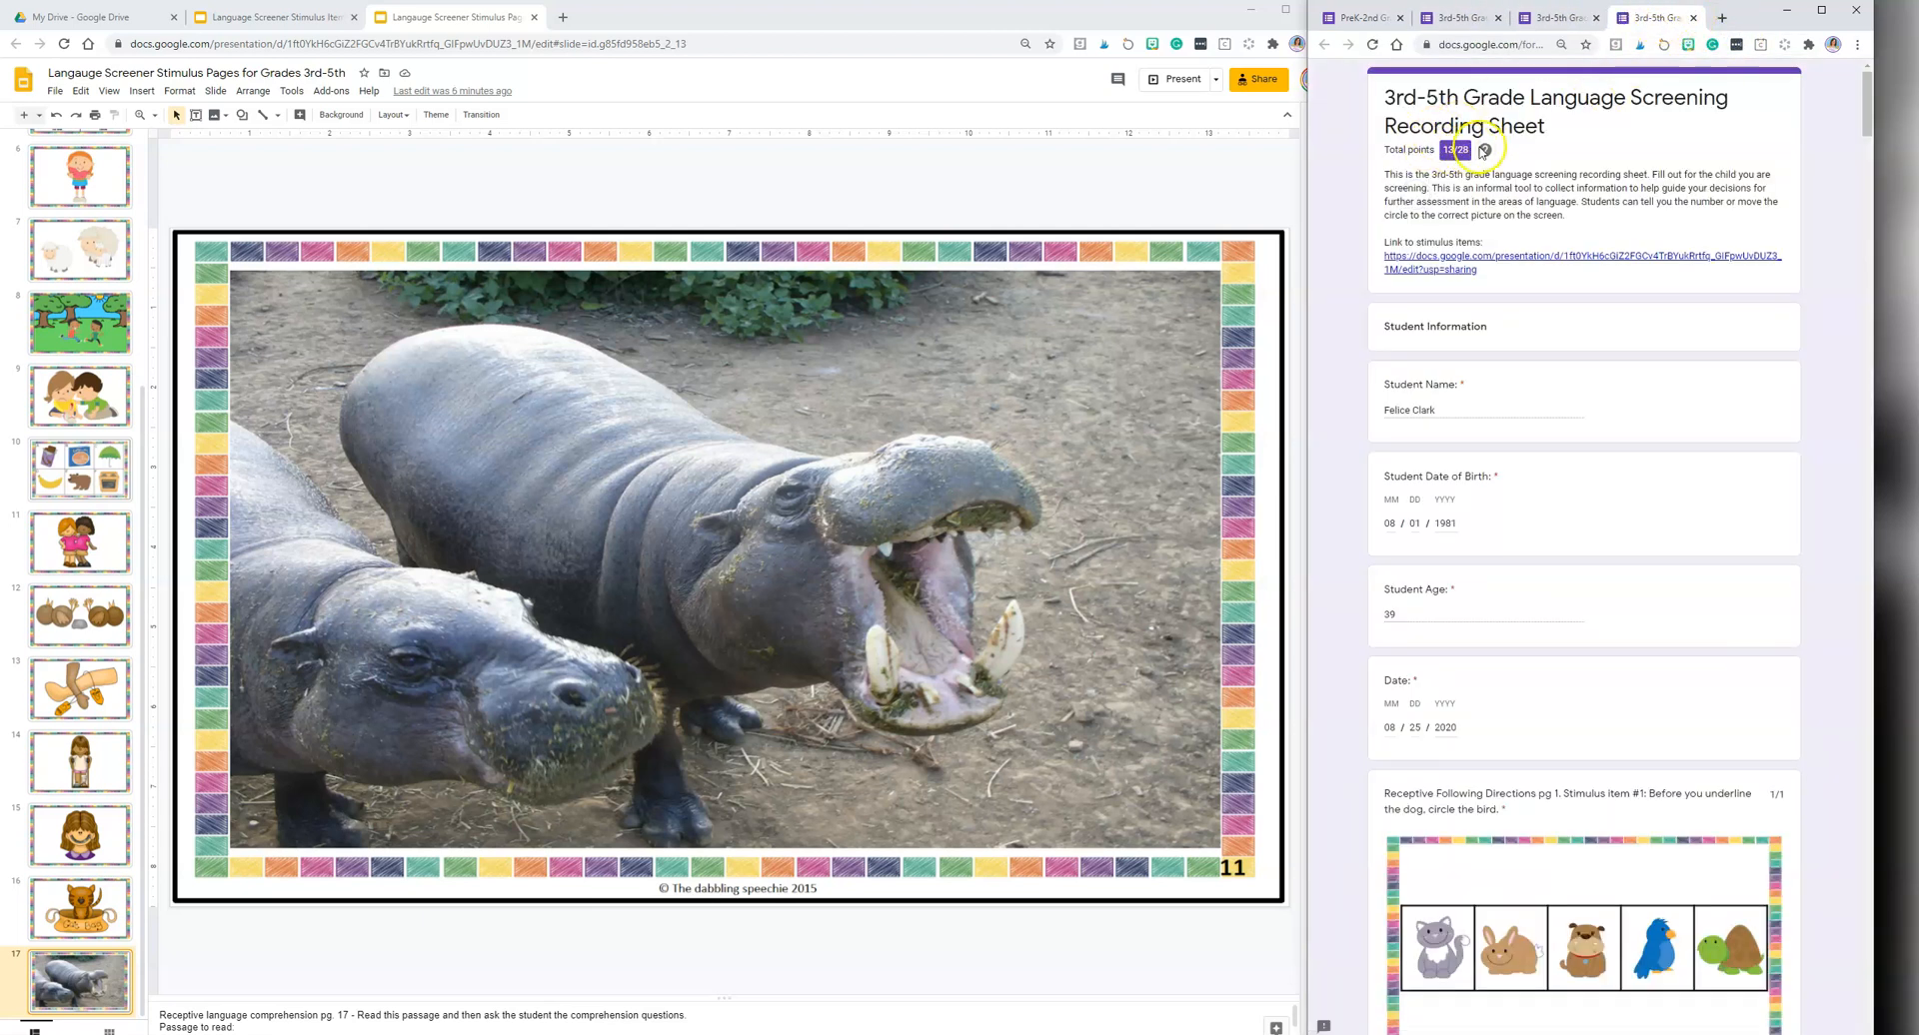
Step: View the single submitted response individually in the form's Responses area
click(1511, 18)
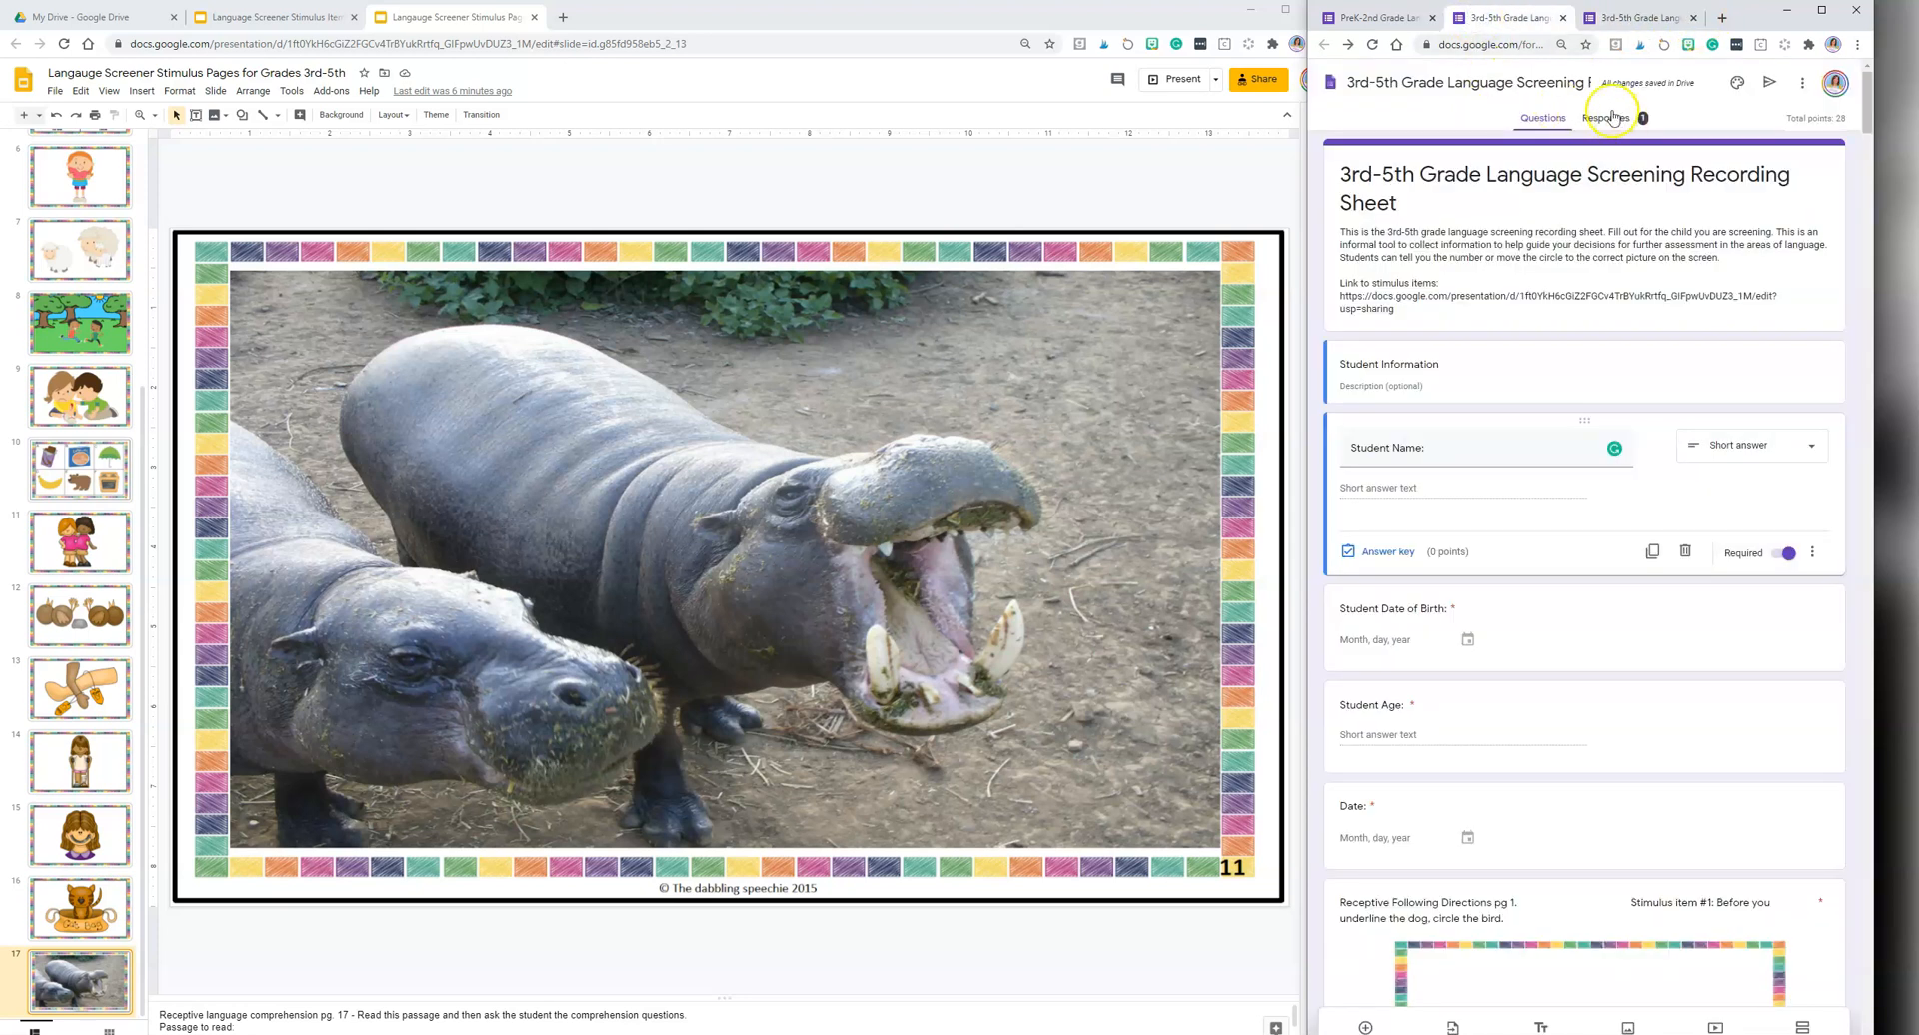
click(1611, 118)
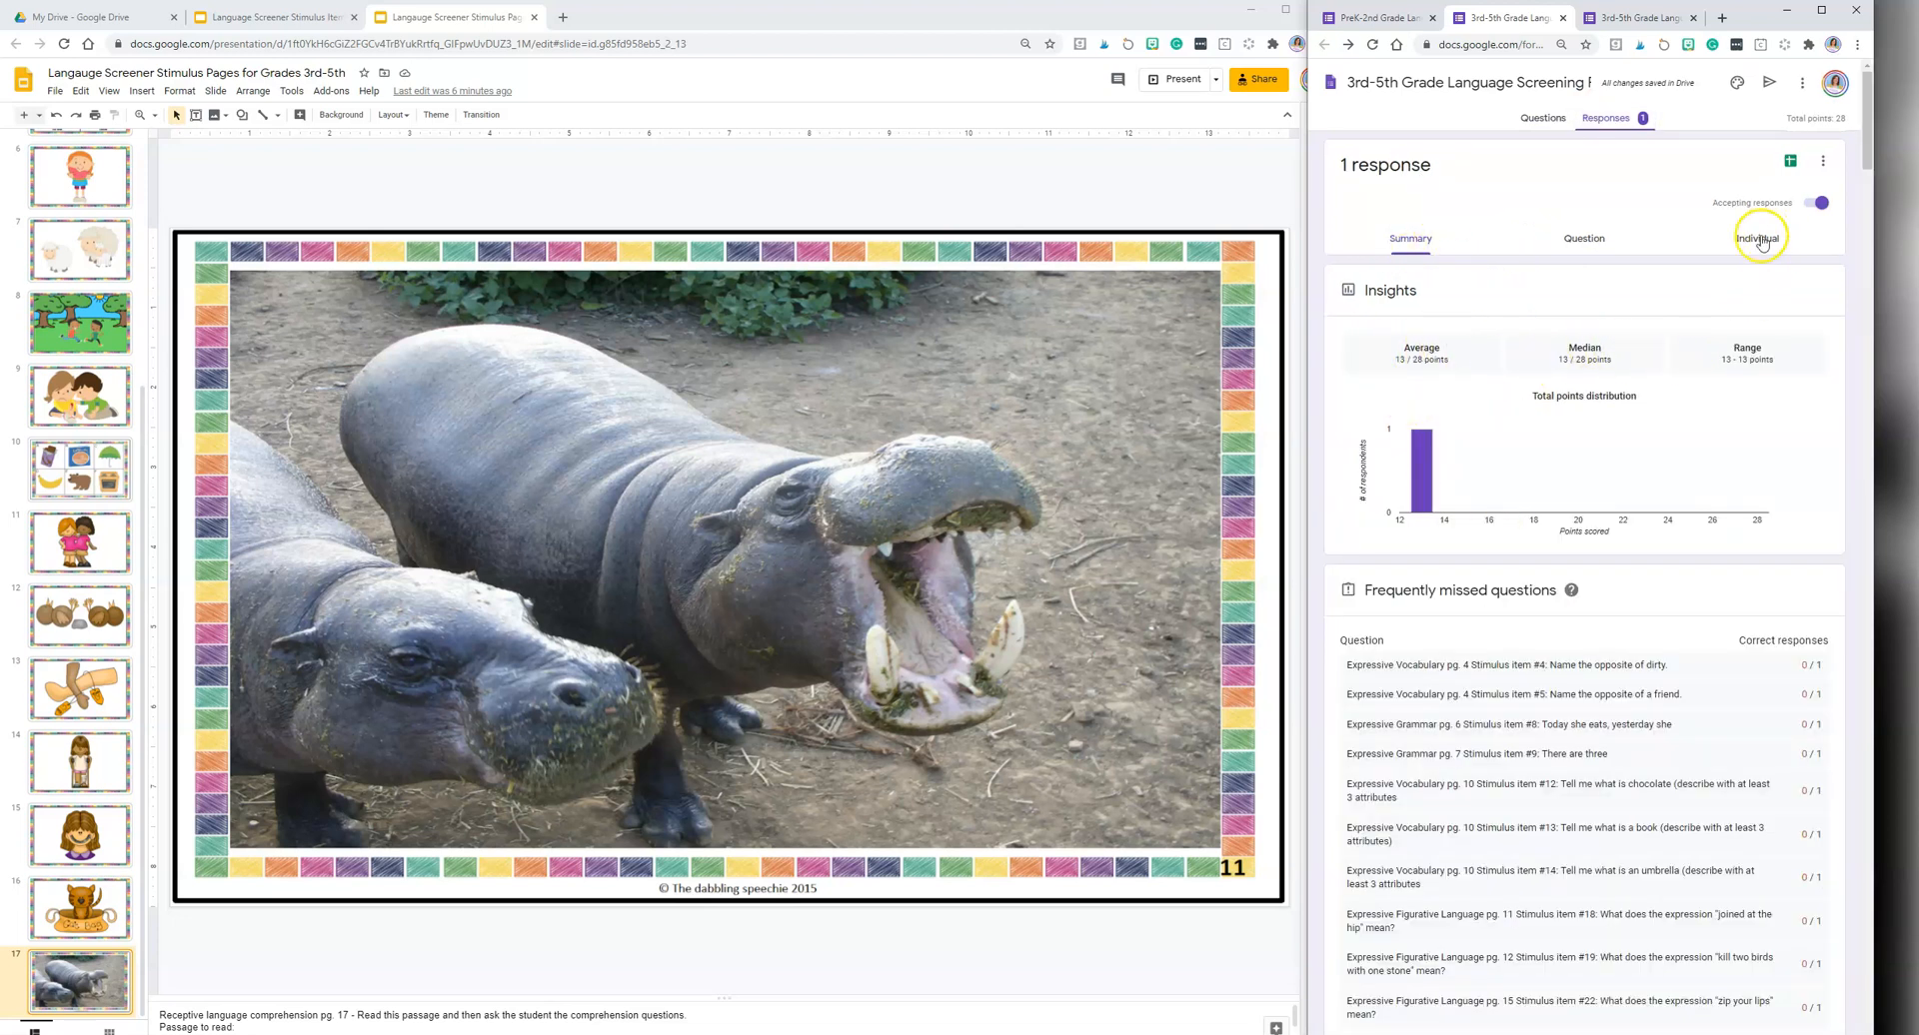
click(1757, 238)
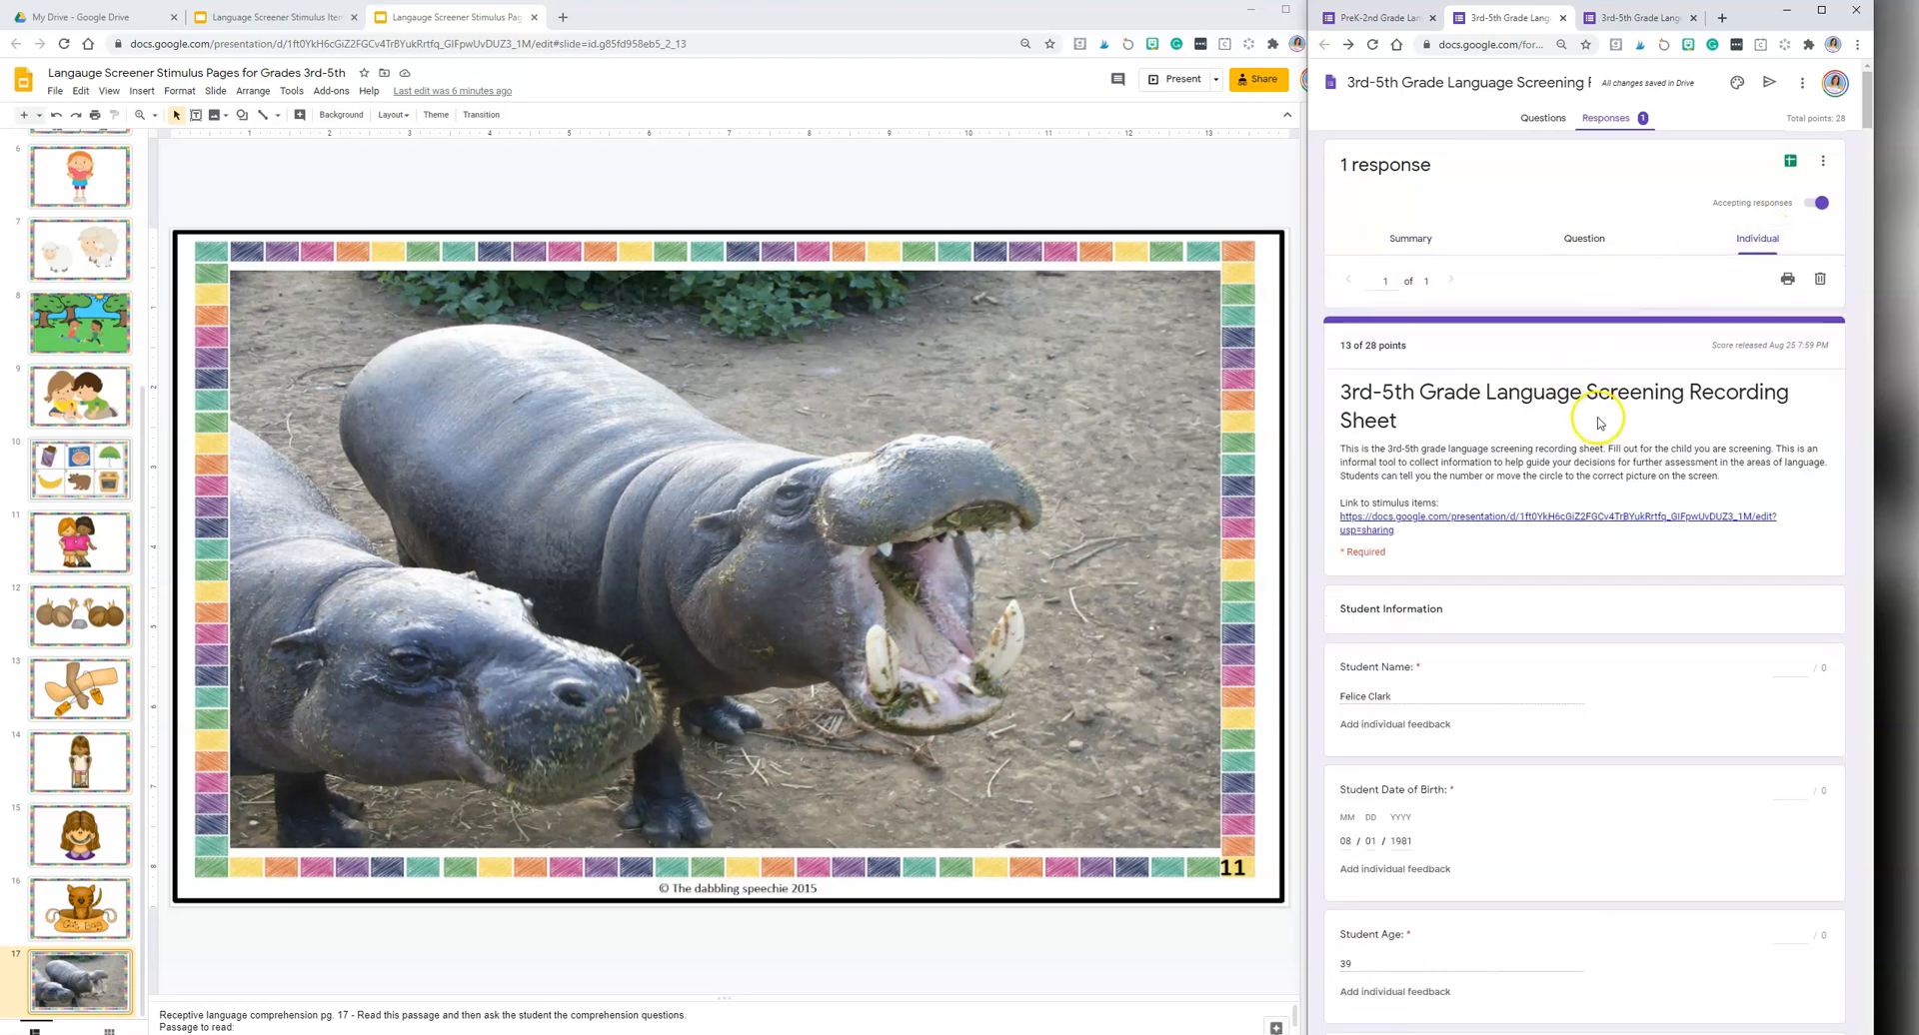
scroll(down, 3)
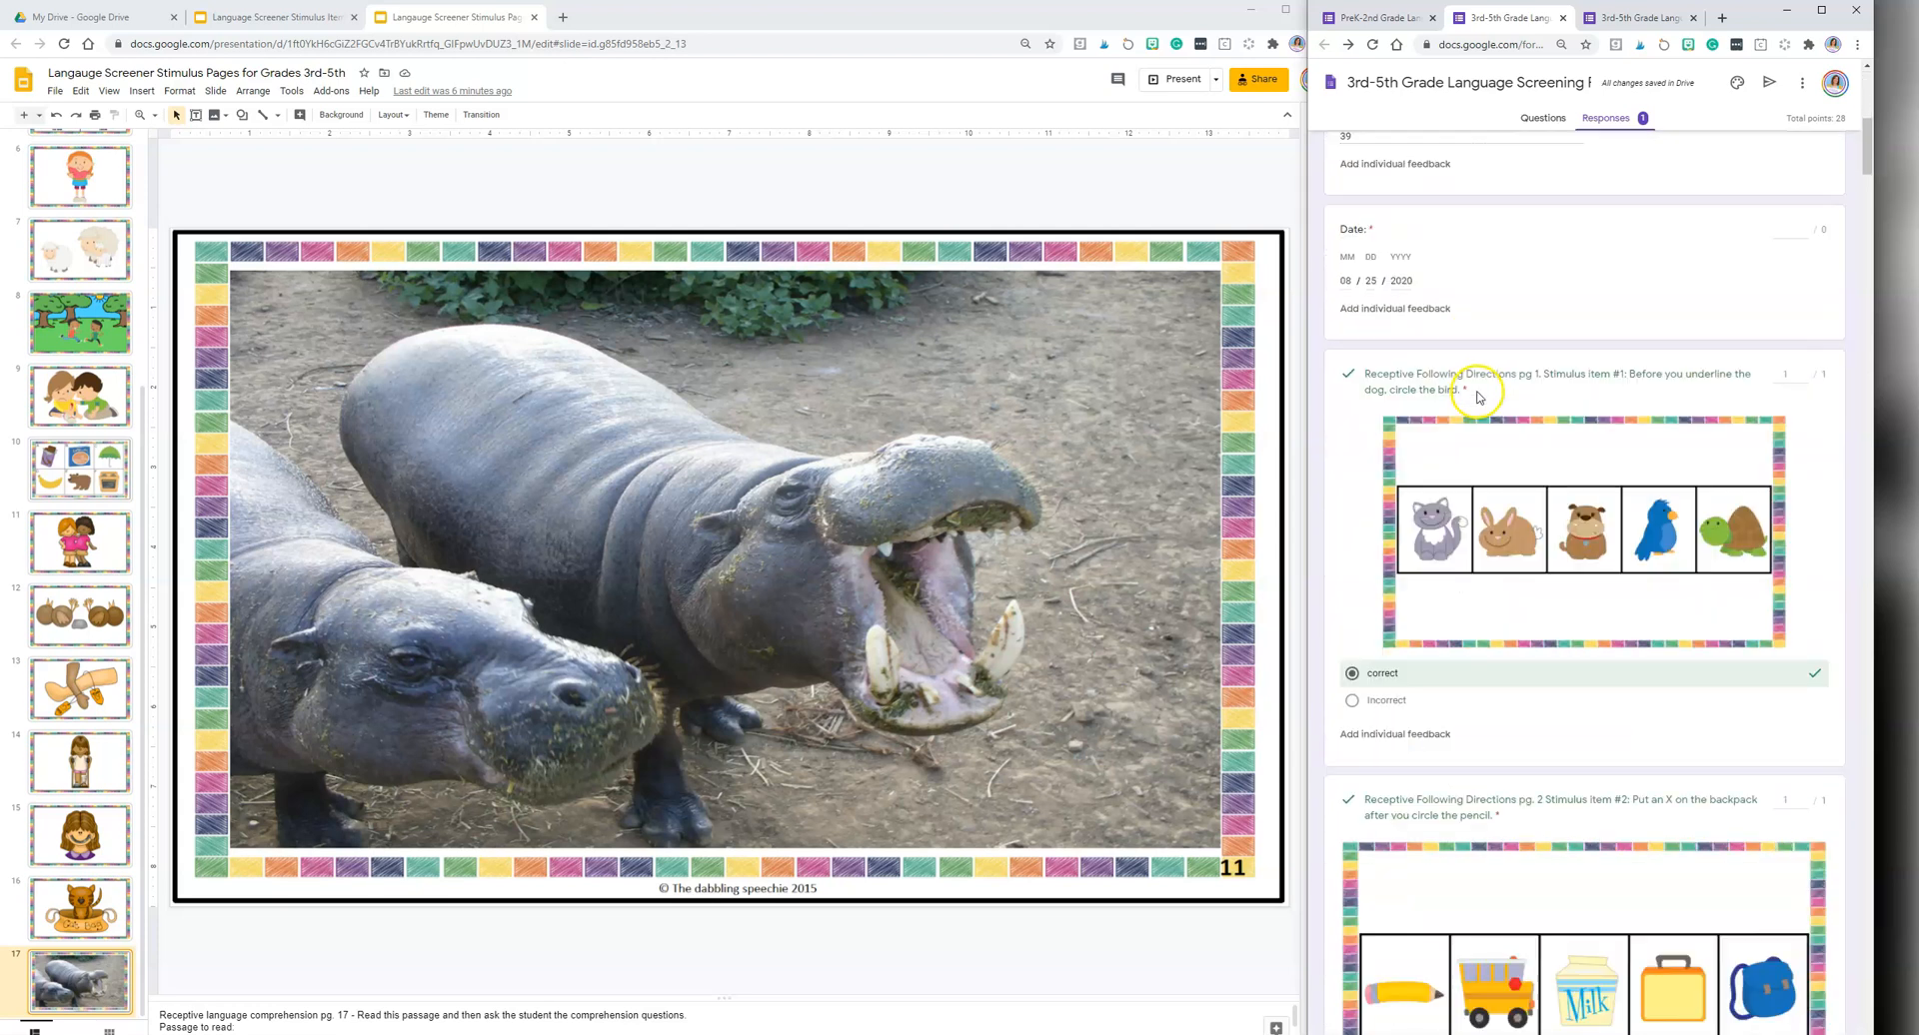
scroll(down, 3)
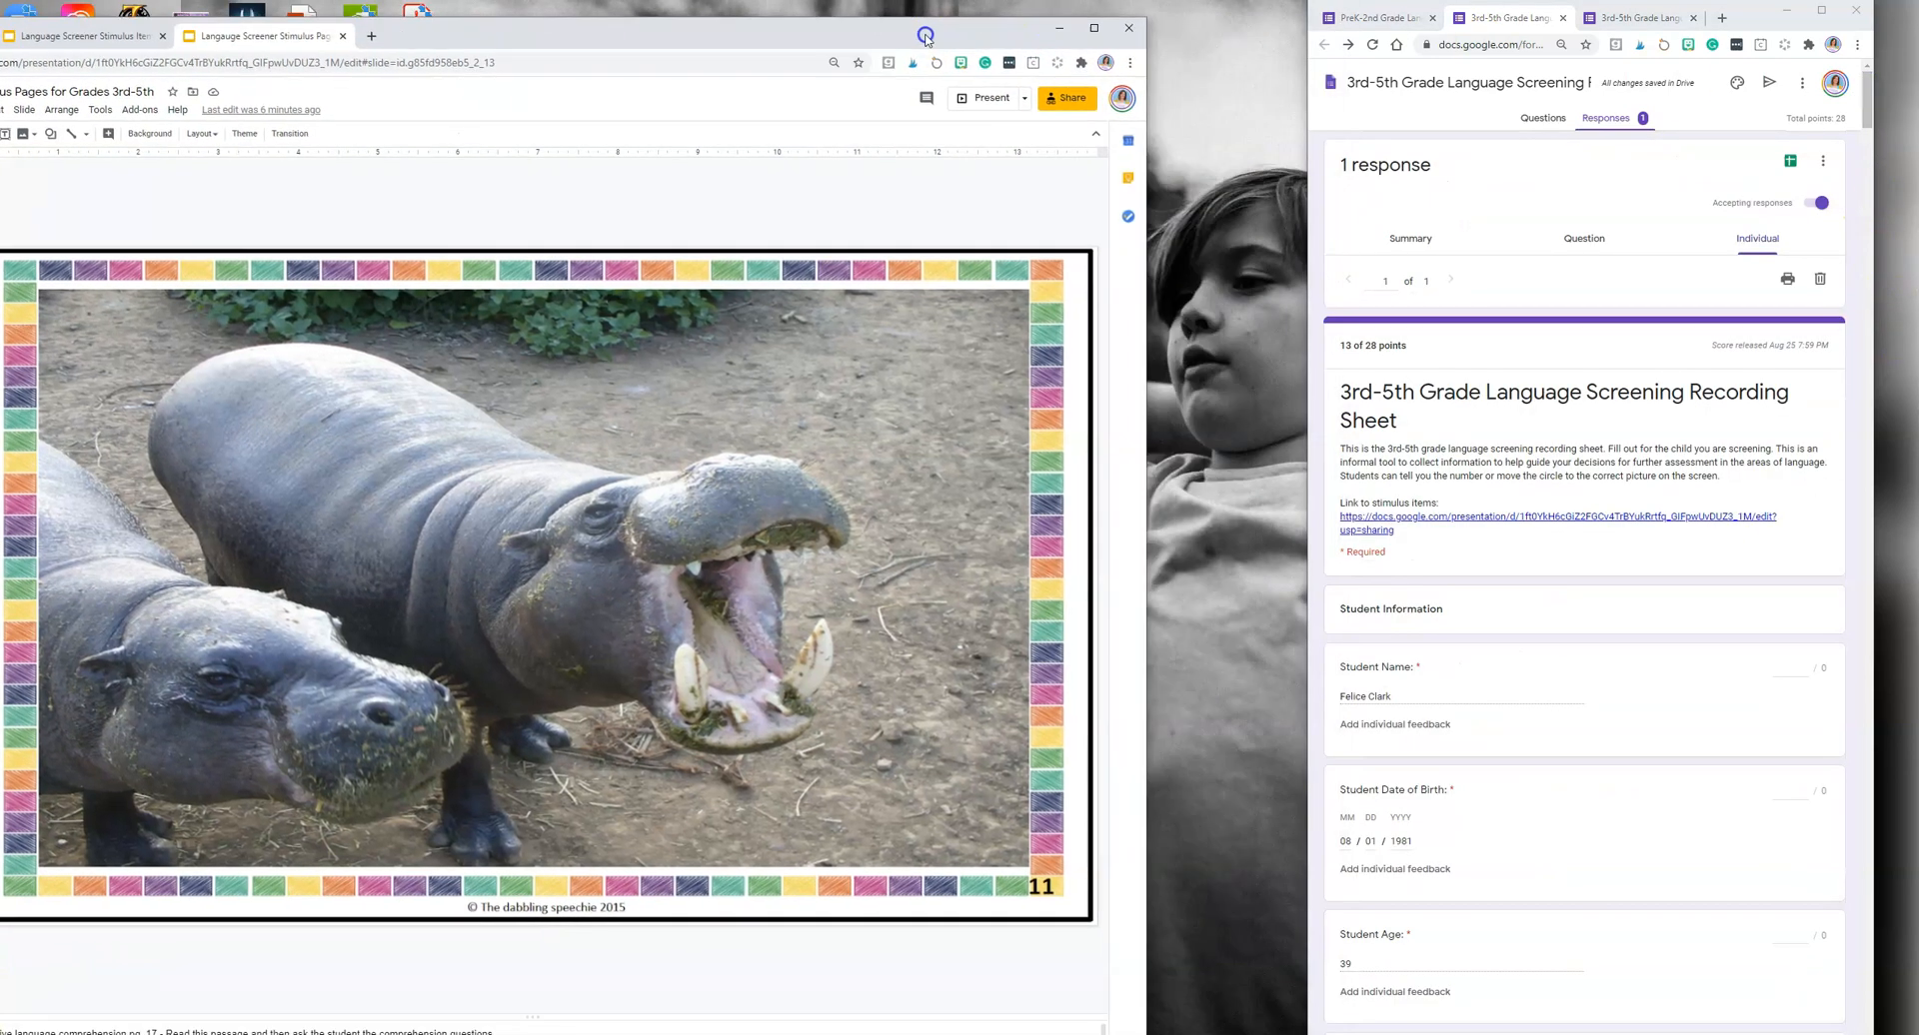
click(1057, 26)
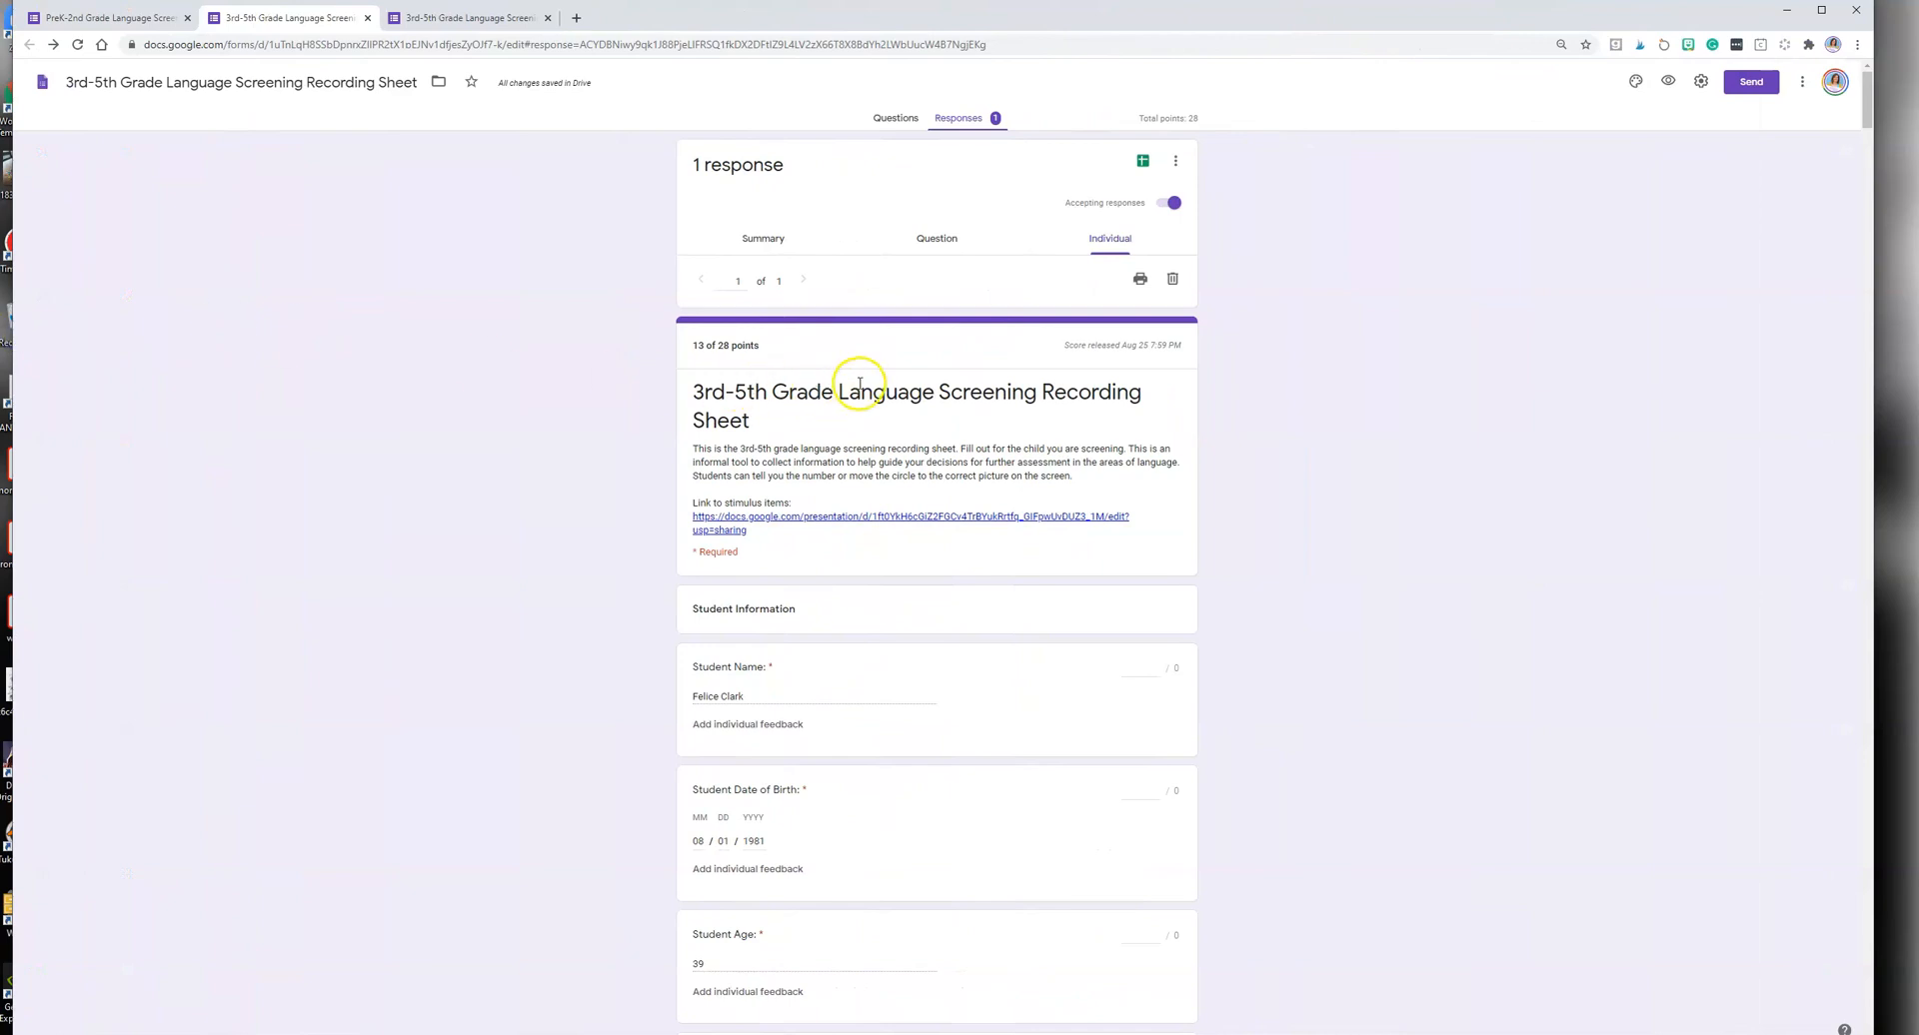
mouse_move(981, 118)
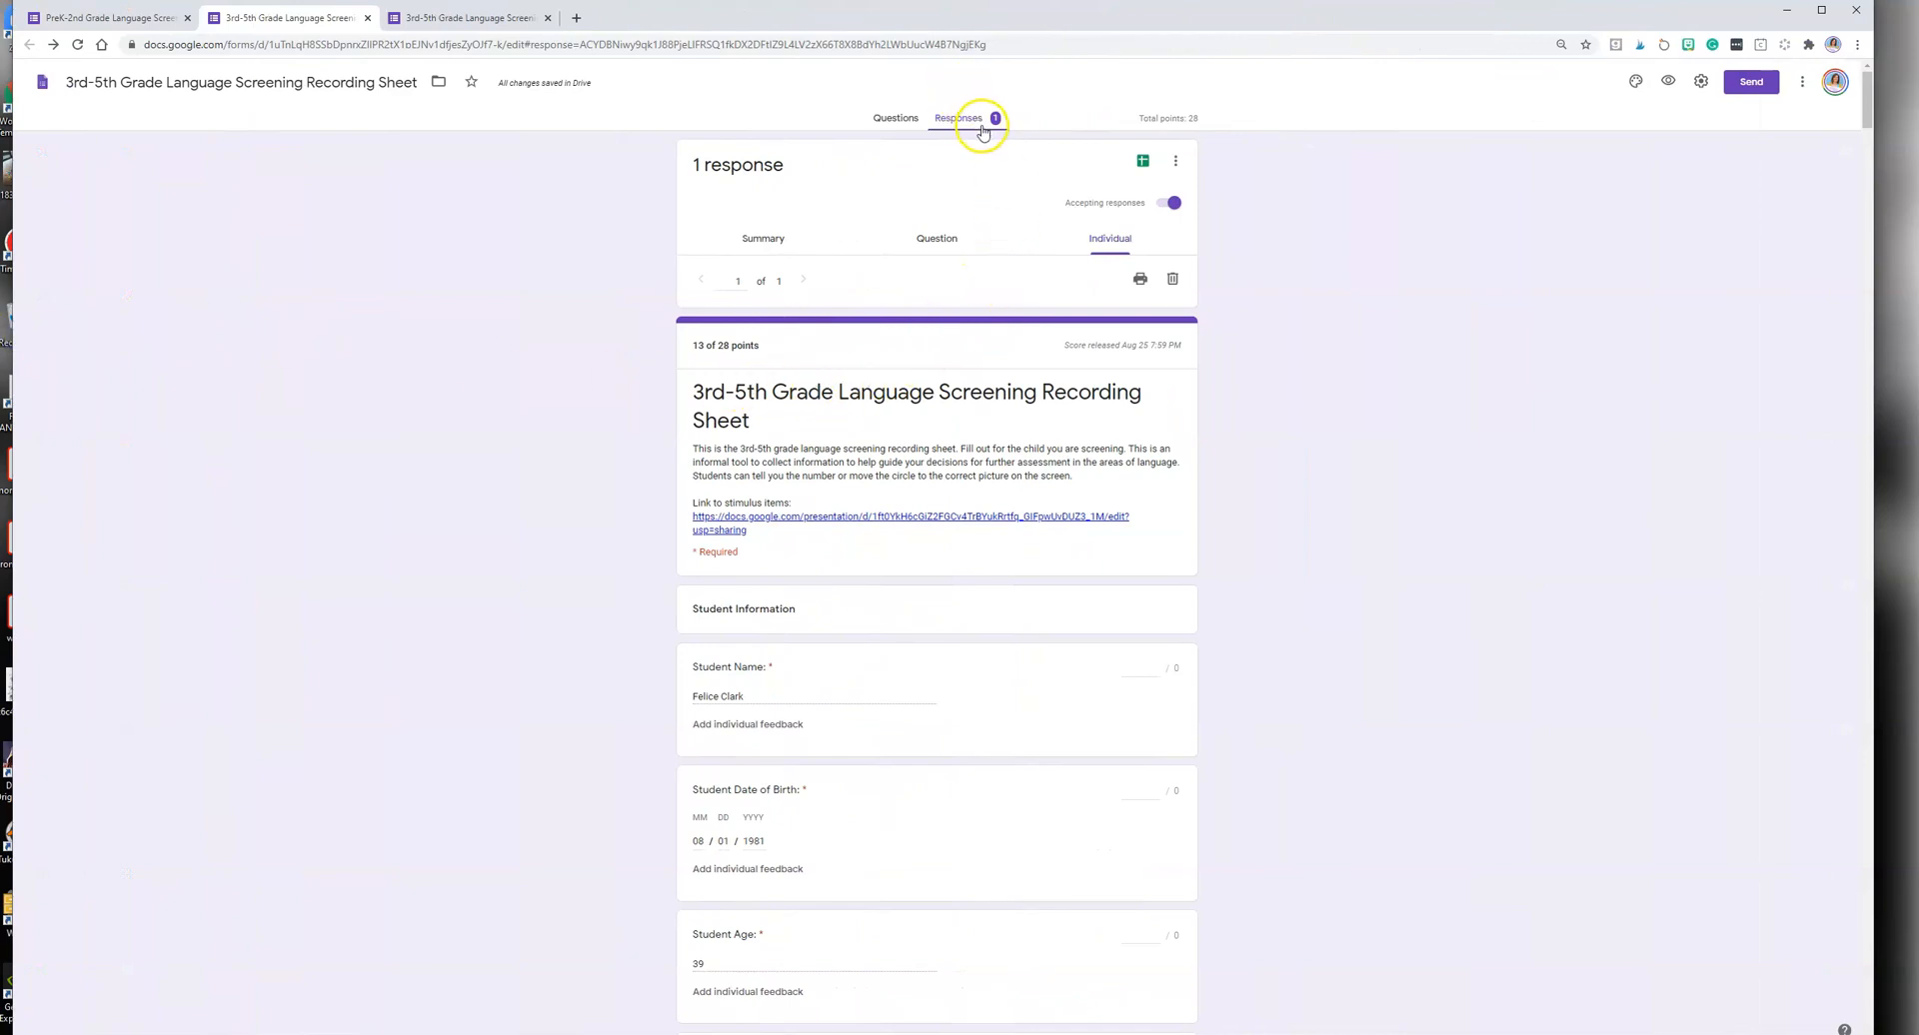
click(761, 238)
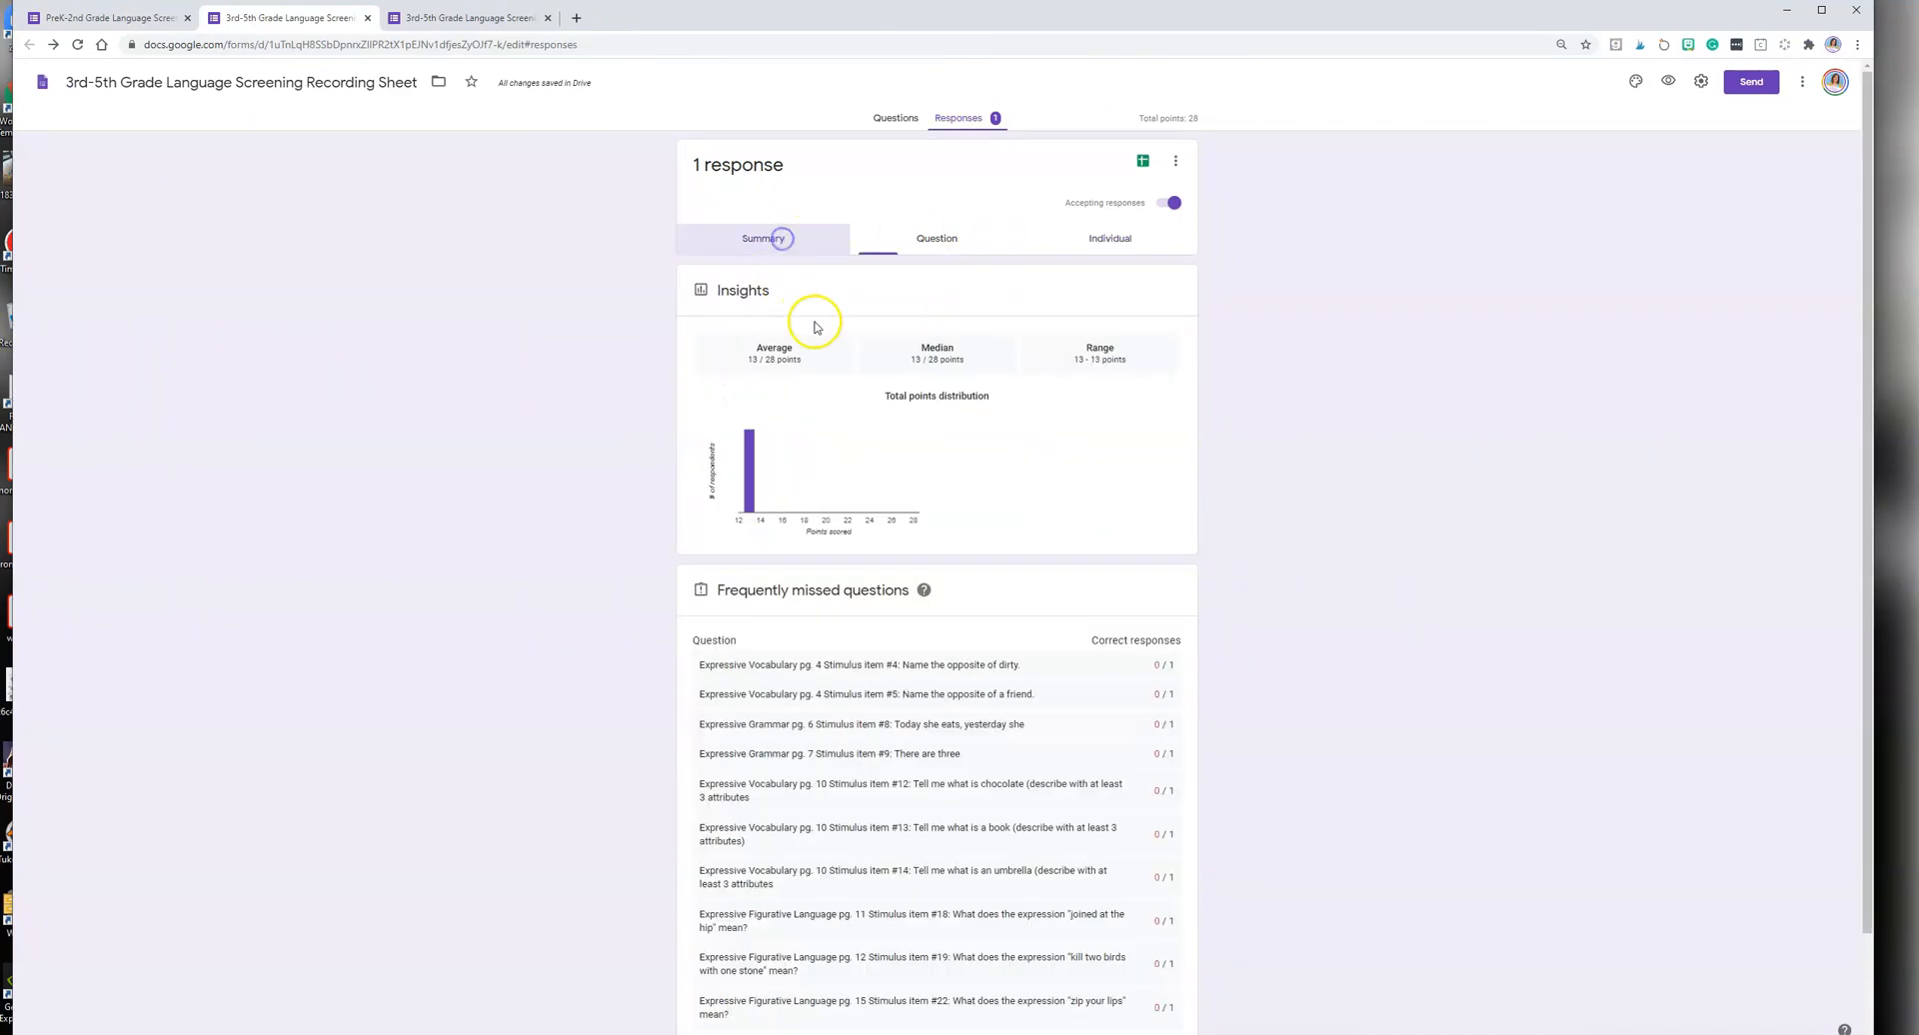
scroll(down, 3)
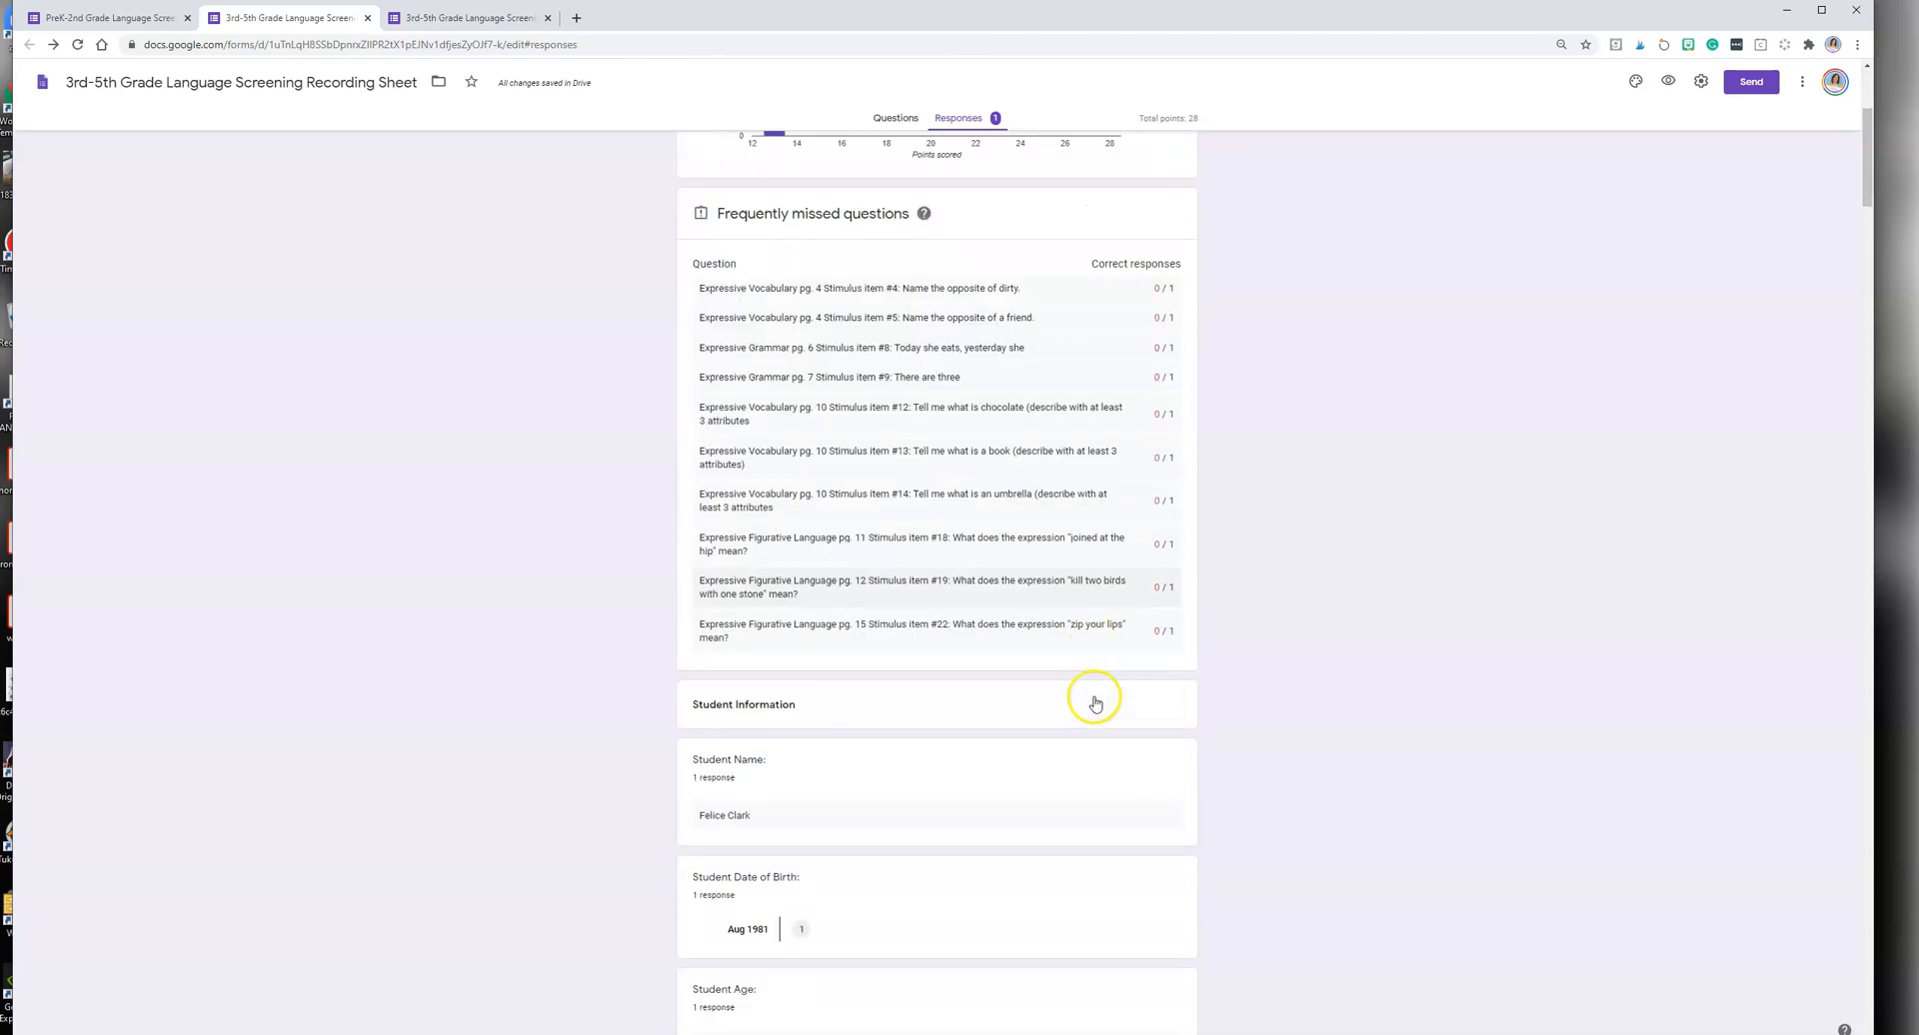
scroll(down, 3)
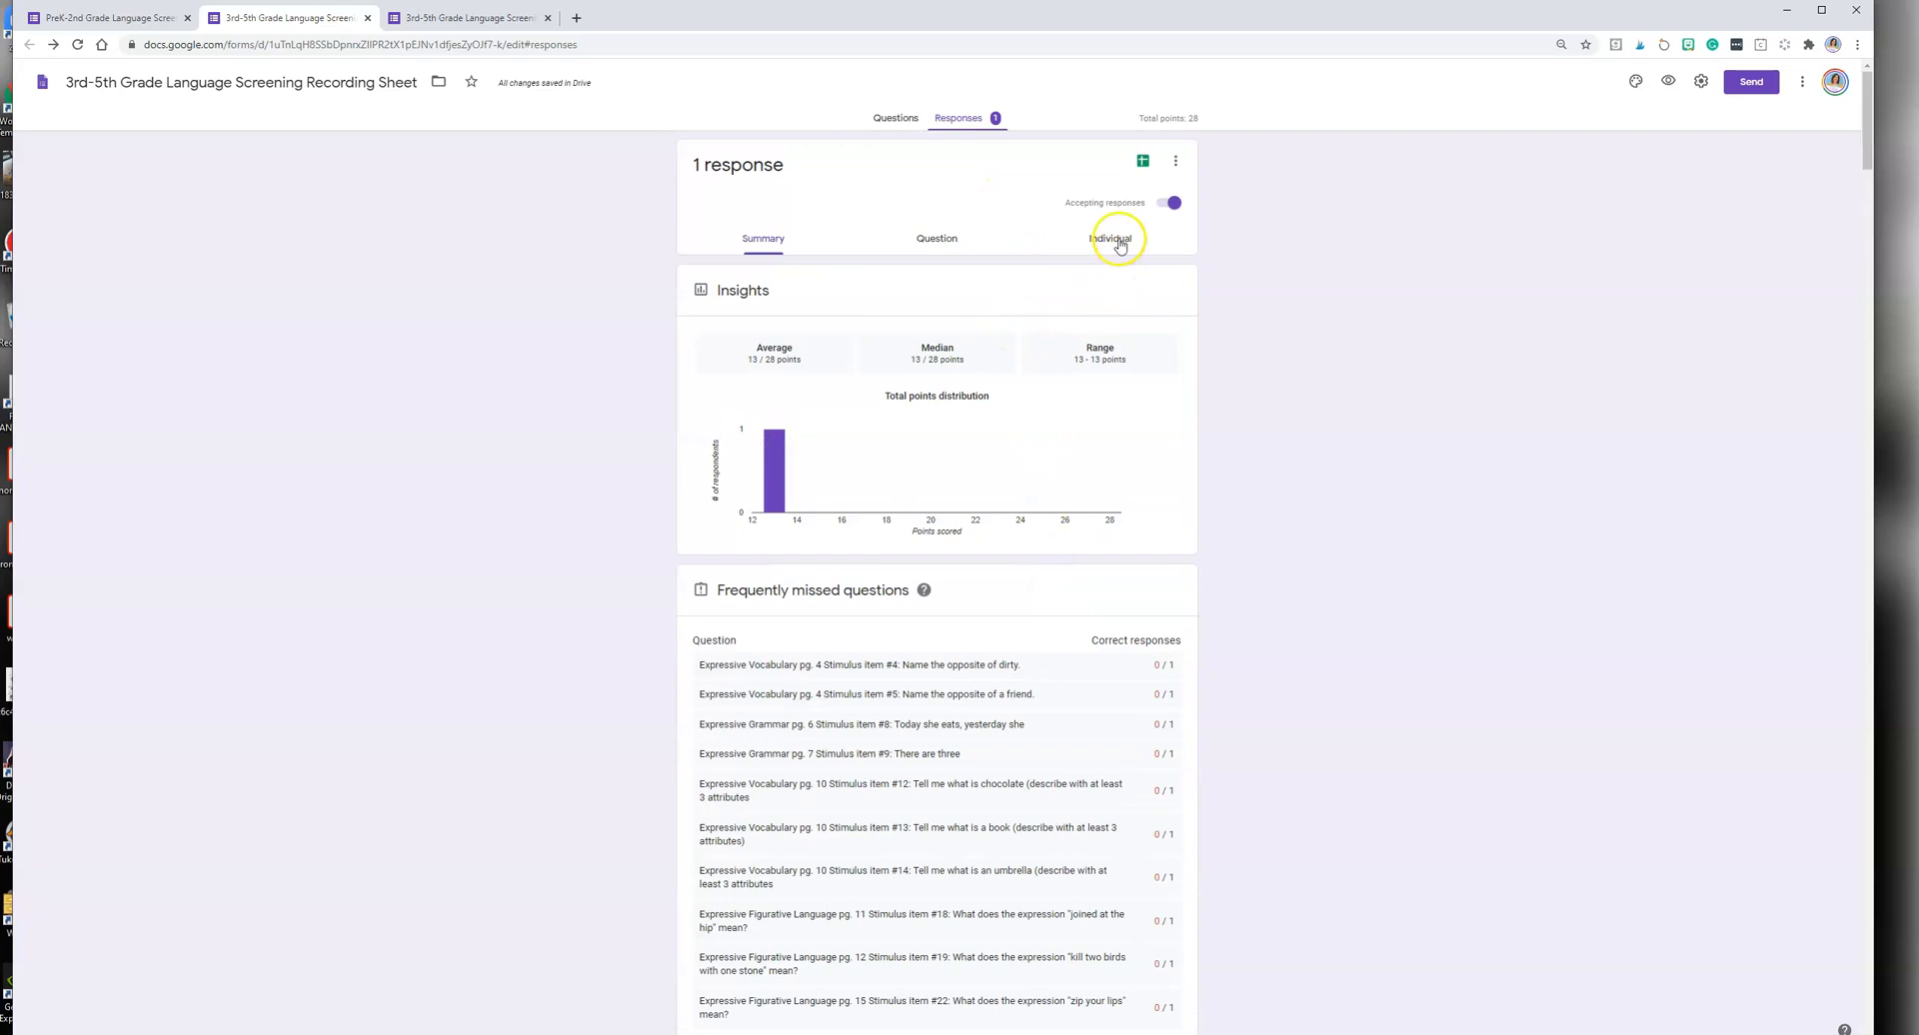
click(1111, 237)
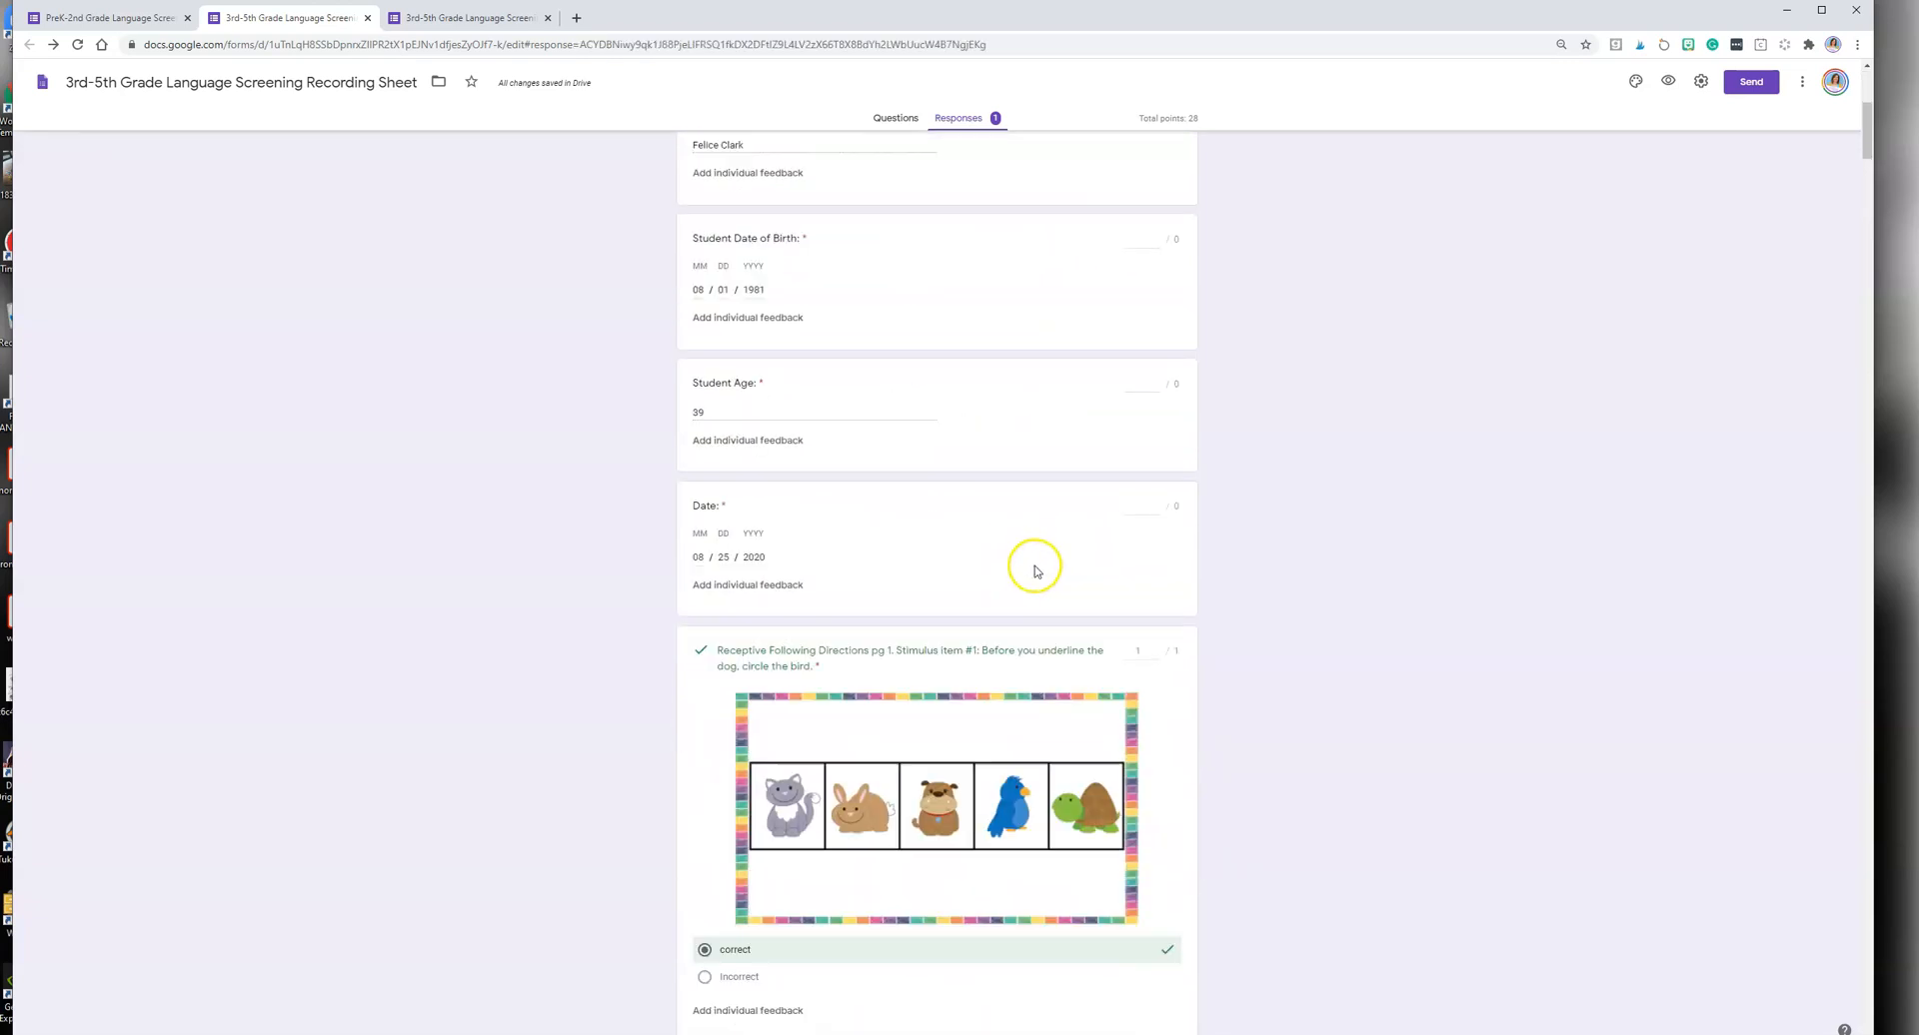
scroll(down, 3)
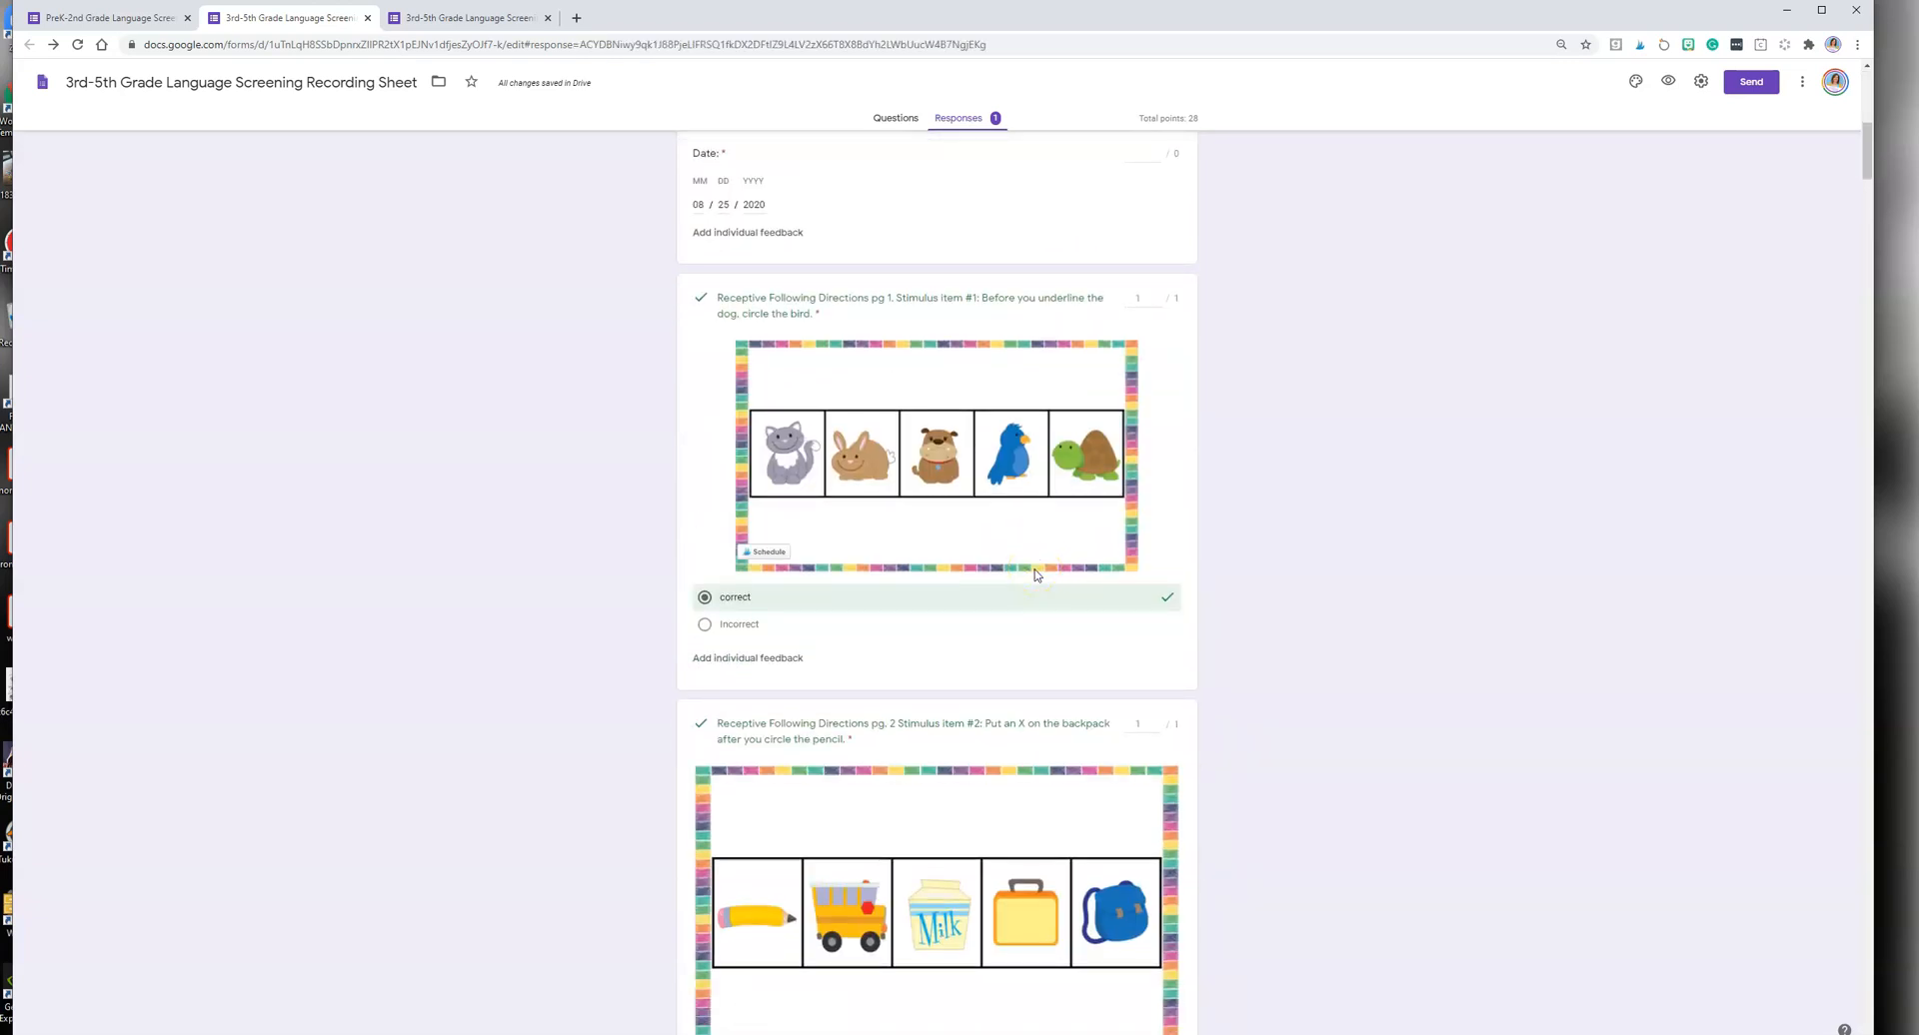
scroll(up, 3)
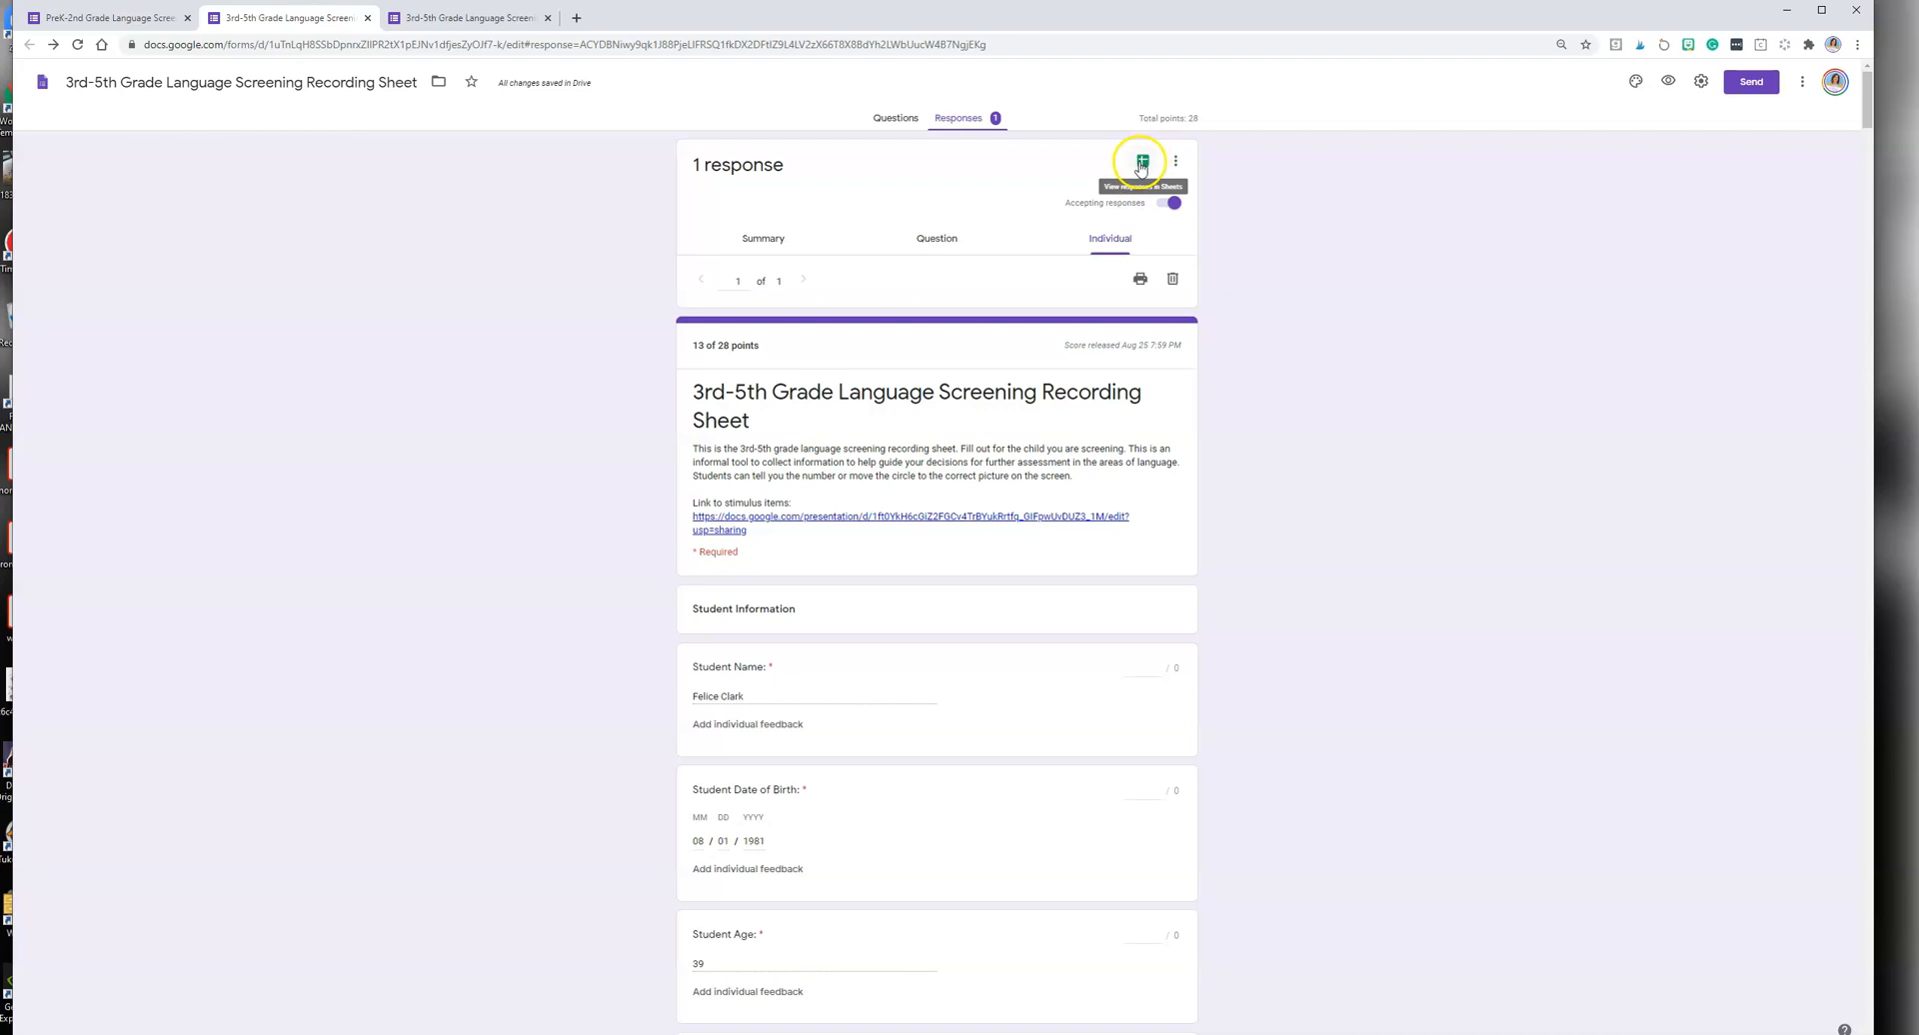
Step: View the responses in a linked Google Sheets spreadsheet and scroll right through the item columns
click(1139, 160)
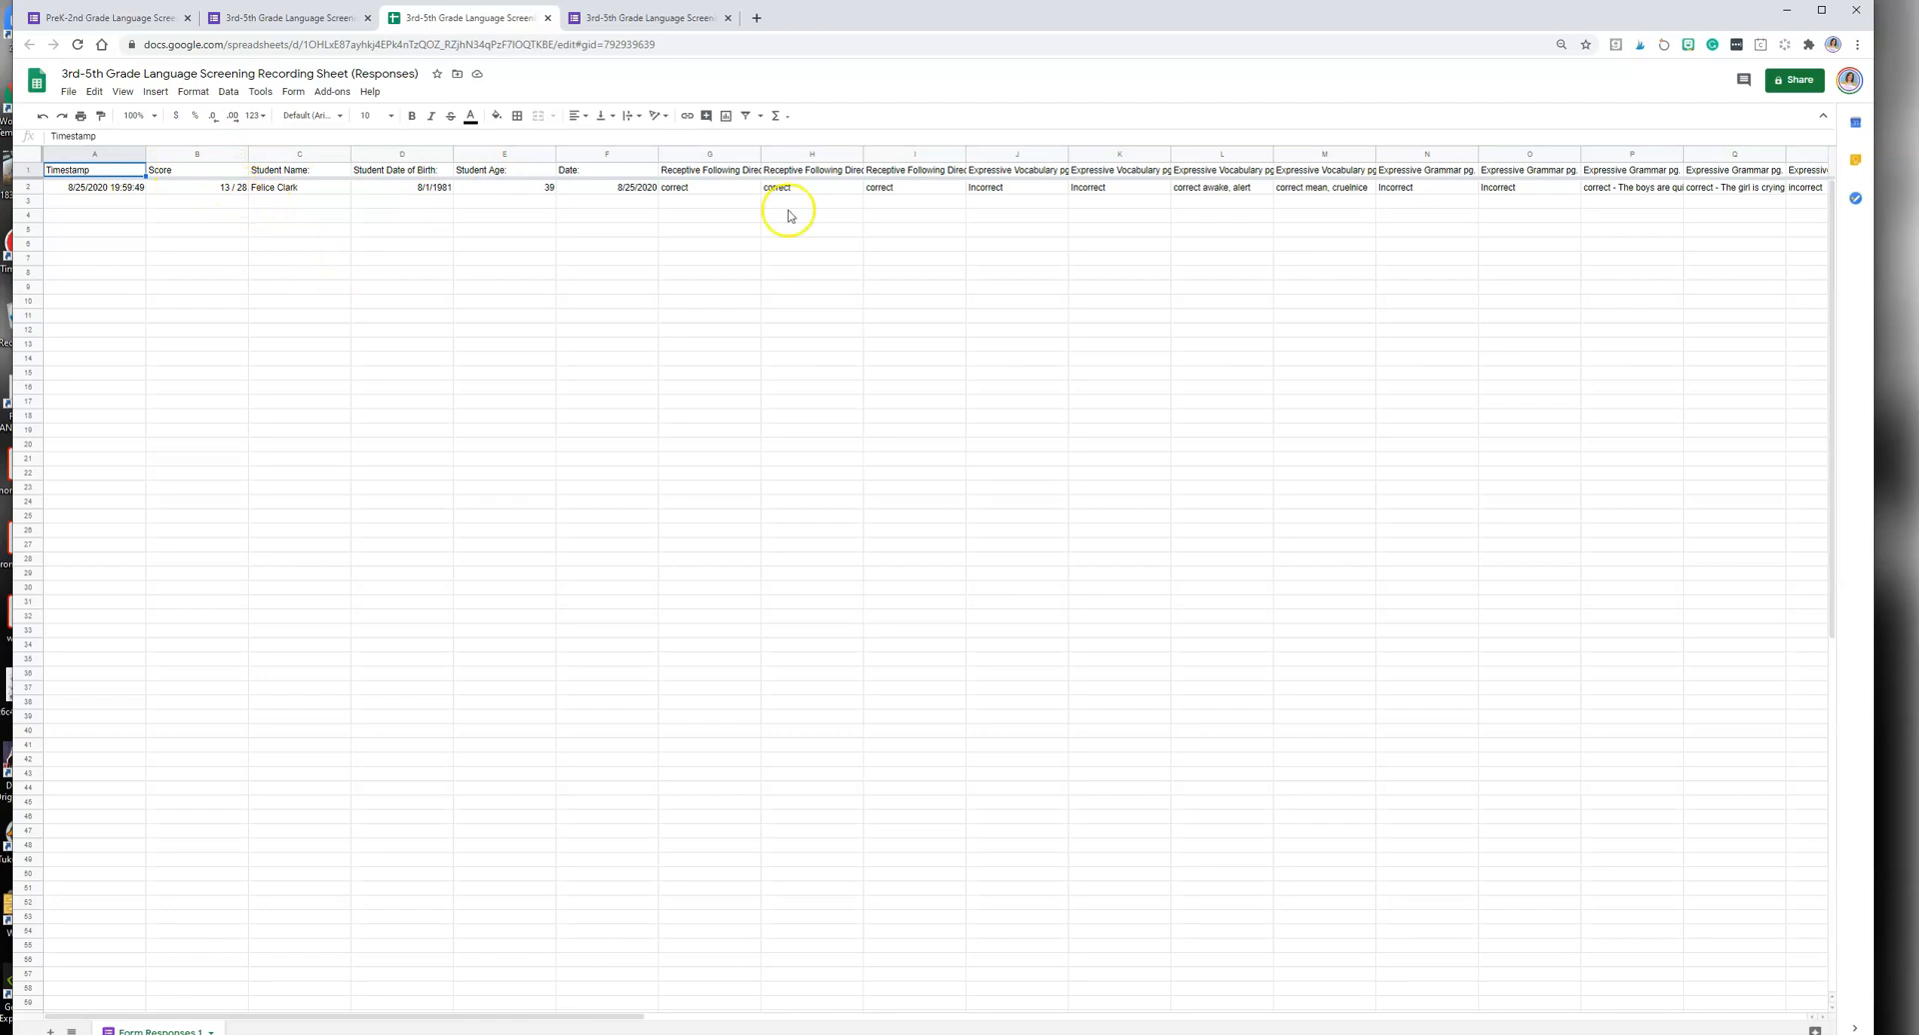
click(1585, 187)
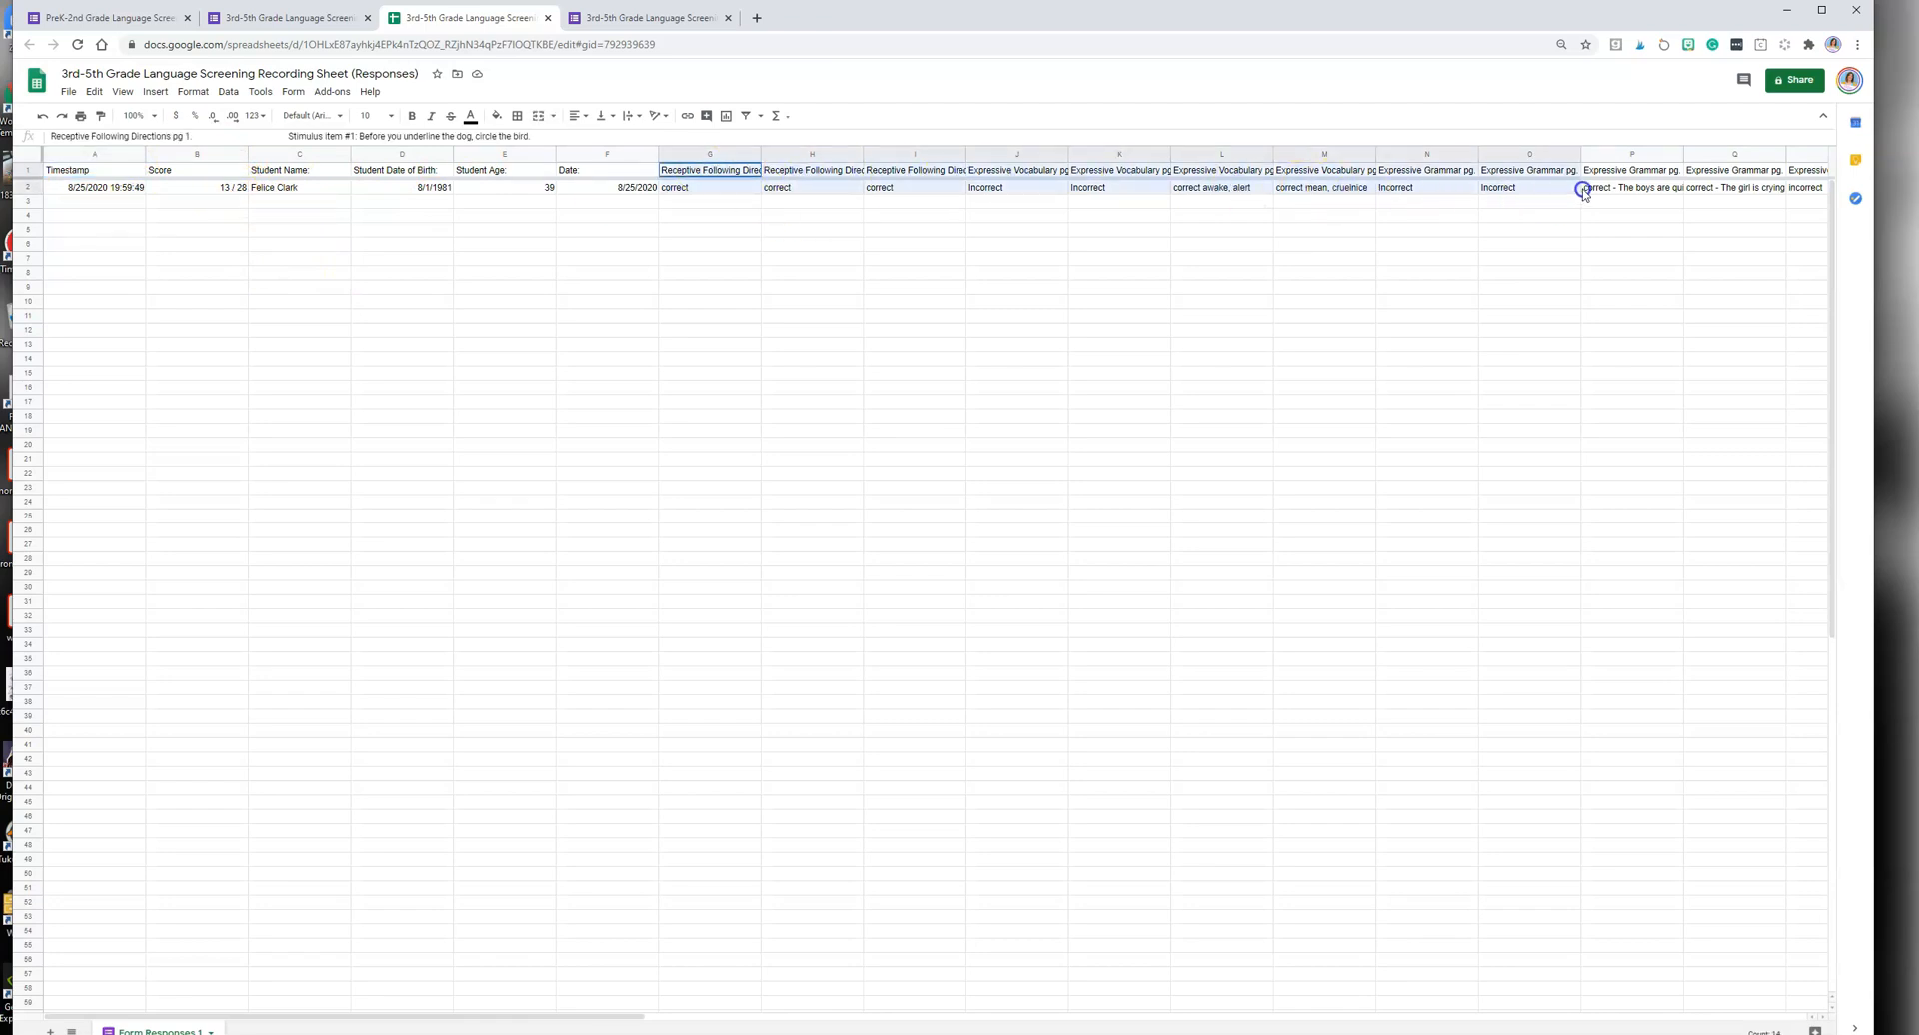
scroll(right, 3)
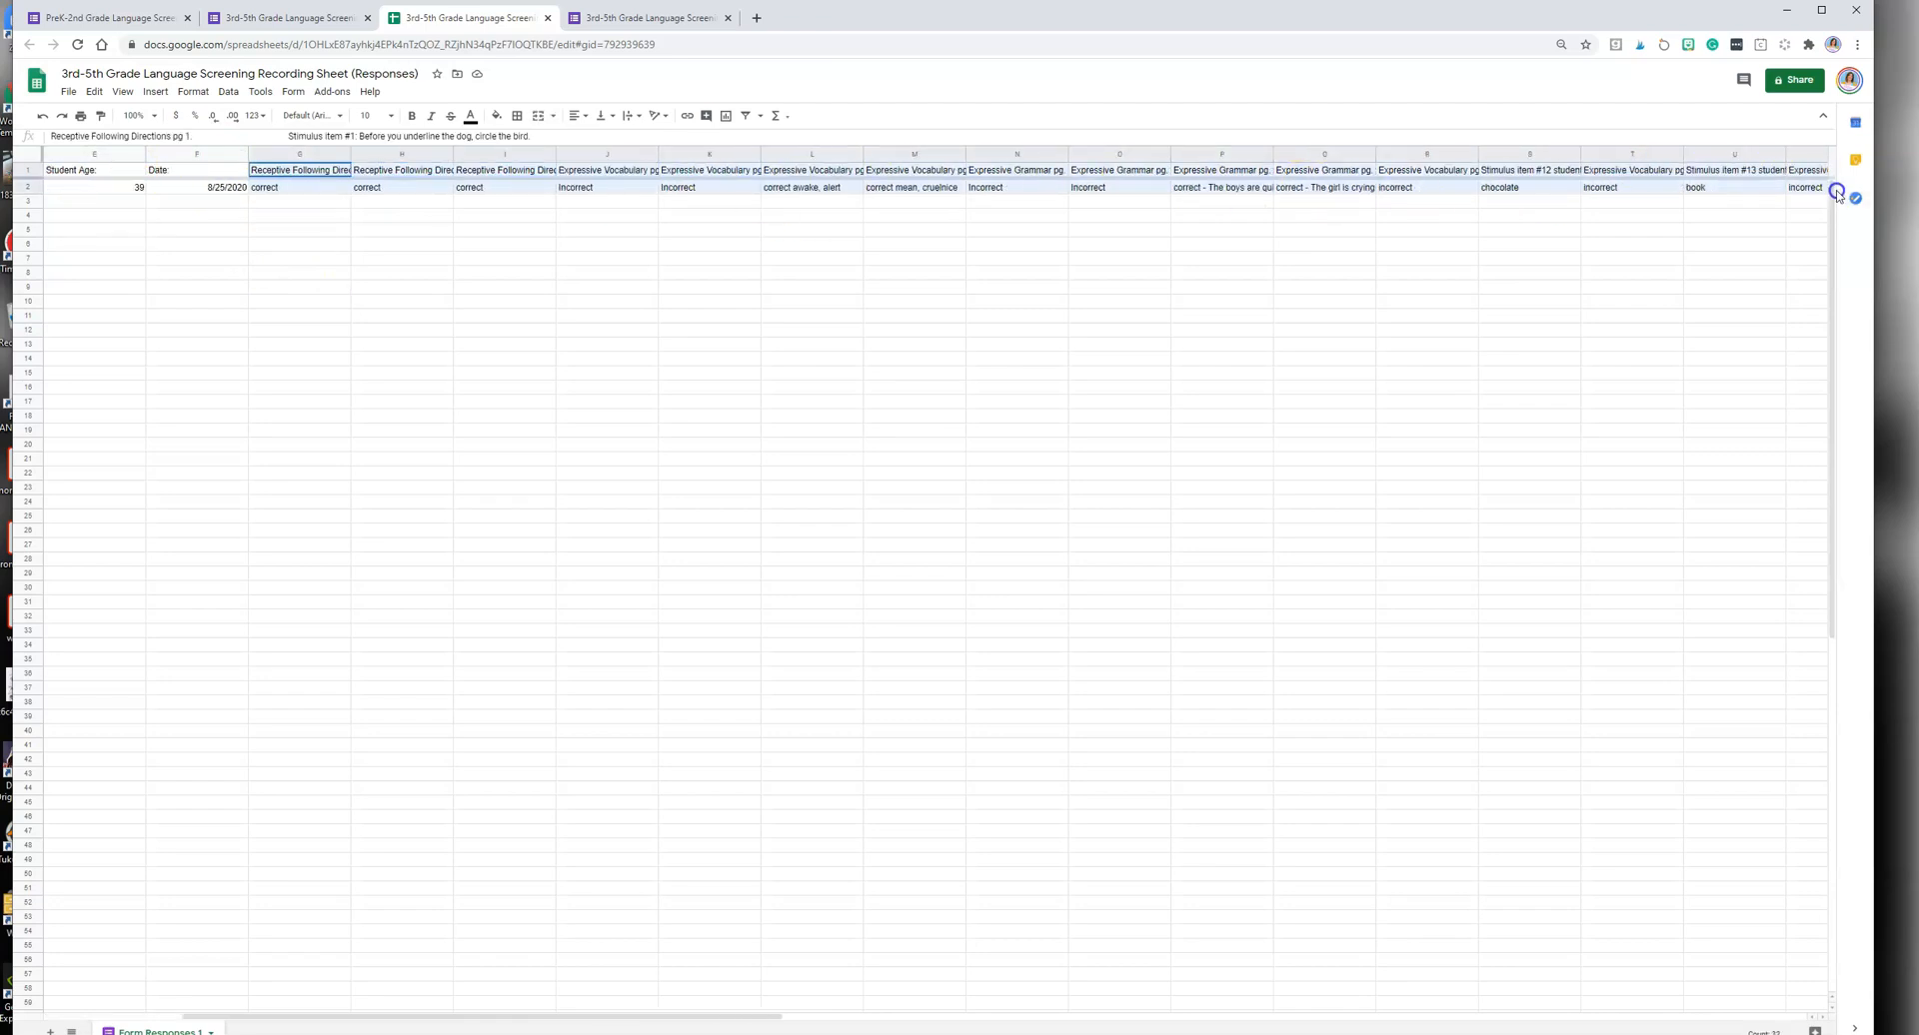
scroll(right, 3)
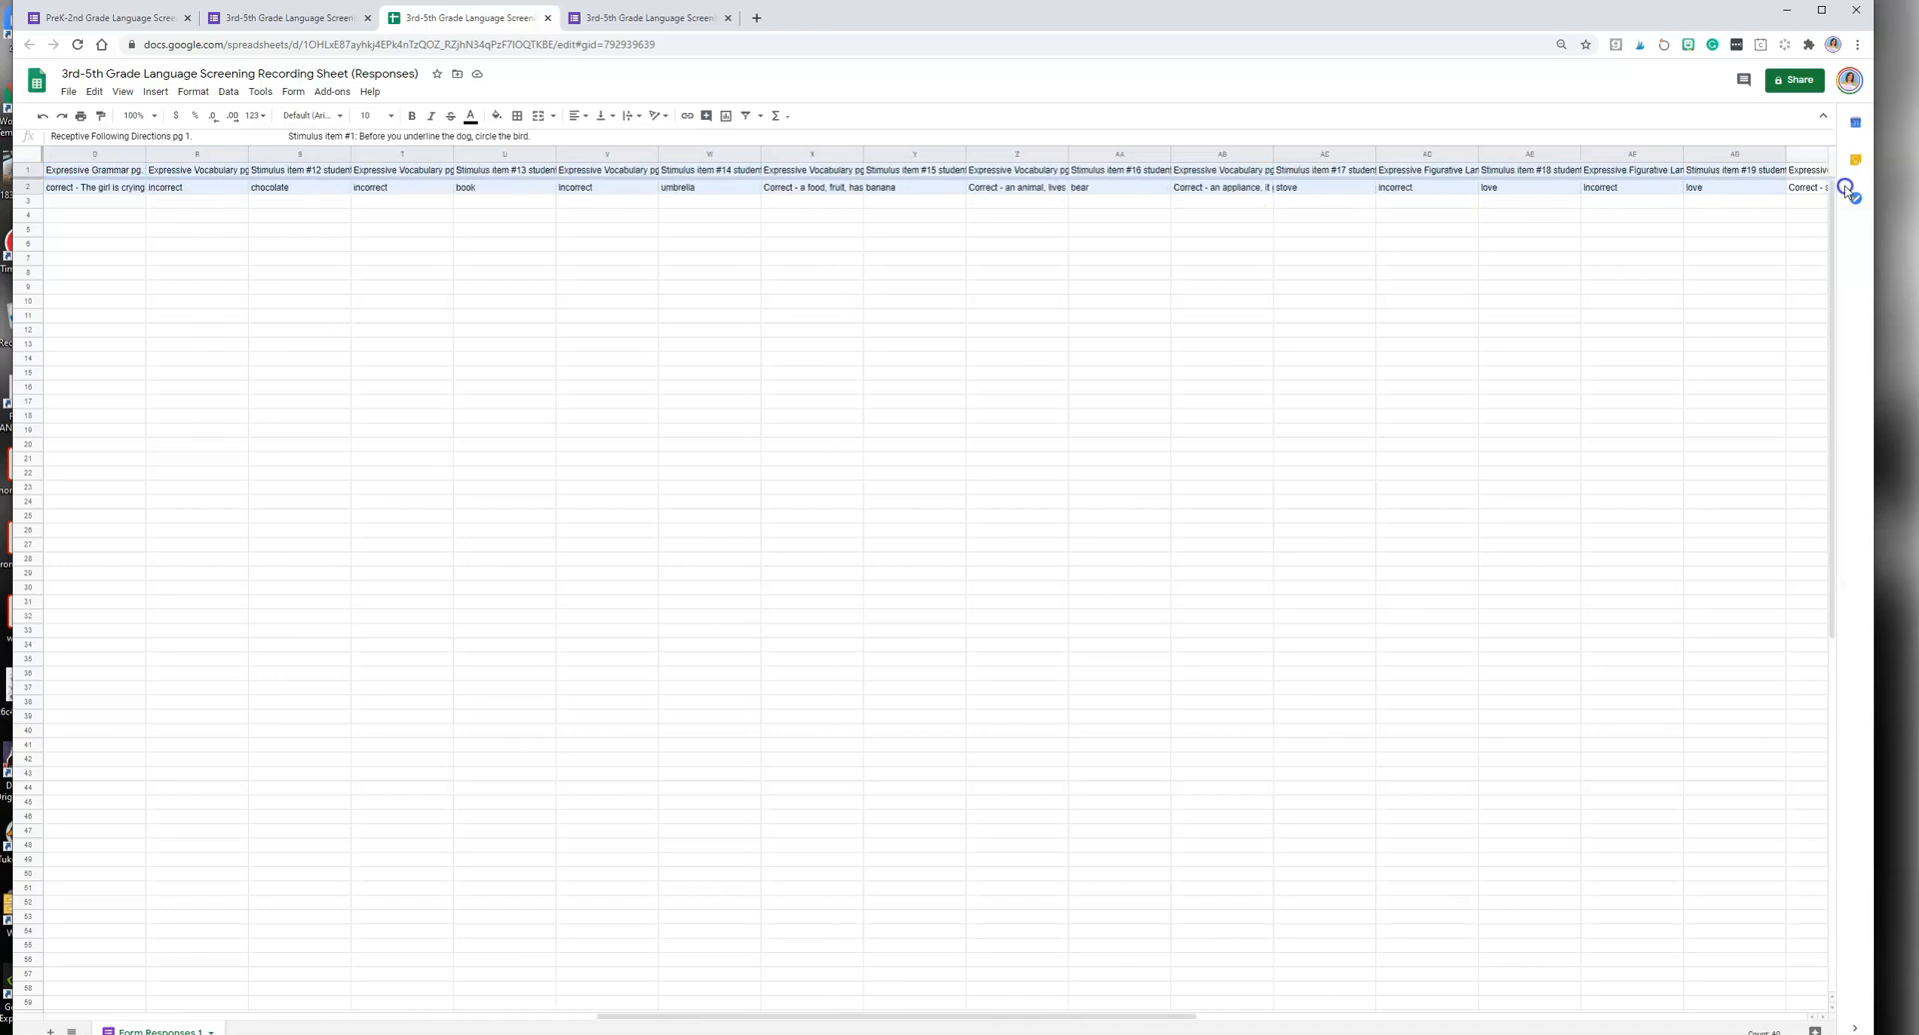
scroll(right, 3)
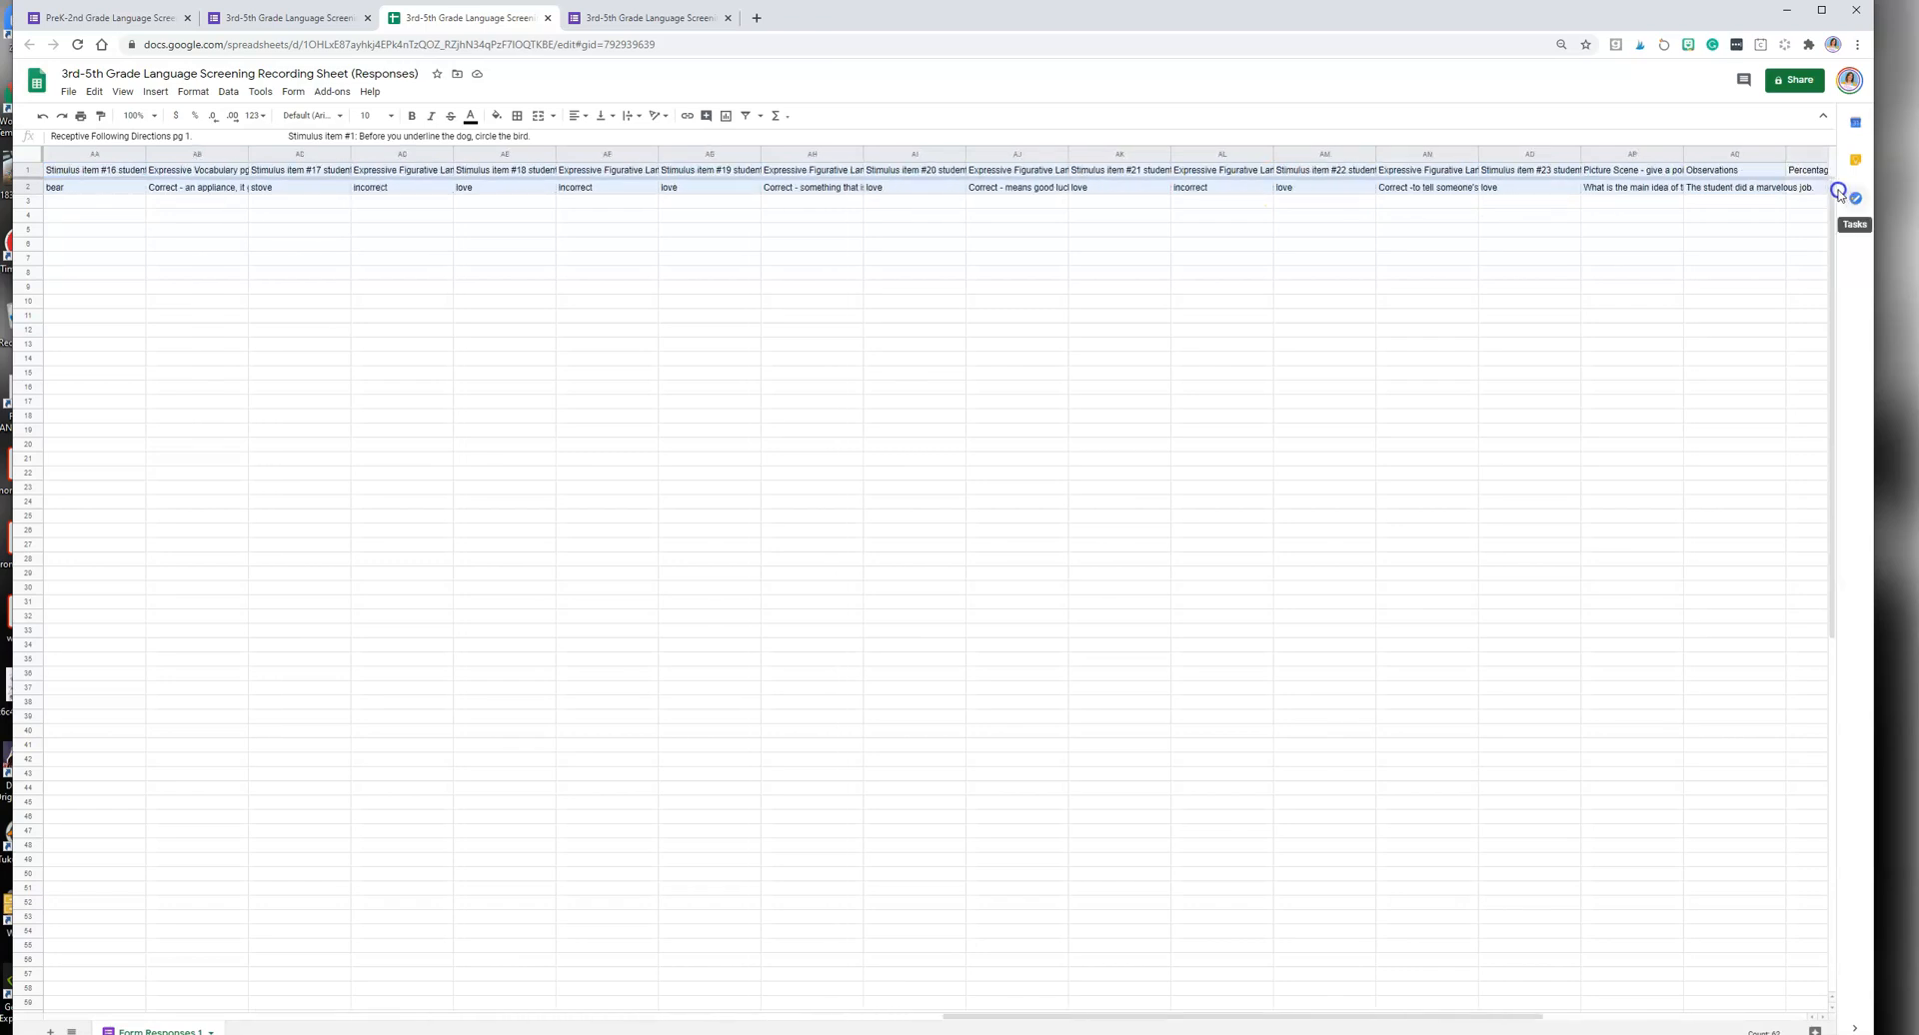
scroll(right, 3)
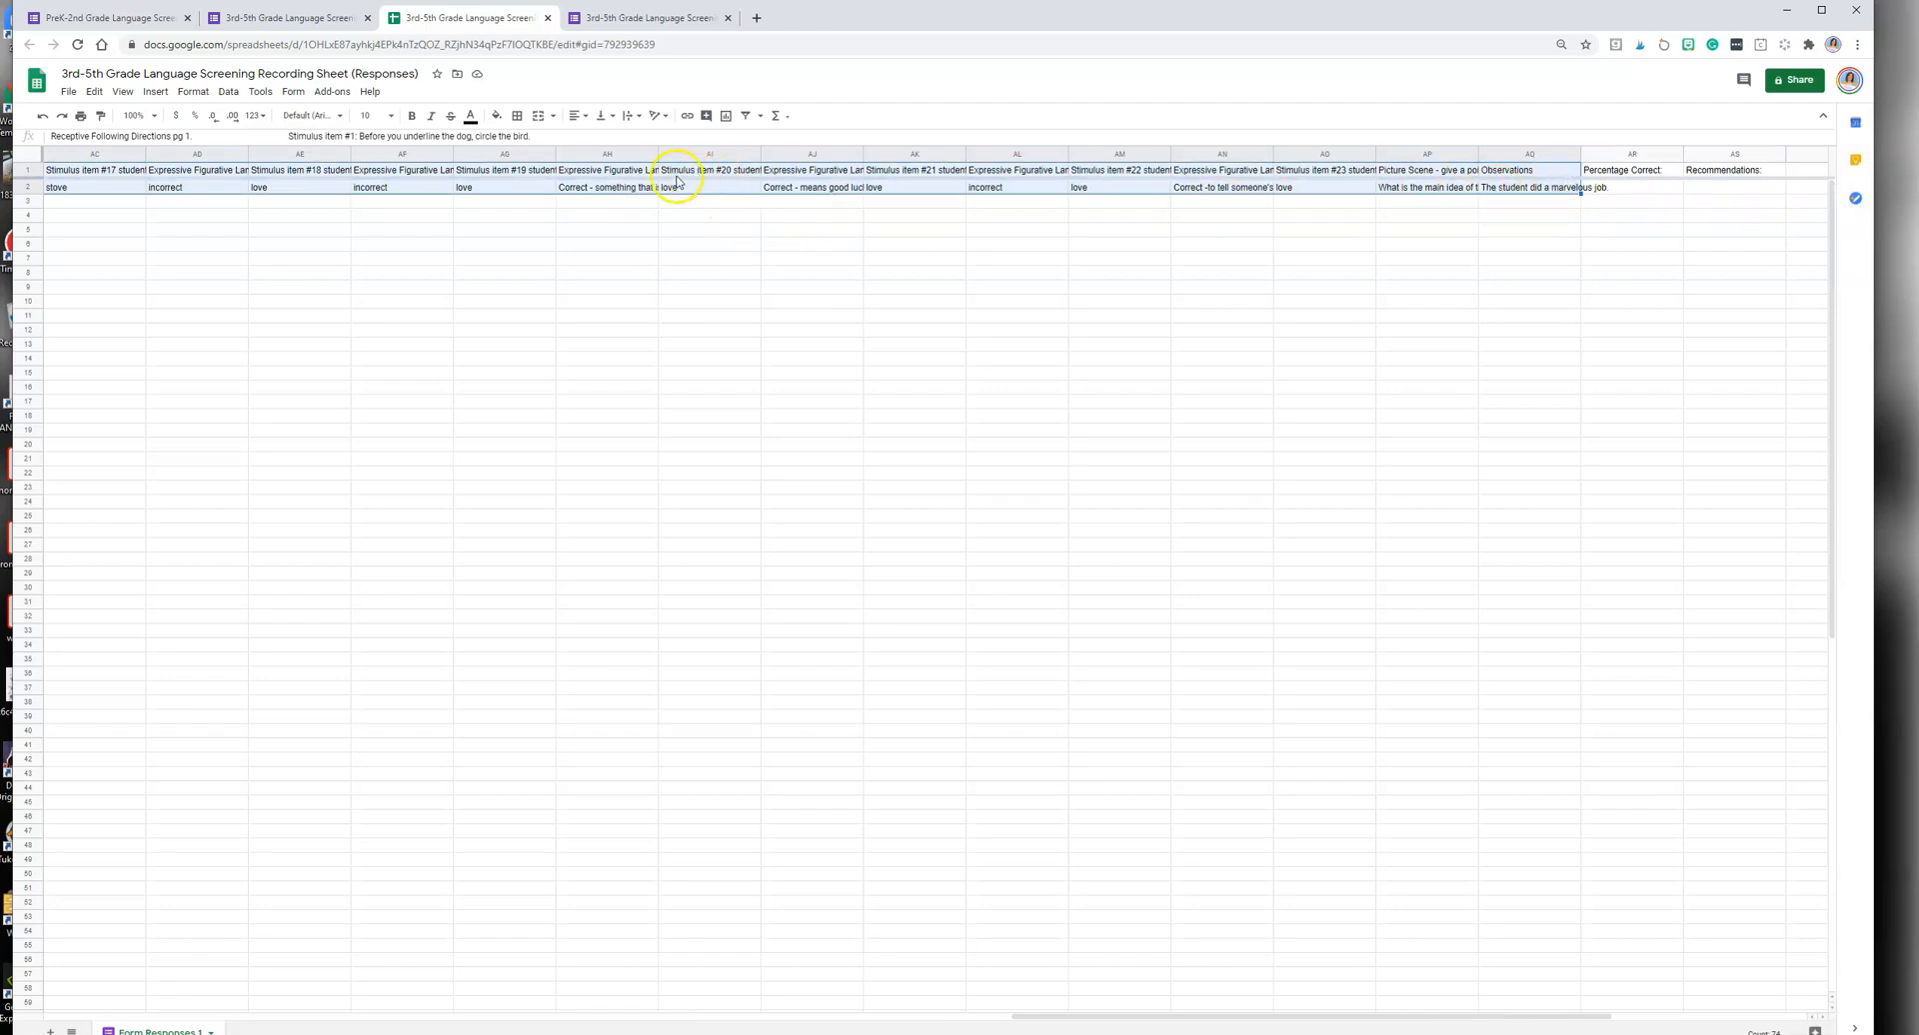
Step: Browse the Format, Data, Tools and Form menus looking for a column-hiding command
click(192, 90)
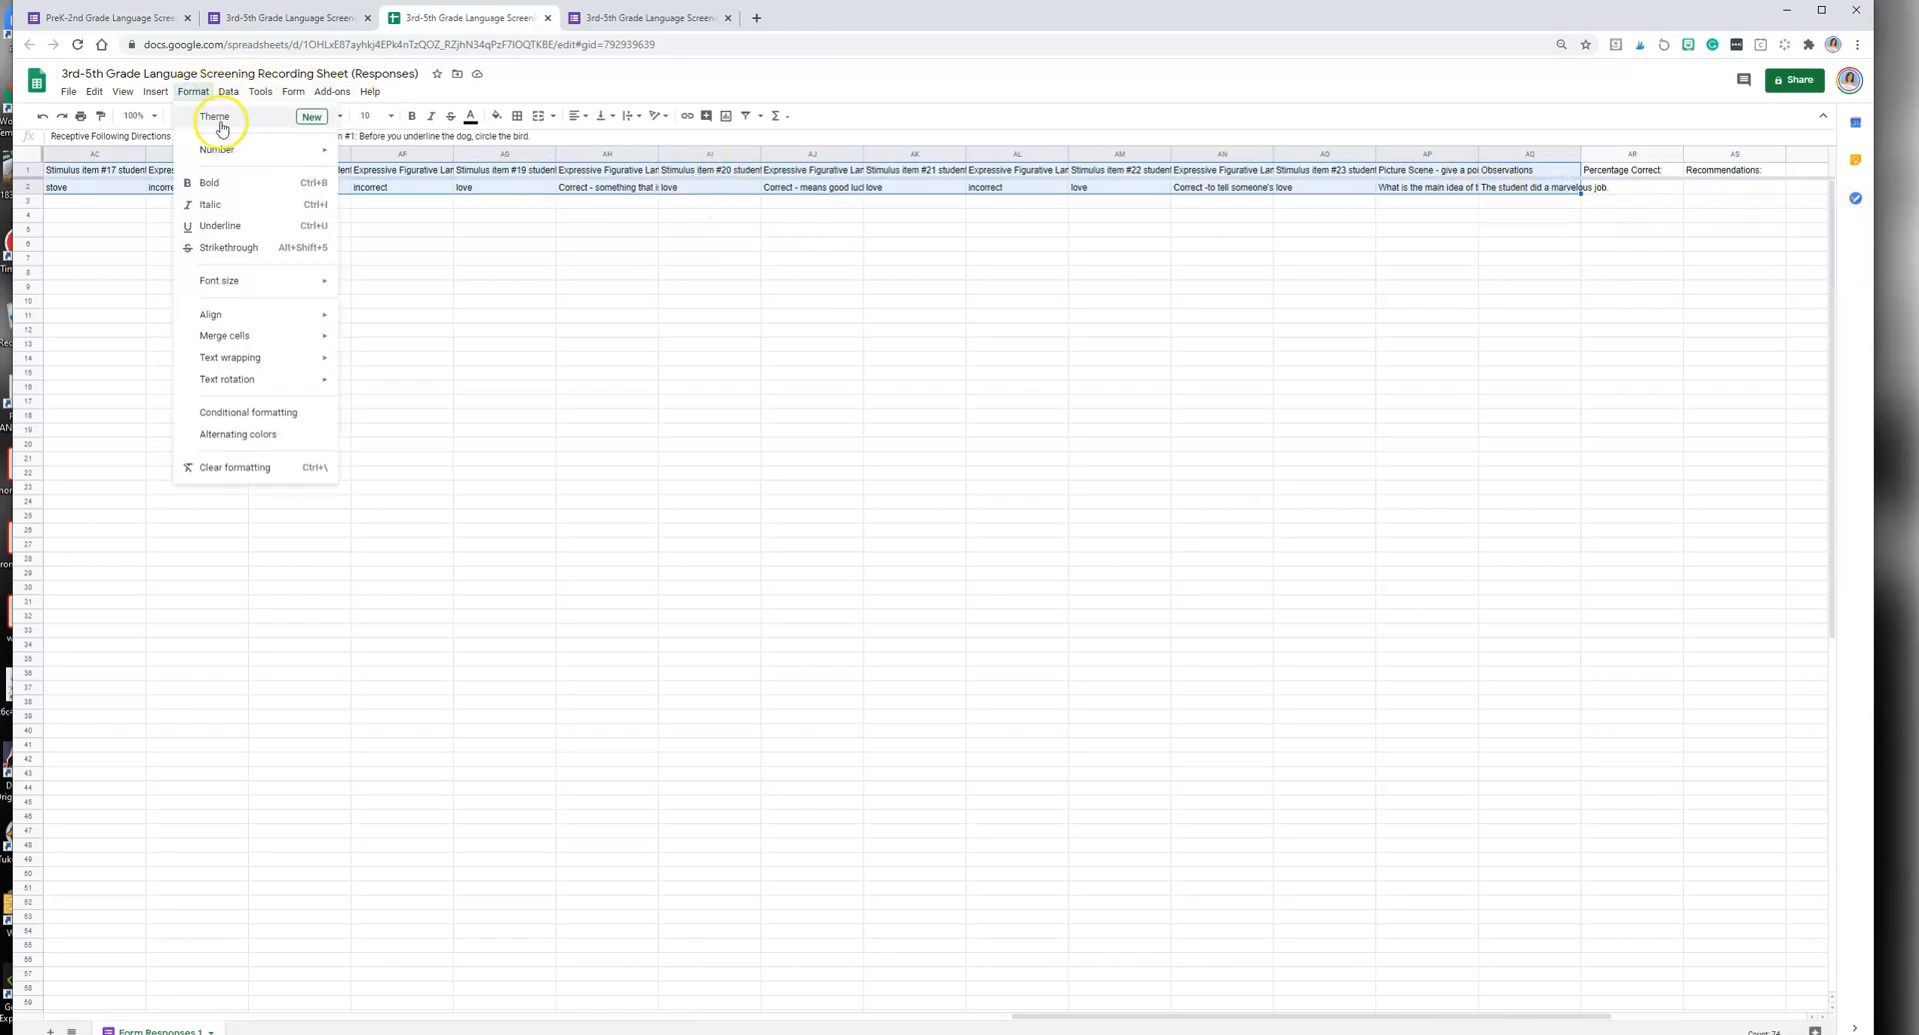
mouse_move(216, 148)
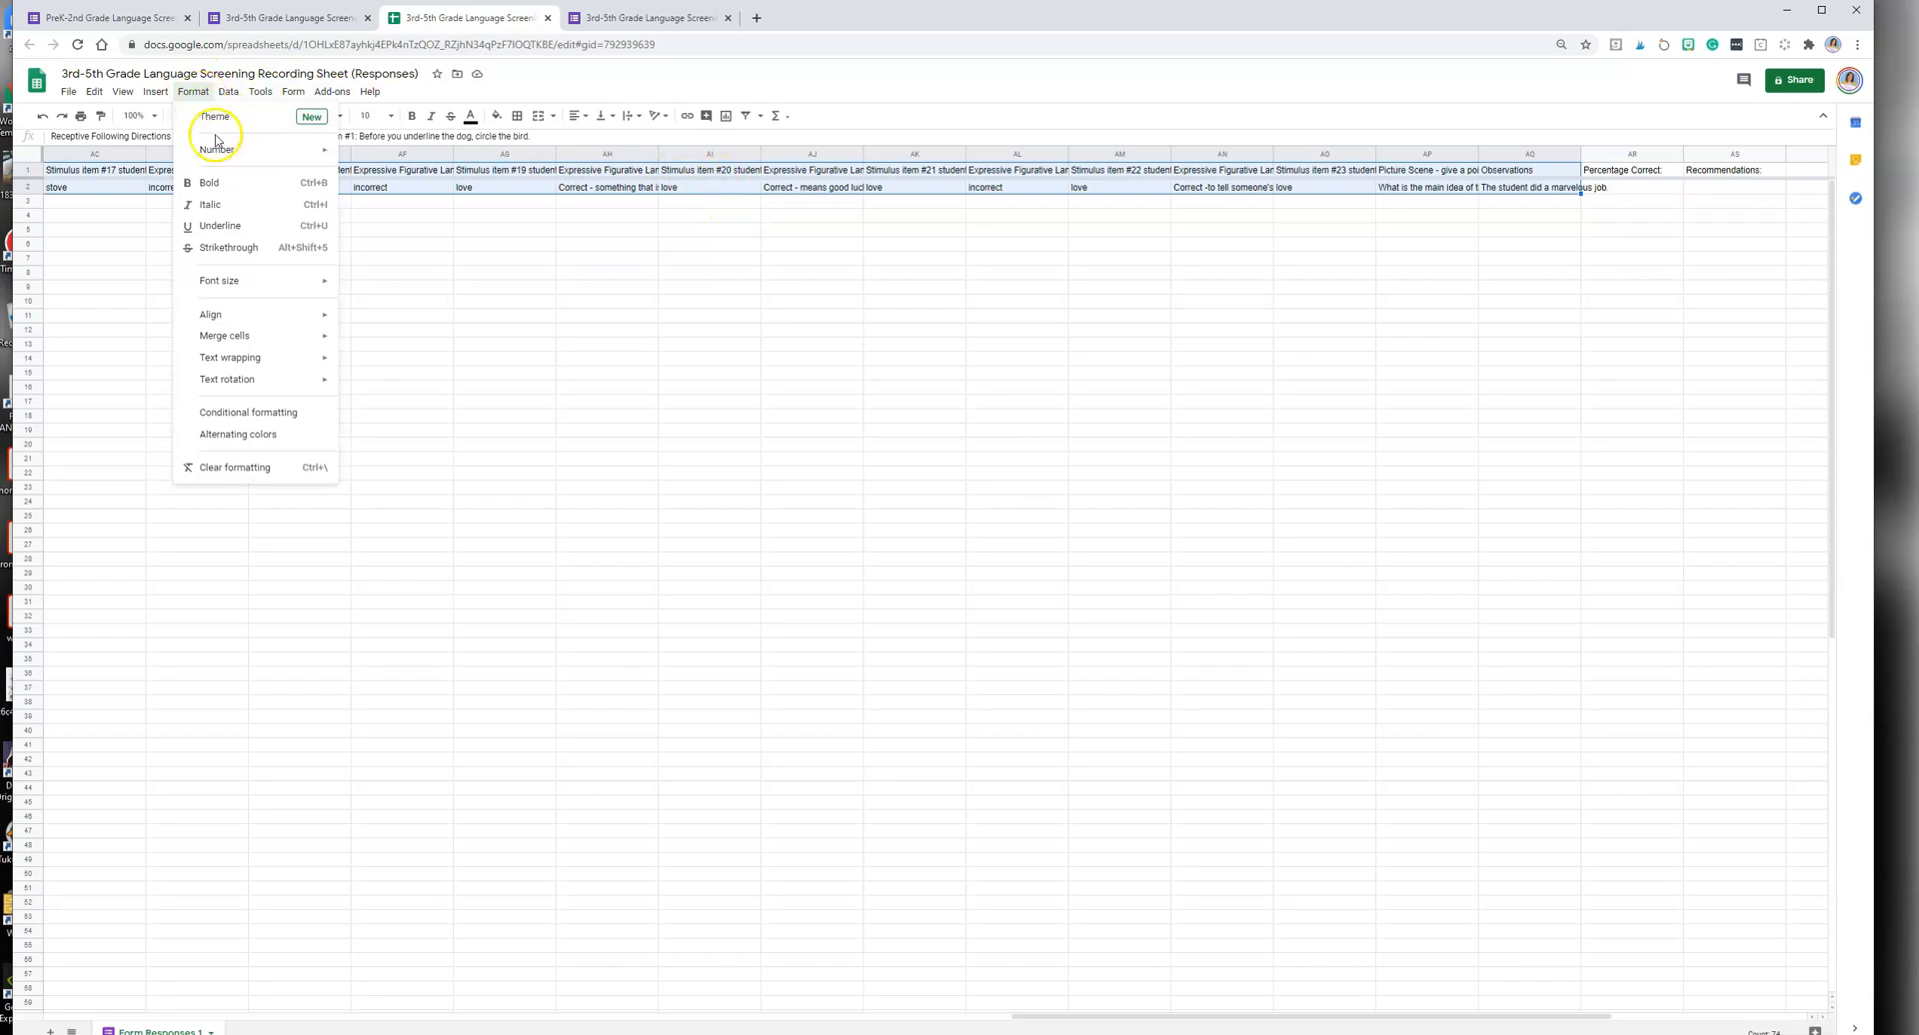
click(228, 92)
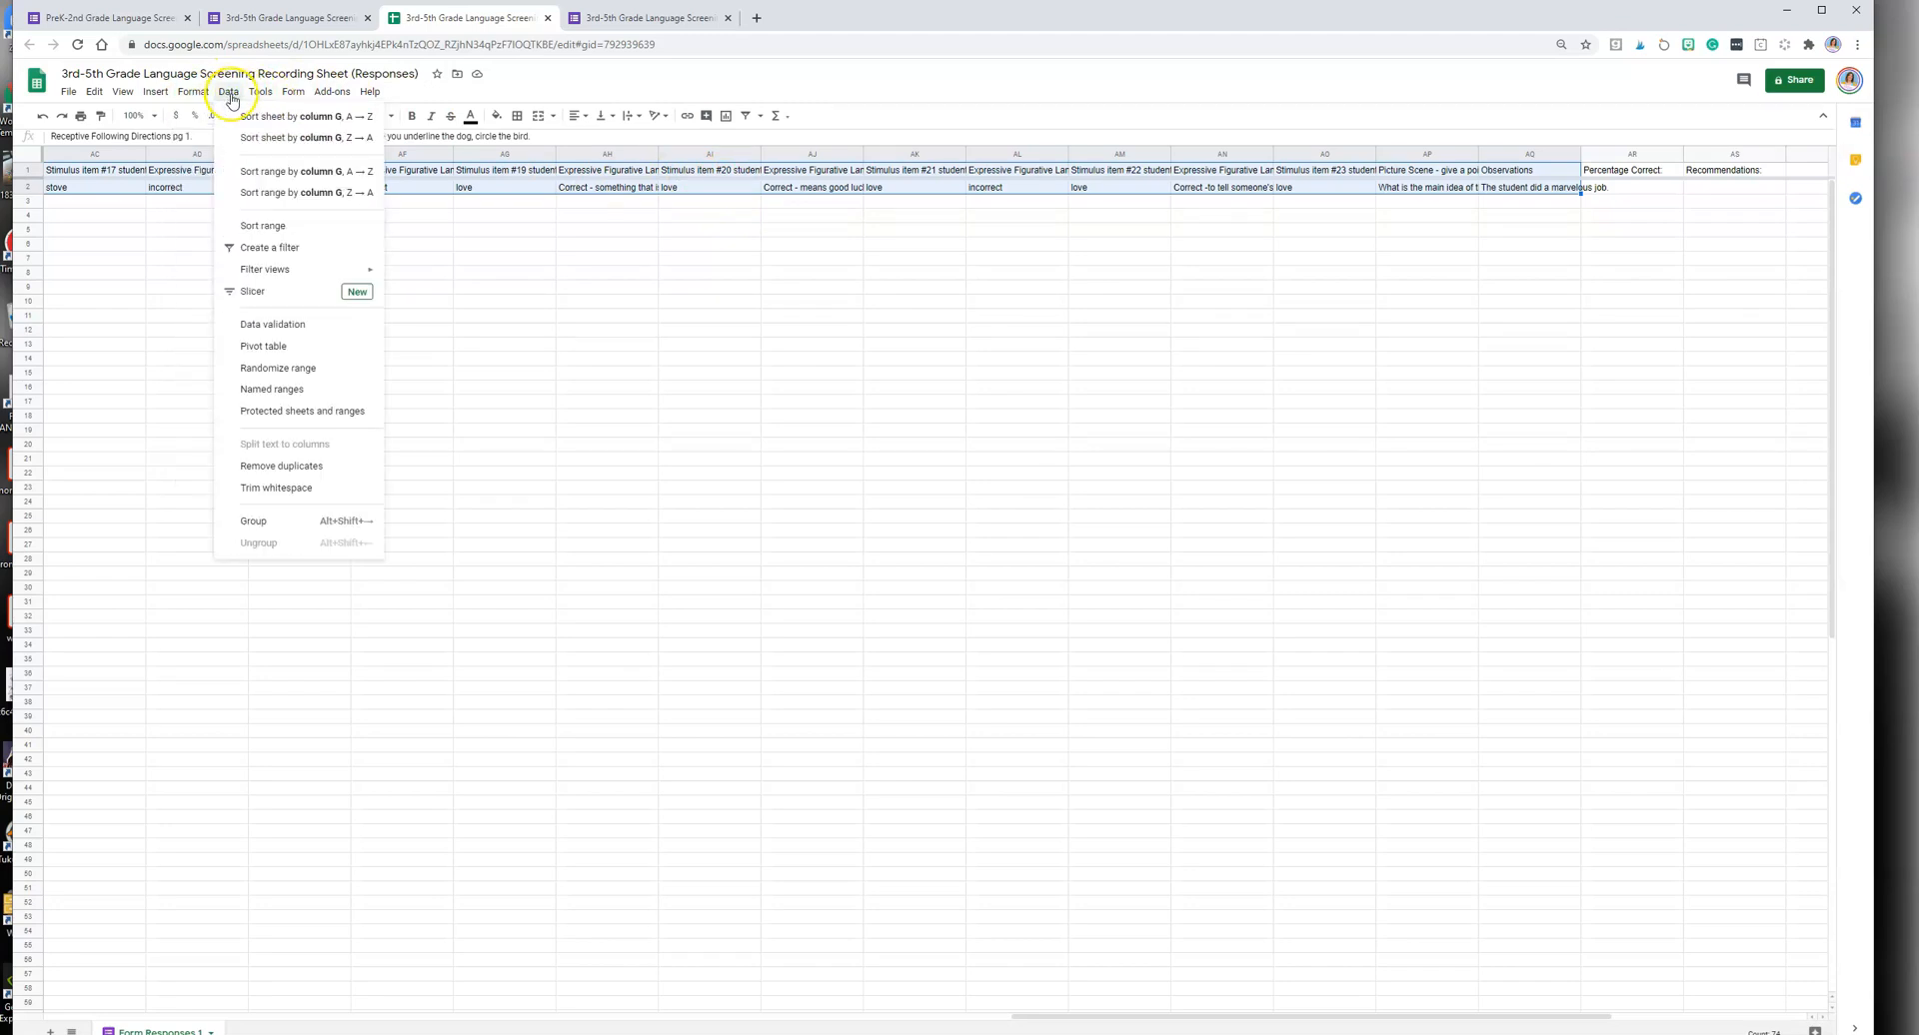
mouse_move(292, 390)
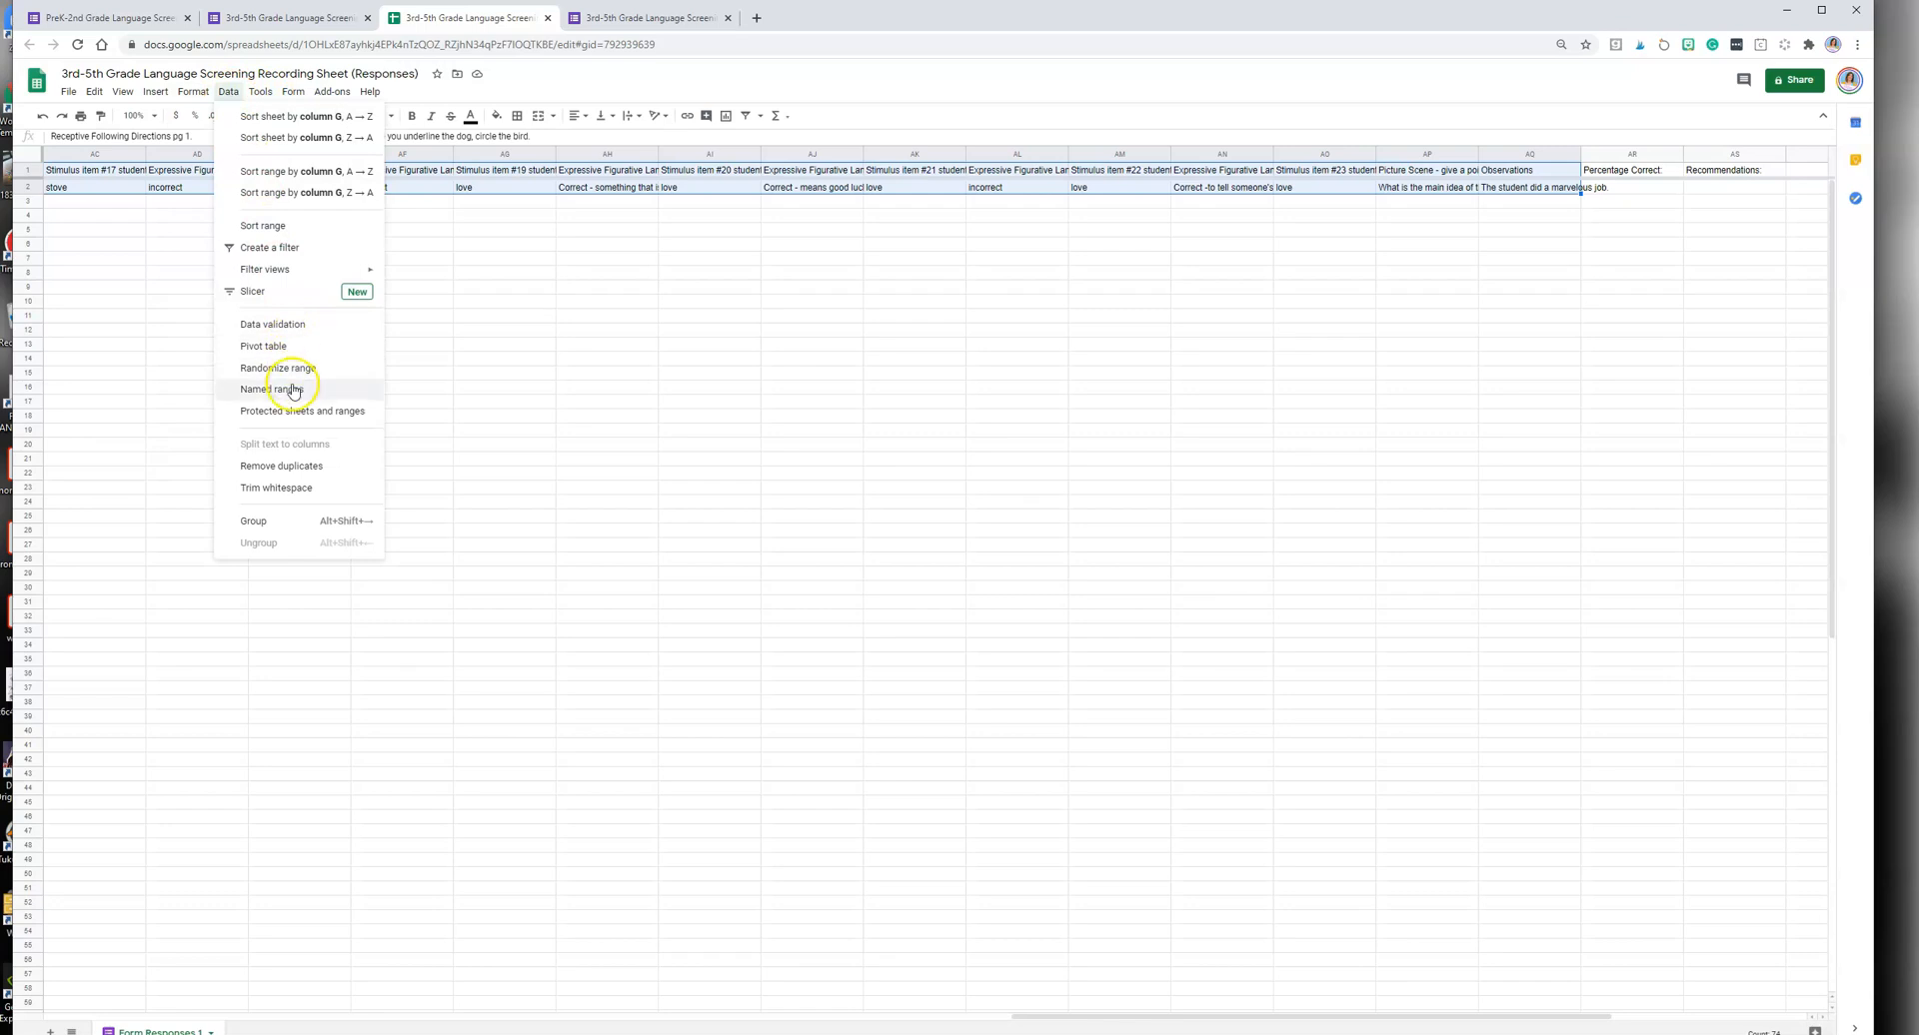
click(260, 92)
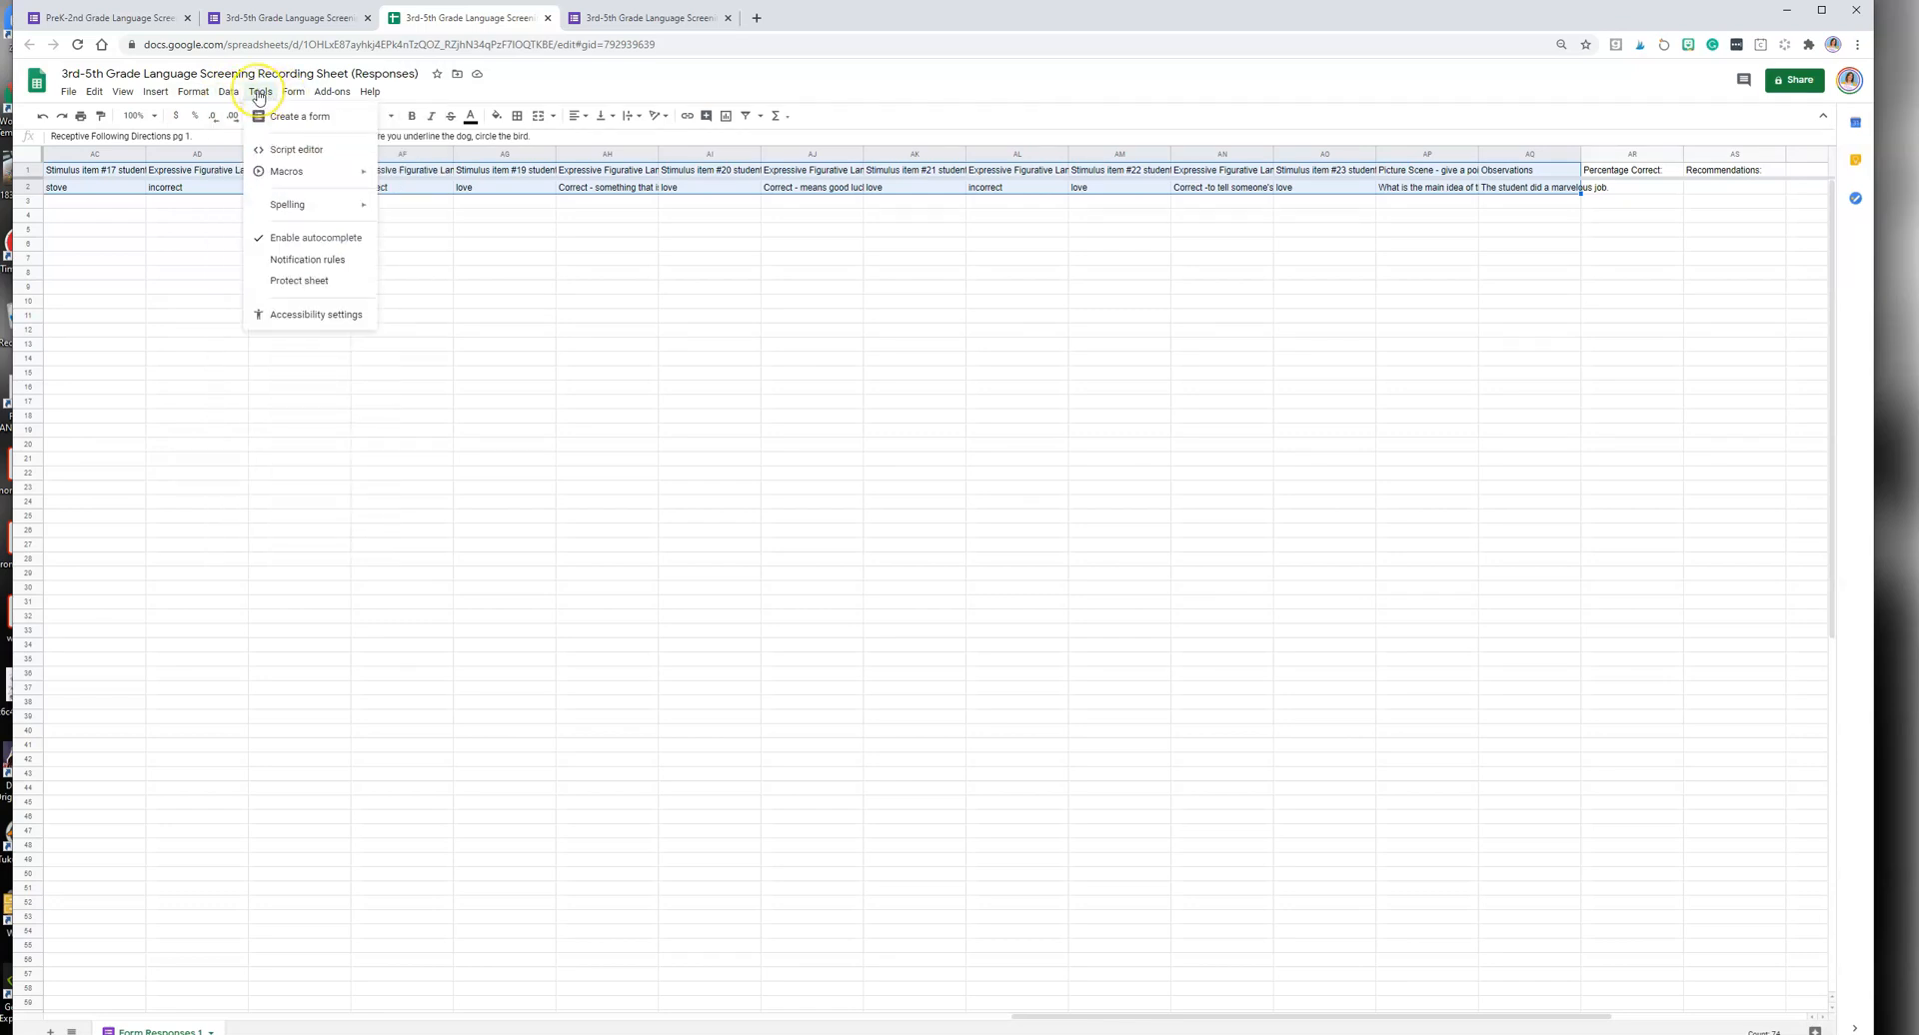
click(292, 92)
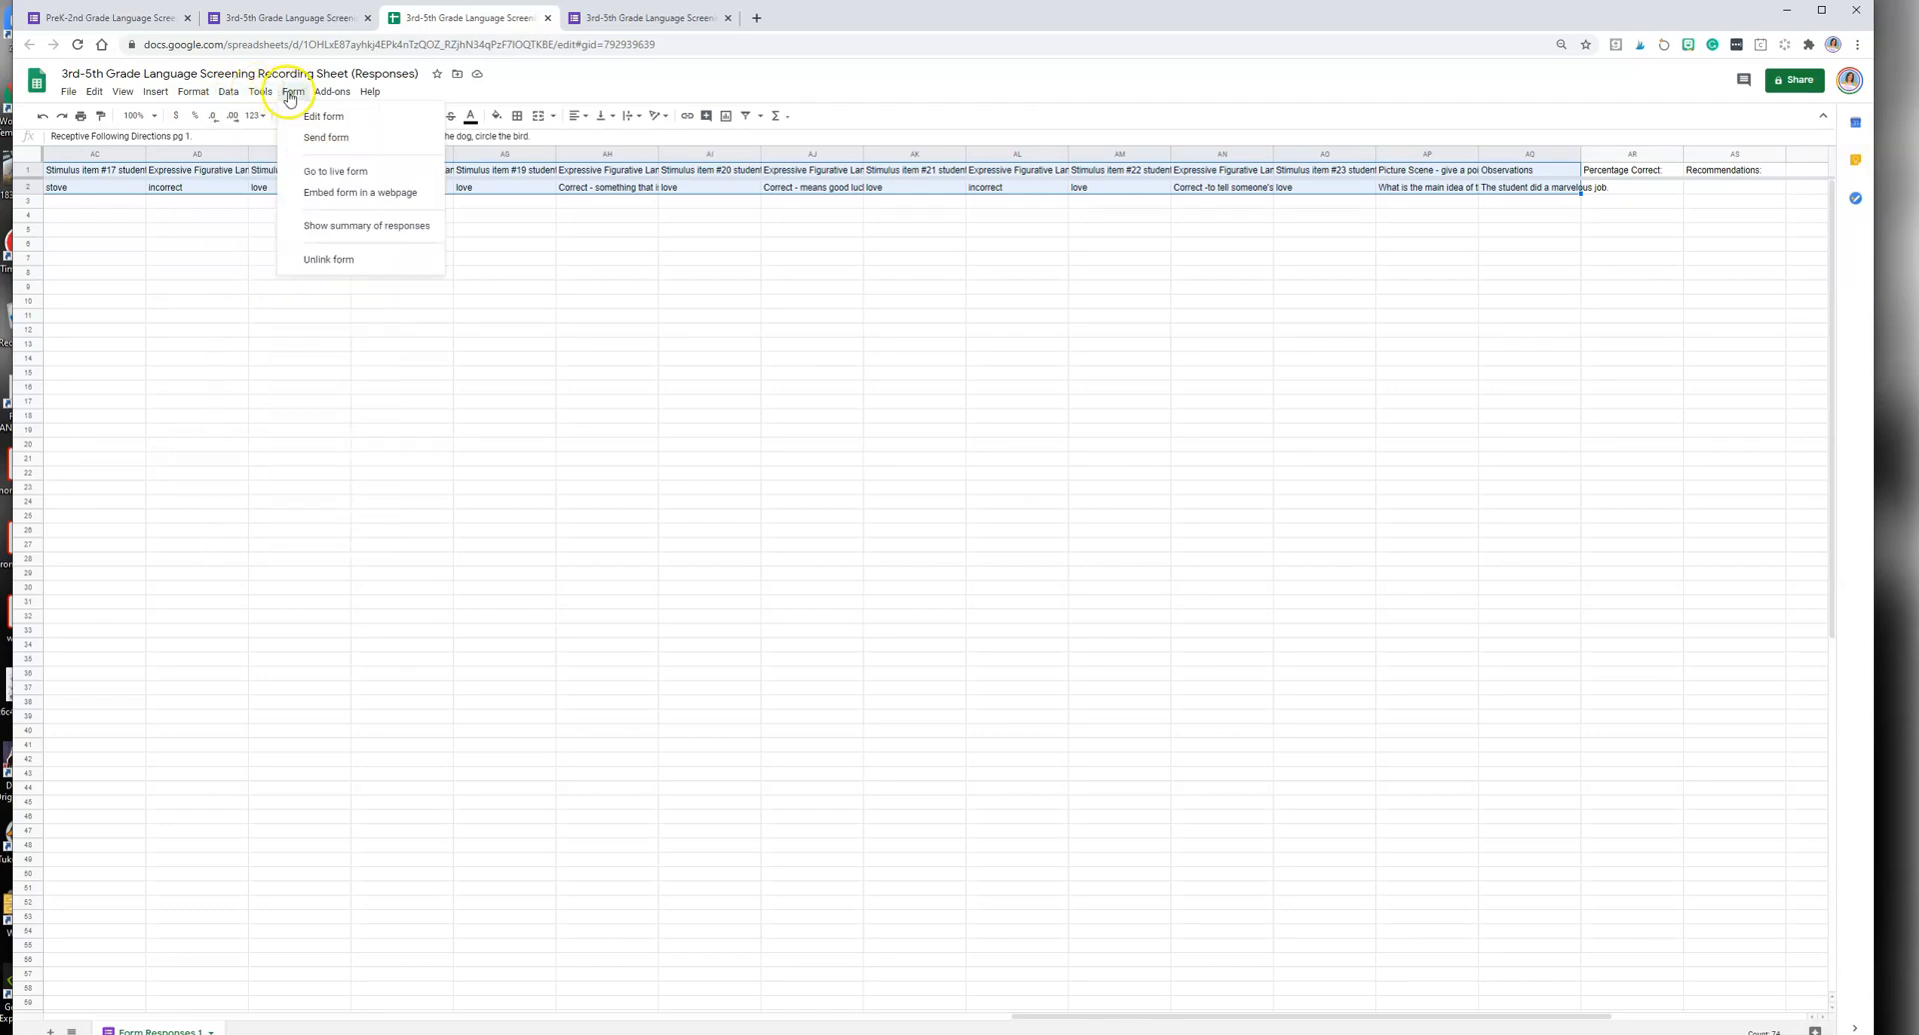
Step: Search Help for 'hid' to surface the Hide columns G - AQ command
click(370, 90)
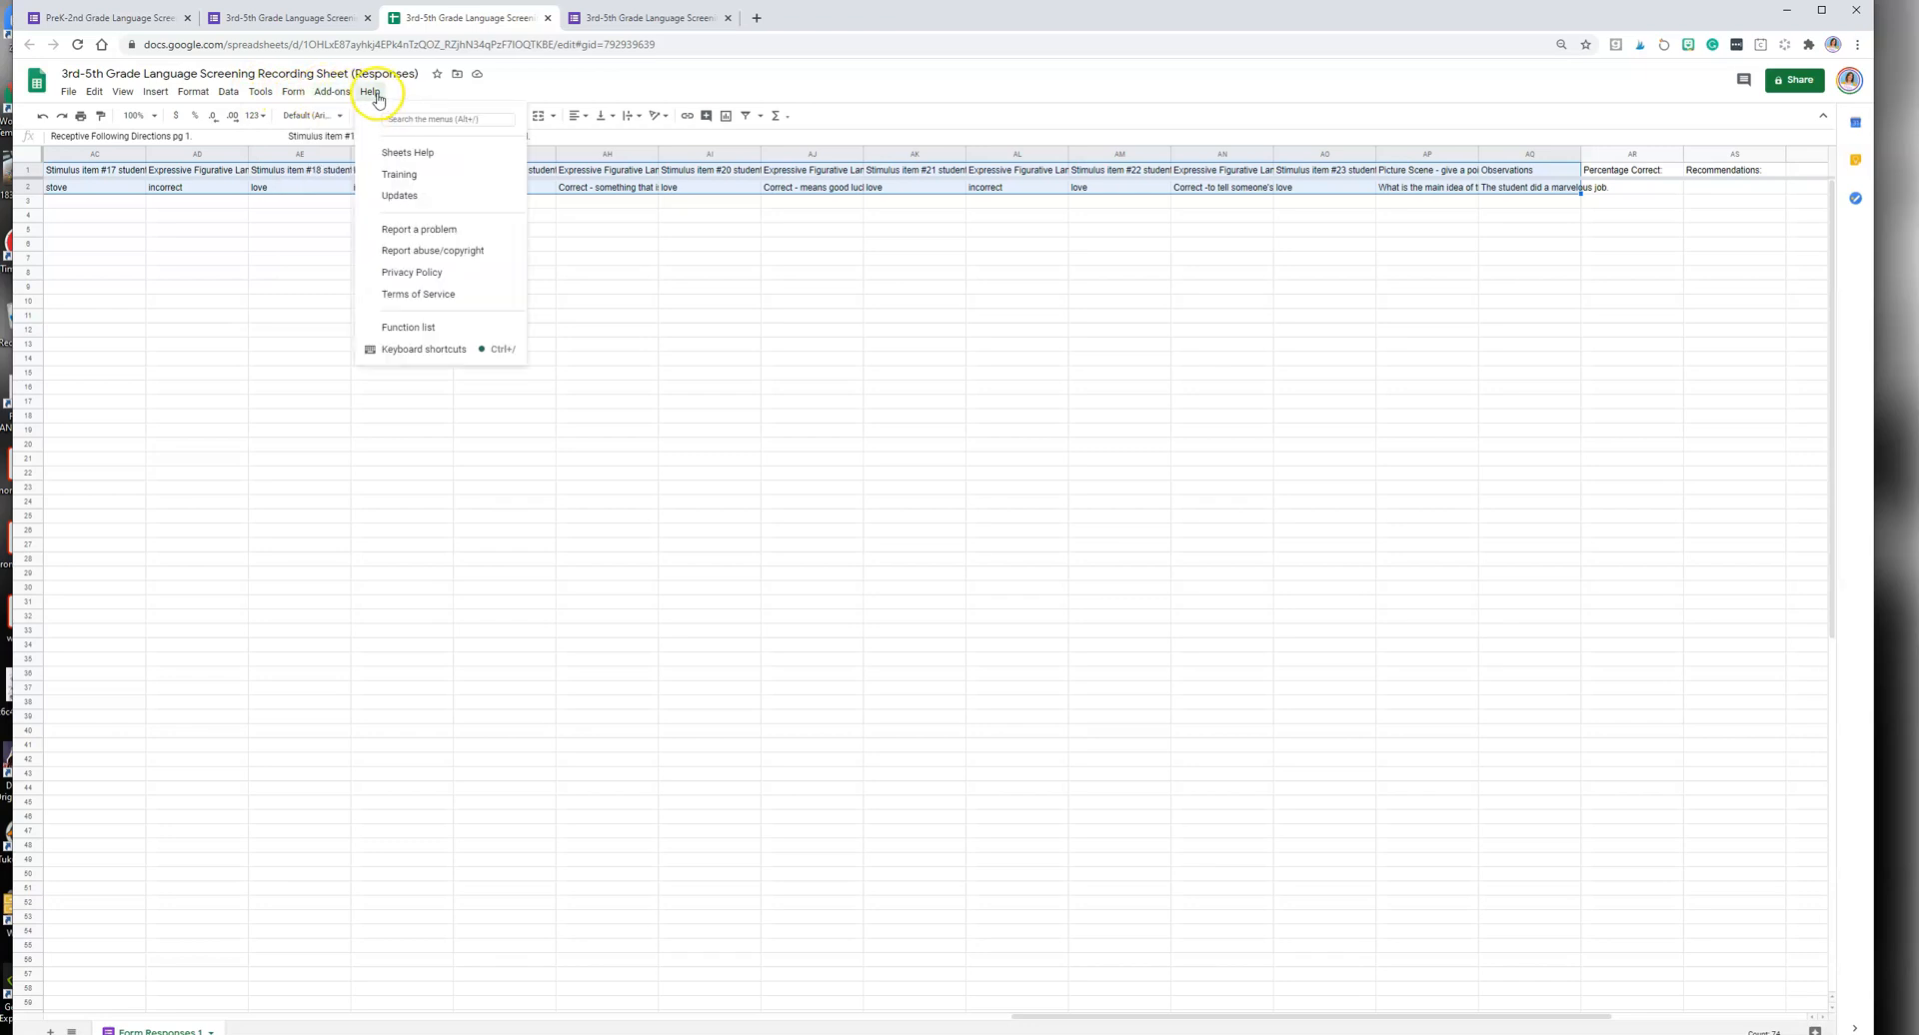
click(445, 118)
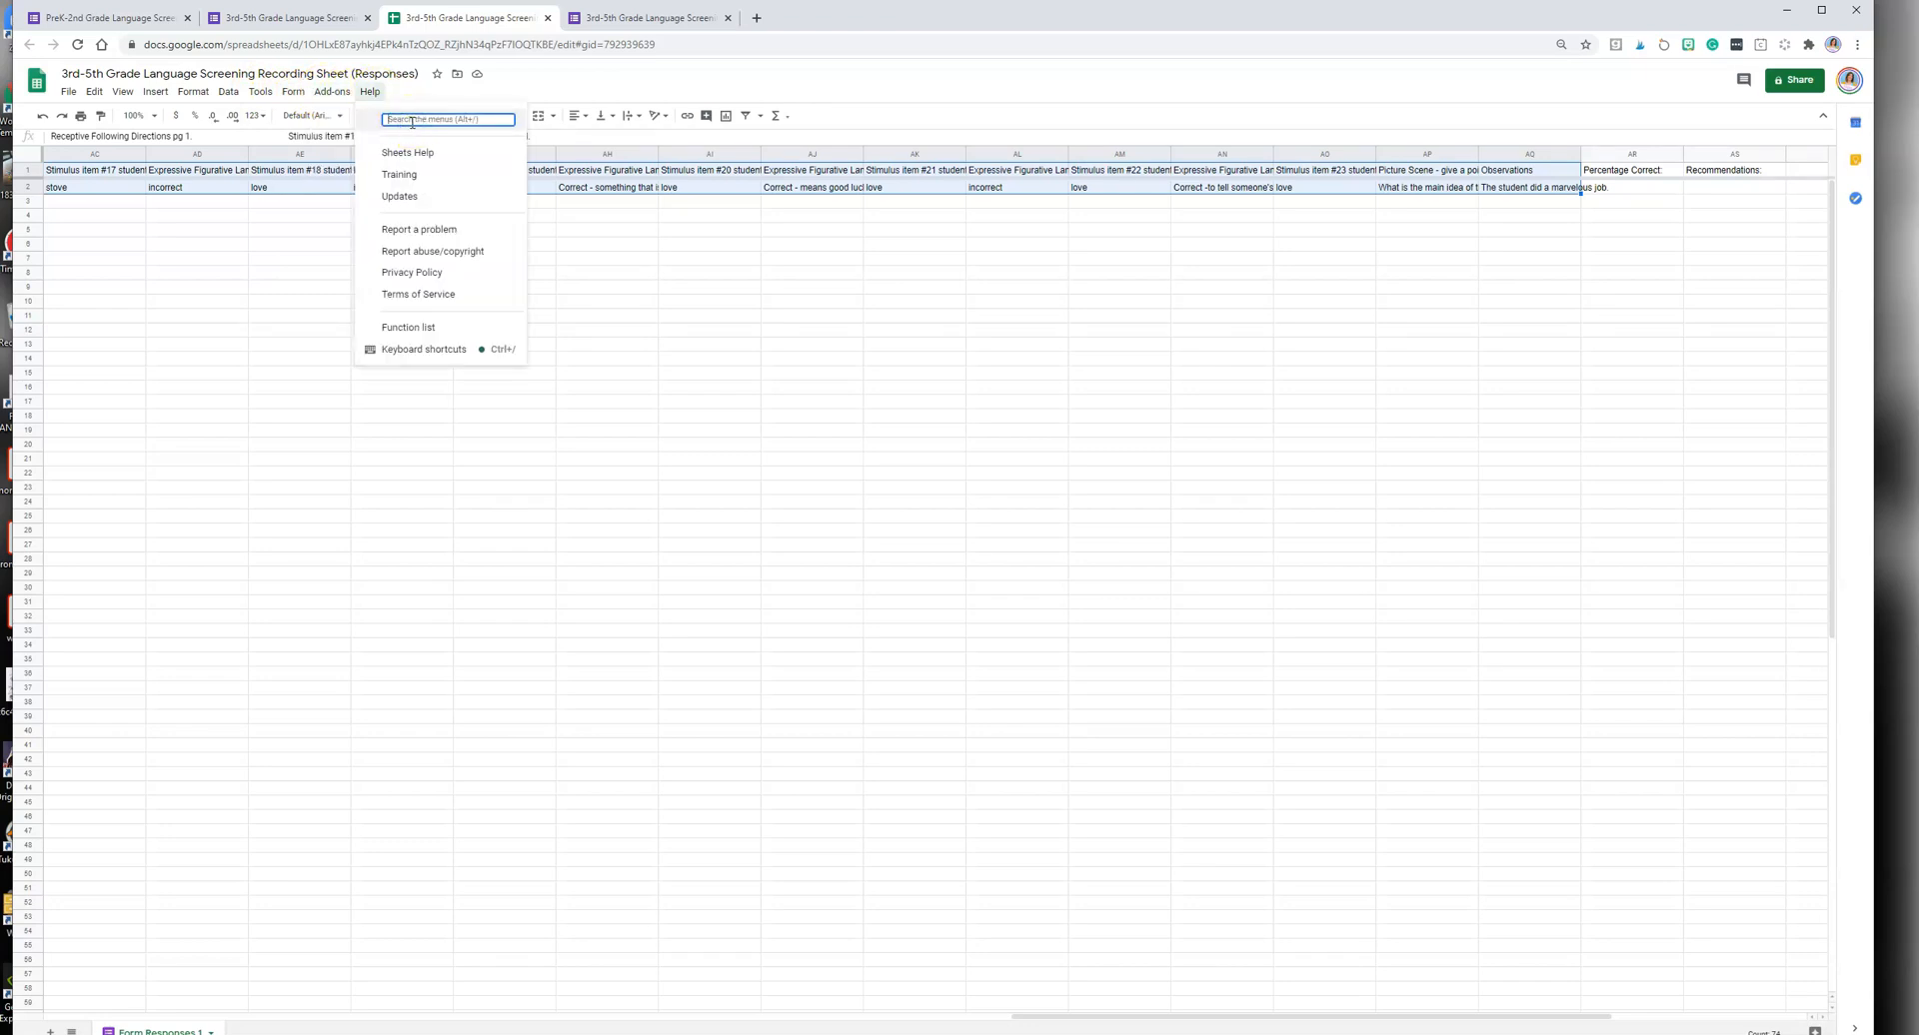
text(hid)
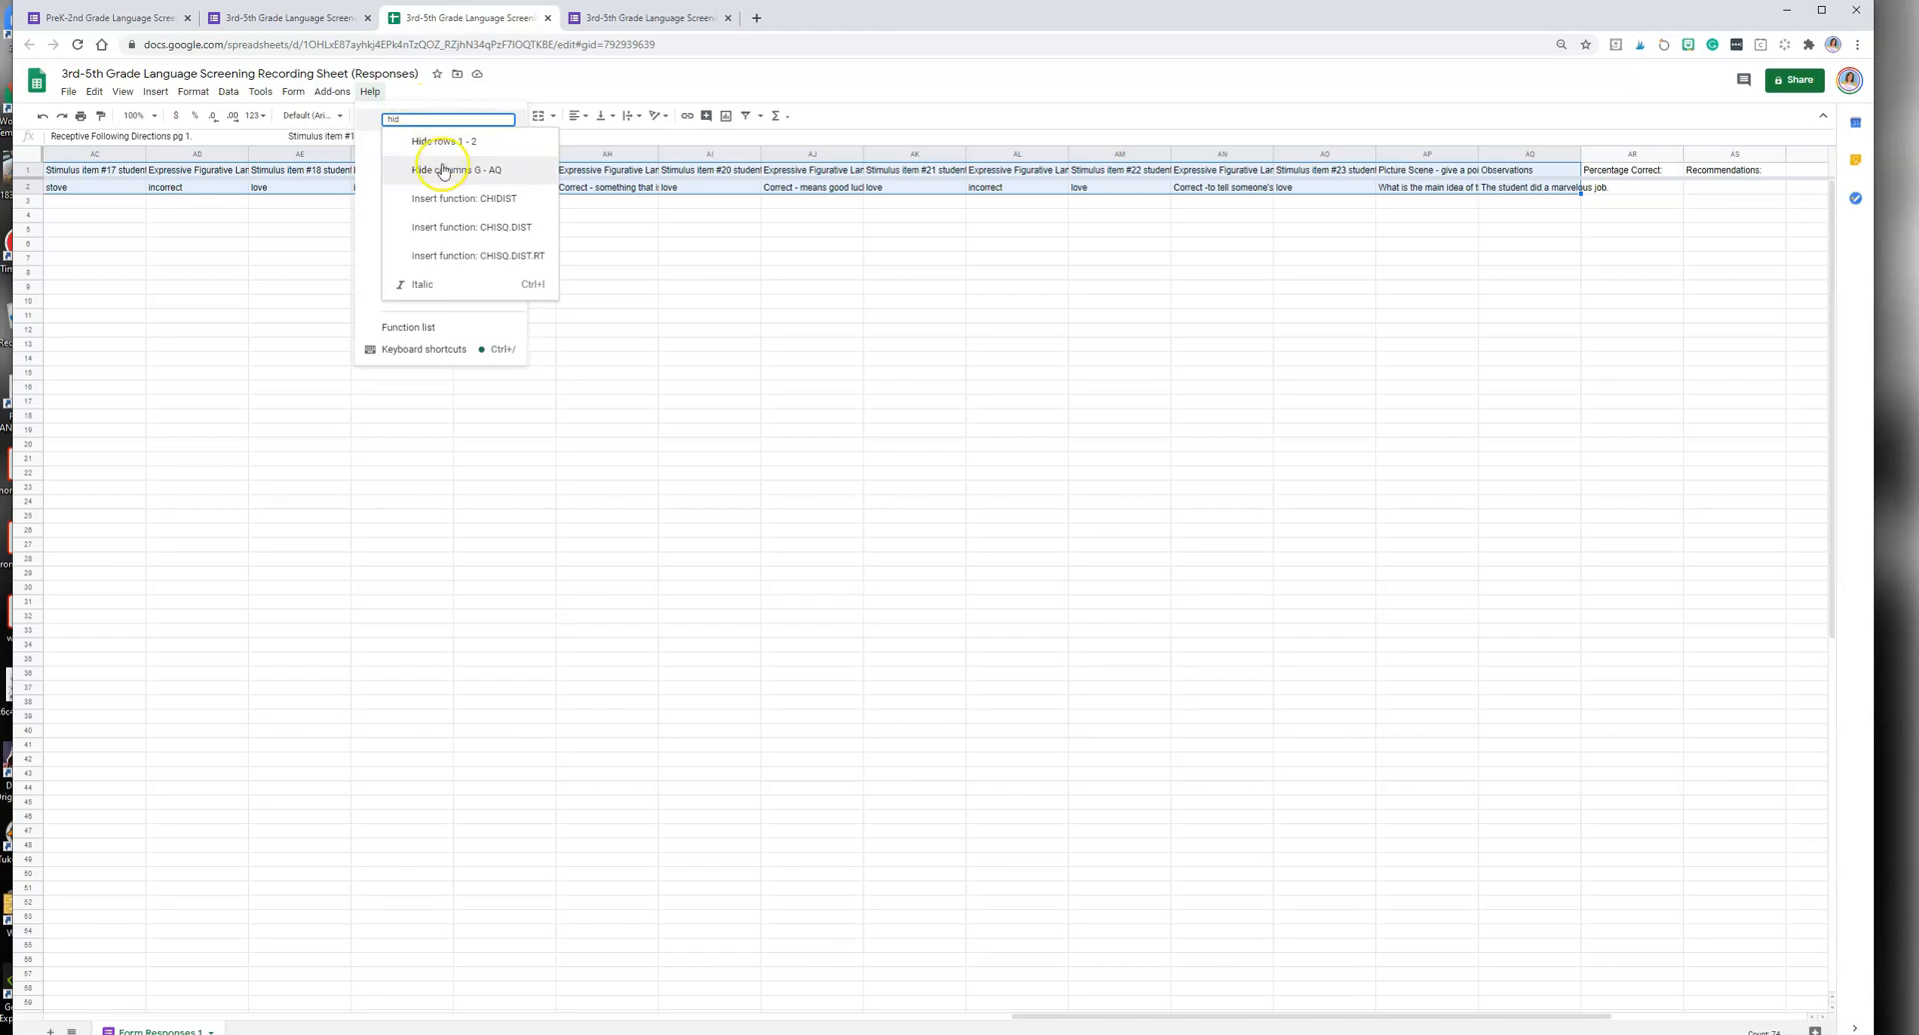
mouse_move(444, 168)
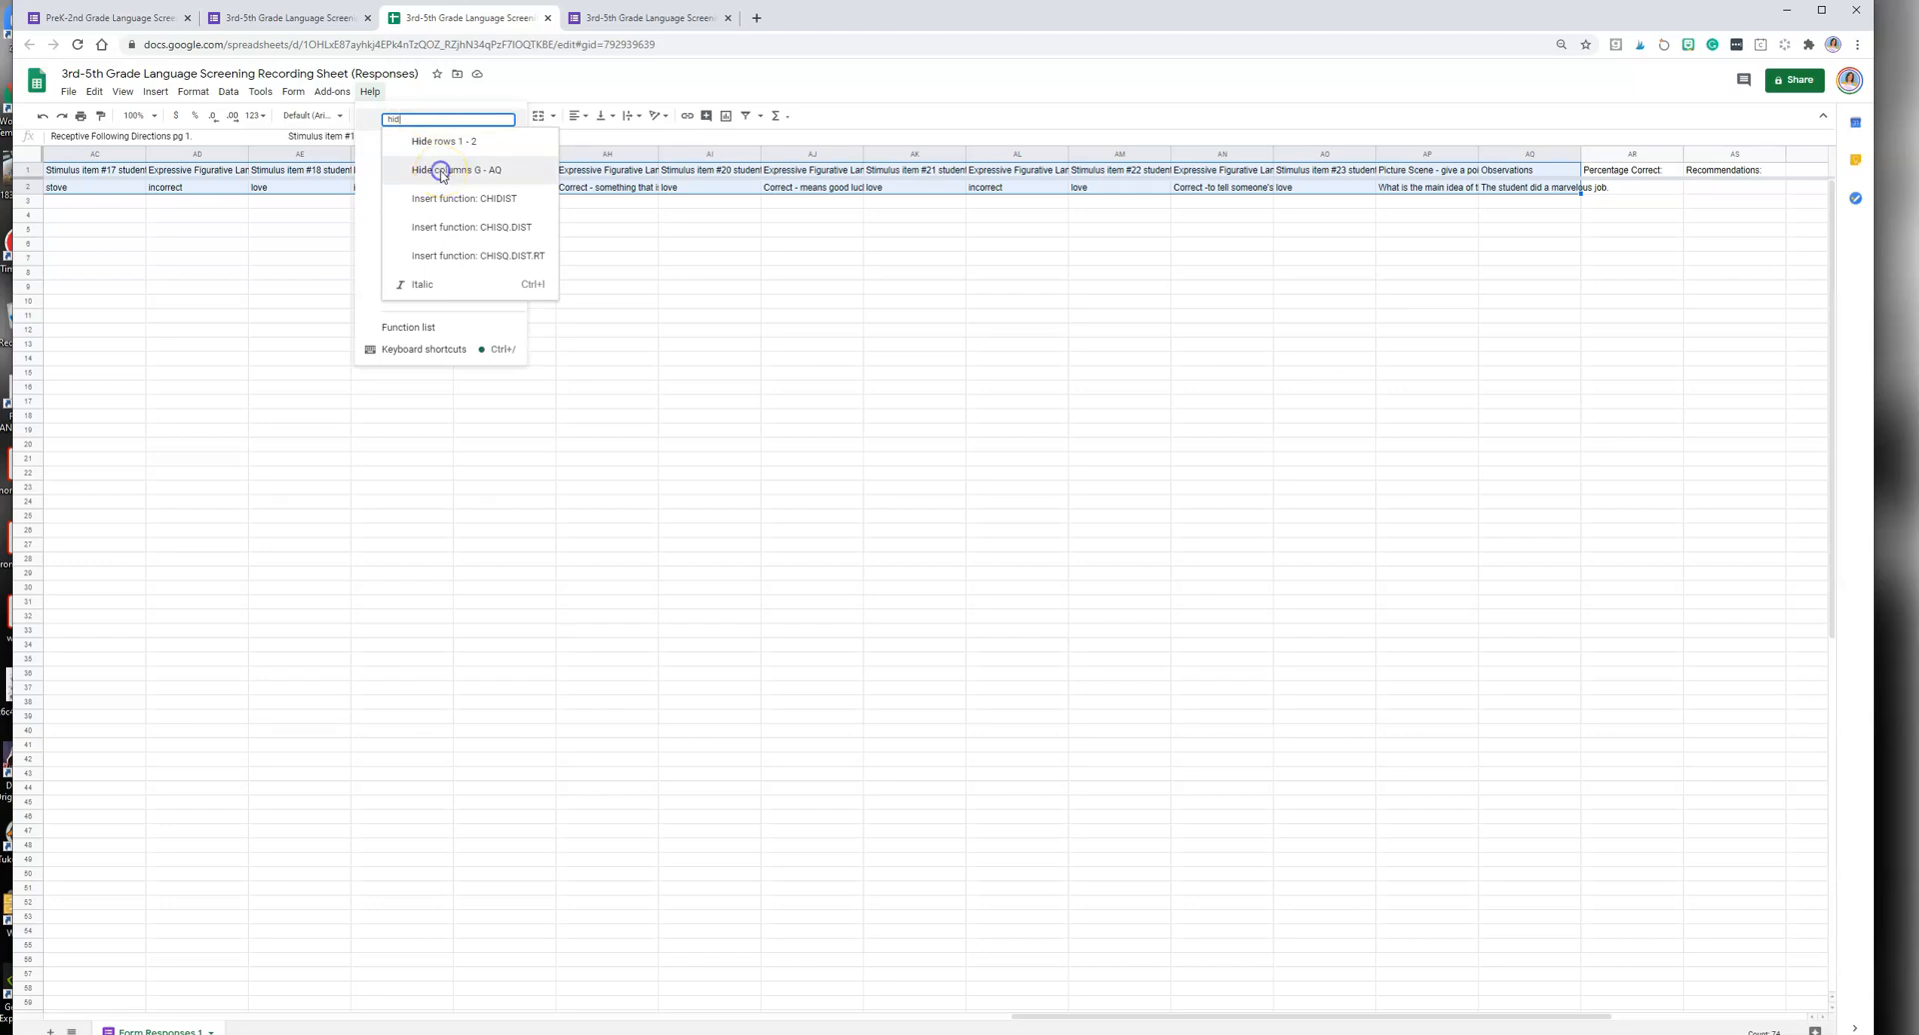
Step: Hide columns G through AQ, enter 46 under Percentage Correct and begin a 'further langua' recommendation
click(462, 167)
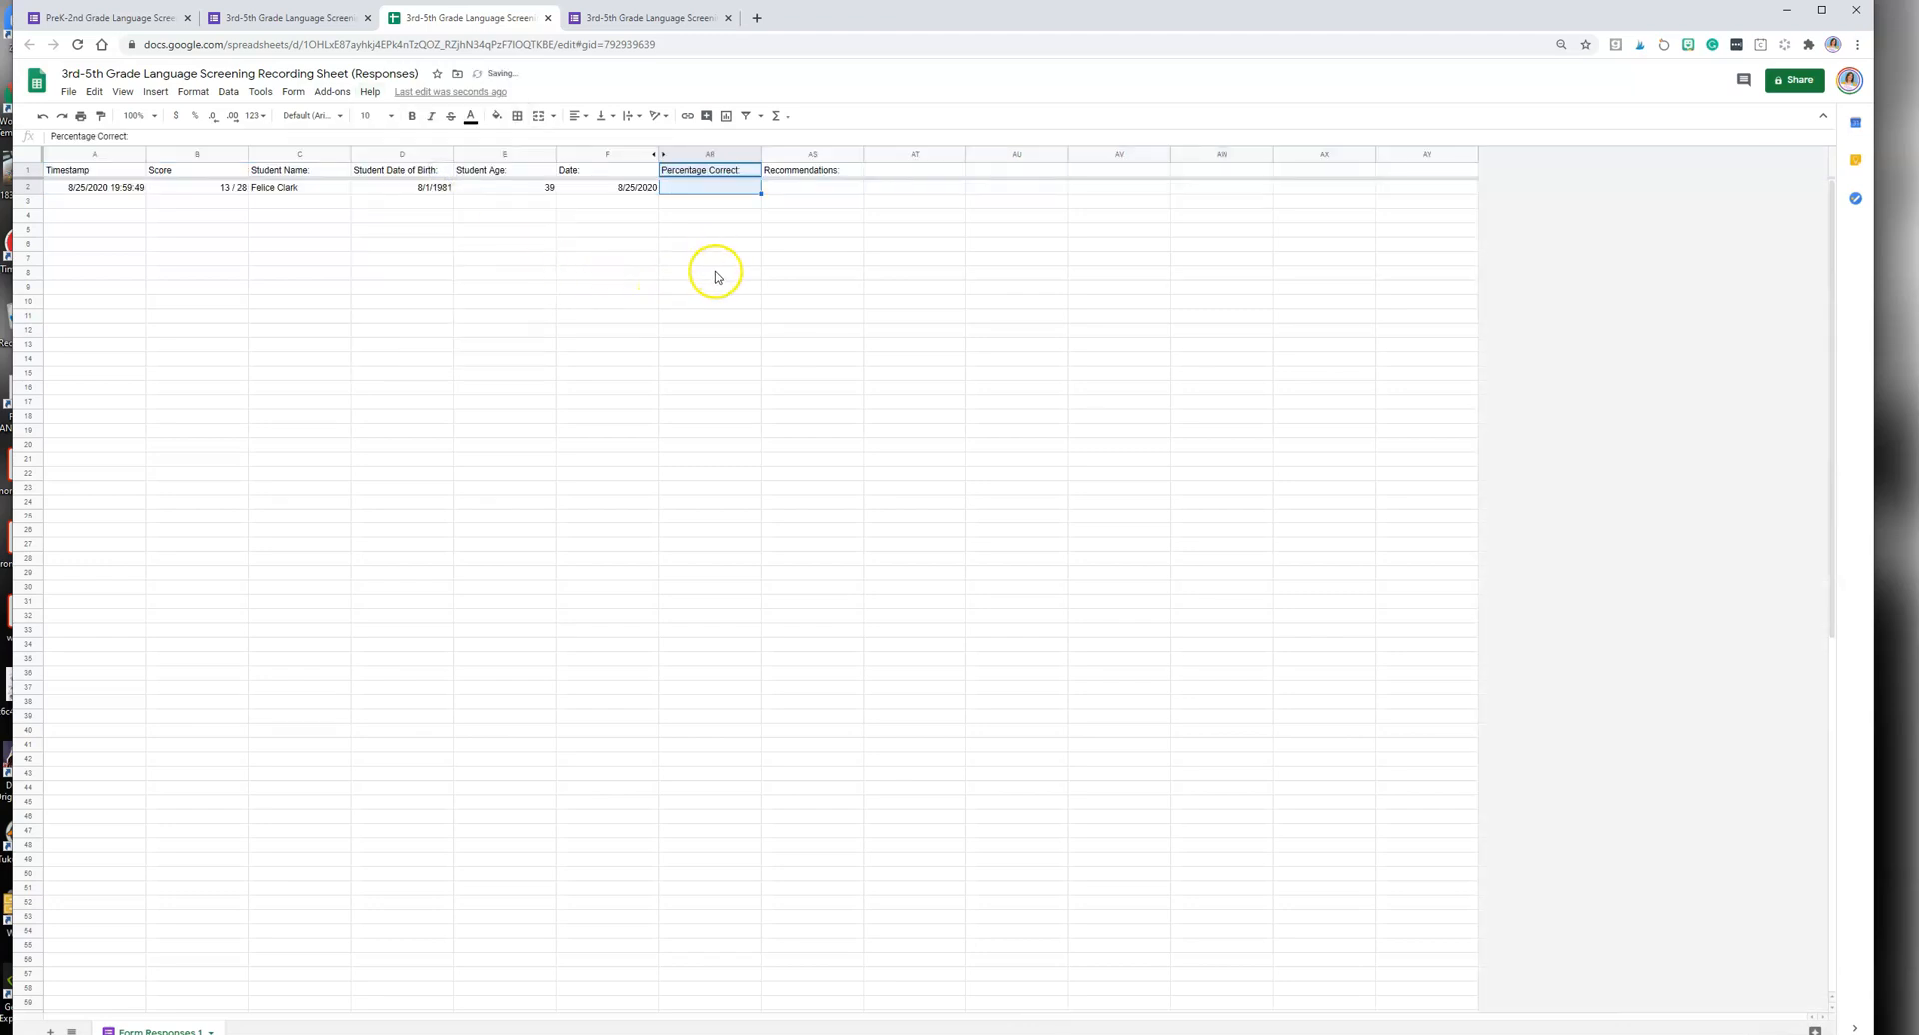
mouse_move(508, 292)
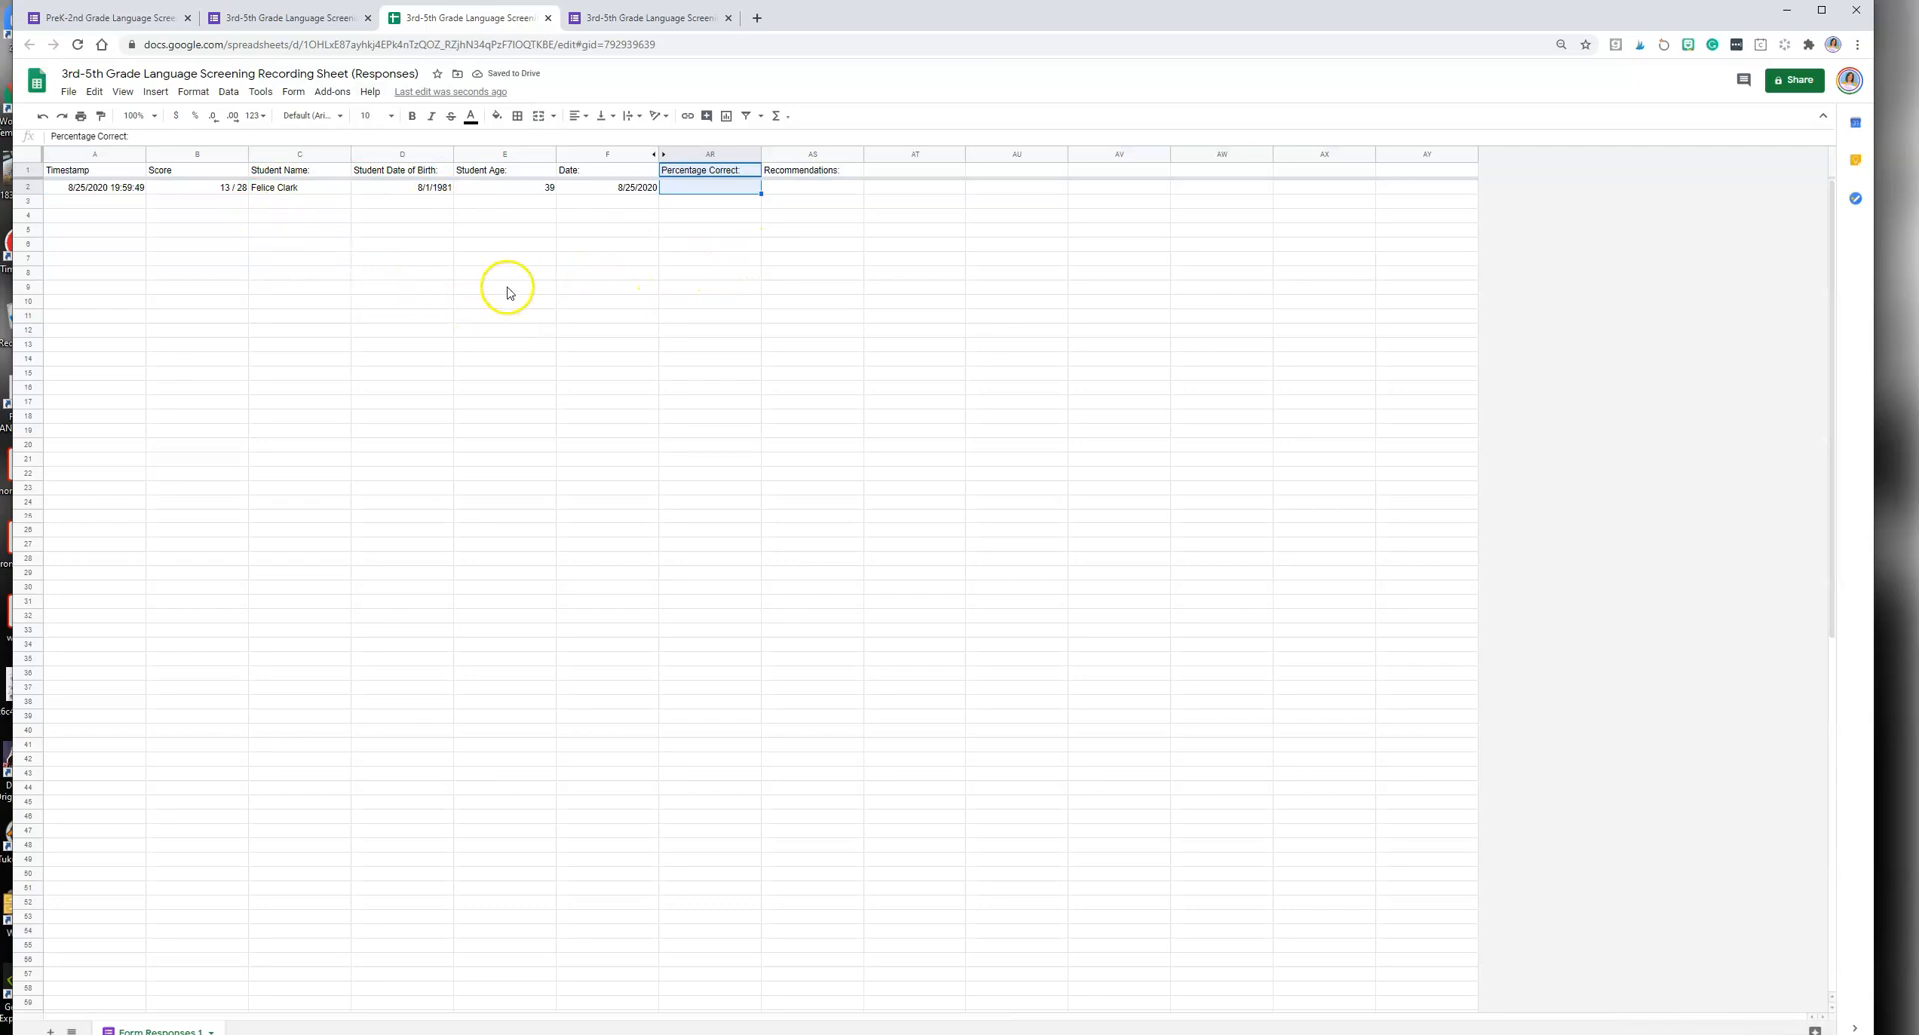
mouse_move(588, 253)
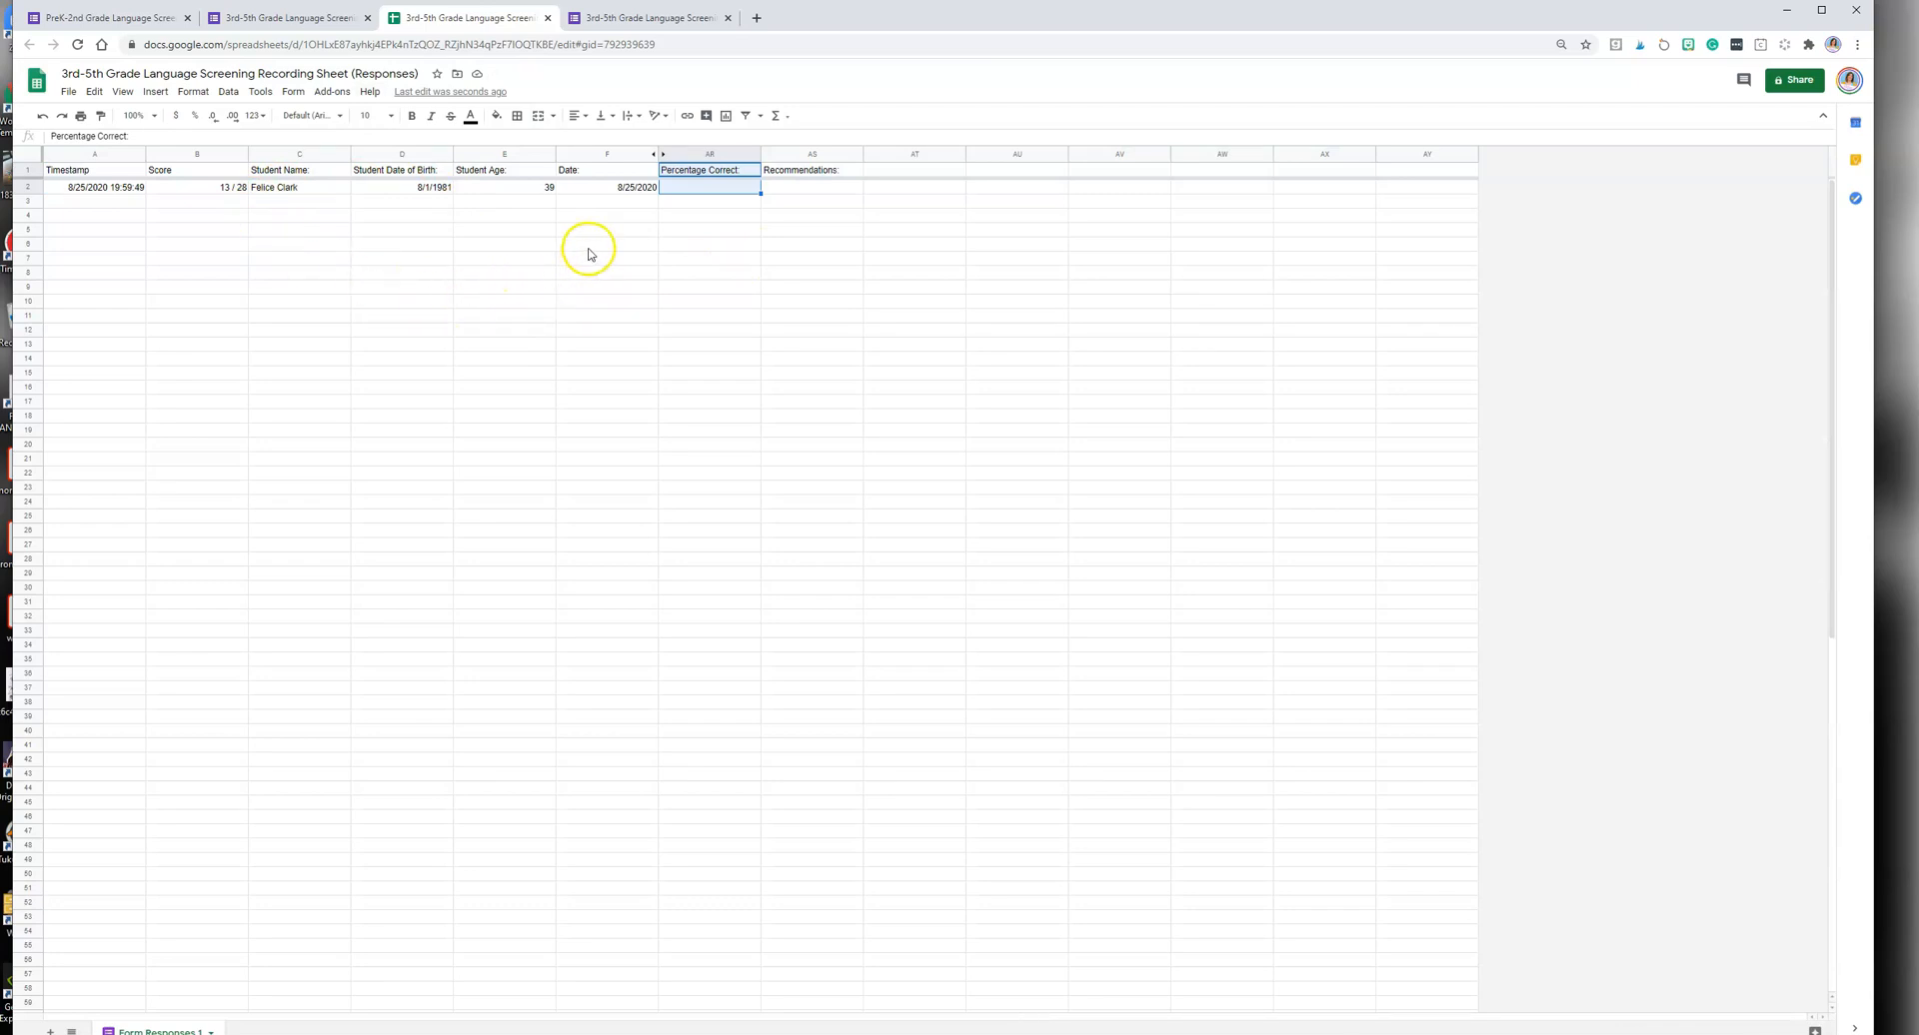
mouse_move(244, 210)
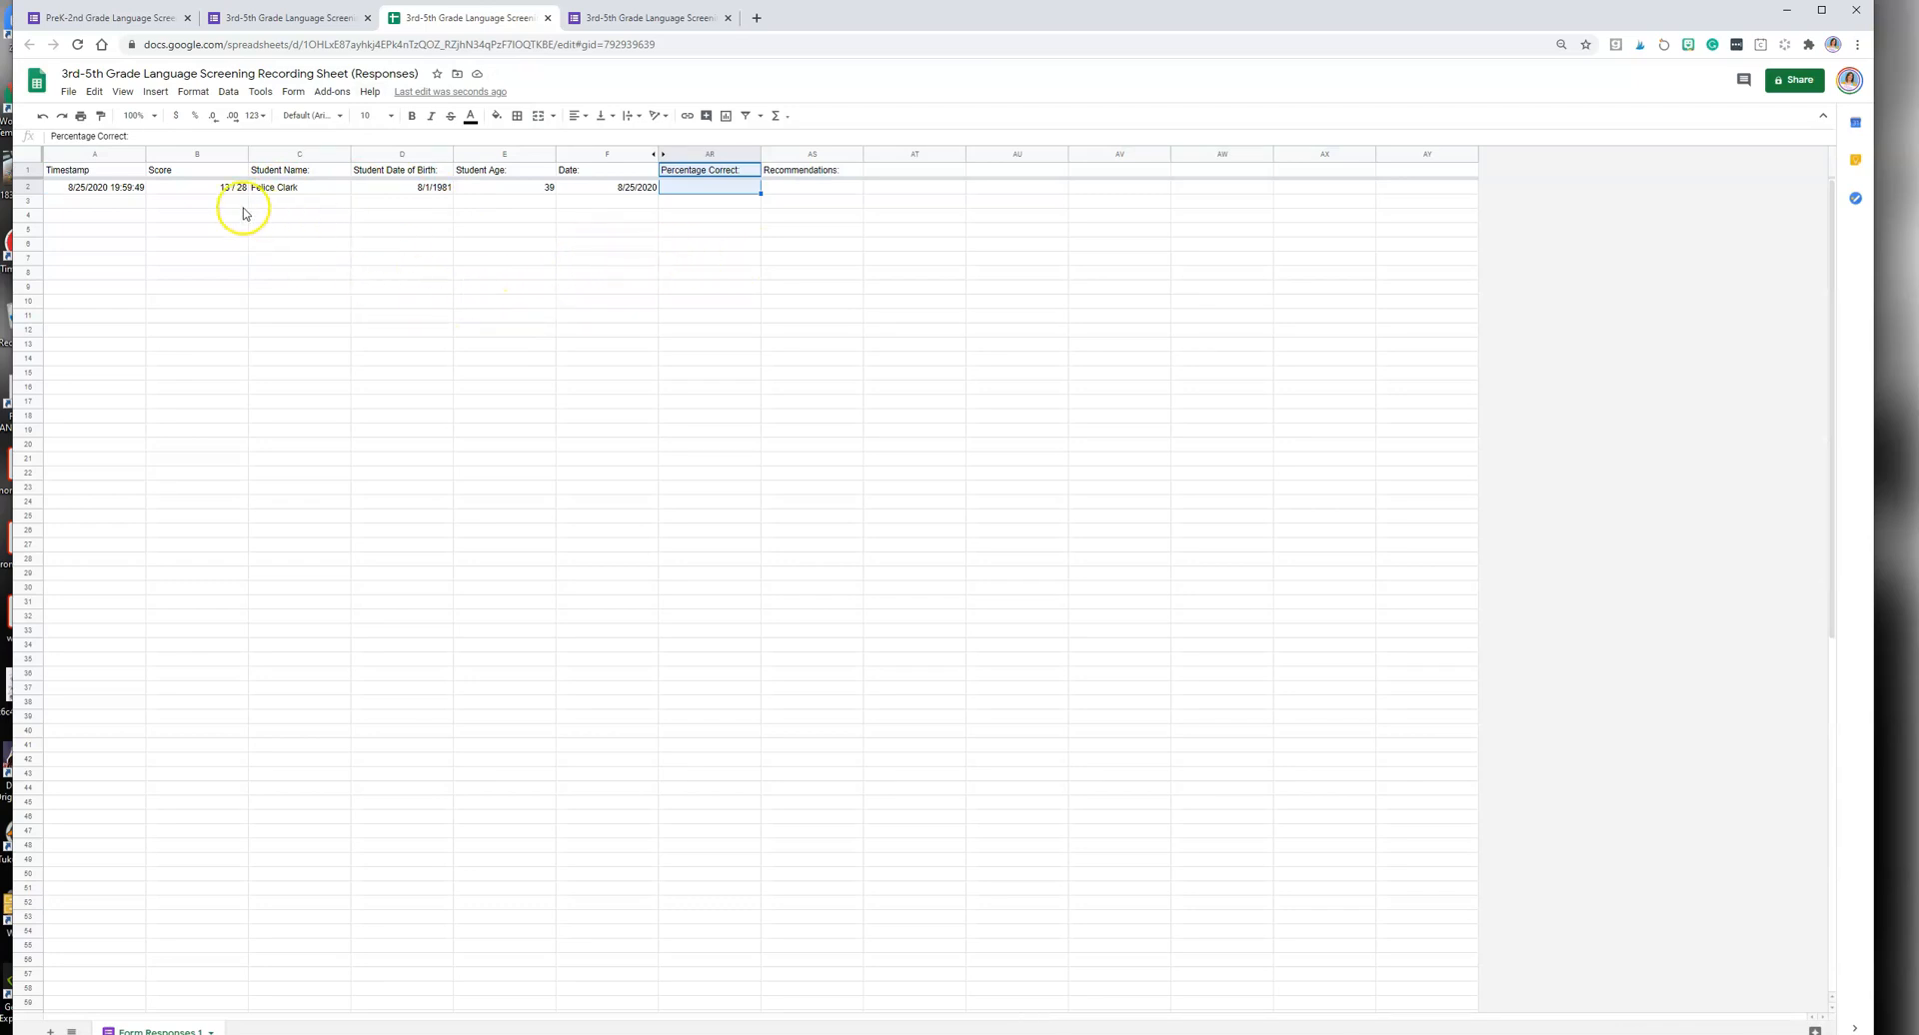
mouse_move(713, 200)
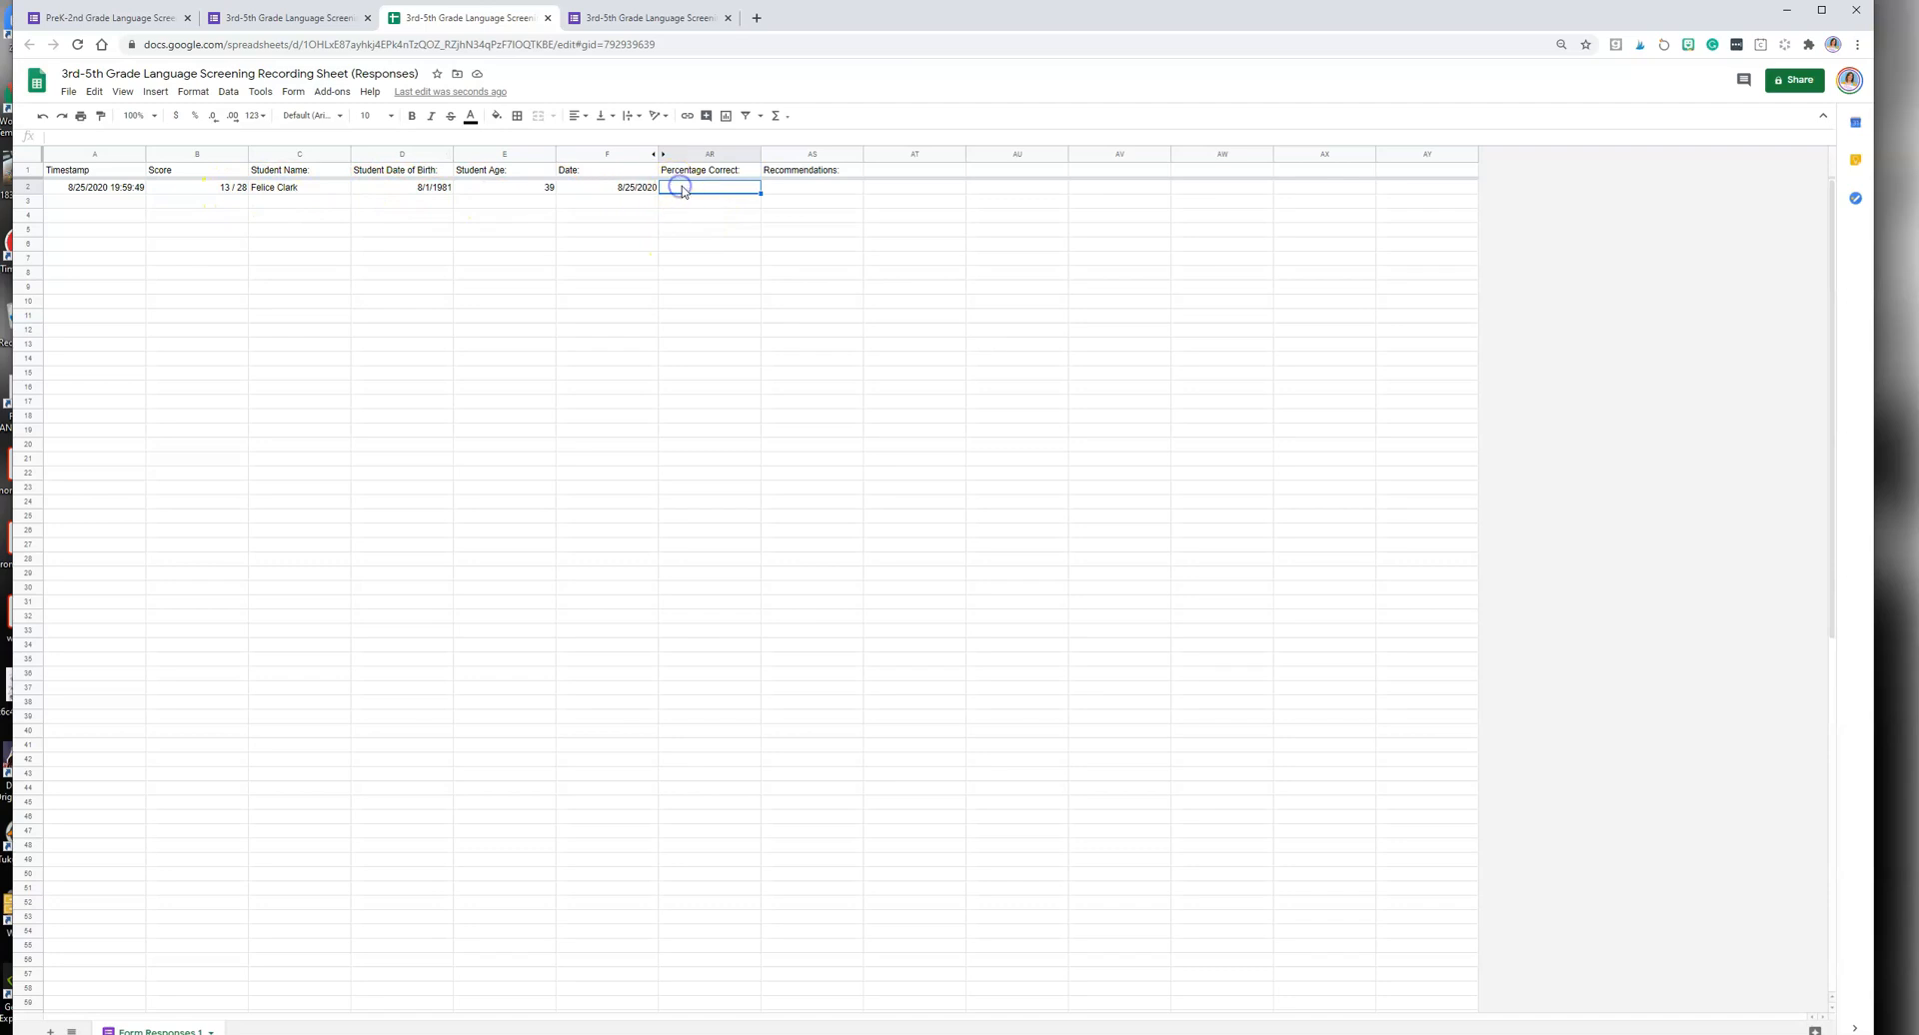
text(46%)
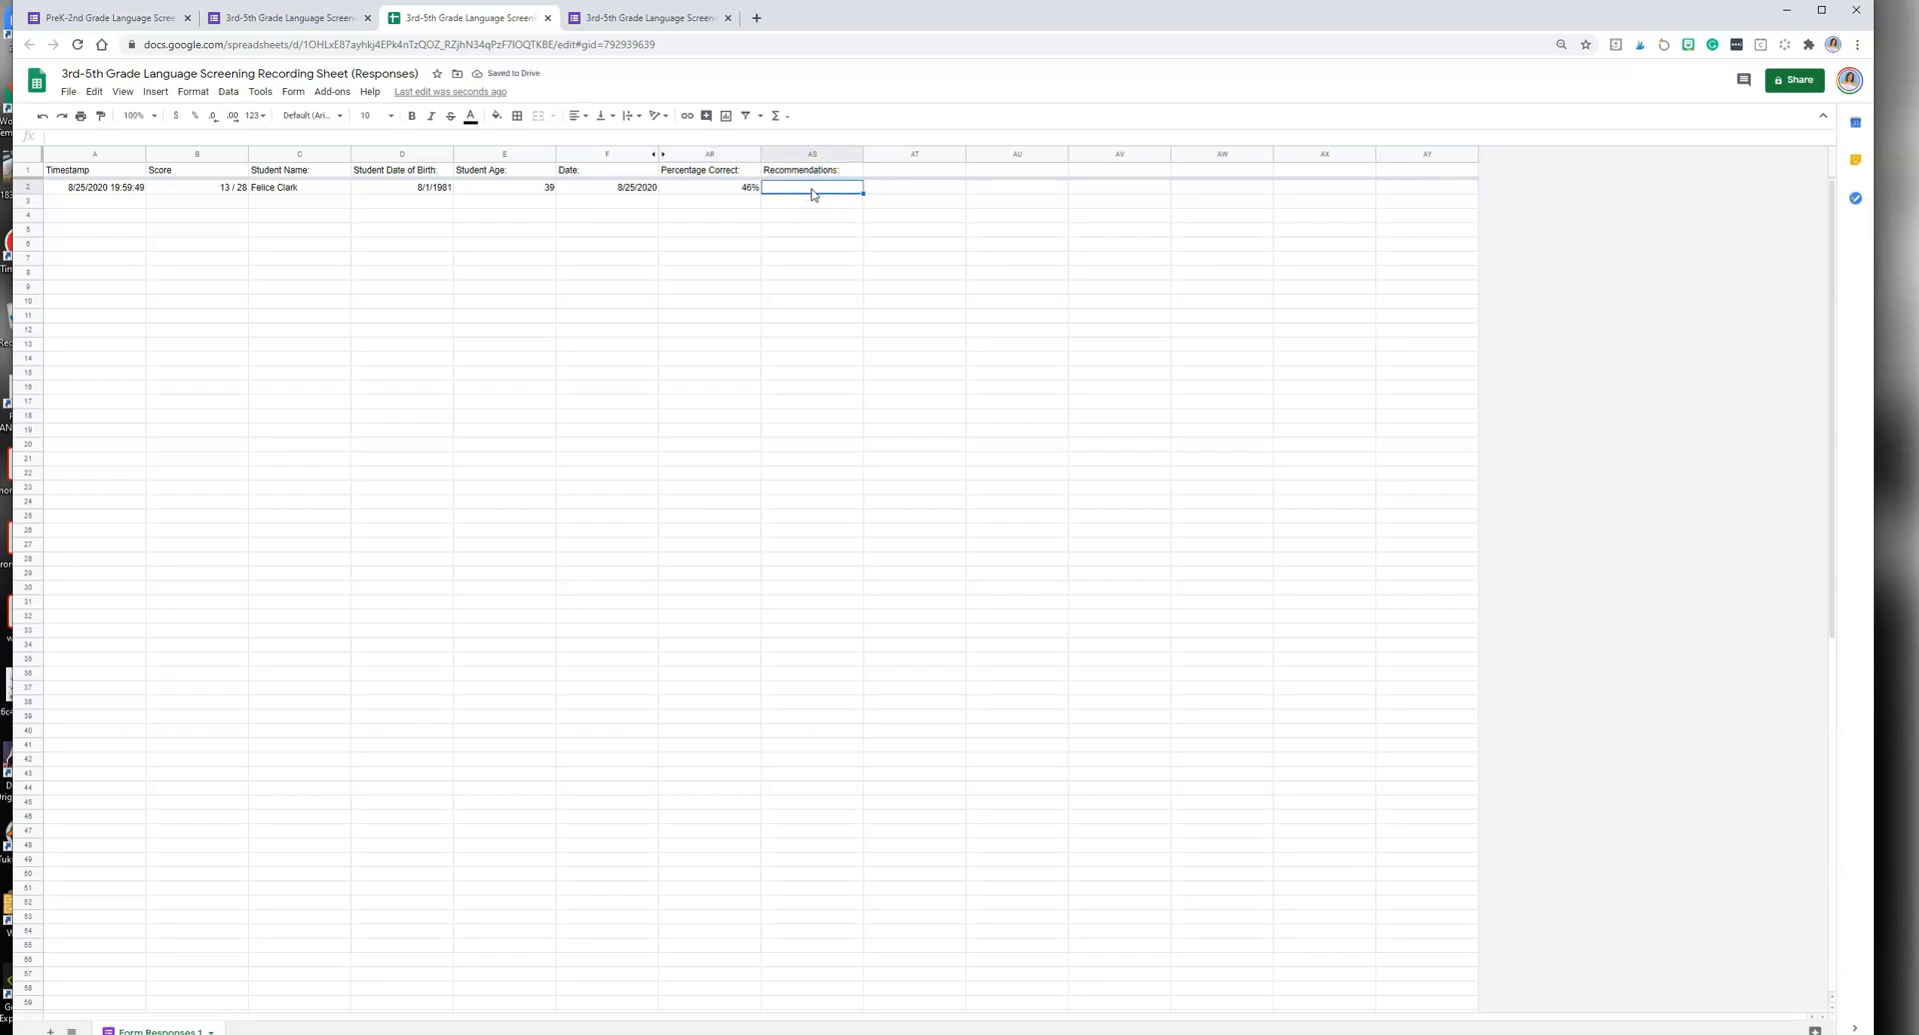
text(further langua)
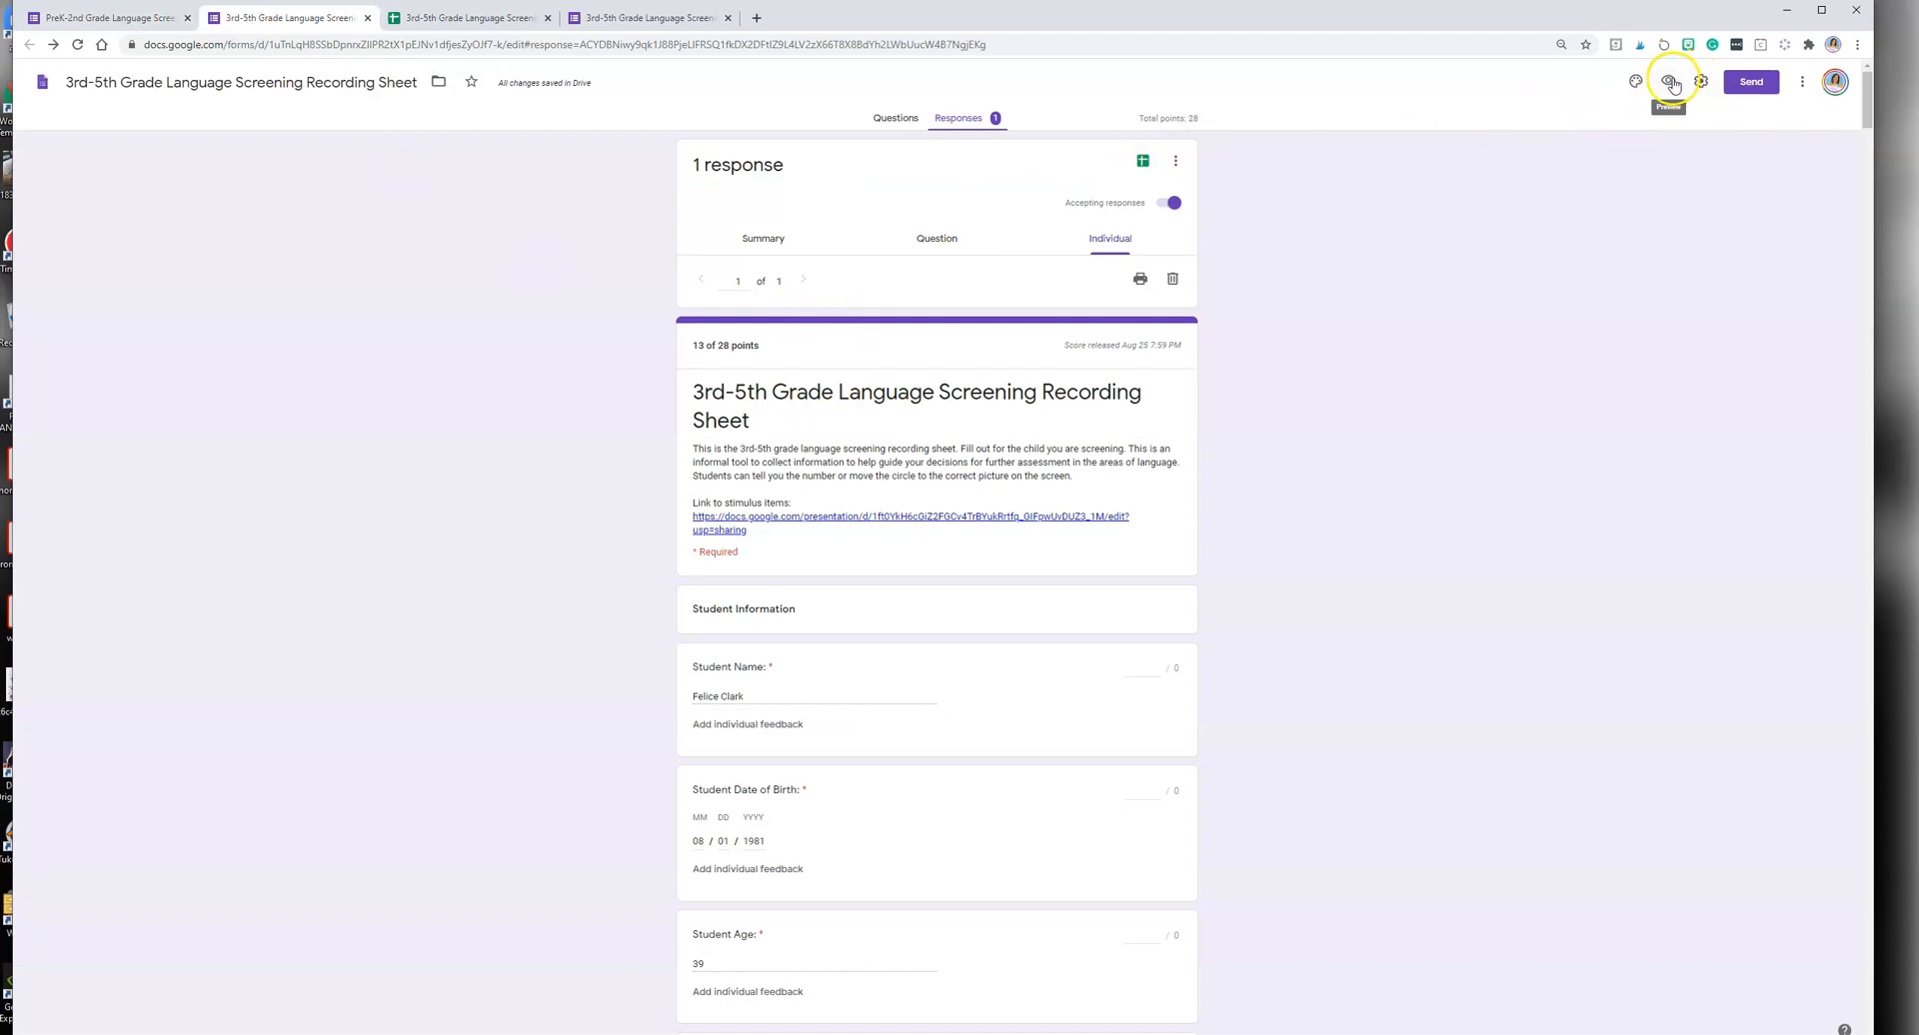
Step: Preview the form and fill in student name 'Ja', age 11 and date 08/25
click(1669, 80)
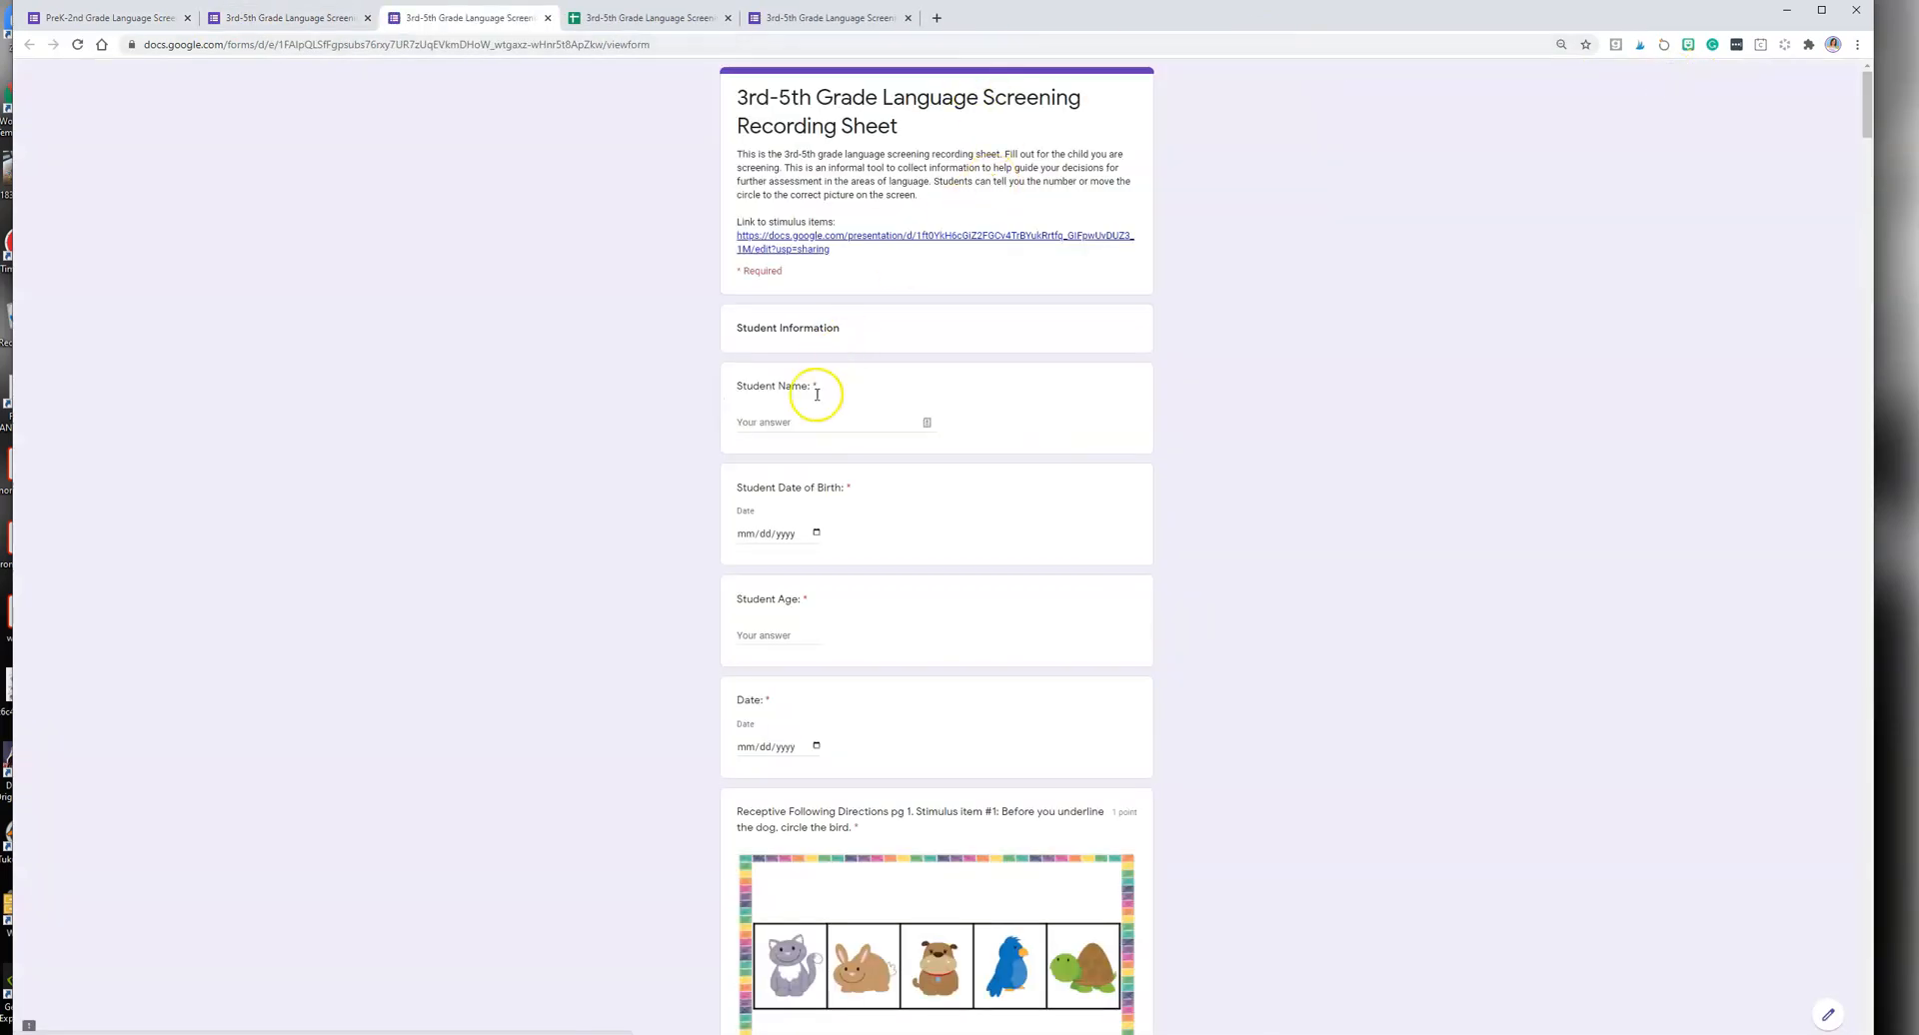
click(807, 422)
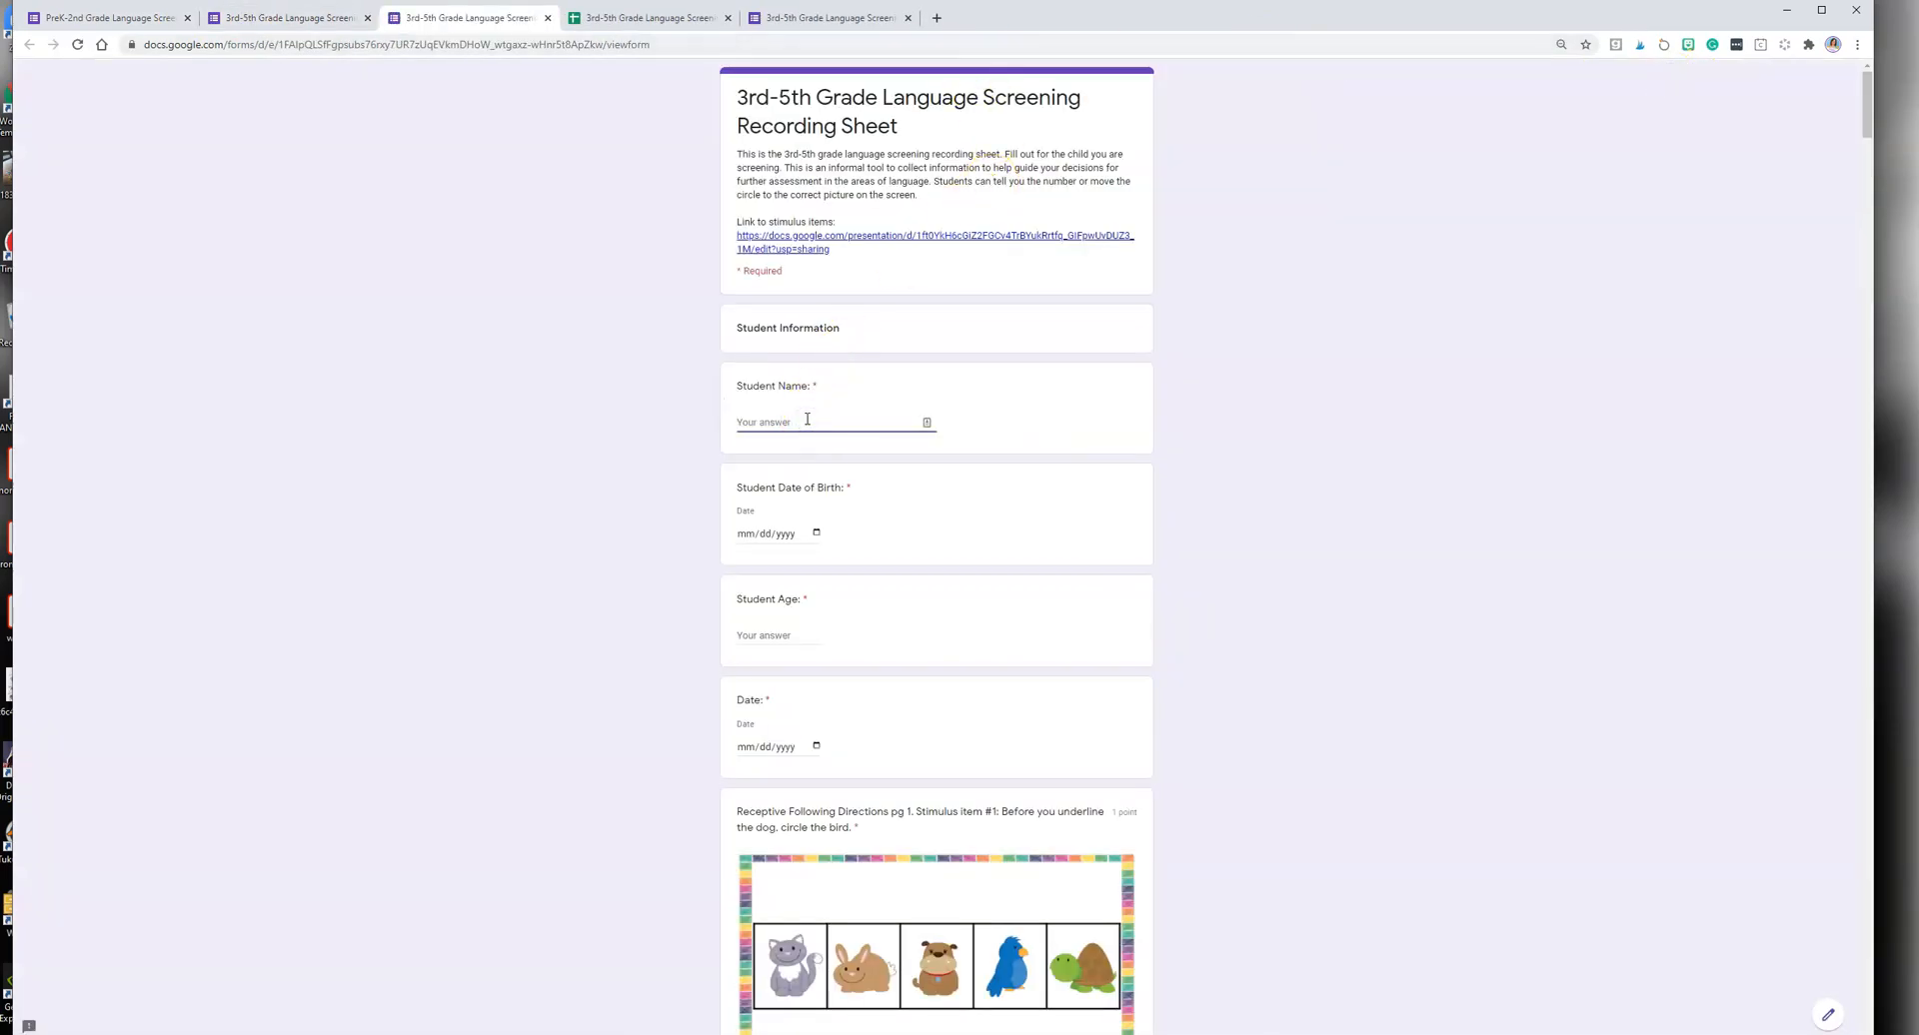
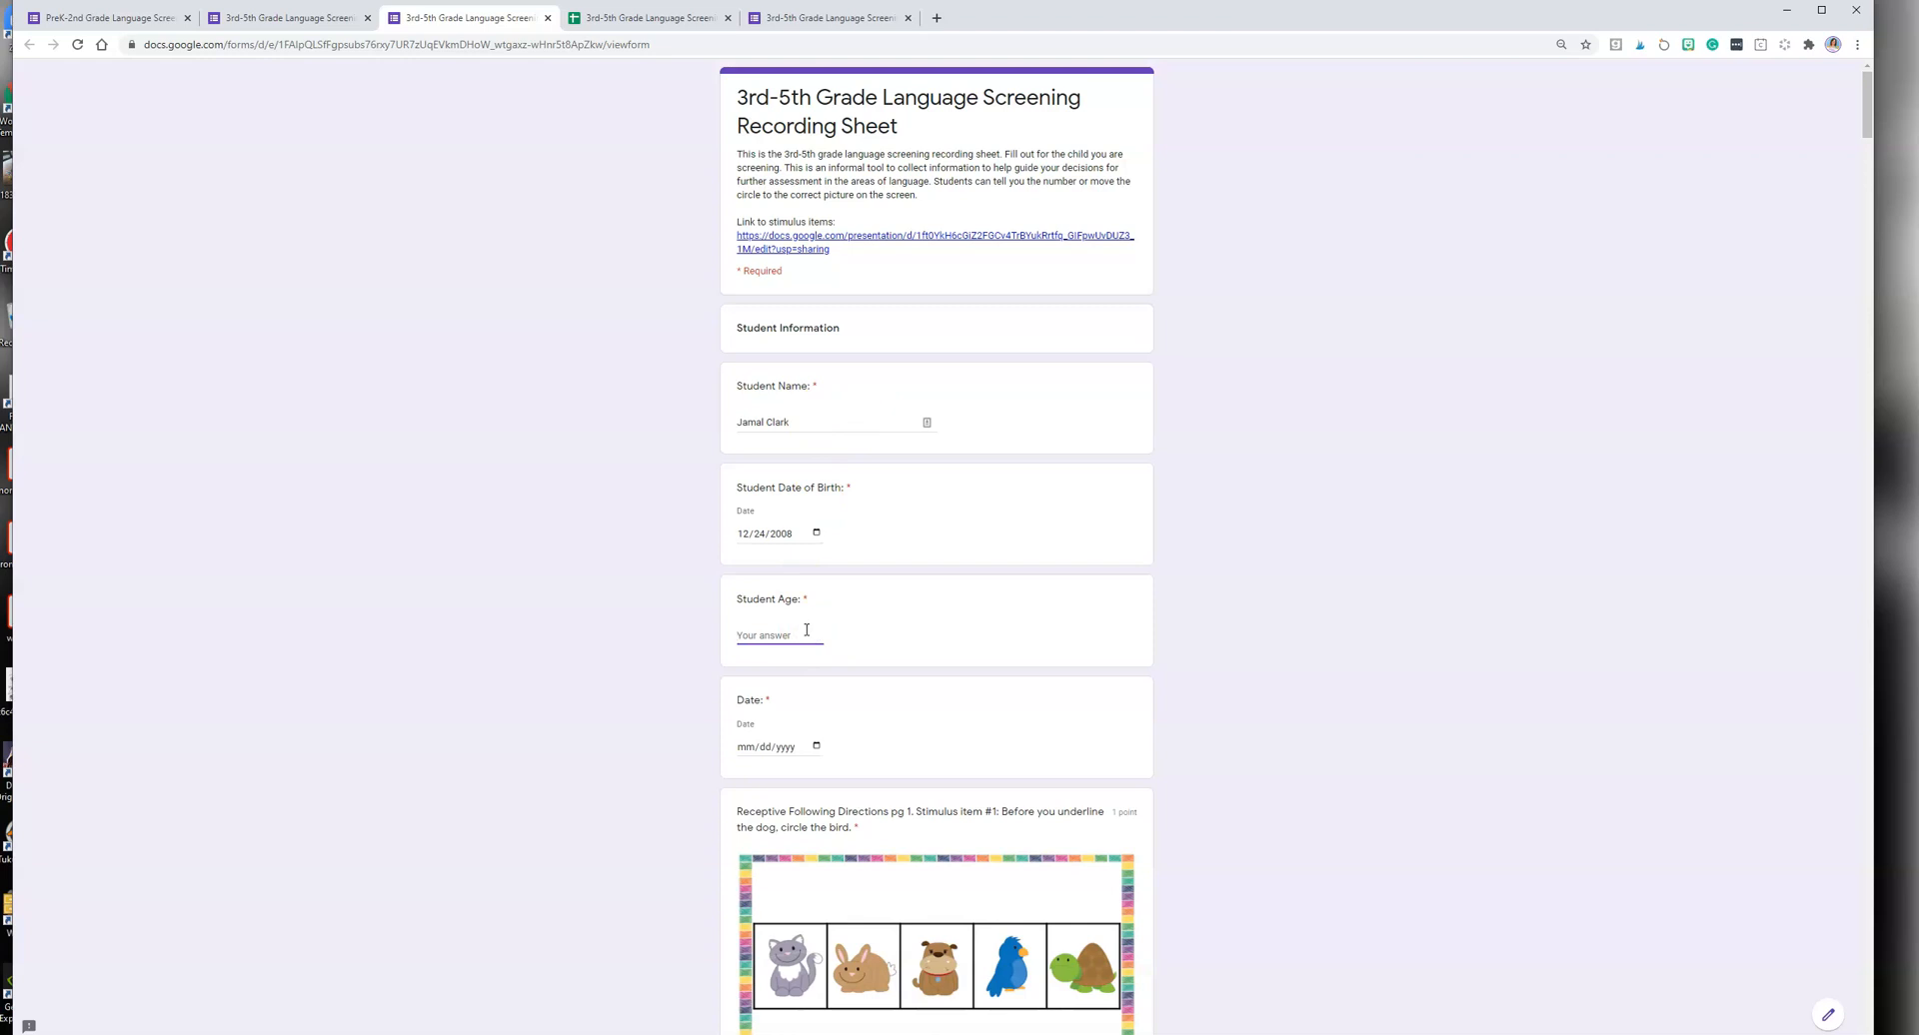
text(11)
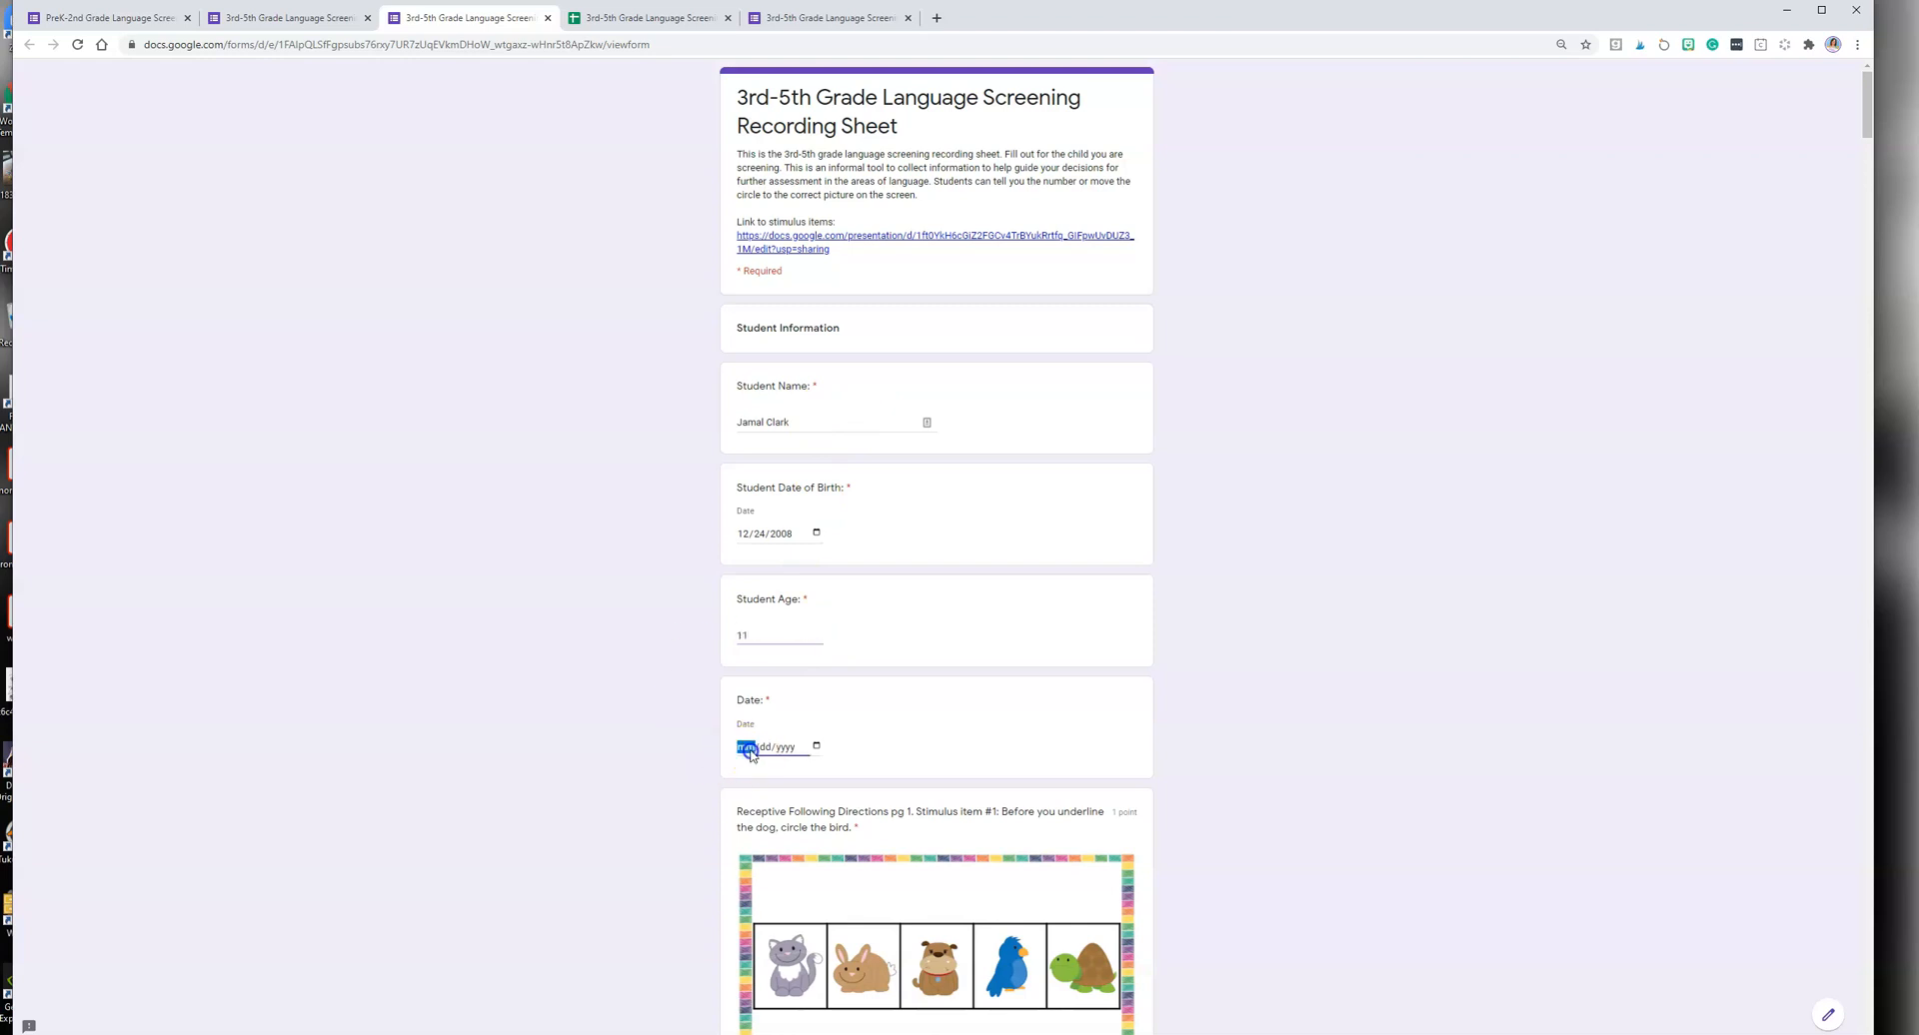
text(08/25)
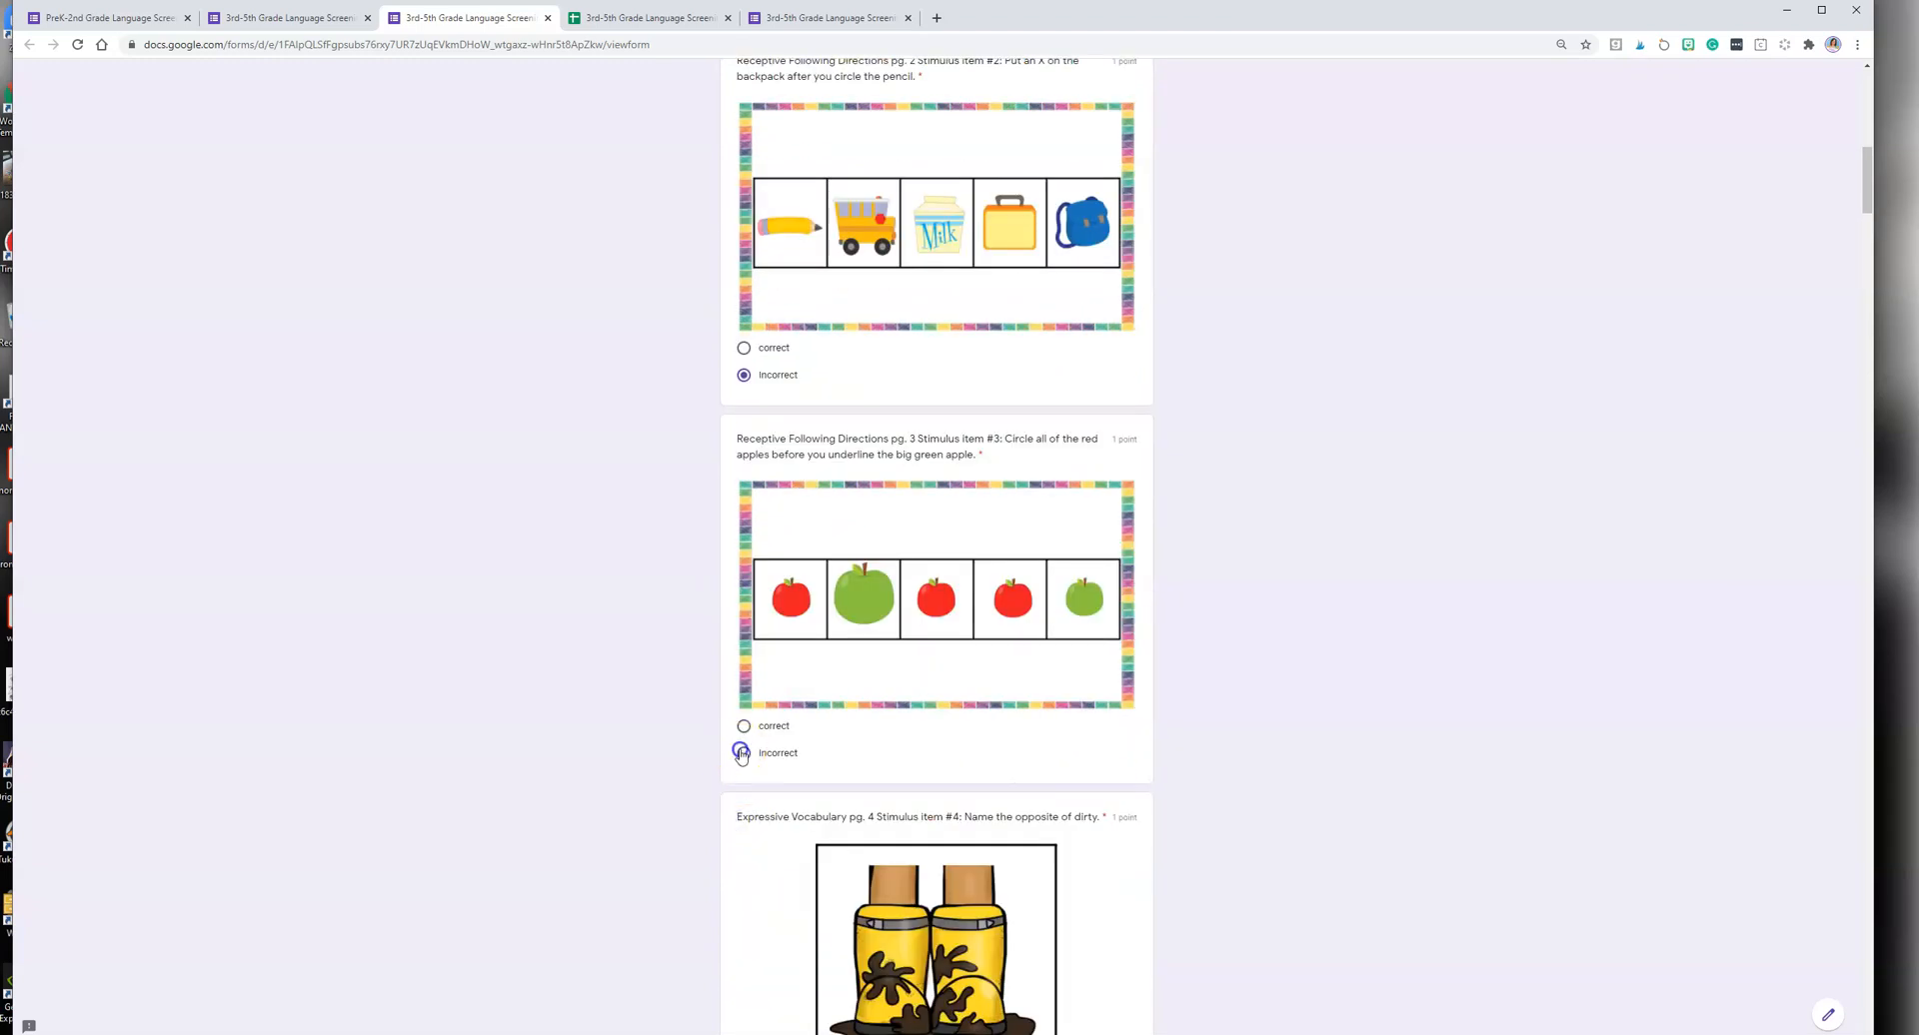
Step: Move down to stimulus items 2 and 3 and mark them incorrect
scroll(down, 3)
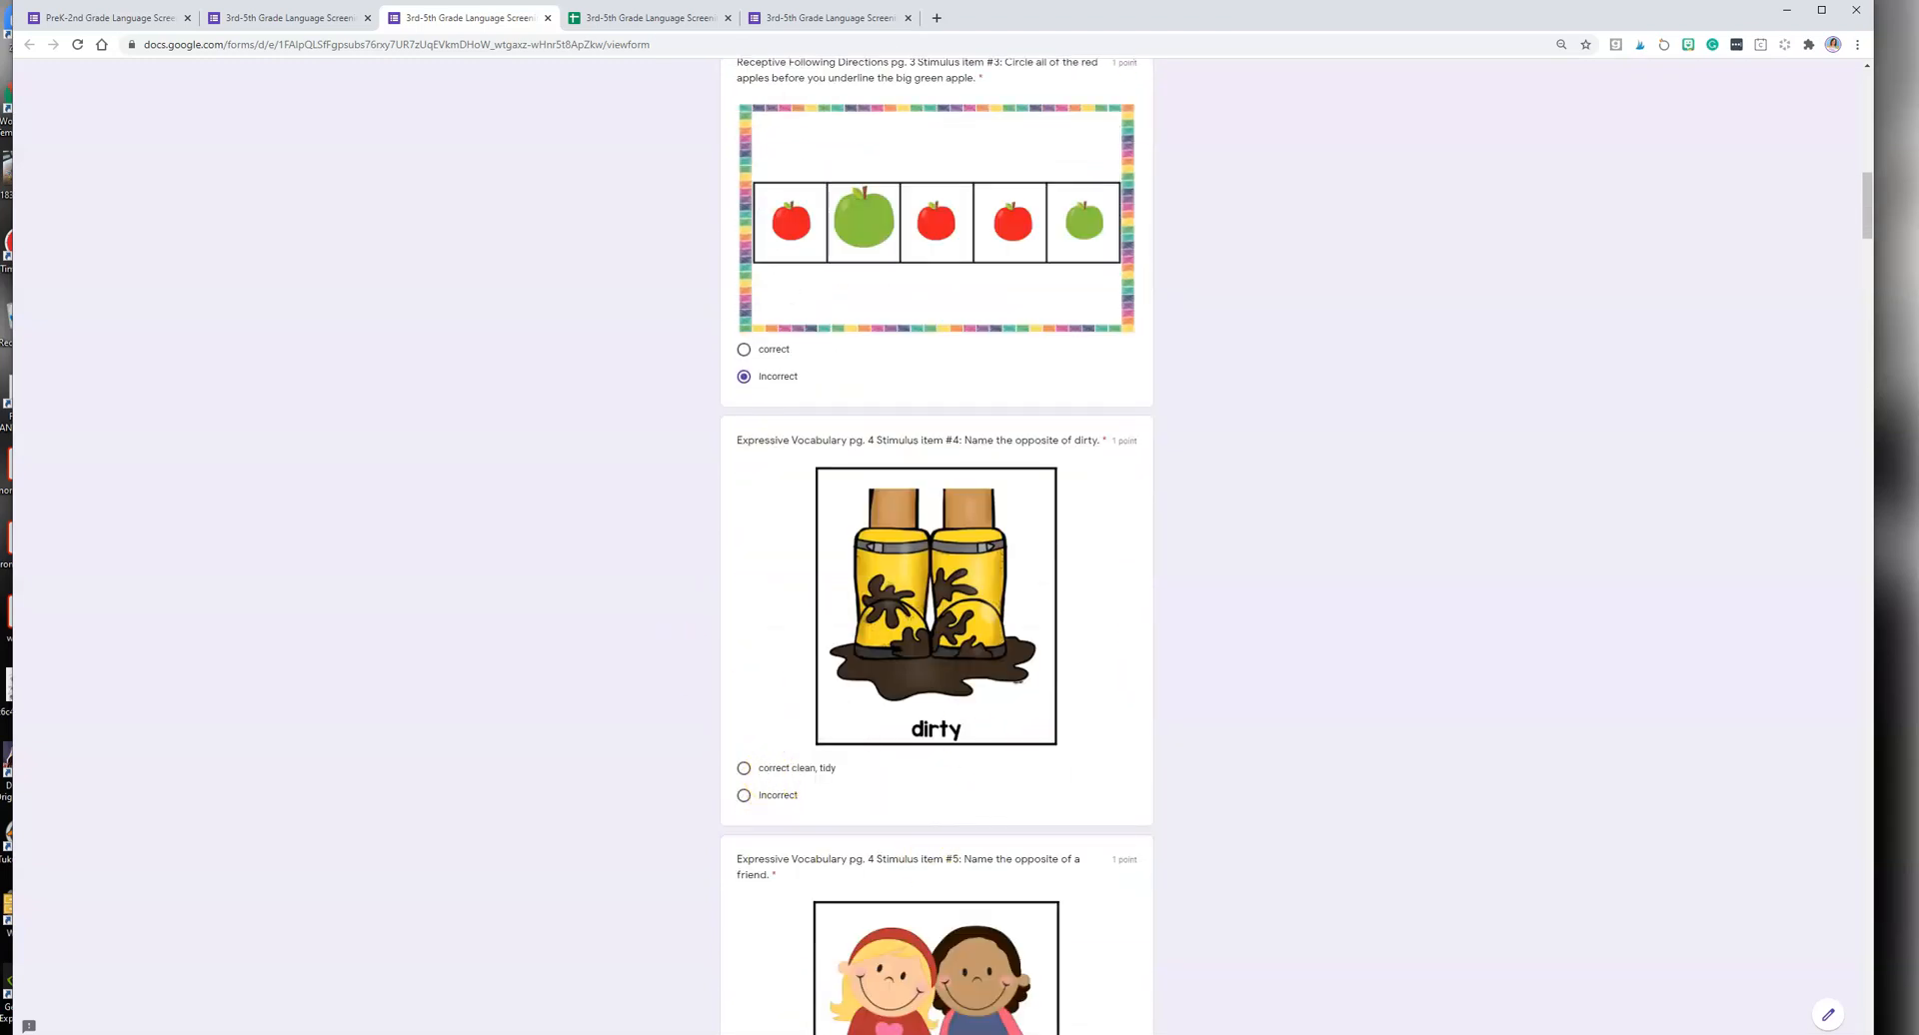
scroll(down, 3)
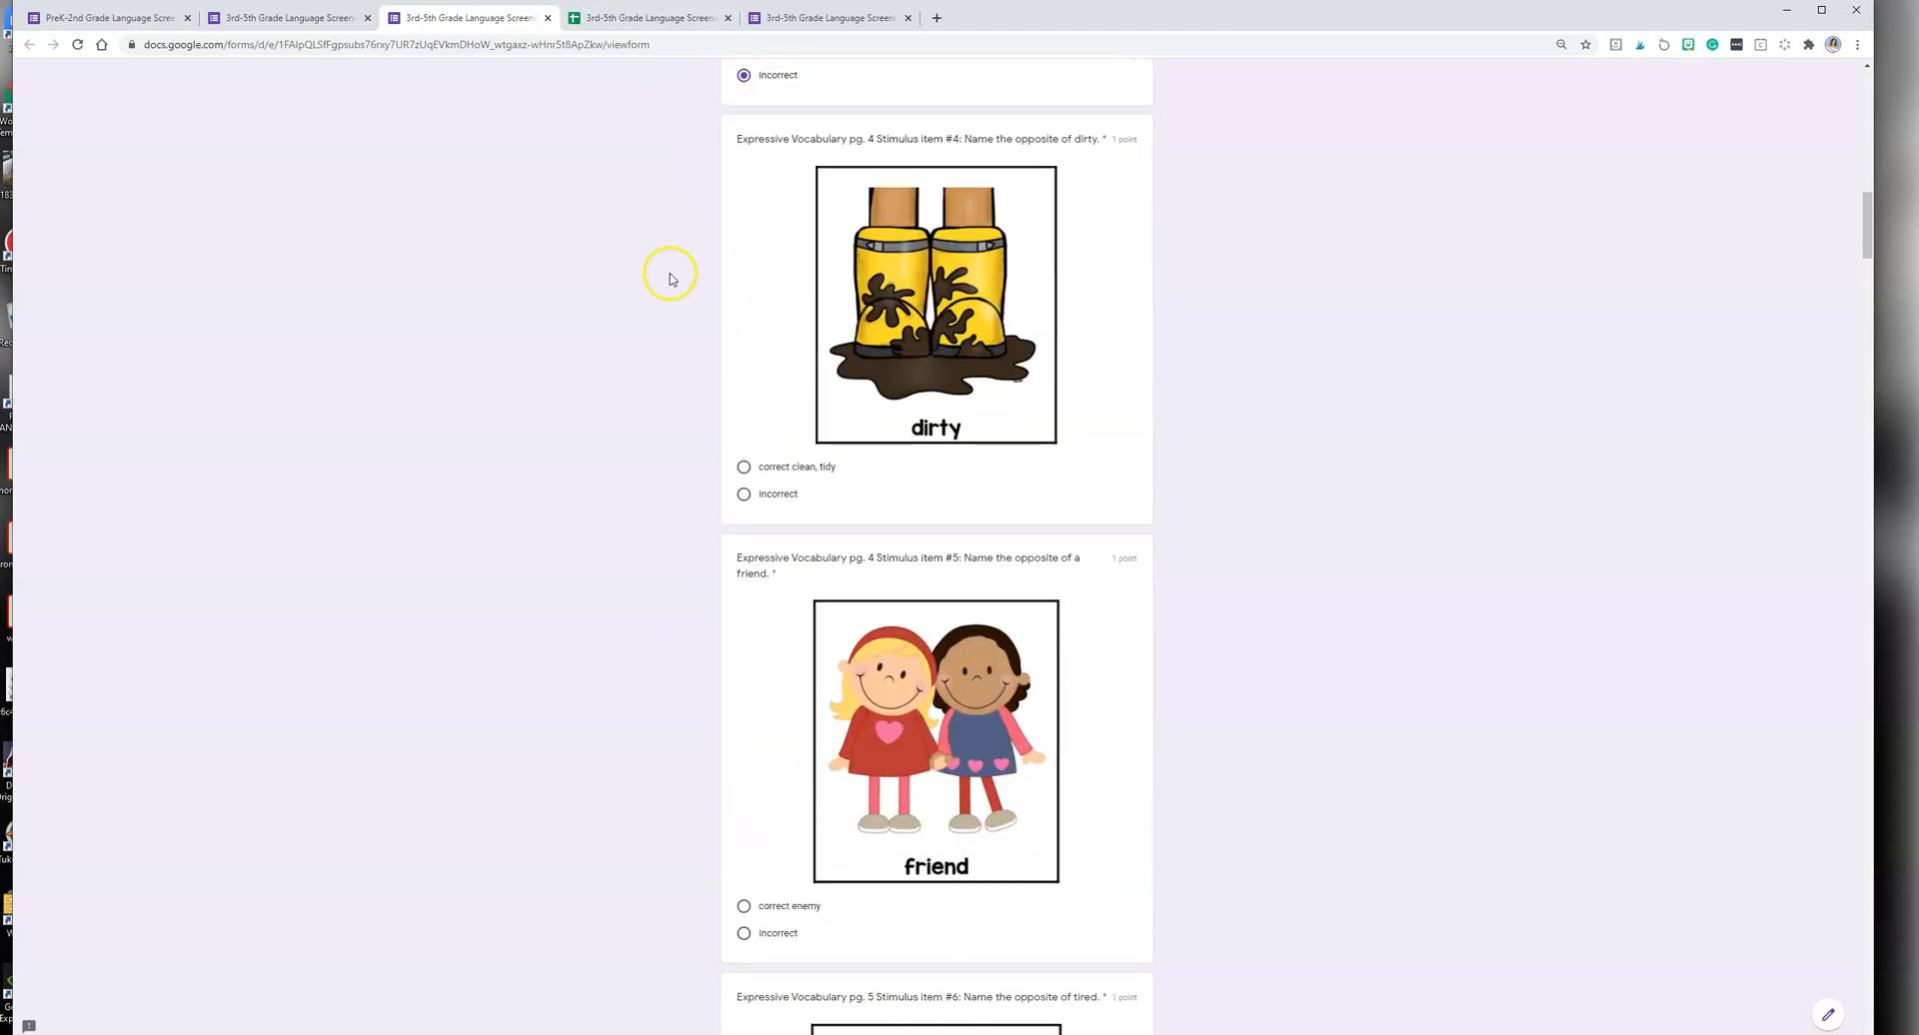
mouse_move(775, 635)
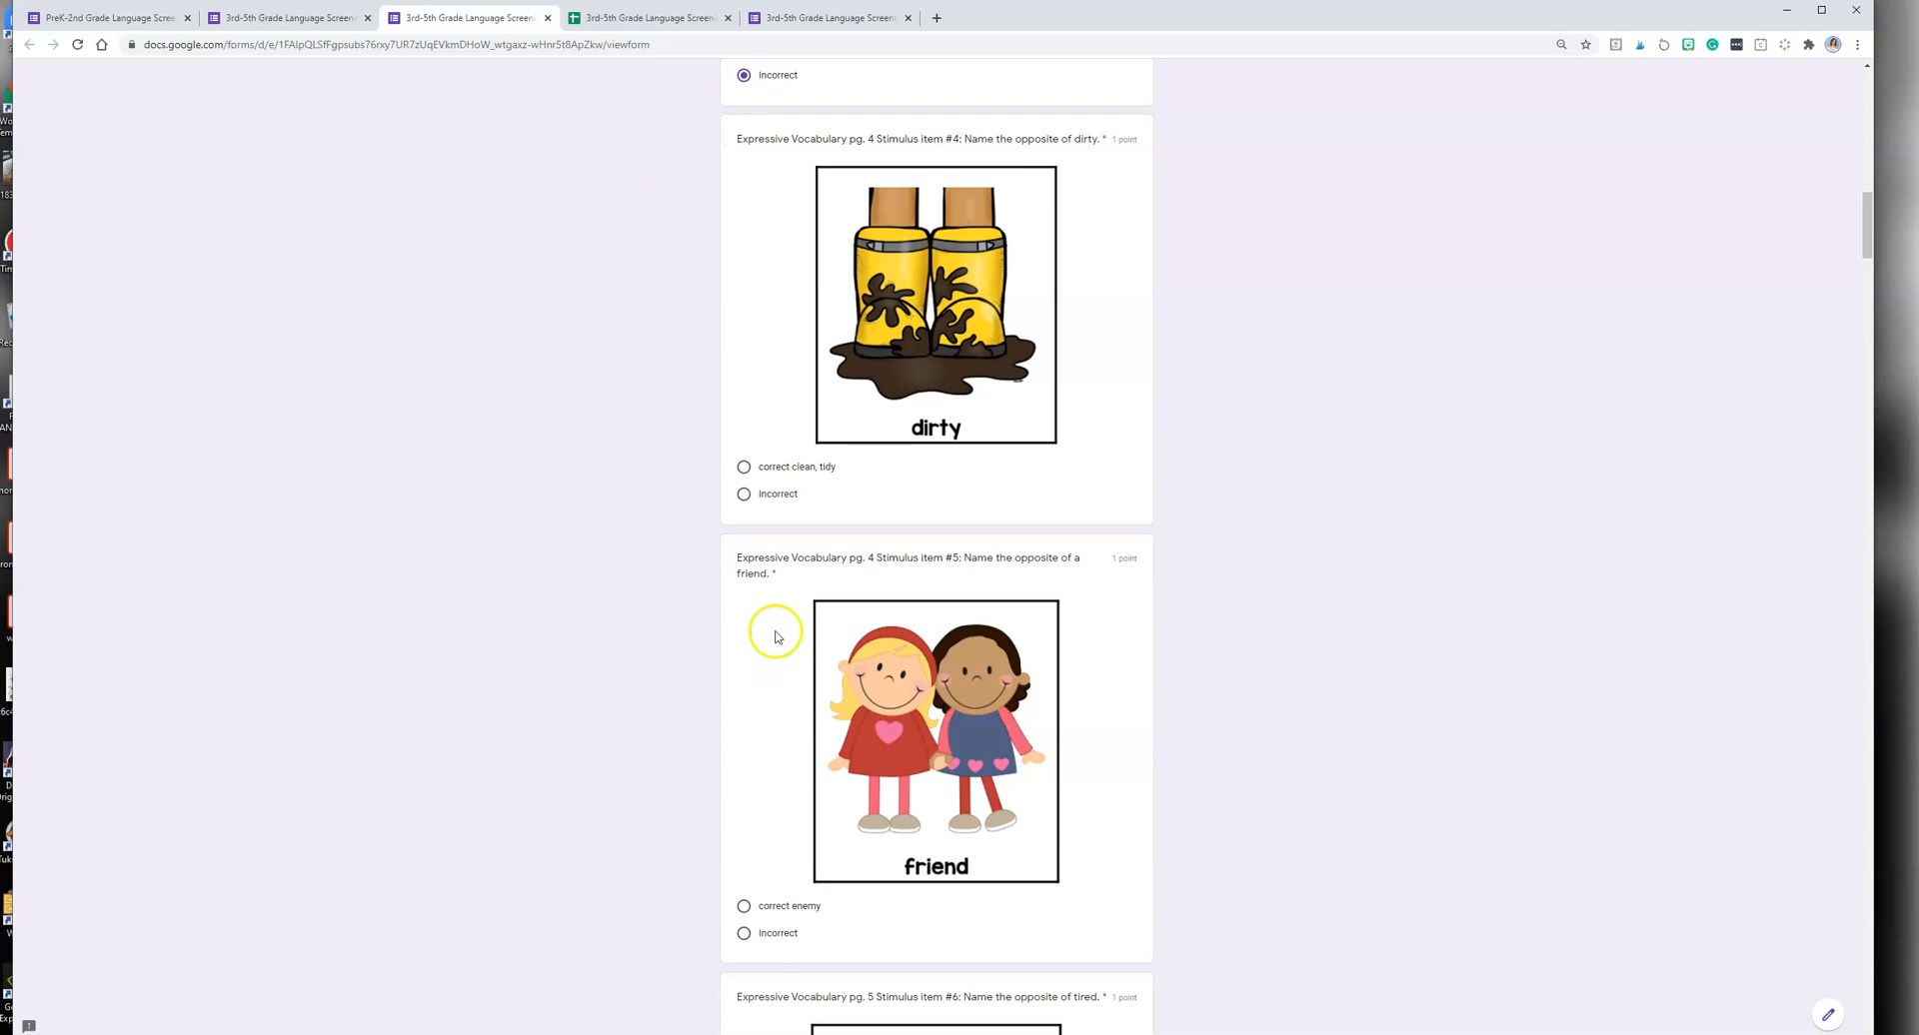
mouse_move(574, 46)
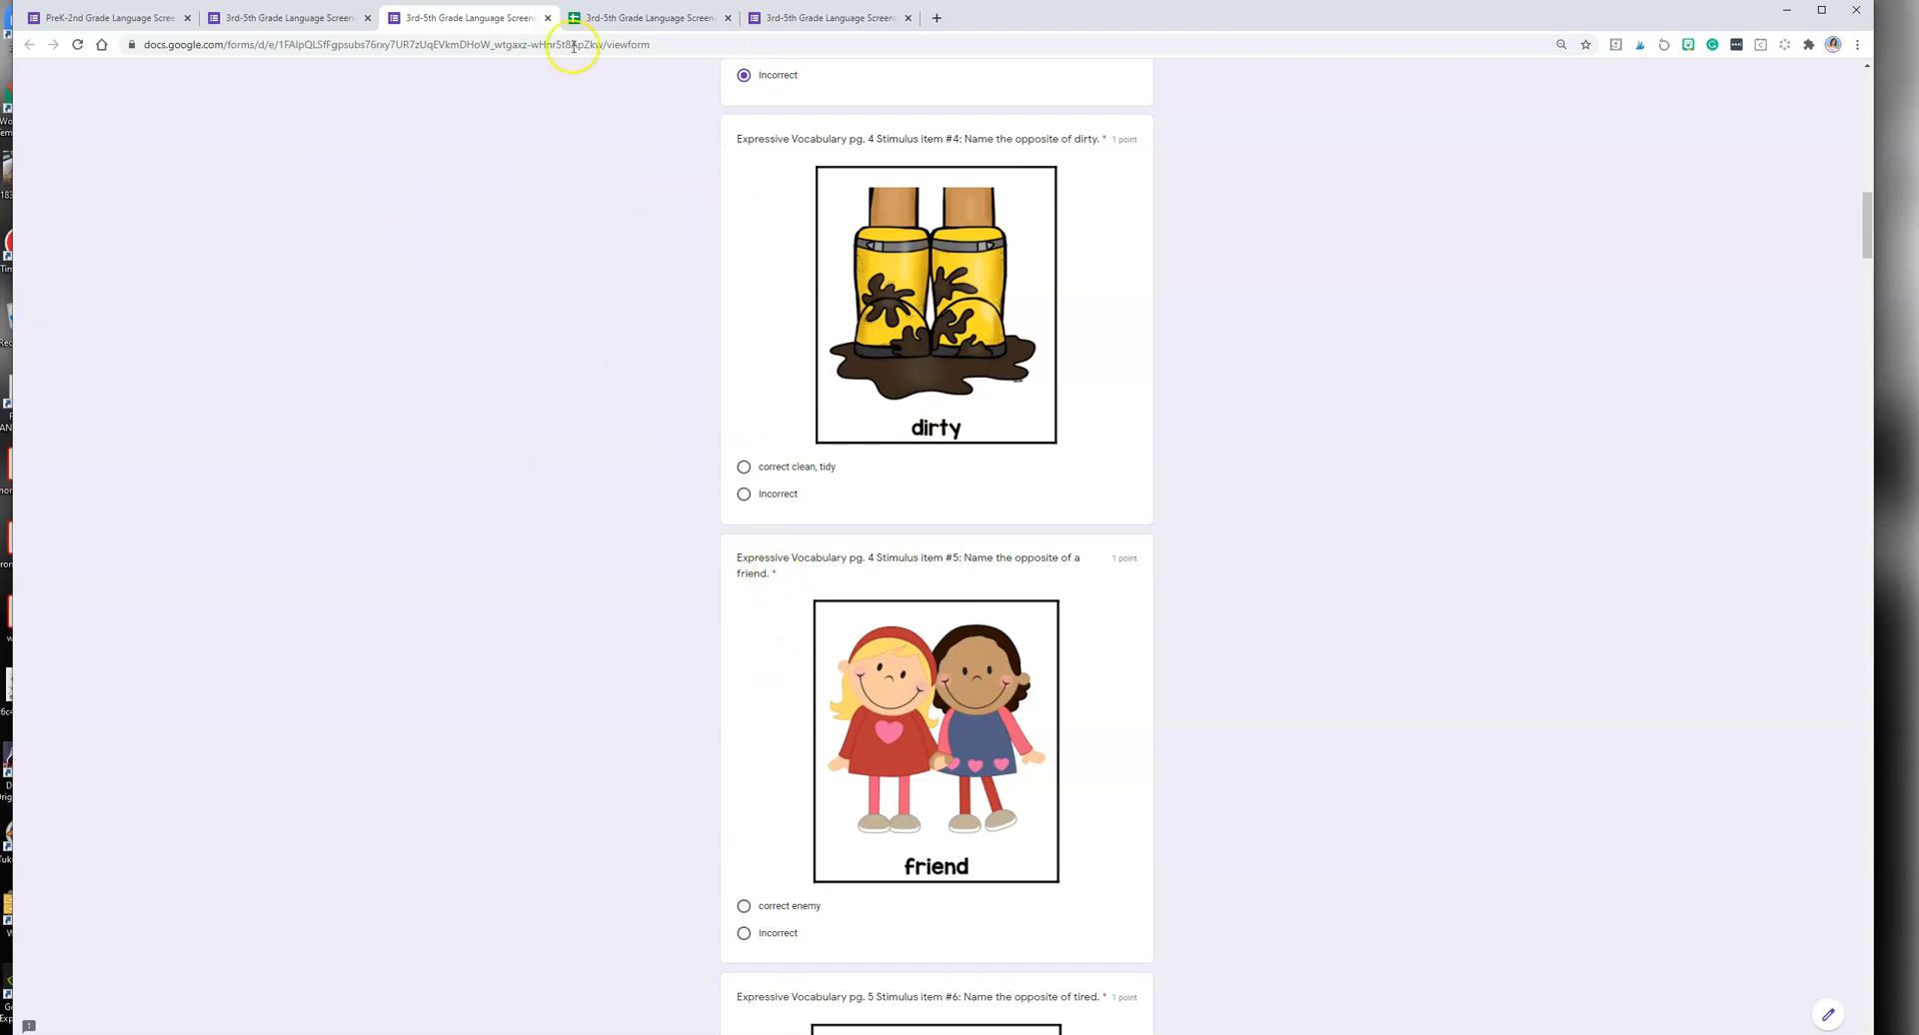
Step: Open the PreK-2nd Grade form's responses in the linked Google Sheets spreadsheet
click(108, 18)
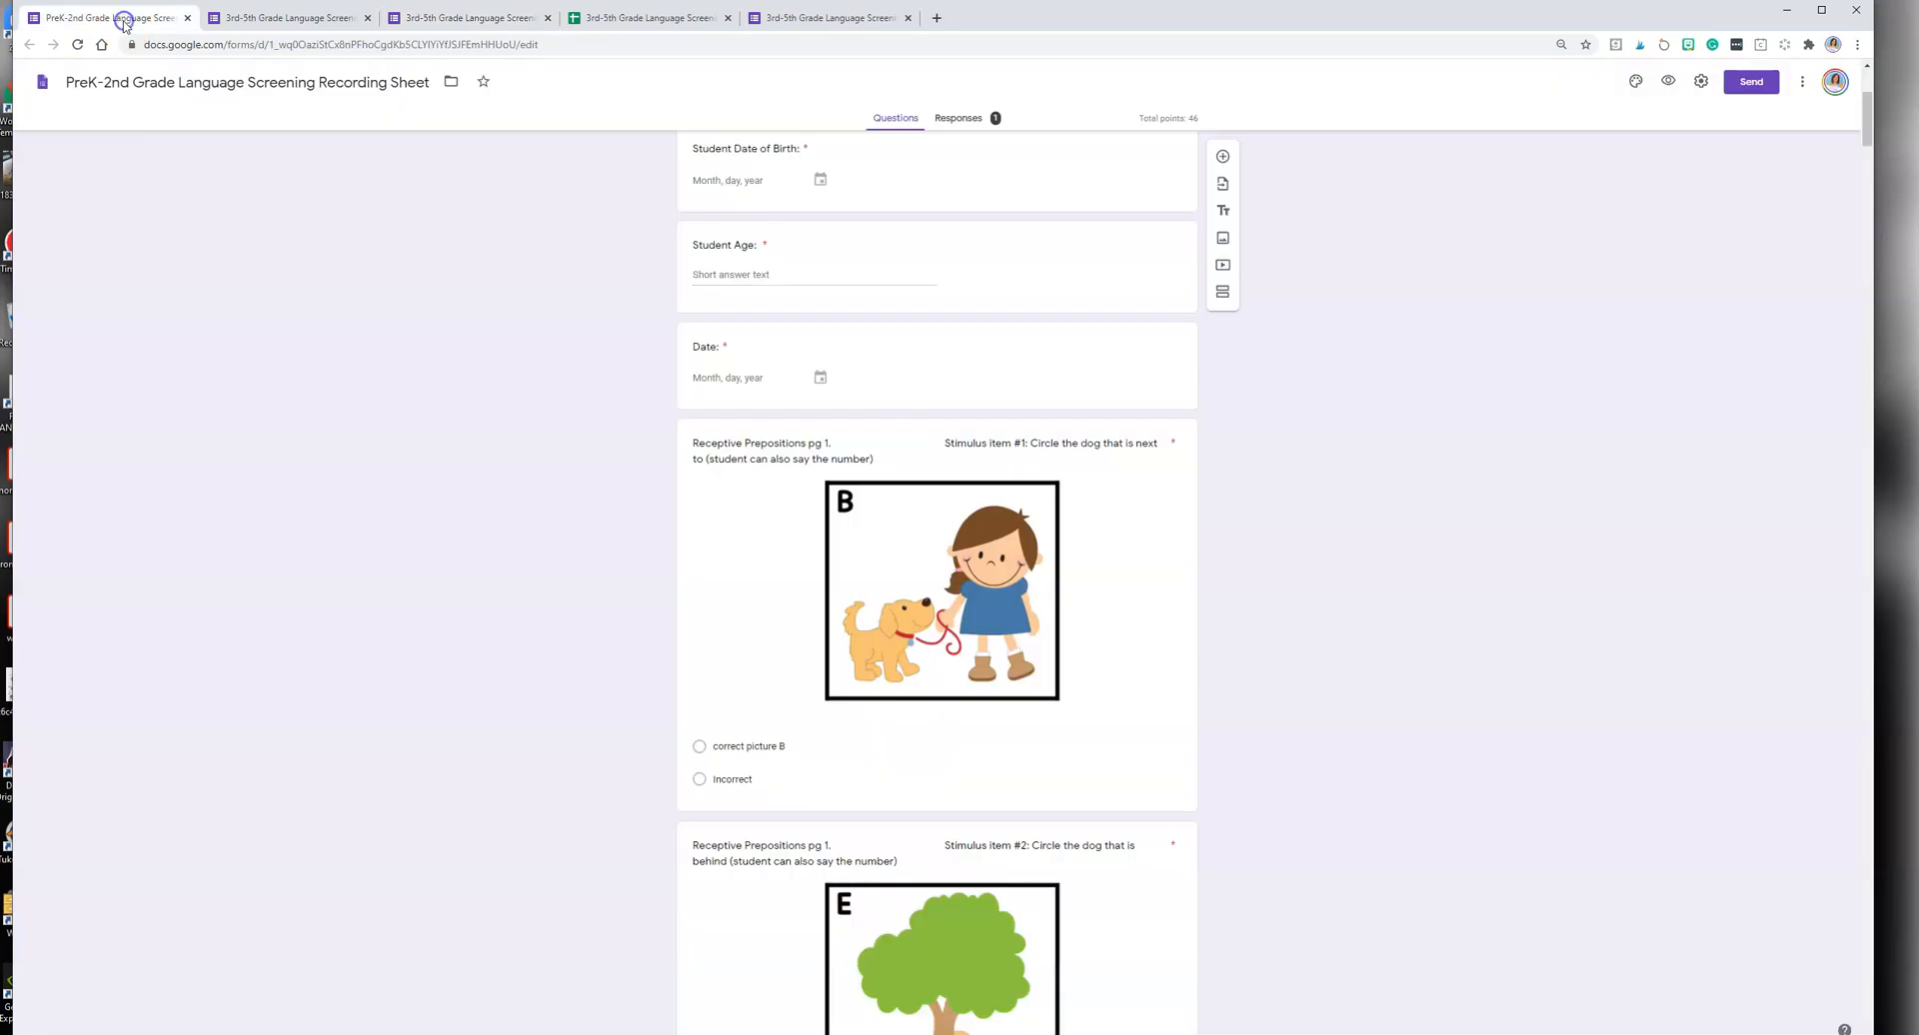
click(957, 118)
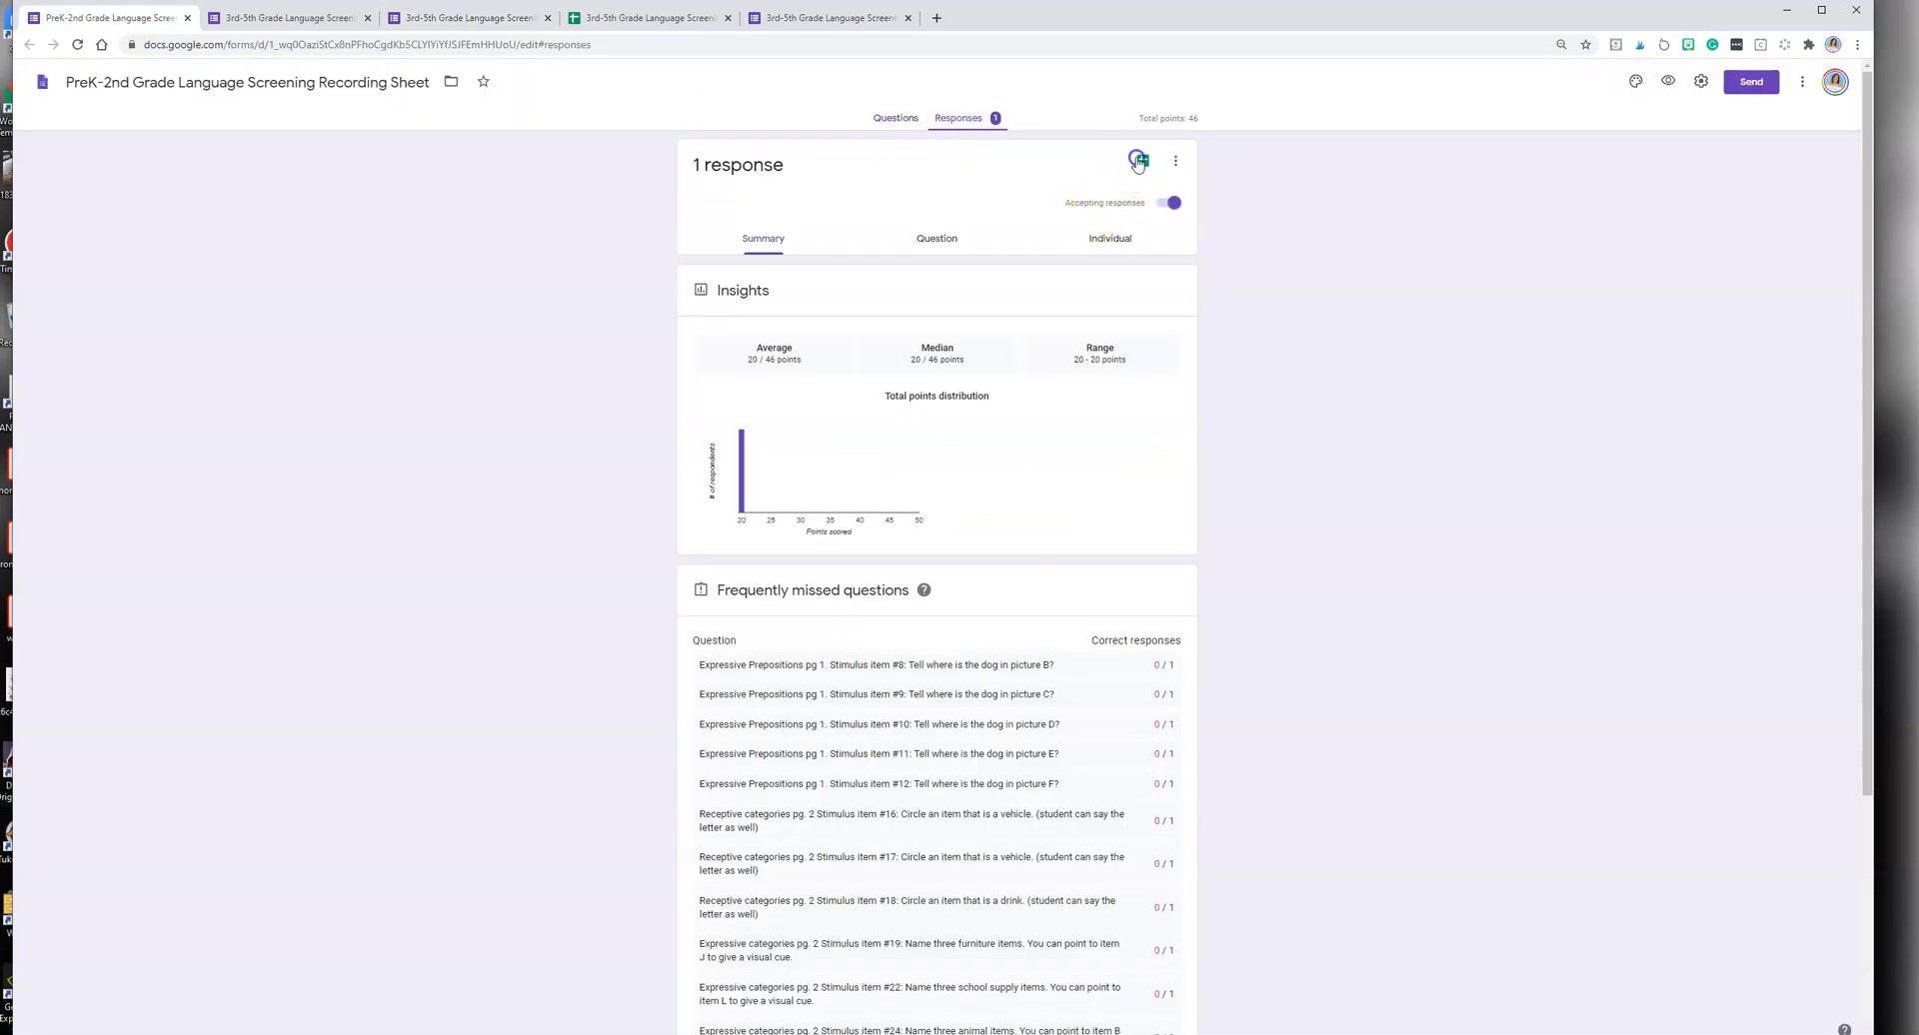
click(1137, 159)
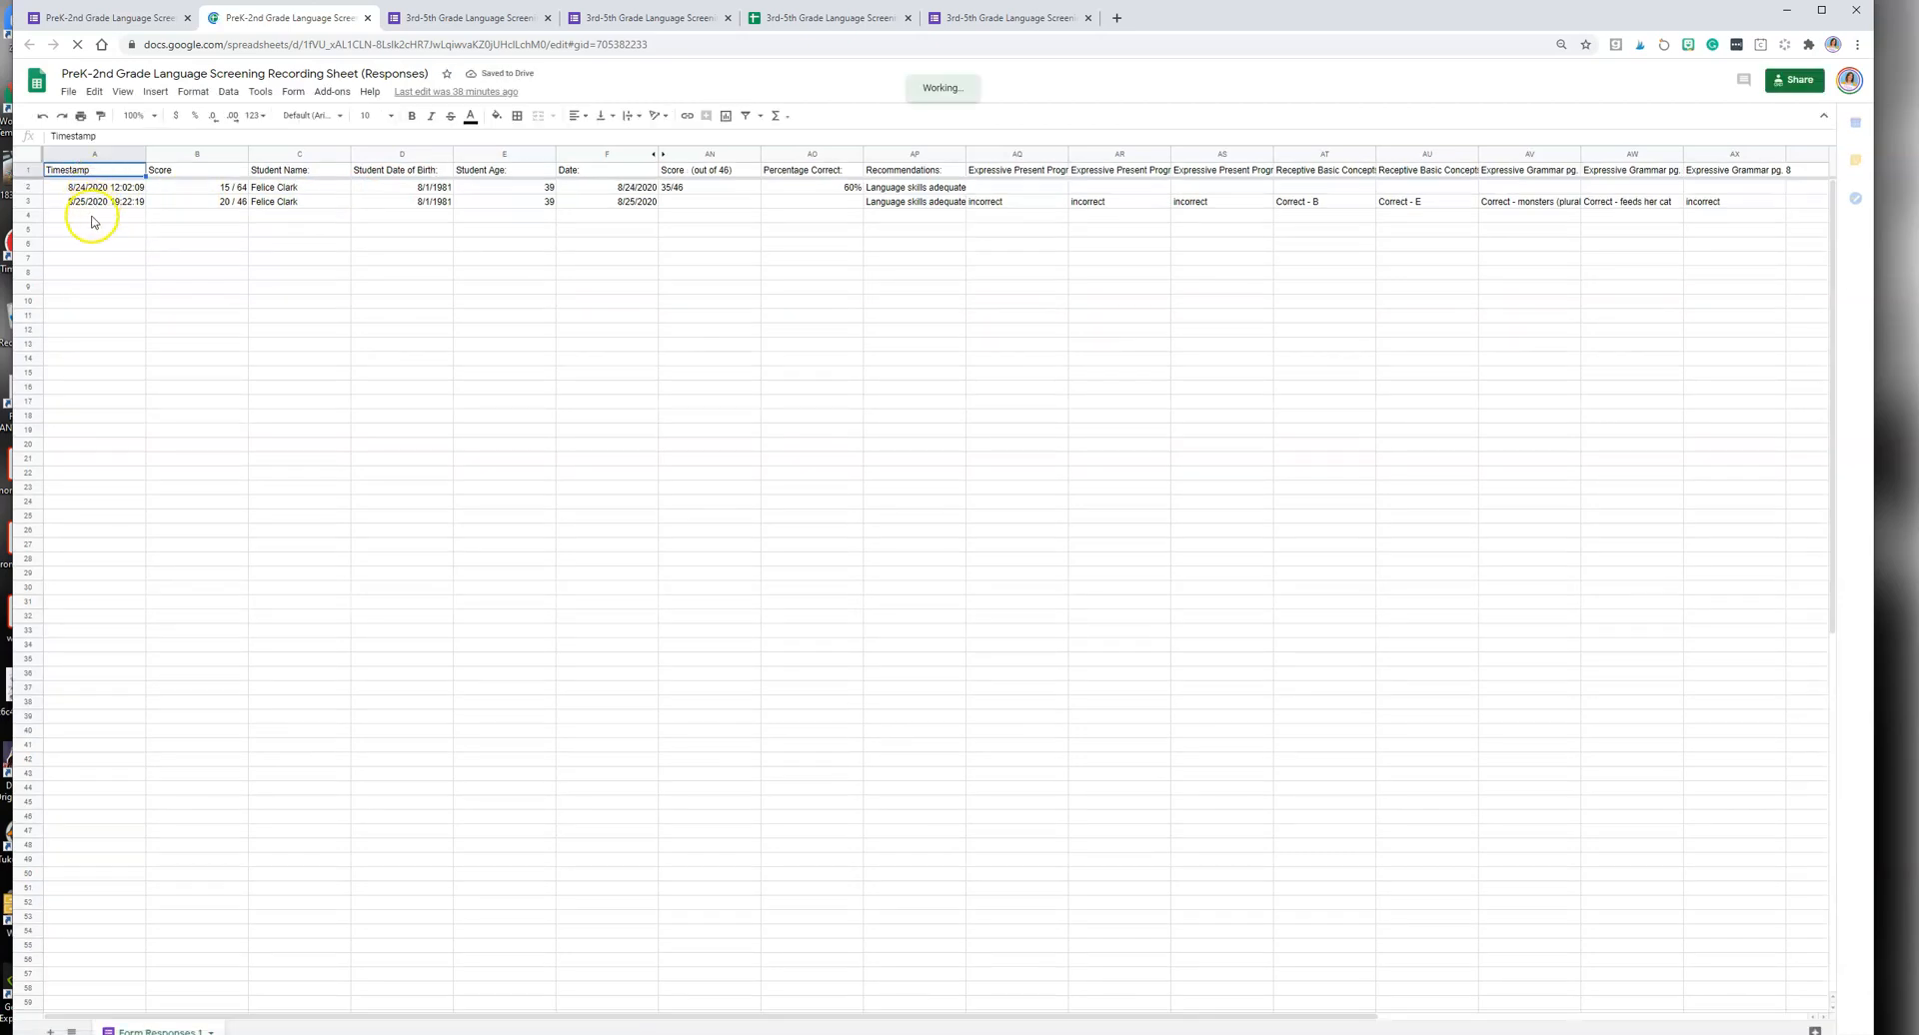
mouse_move(400, 200)
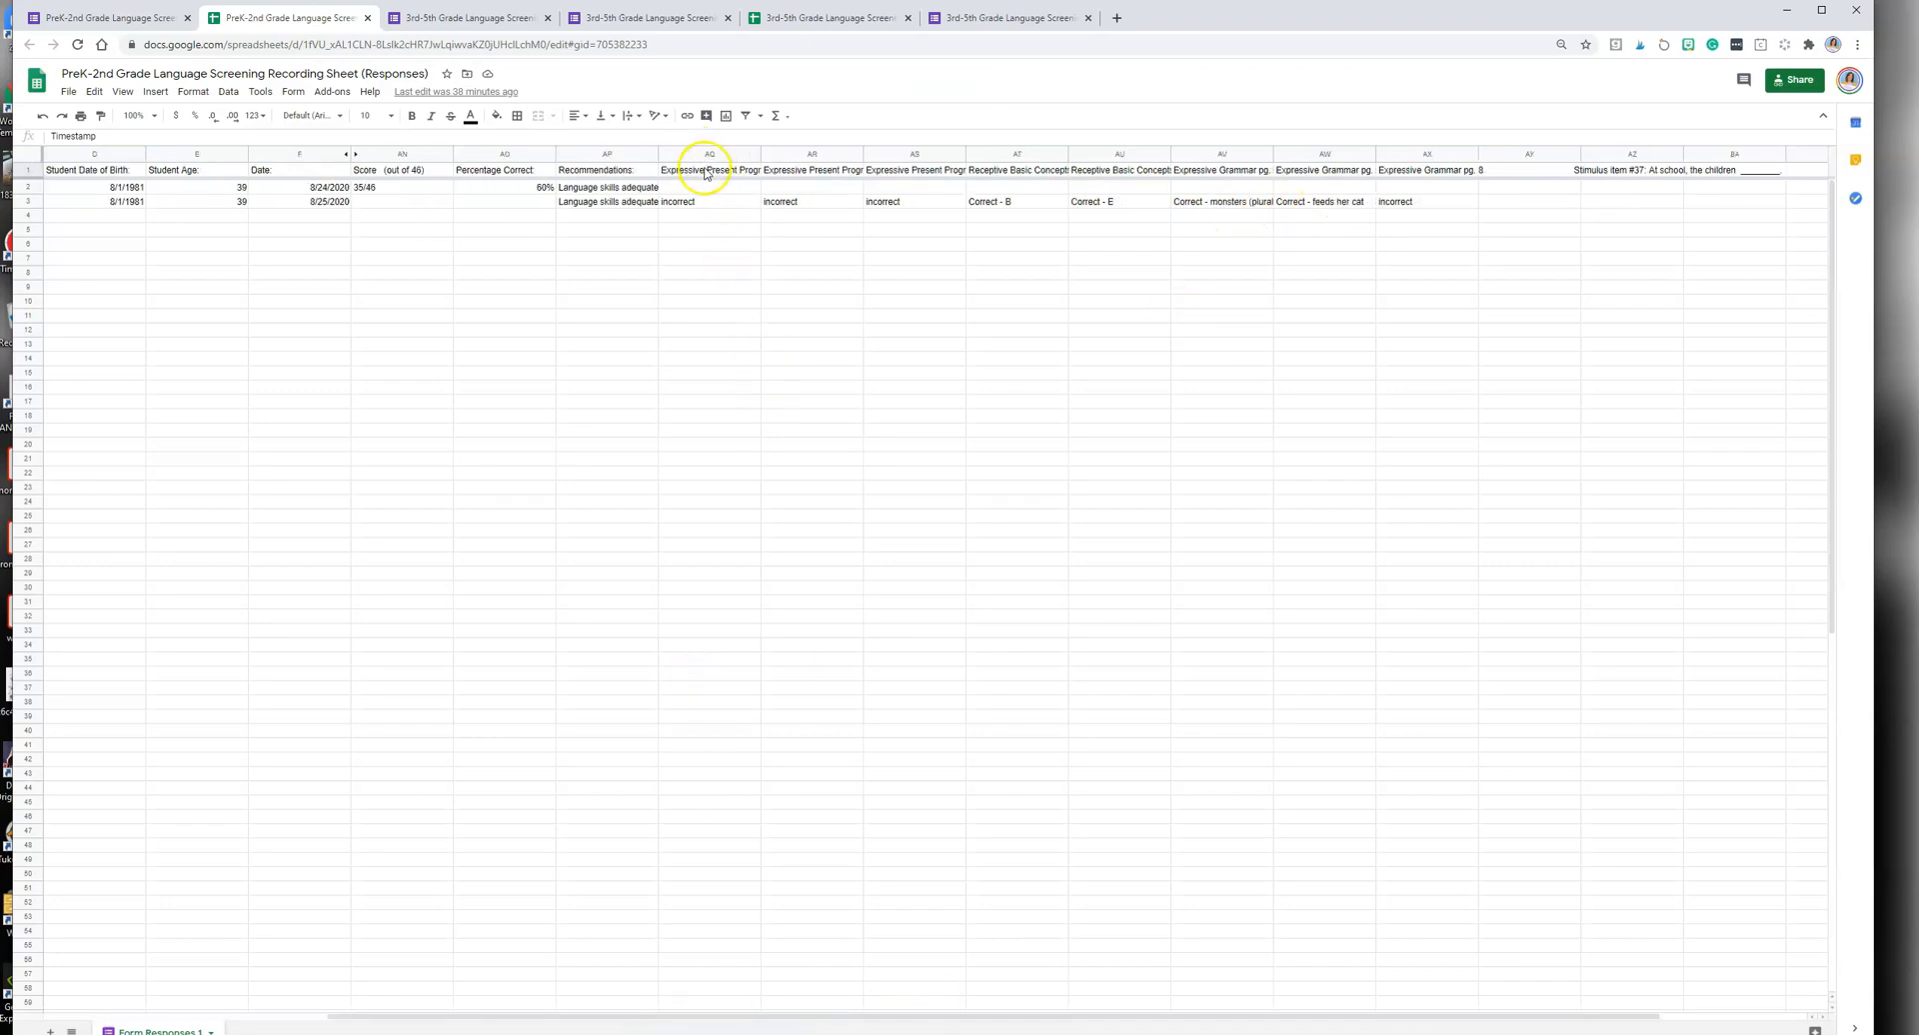
Step: Select item columns AQ through BA and hide them via the Help command search for 'hide'
click(708, 168)
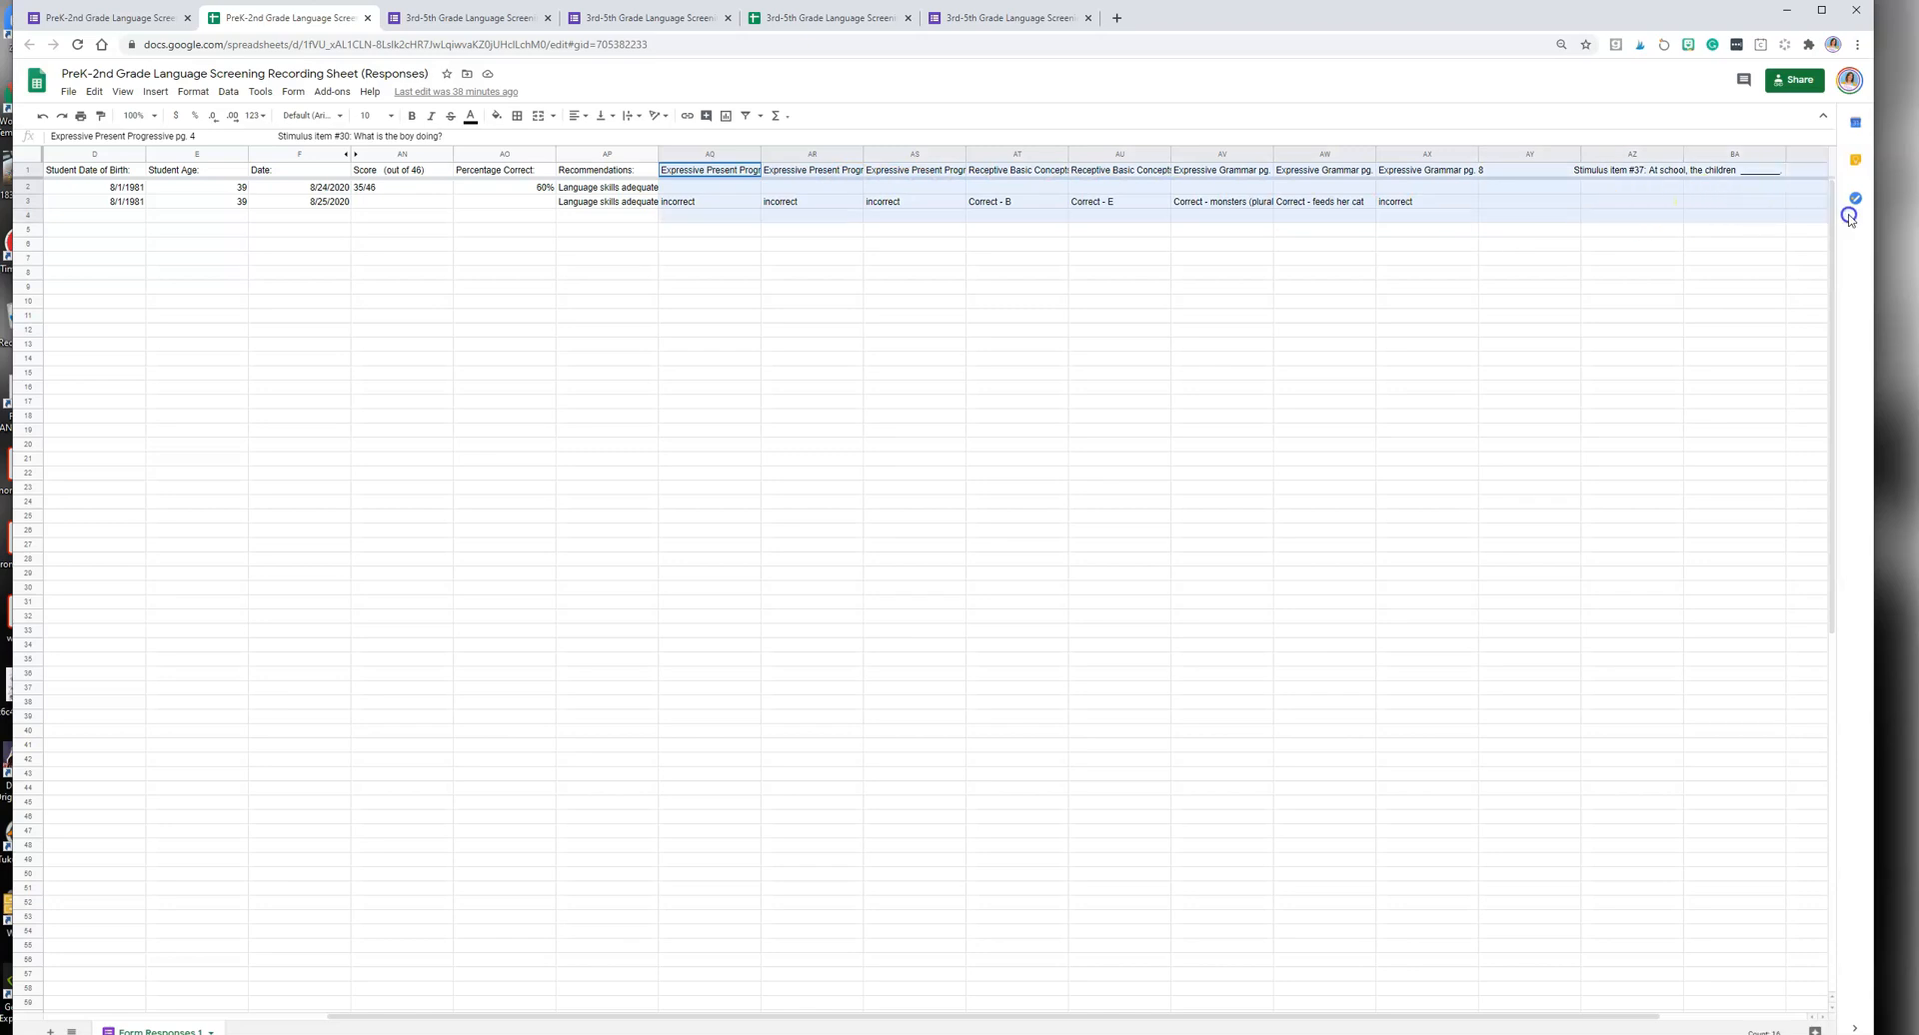
scroll(right, 3)
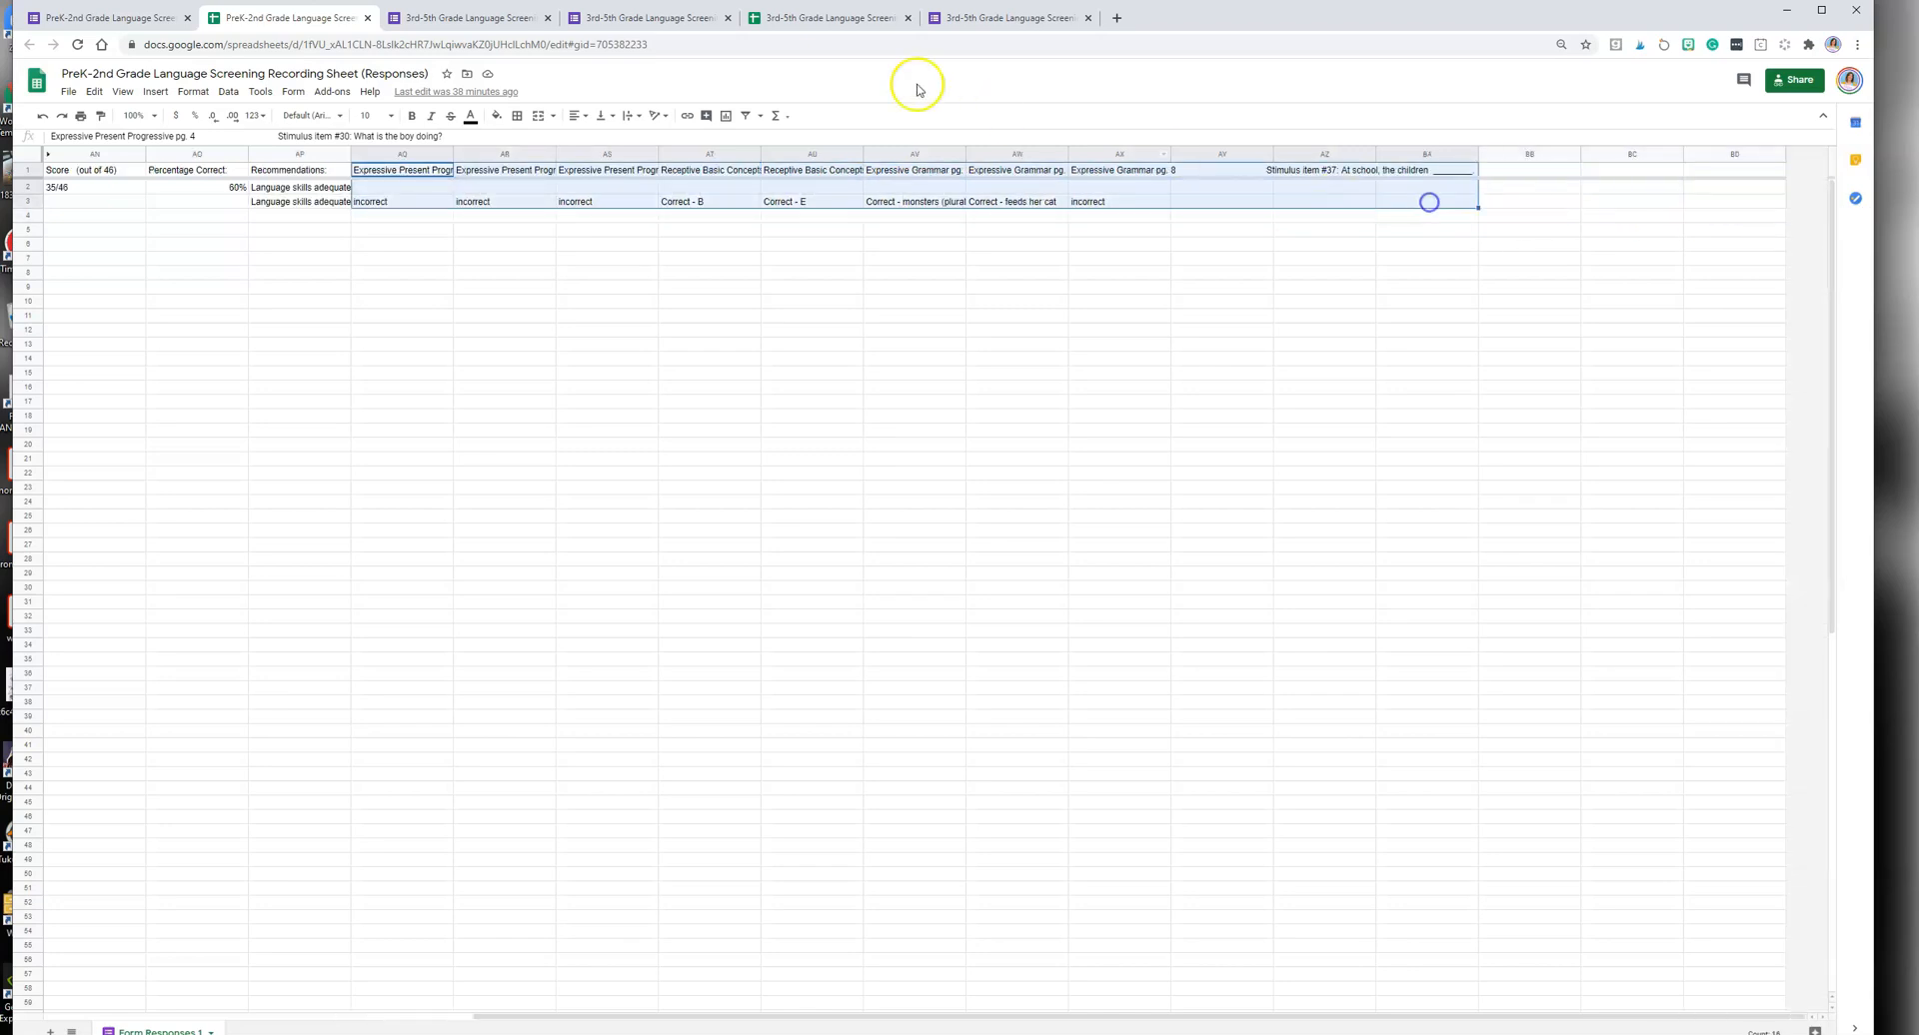
click(370, 92)
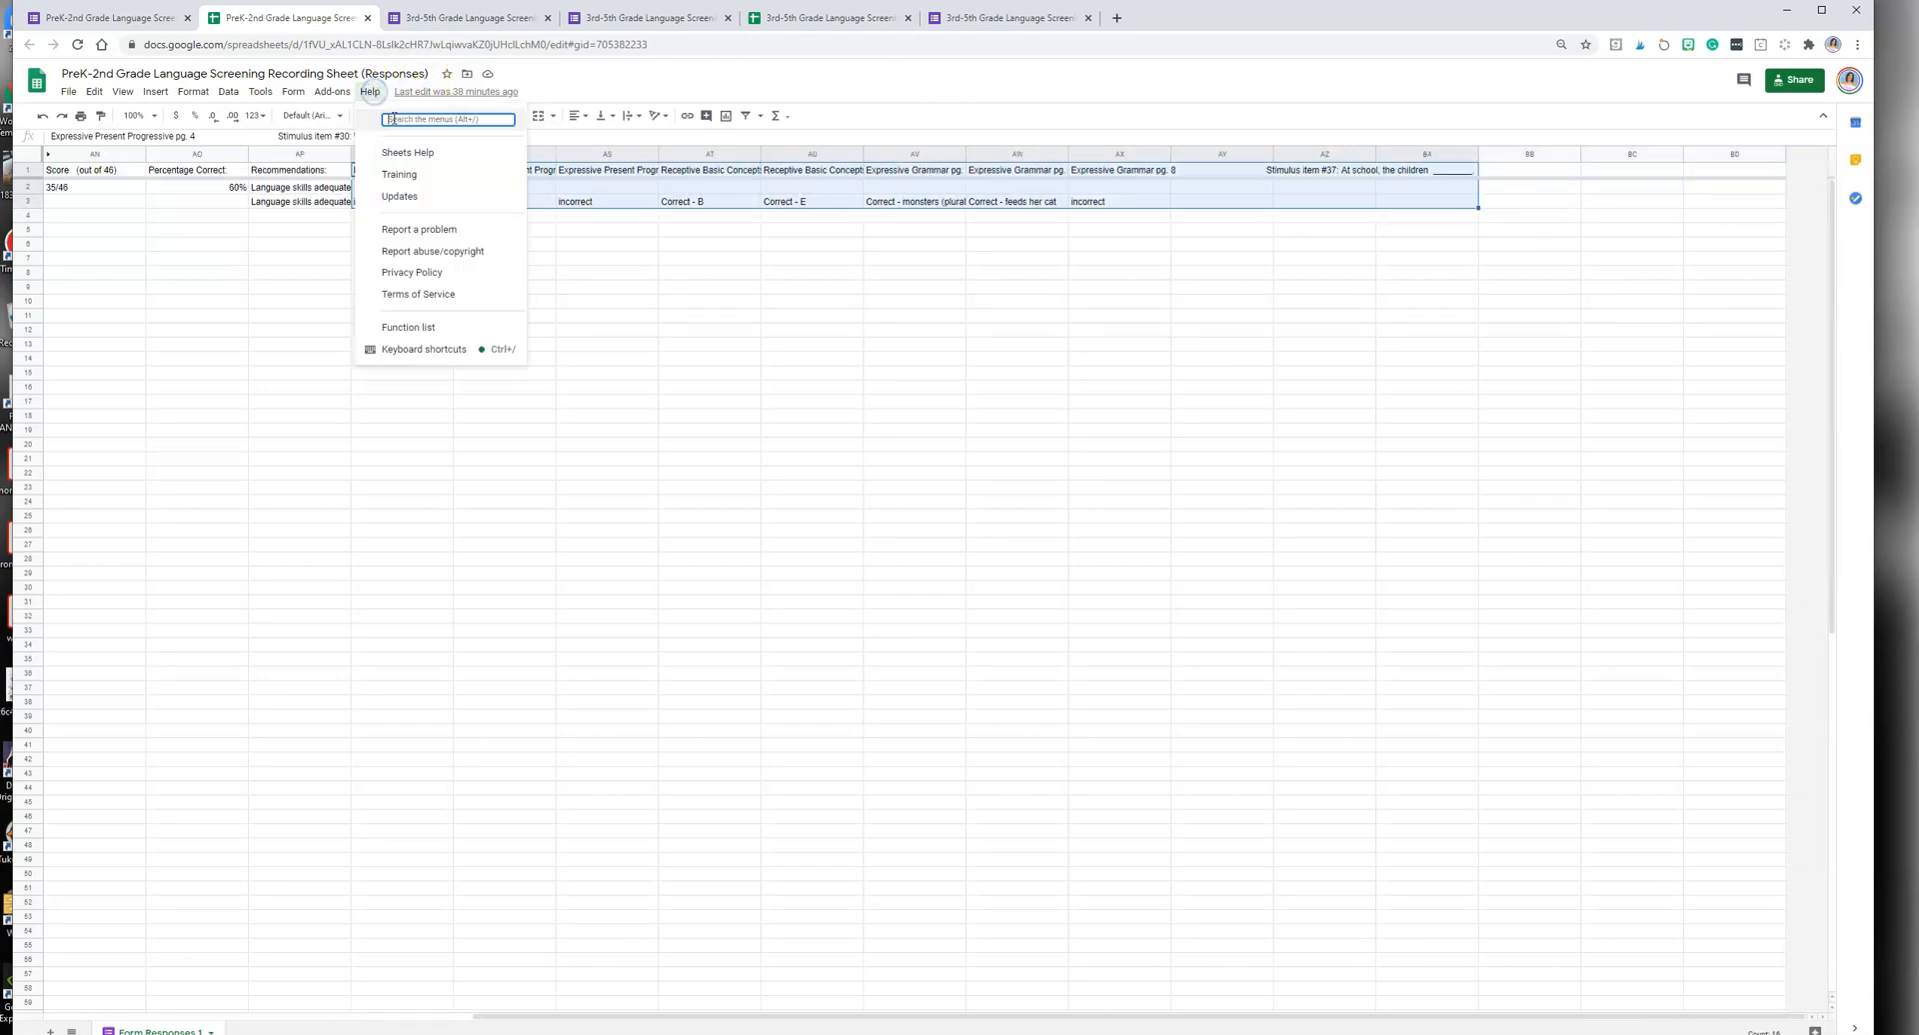
text(hide)
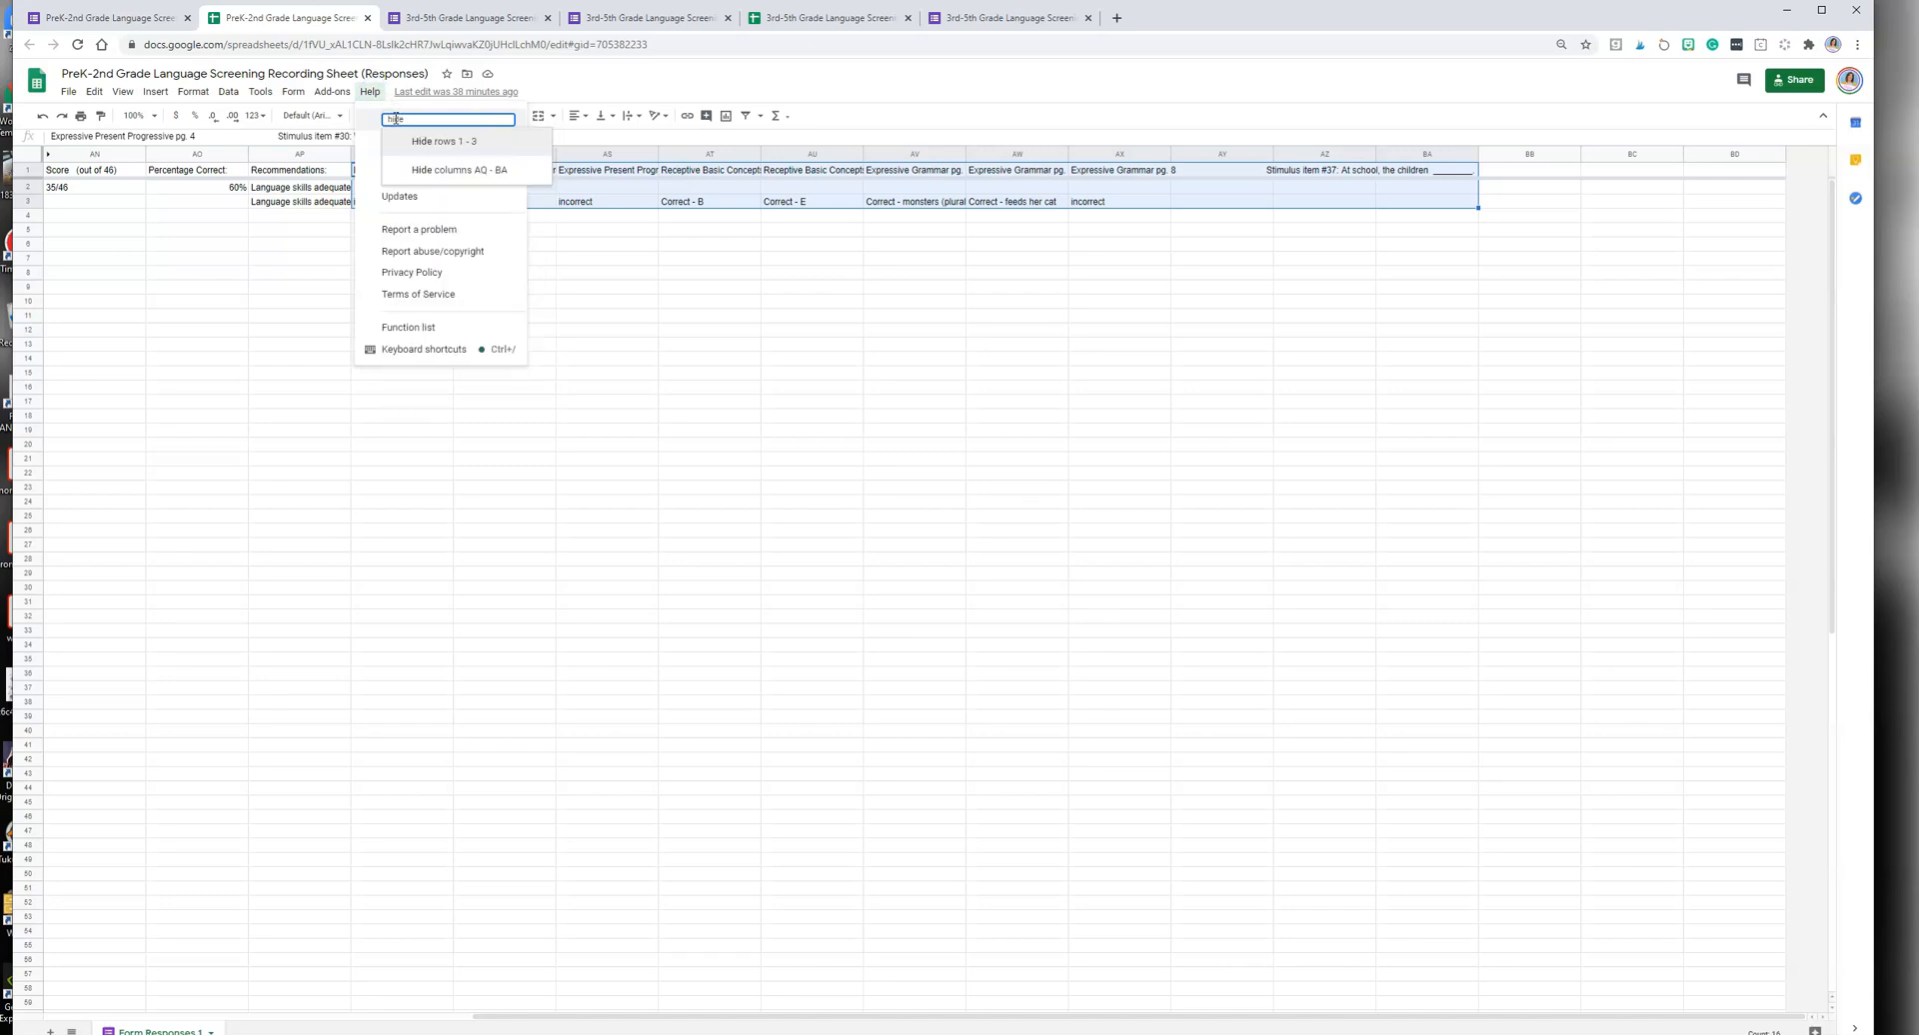
click(460, 168)
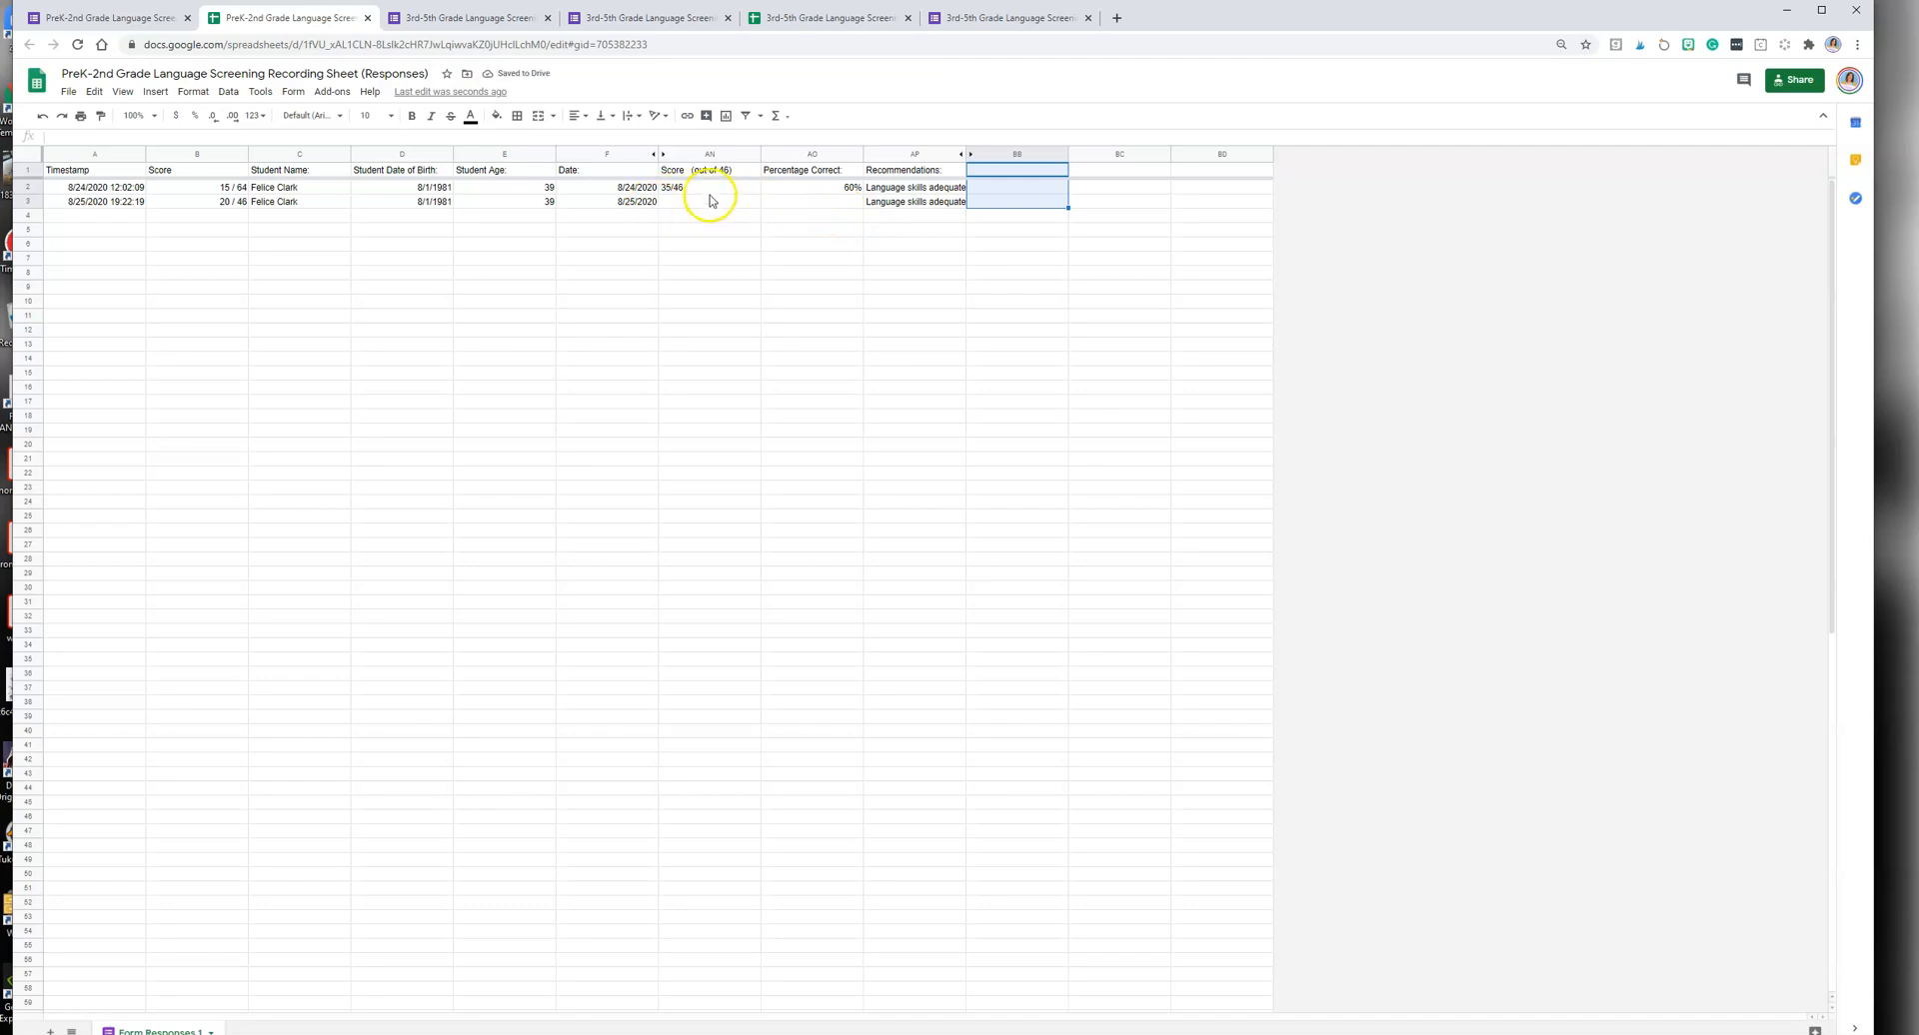
click(708, 186)
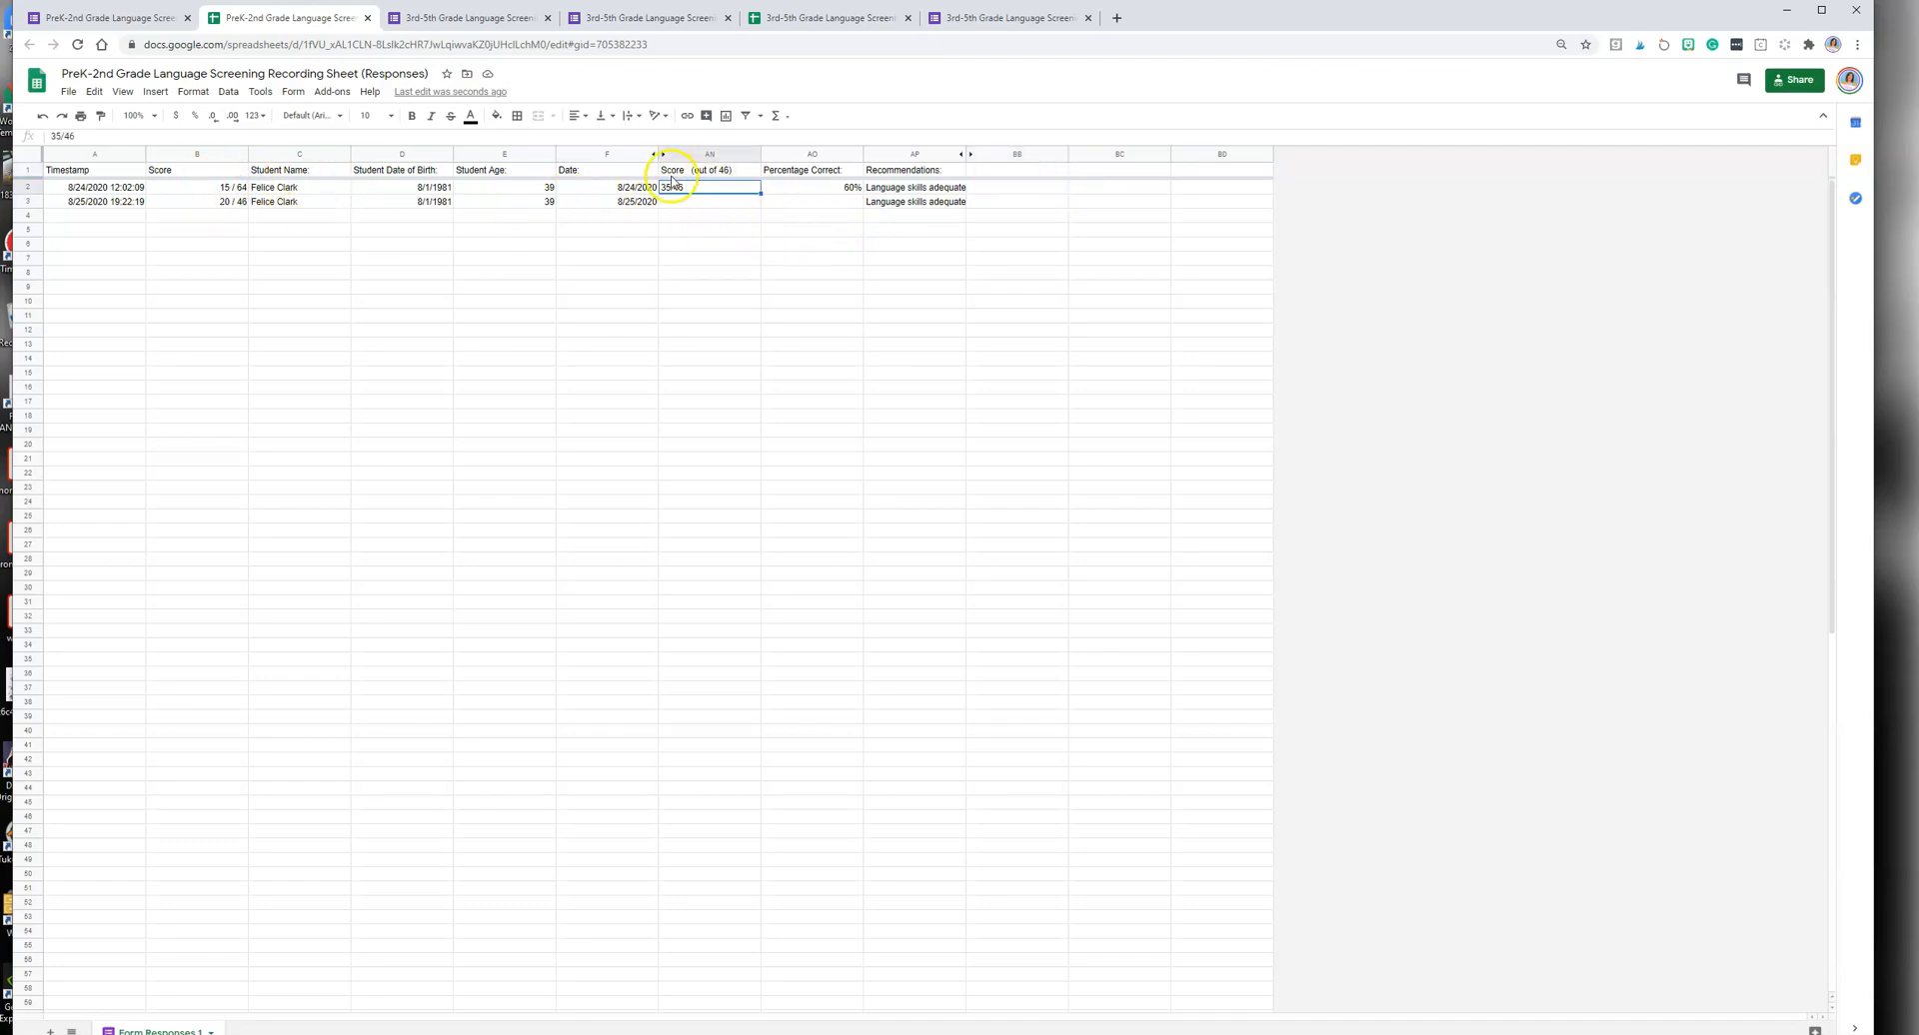
click(811, 186)
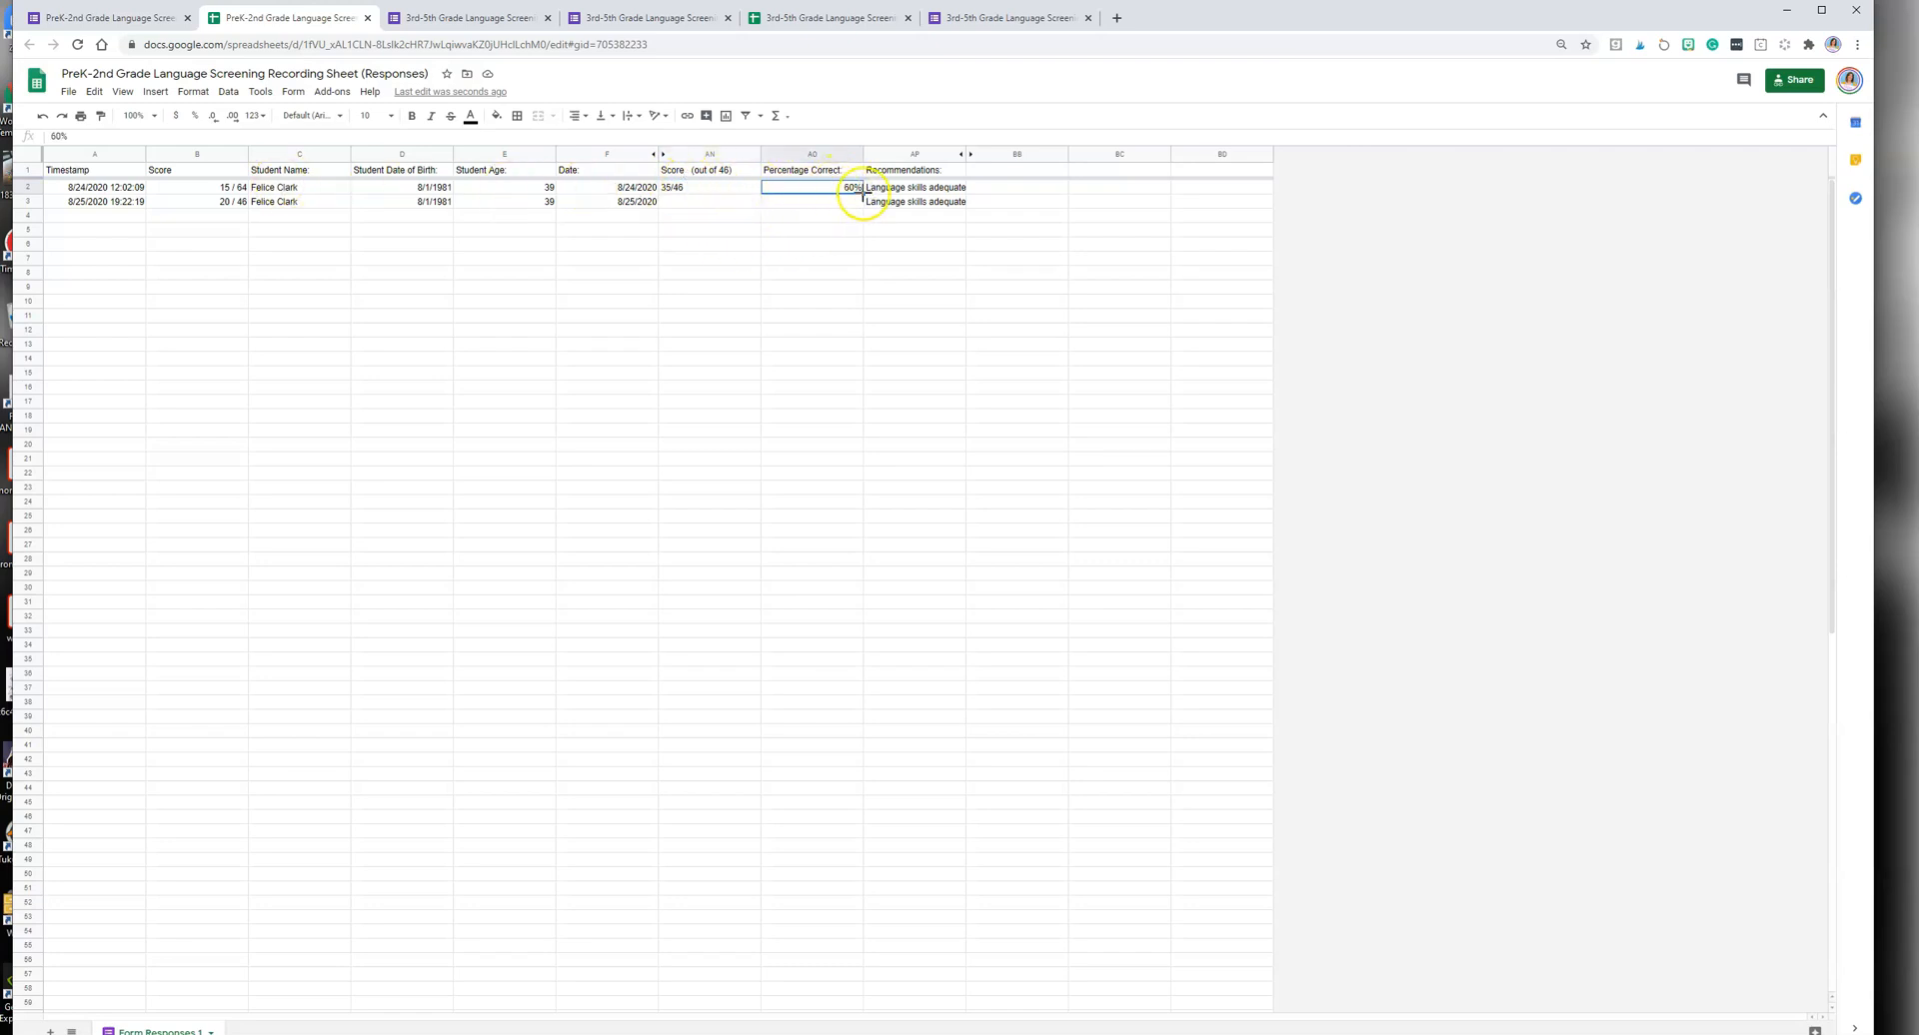
click(811, 201)
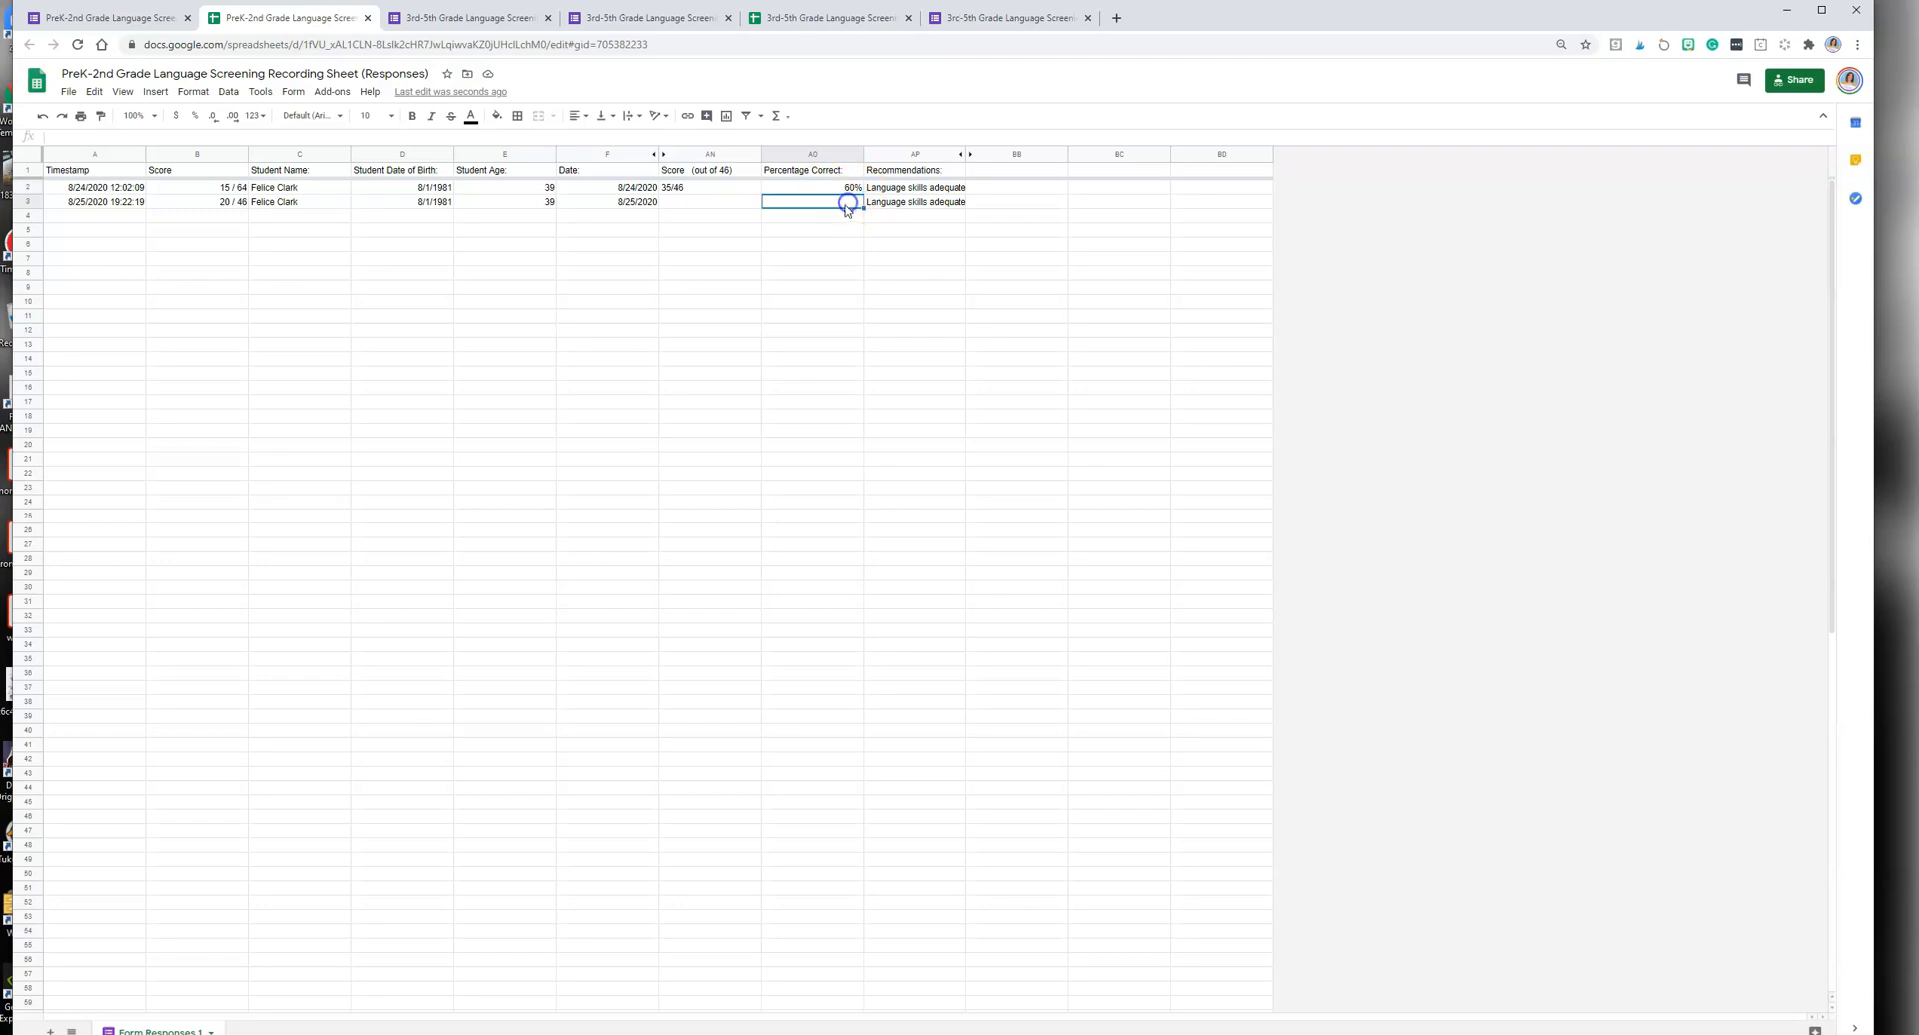
click(915, 188)
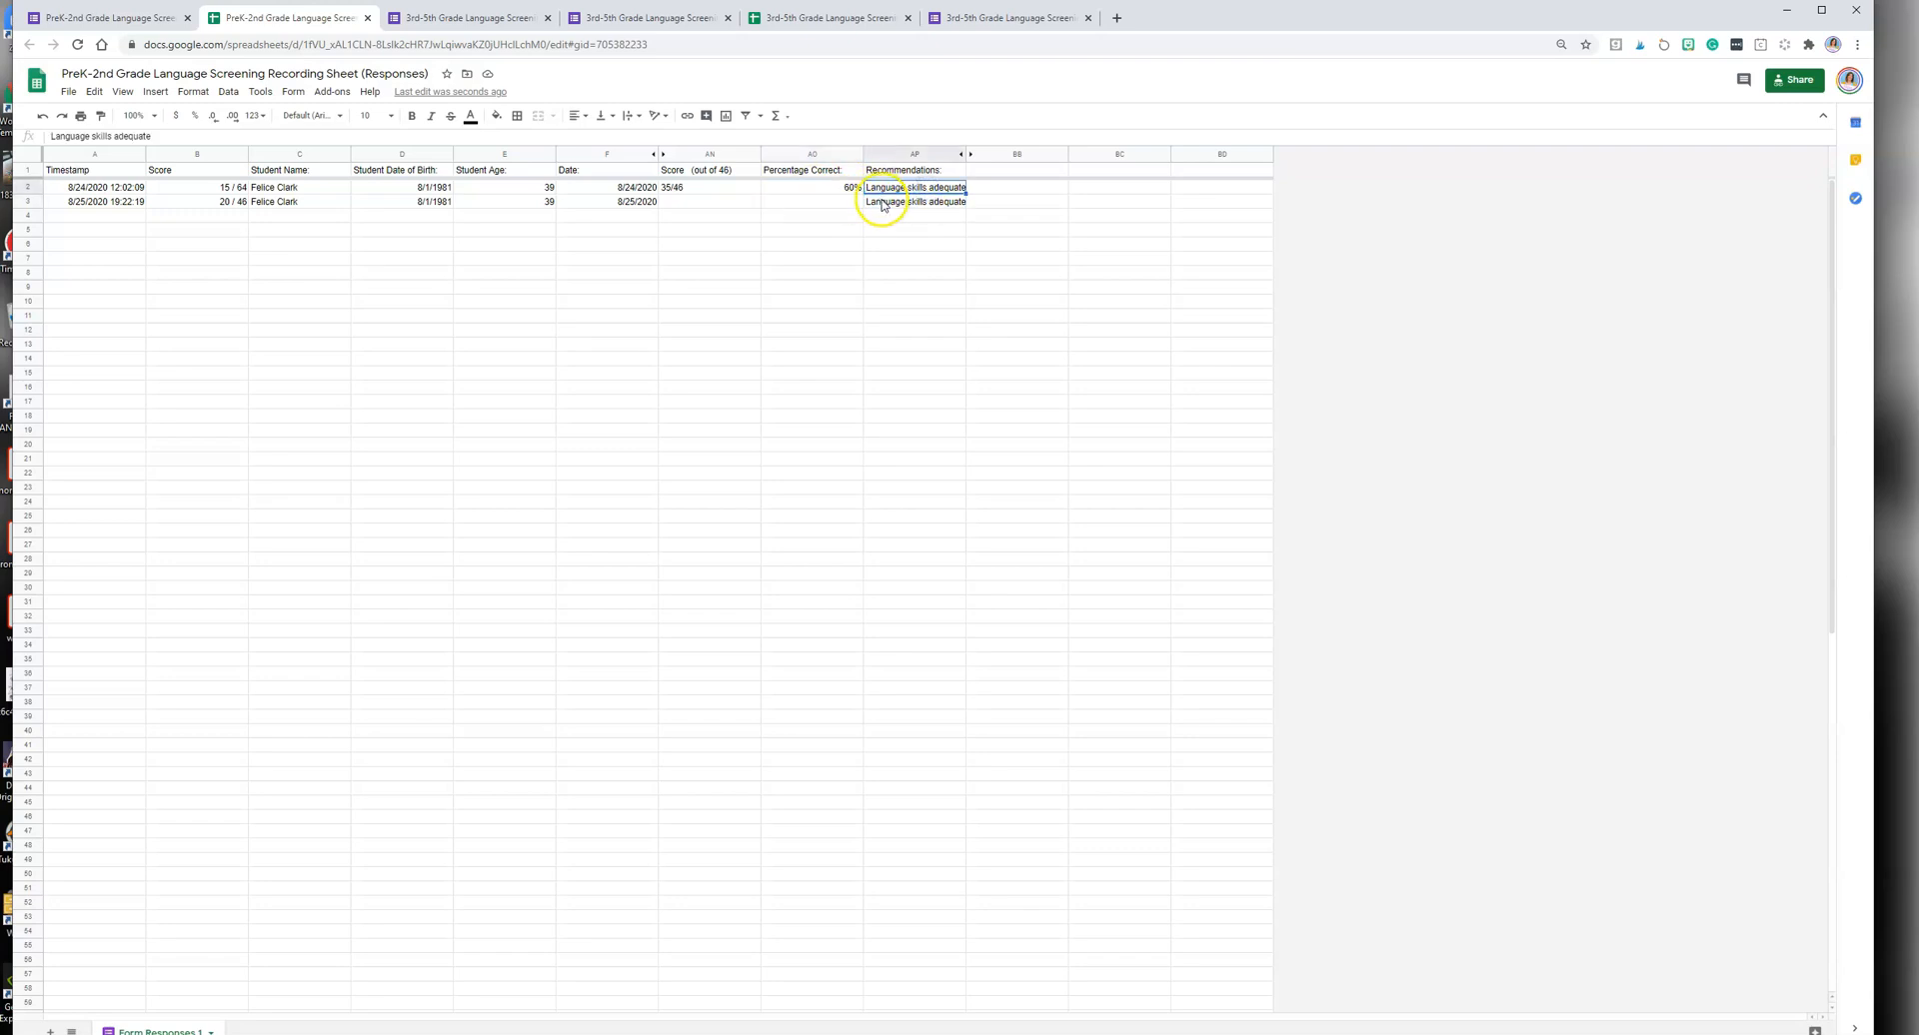
click(1016, 168)
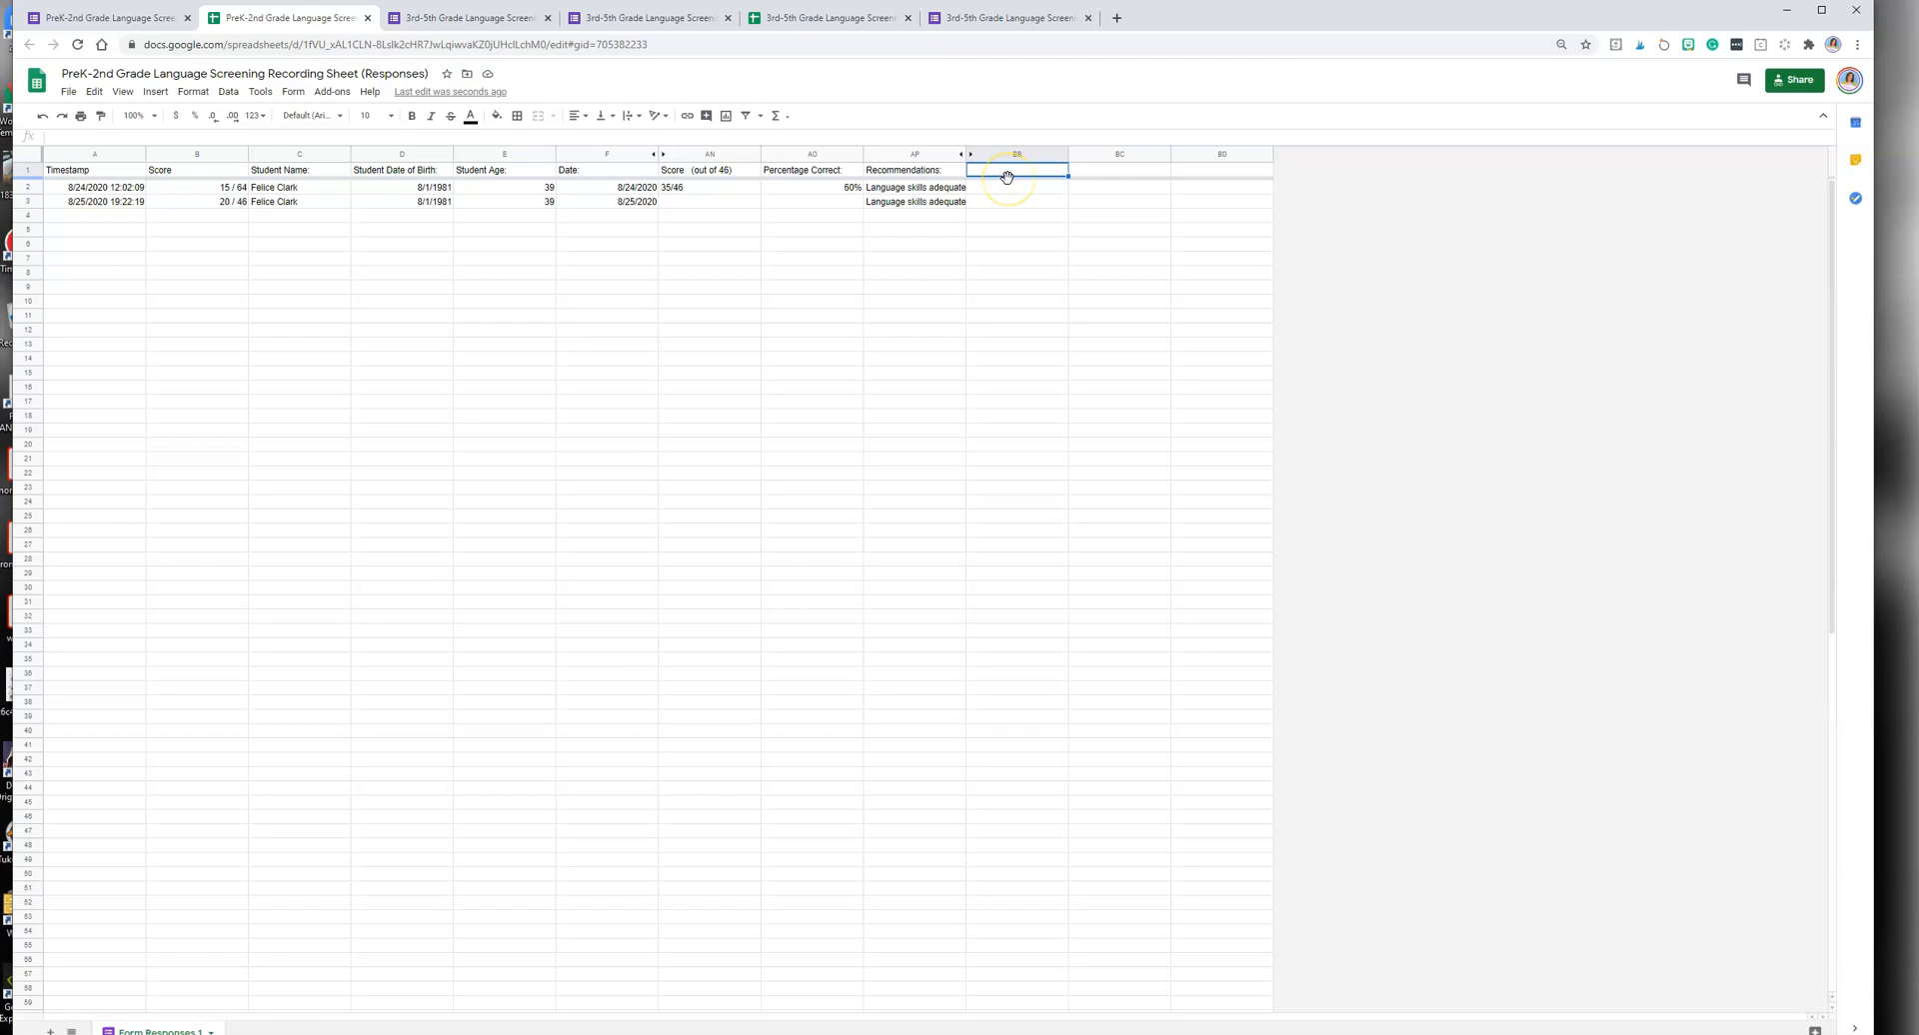
mouse_move(1011, 194)
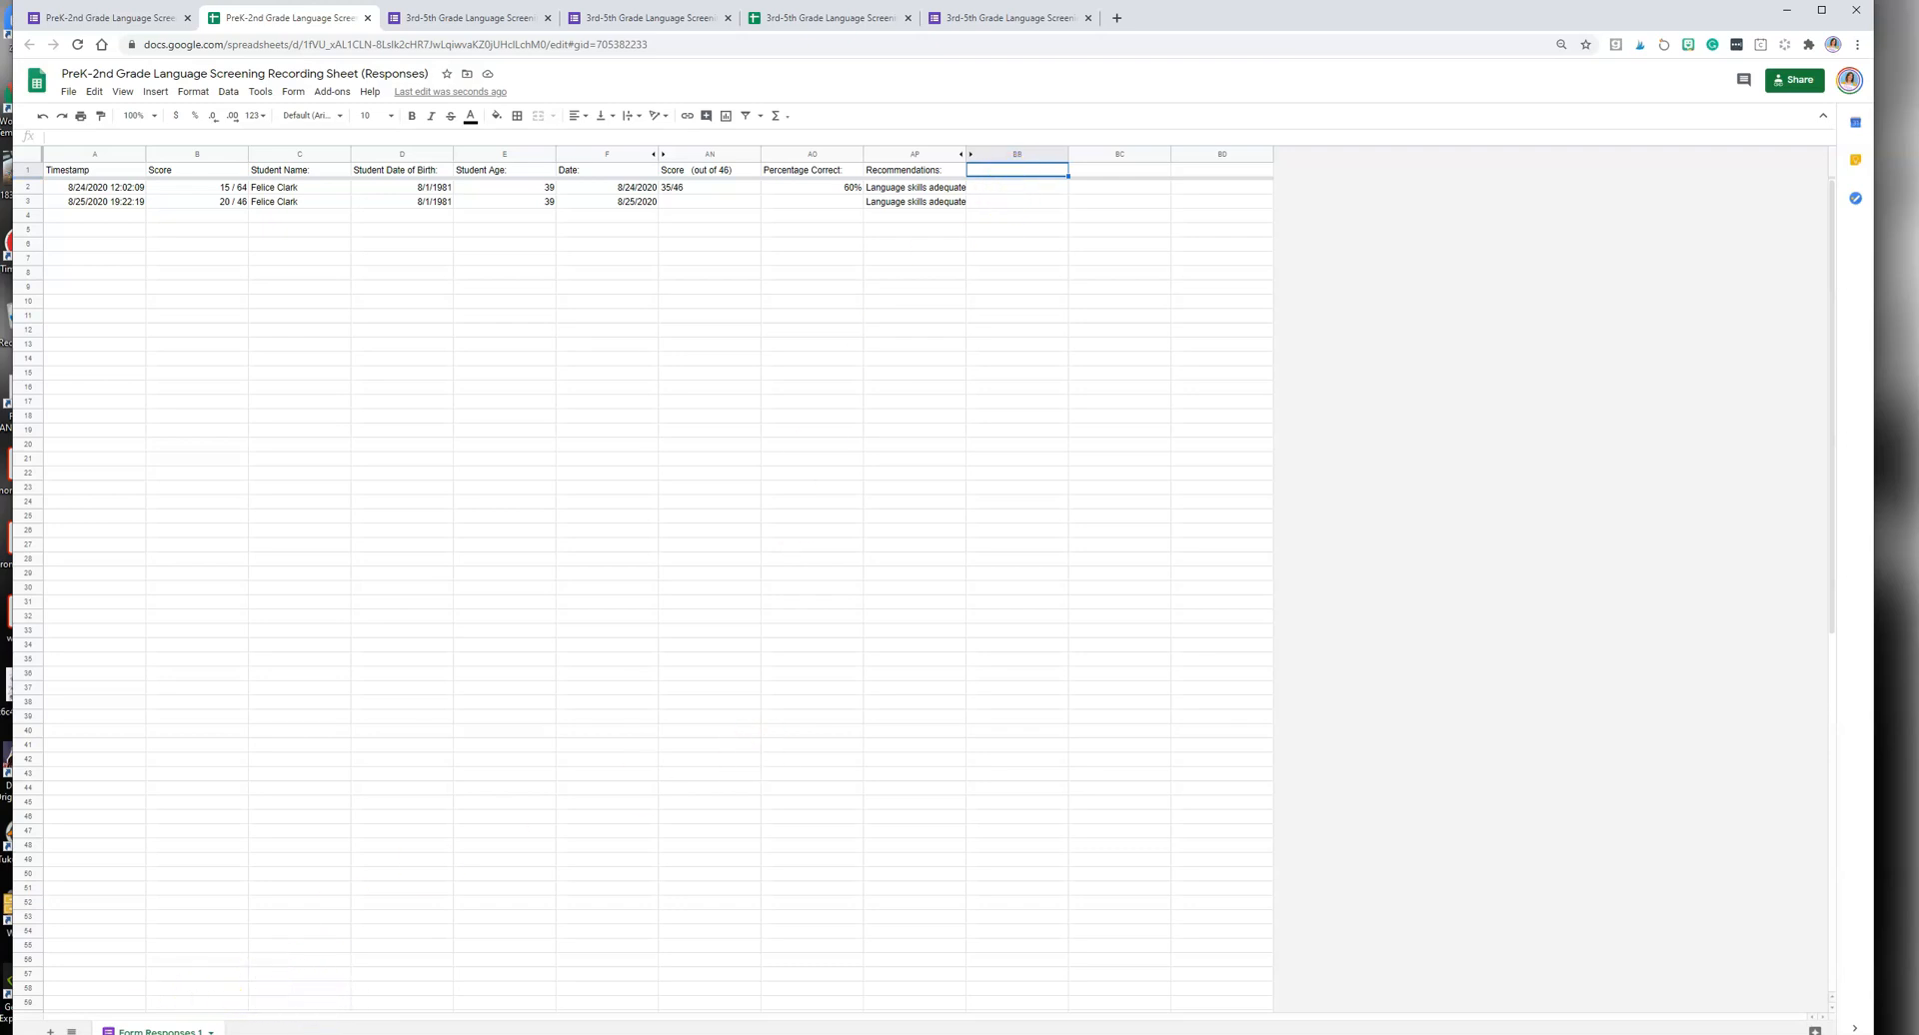
mouse_move(406, 607)
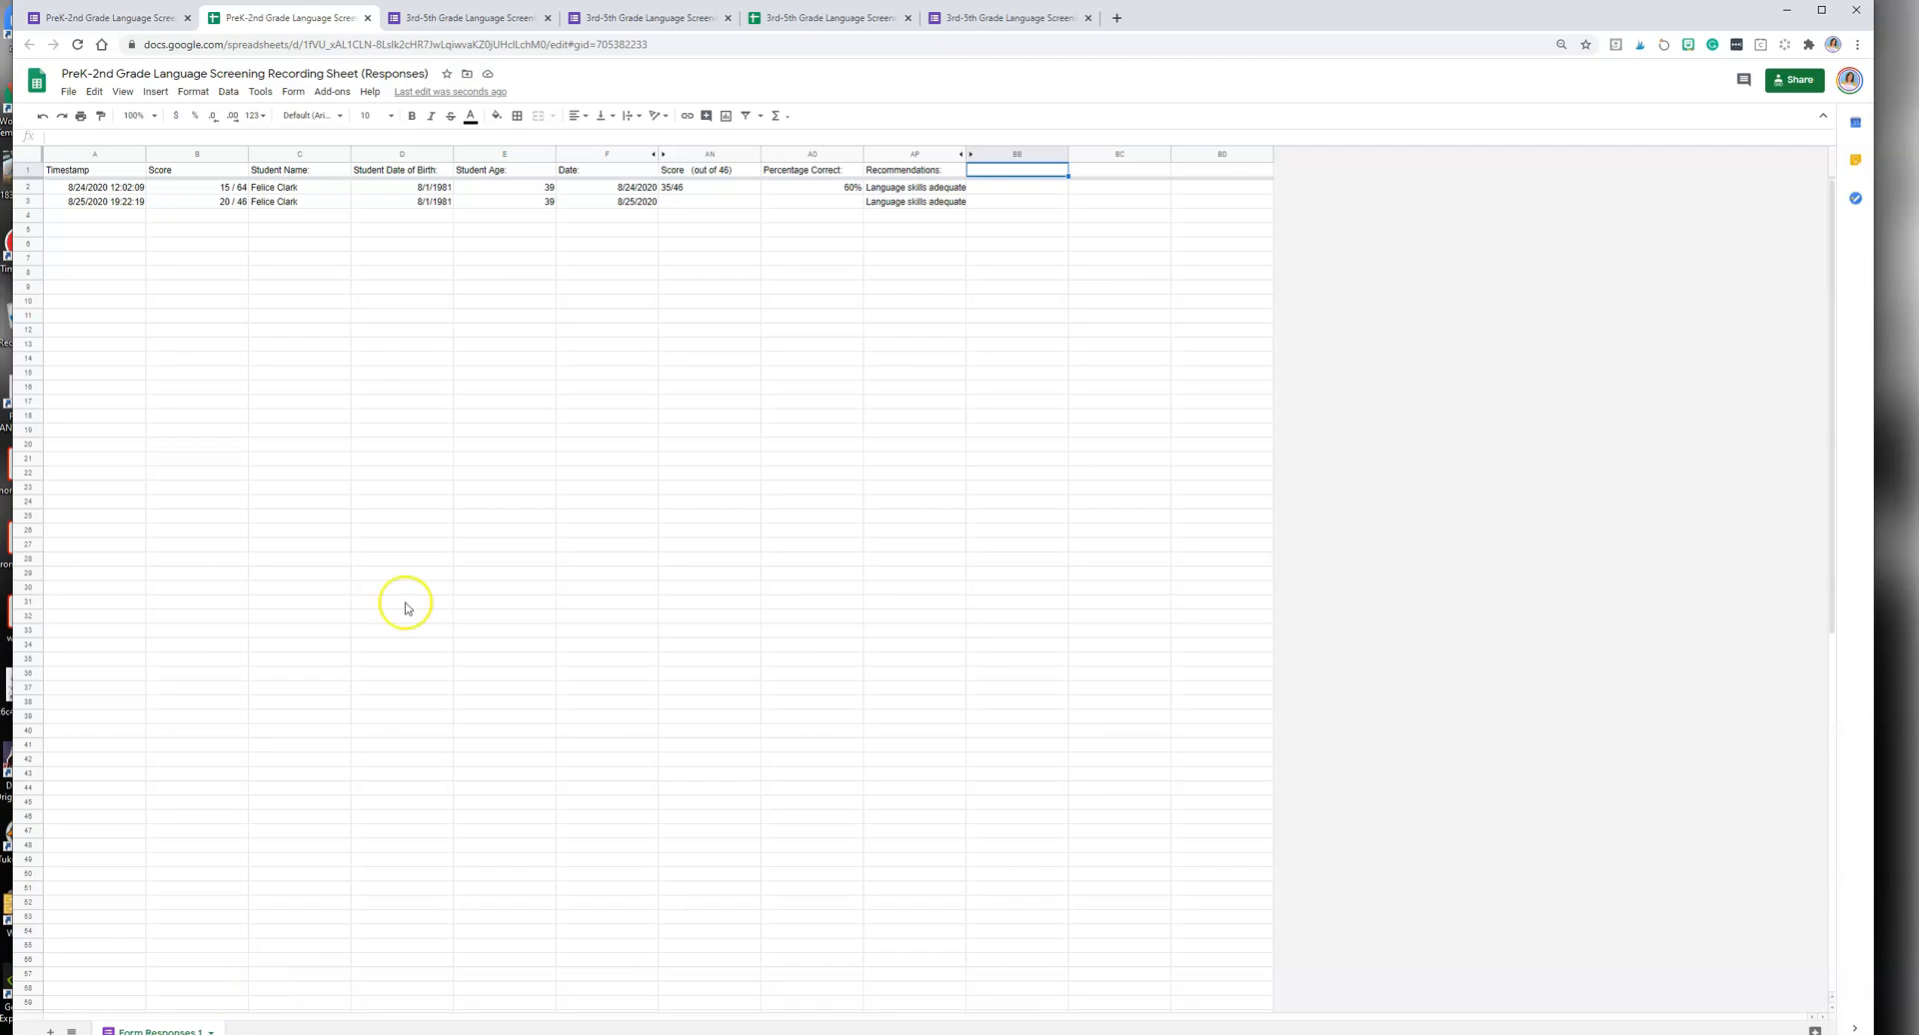
mouse_move(512, 64)
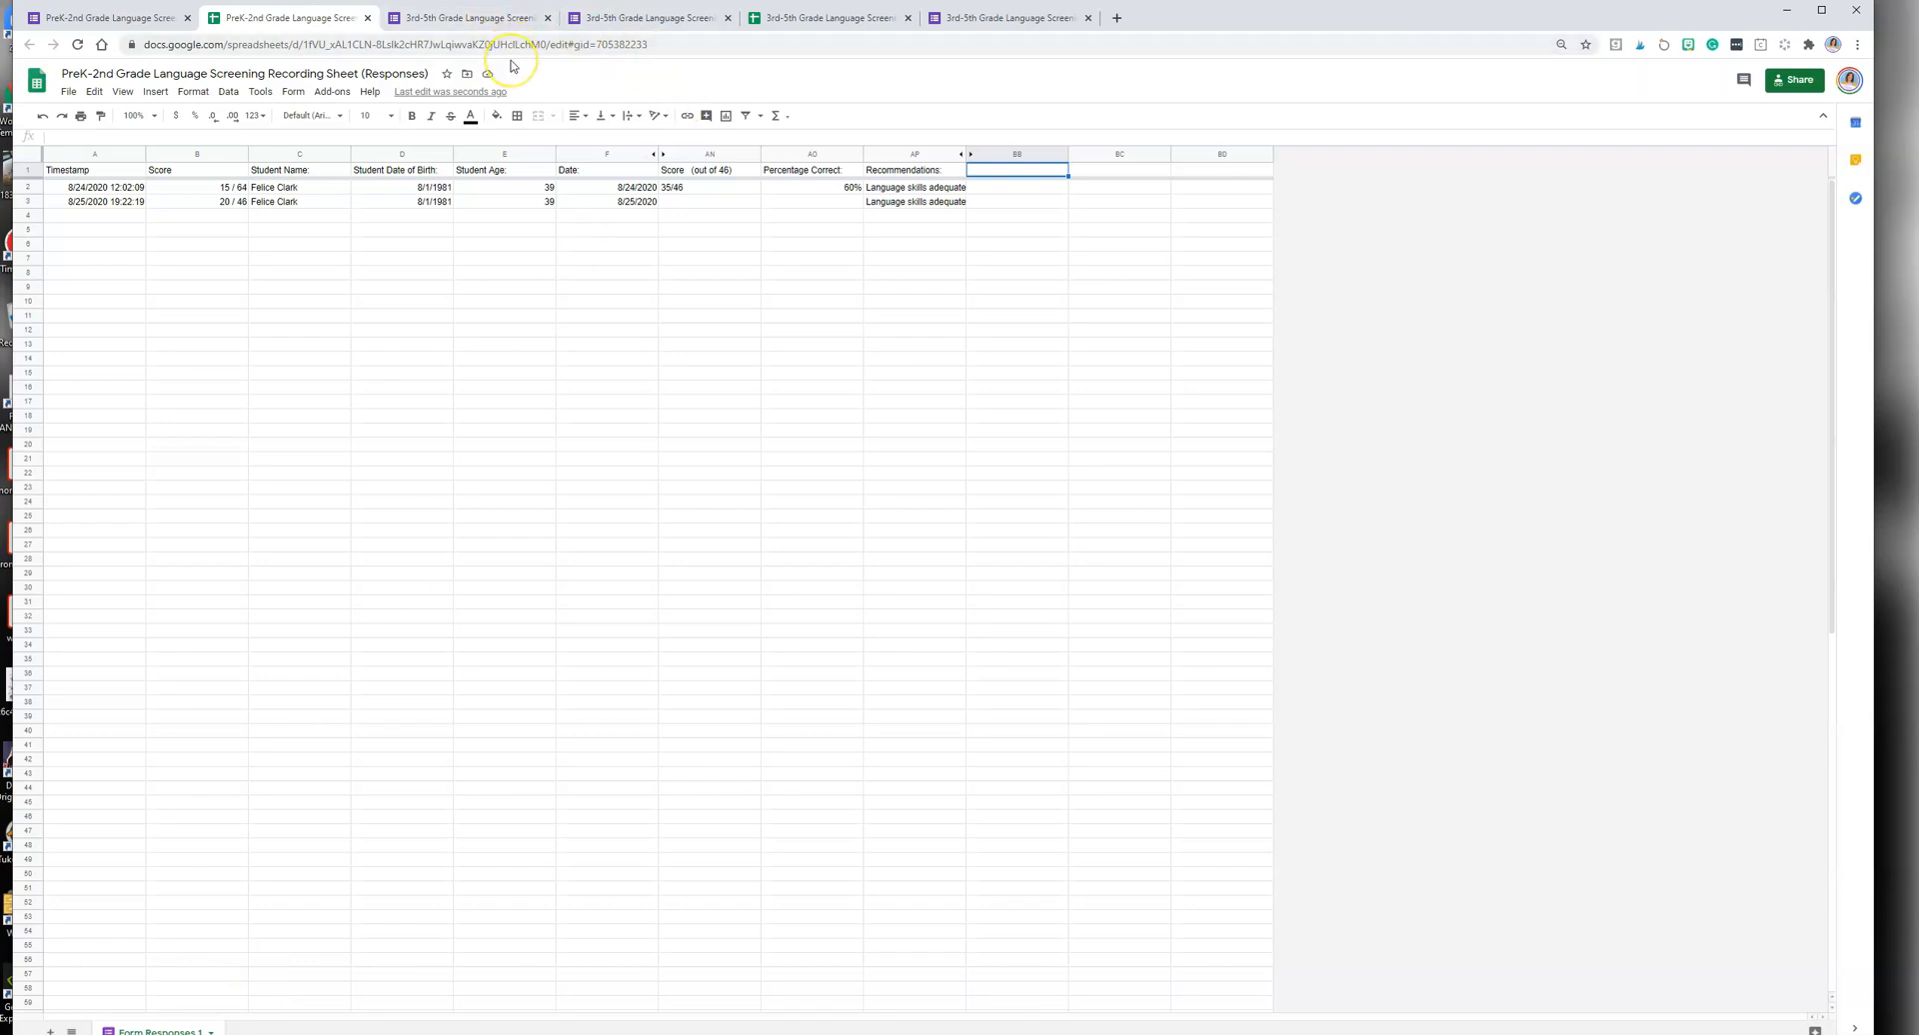
mouse_move(416, 22)
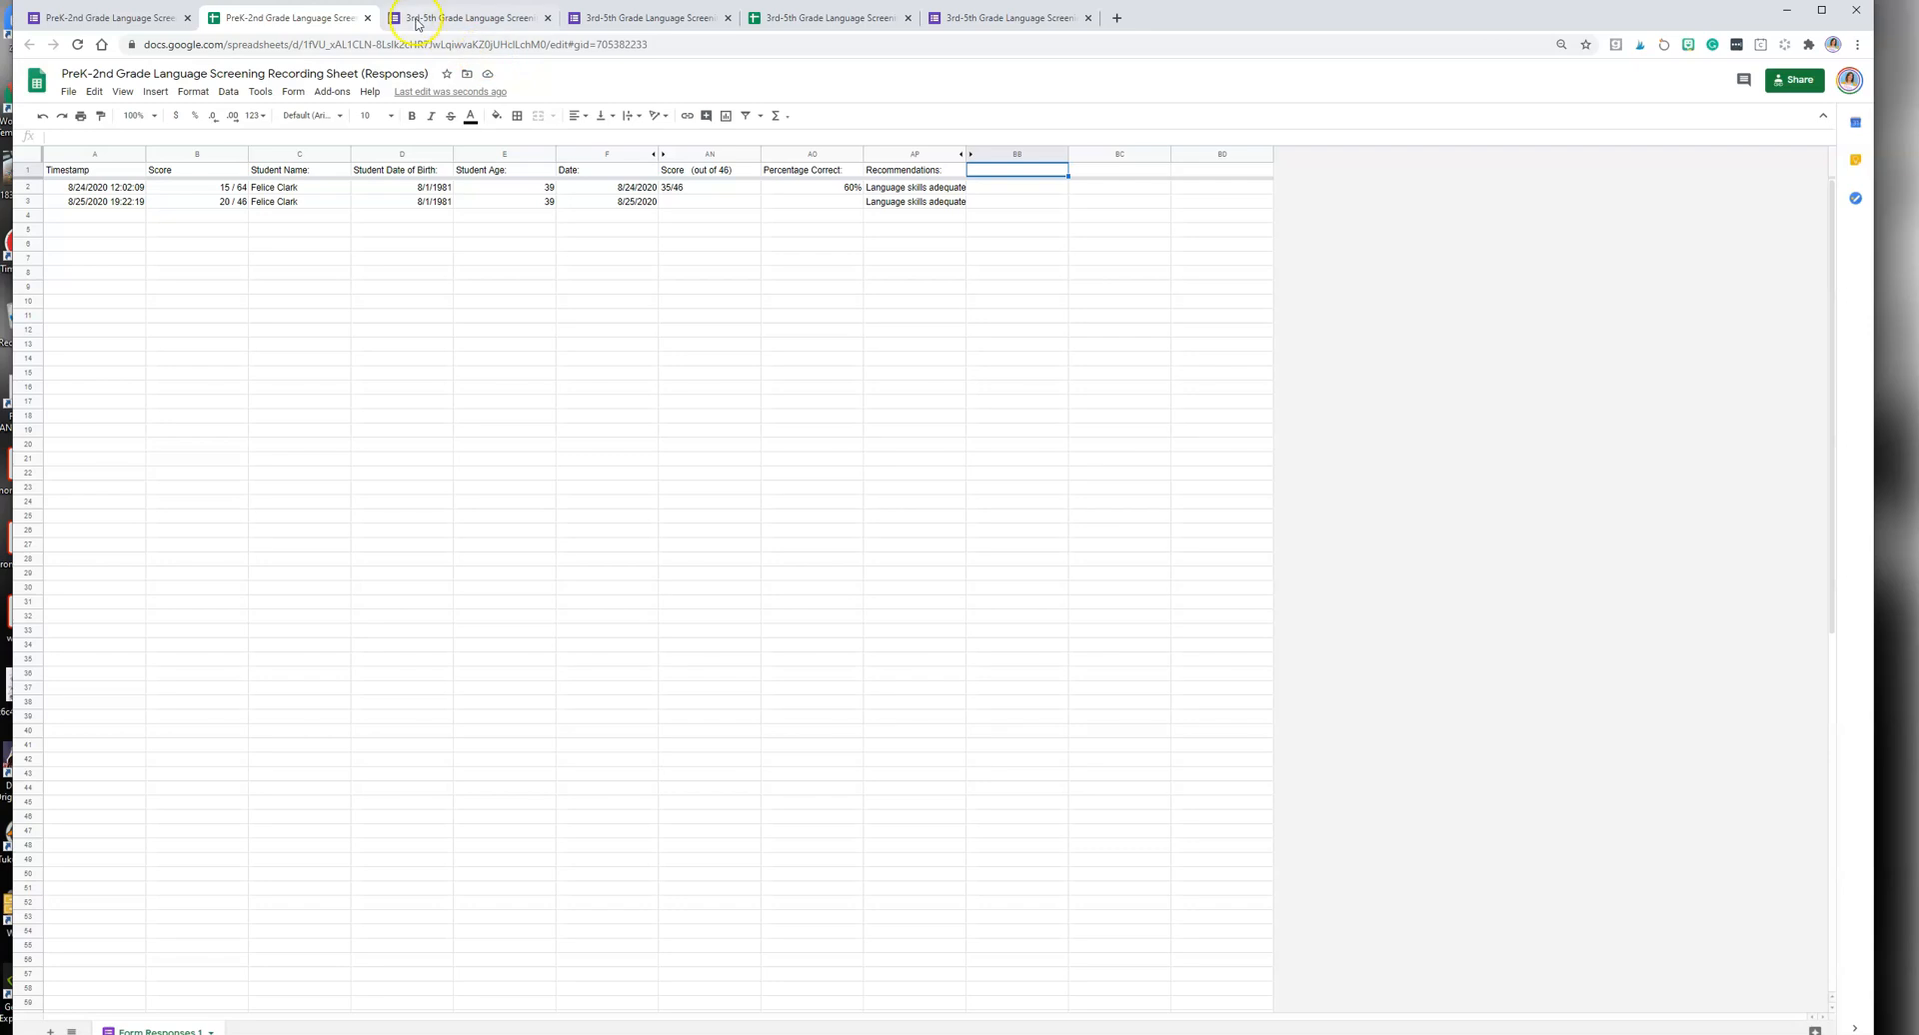
Step: Review one student's individual graded response item by item, then bring up the K-2 stimulus deck
click(104, 18)
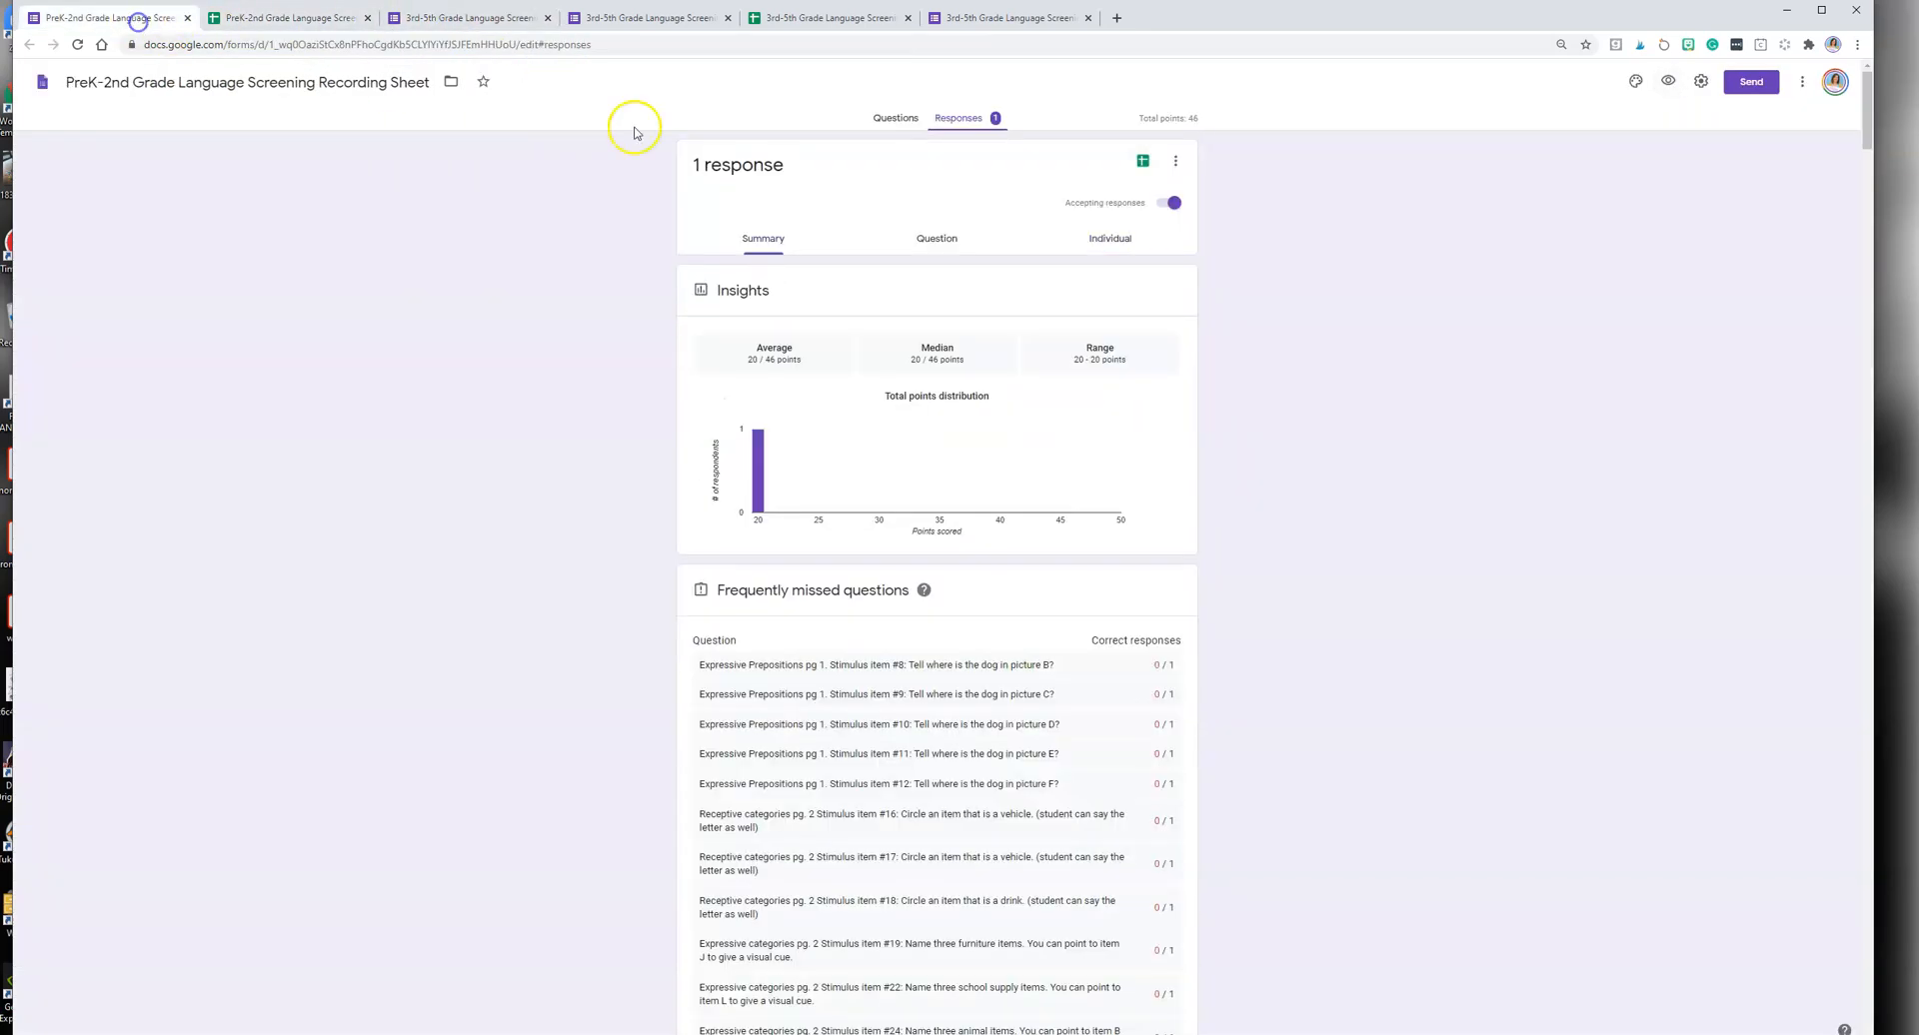
mouse_move(1037, 266)
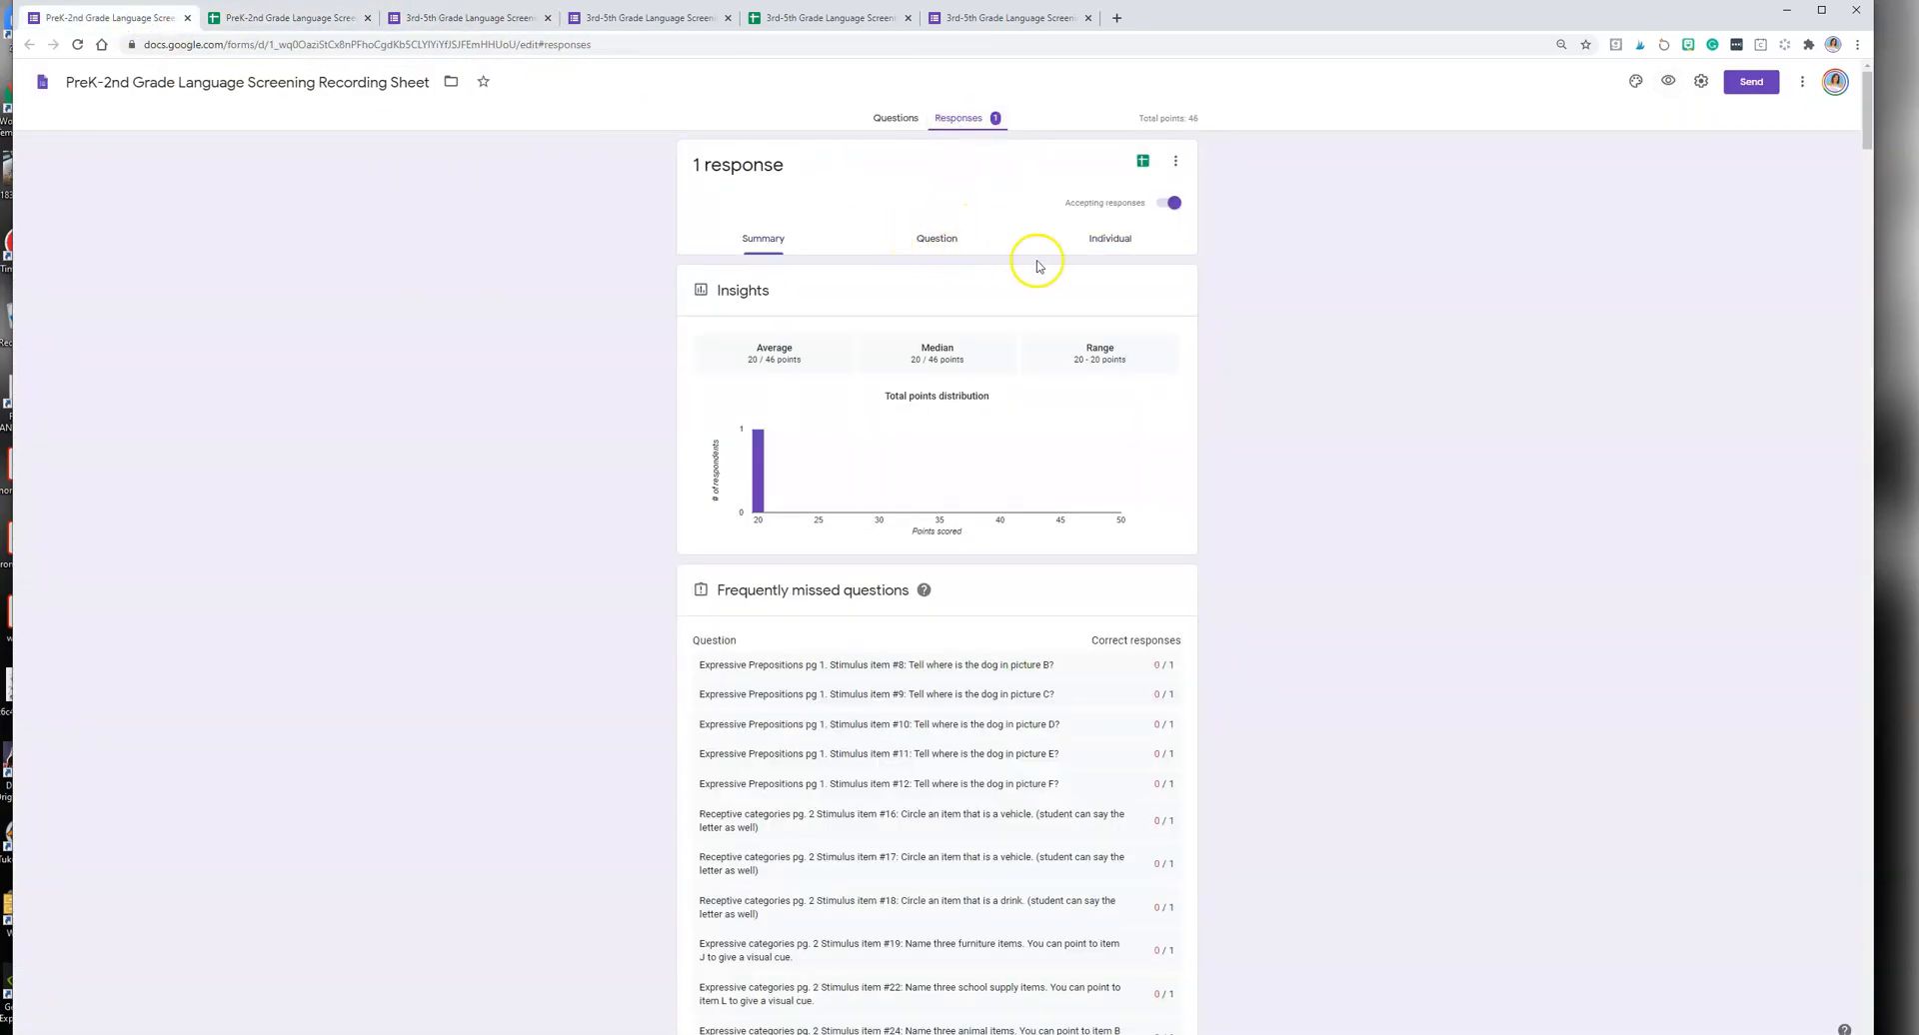
click(1110, 238)
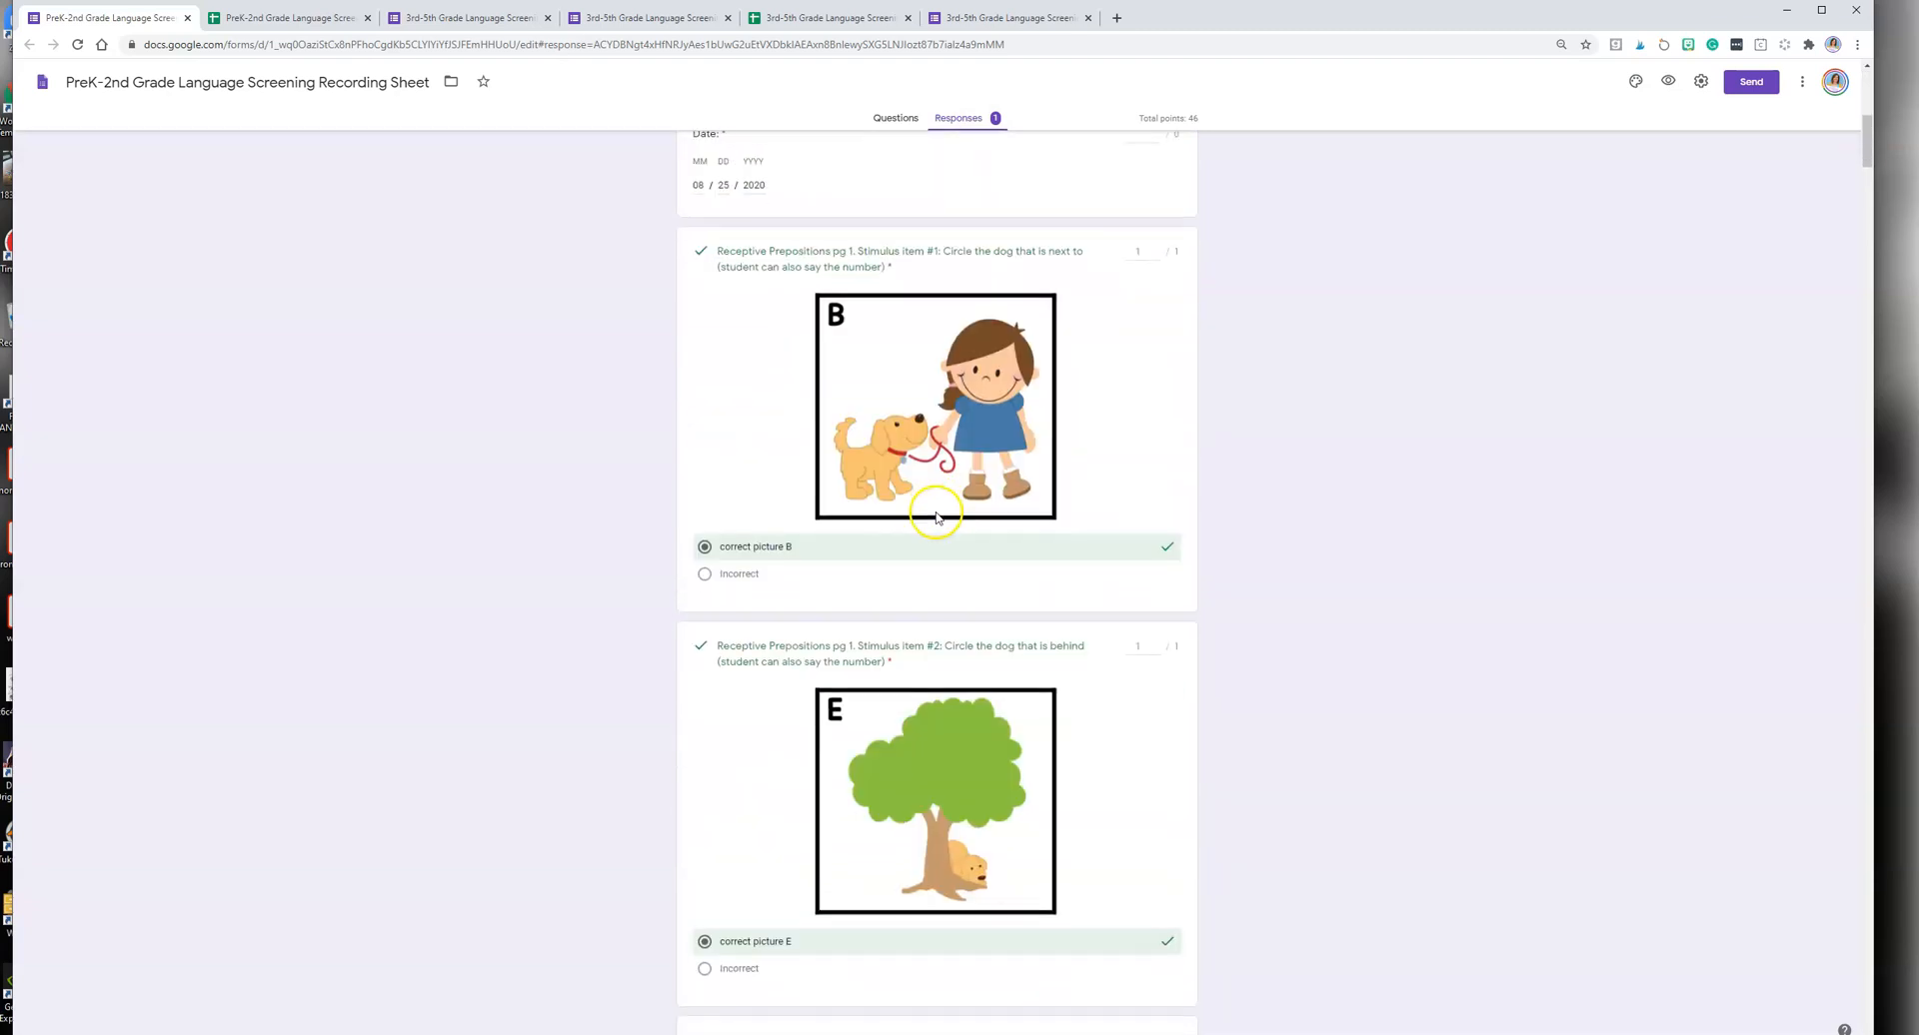
scroll(down, 3)
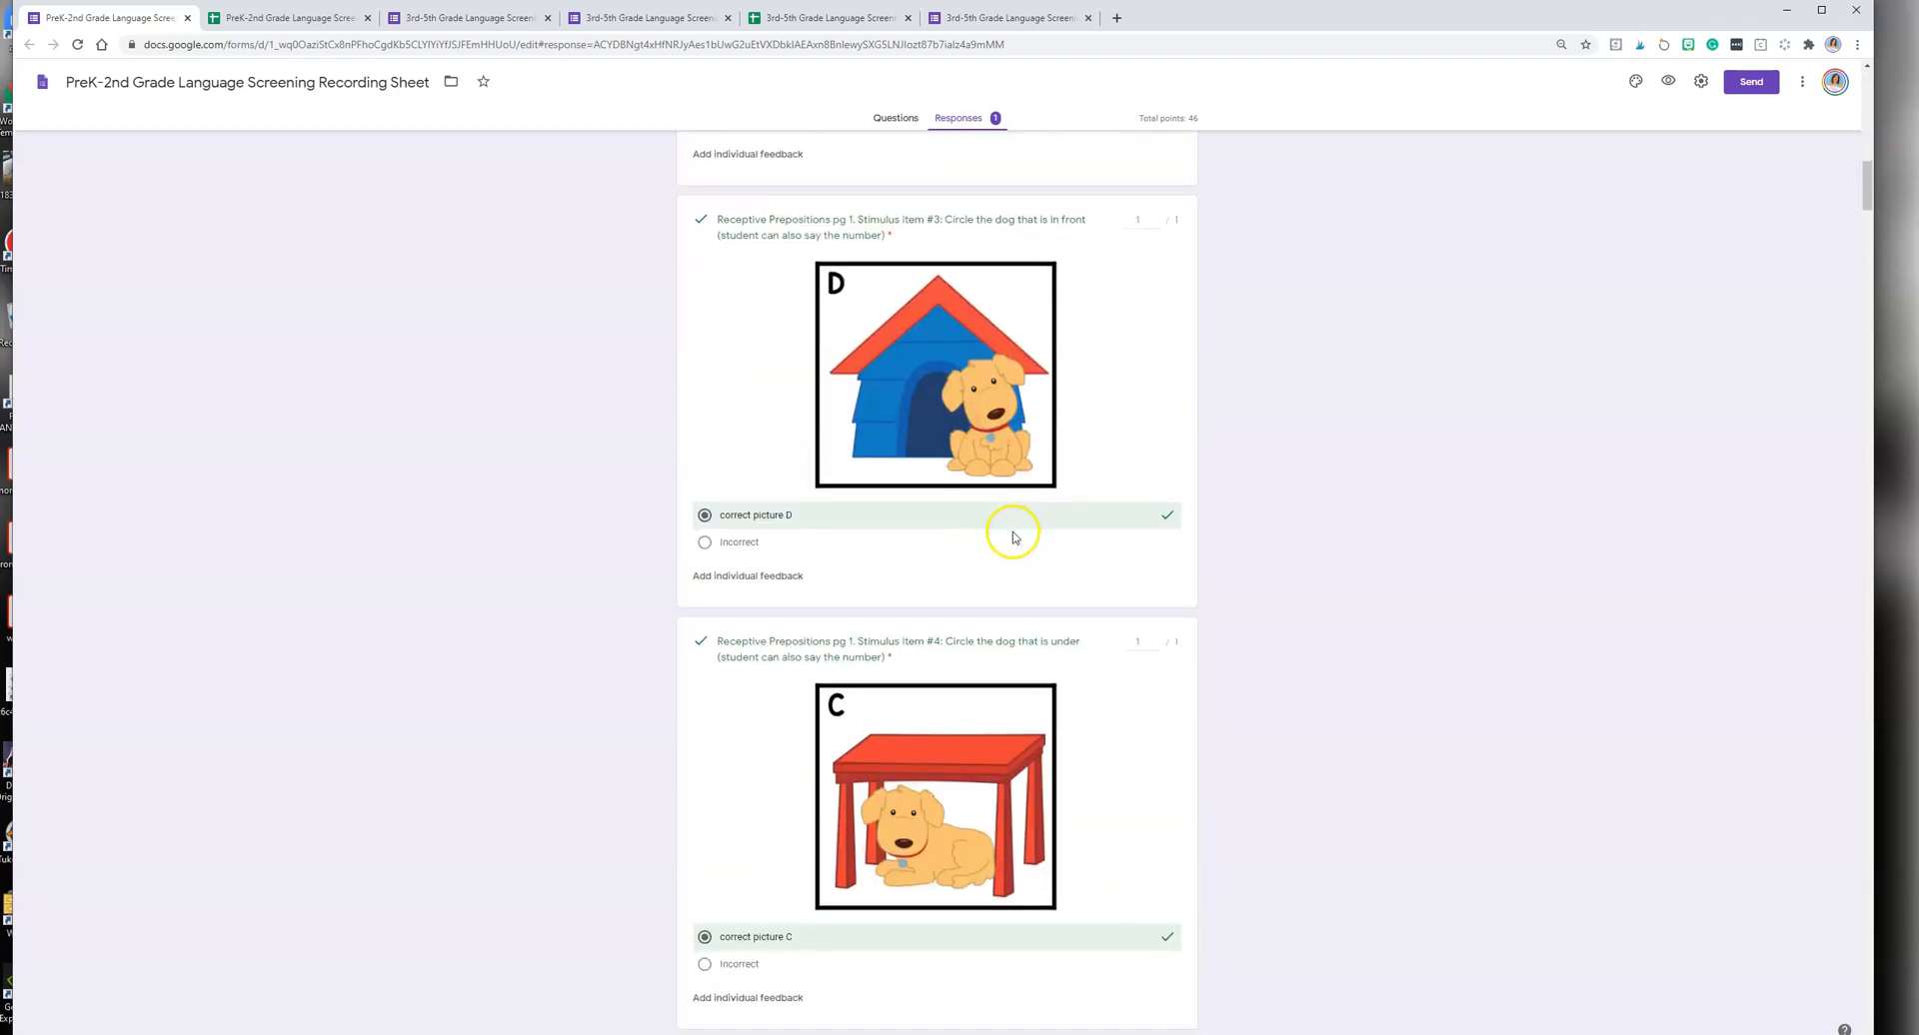
scroll(down, 3)
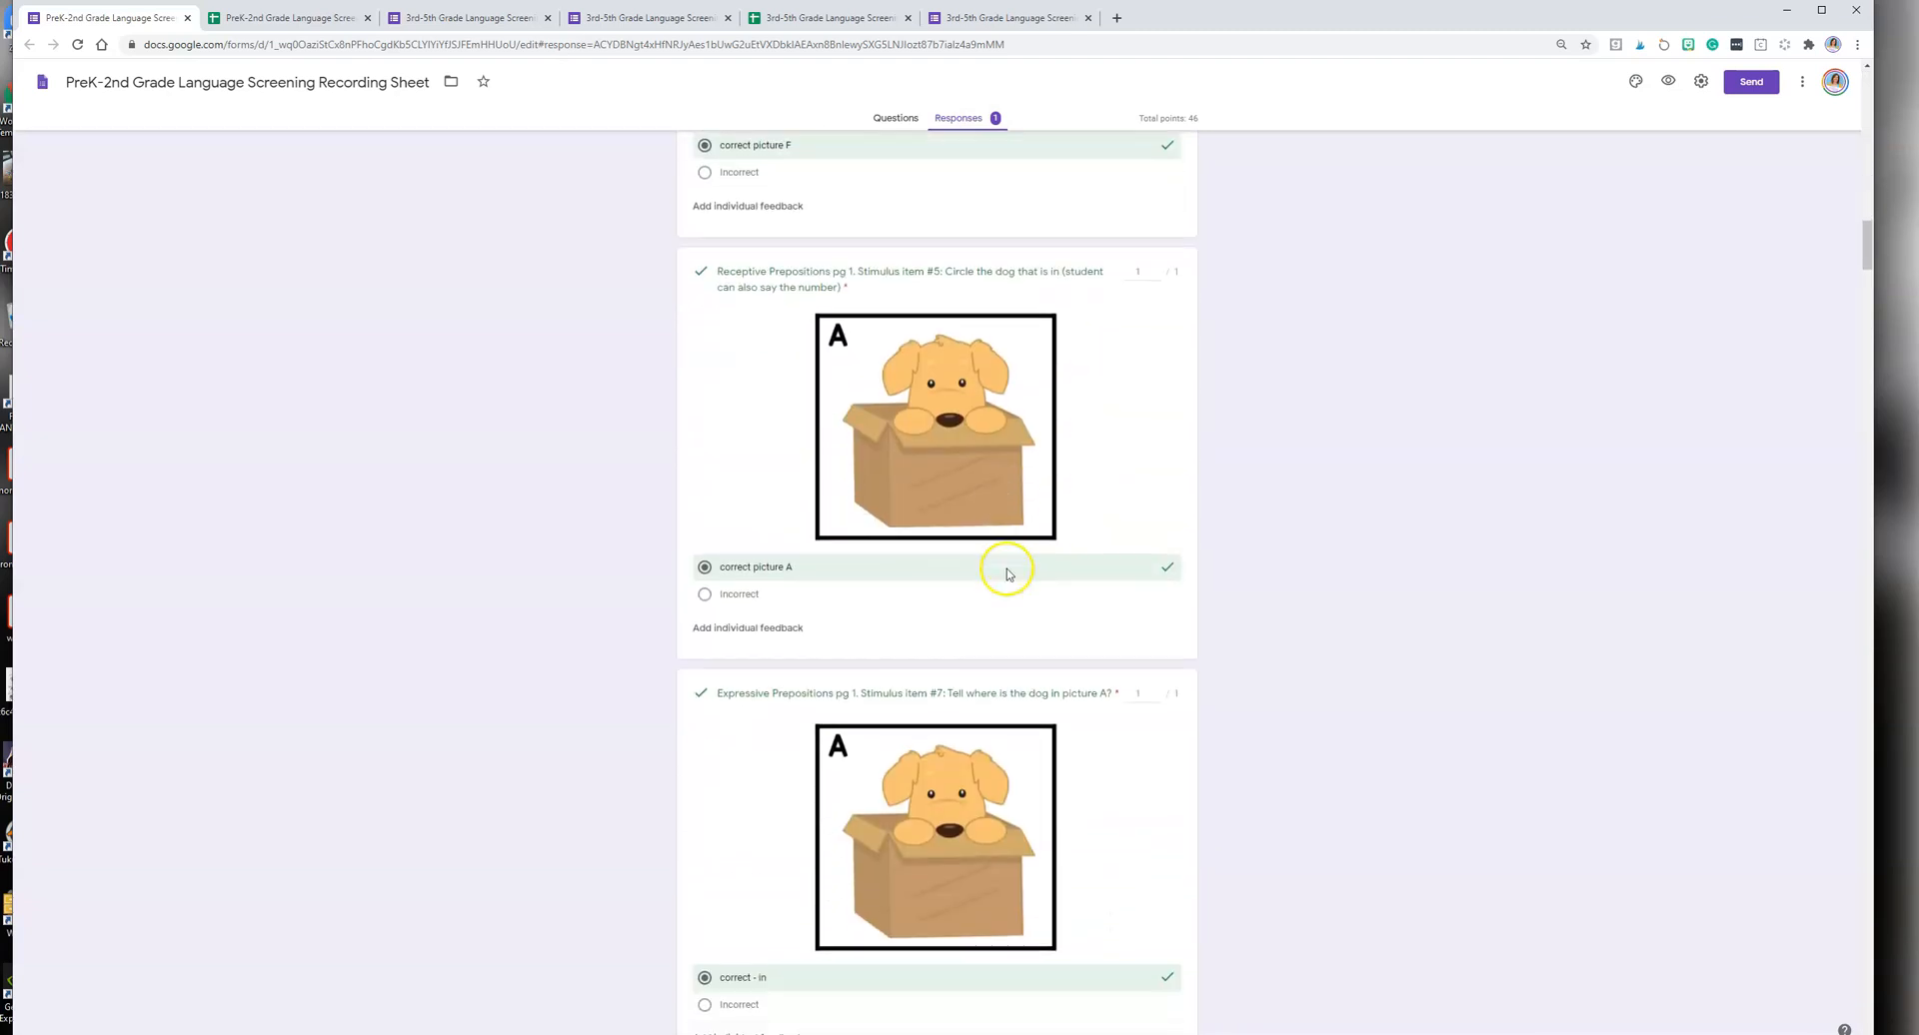
scroll(down, 3)
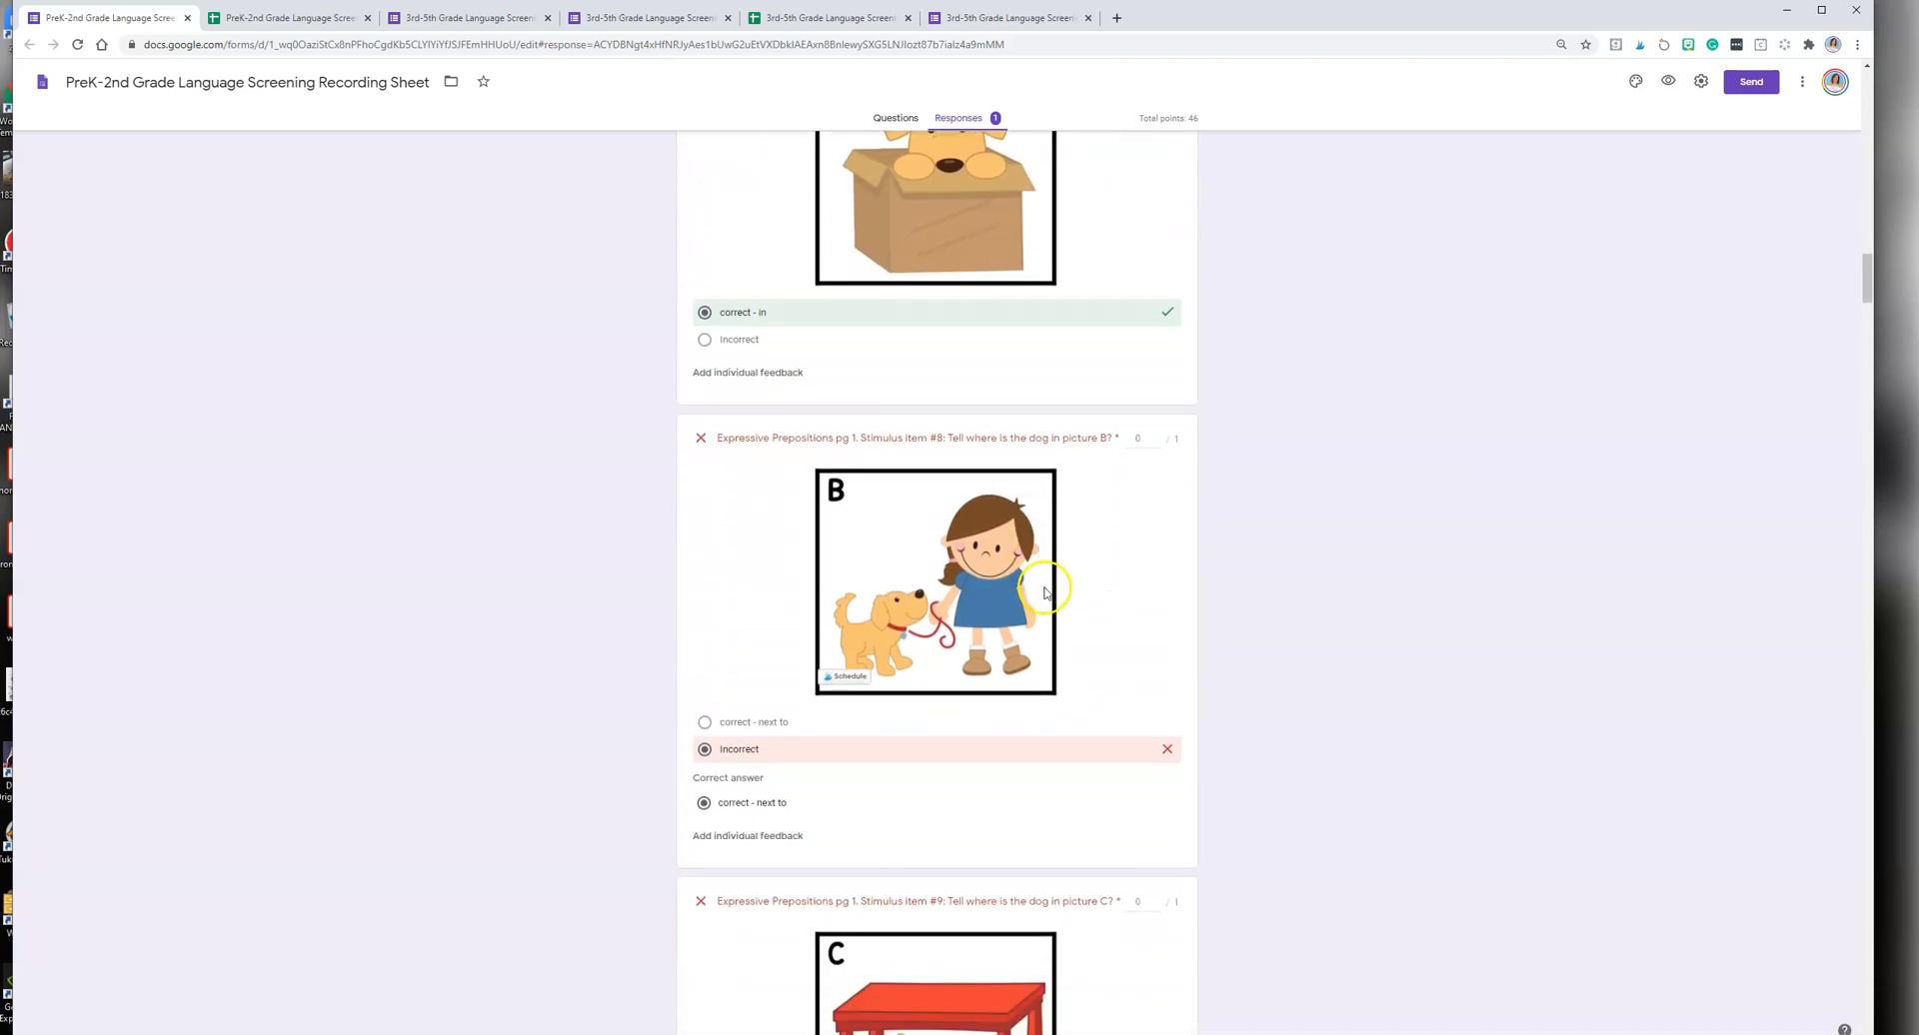
scroll(down, 3)
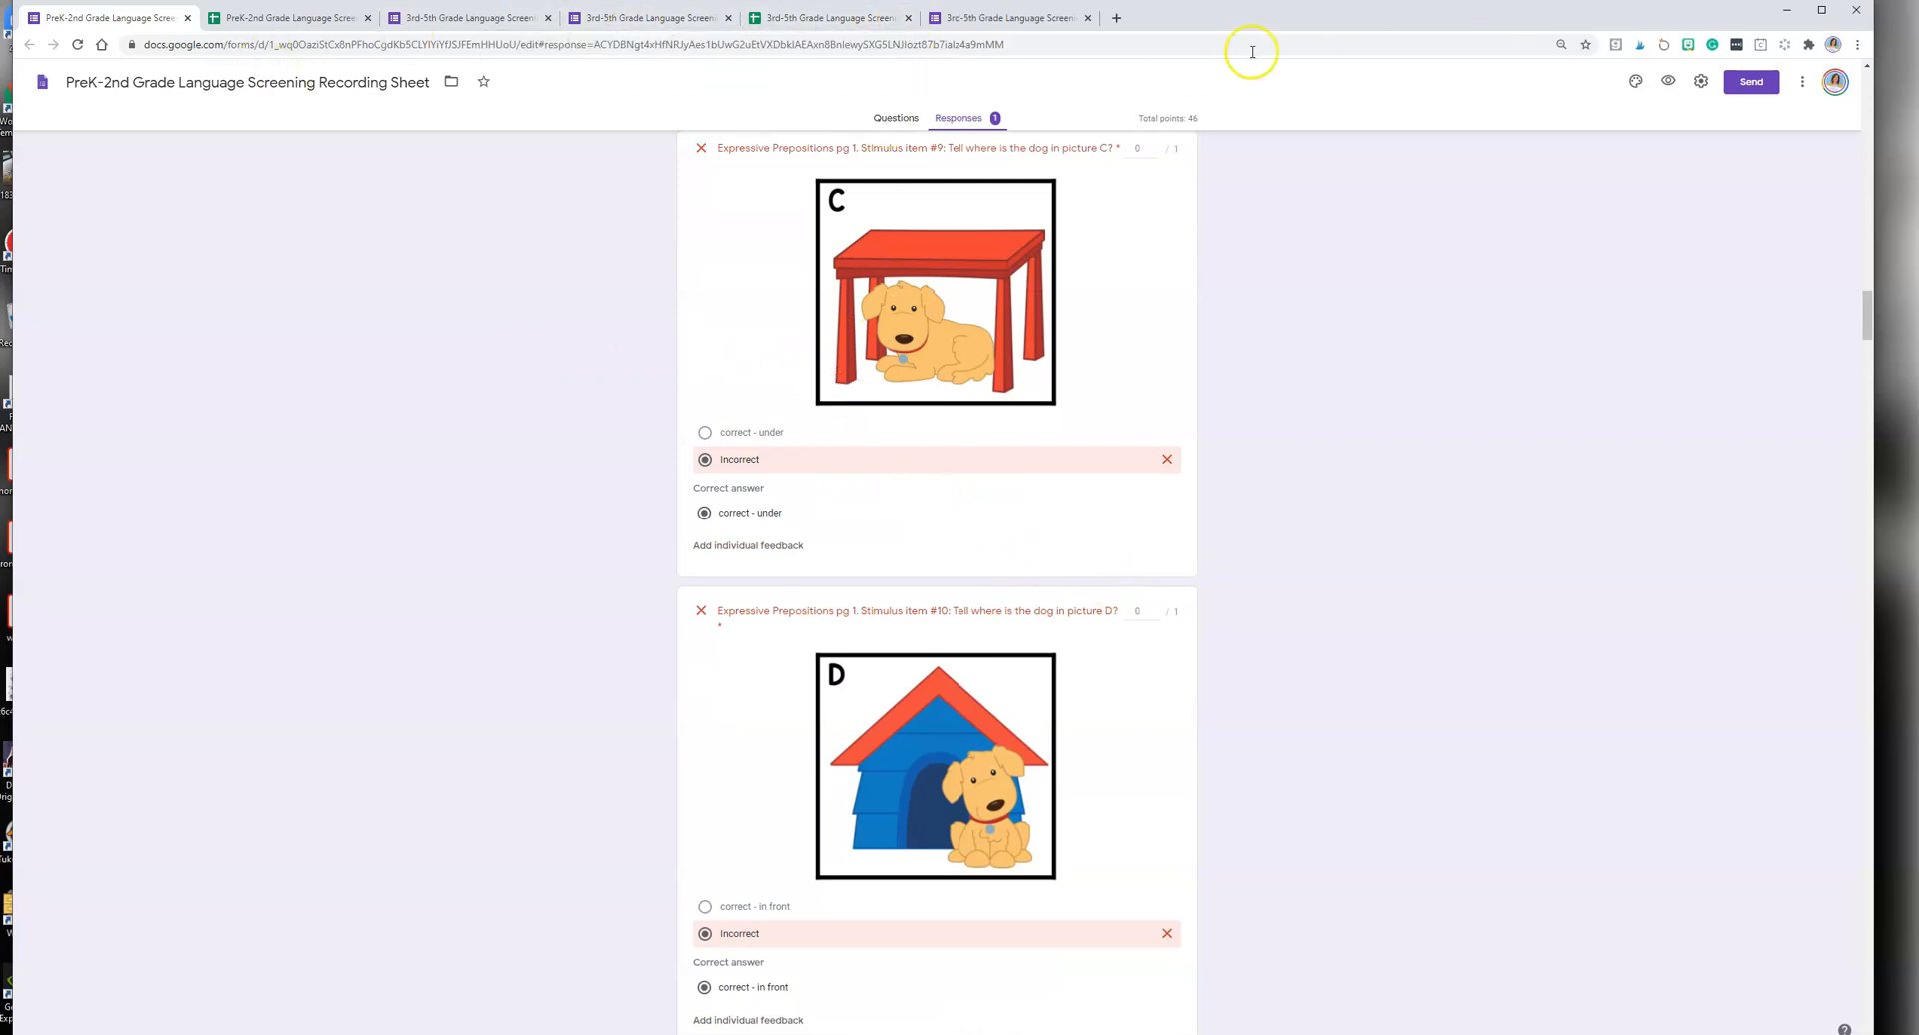
click(481, 24)
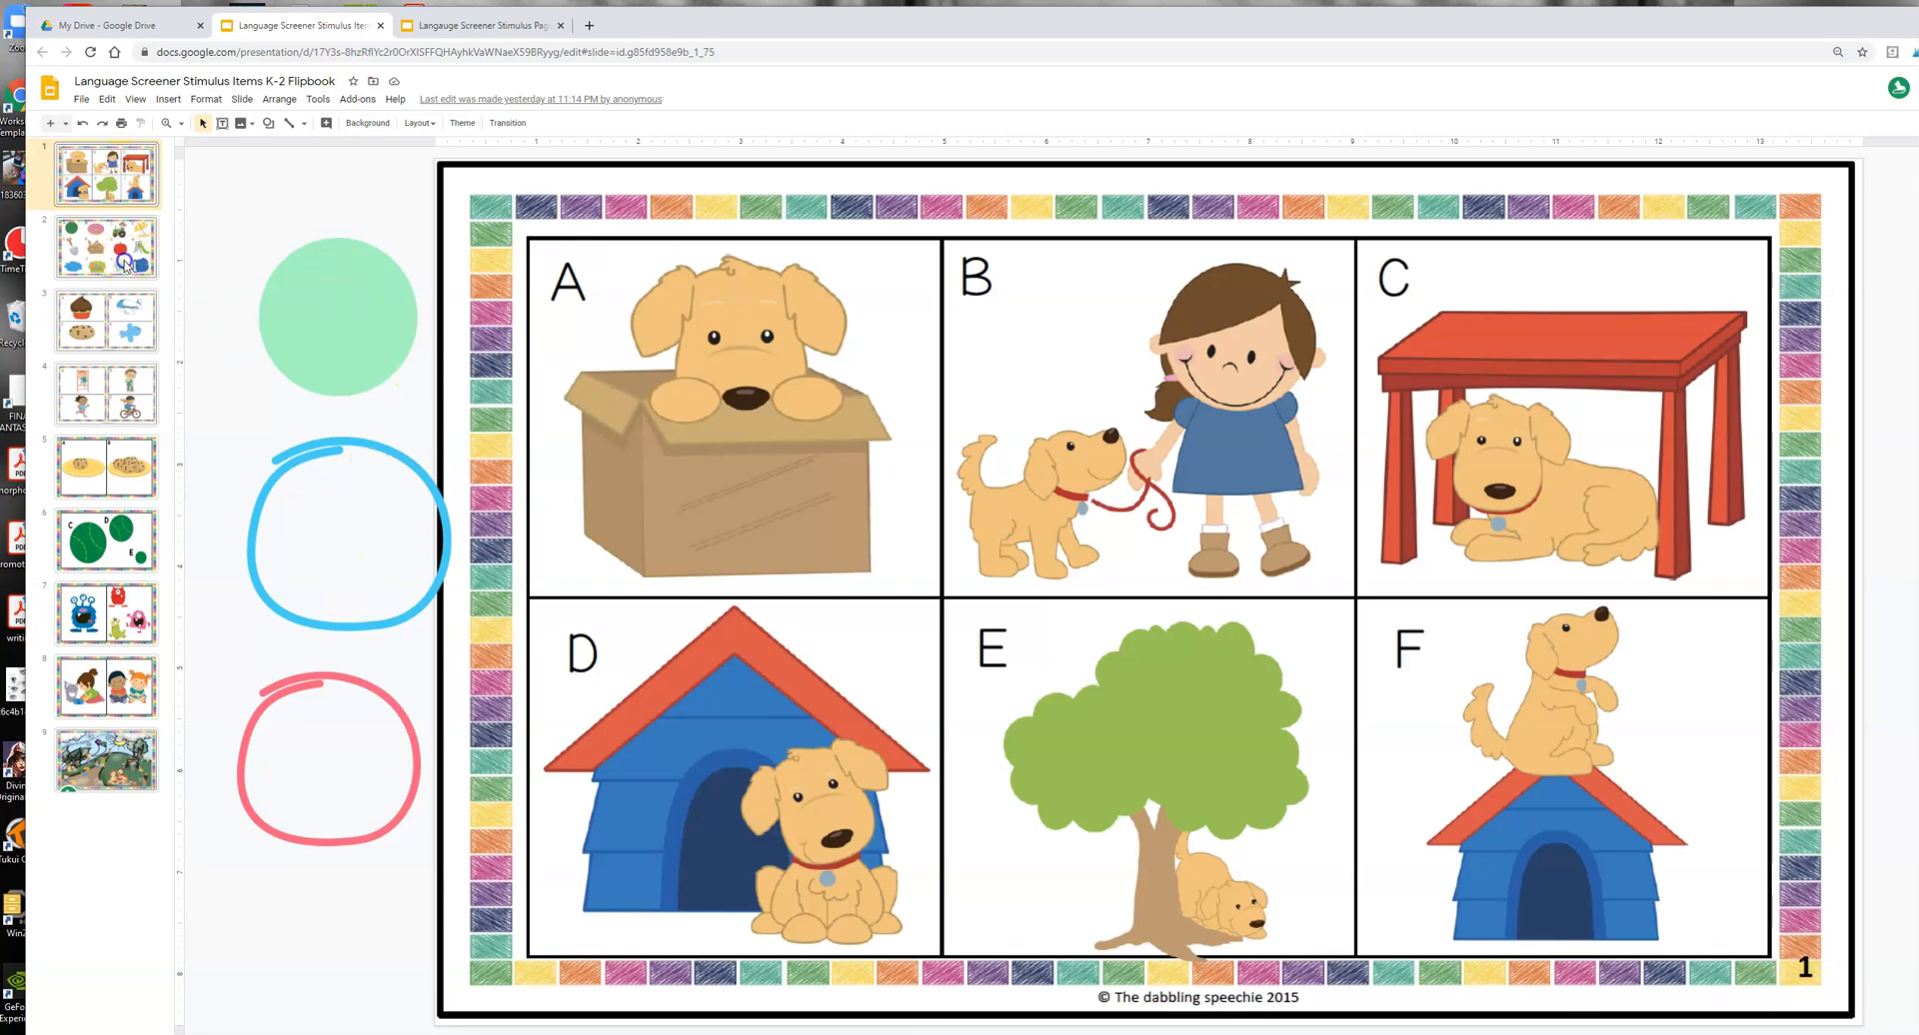
Step: Browse flipbook slides 2, 6 and 9: pictures, watermelon comparison and park scene
click(106, 247)
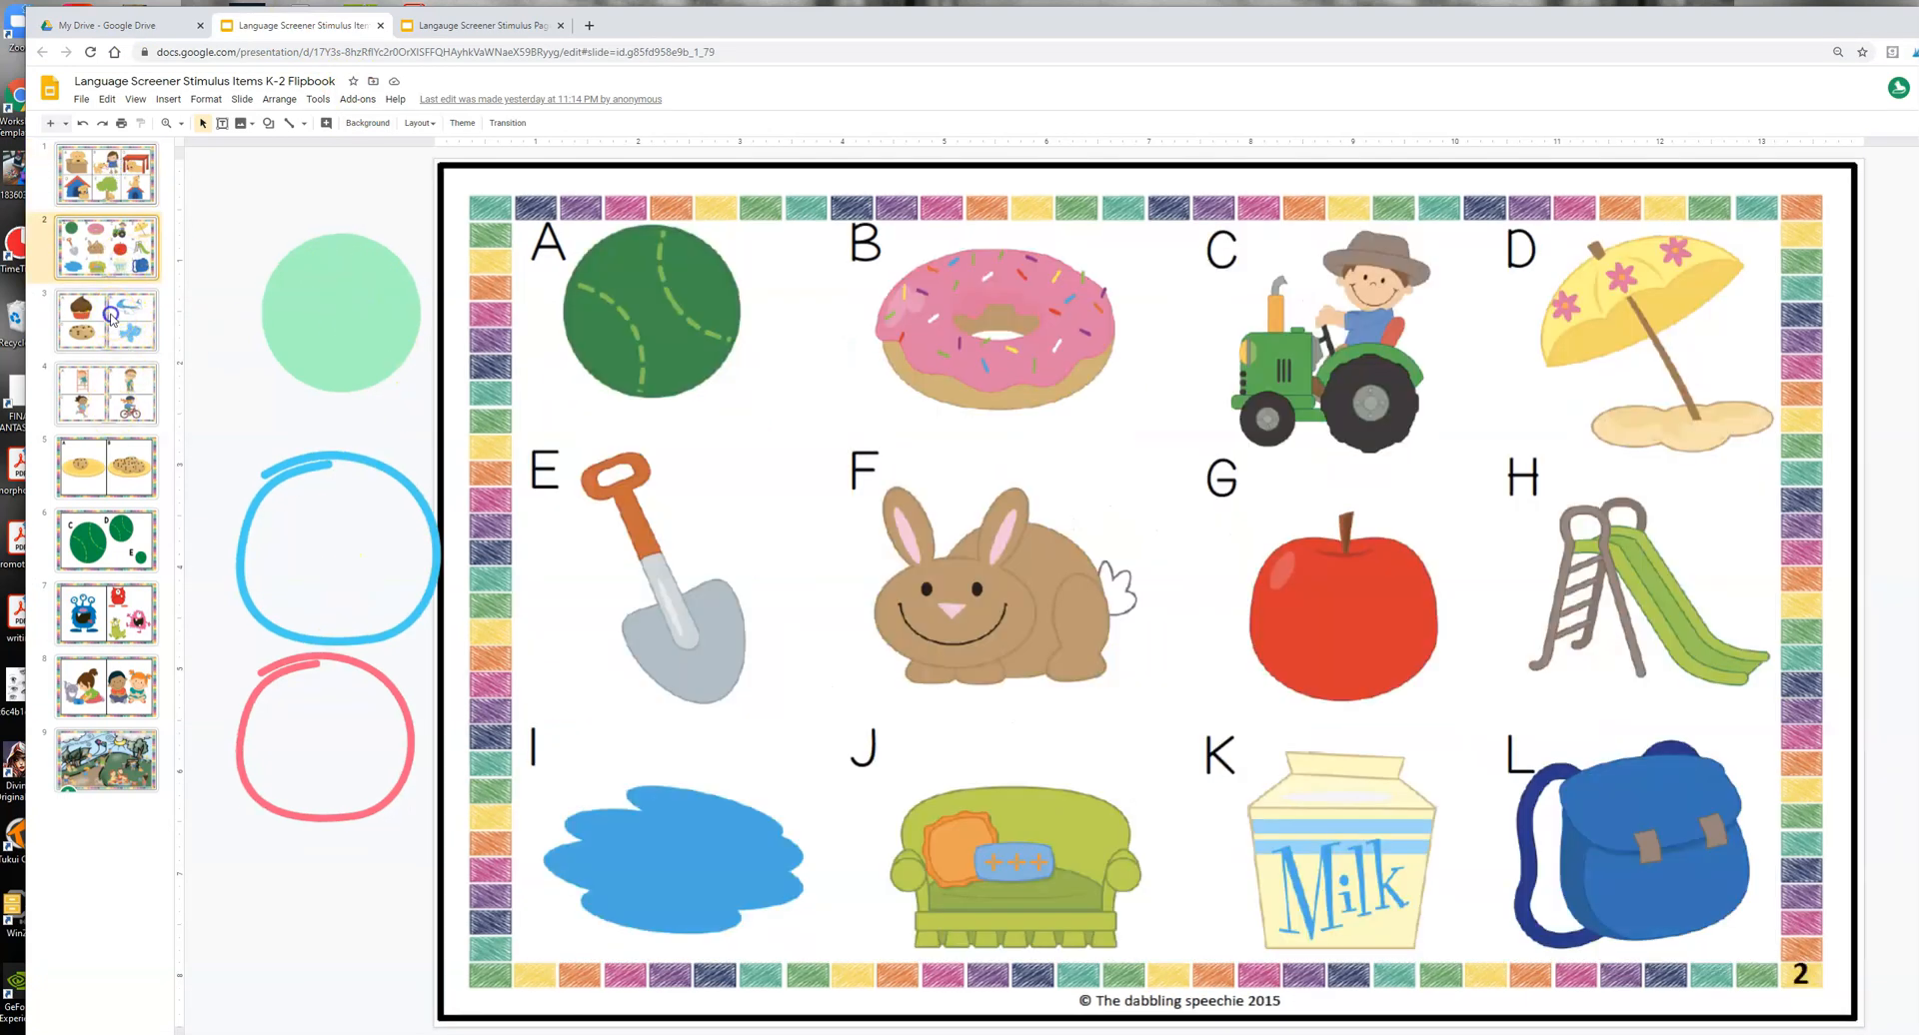
click(106, 540)
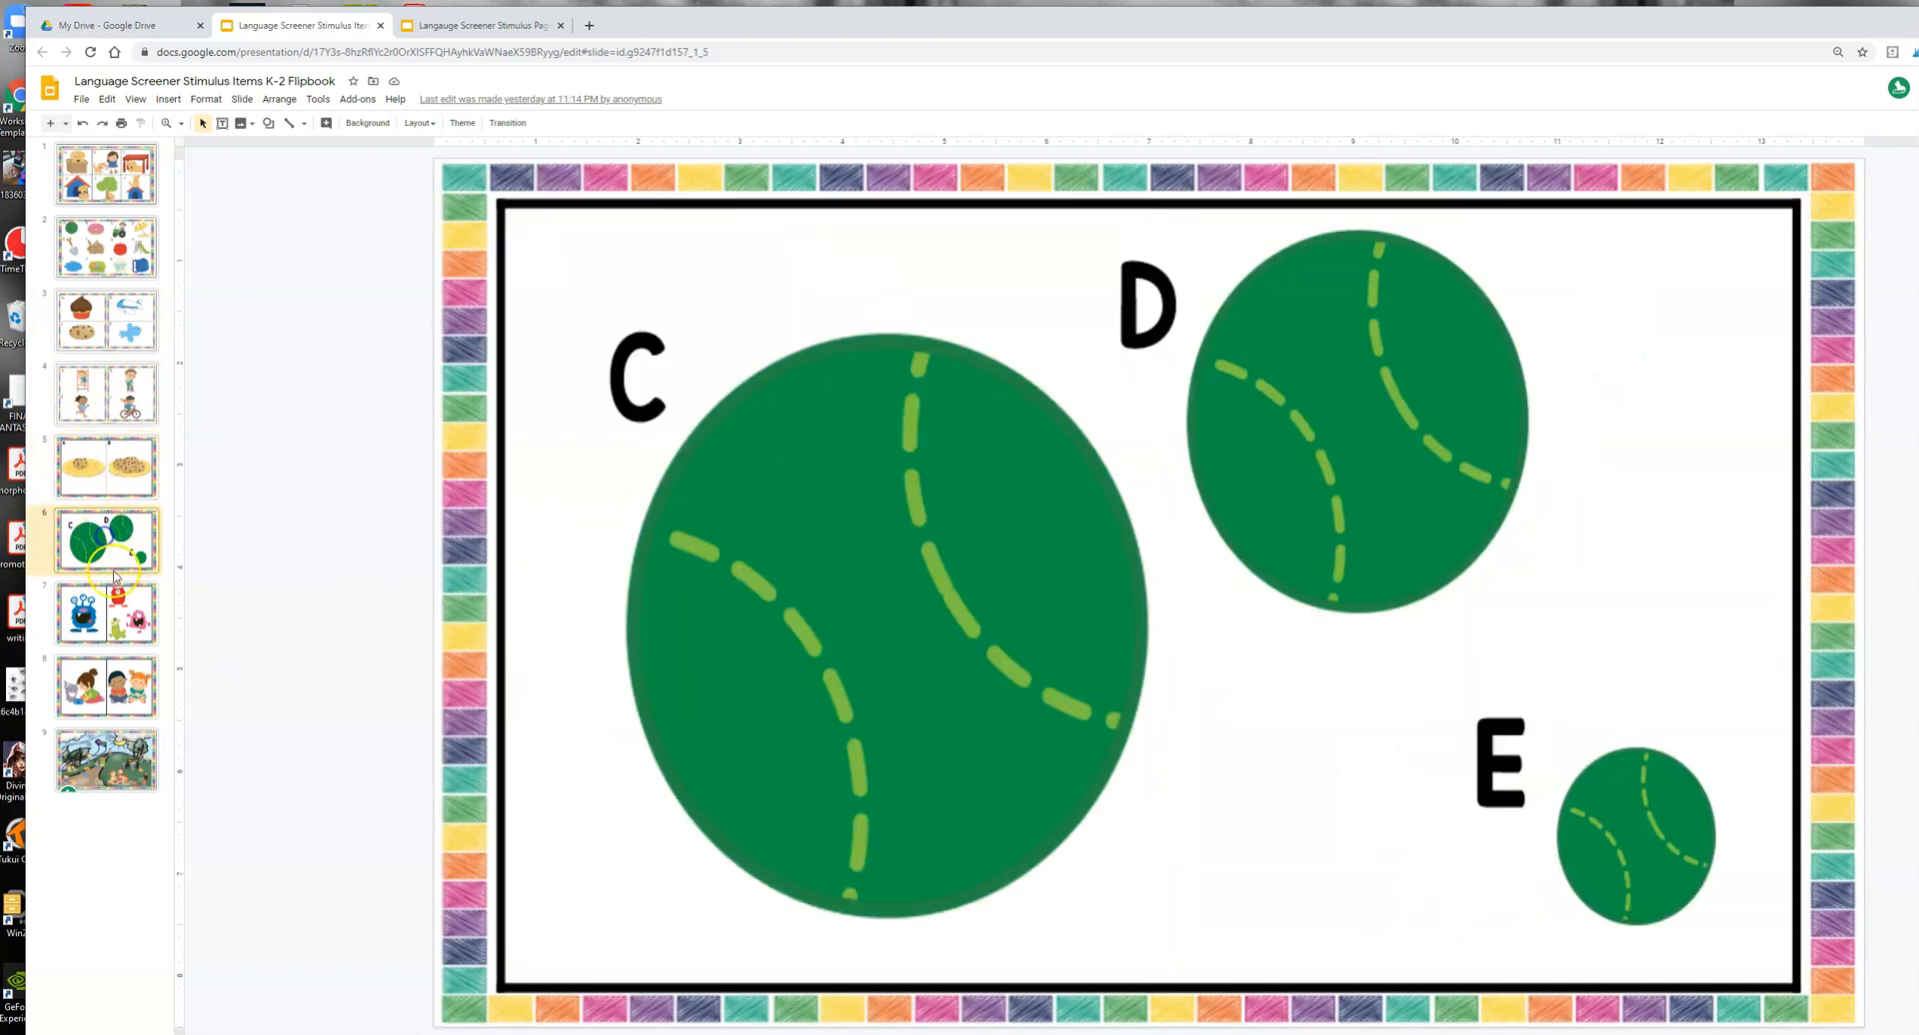
click(105, 760)
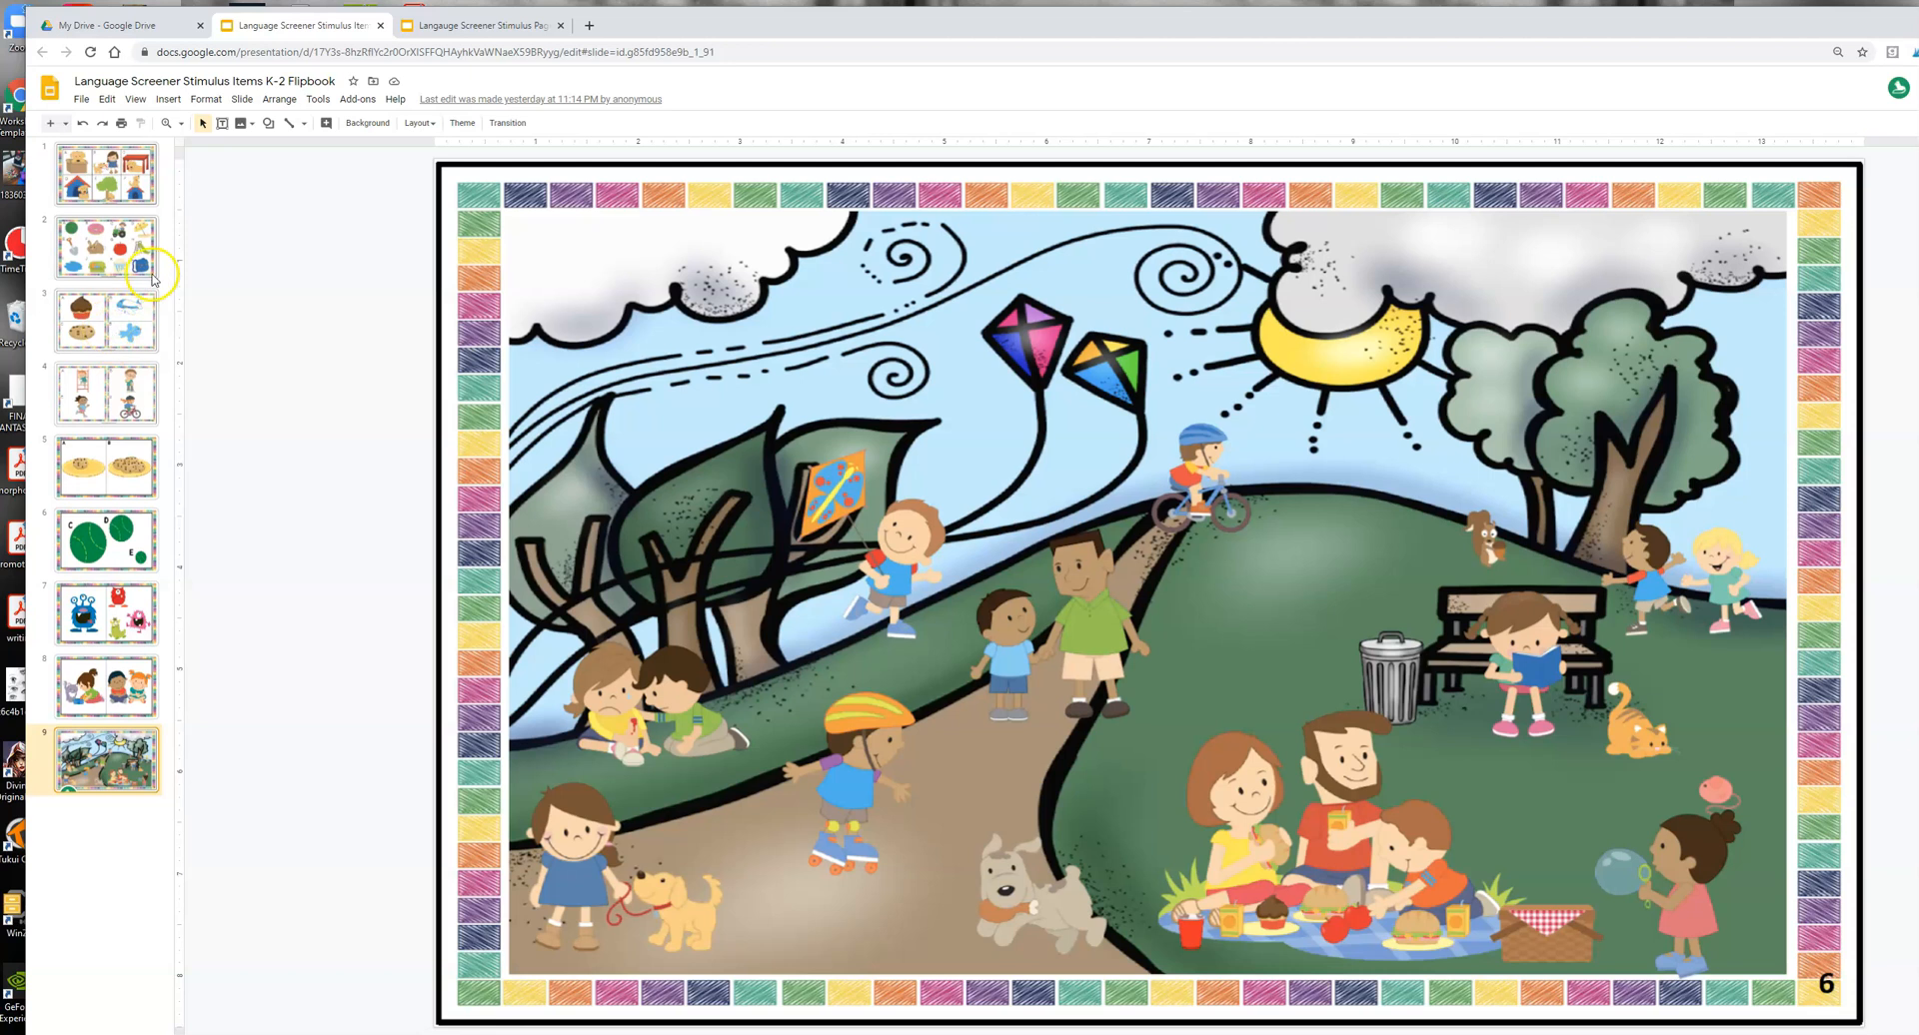
mouse_move(162, 356)
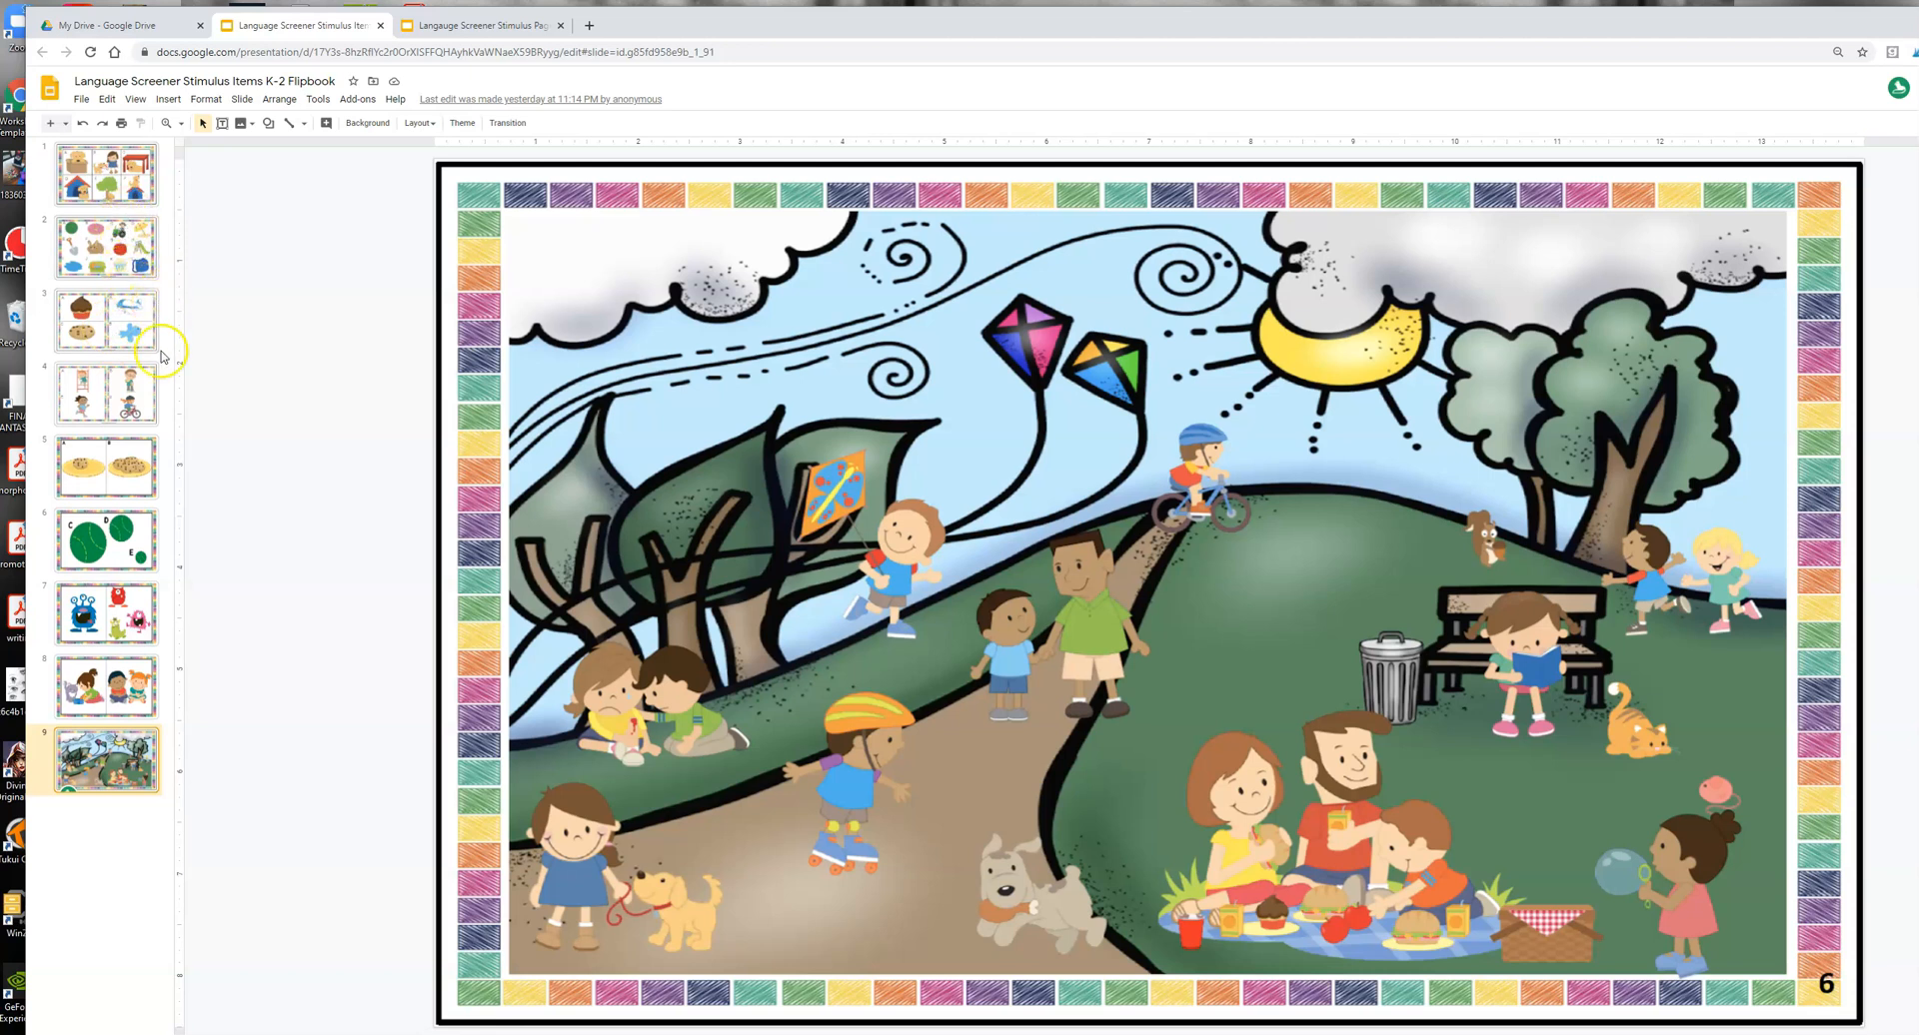
mouse_move(308, 40)
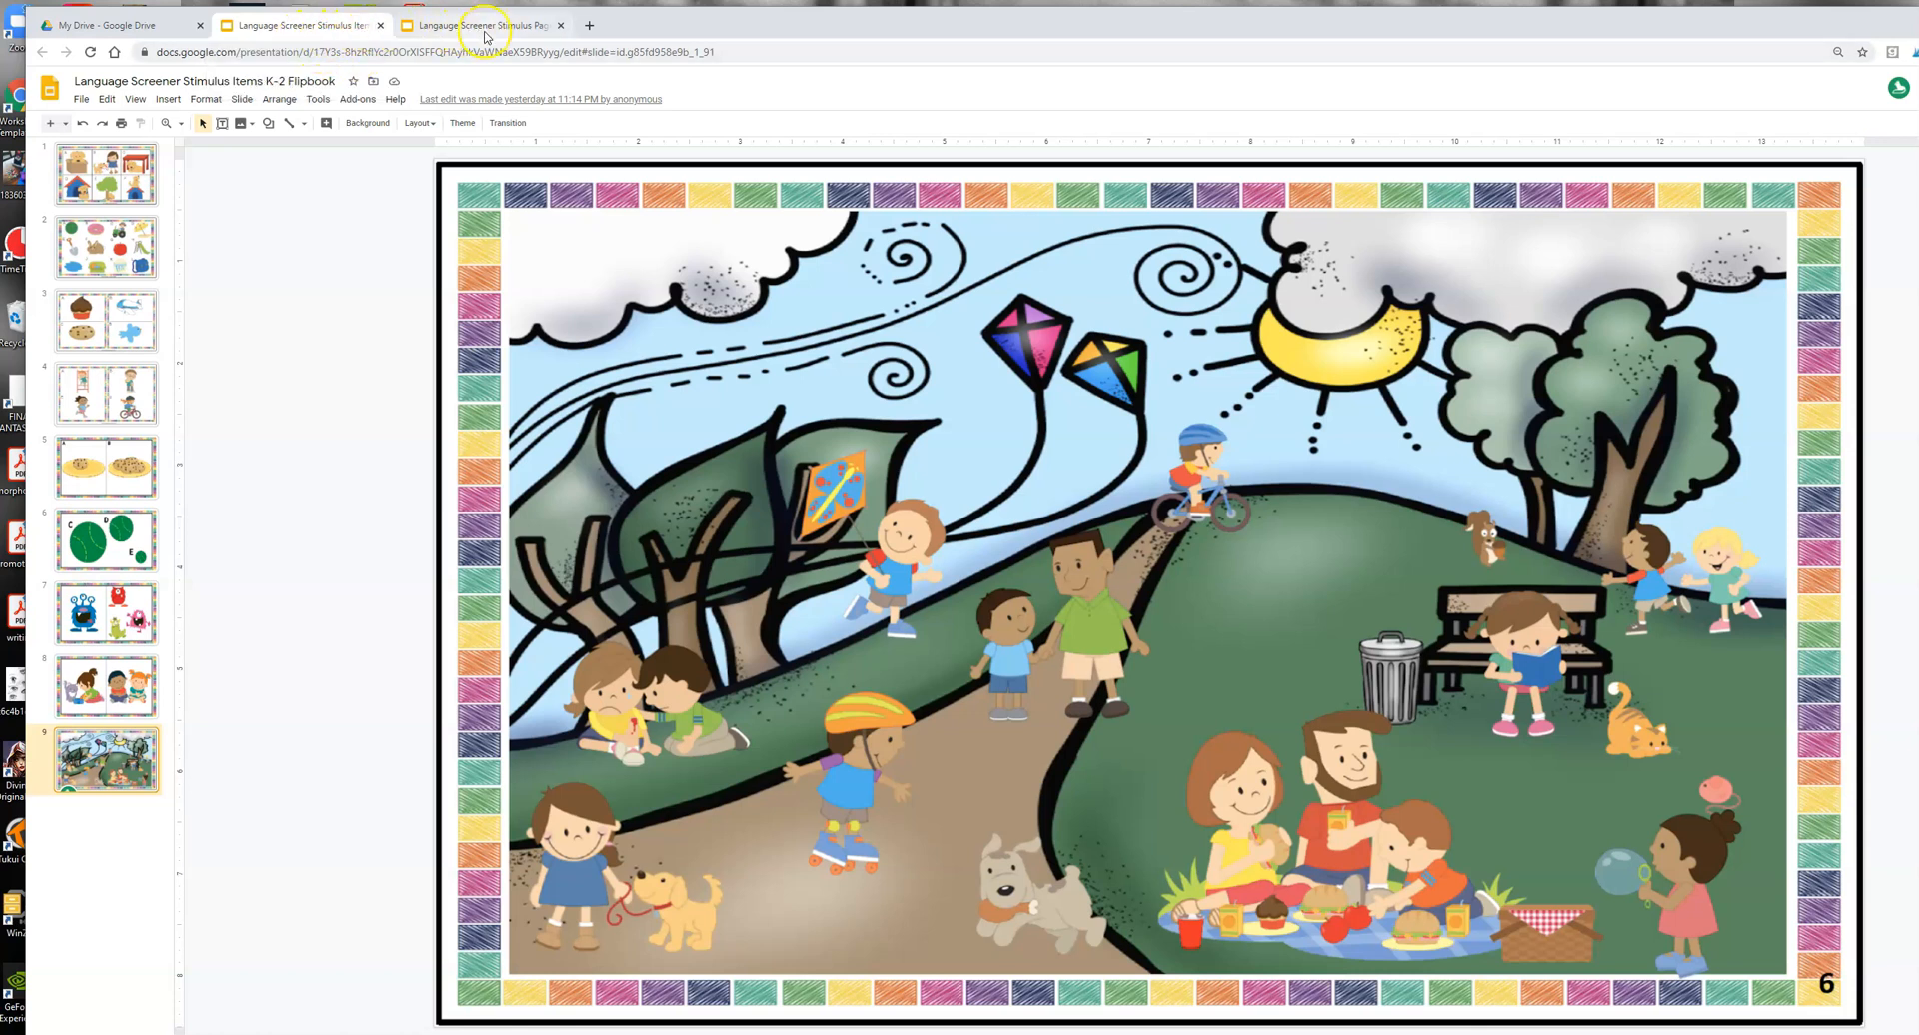
Step: Switch to the Grades 3rd-5th stimulus pages deck showing the tired and nice page
click(481, 24)
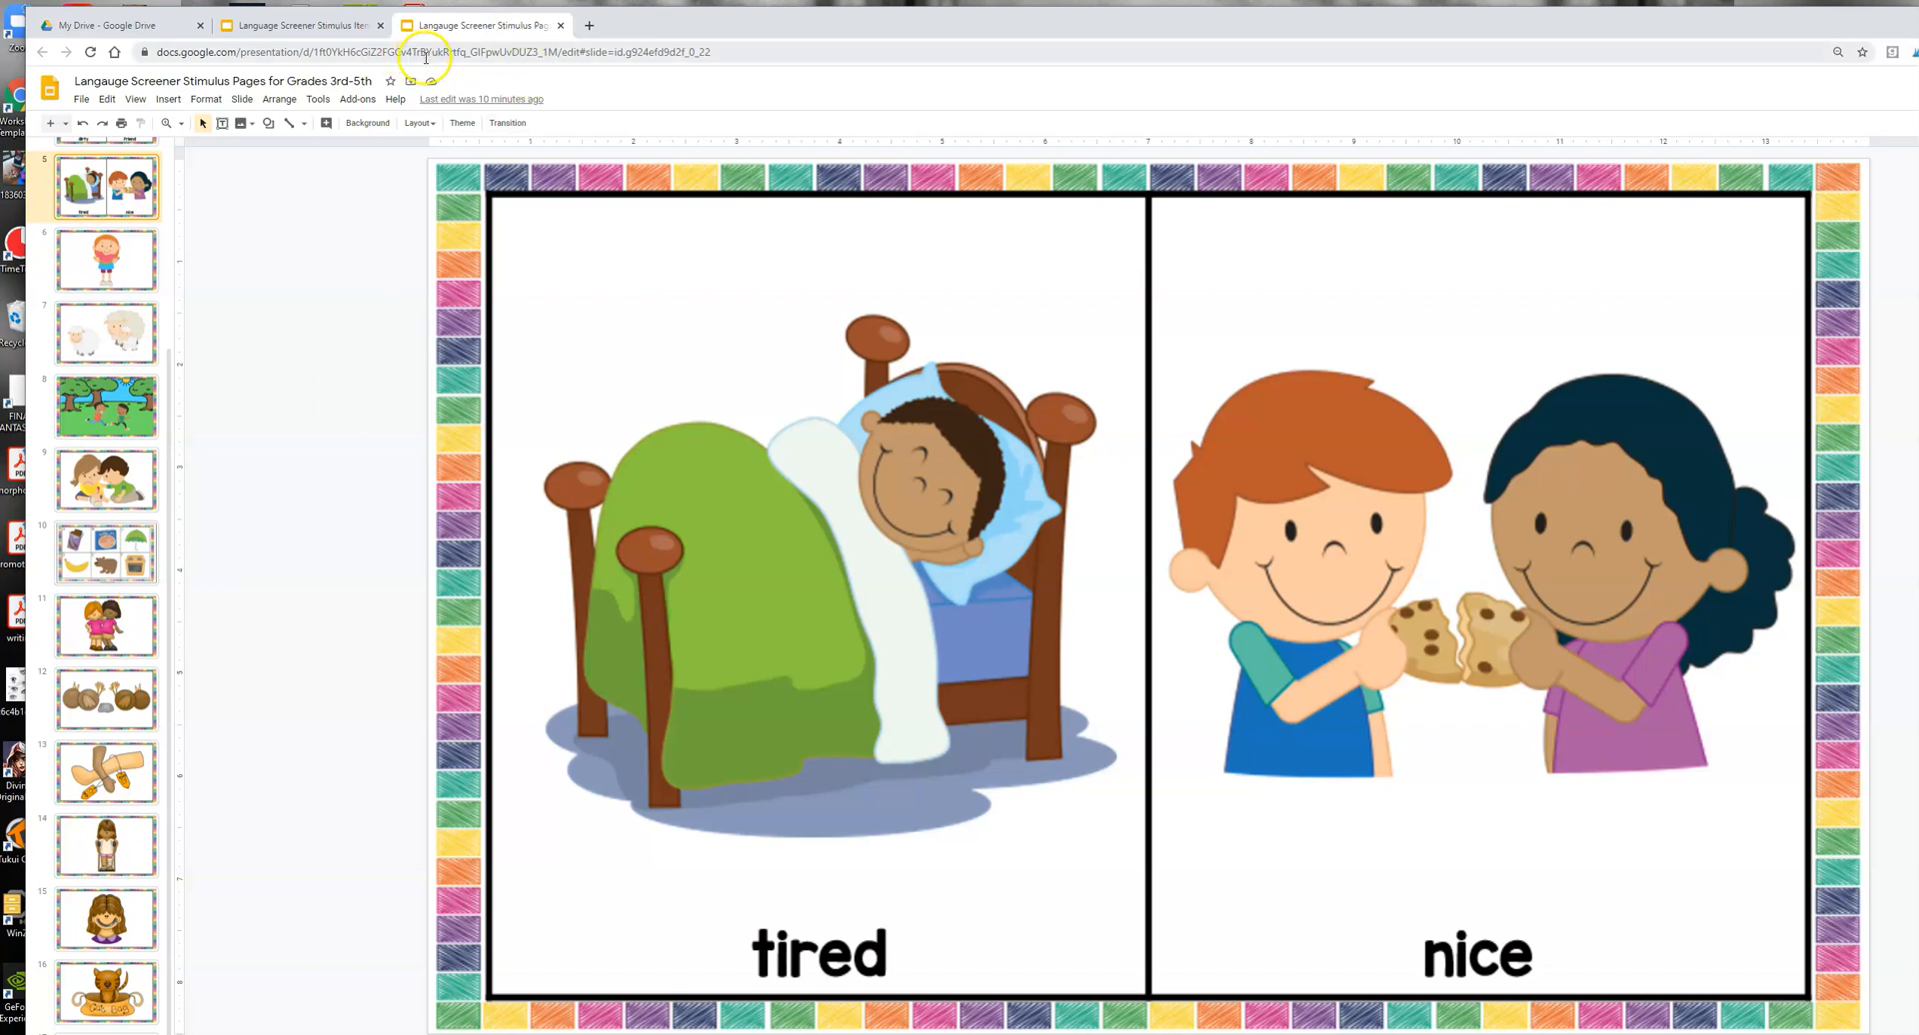
mouse_move(371, 997)
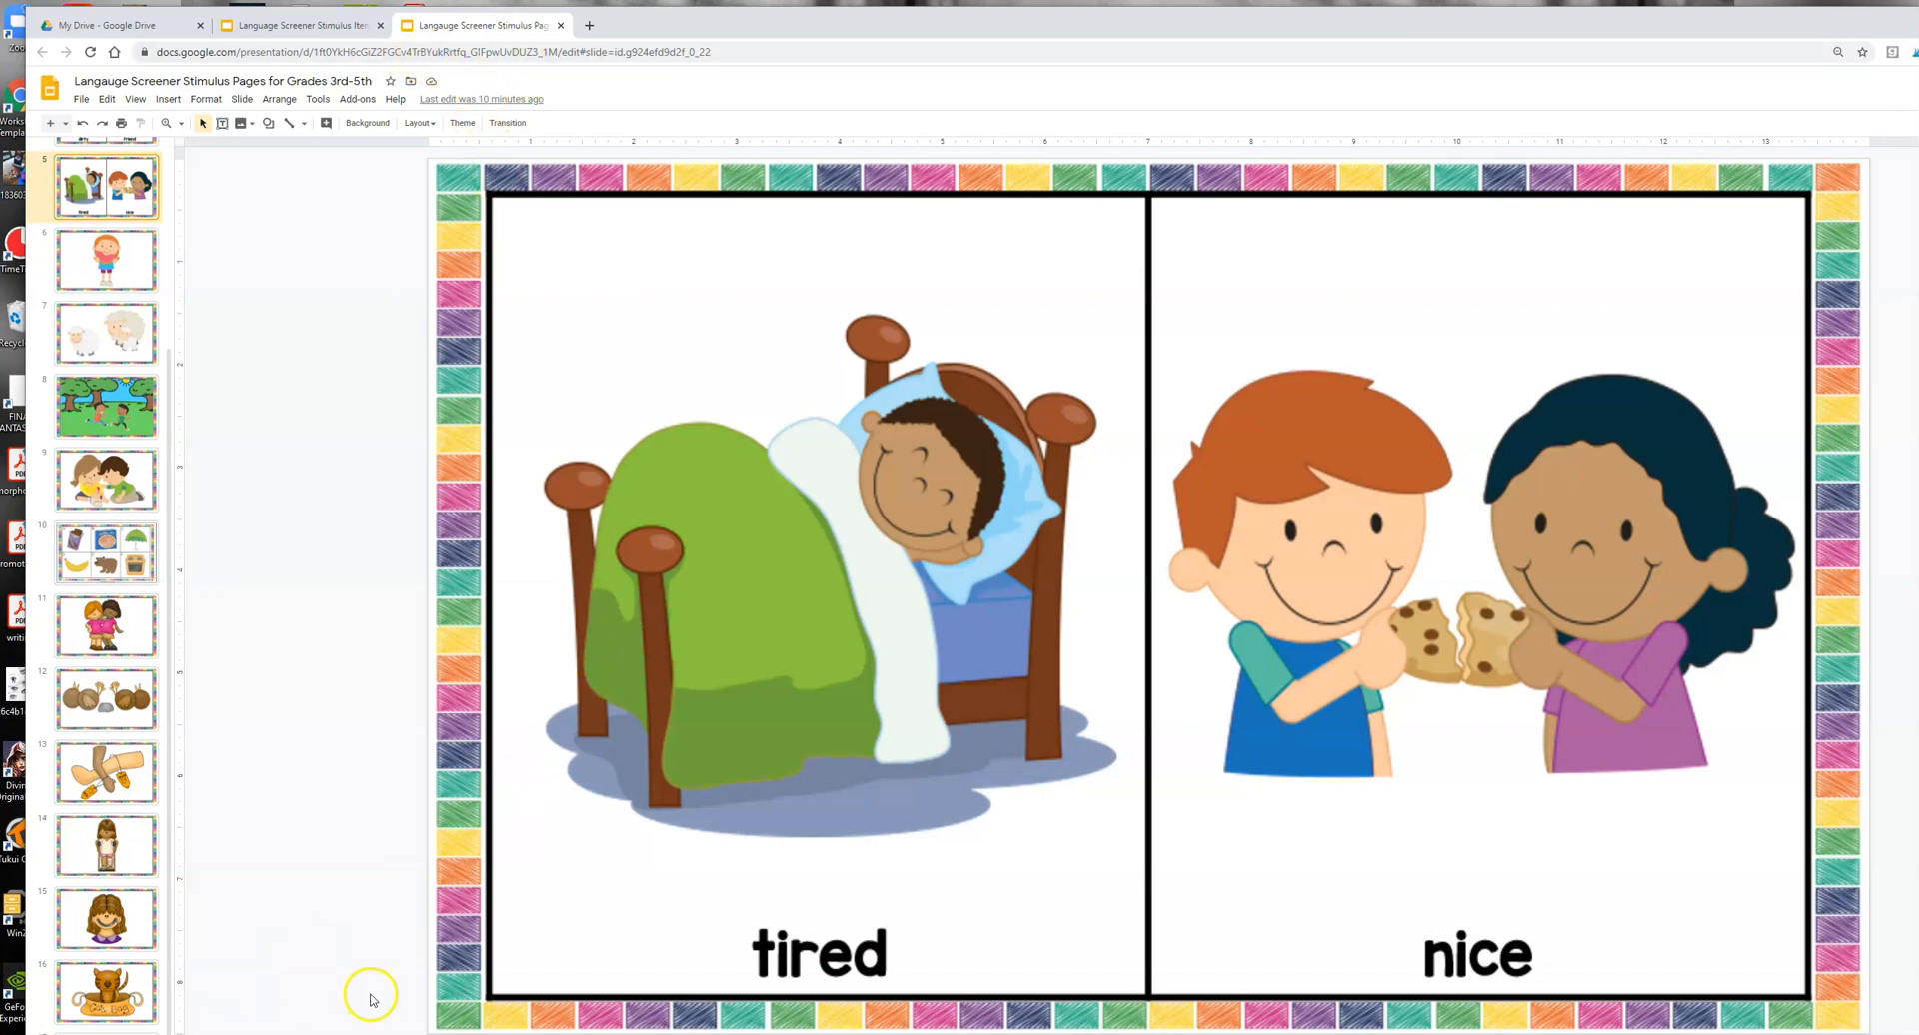
mouse_move(424, 951)
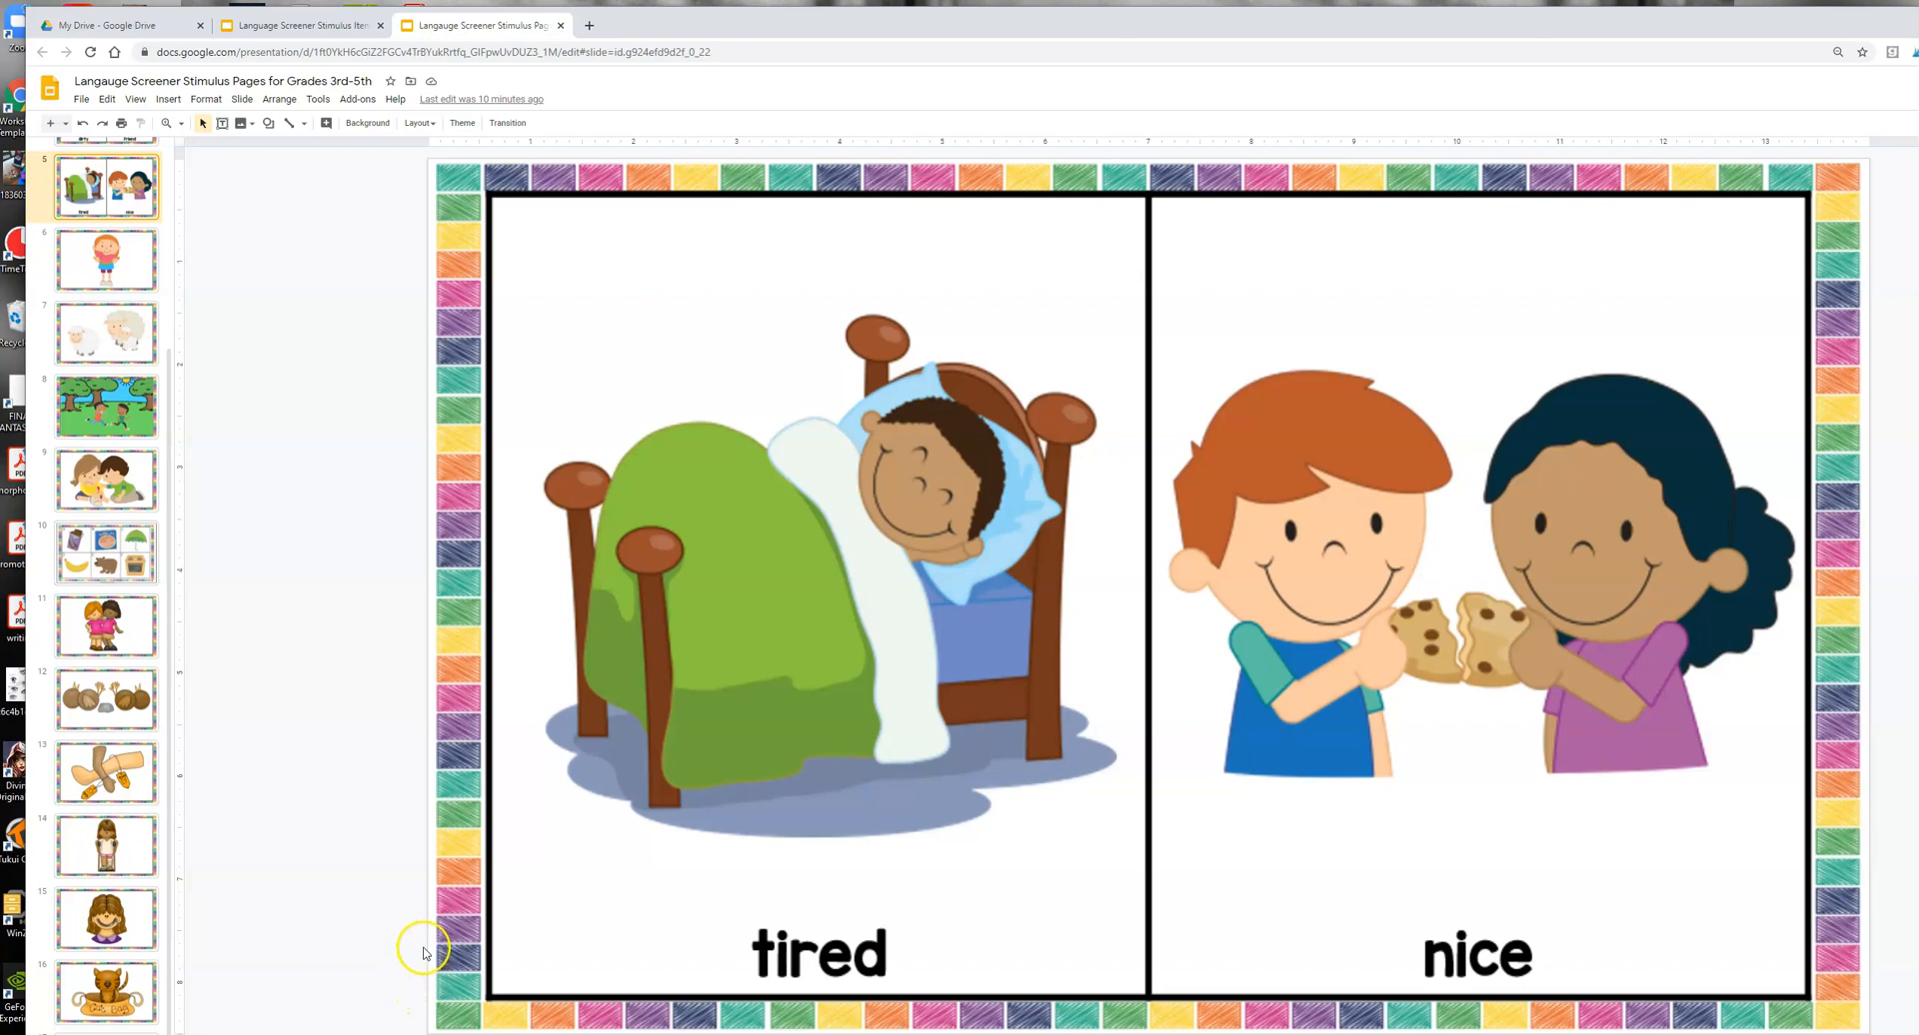
mouse_move(356, 943)
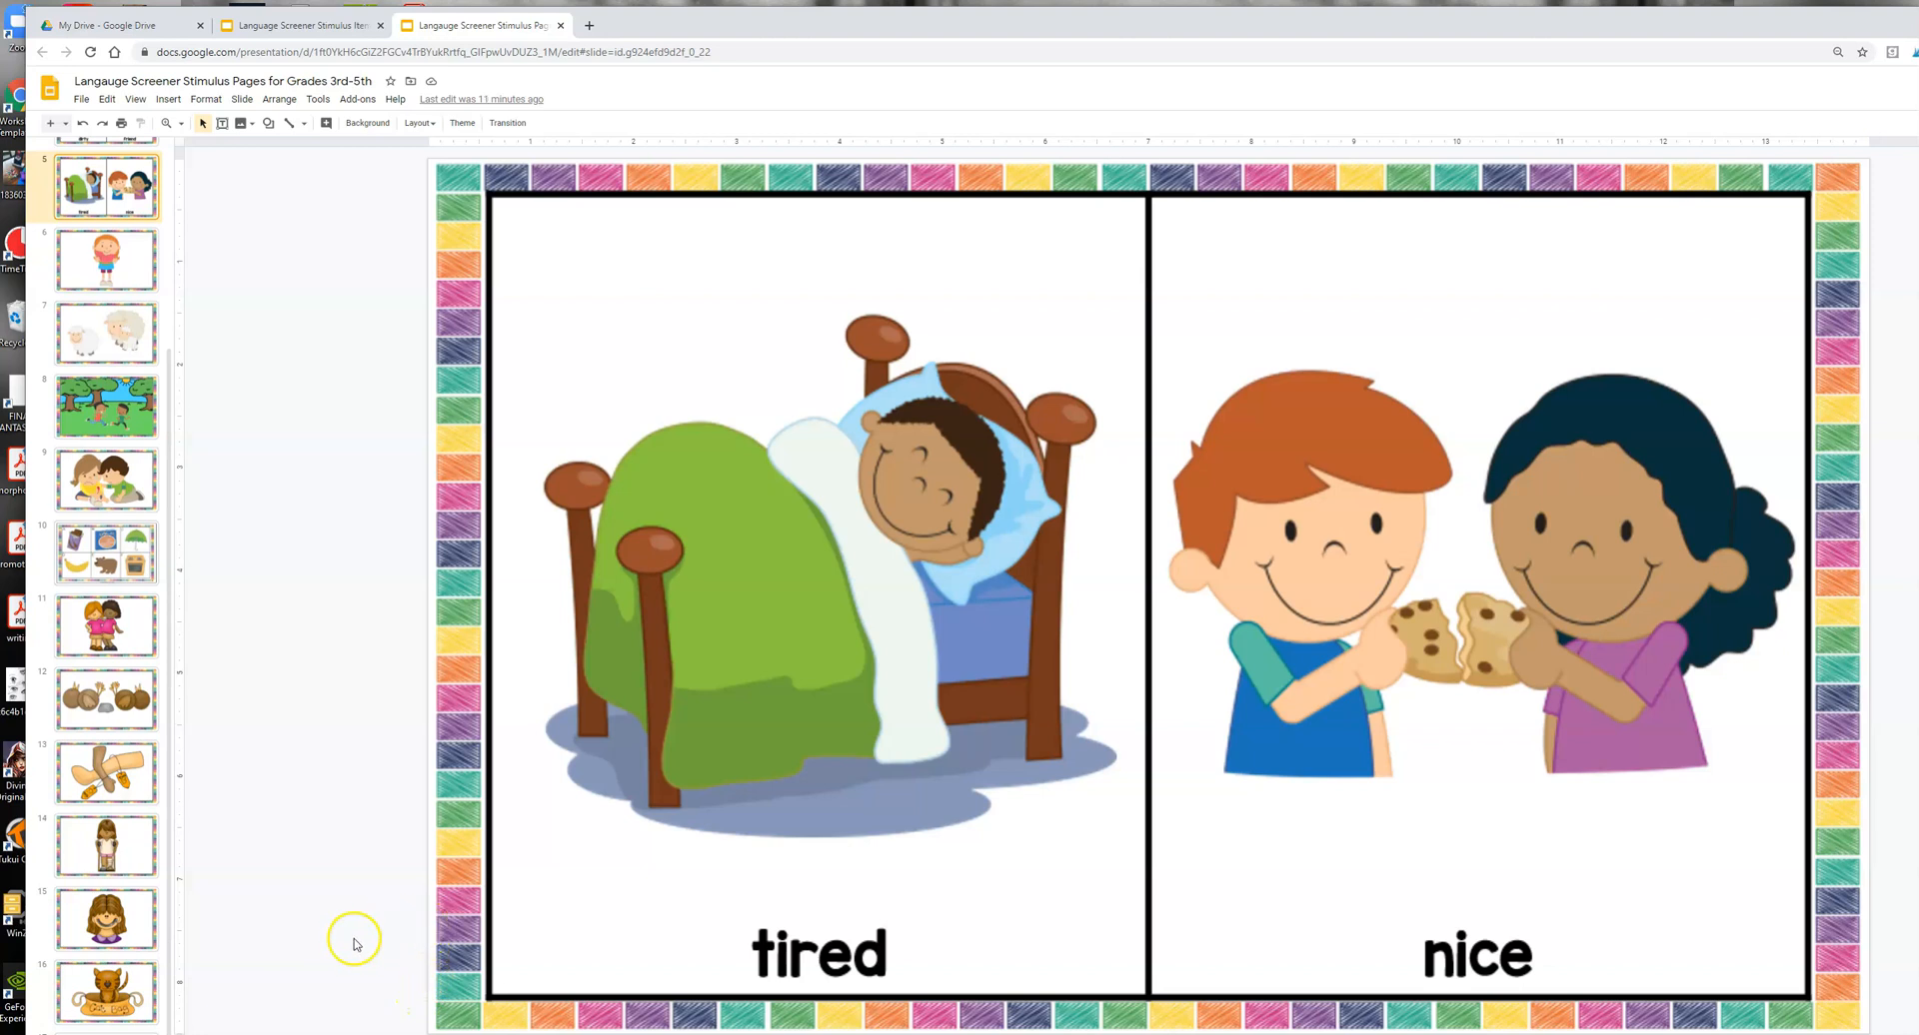